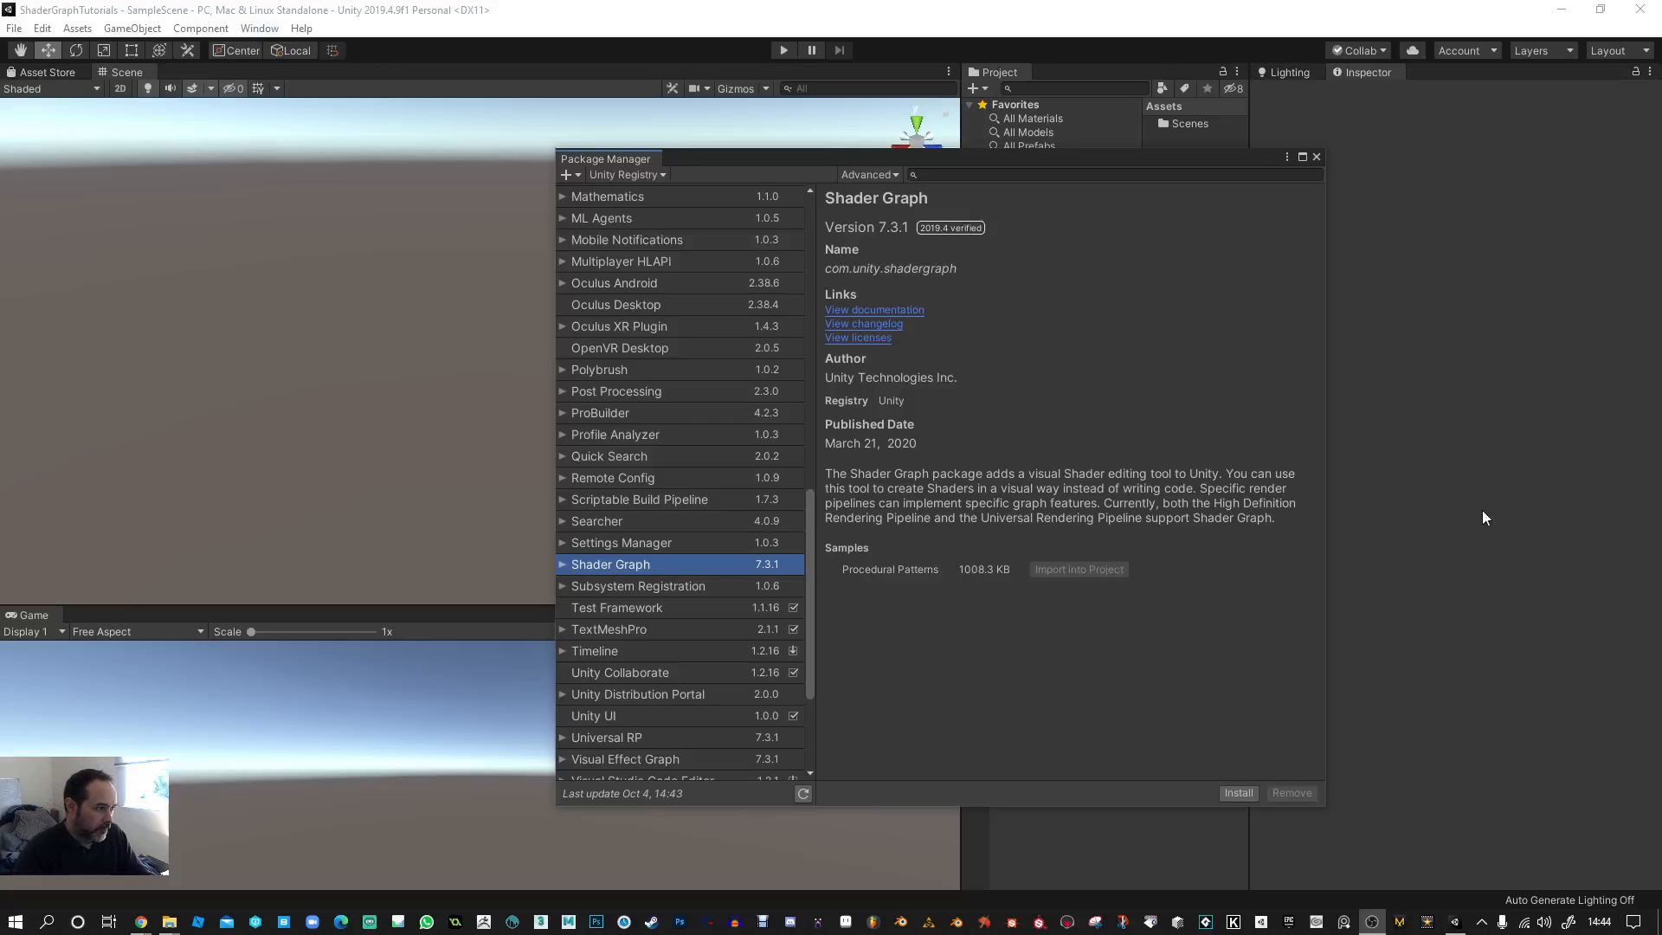
mouse_move(1335, 473)
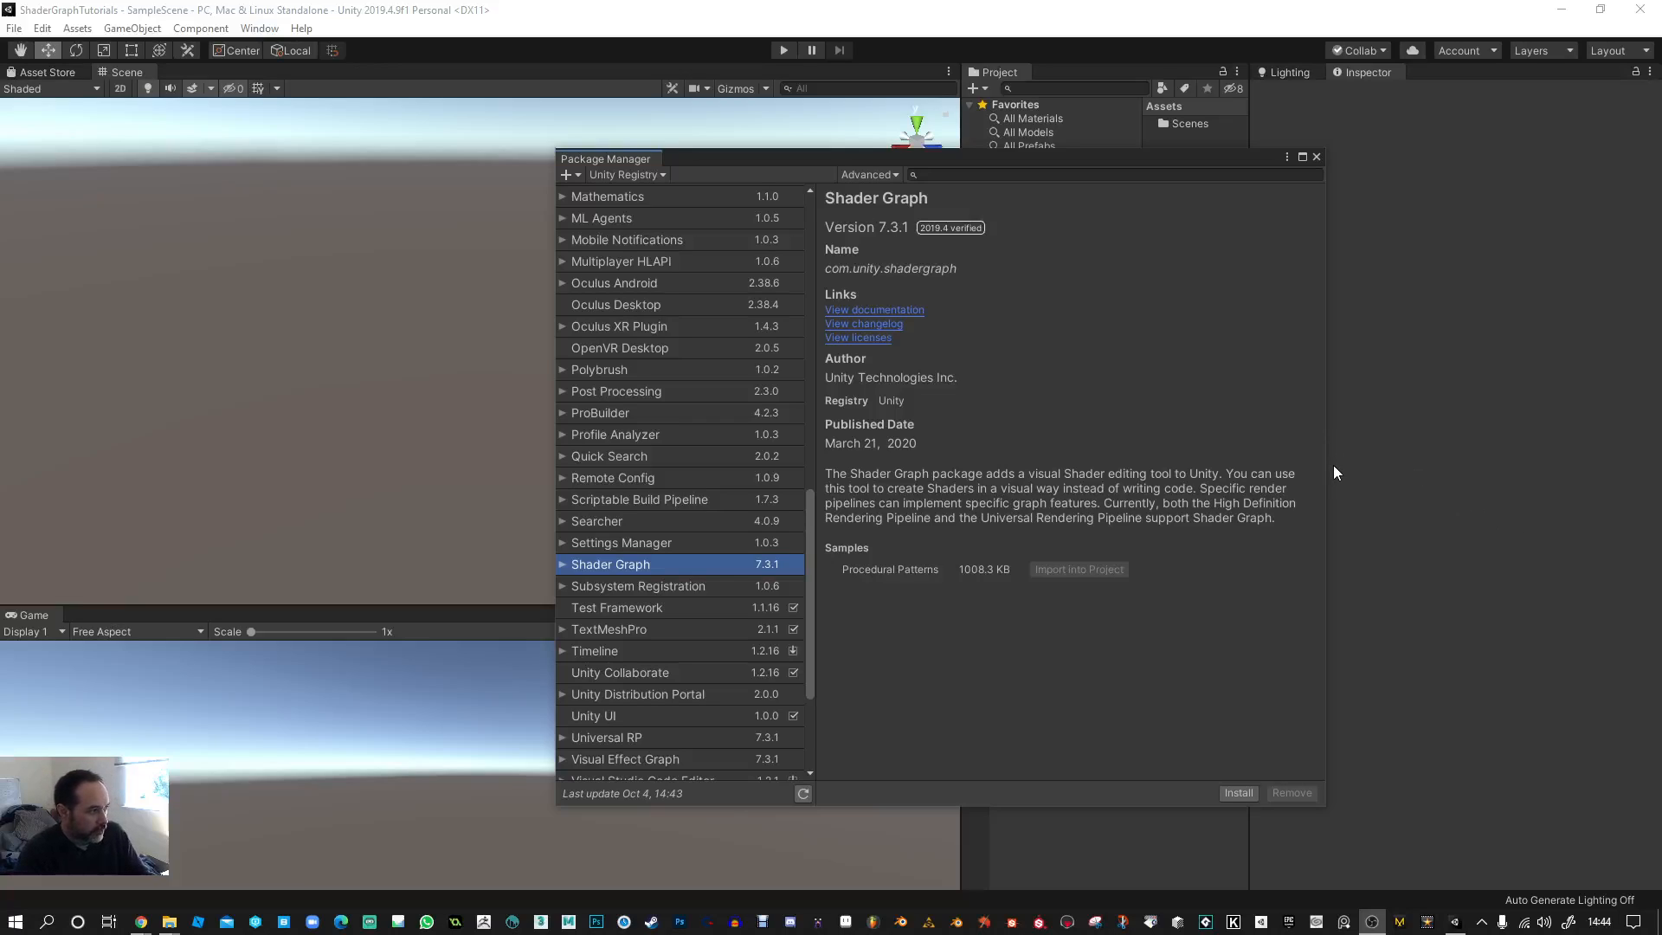
mouse_move(750, 284)
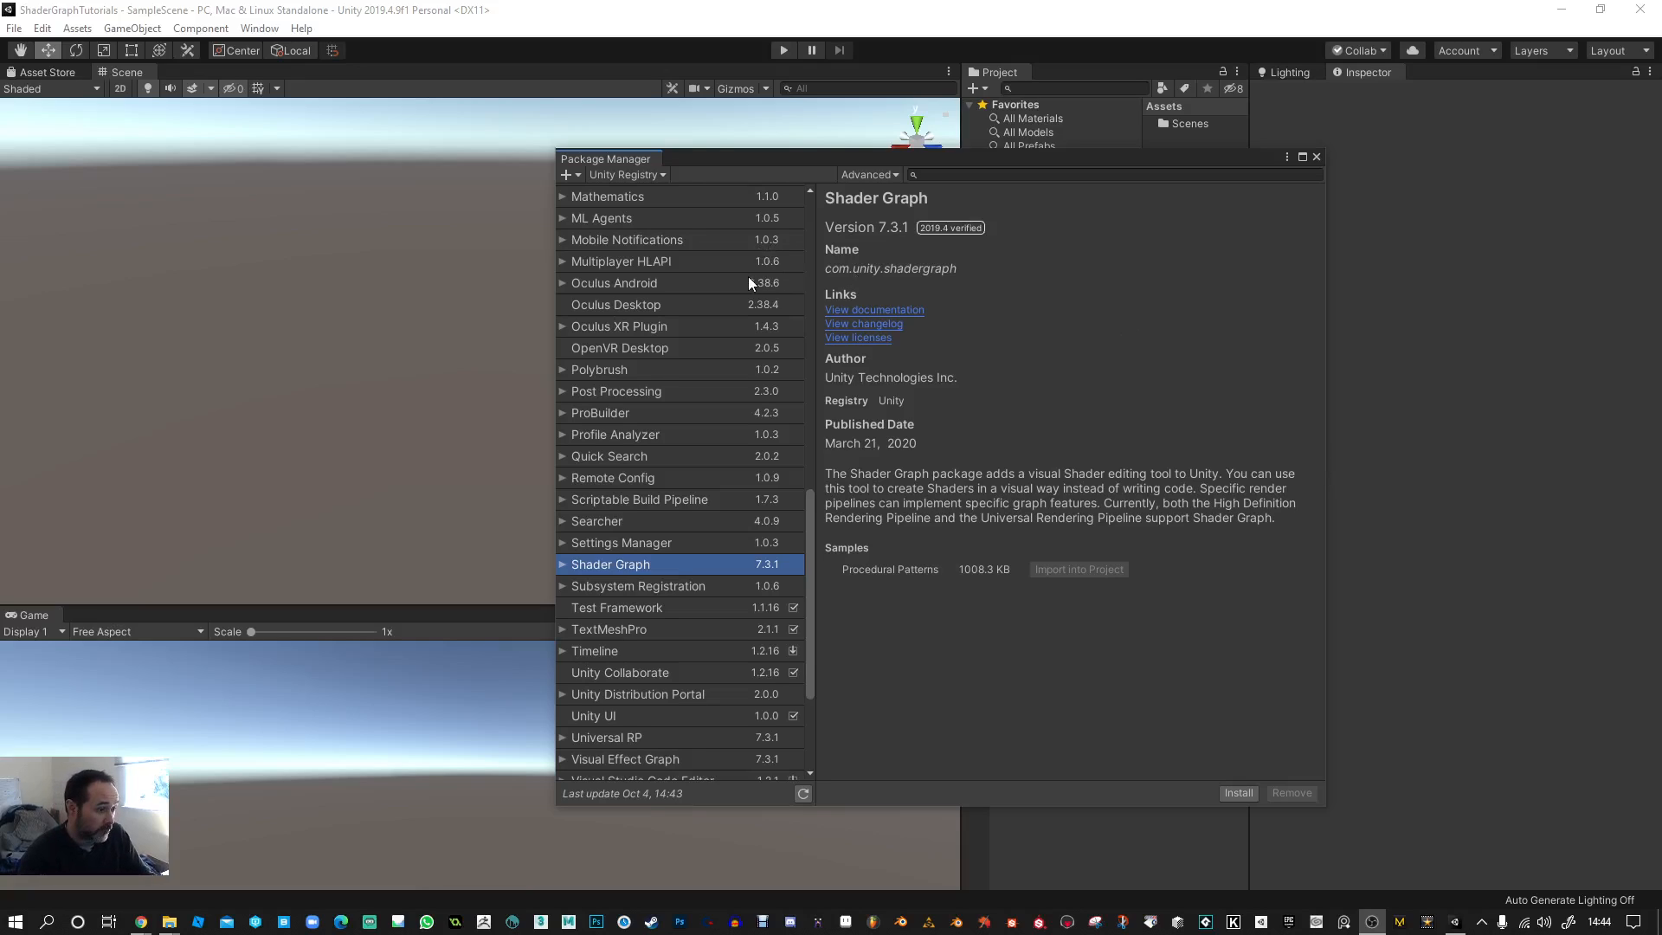
mouse_move(277, 198)
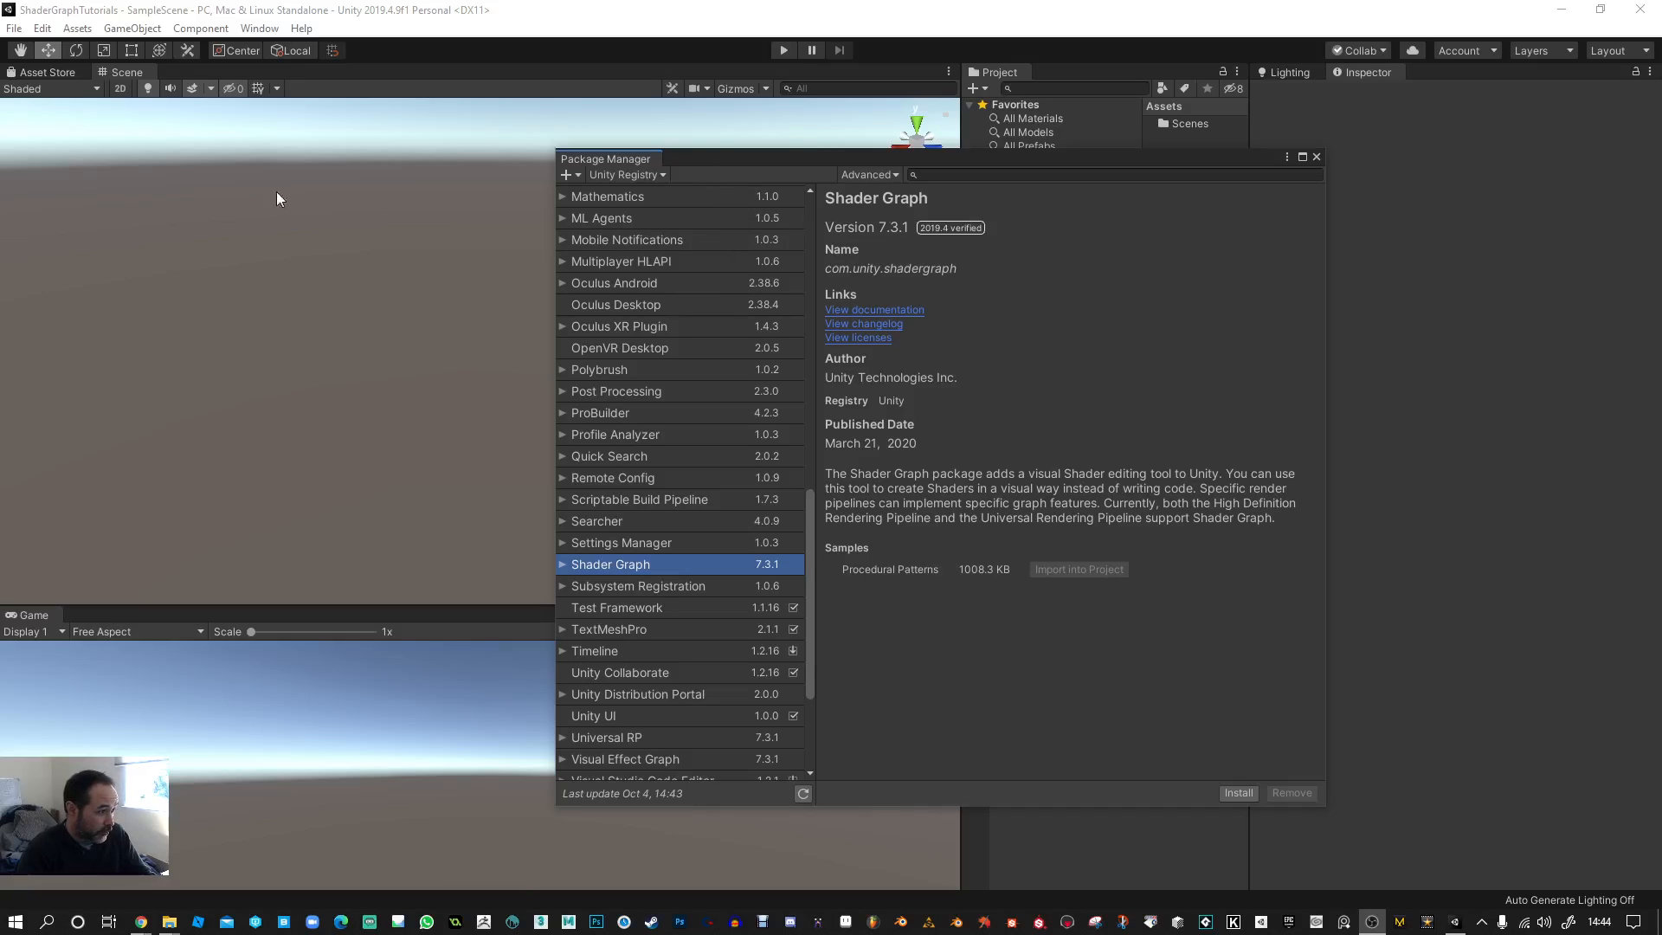
mouse_move(259, 109)
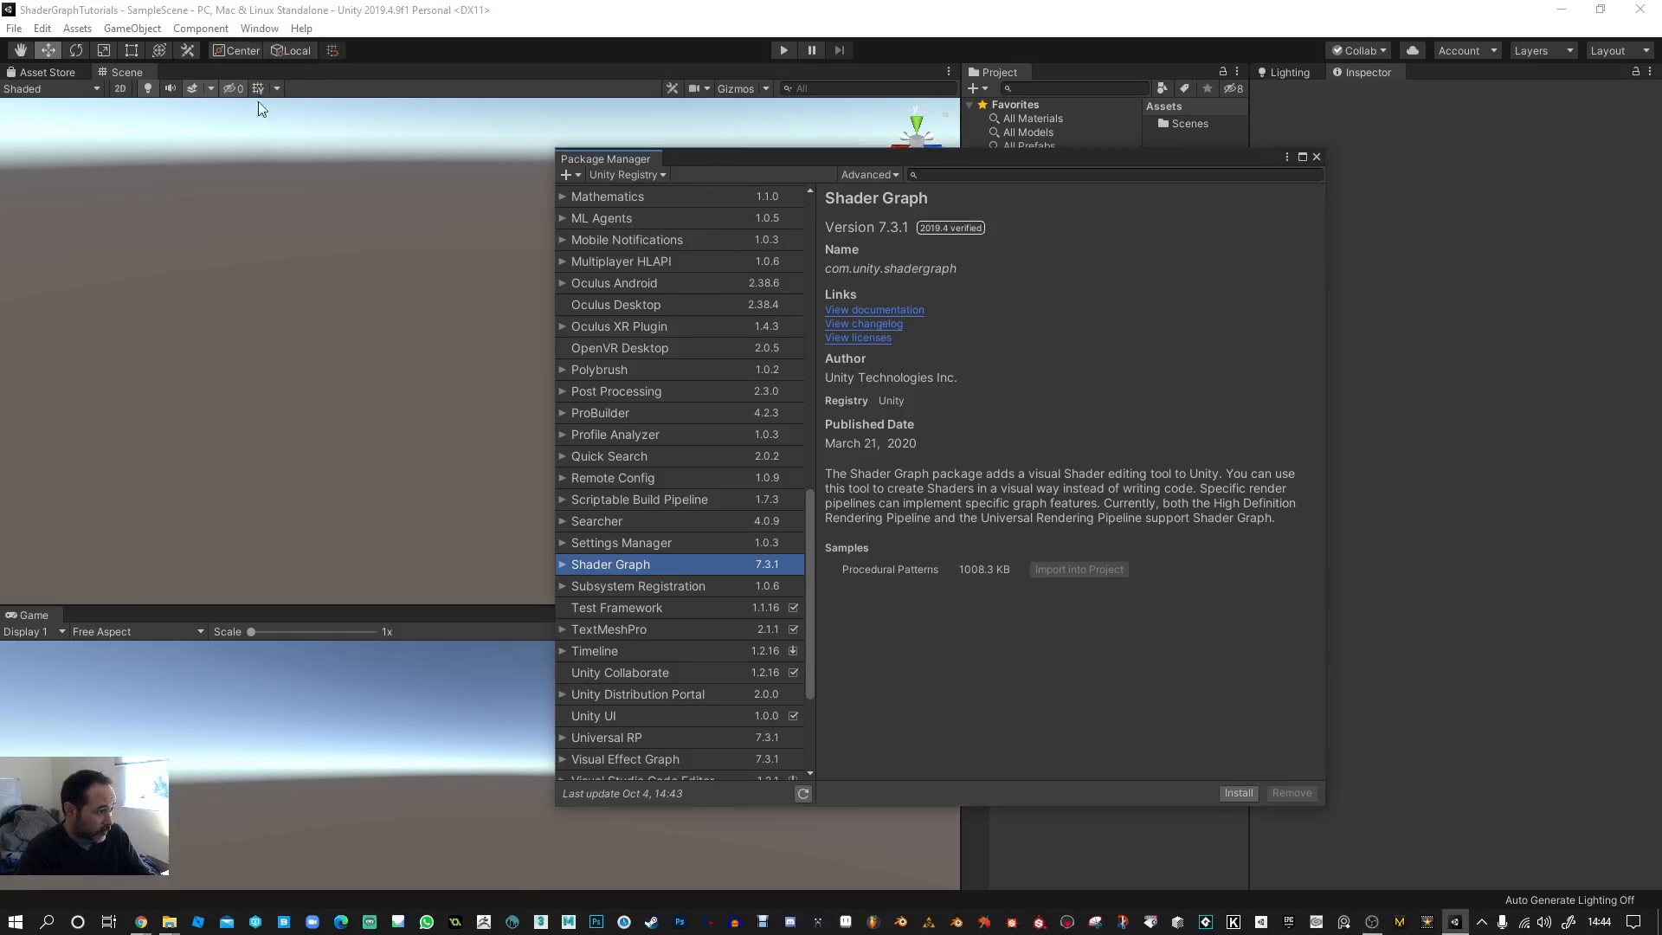
mouse_move(566, 569)
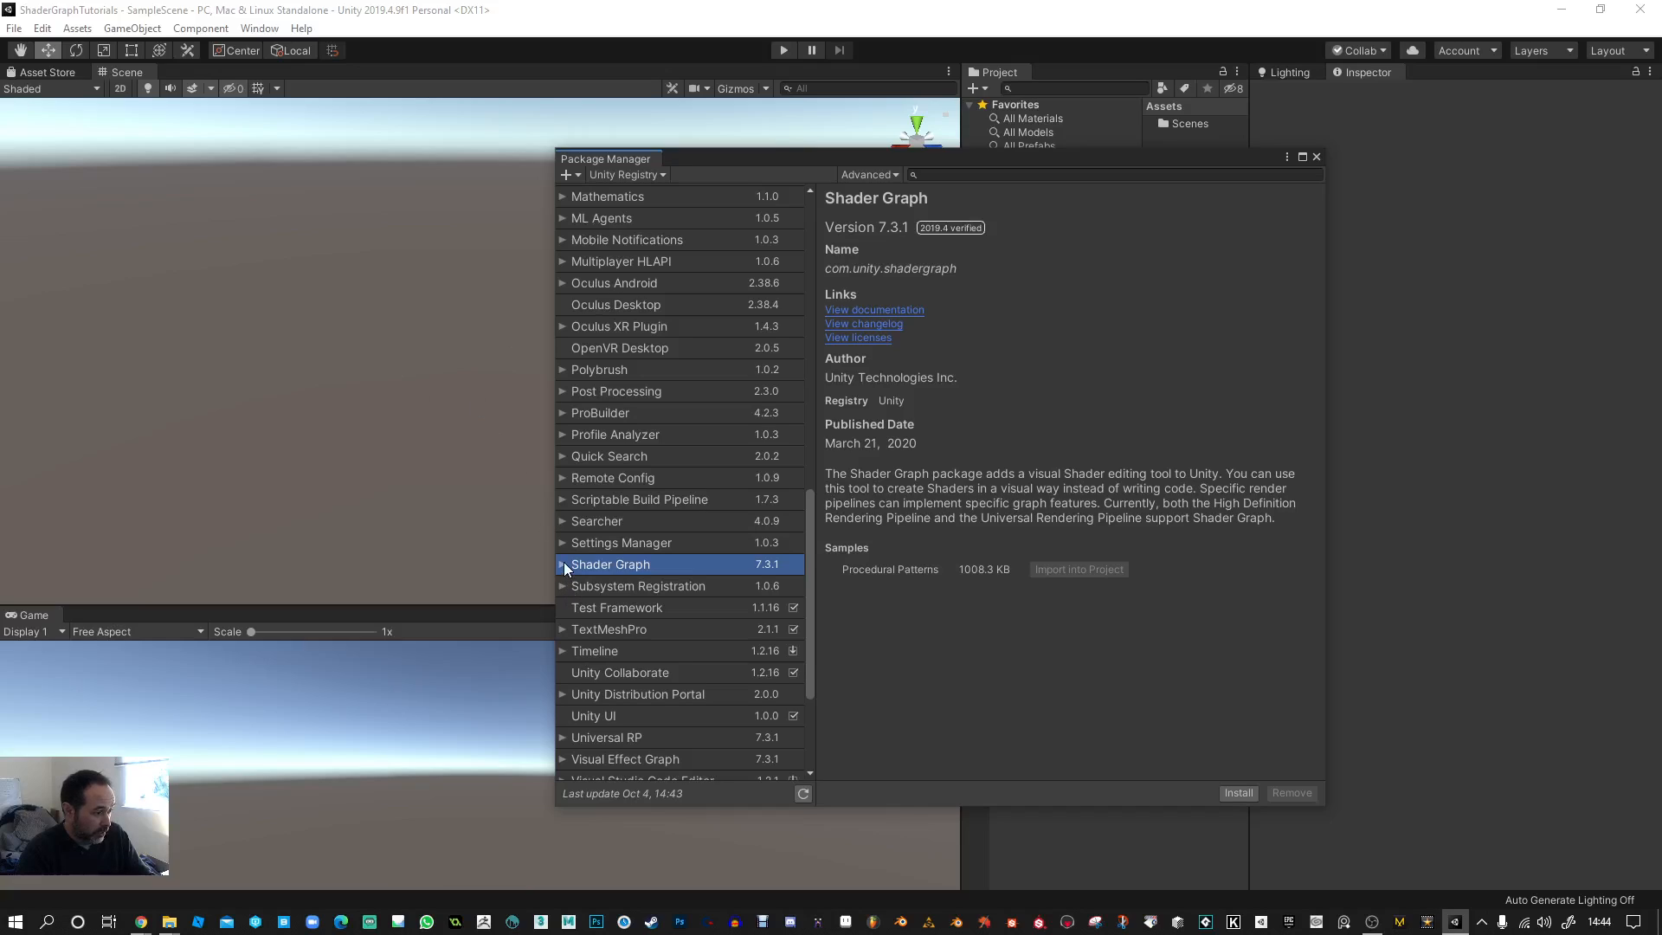
- Pick Shader Graph version 7.5.1 in Package Manager and install it
left_click(563, 564)
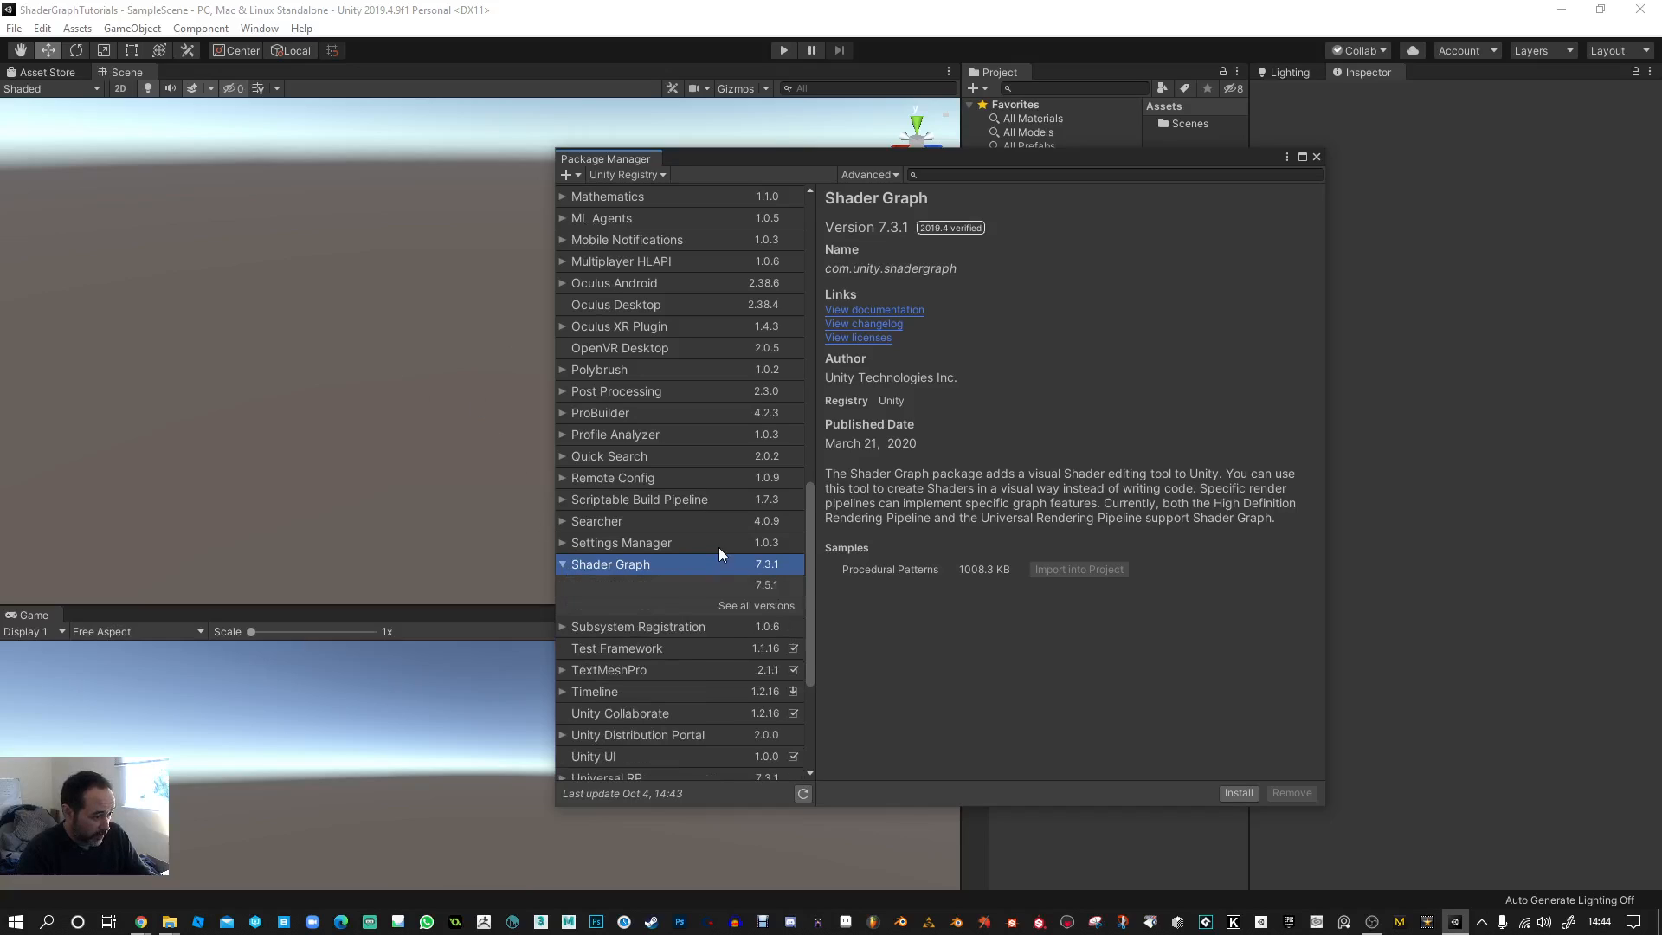
mouse_move(962, 643)
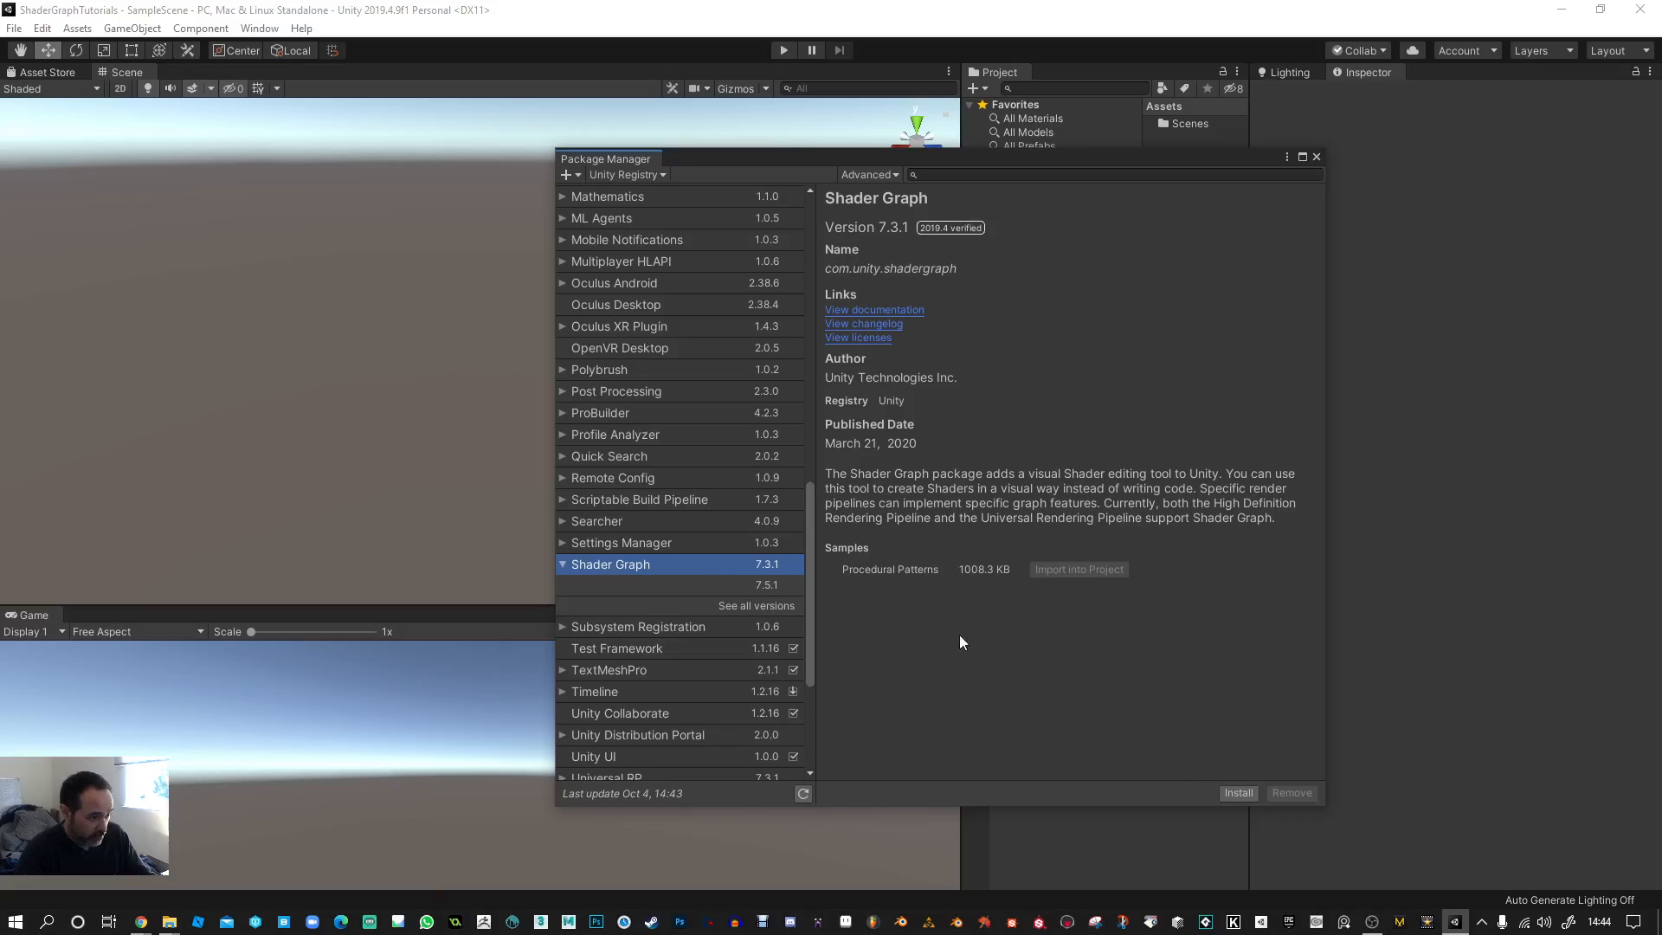
left_click(768, 585)
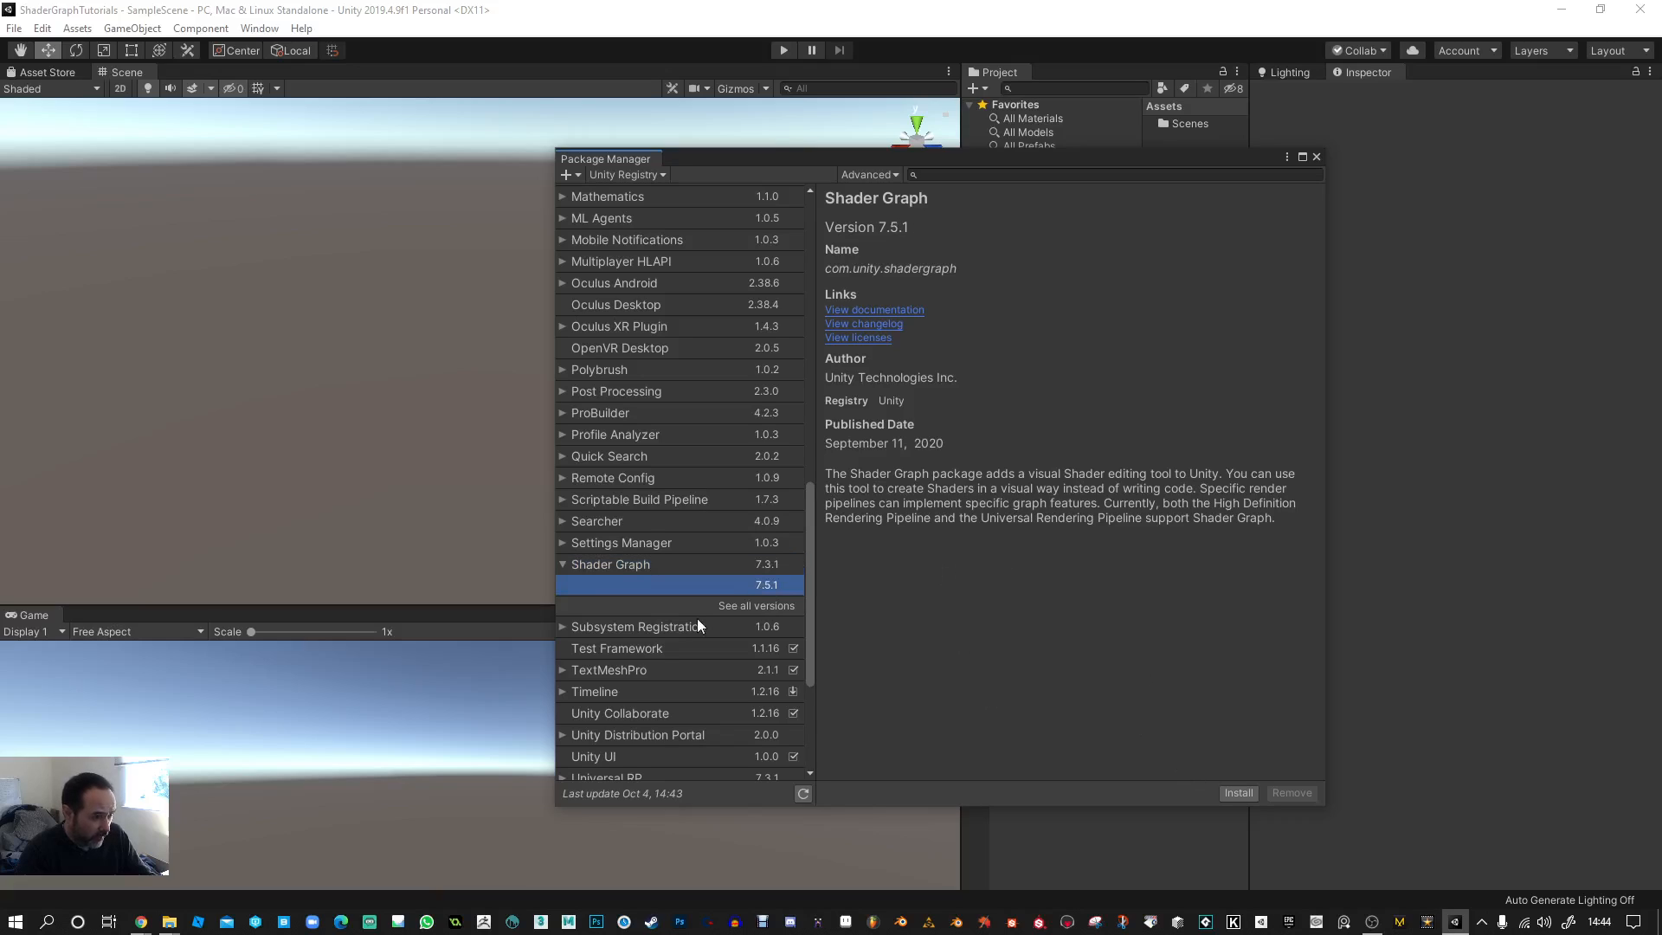
mouse_move(898, 464)
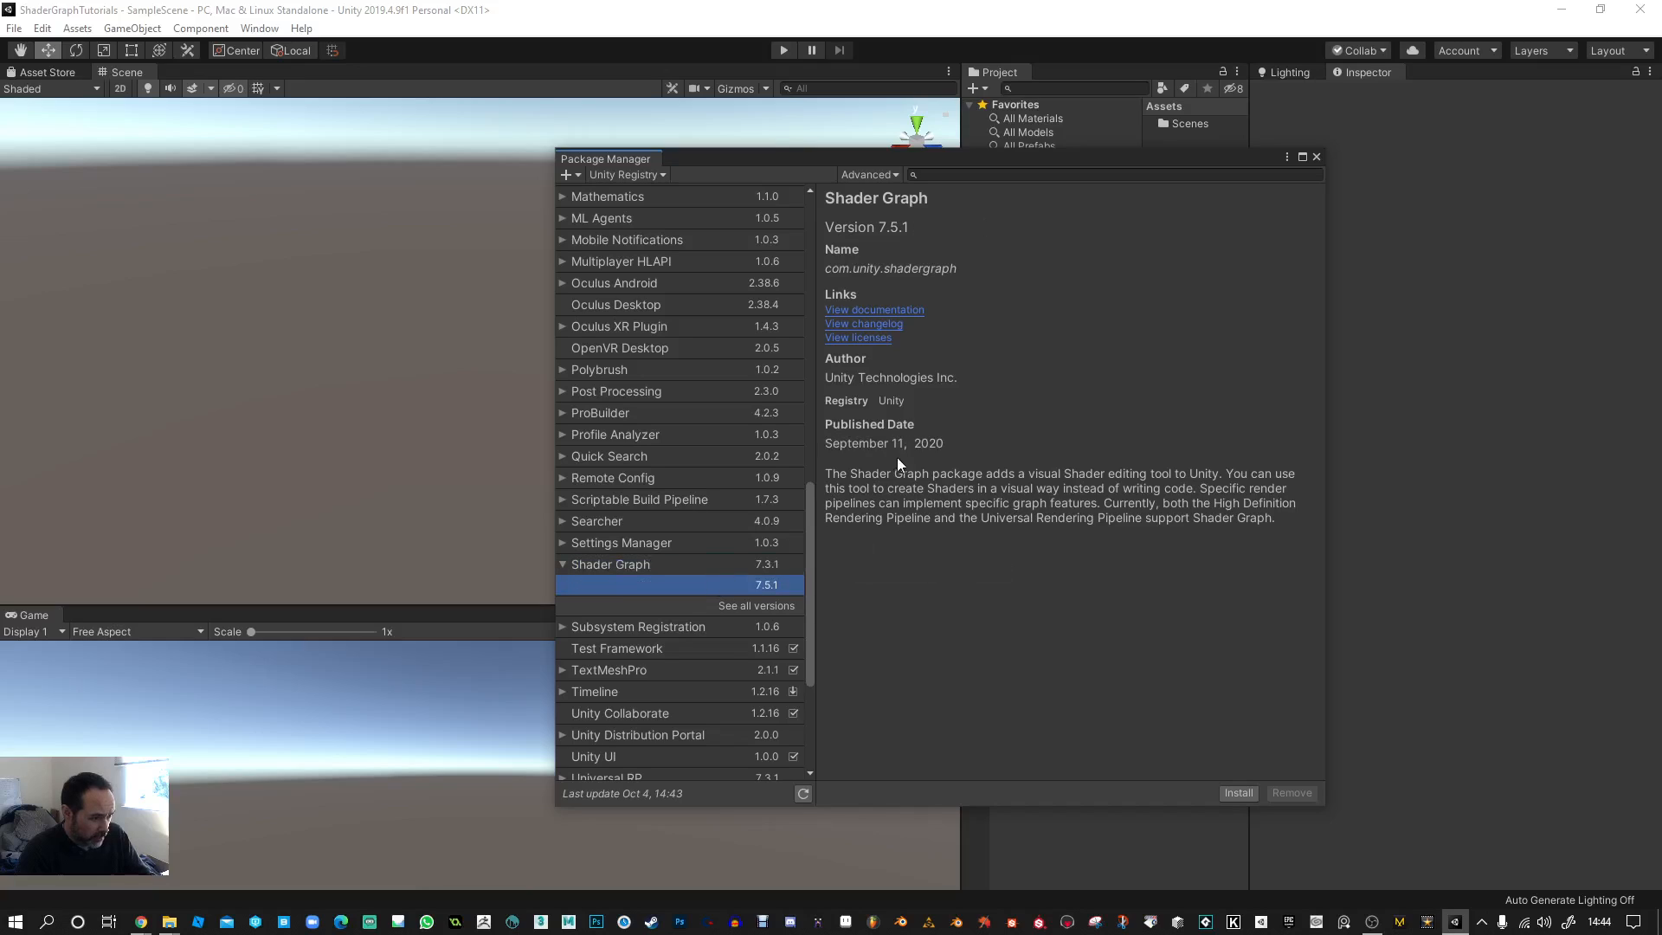
mouse_move(784, 567)
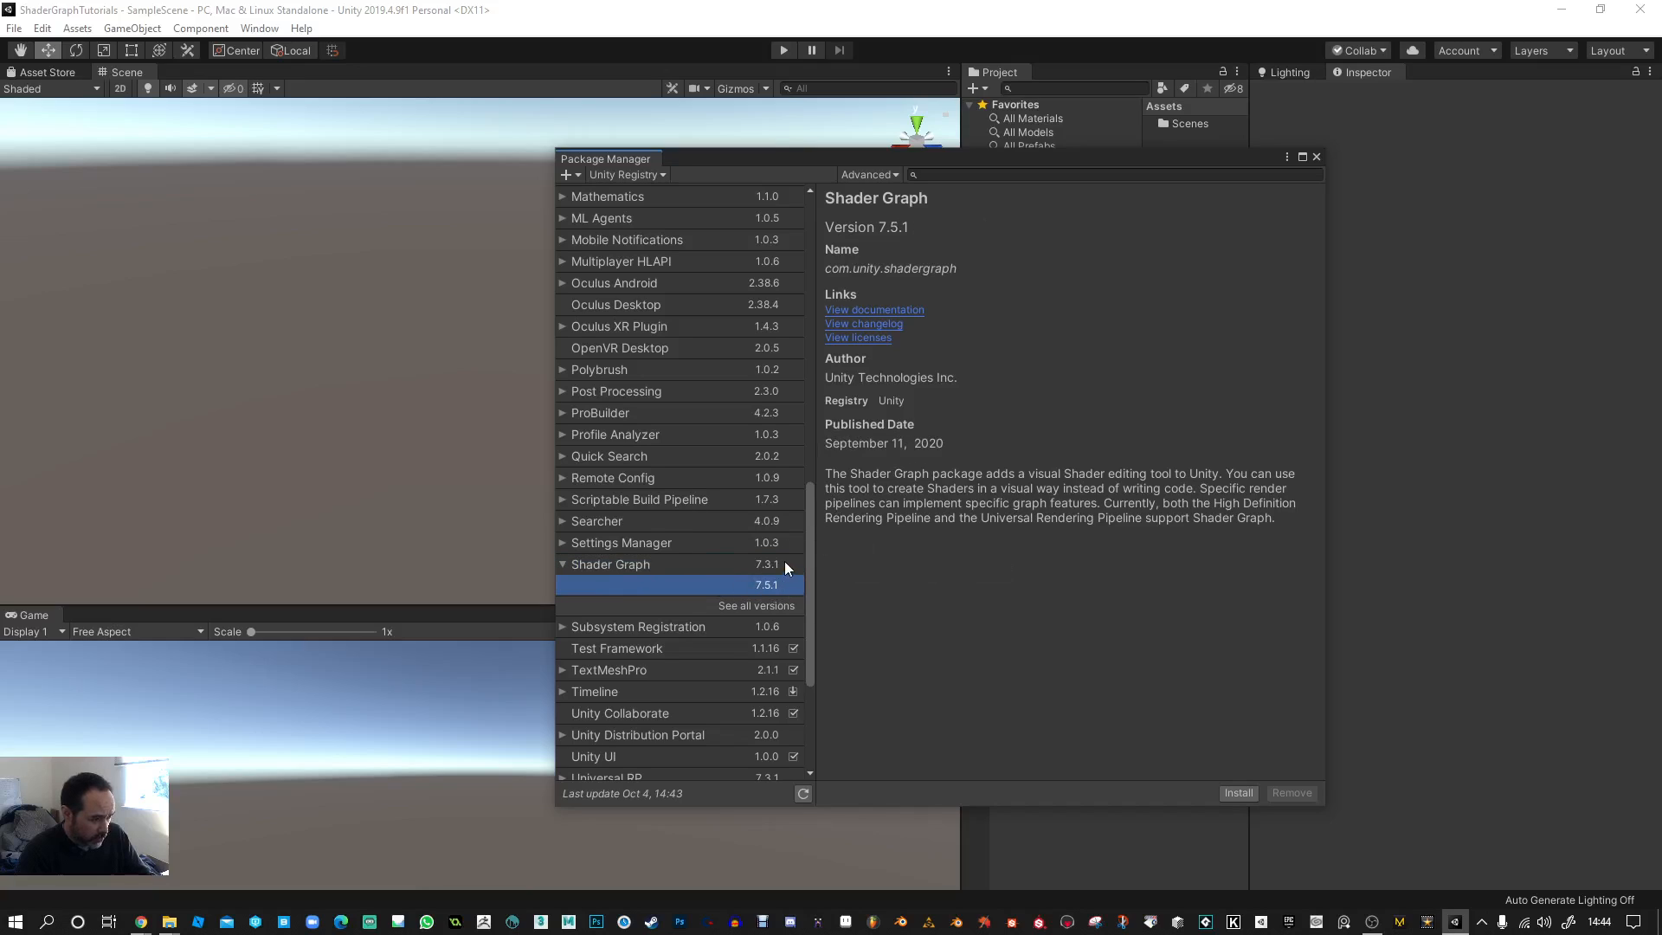
left_click(1237, 793)
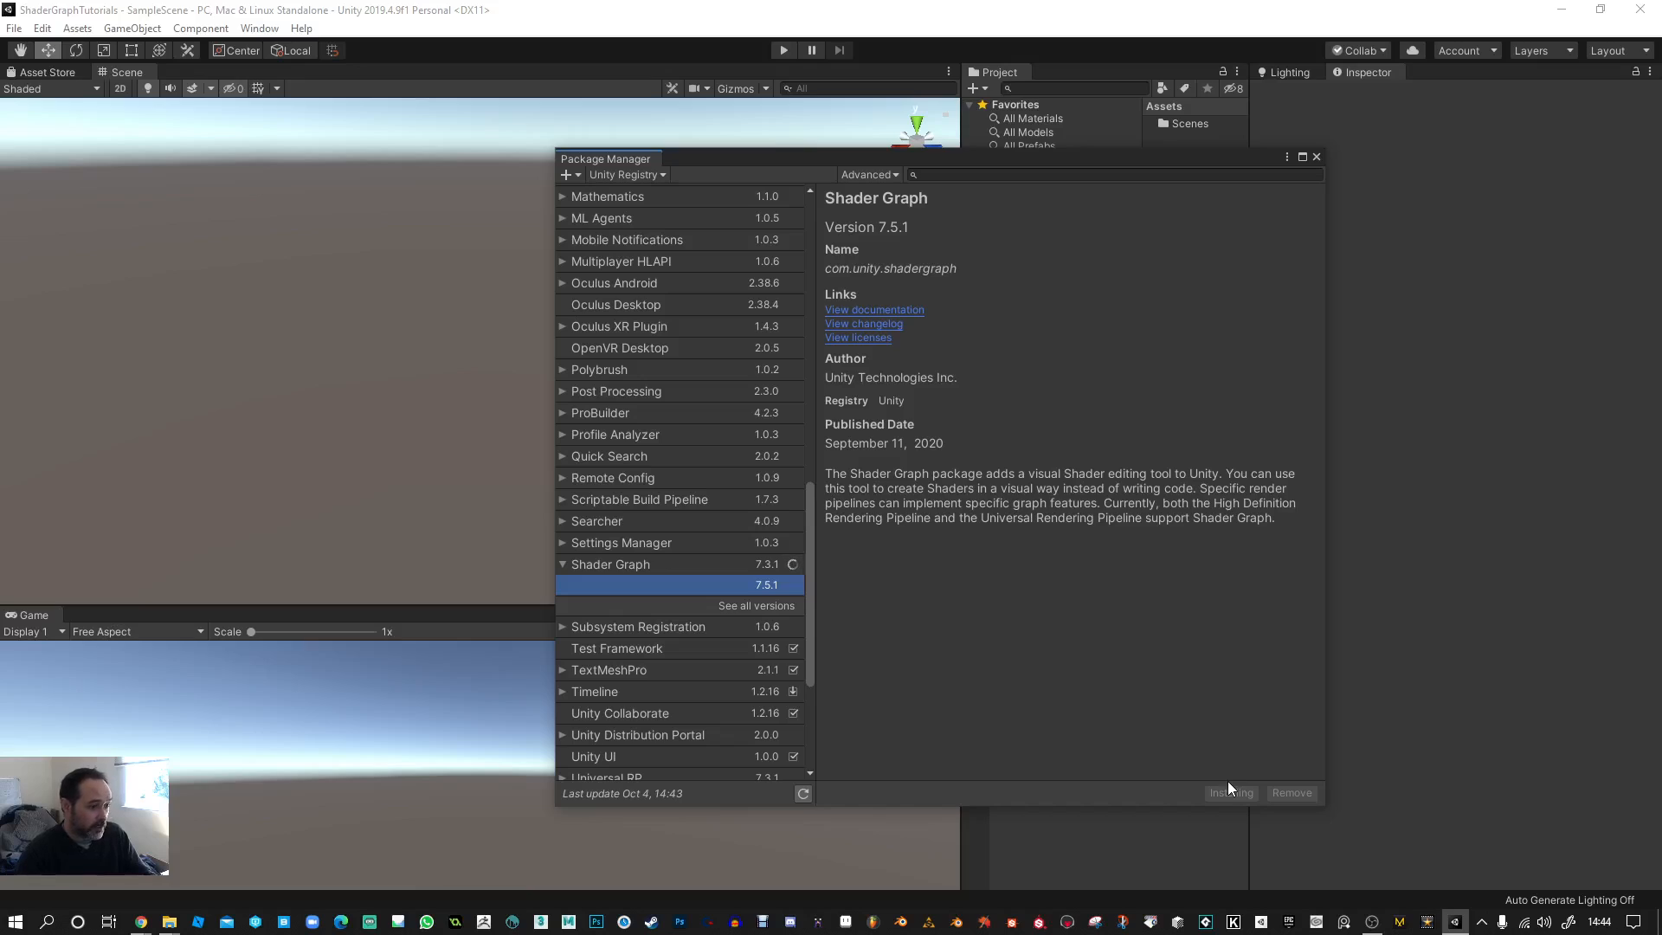
left_click(1230, 793)
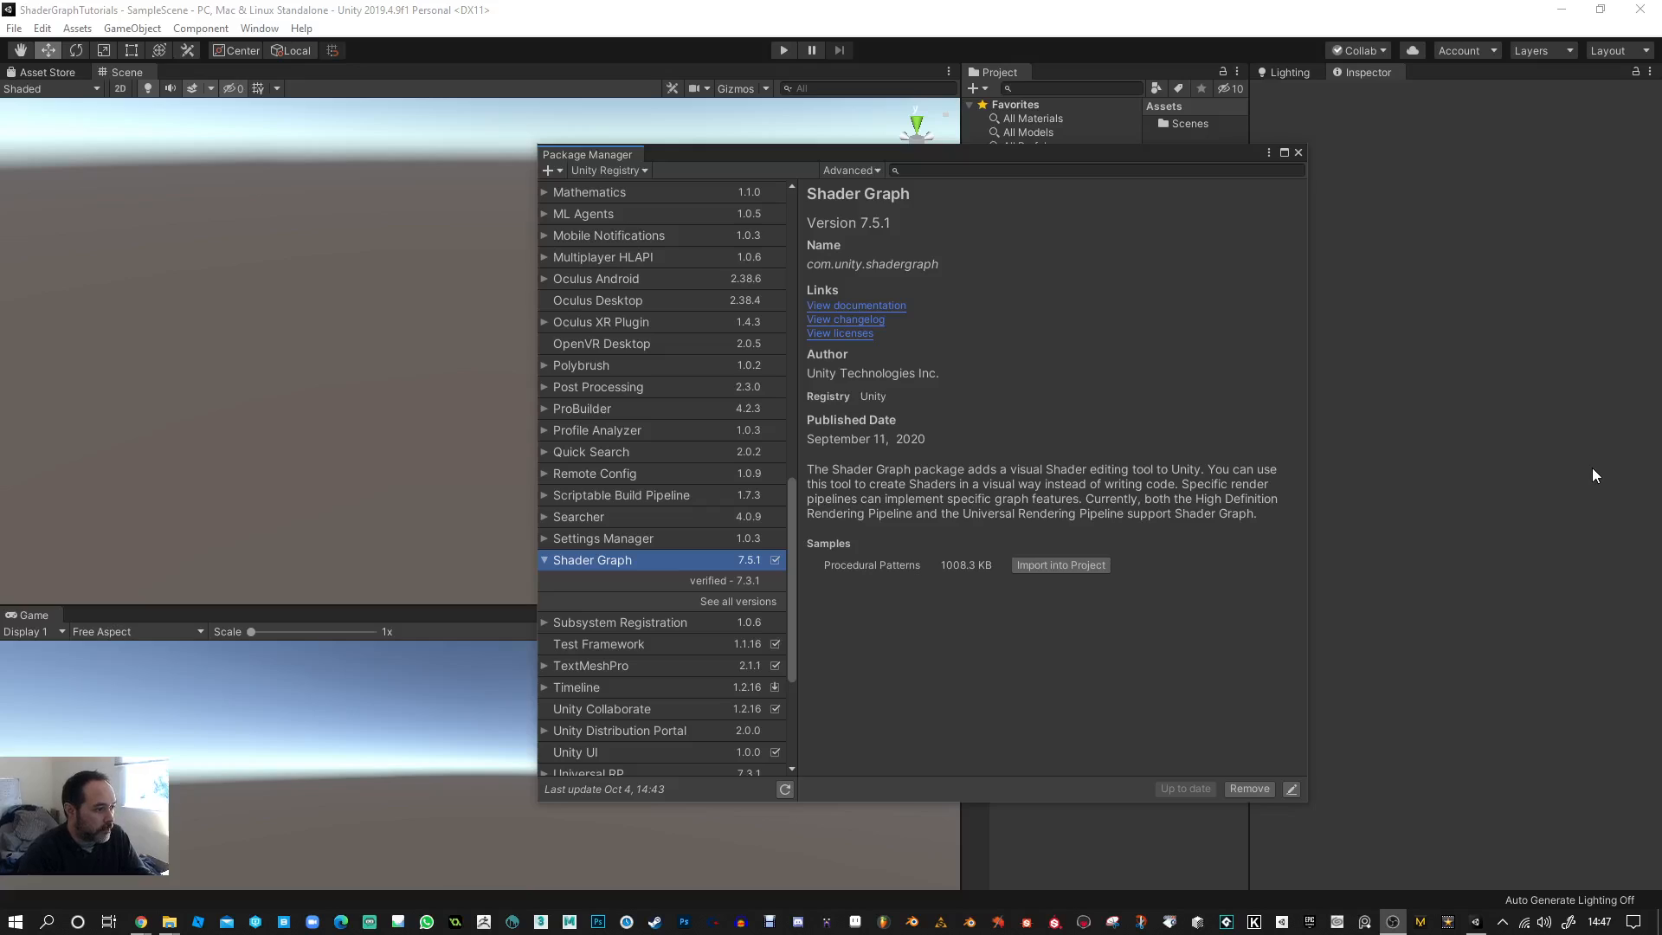
mouse_move(1132, 164)
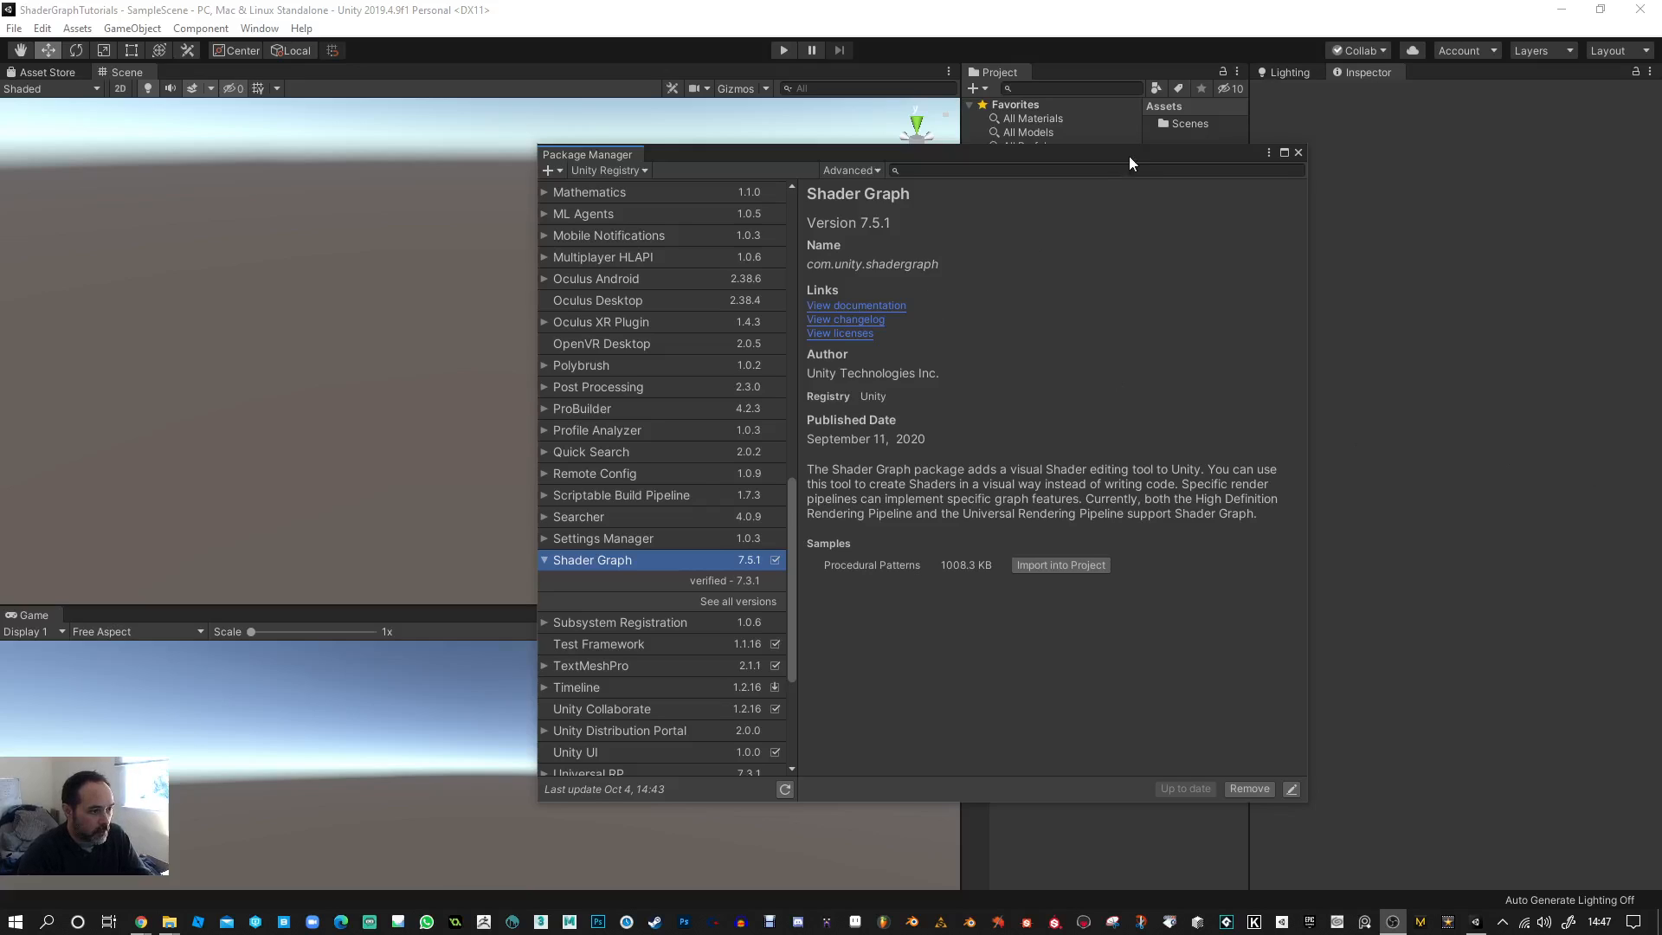
- Close Package Manager and create a PBR Graph asset in the Assets folder
left_click(1298, 151)
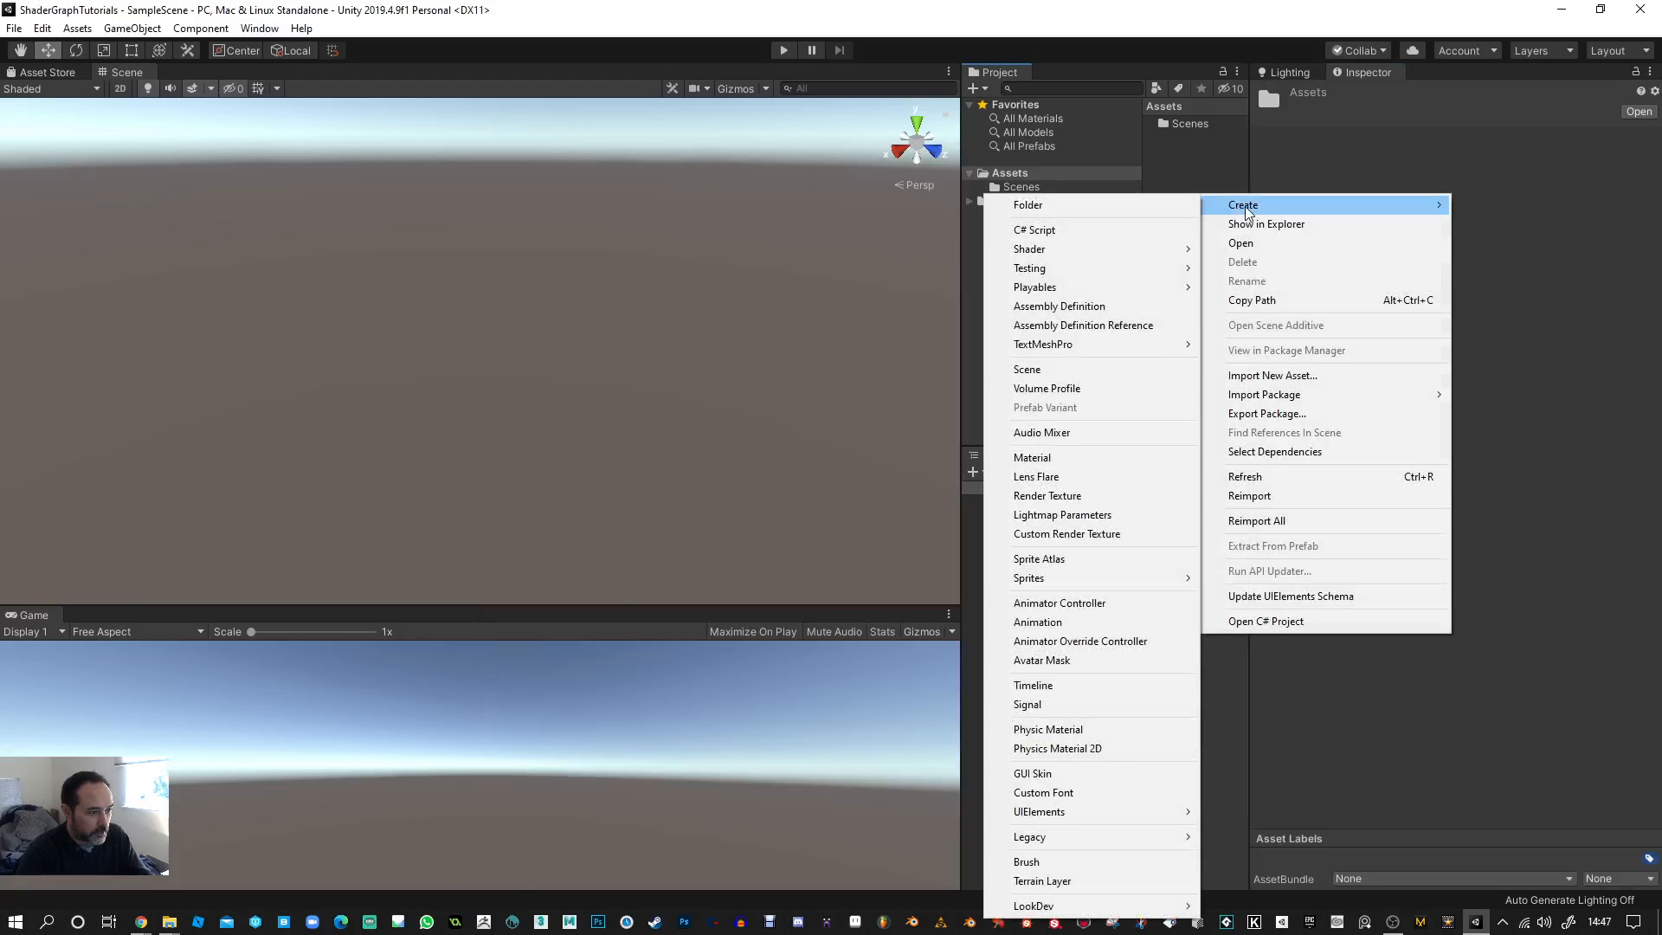
mouse_move(1028, 248)
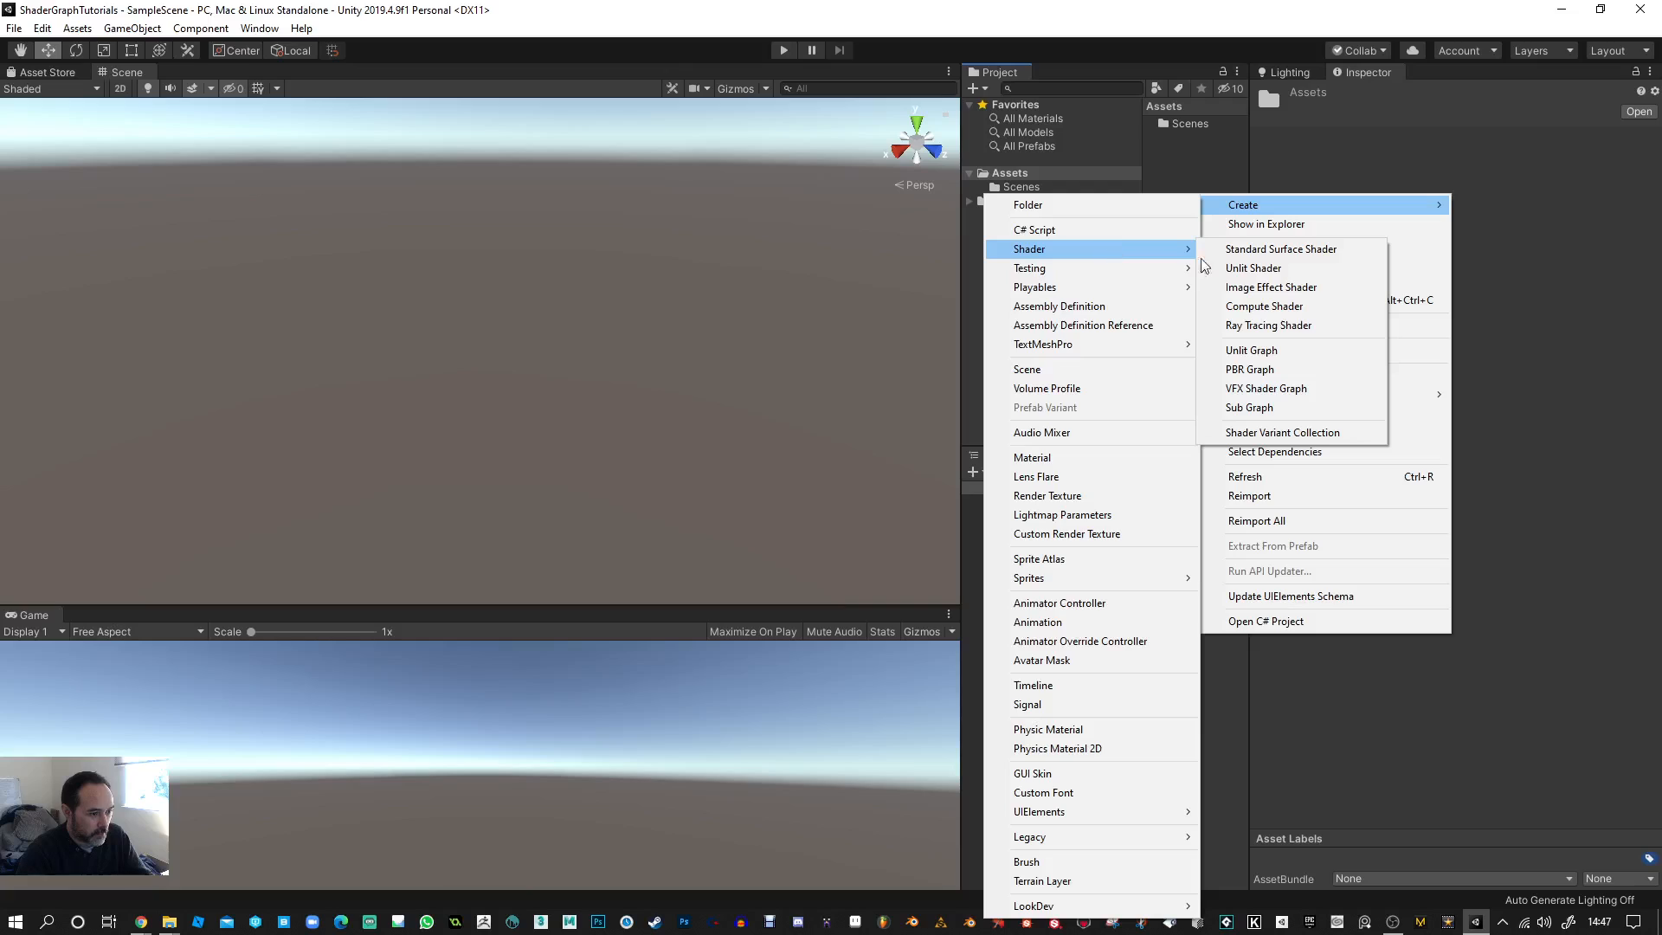
mouse_move(1261, 369)
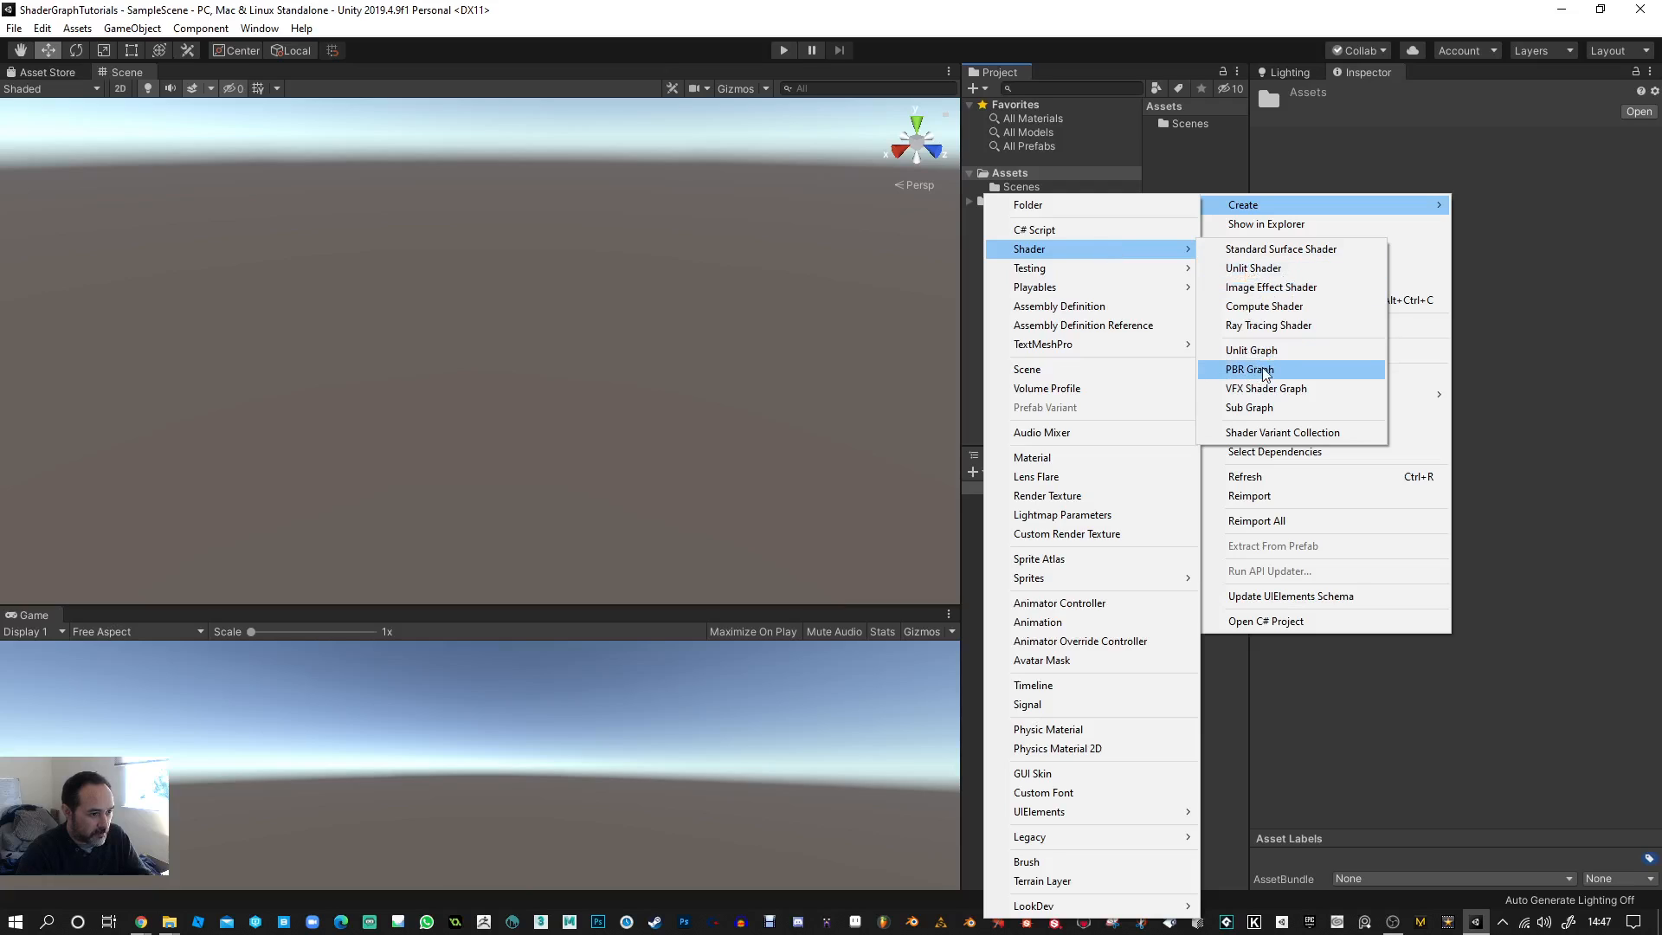
mouse_move(1285, 287)
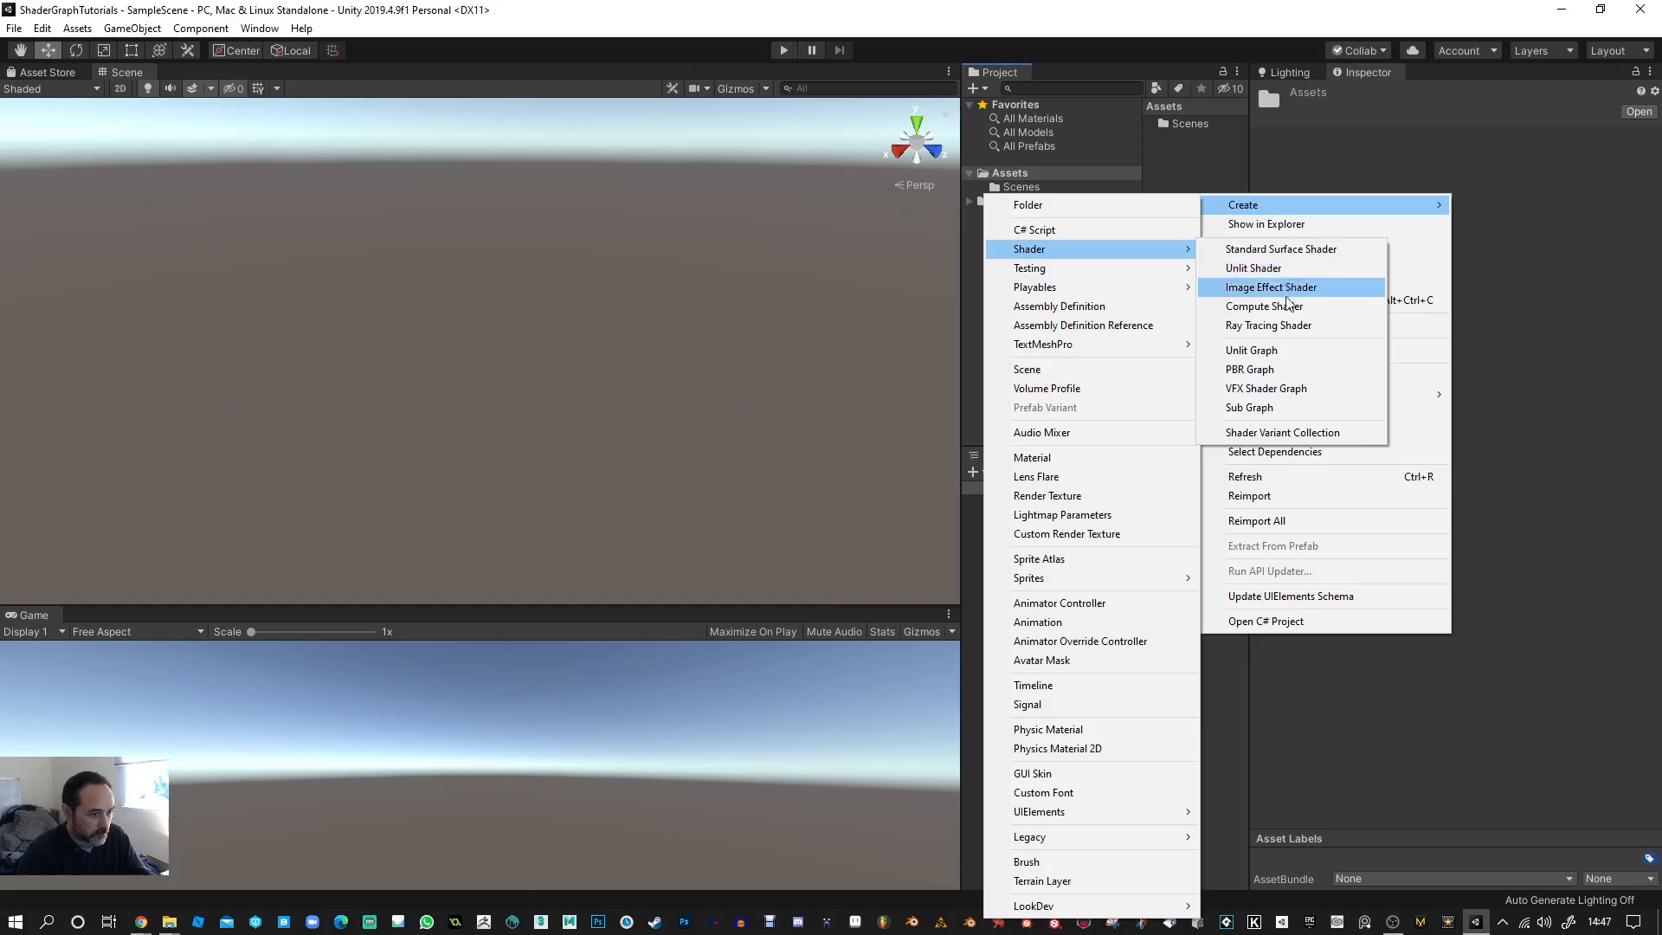
mouse_move(1281, 249)
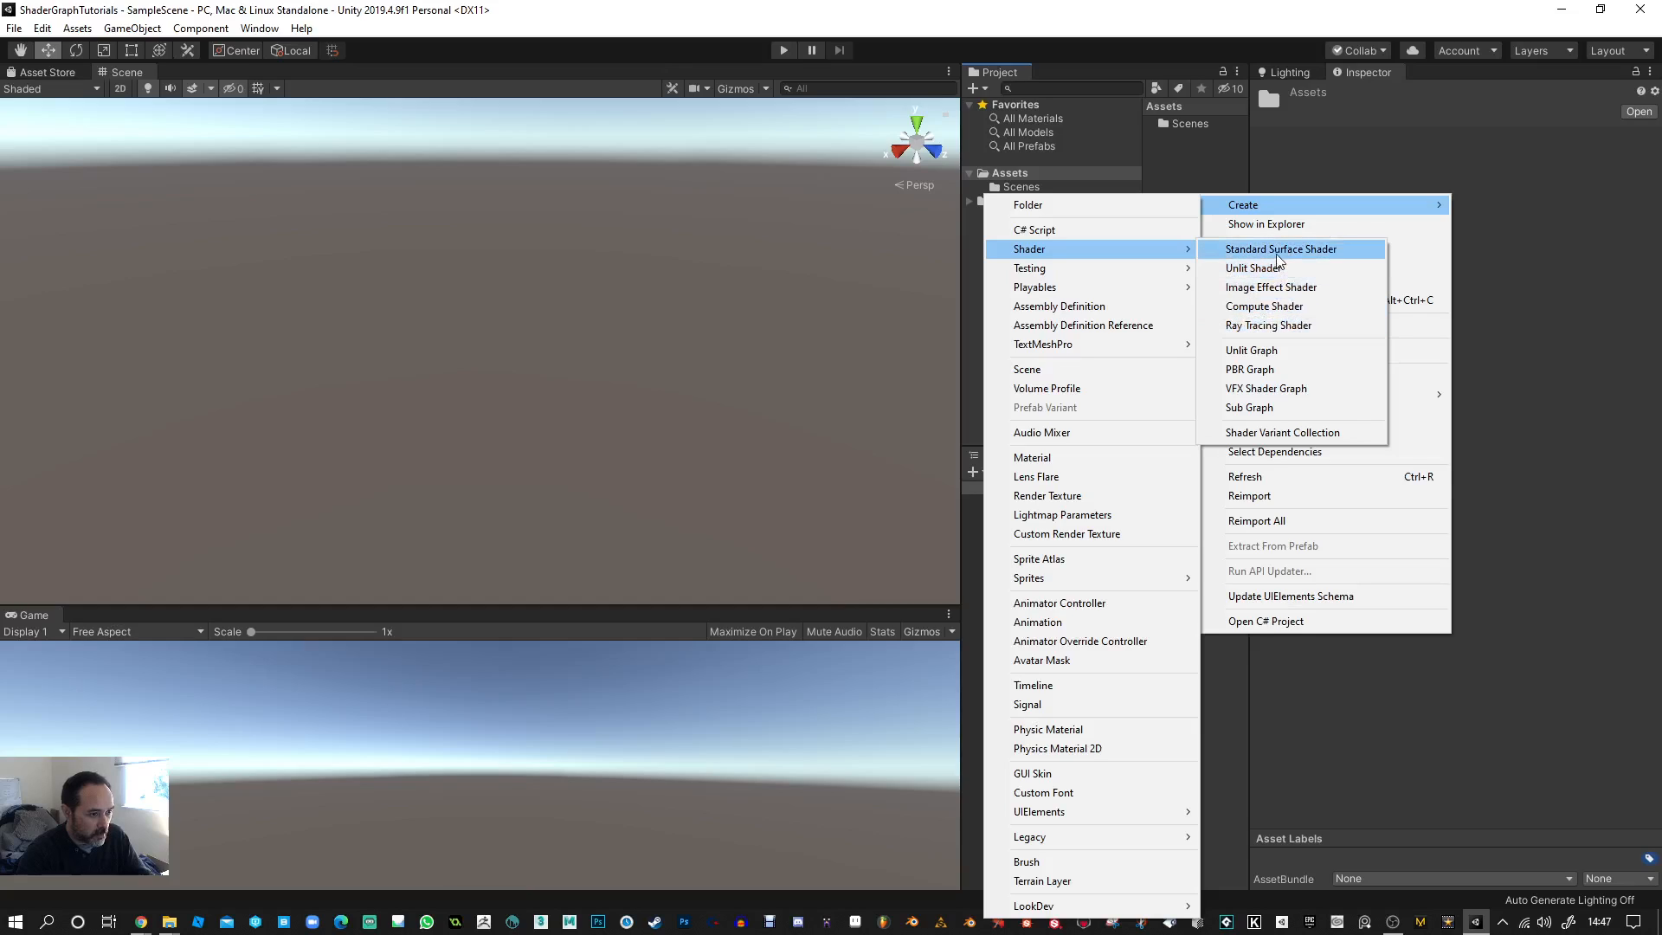
mouse_move(1261, 349)
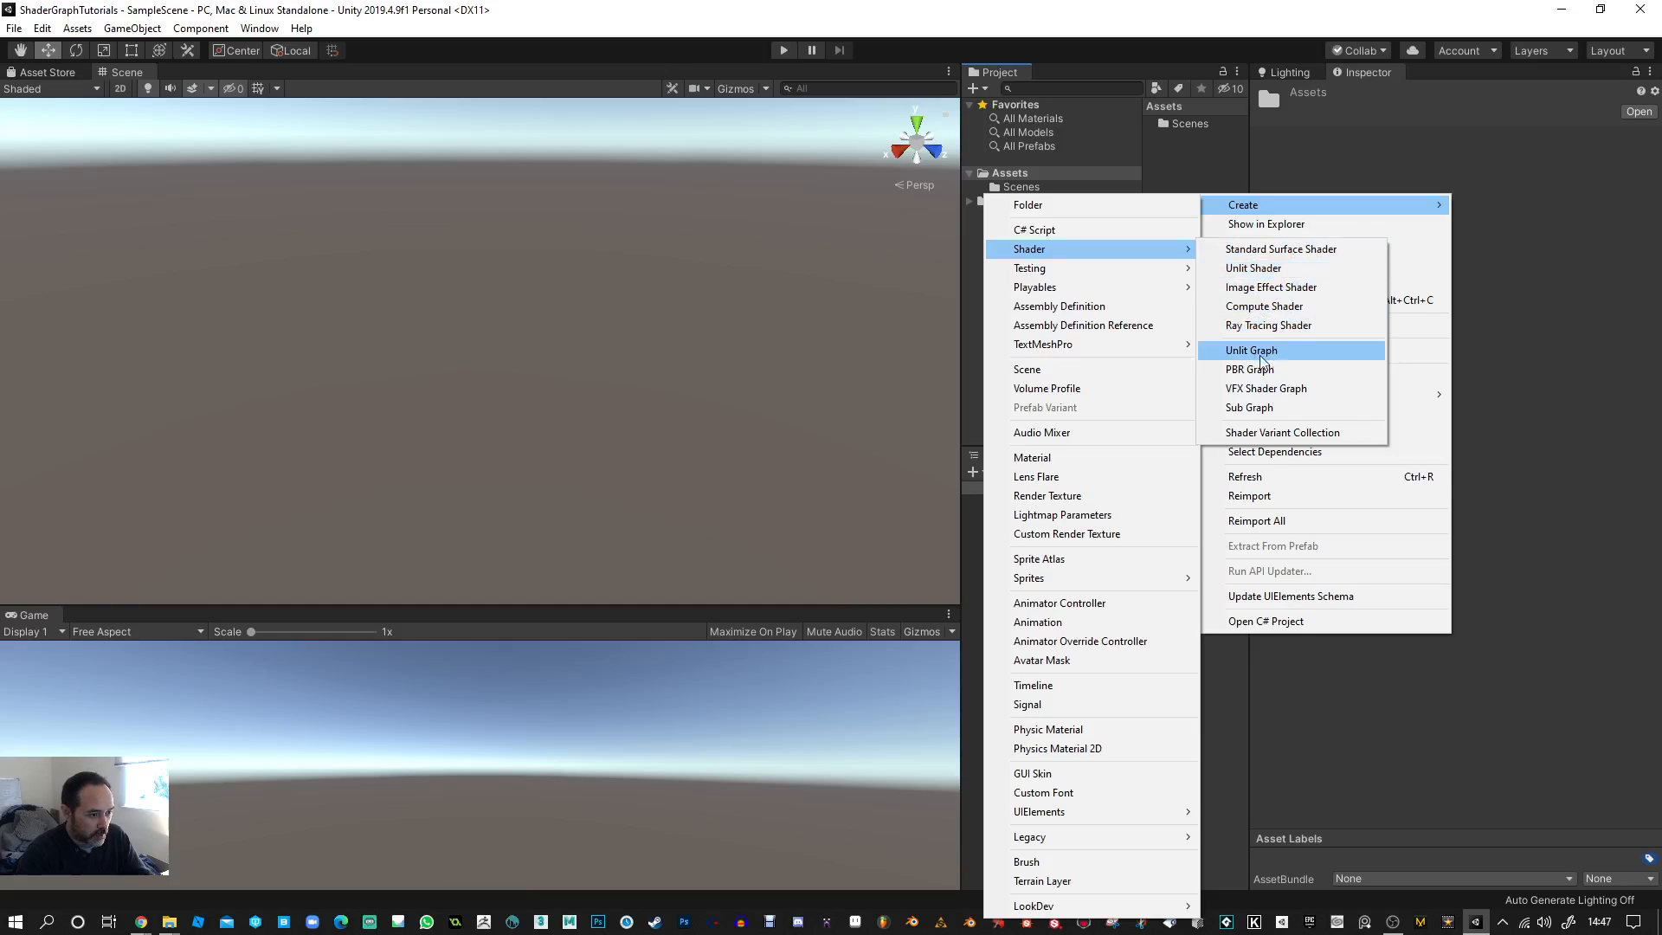
mouse_move(1251, 369)
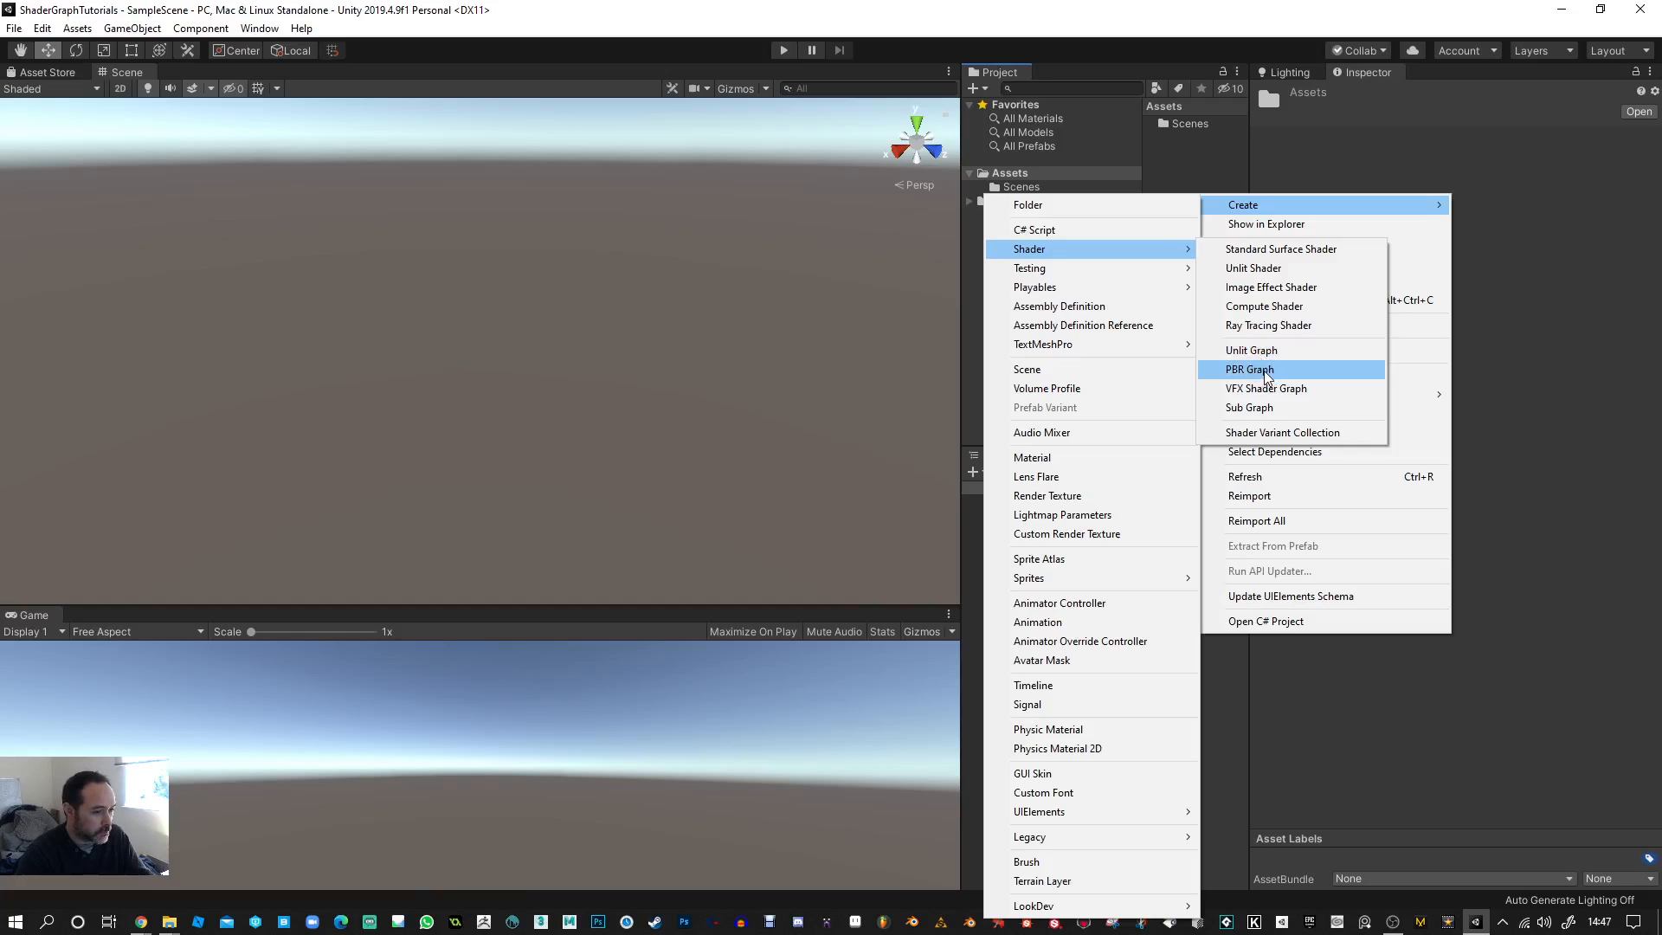
left_click(1248, 369)
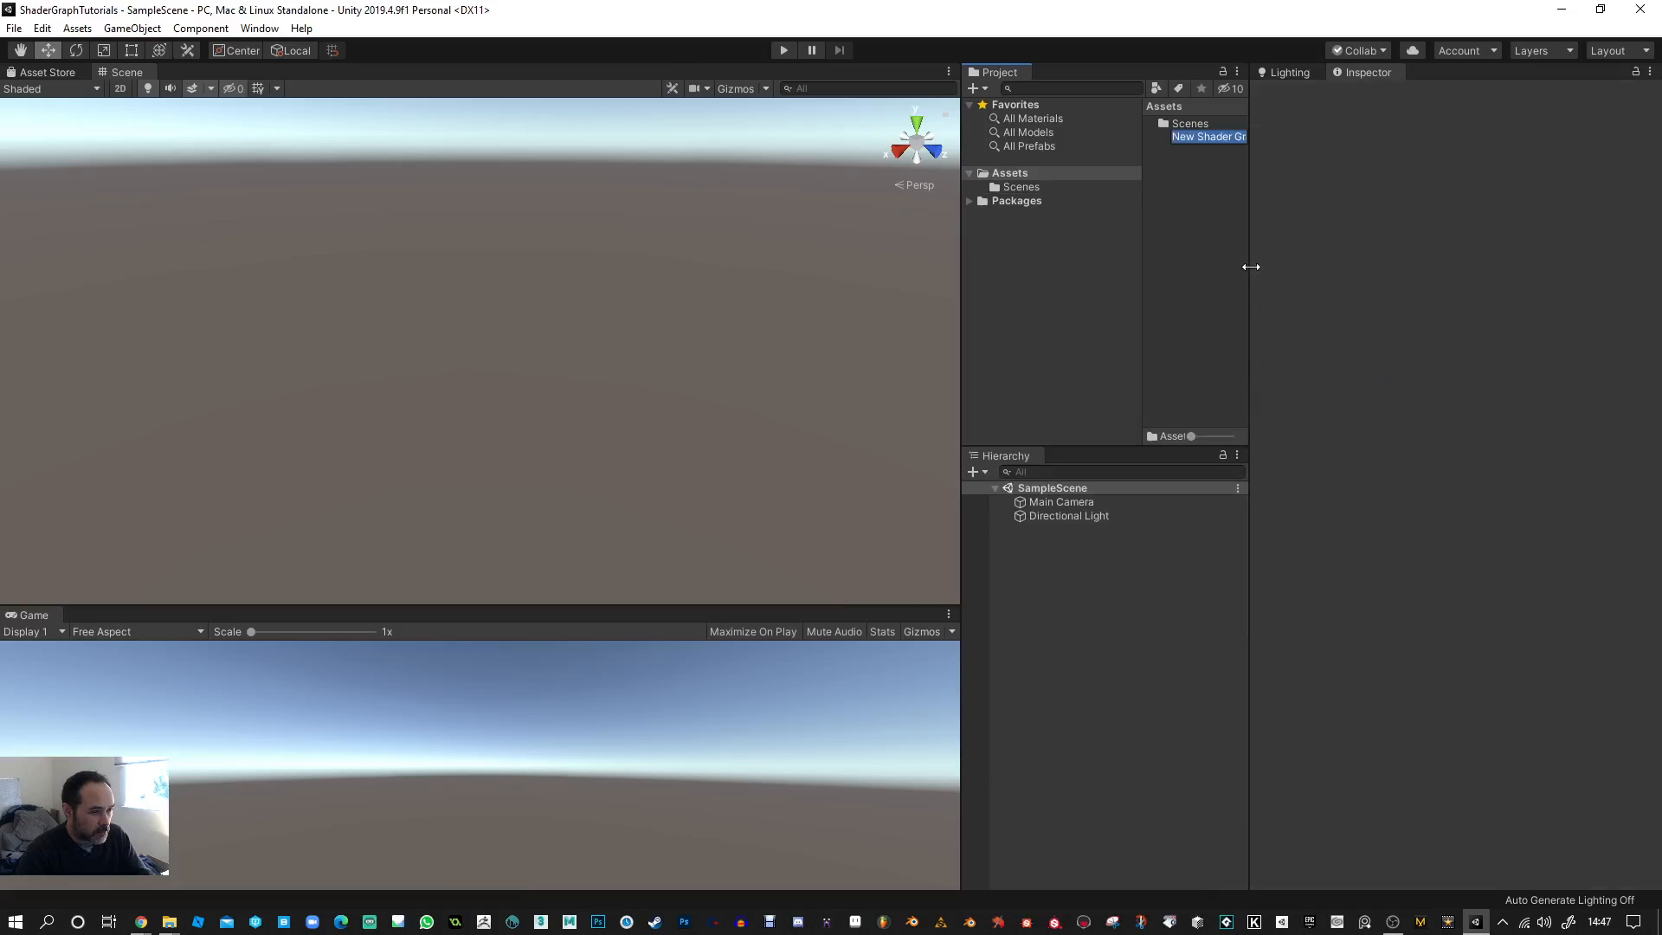
- Type 'SG_VertexColour' as the new shader graph asset's name and confirm
left_click(1209, 137)
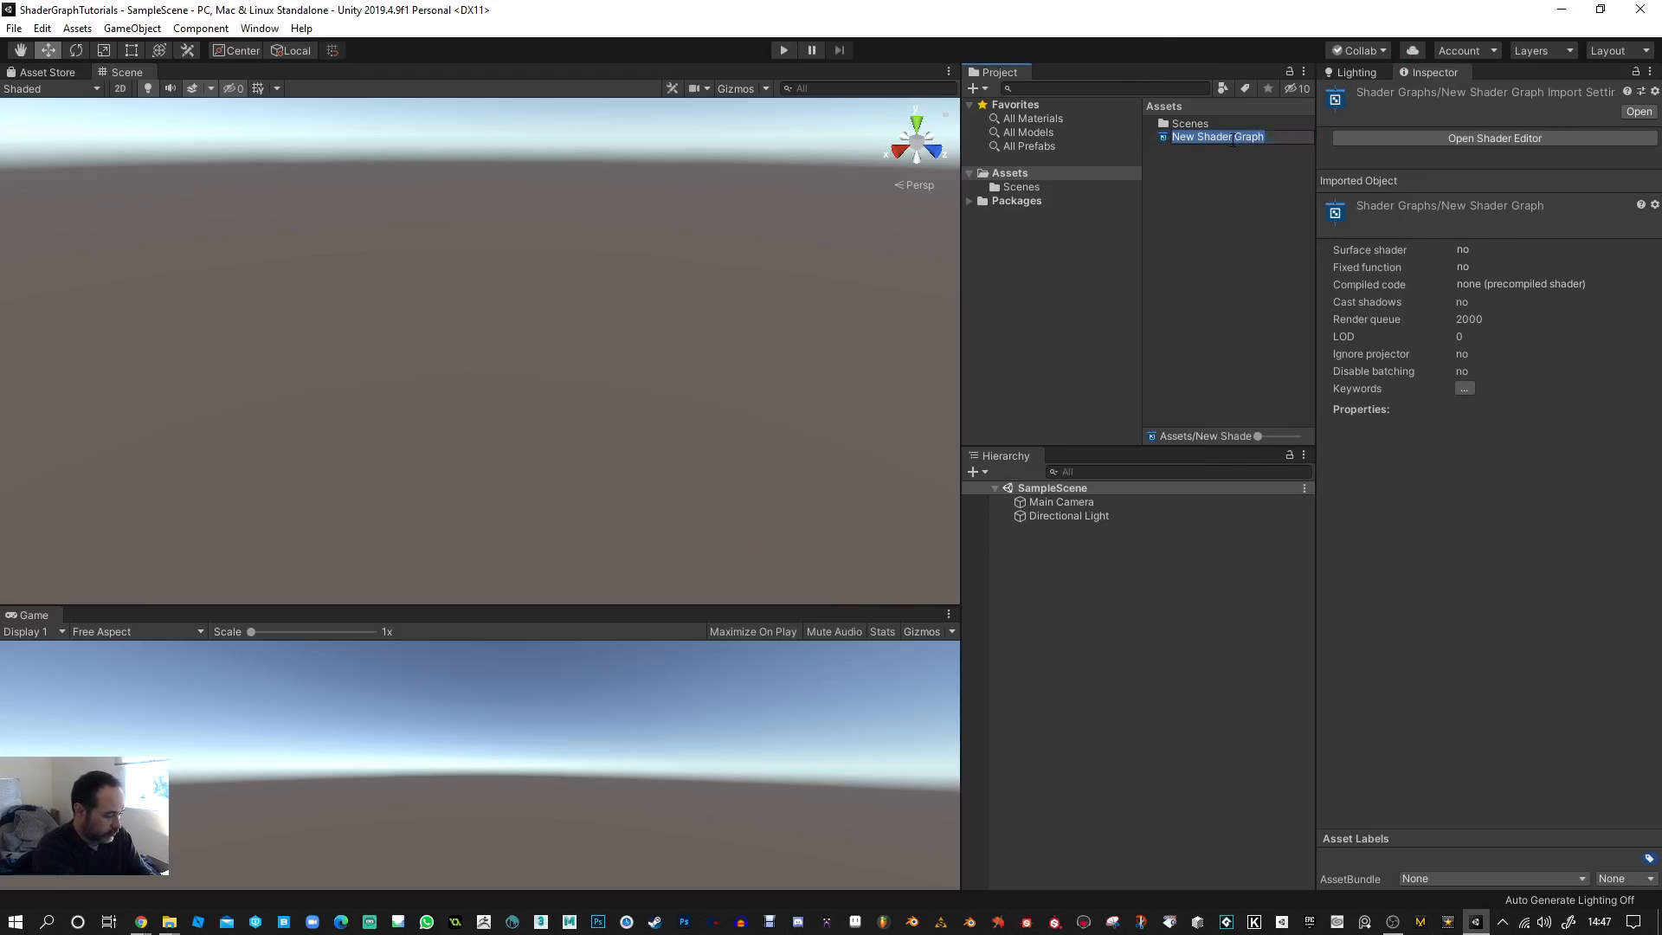
type("SG_")
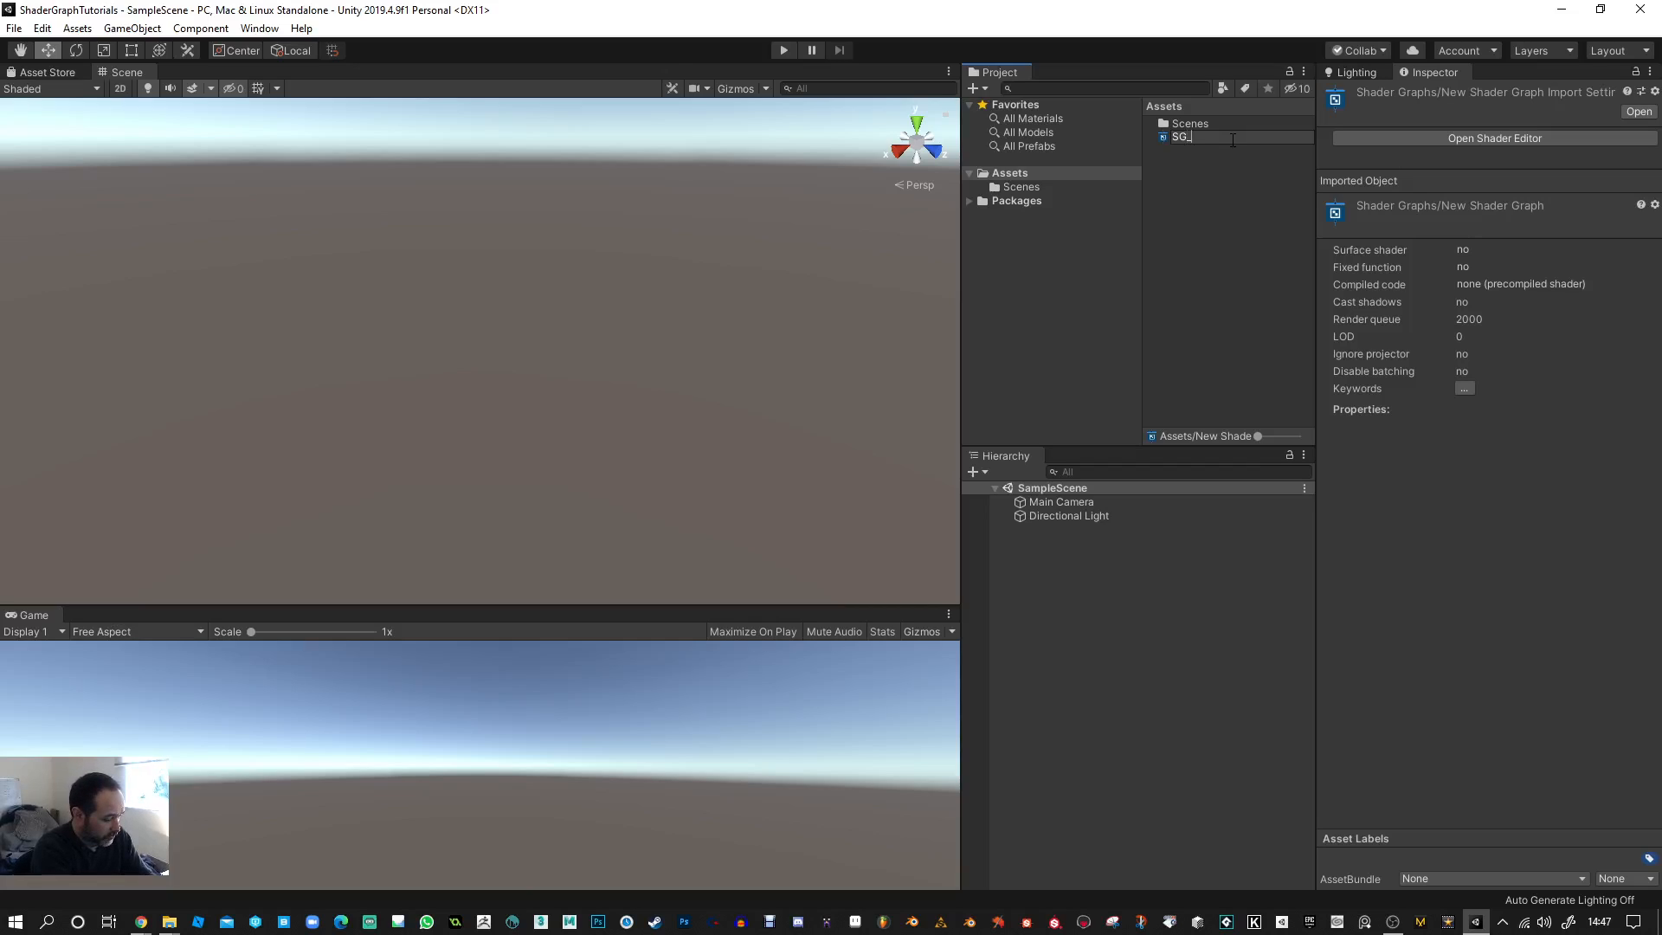
type("Vr")
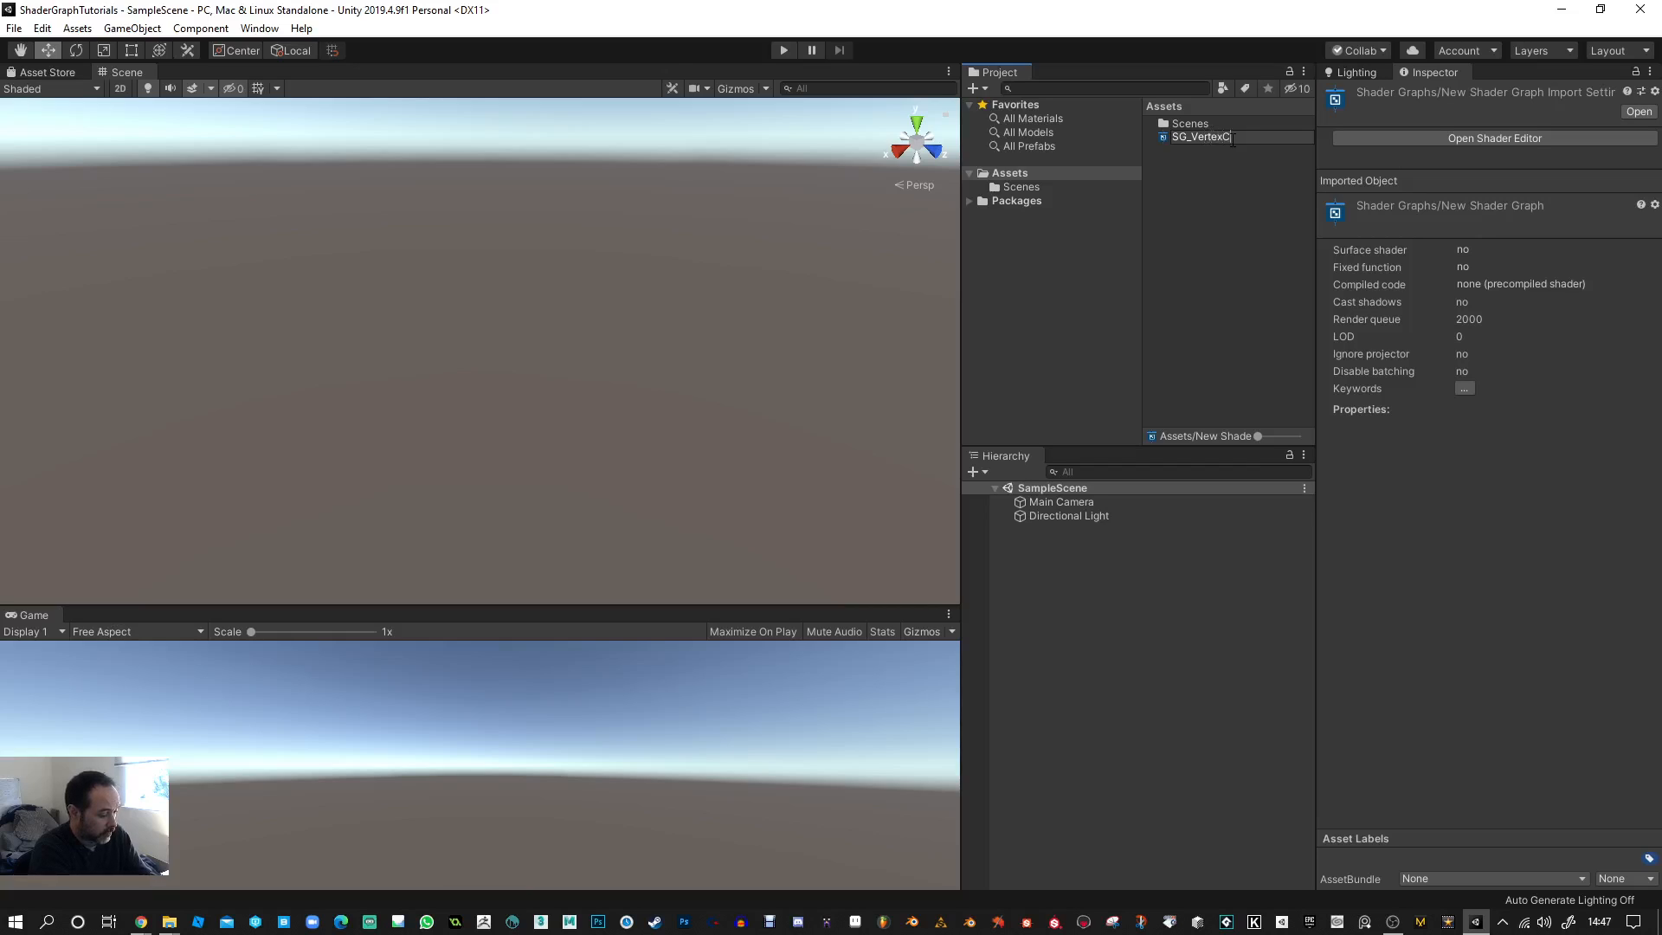
key("Return")
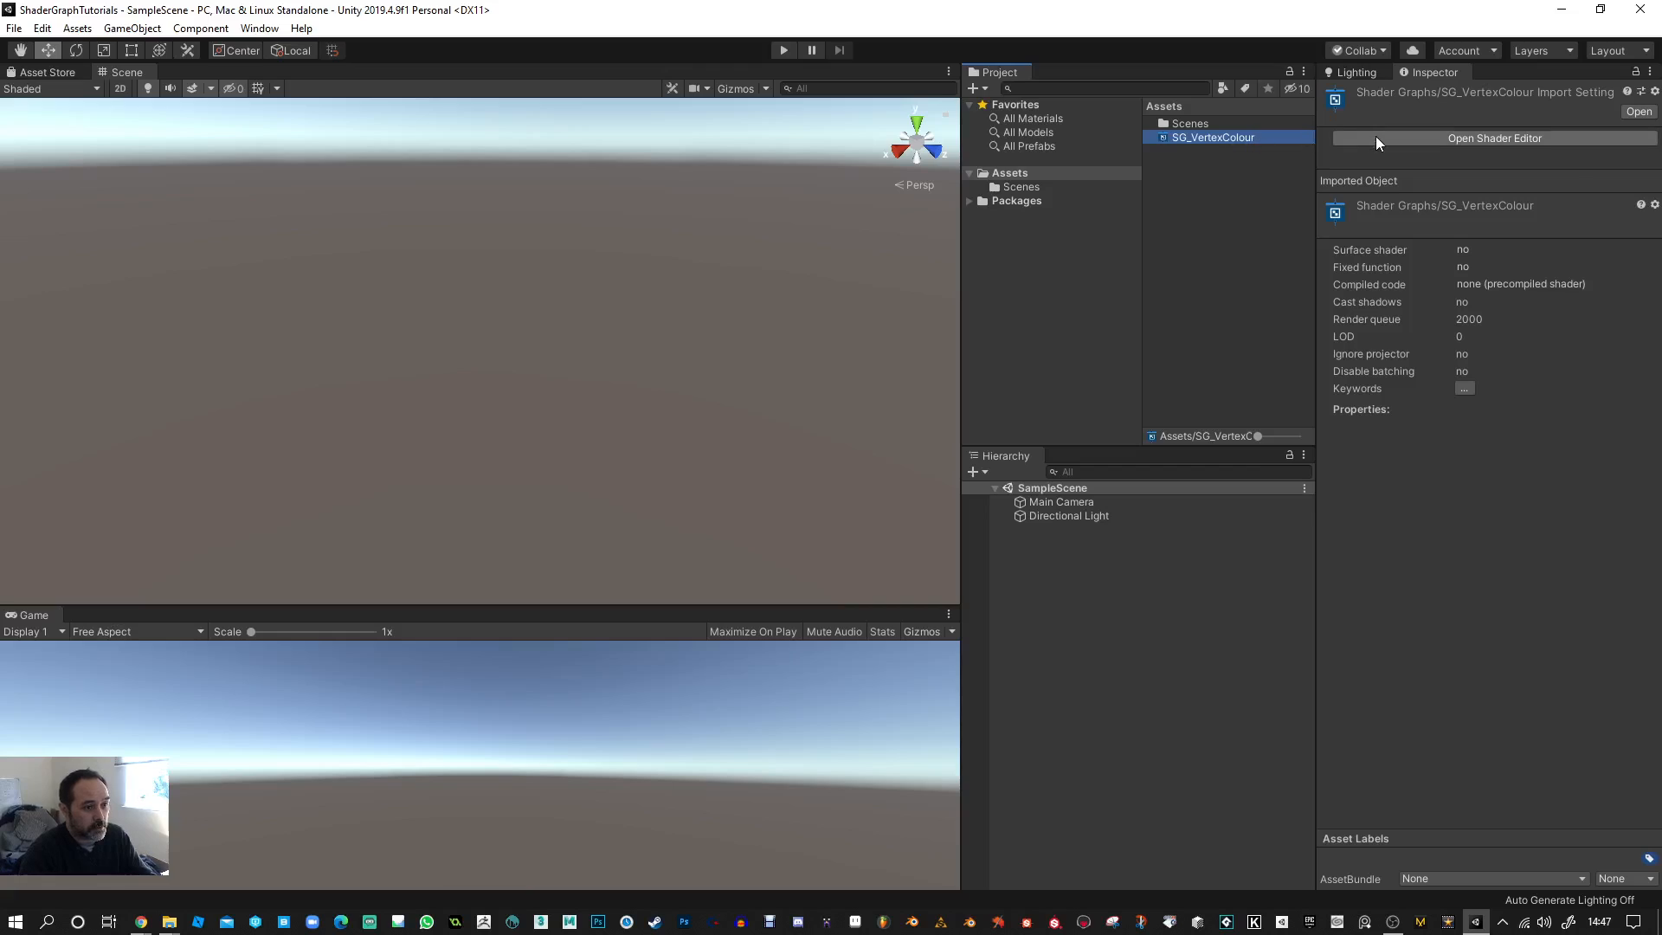
mouse_move(1399, 143)
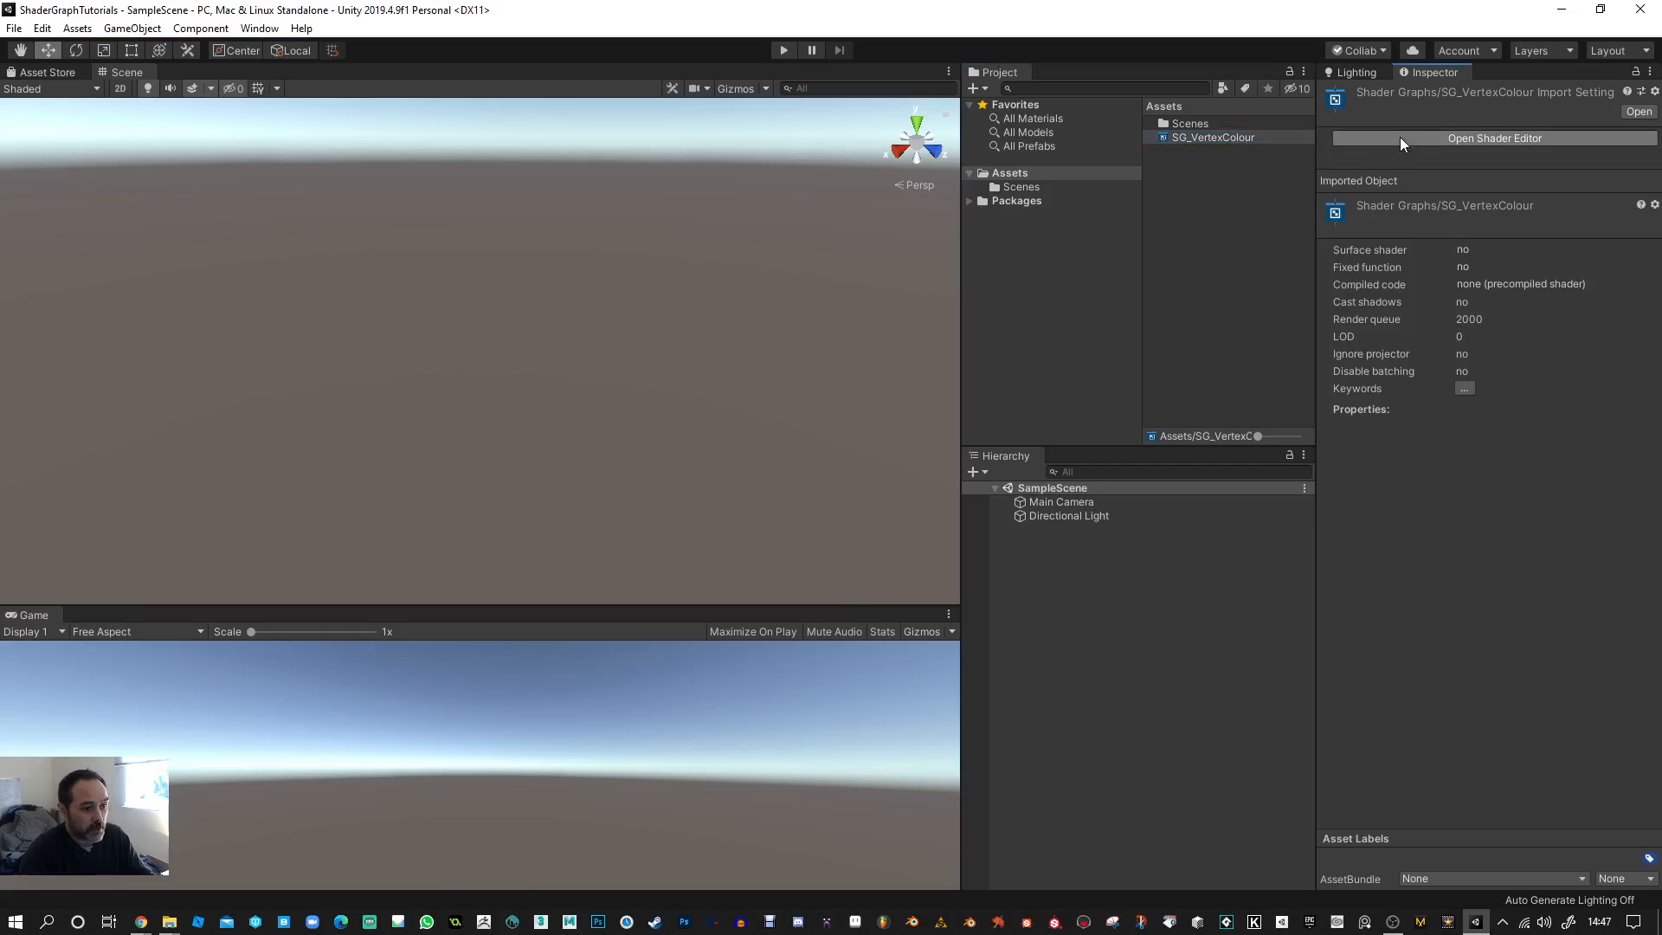
- Open SG_VertexColour in the Shader Graph editor from the Inspector
left_click(1493, 137)
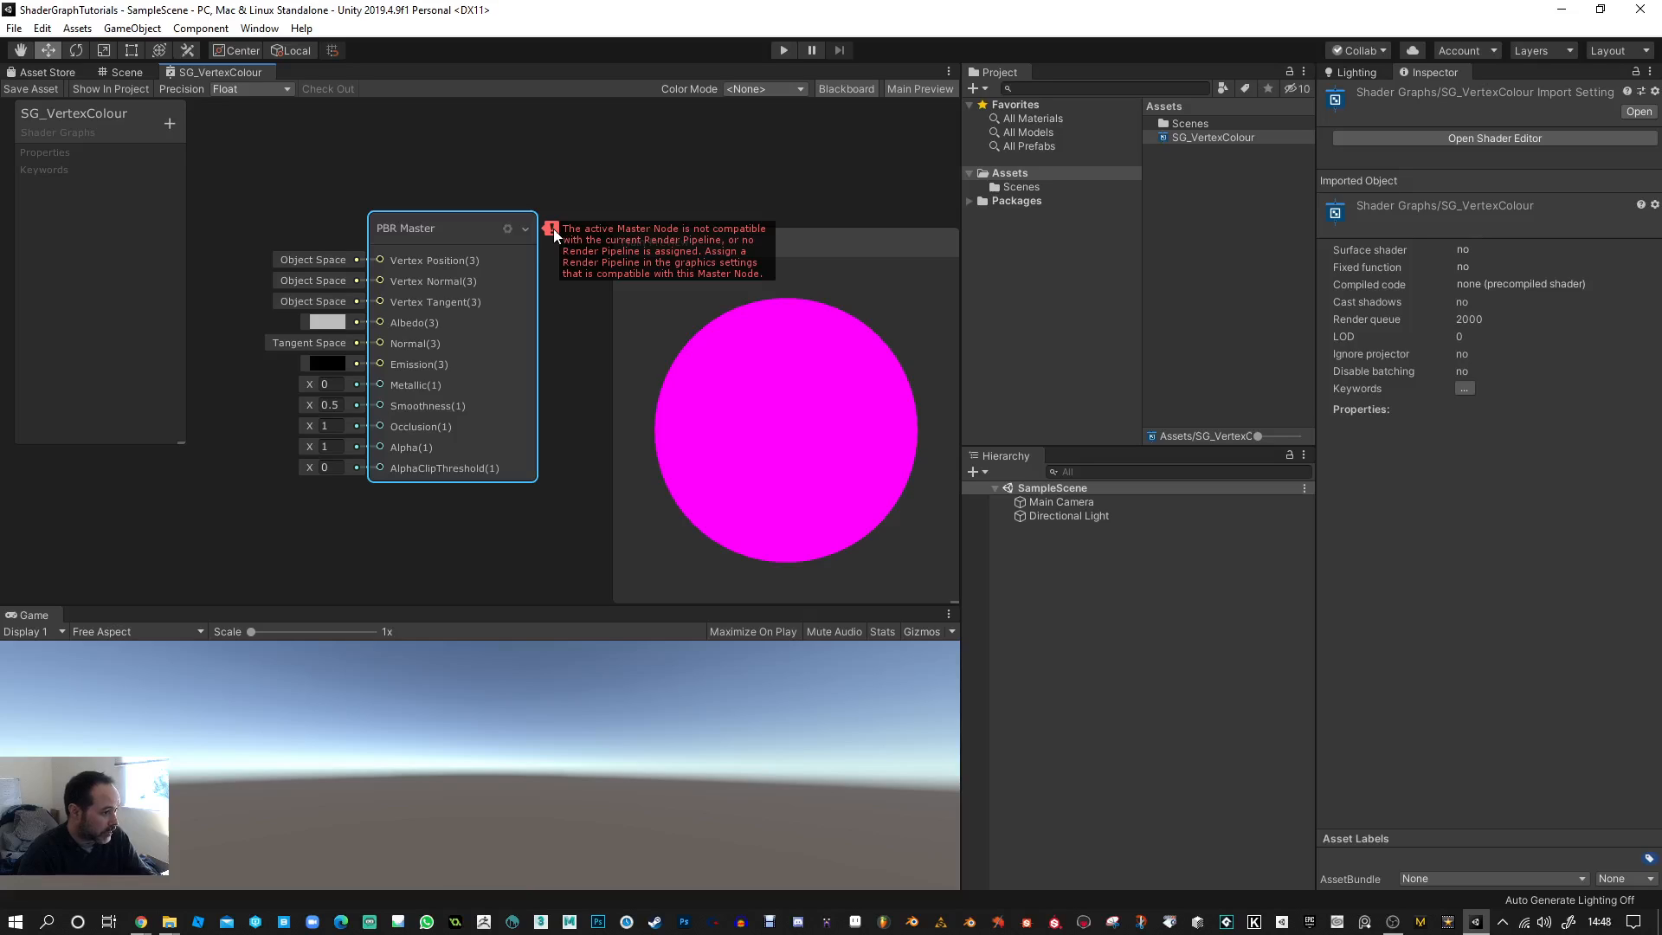
mouse_move(547, 193)
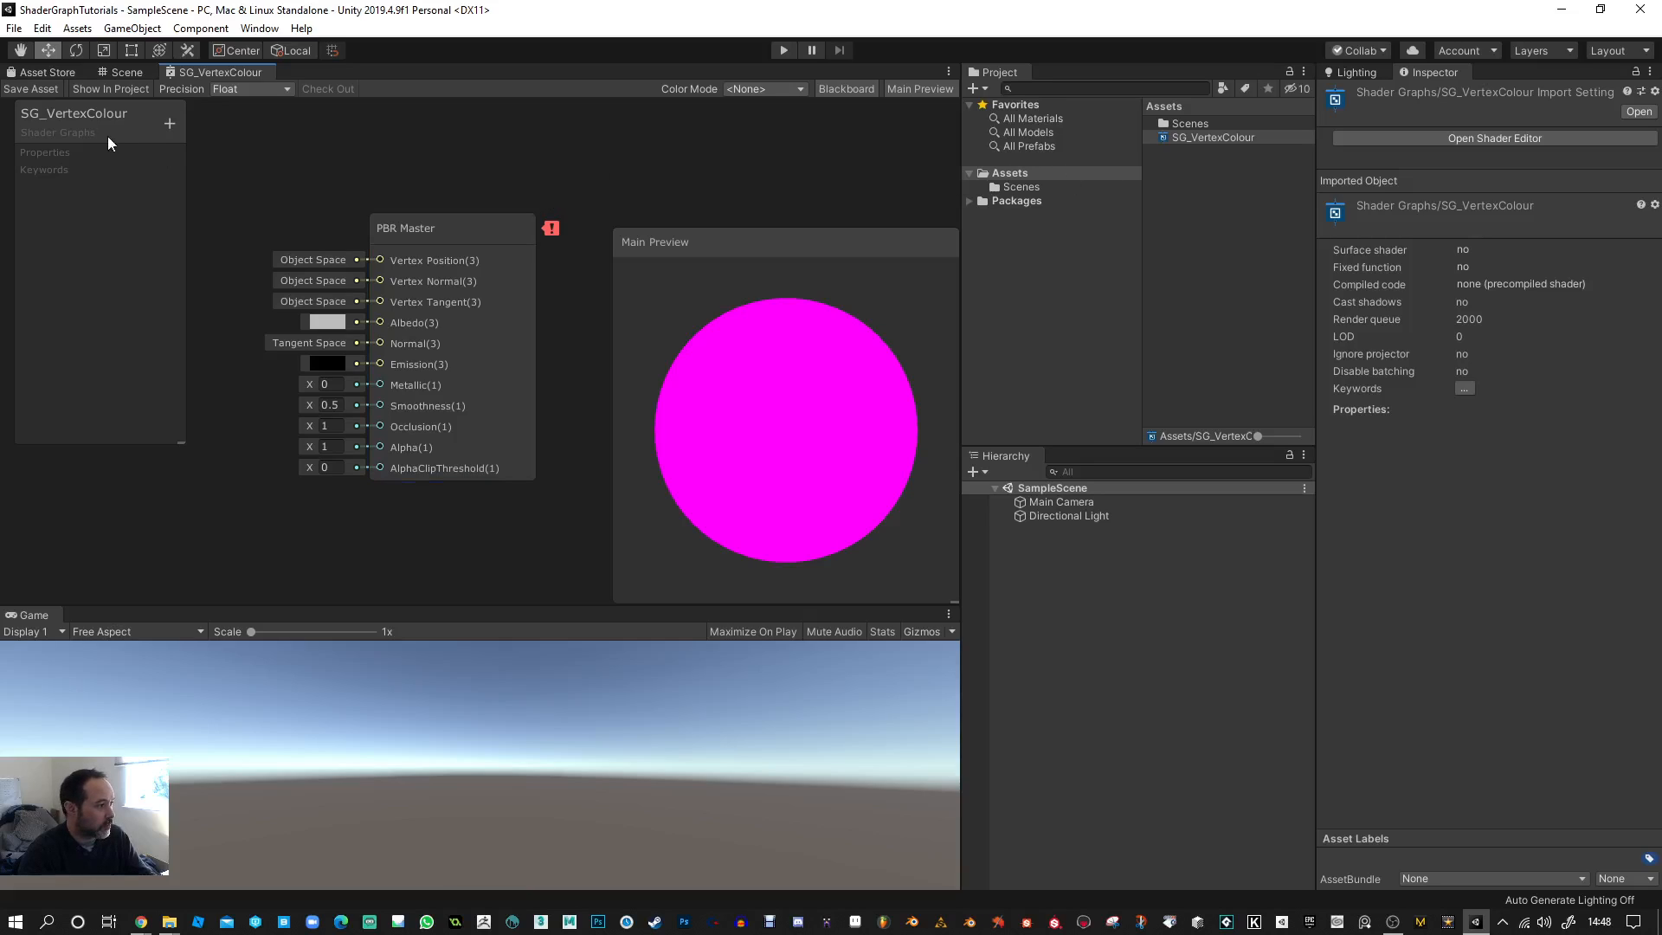
mouse_move(1116, 187)
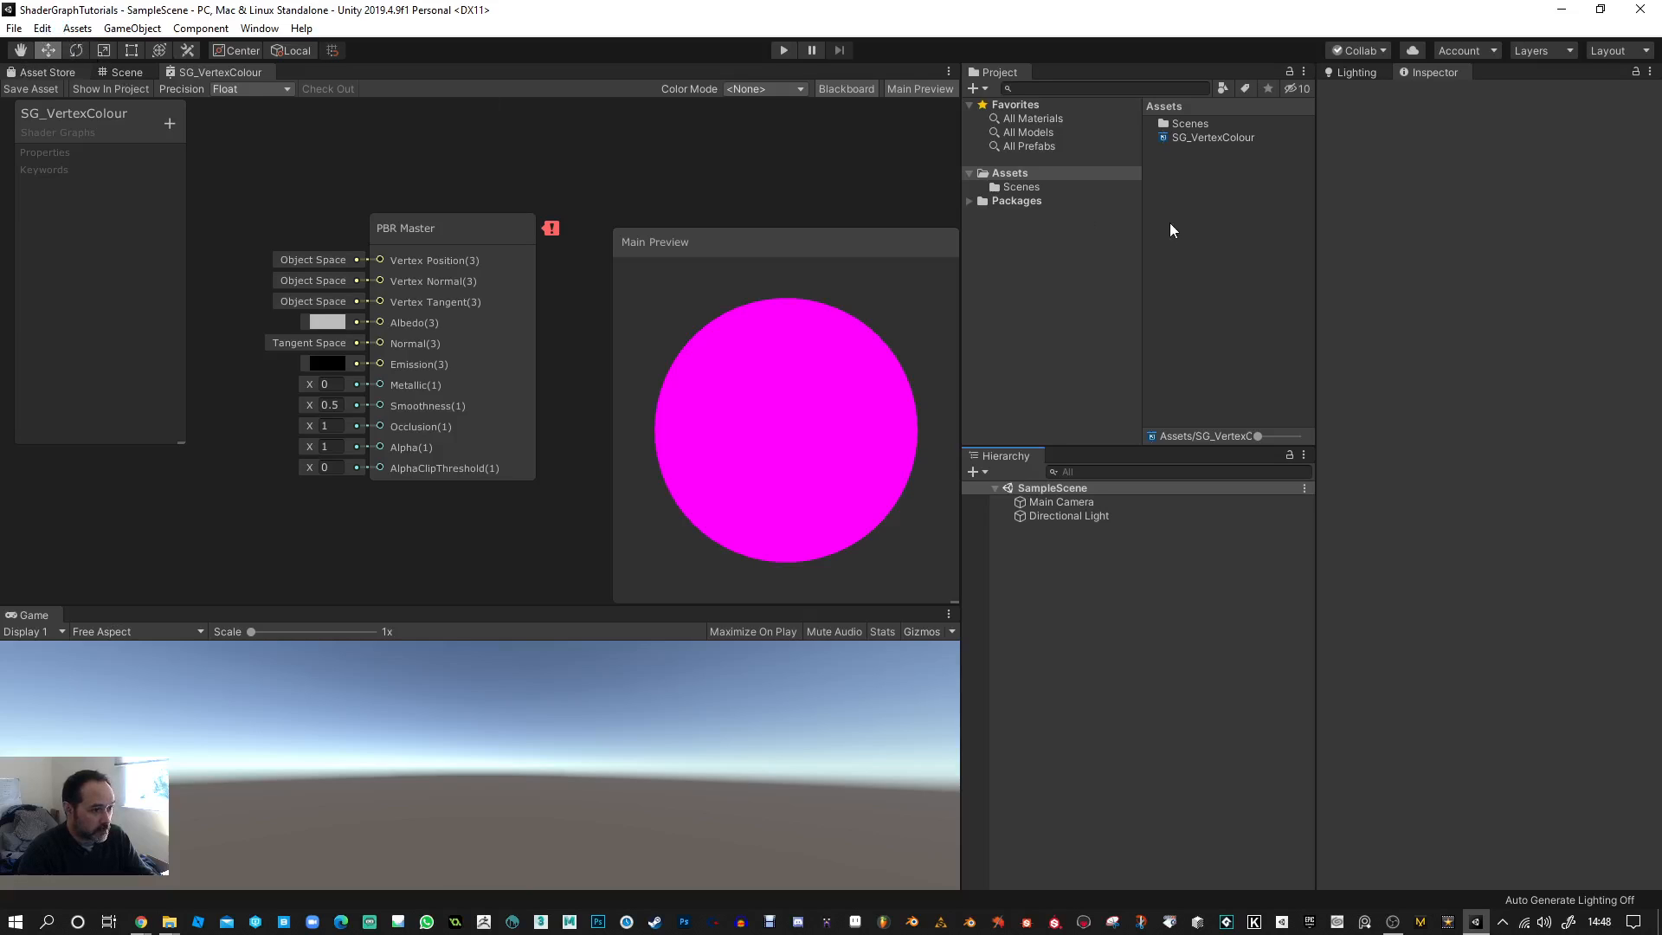
mouse_move(1143, 283)
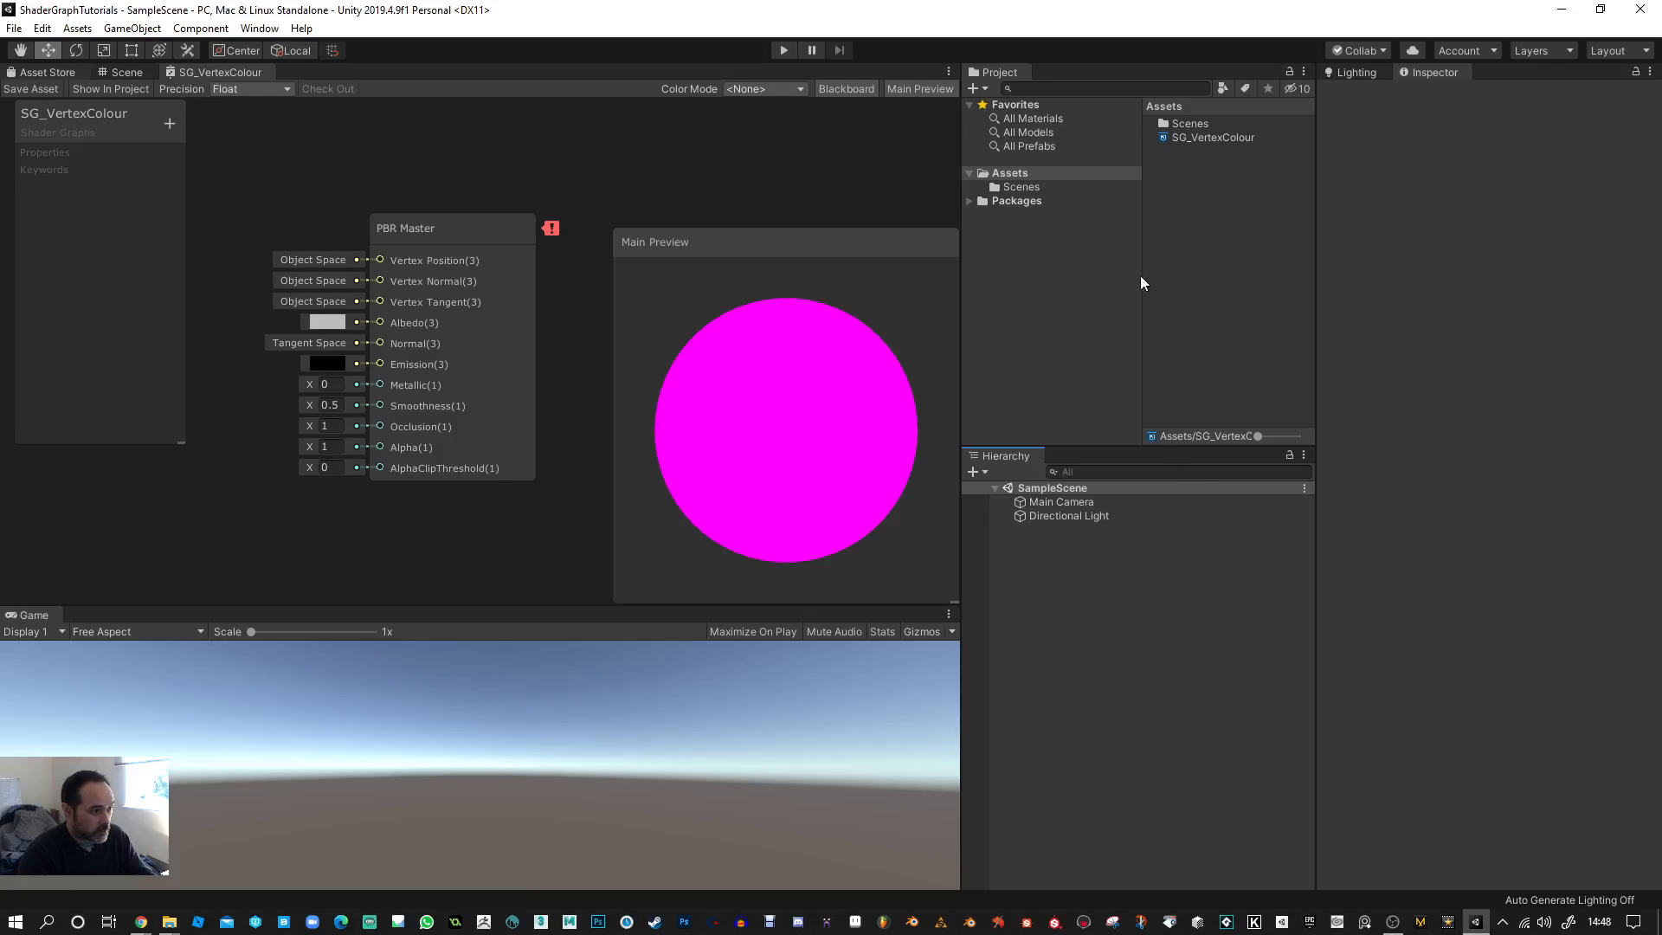
mouse_move(83, 78)
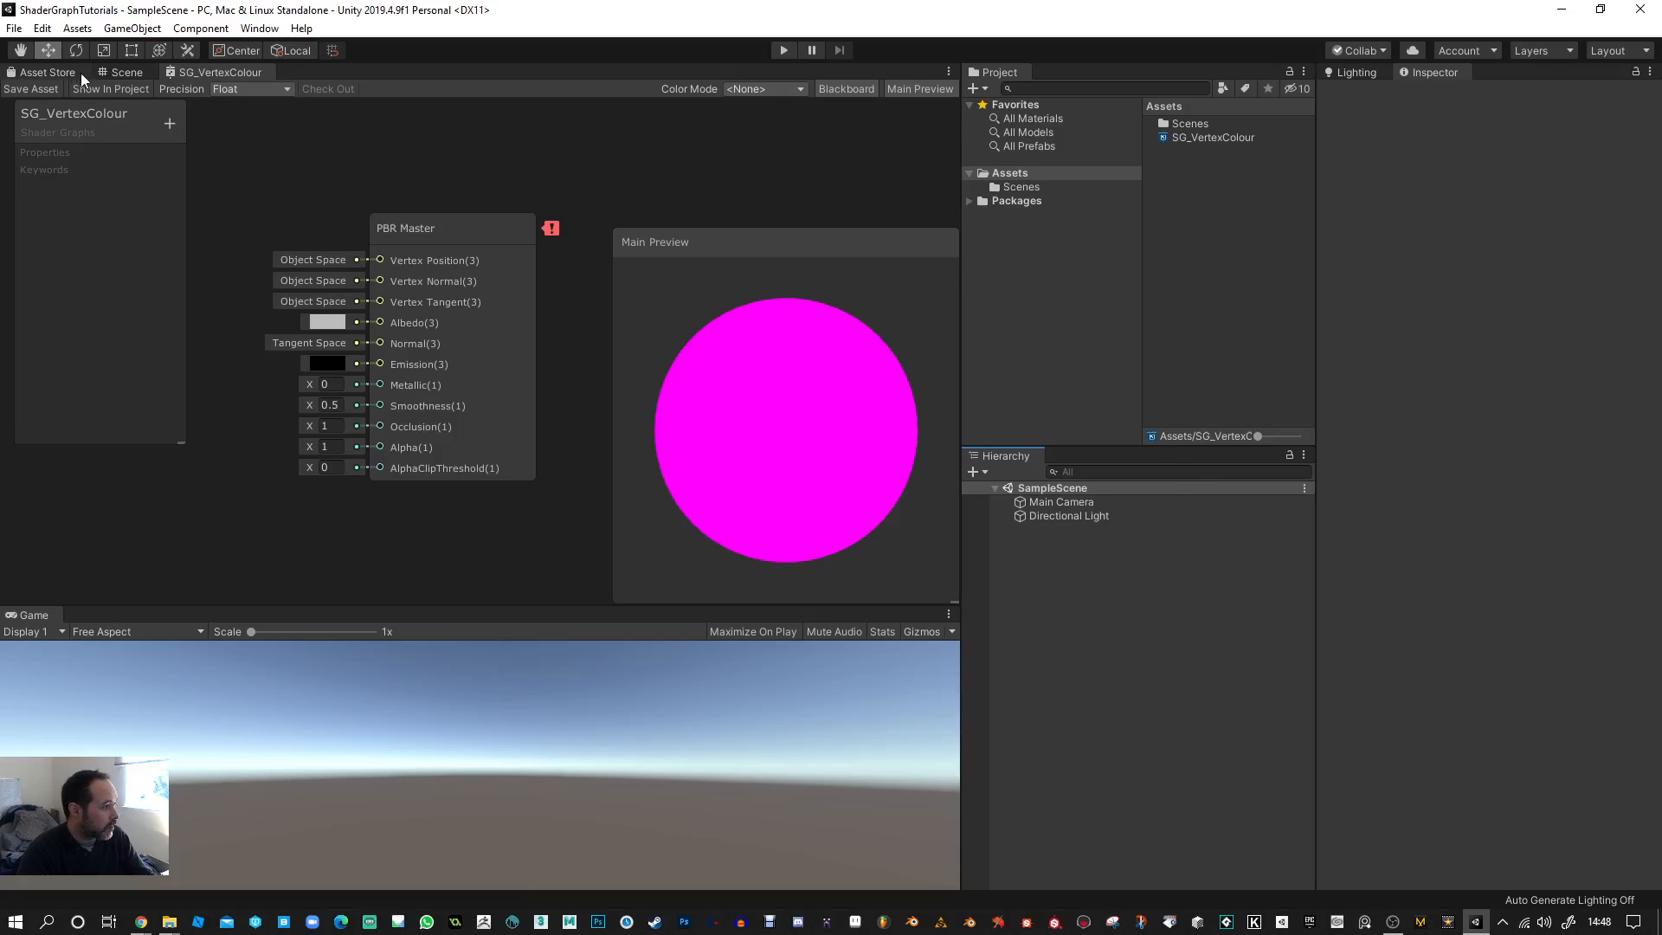
left_click(127, 71)
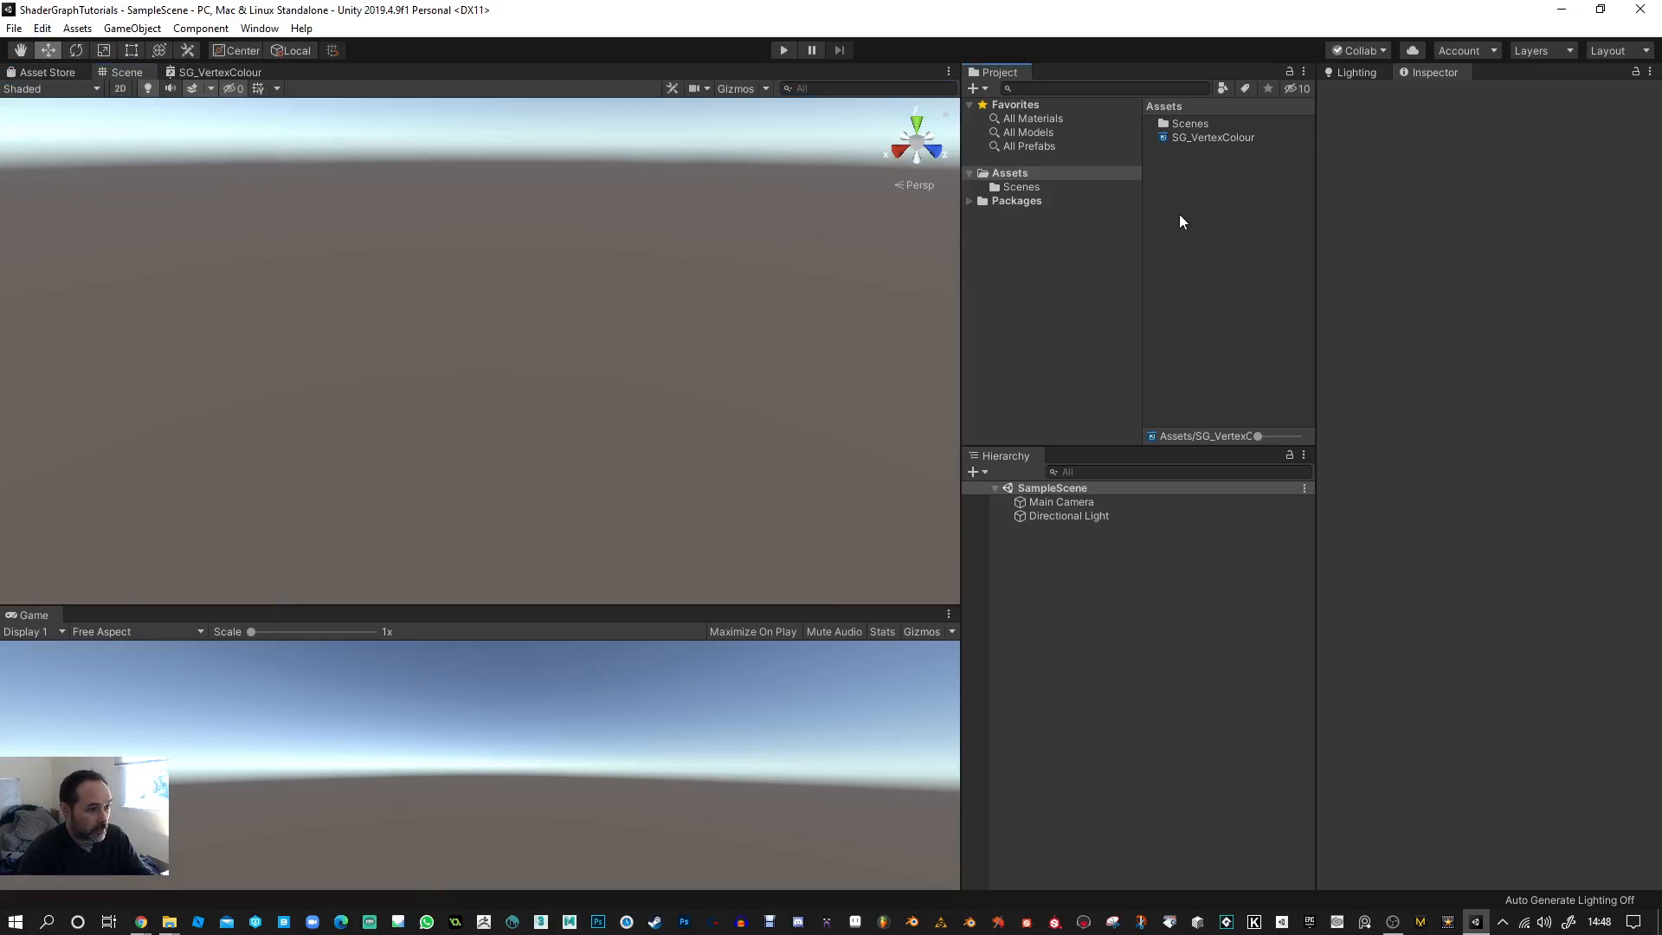
right_click(1182, 221)
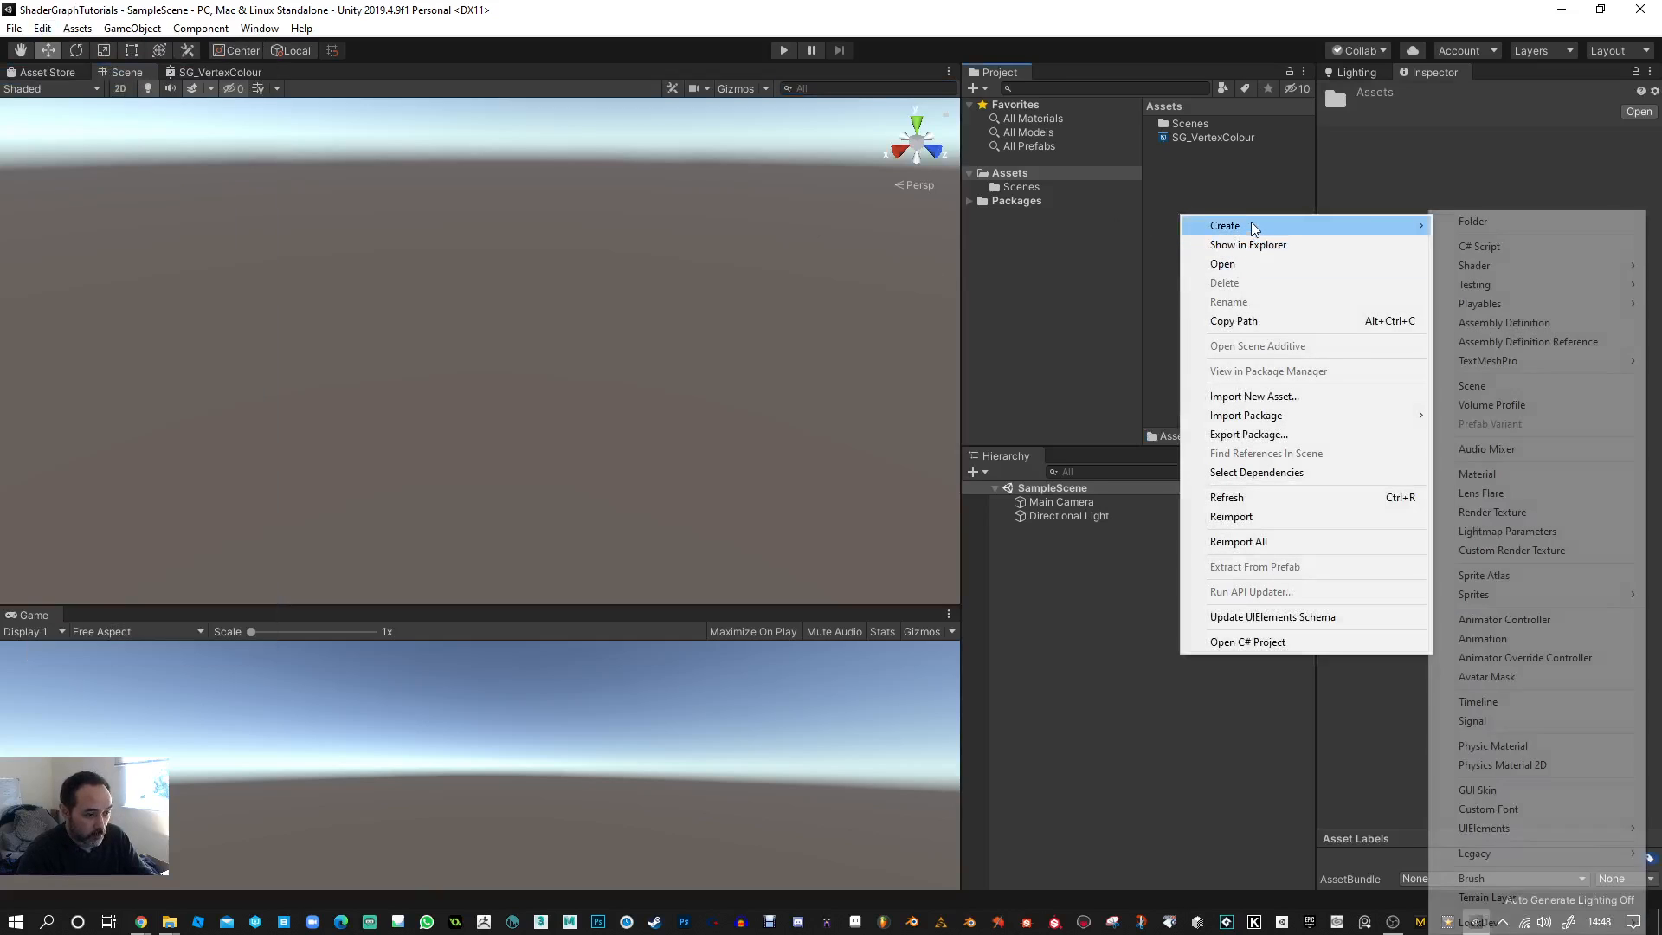
mouse_move(1522, 736)
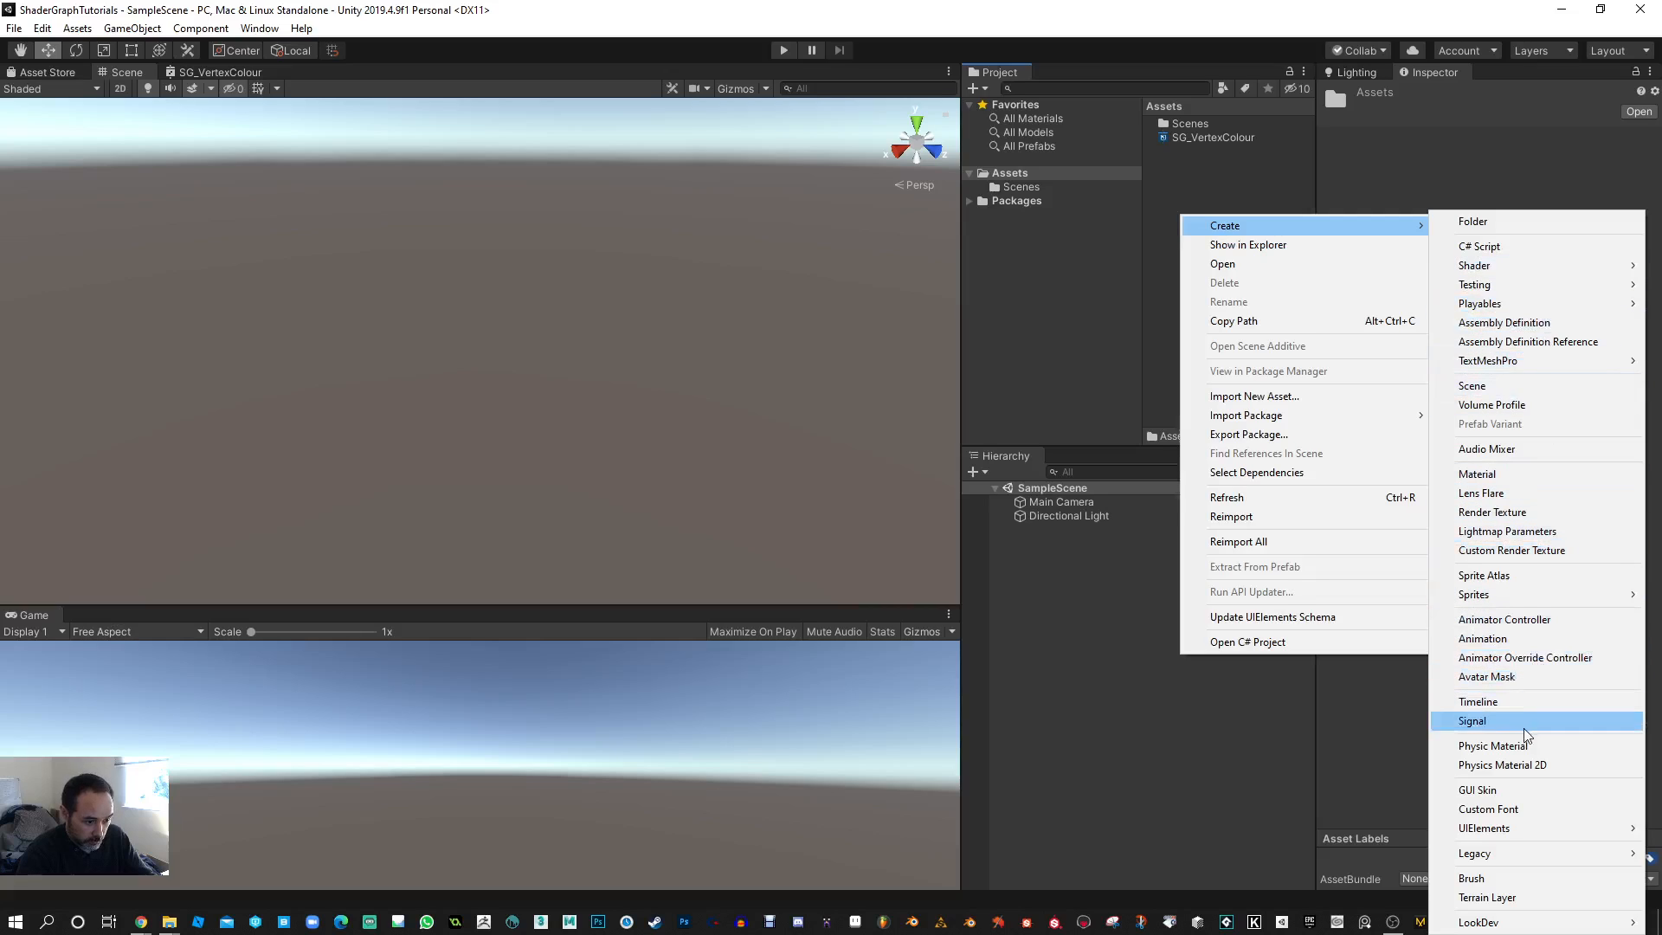
mouse_move(1480, 304)
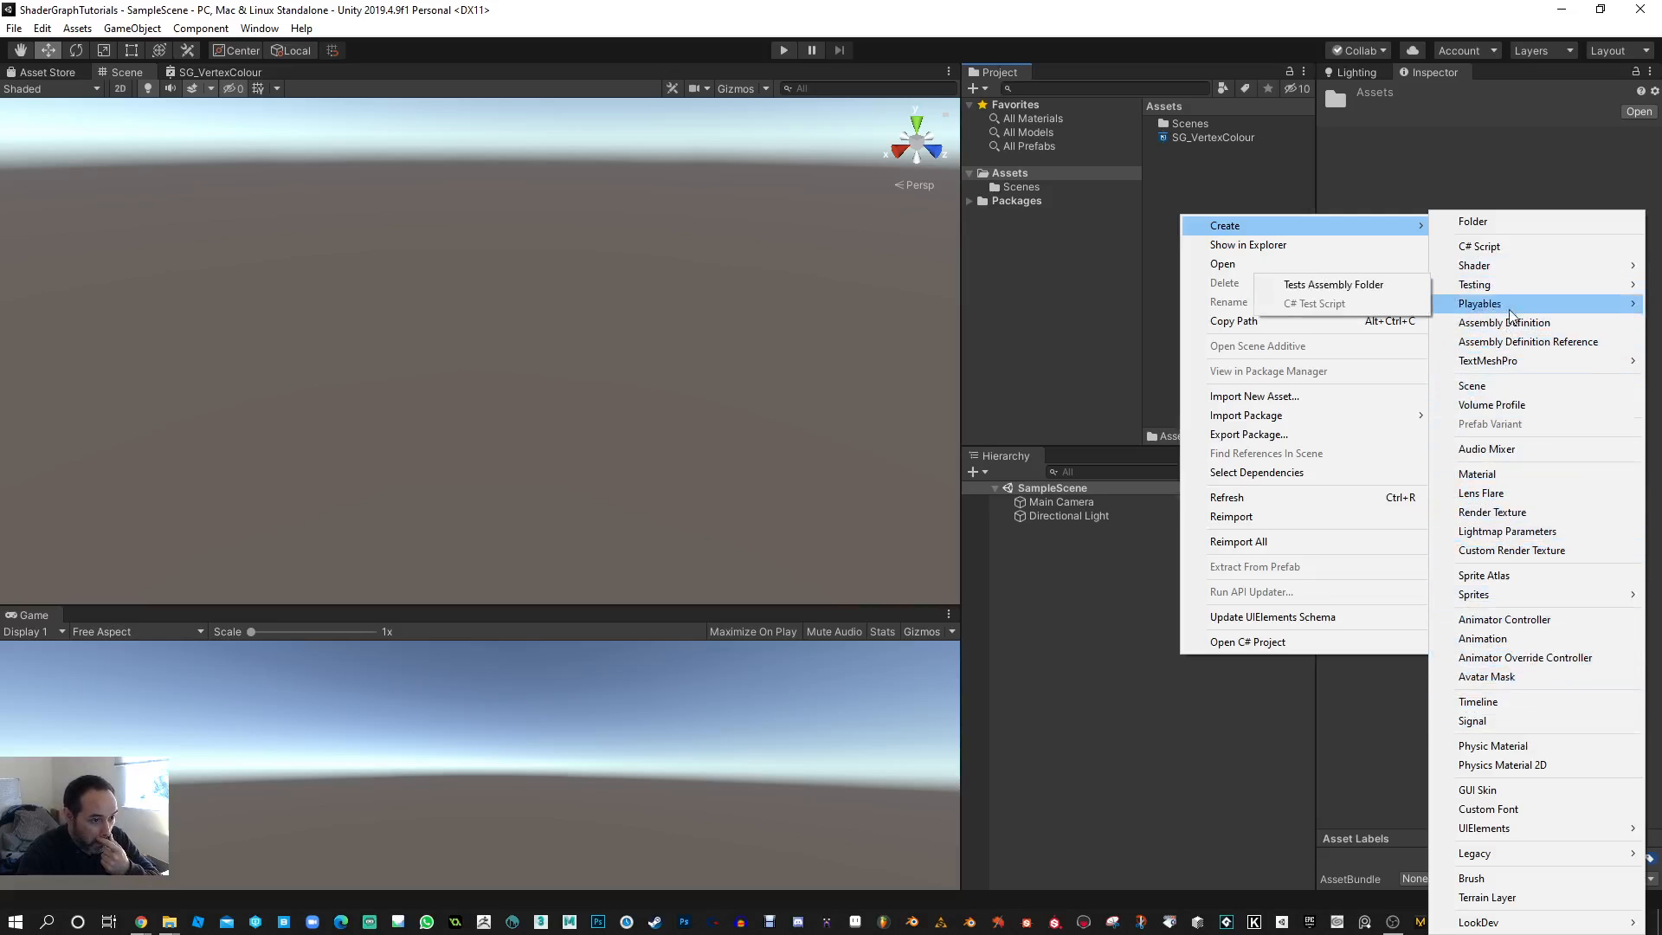
mouse_move(1516, 531)
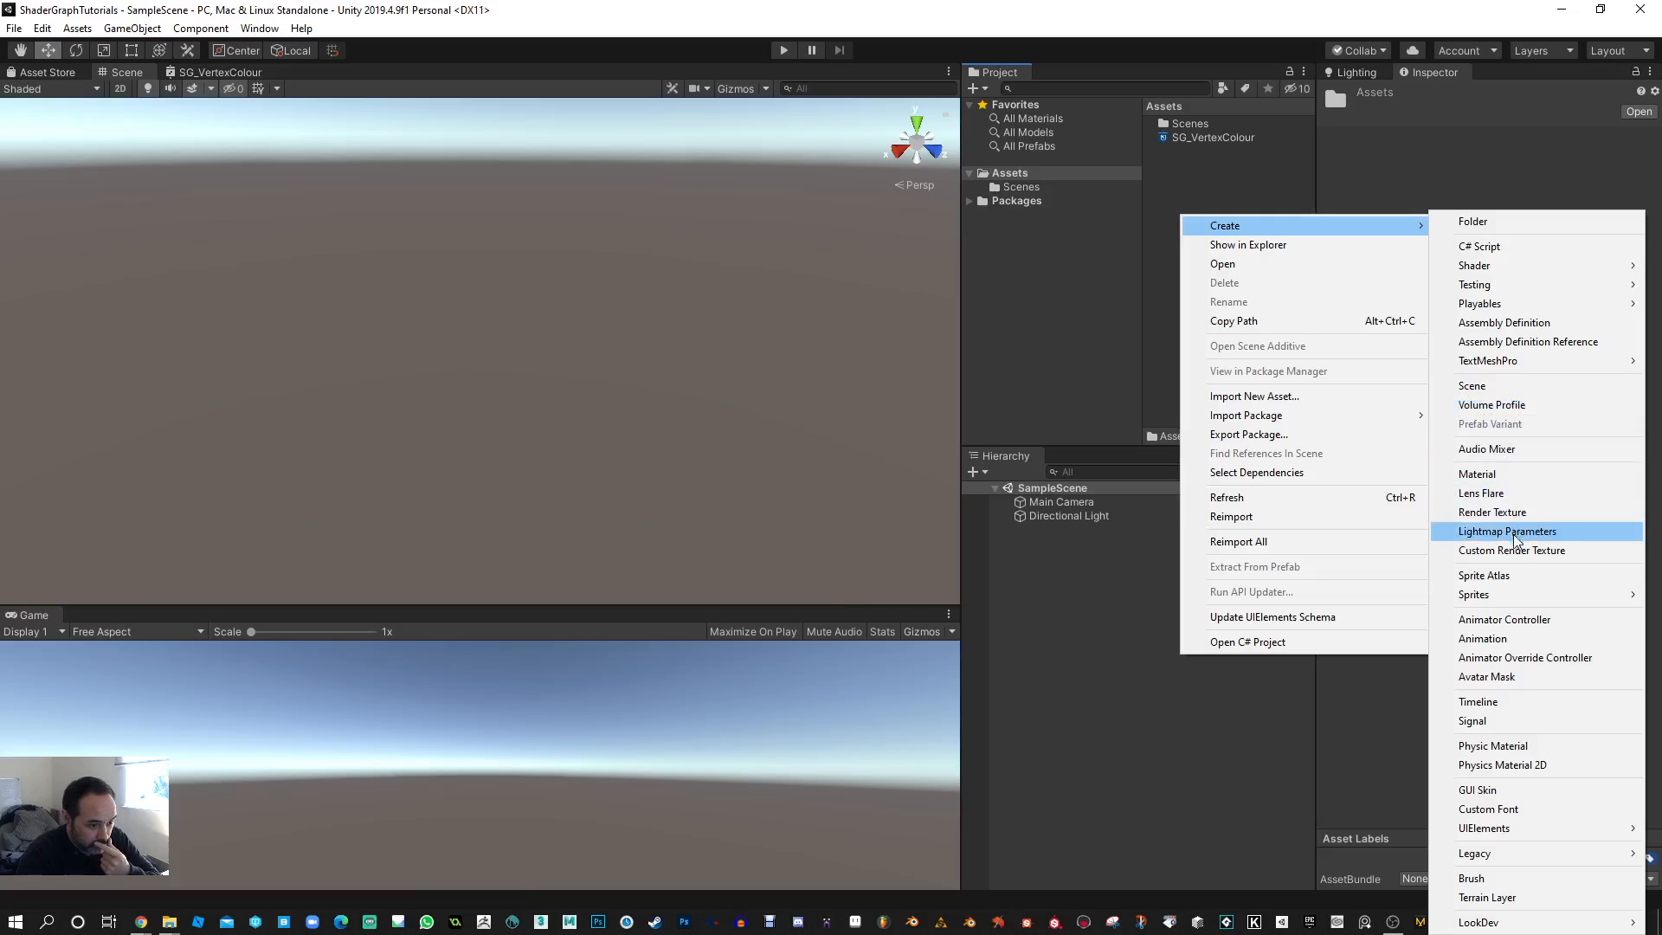
mouse_move(1479, 922)
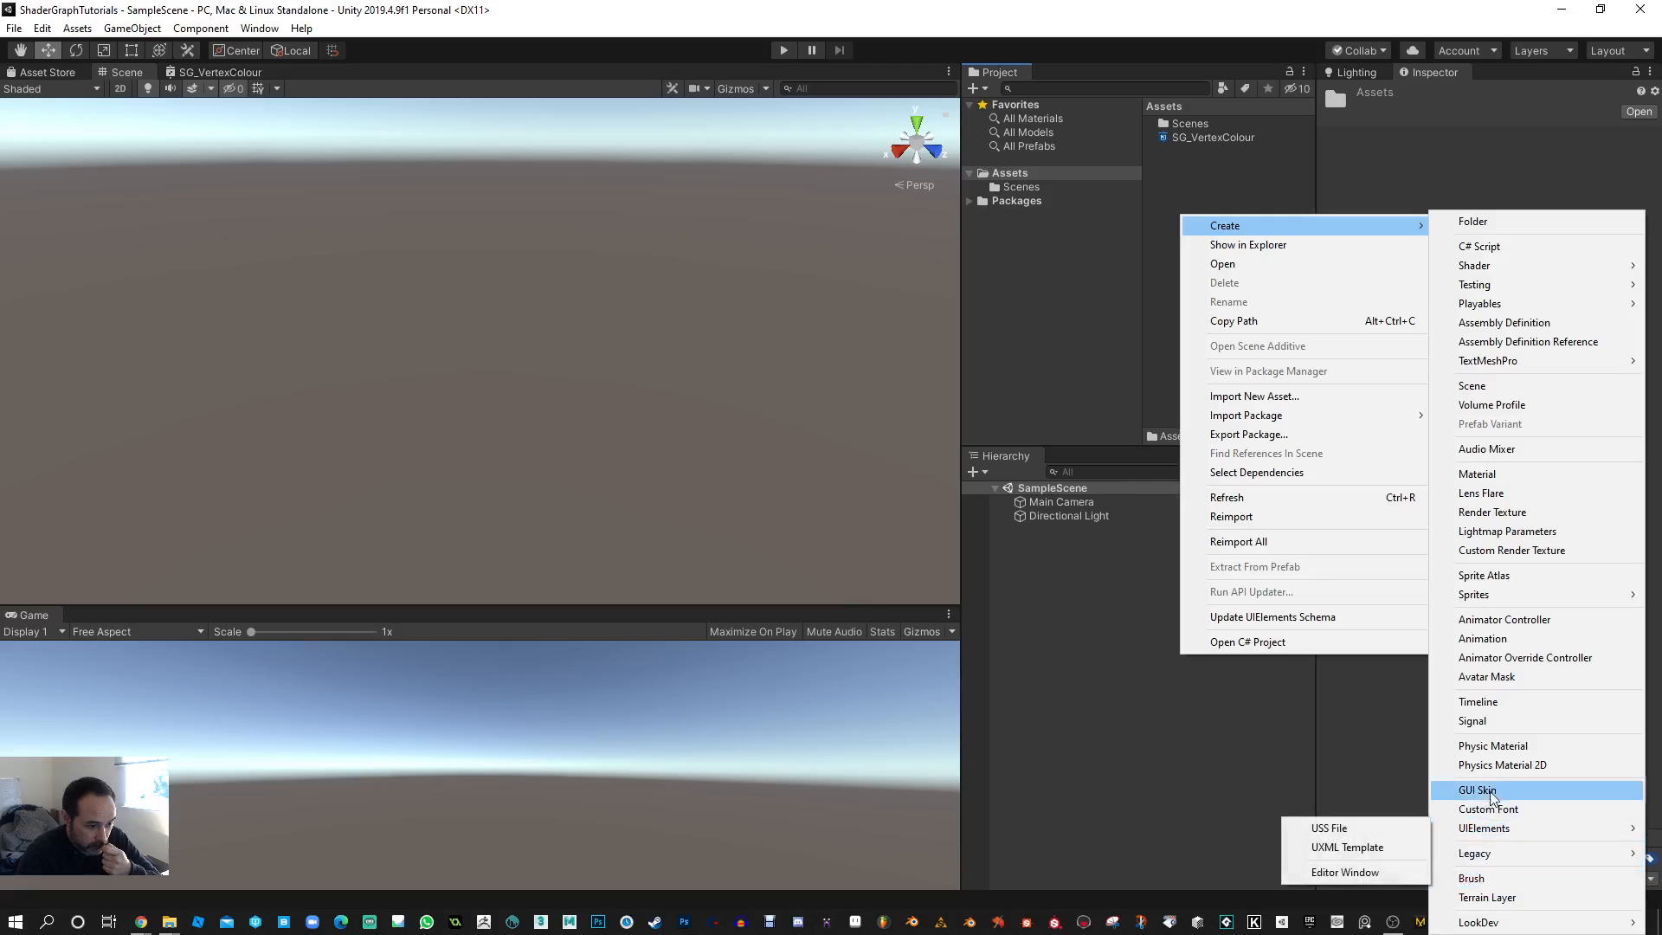
mouse_move(1506, 530)
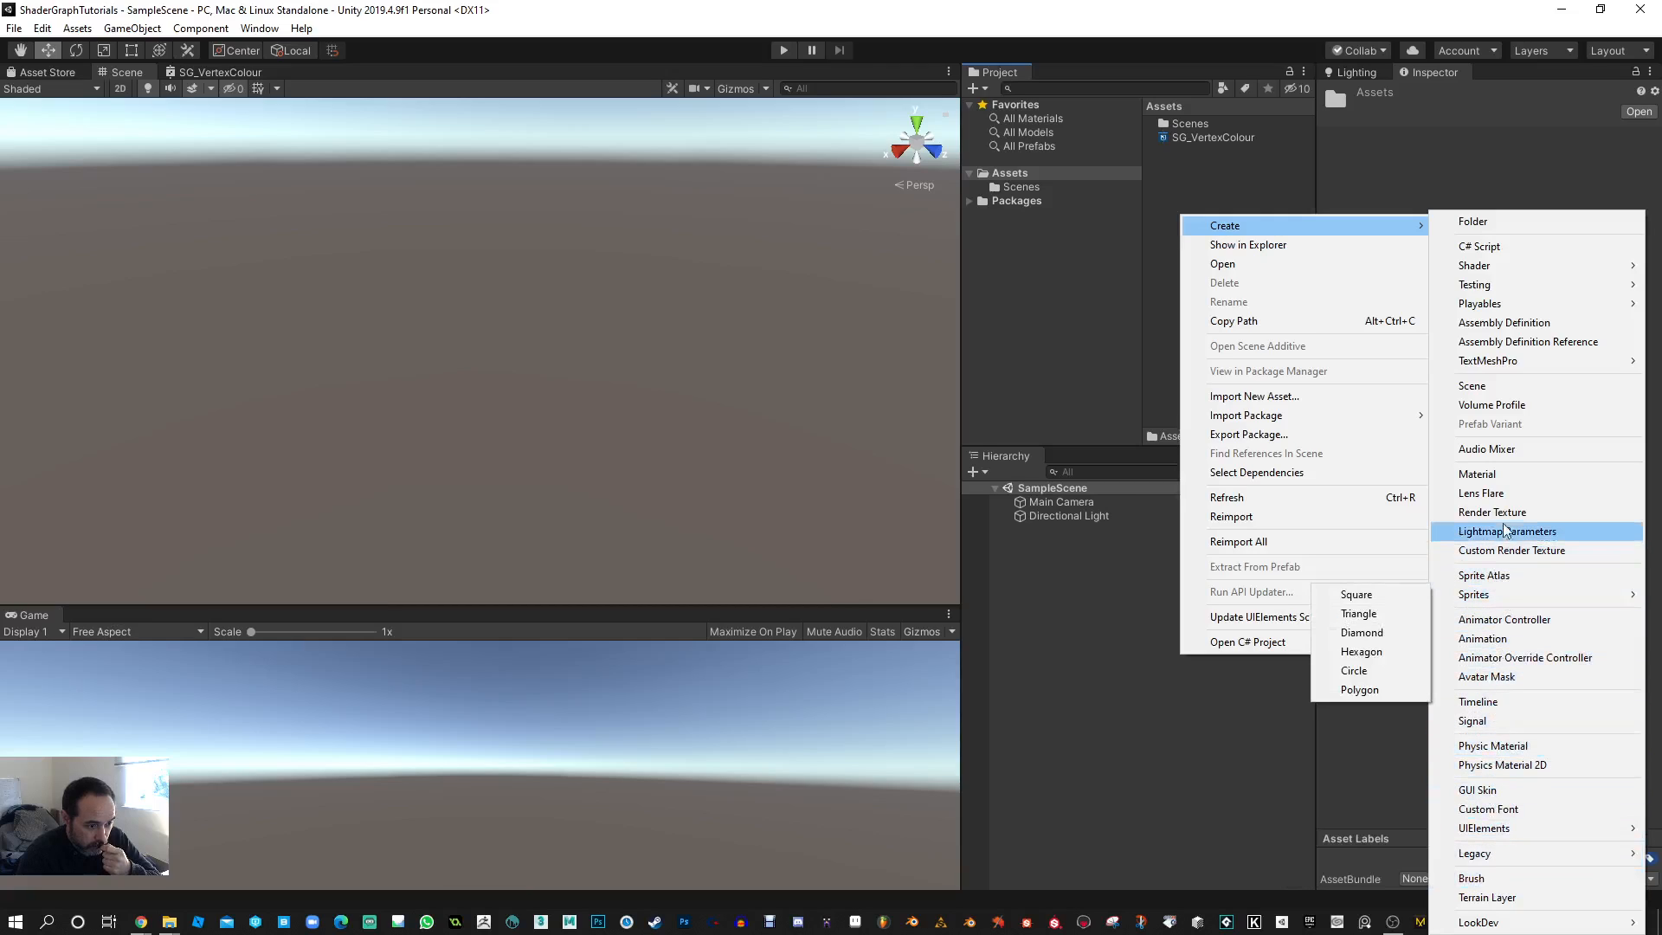
mouse_move(1488, 360)
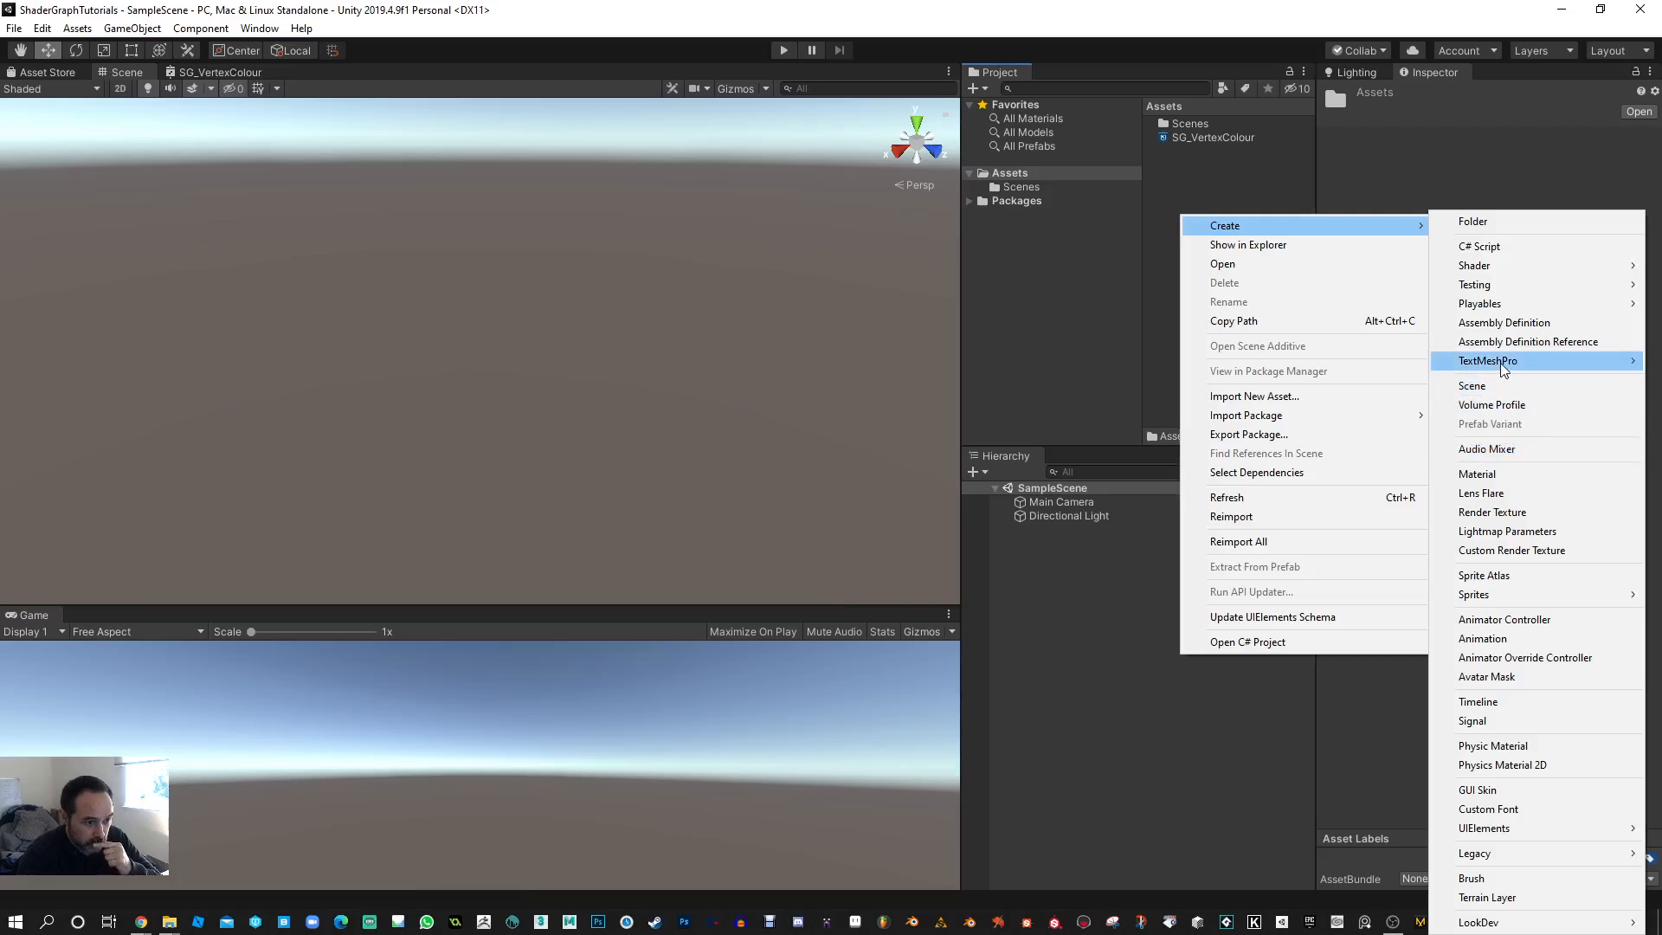
mouse_move(1475, 265)
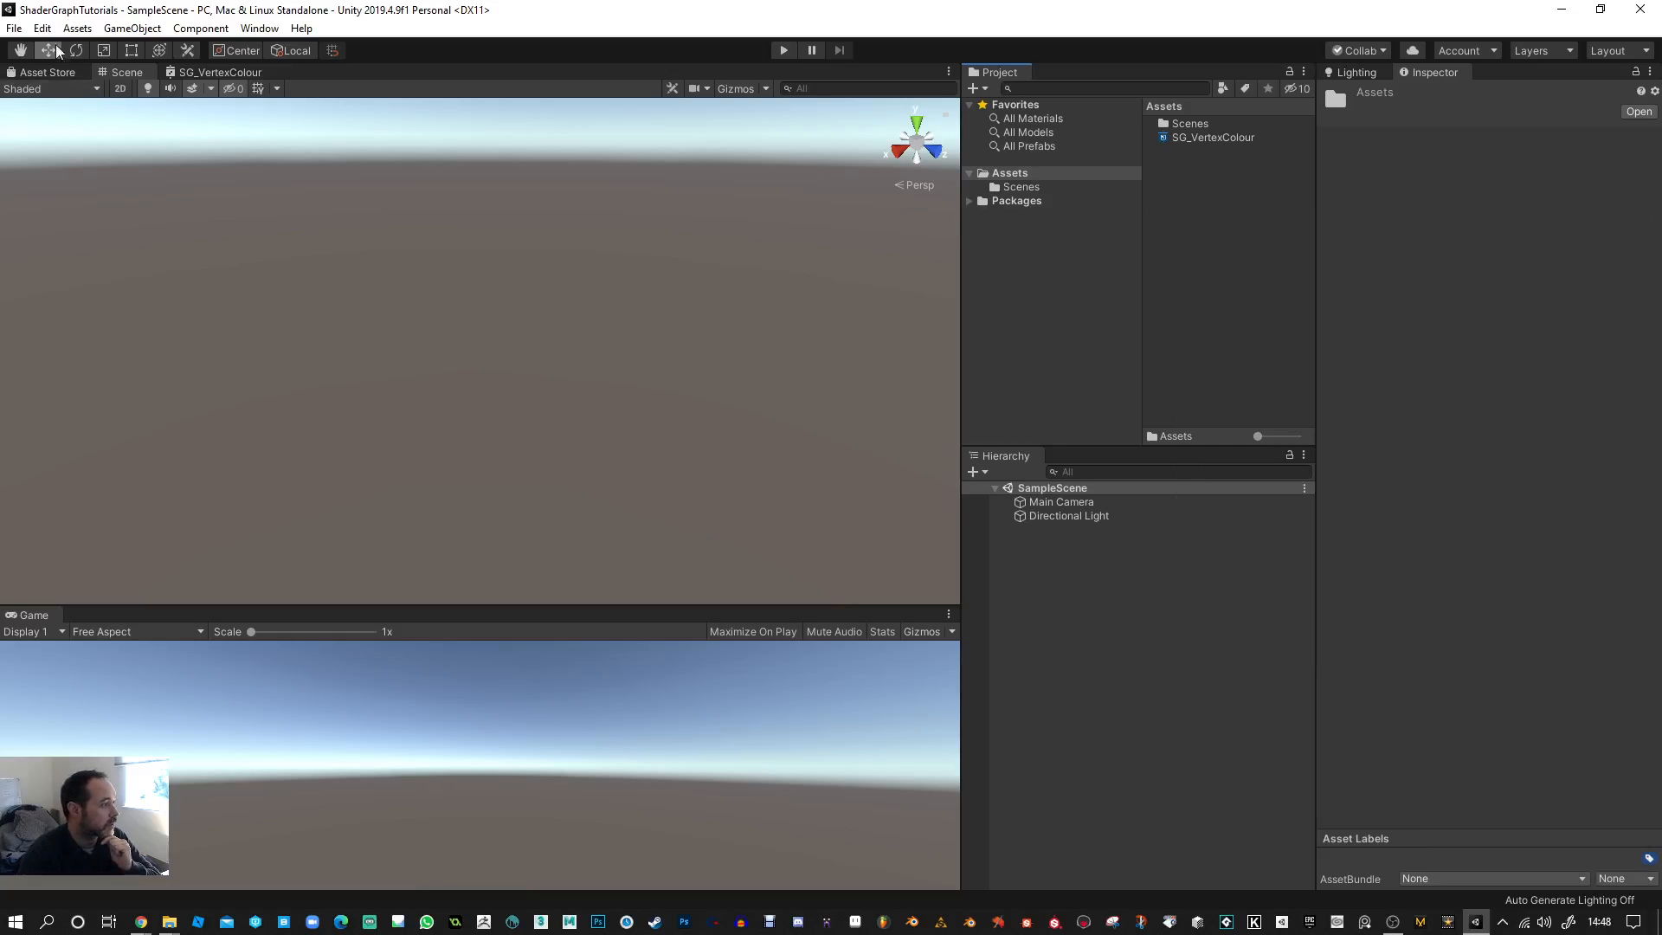
left_click(42, 28)
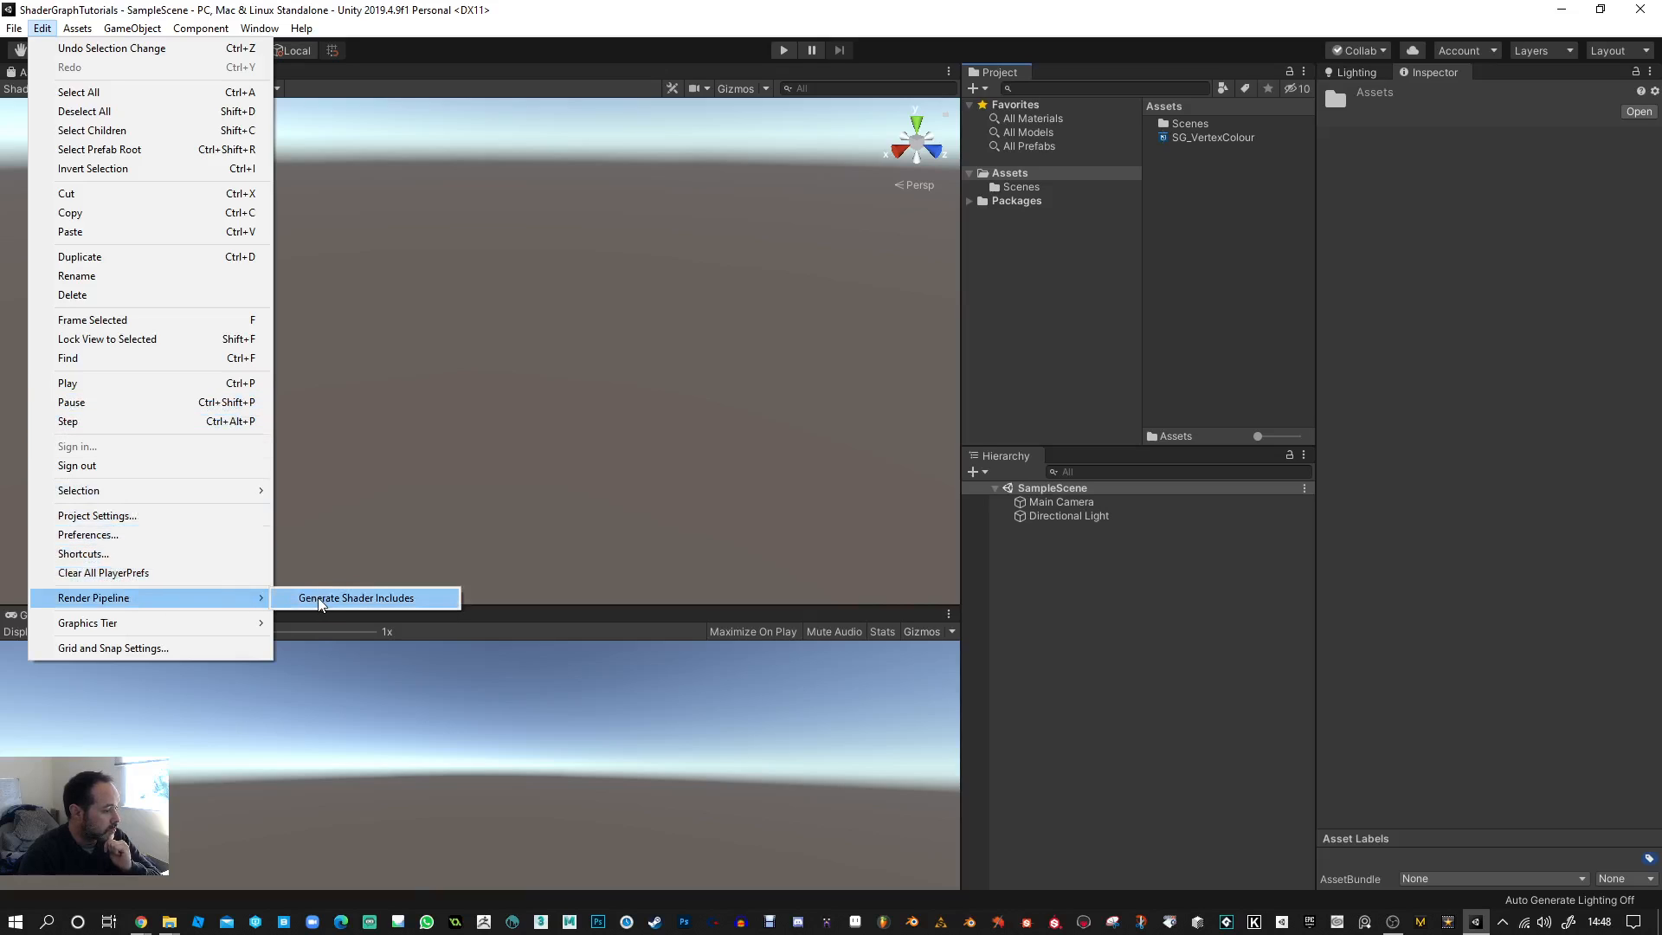
- Dismiss the Edit menu and reopen SG_VertexColour from the Project window
left_click(358, 598)
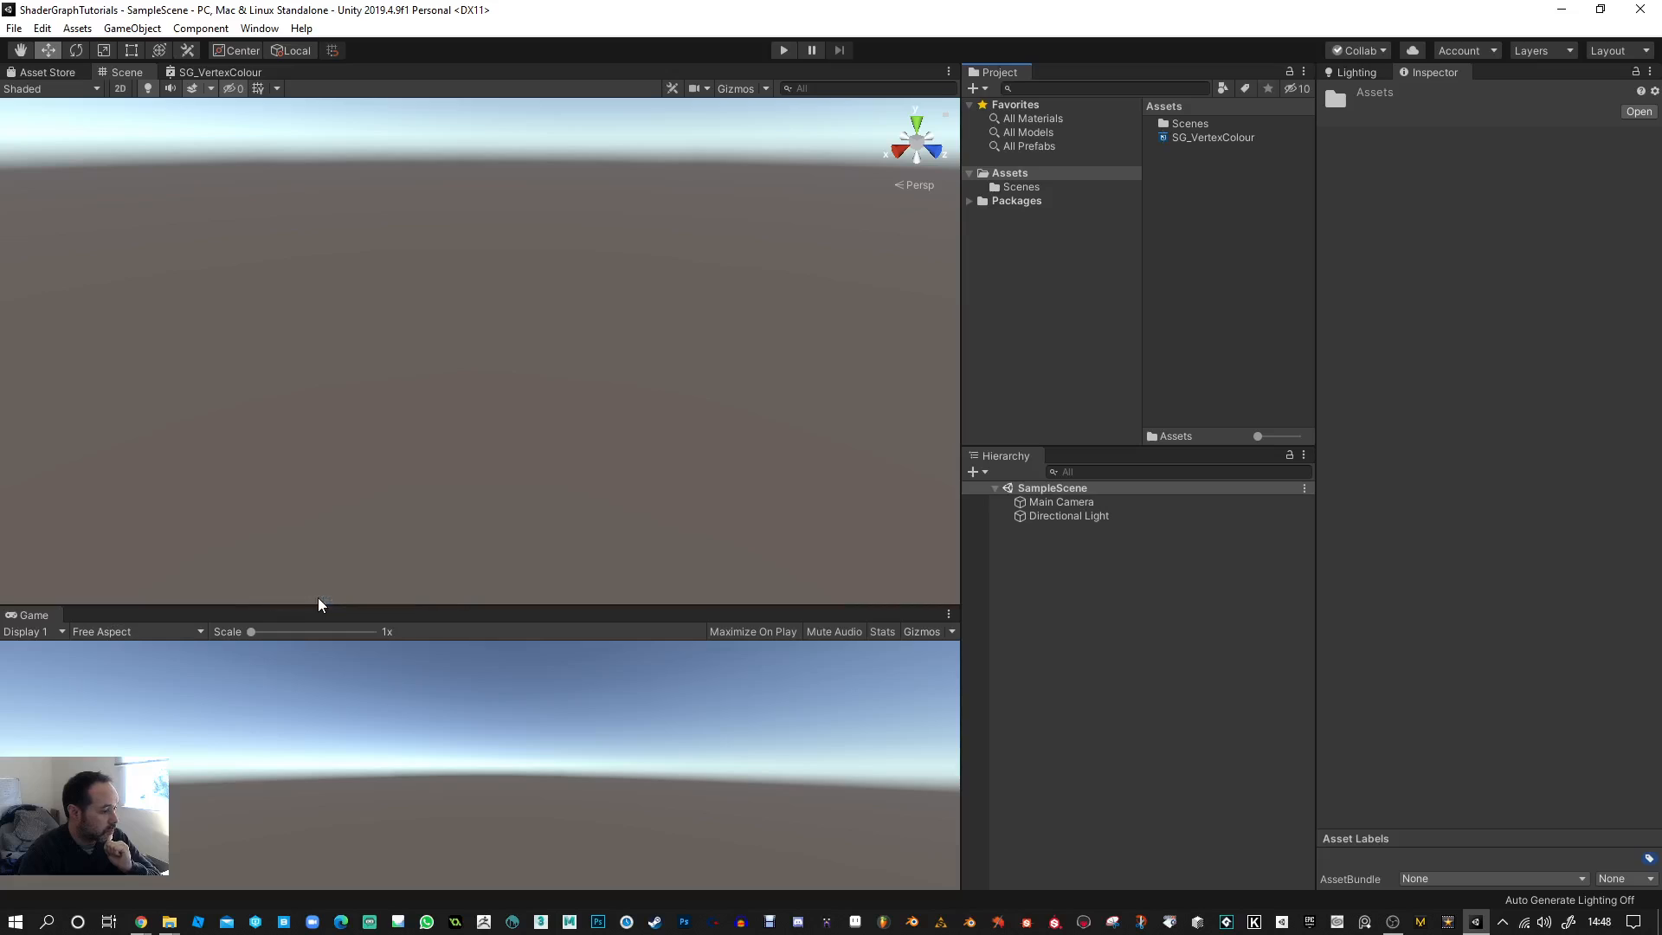
mouse_move(432, 519)
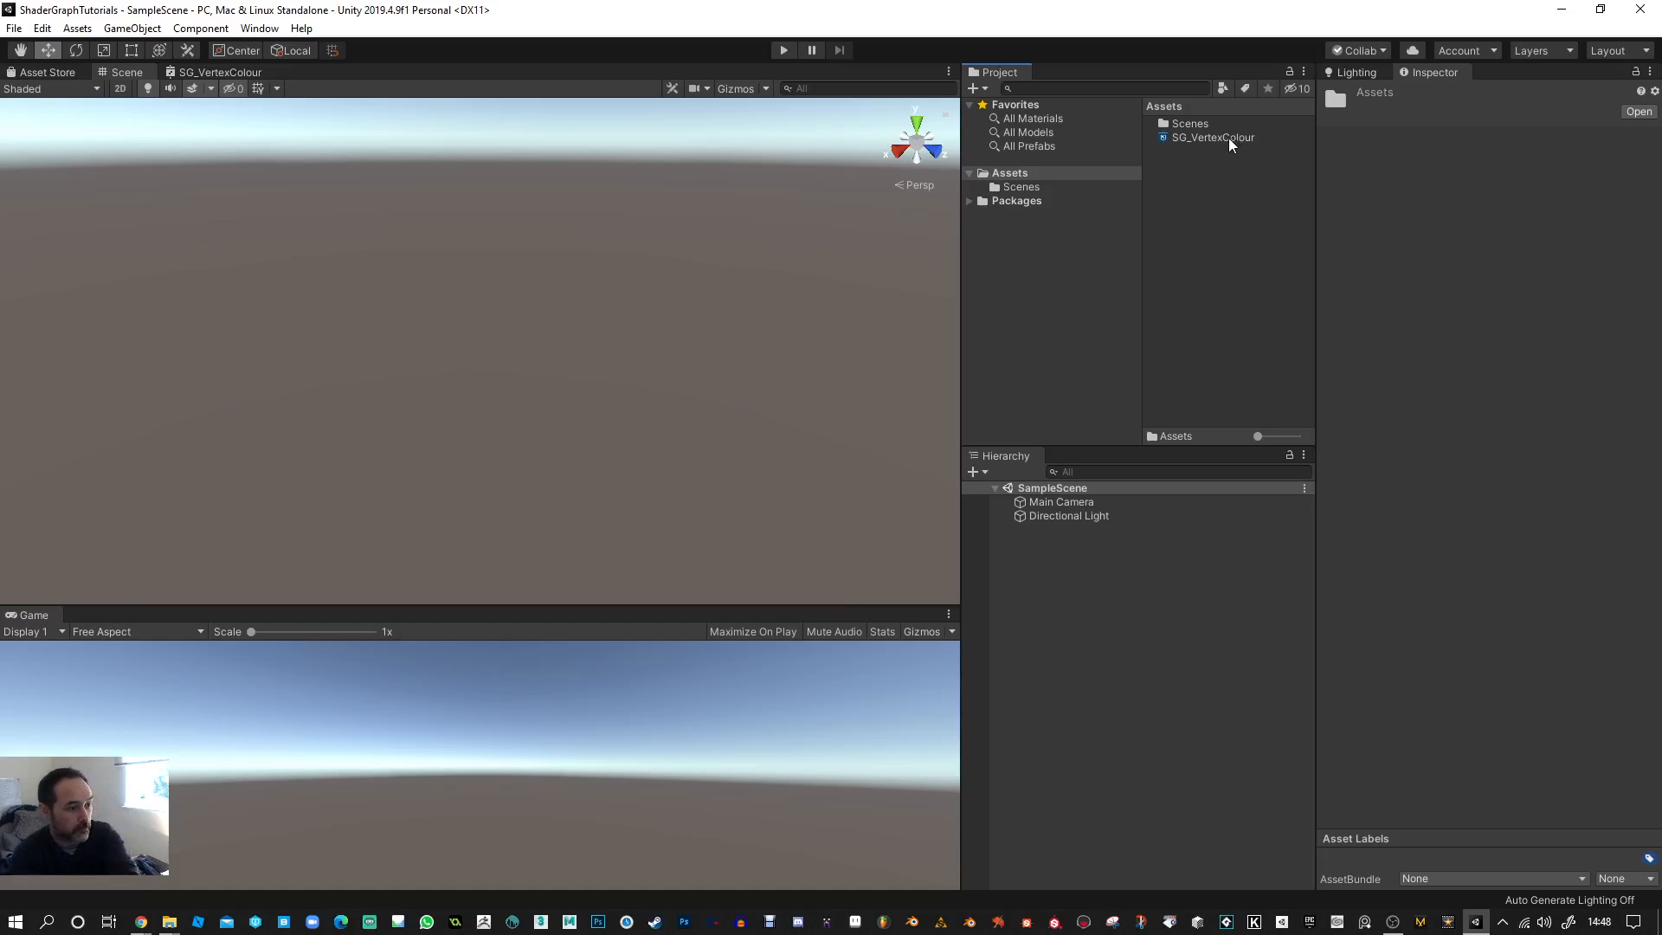
mouse_move(1224, 152)
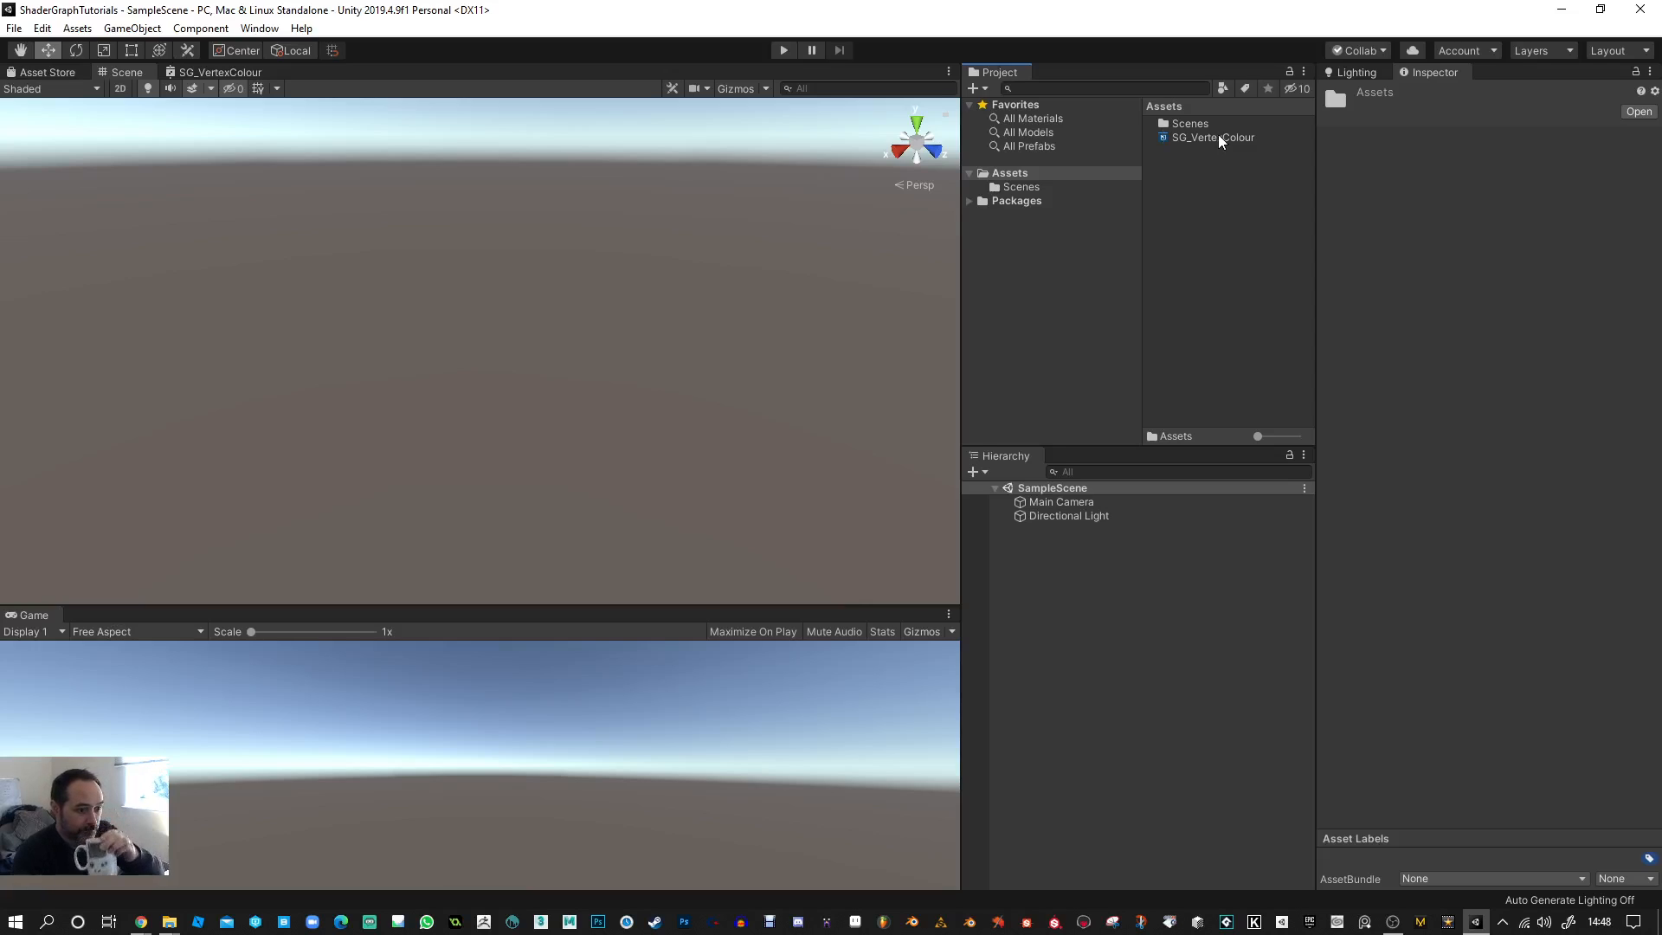
mouse_move(1215, 148)
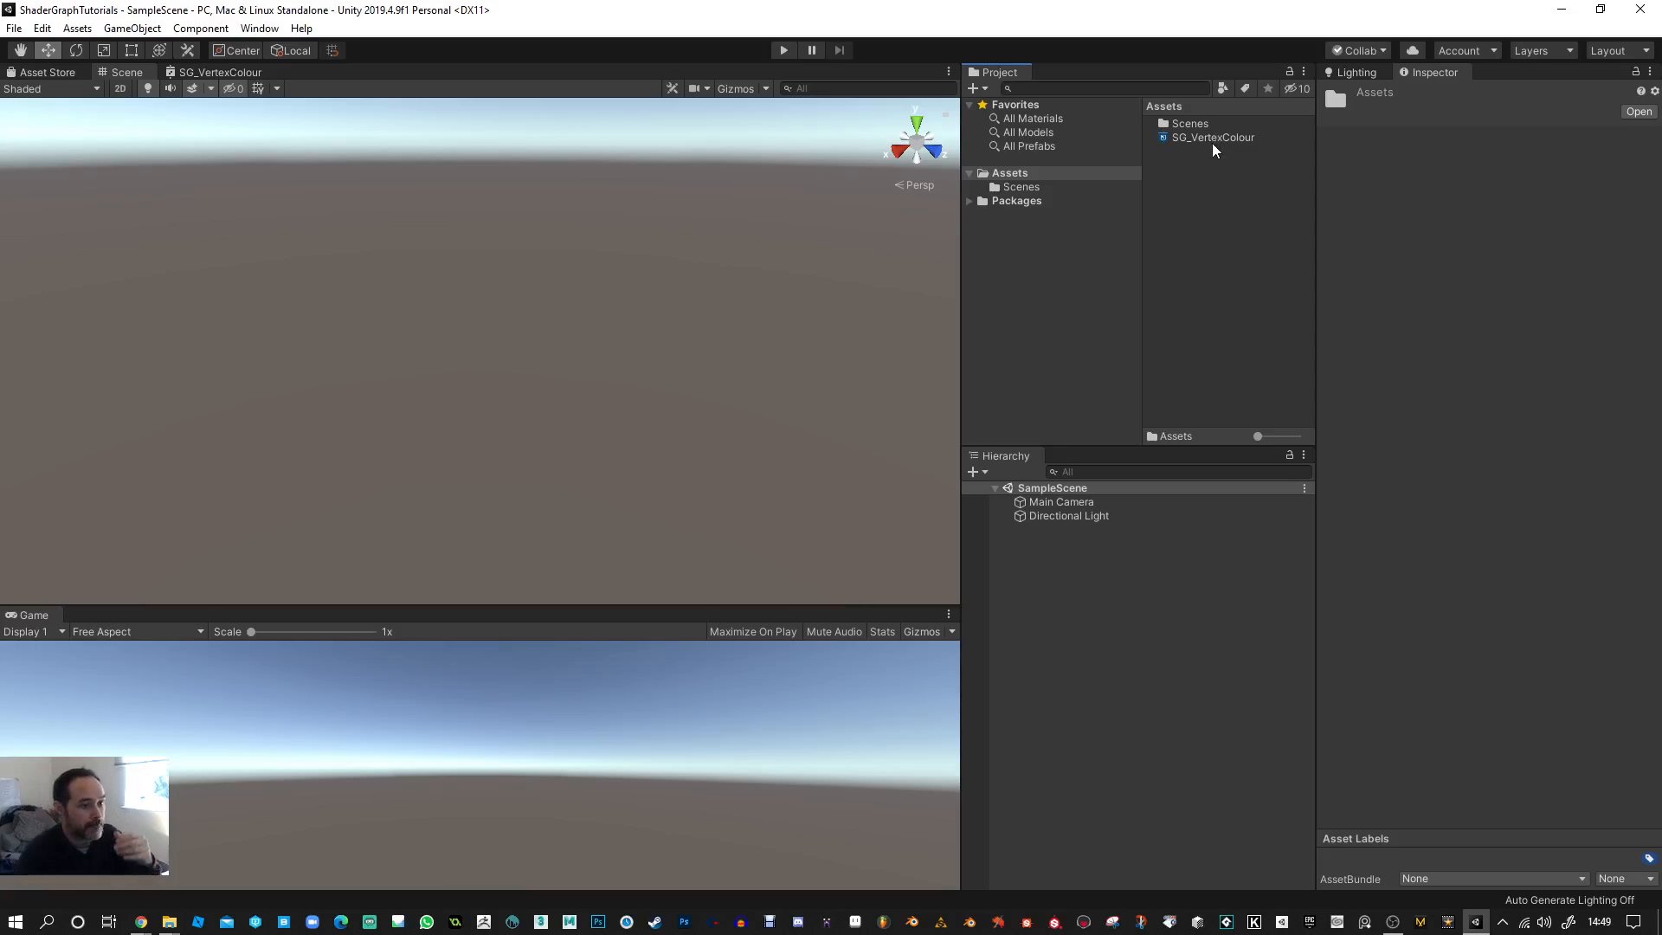
double_click(1212, 137)
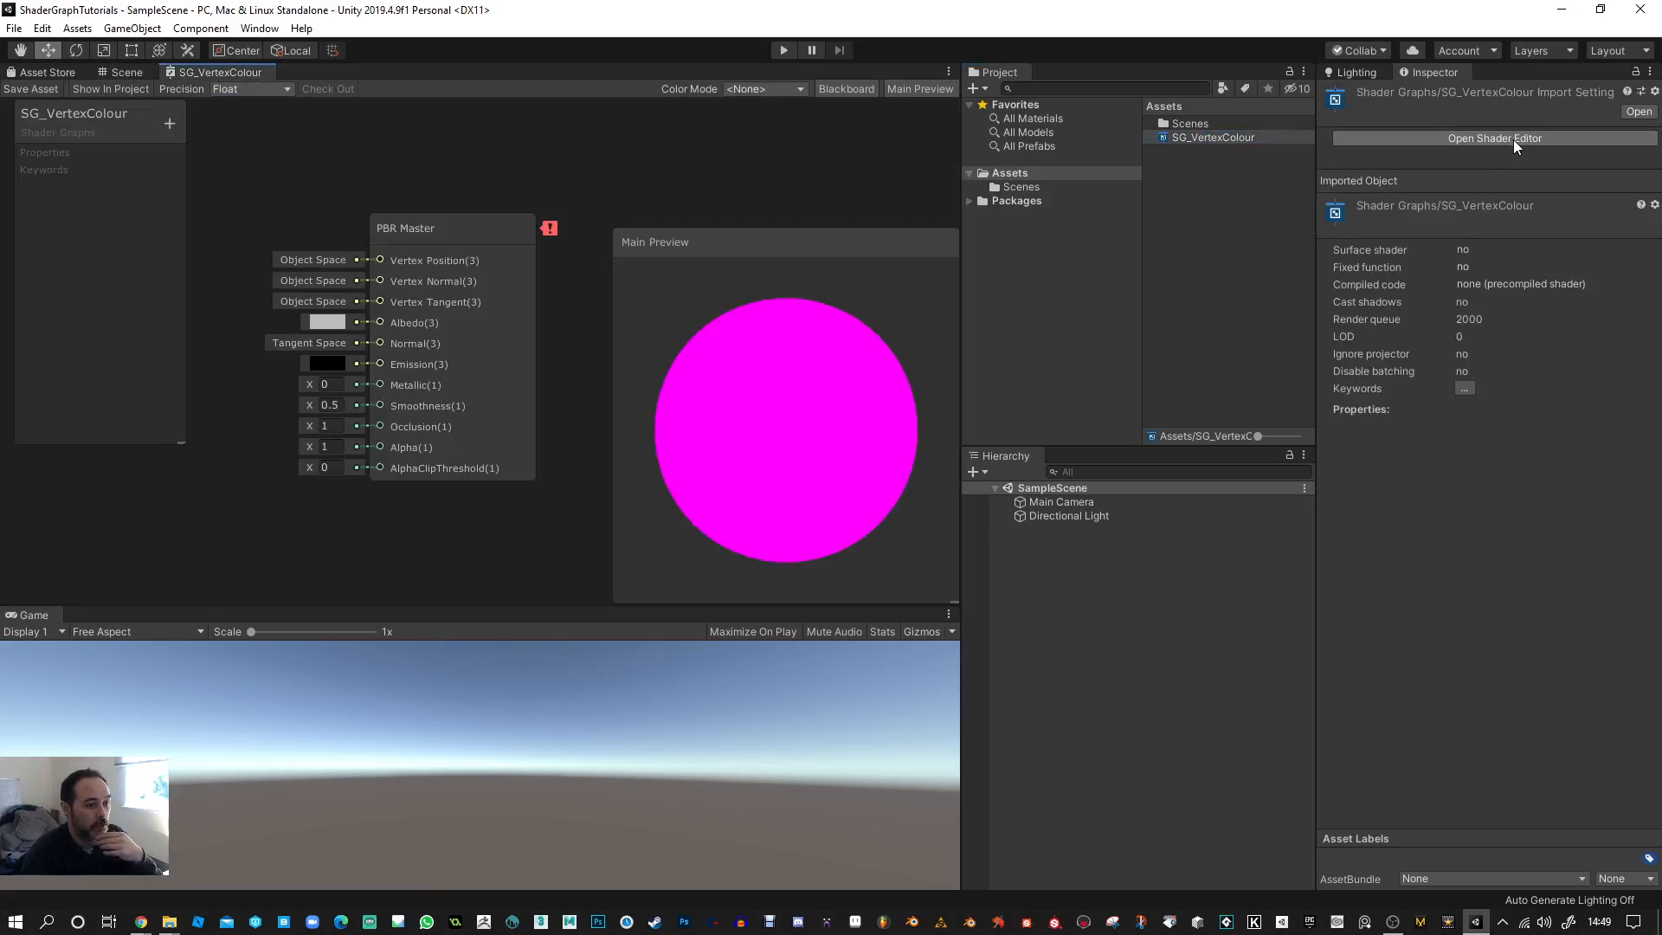
mouse_move(1182, 193)
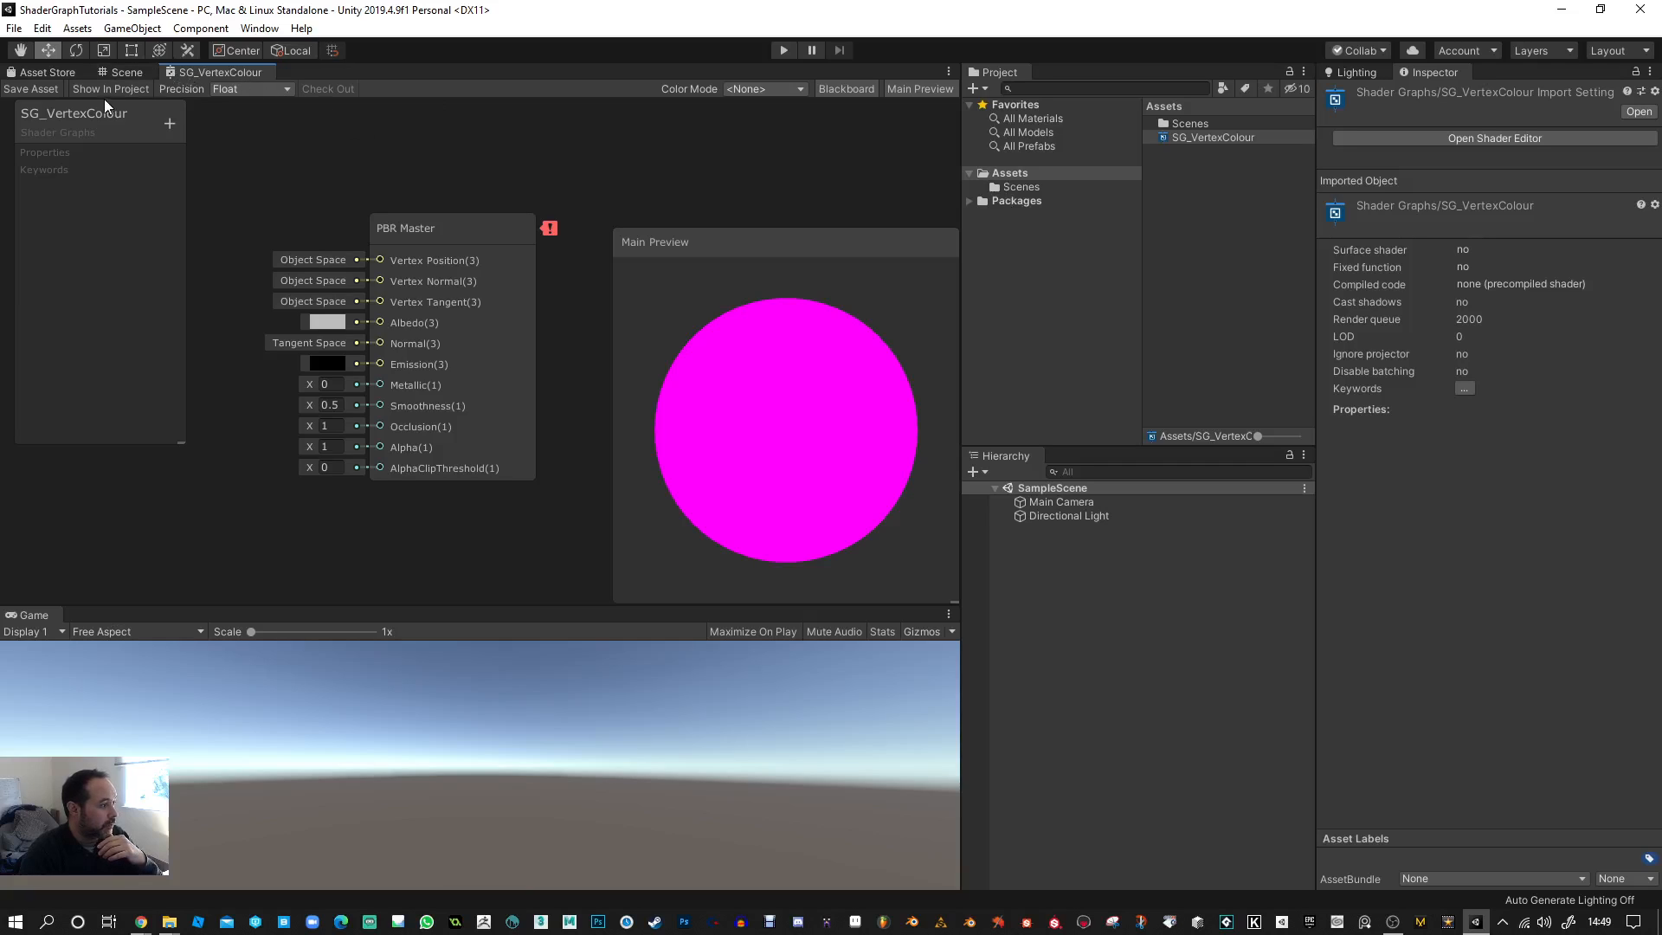
- Open Edit > Project Settings to the Graphics page with no pipeline asset
right_click(1177, 233)
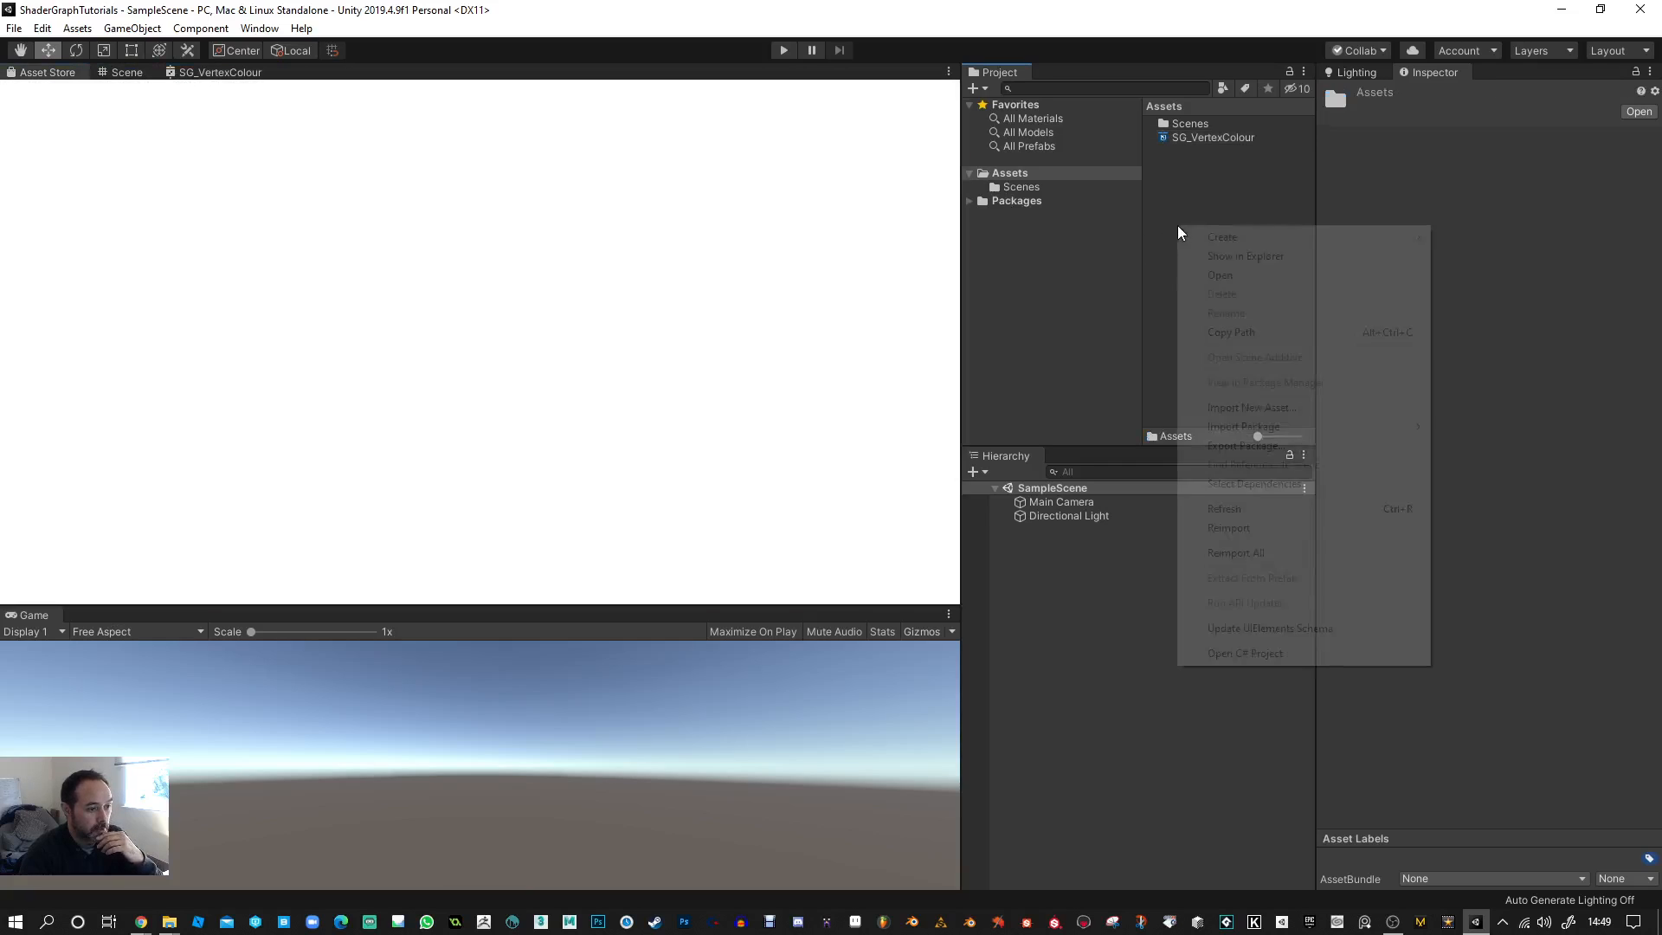
left_click(43, 28)
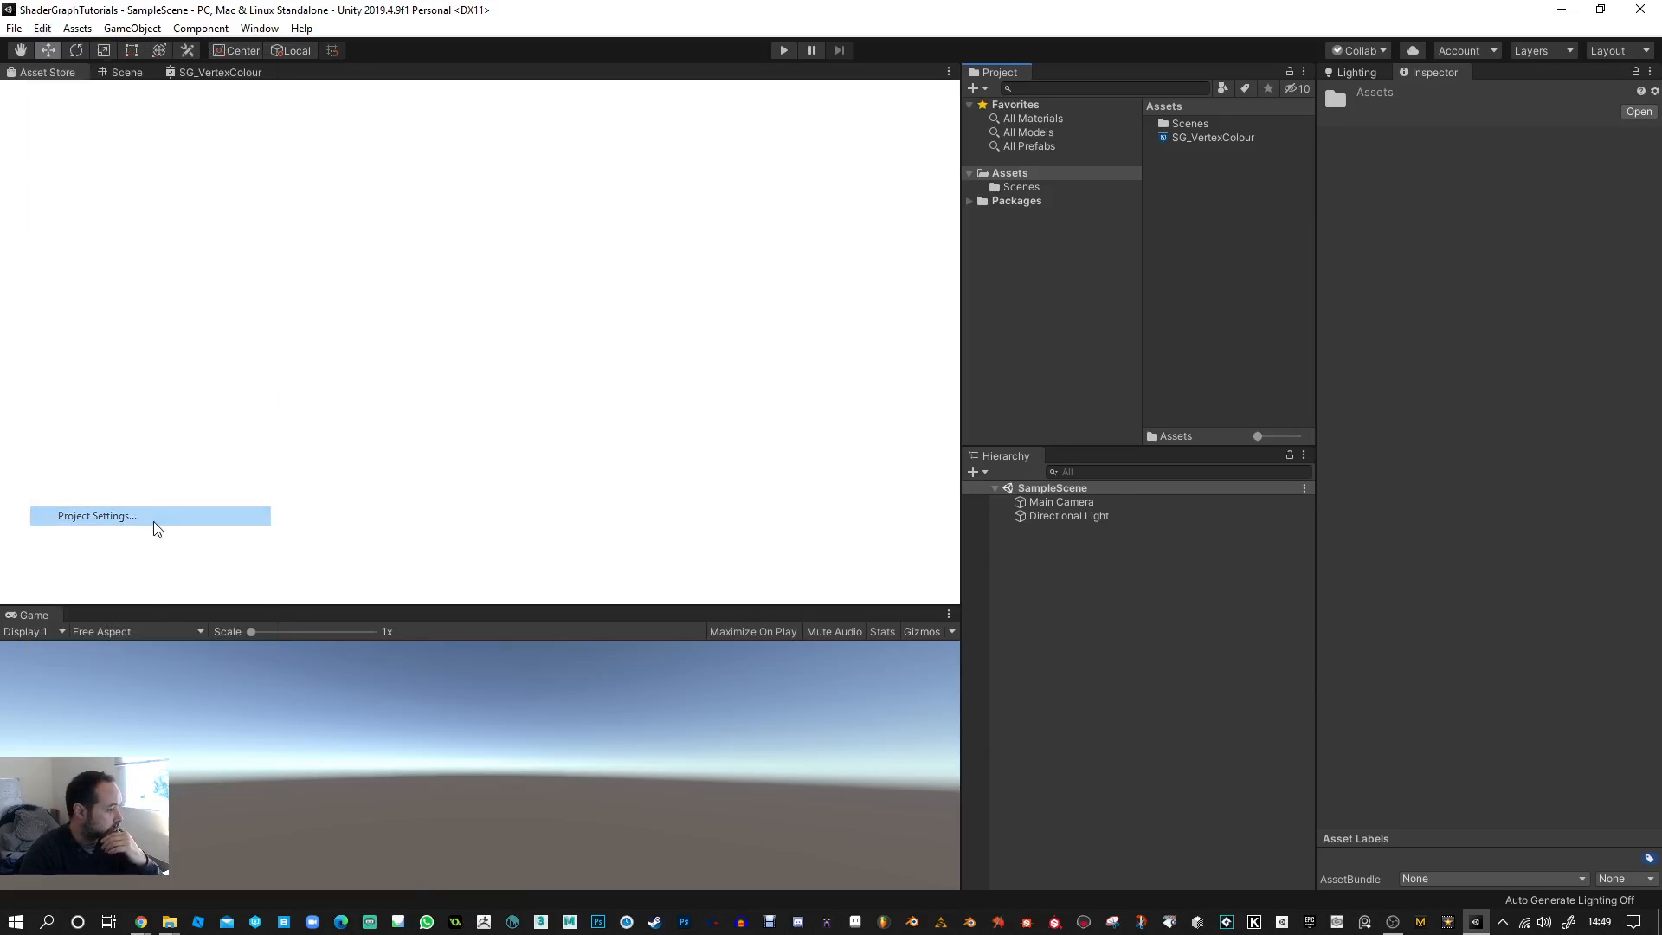
left_click(95, 515)
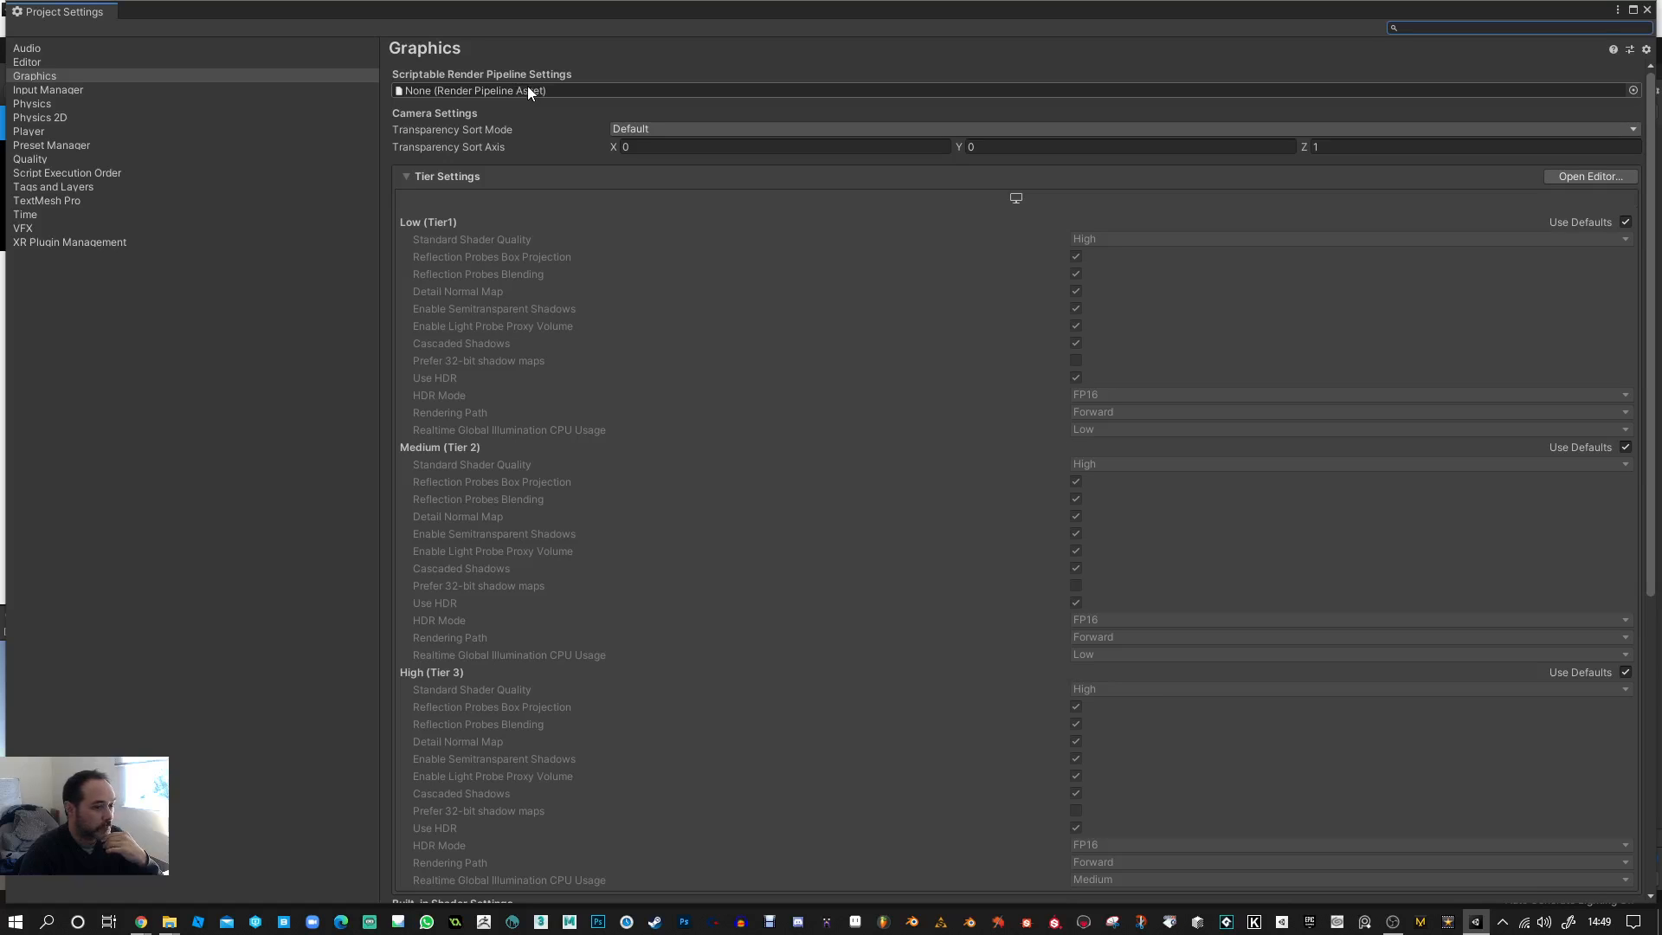
- Close Project Settings and bring the Asset Store page into view
left_click(1633, 90)
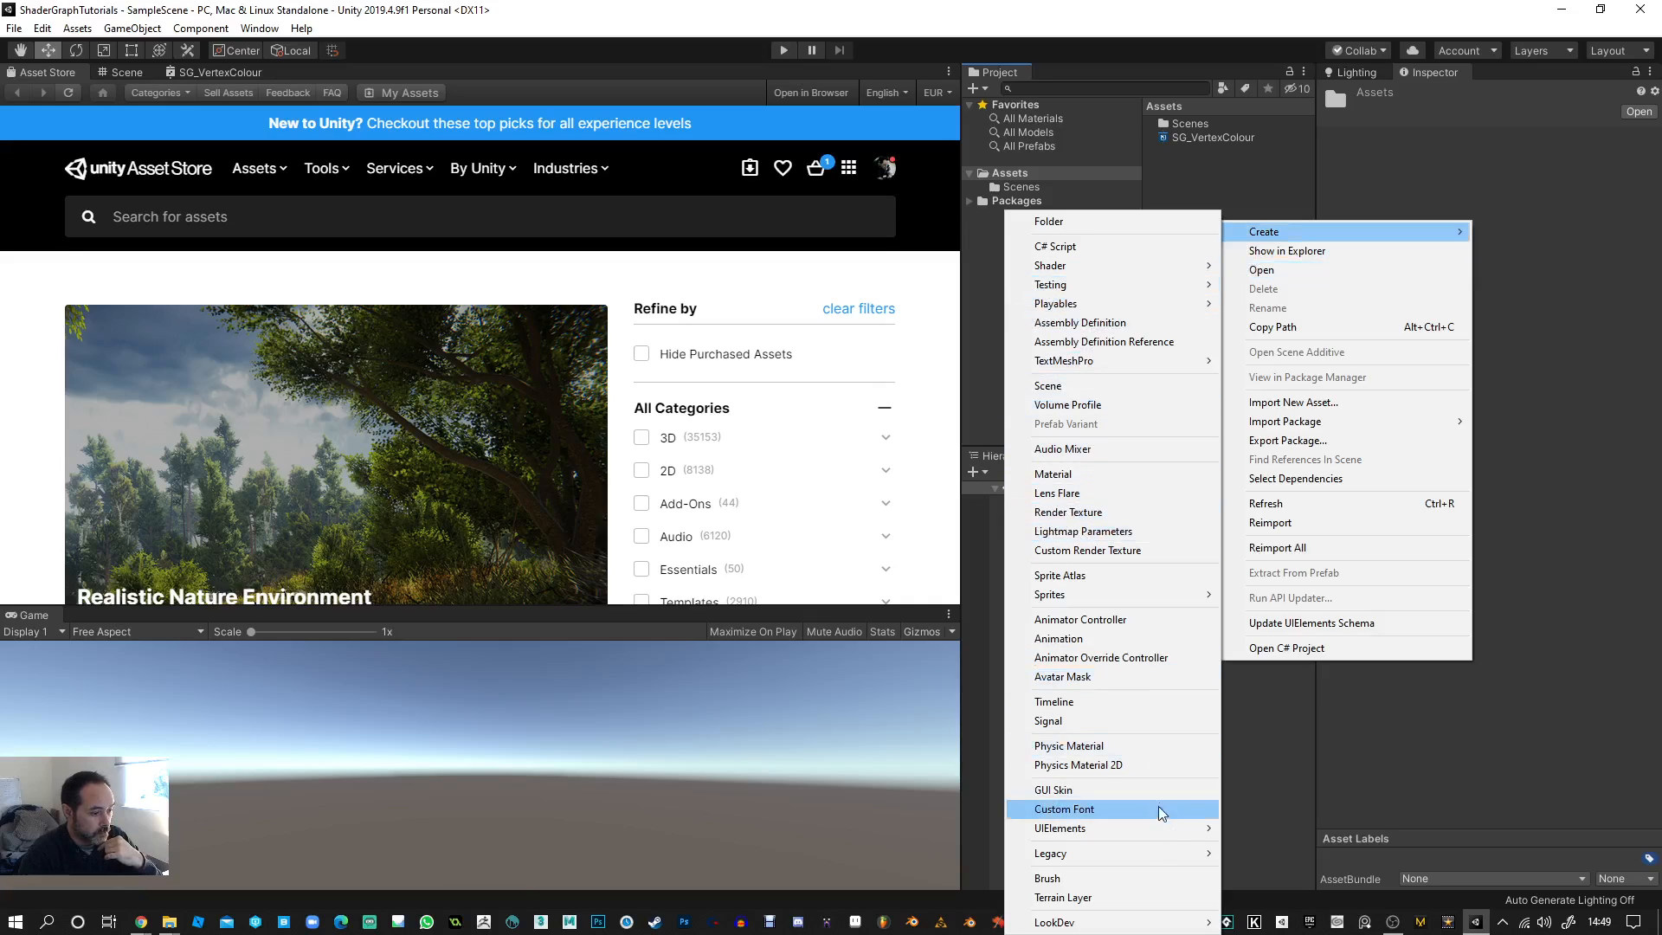
mouse_move(1120, 637)
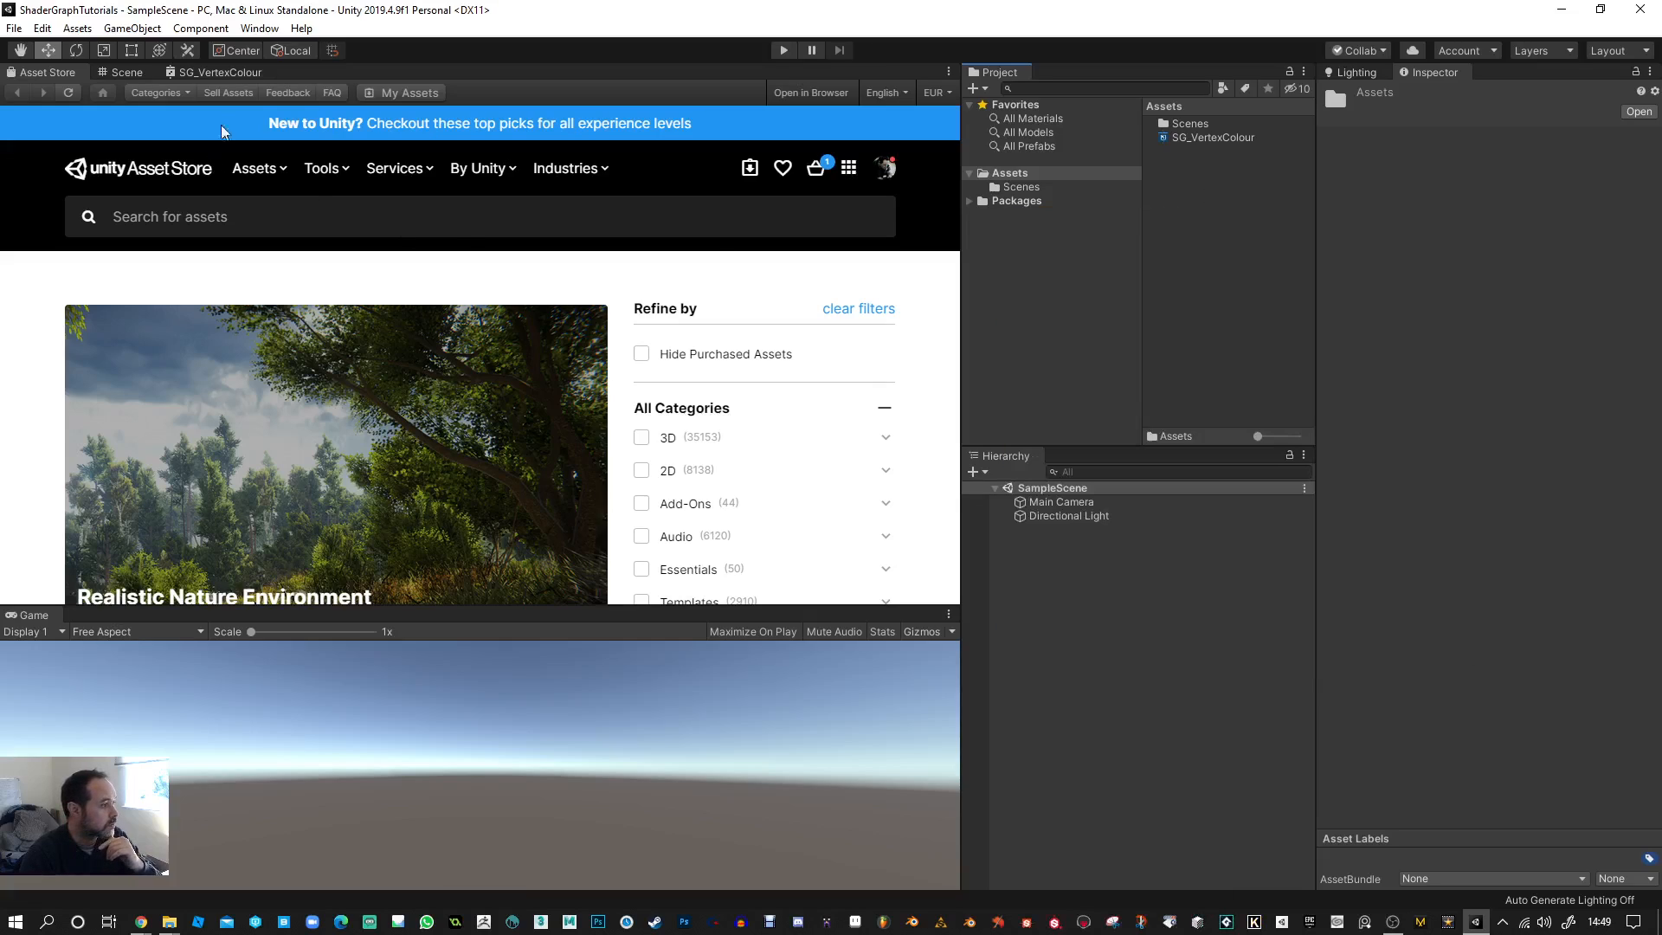
left_click(259, 28)
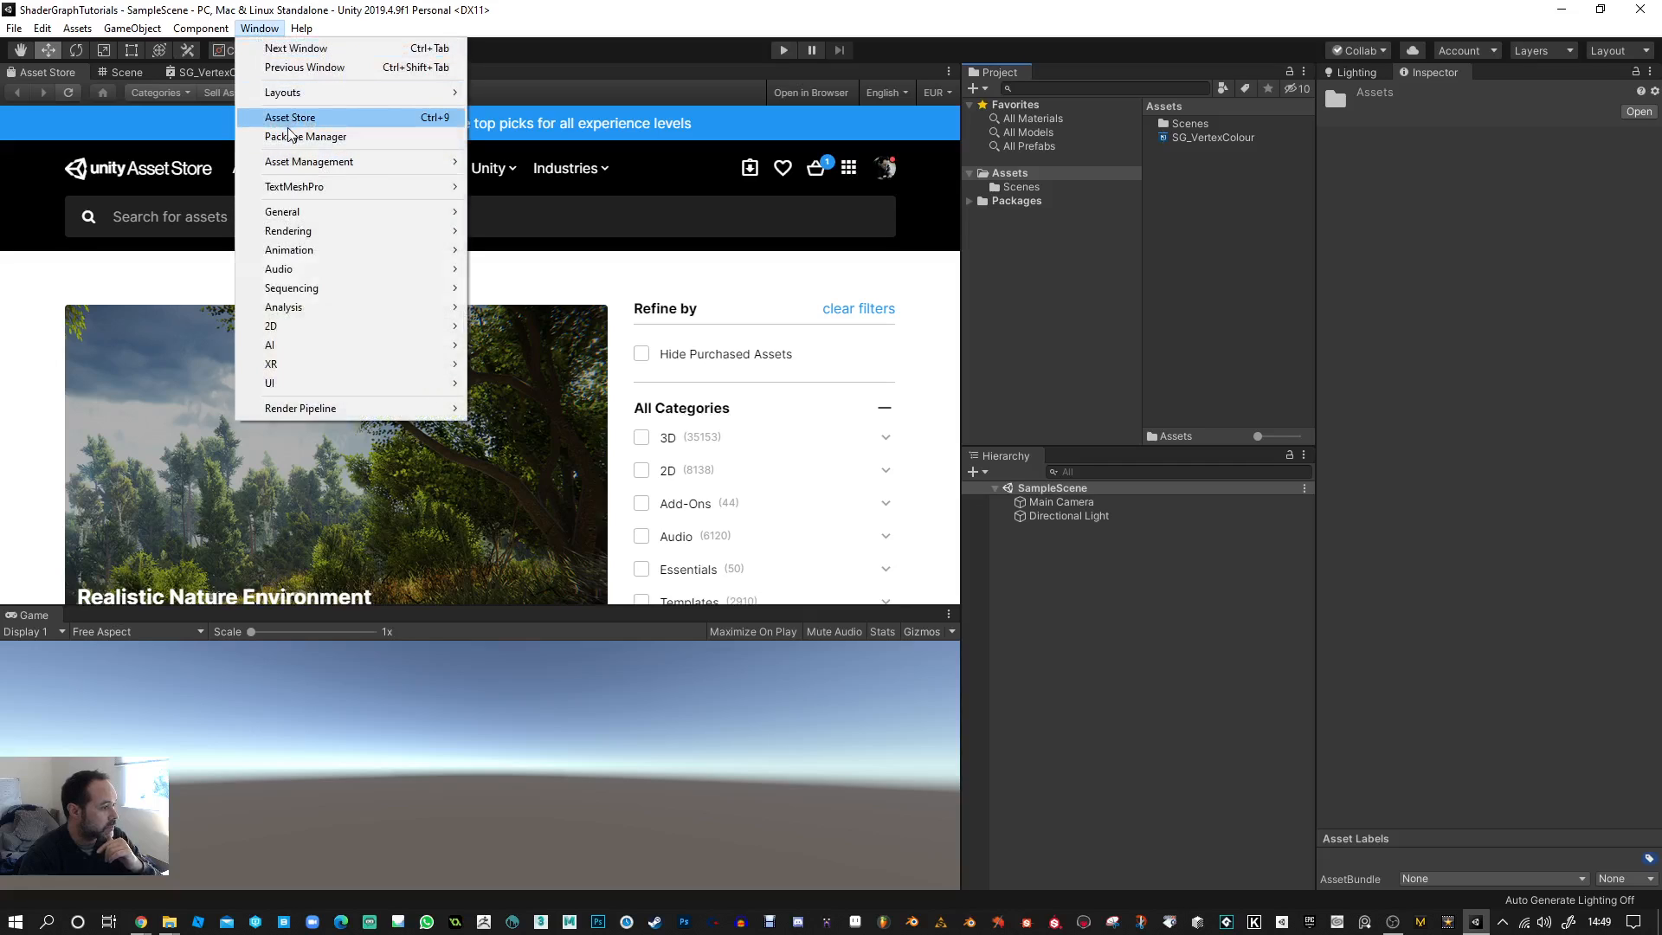
- Open Package Manager and view Core RP Library 7.5.1 in Unity Registry
left_click(306, 136)
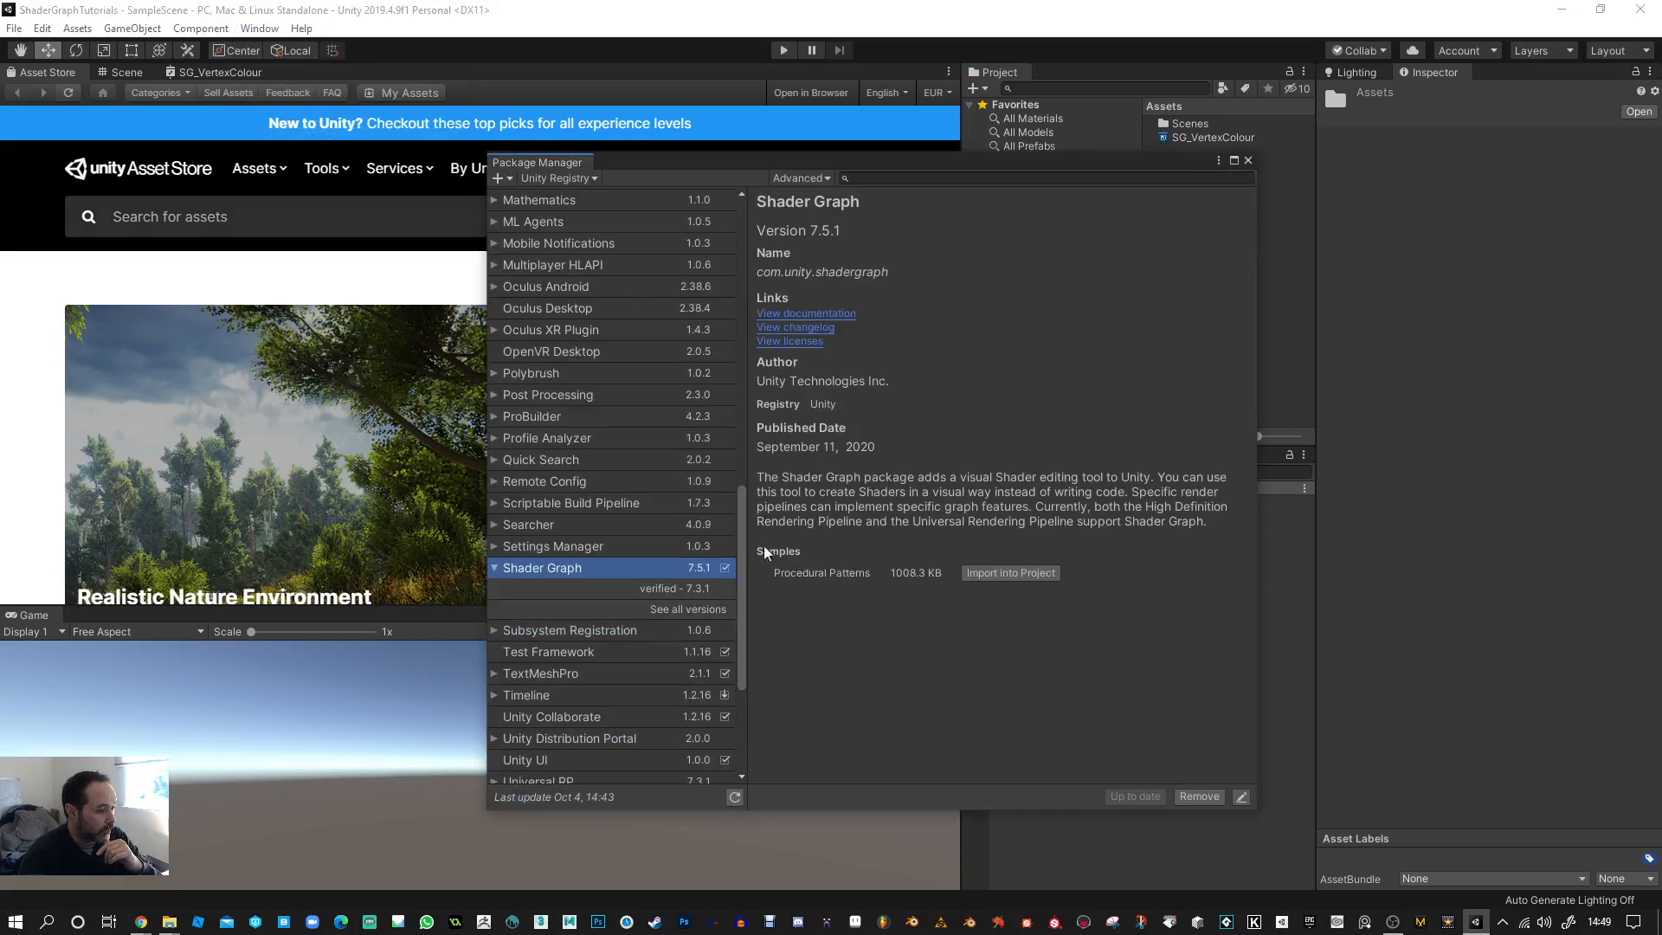
scroll("up", 3)
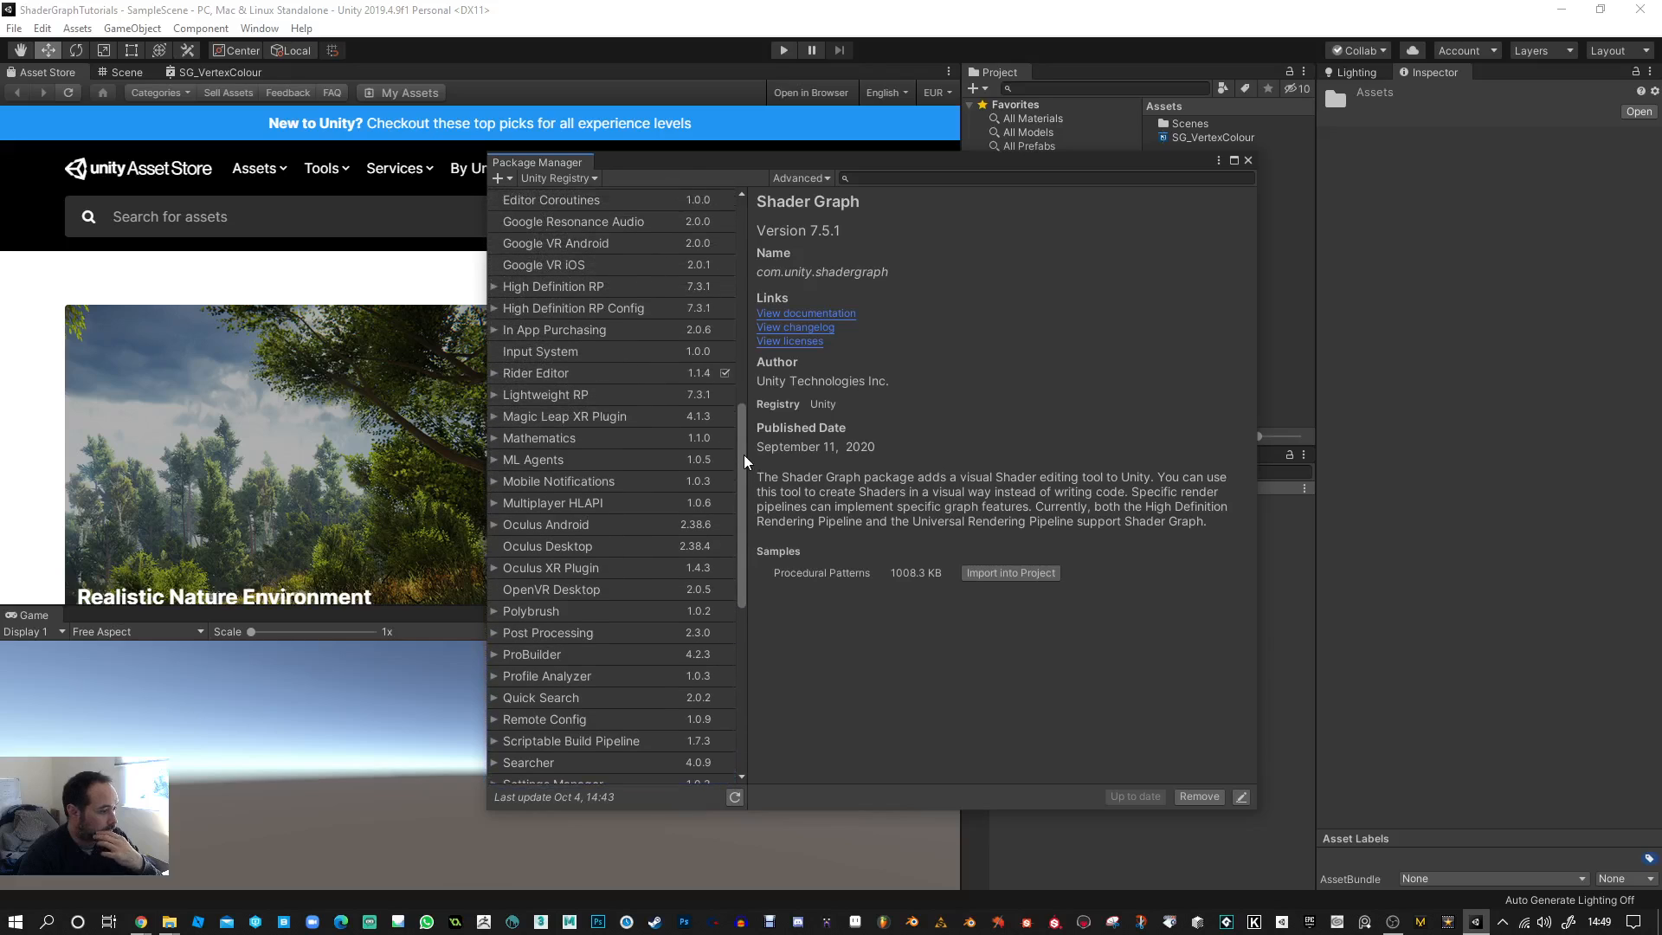
scroll("up", 3)
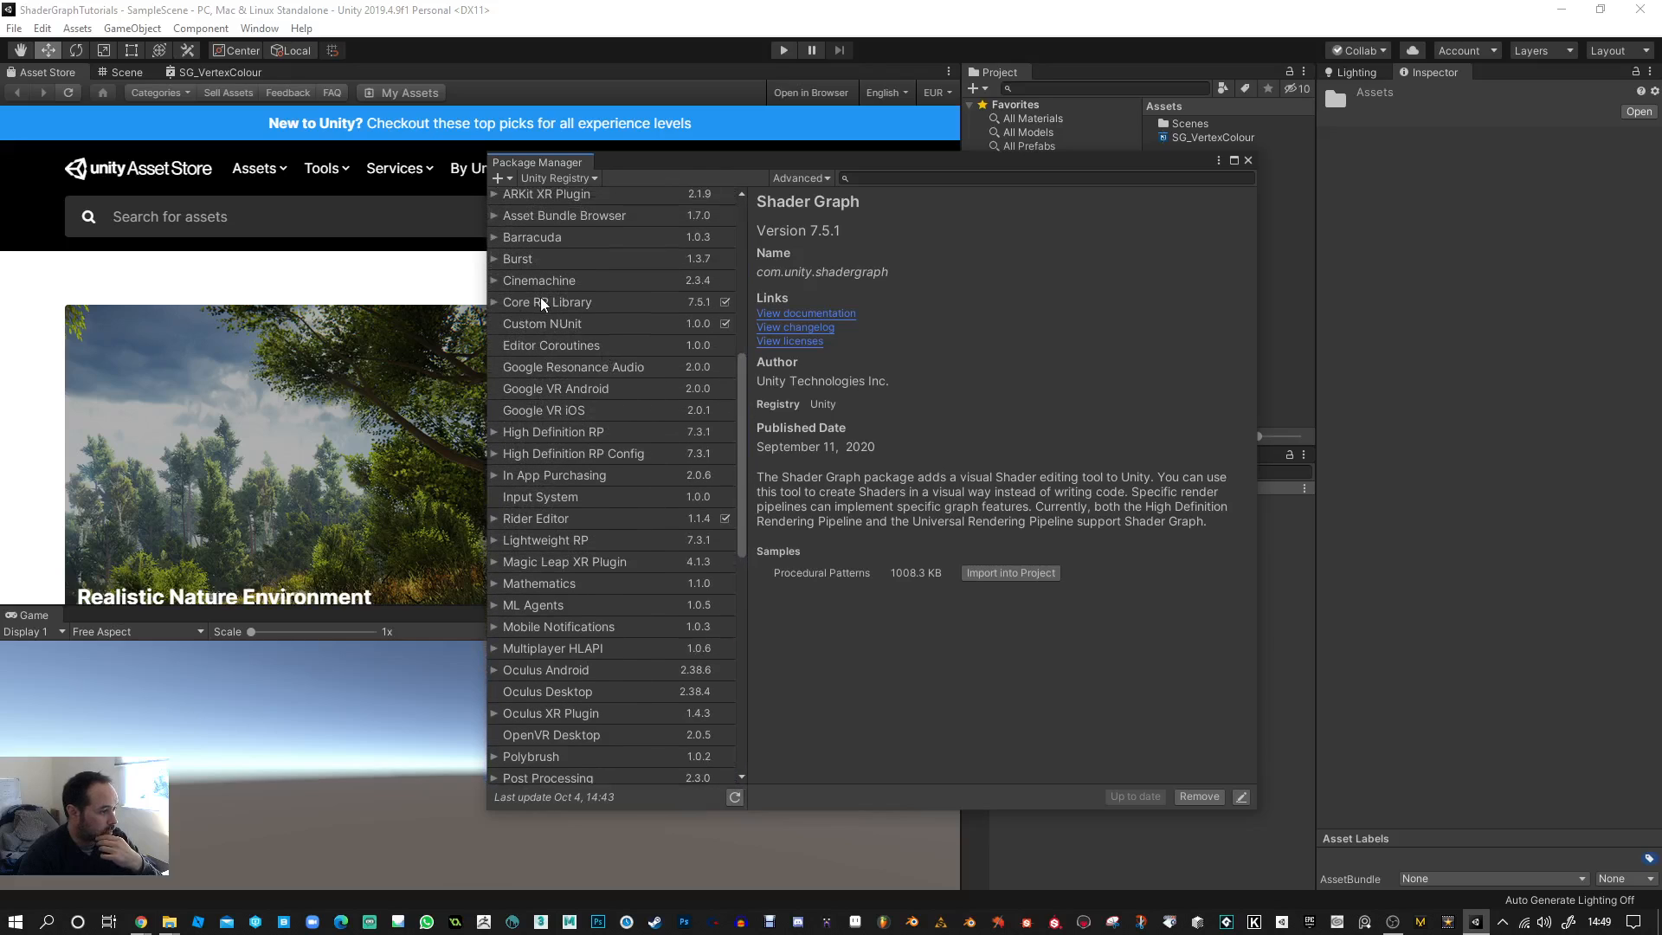
left_click(548, 302)
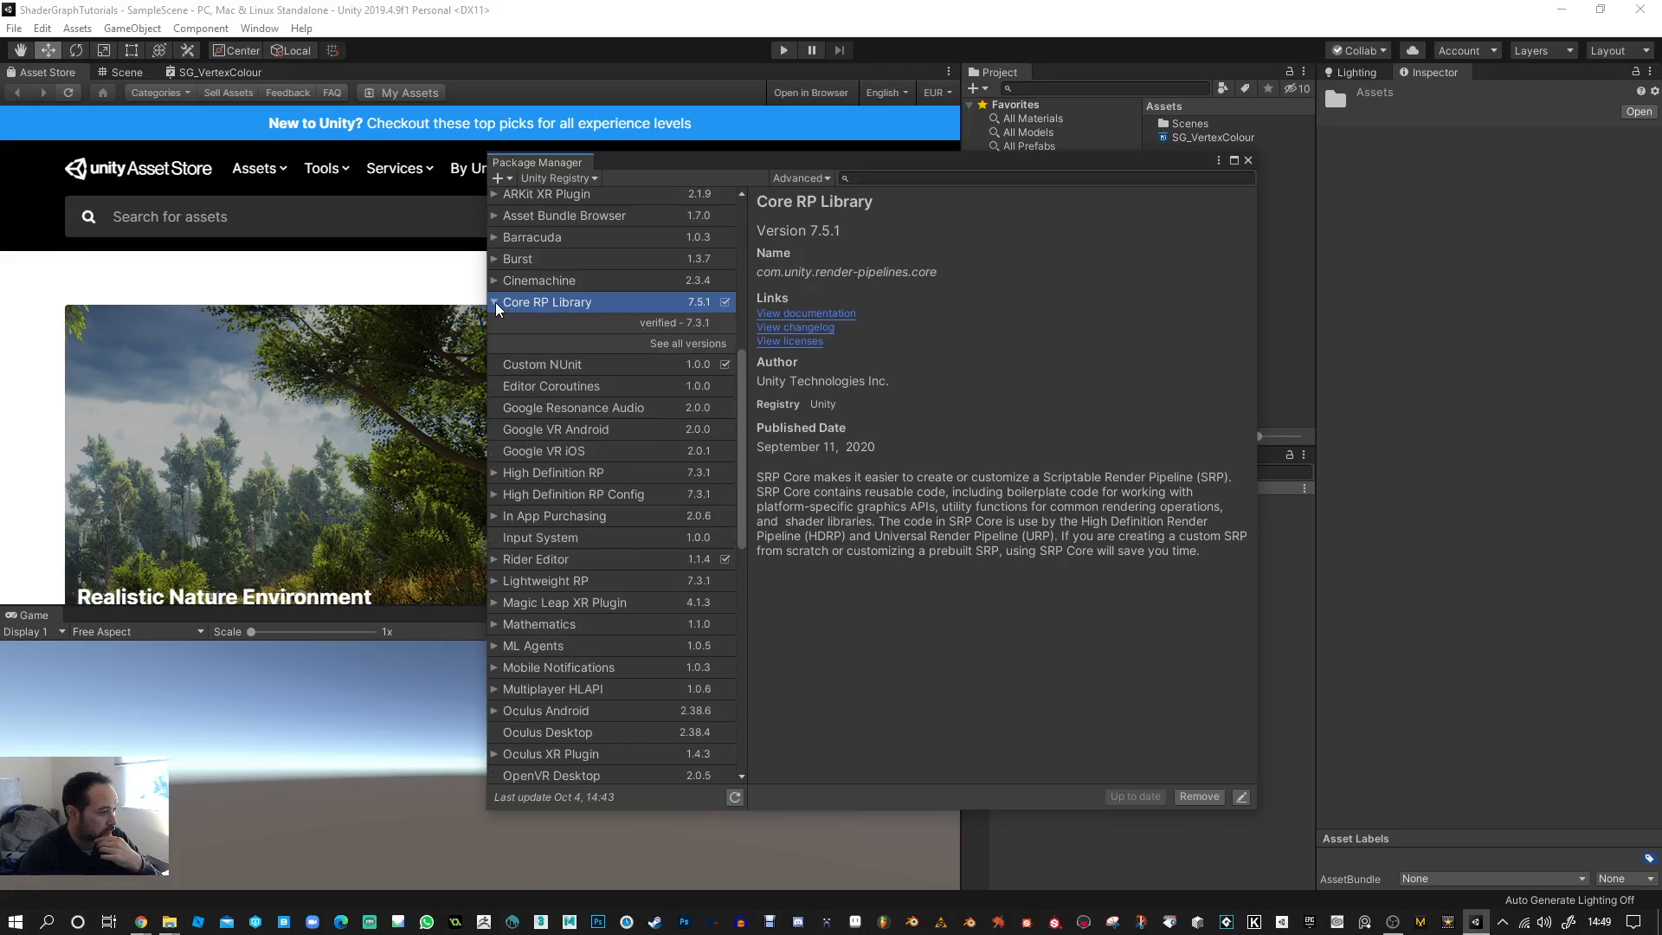
mouse_move(698, 308)
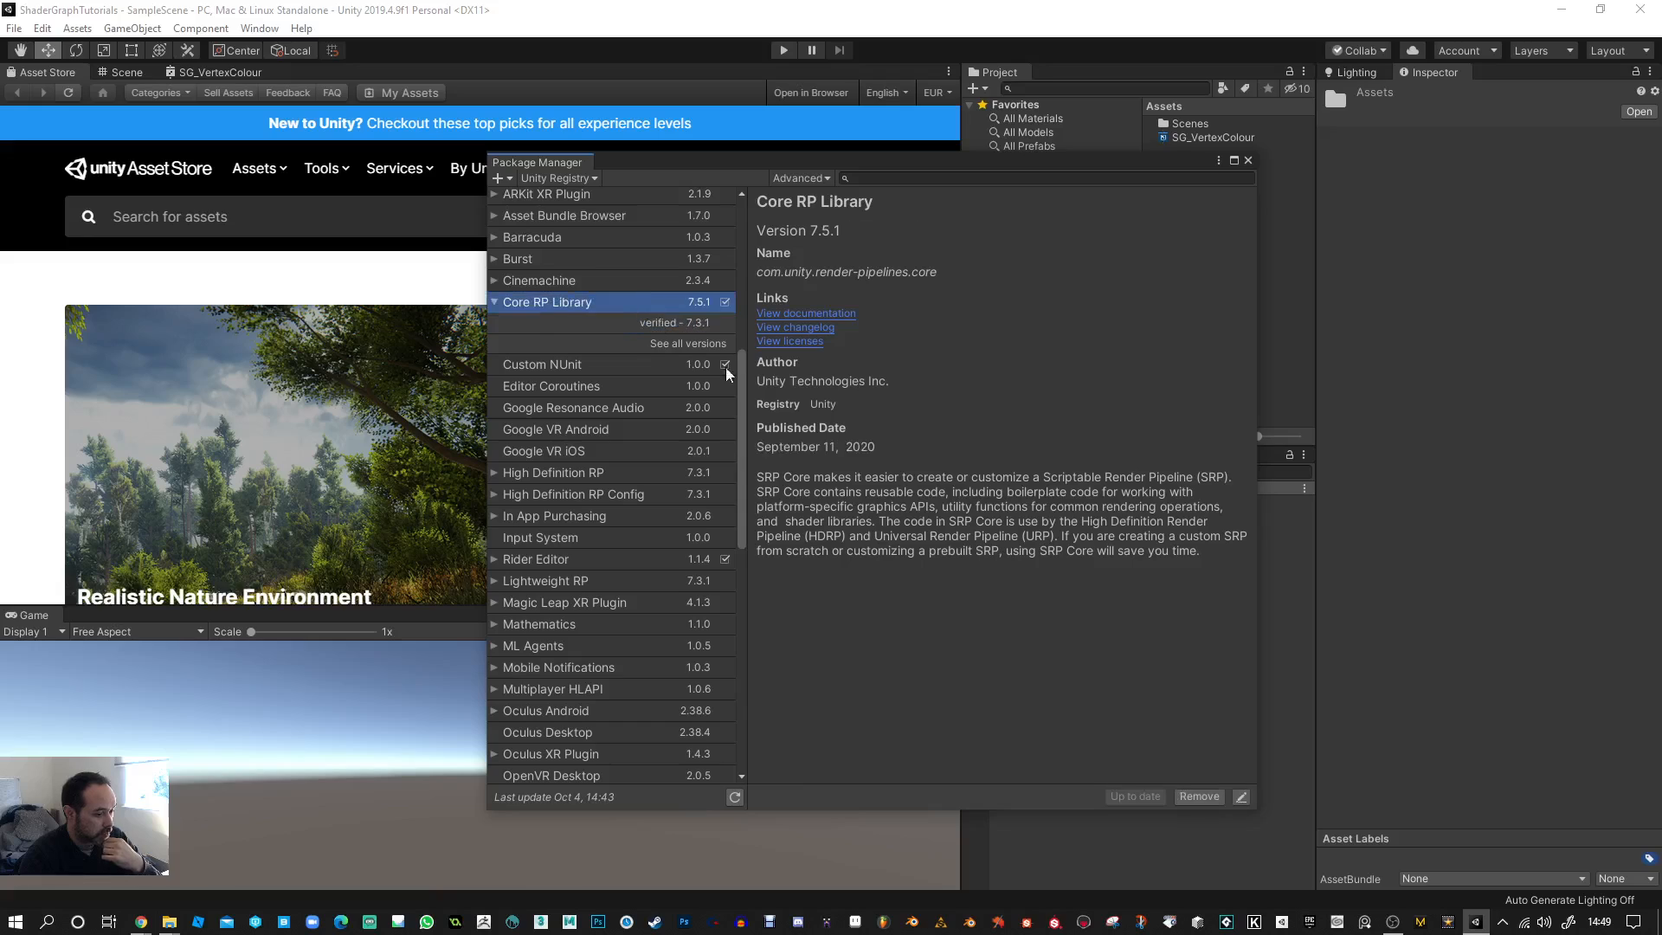
mouse_move(742, 447)
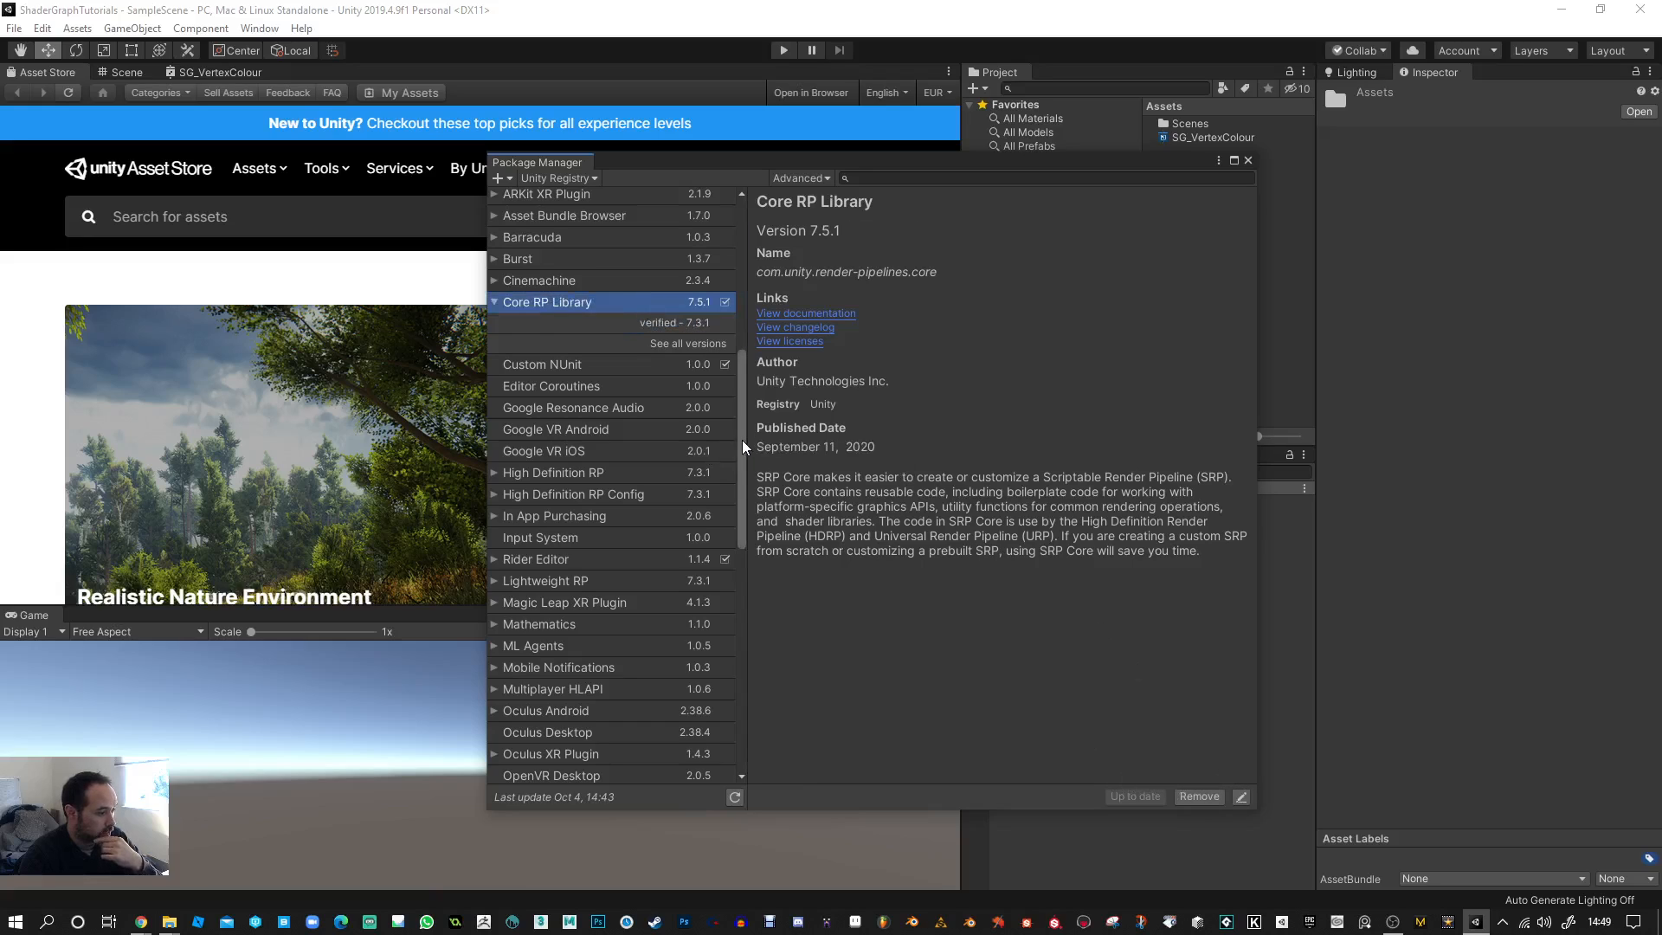
scroll("down", 3)
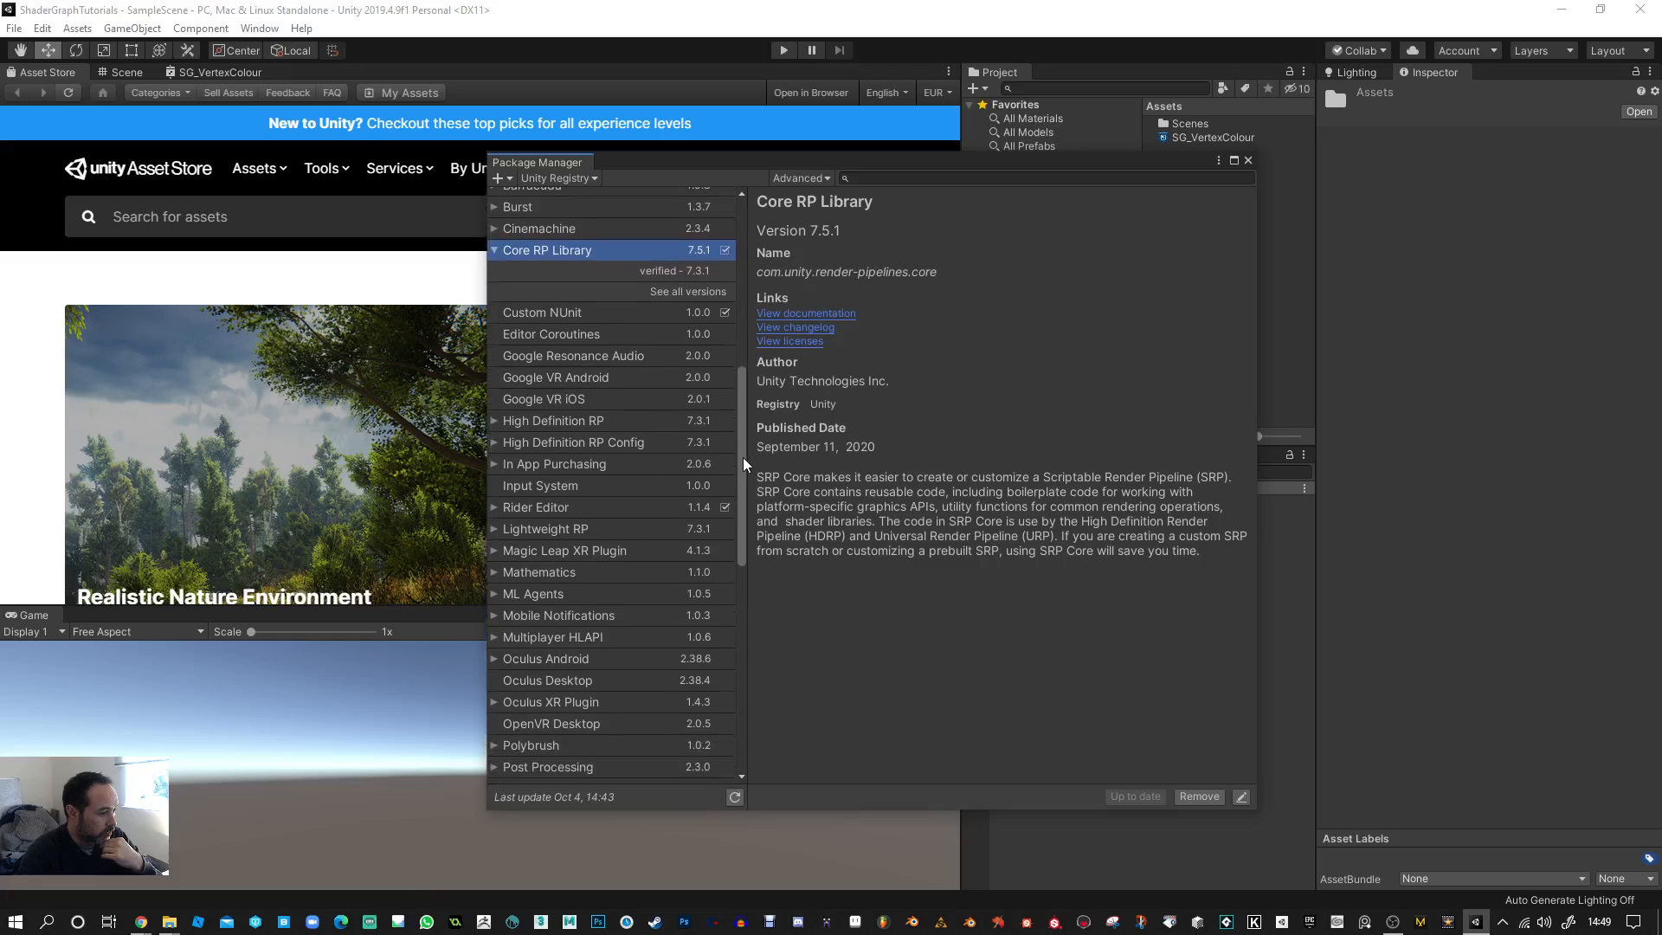
scroll("down", 3)
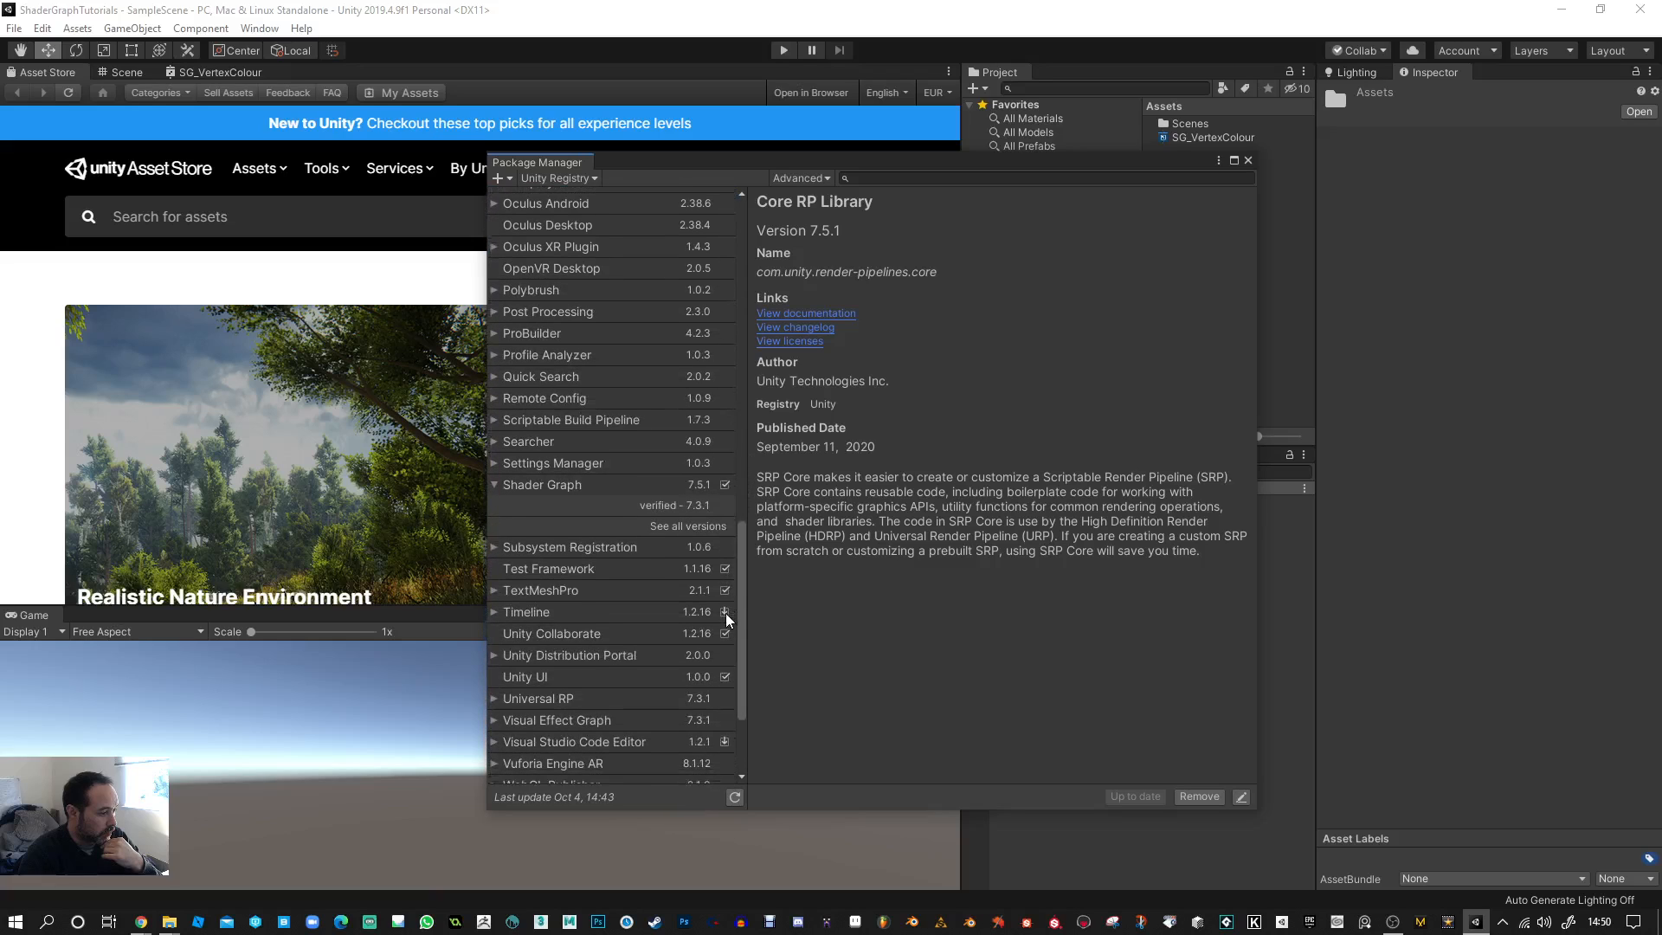
scroll("down", 3)
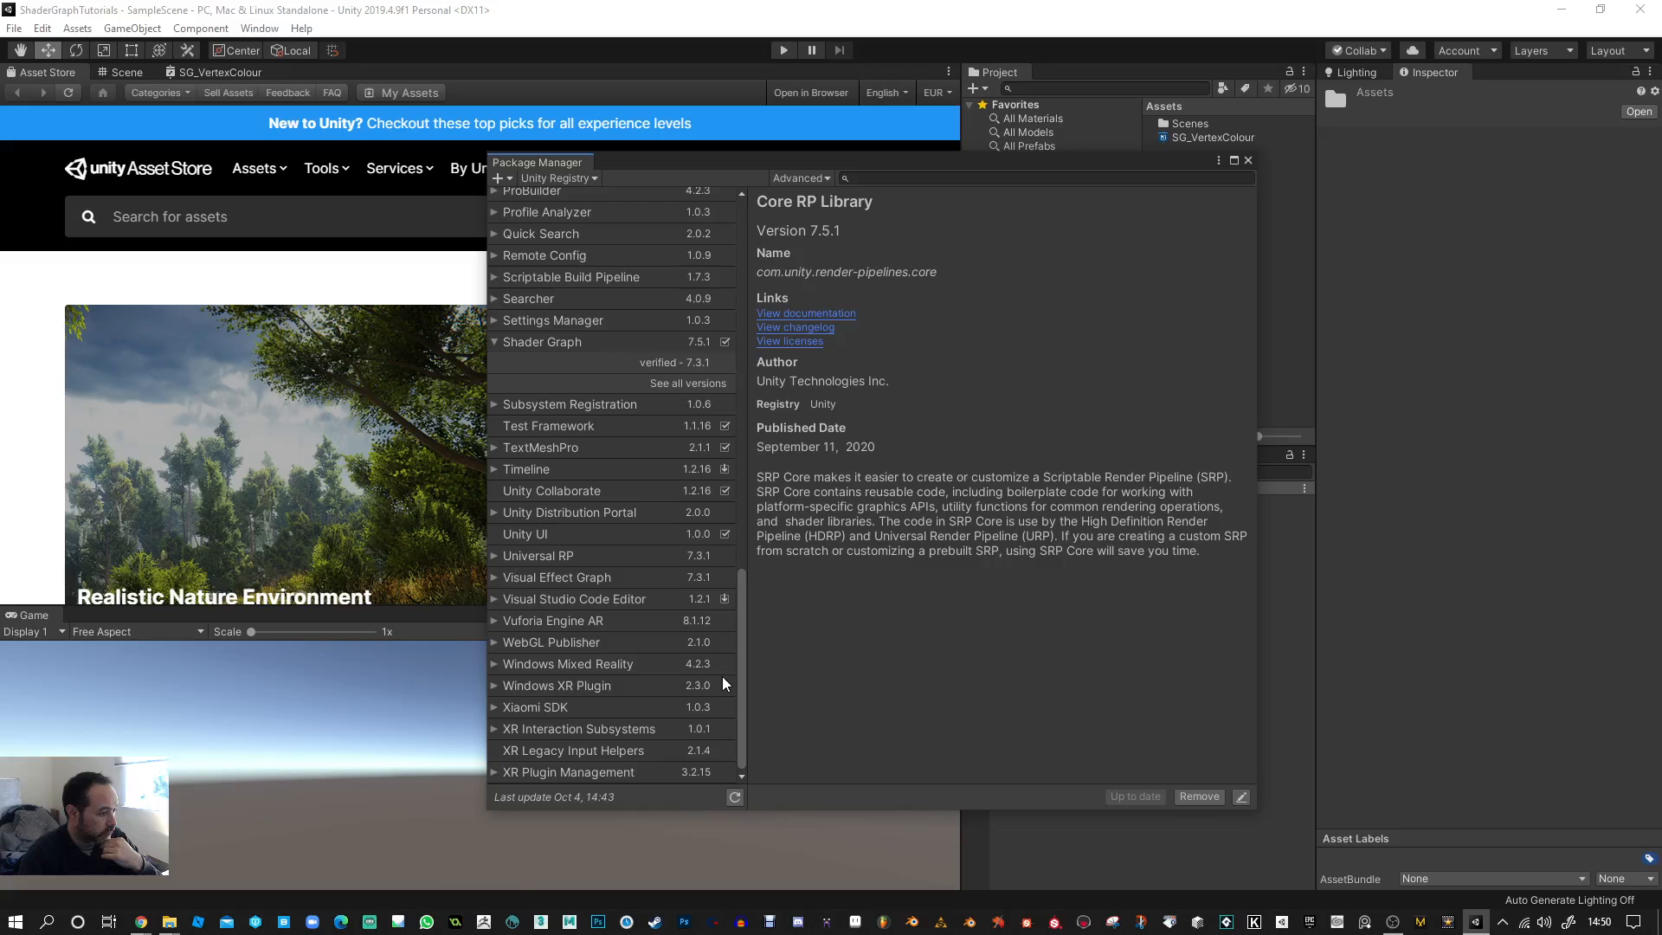
scroll("up", 3)
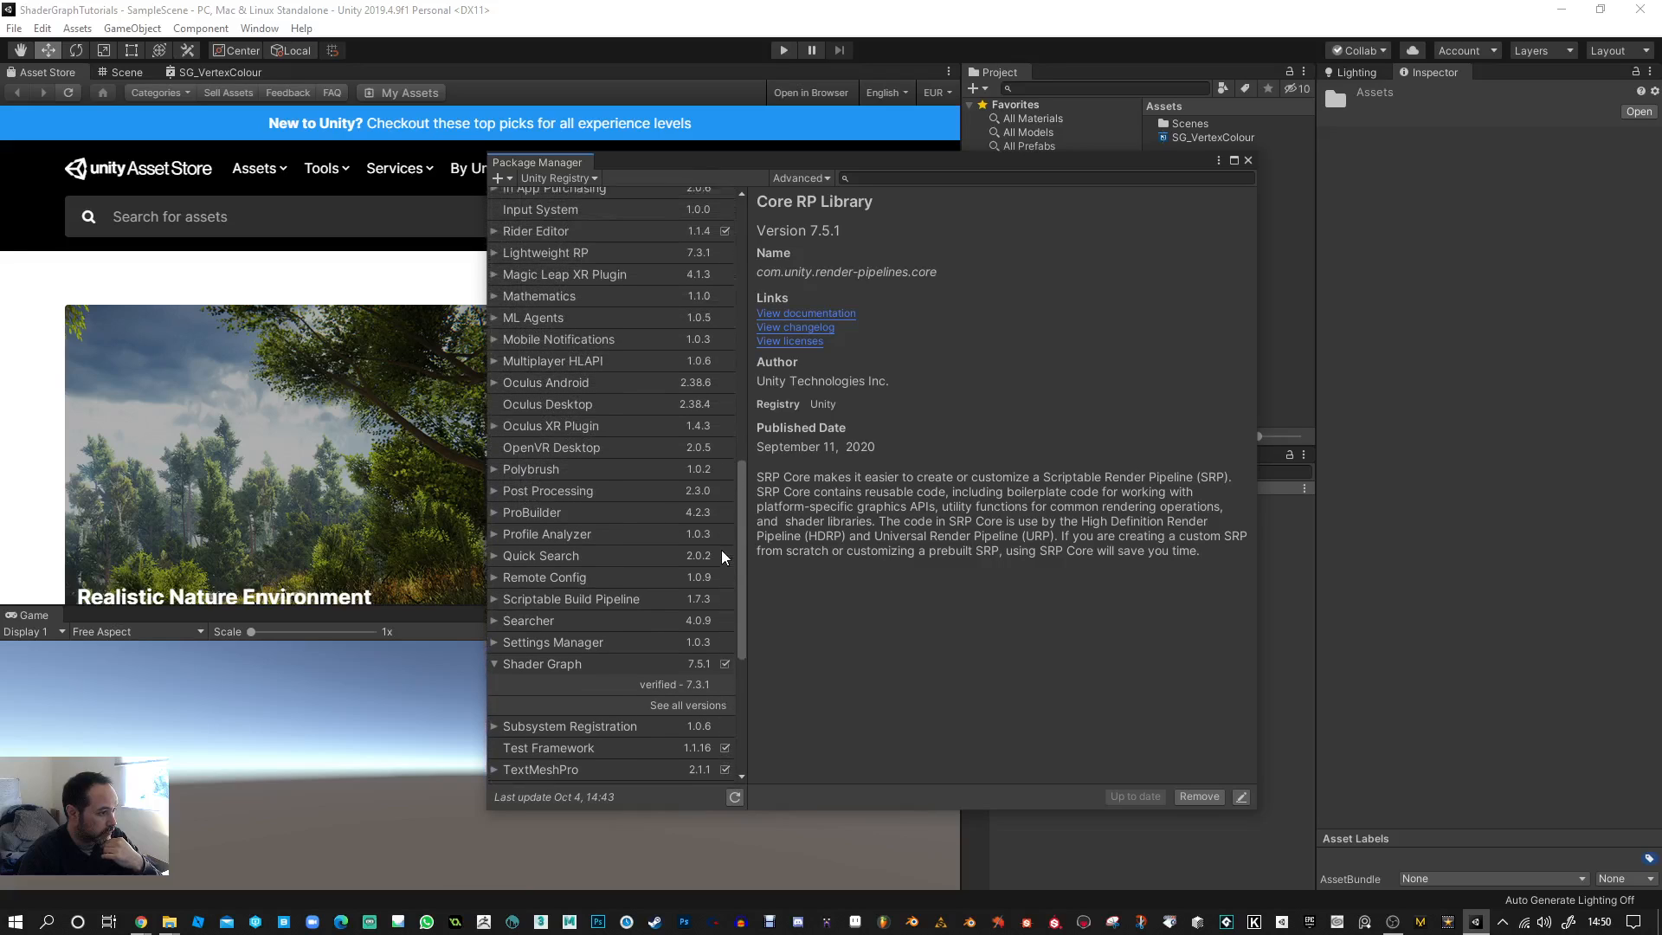
scroll("up", 3)
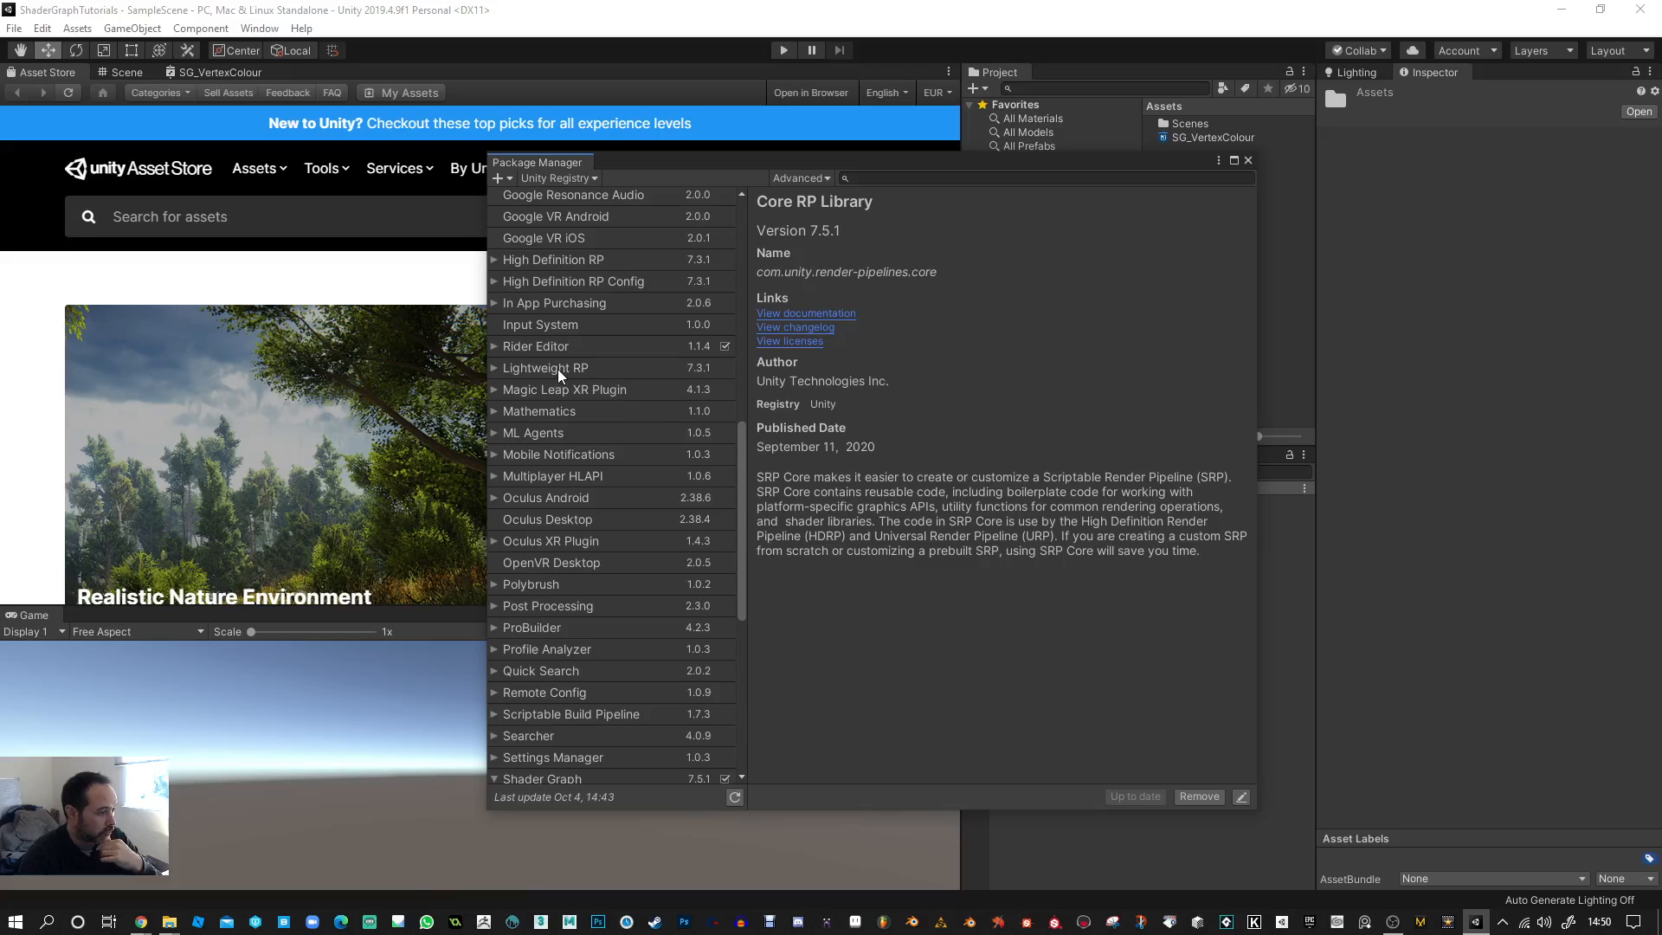
- View Lightweight RP 7.3.1 details, collapse its versions and scroll the list
left_click(546, 368)
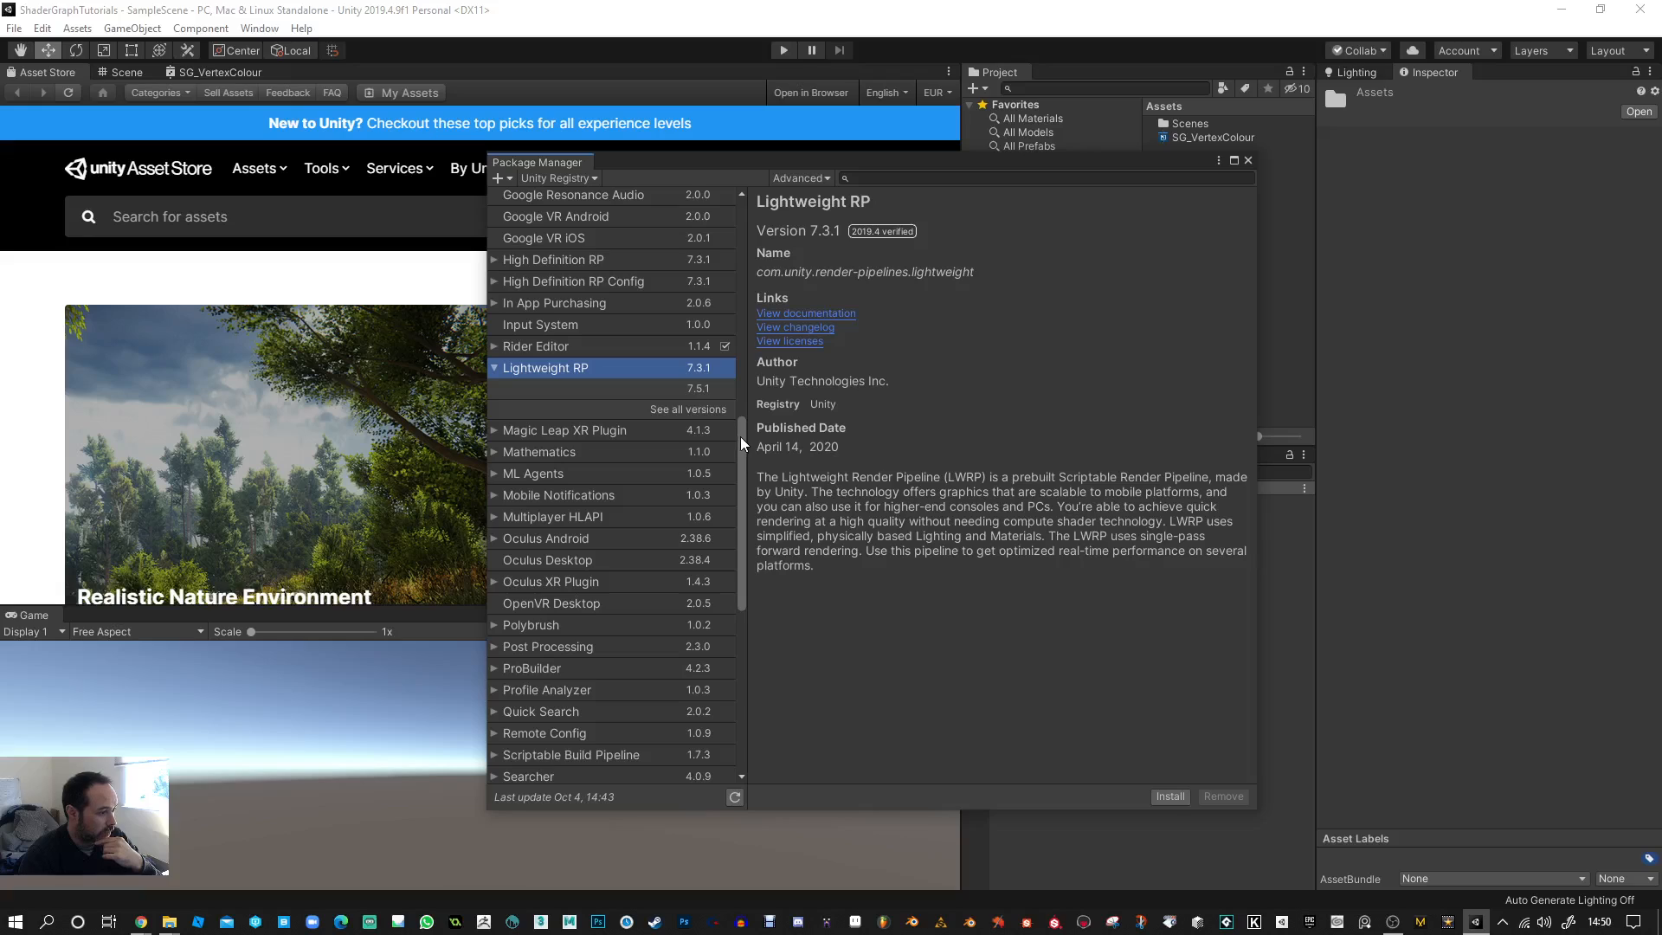
mouse_move(620, 269)
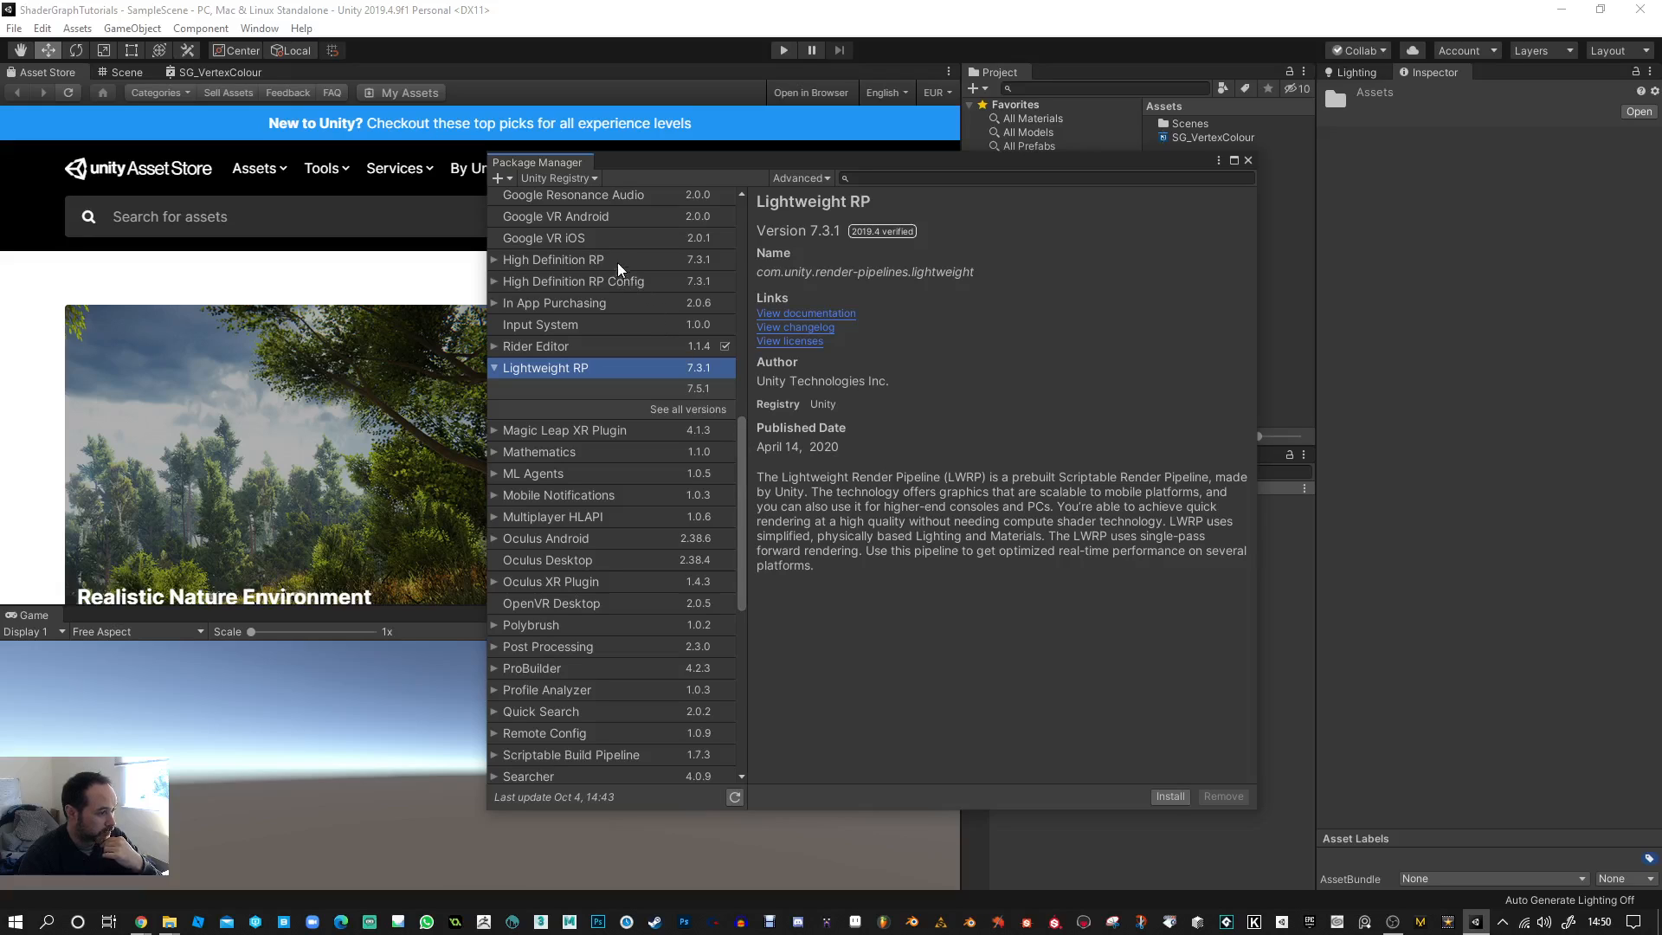
left_click(552, 259)
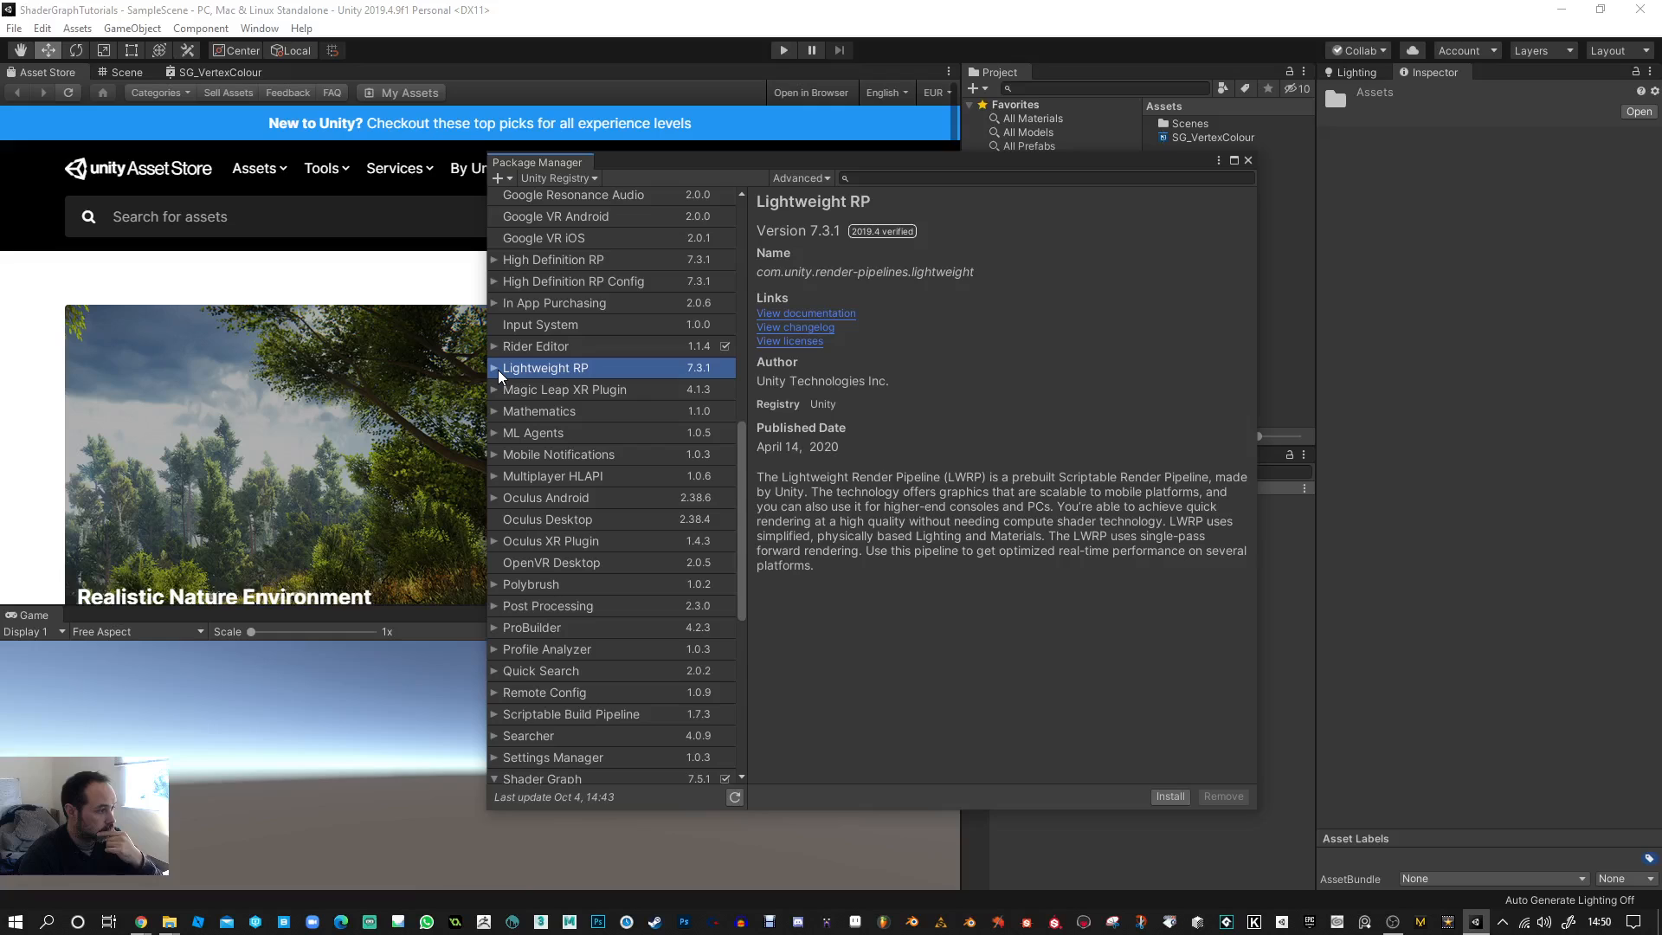
scroll("up", 3)
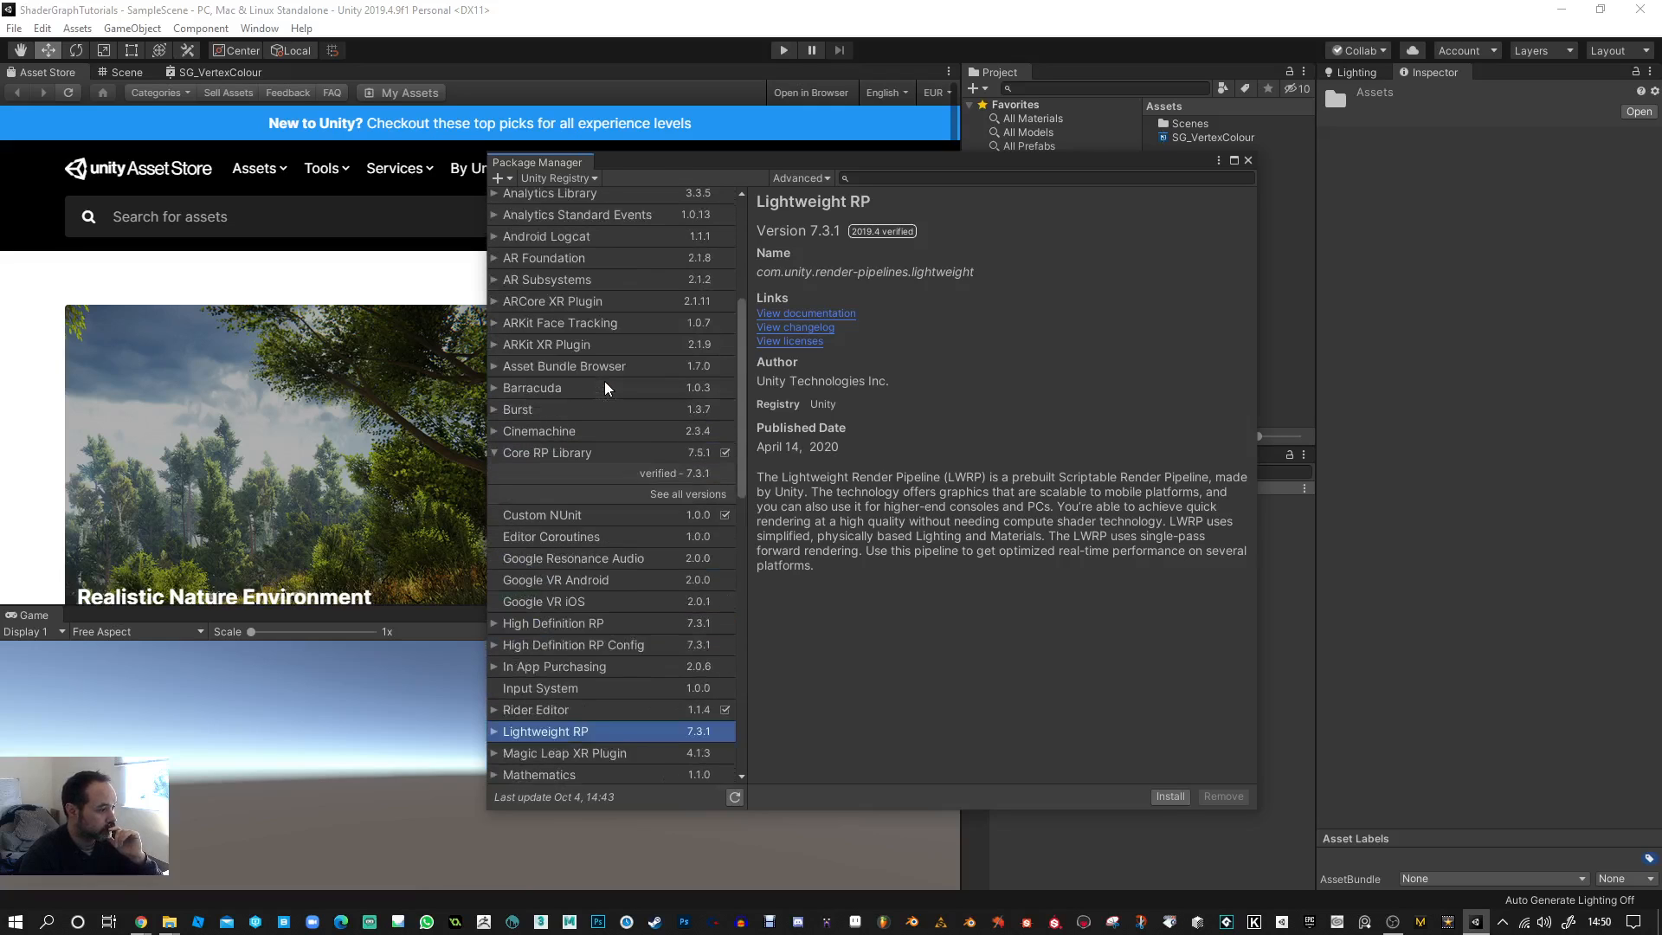
scroll("up", 3)
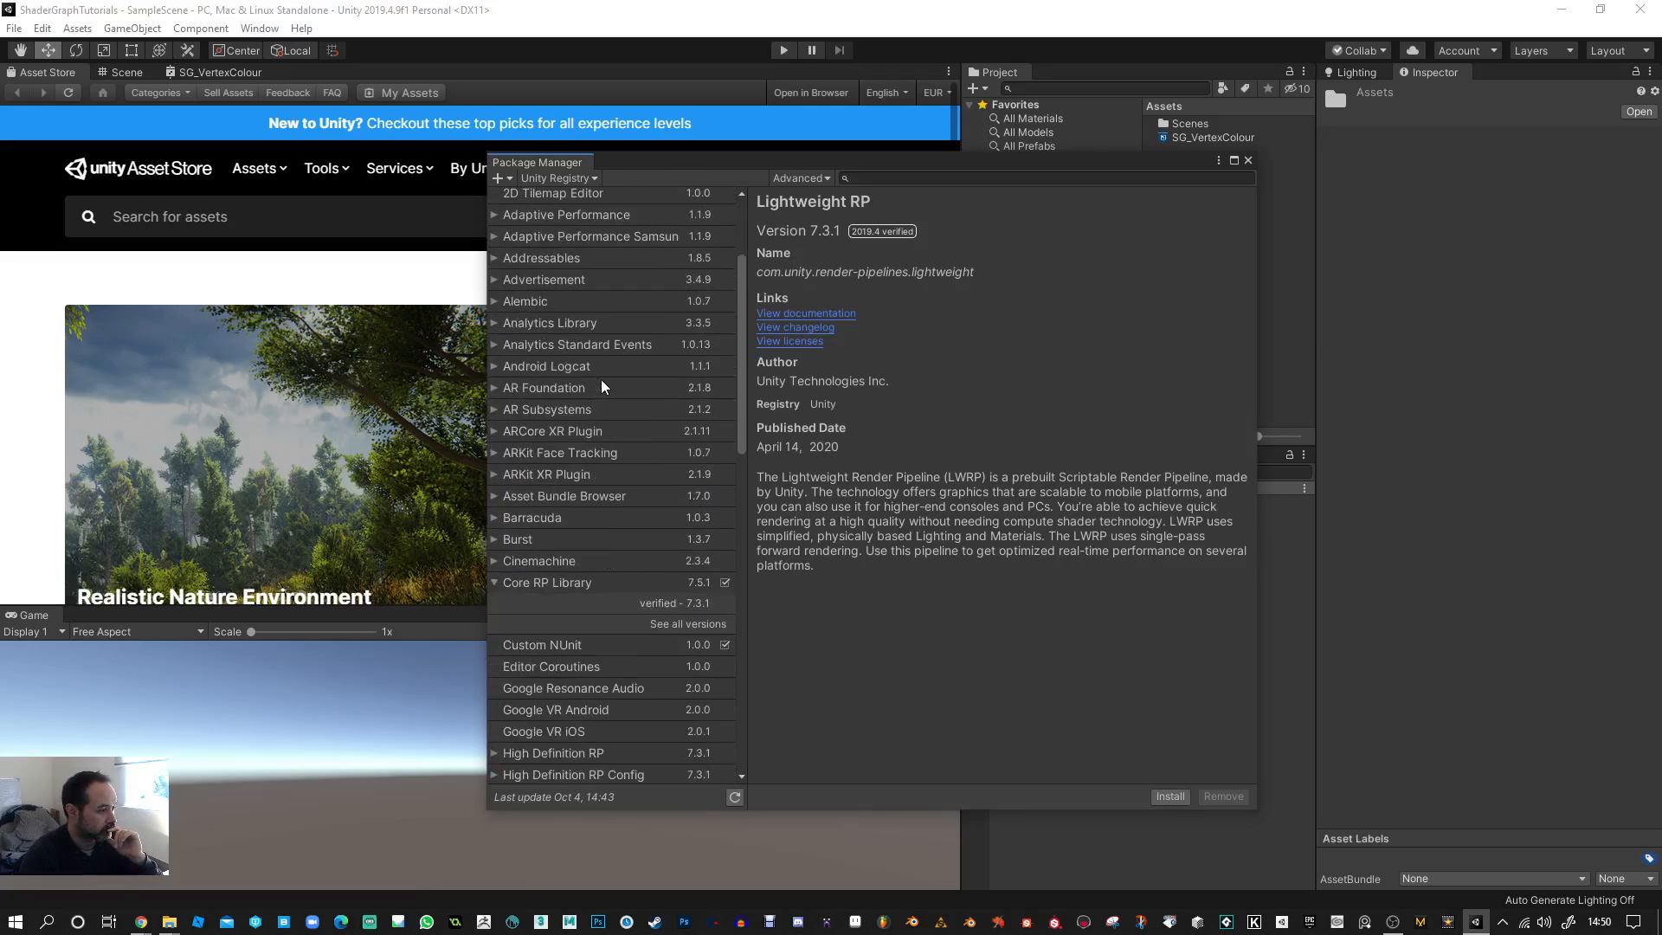
scroll("down", 3)
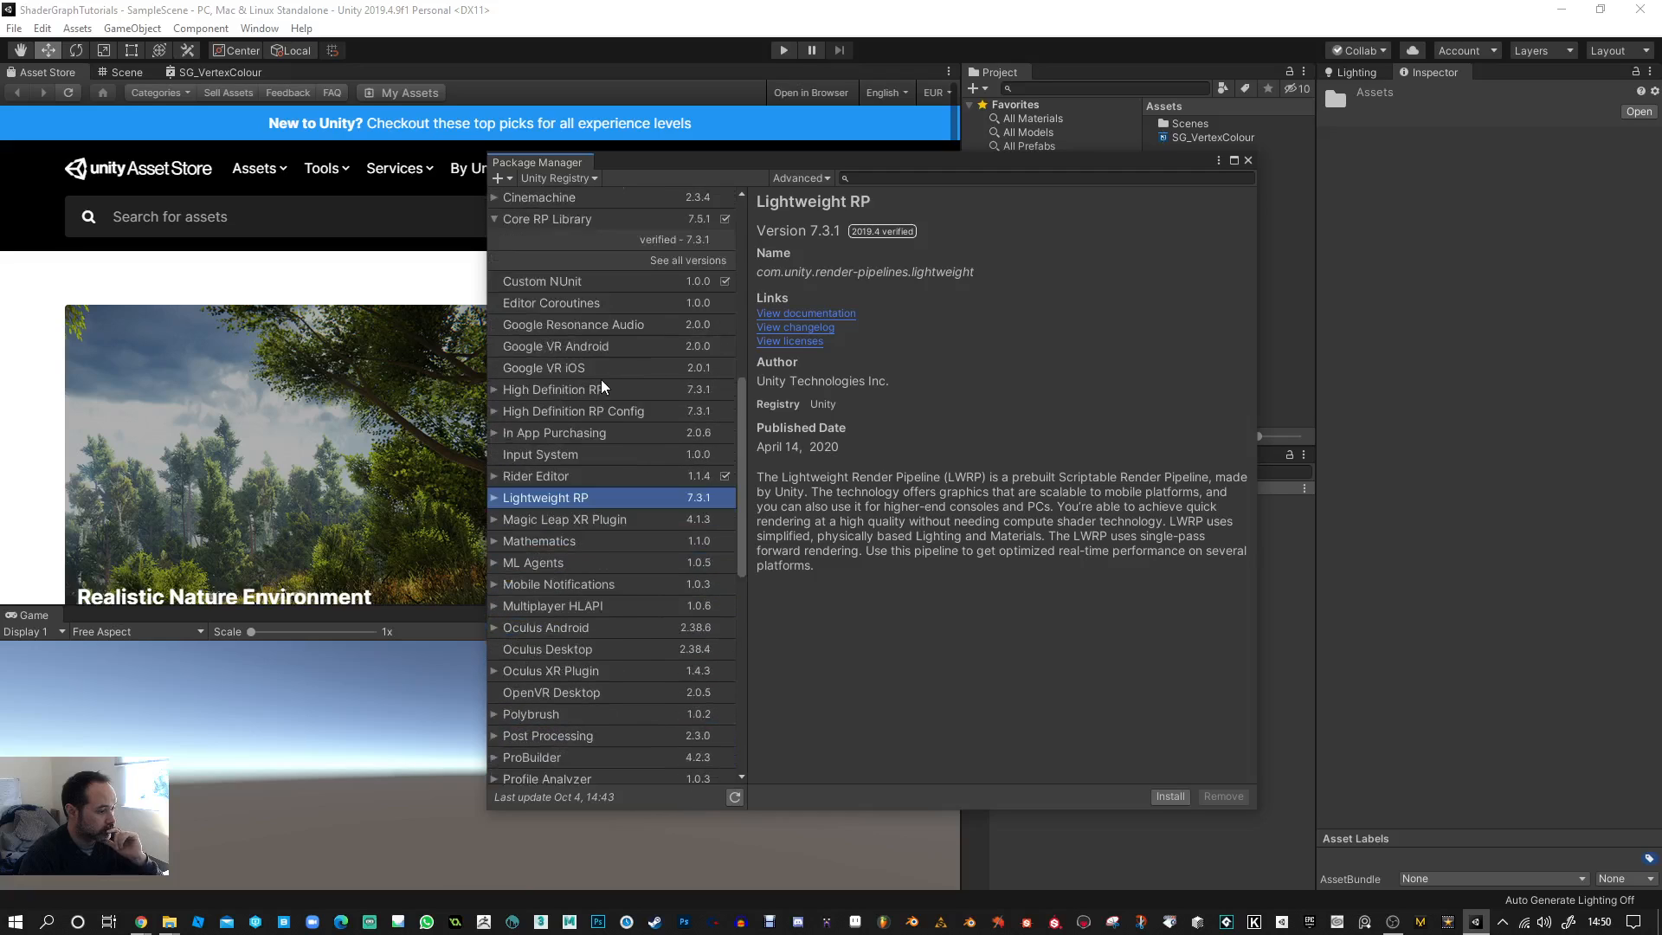
scroll("down", 3)
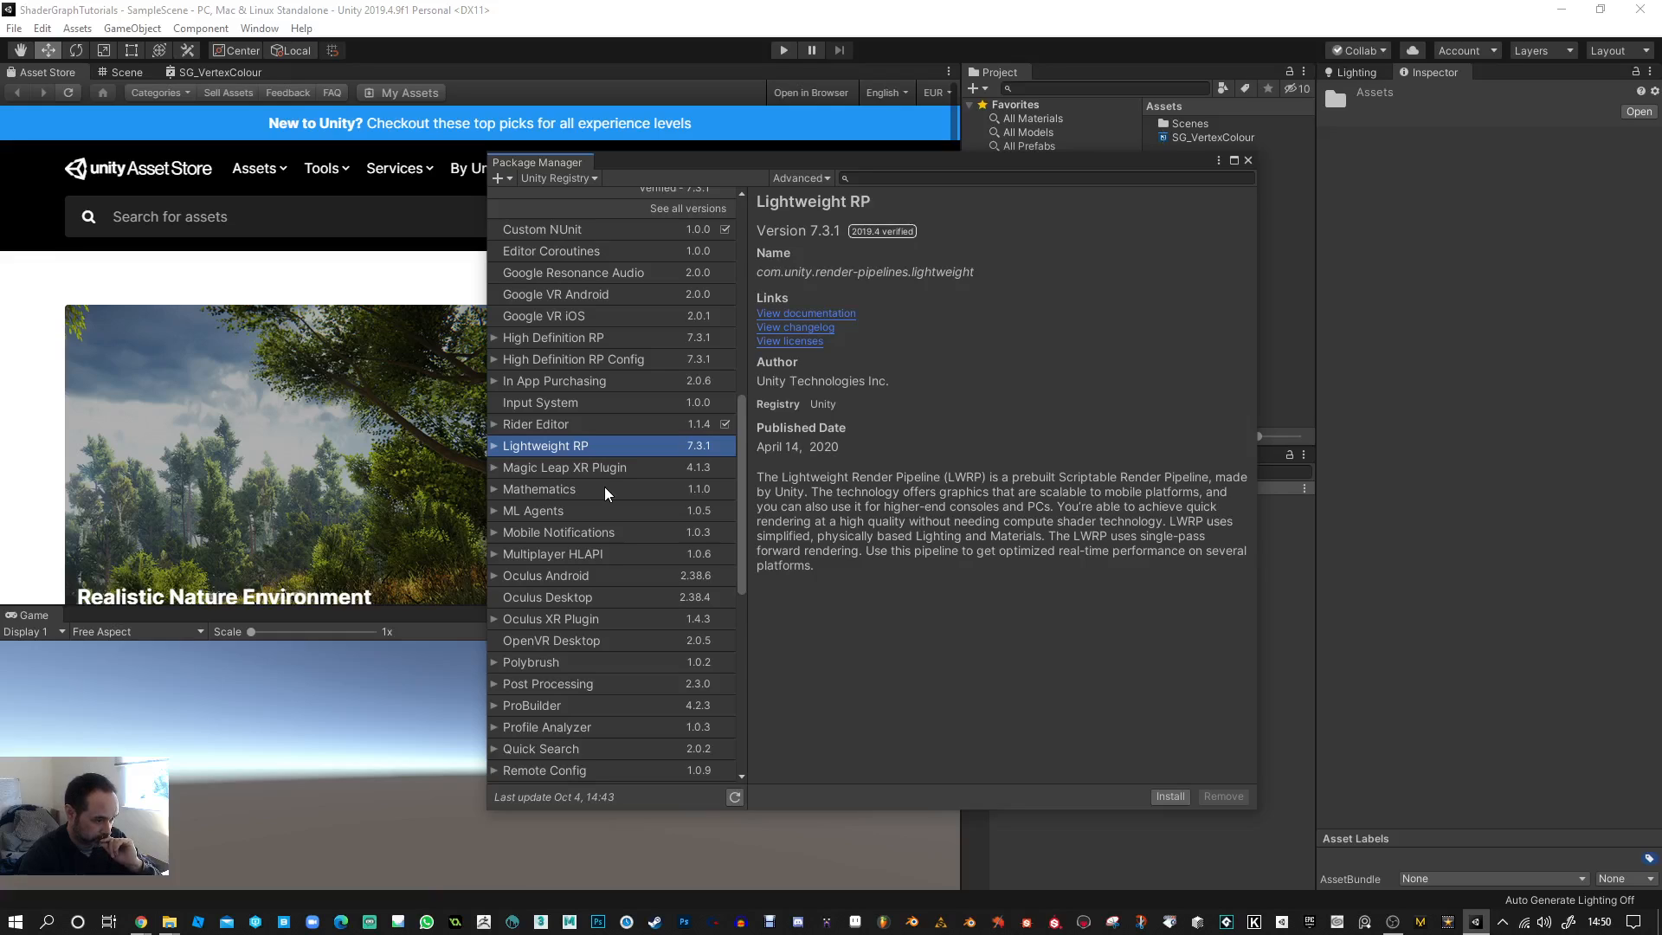
scroll("down", 3)
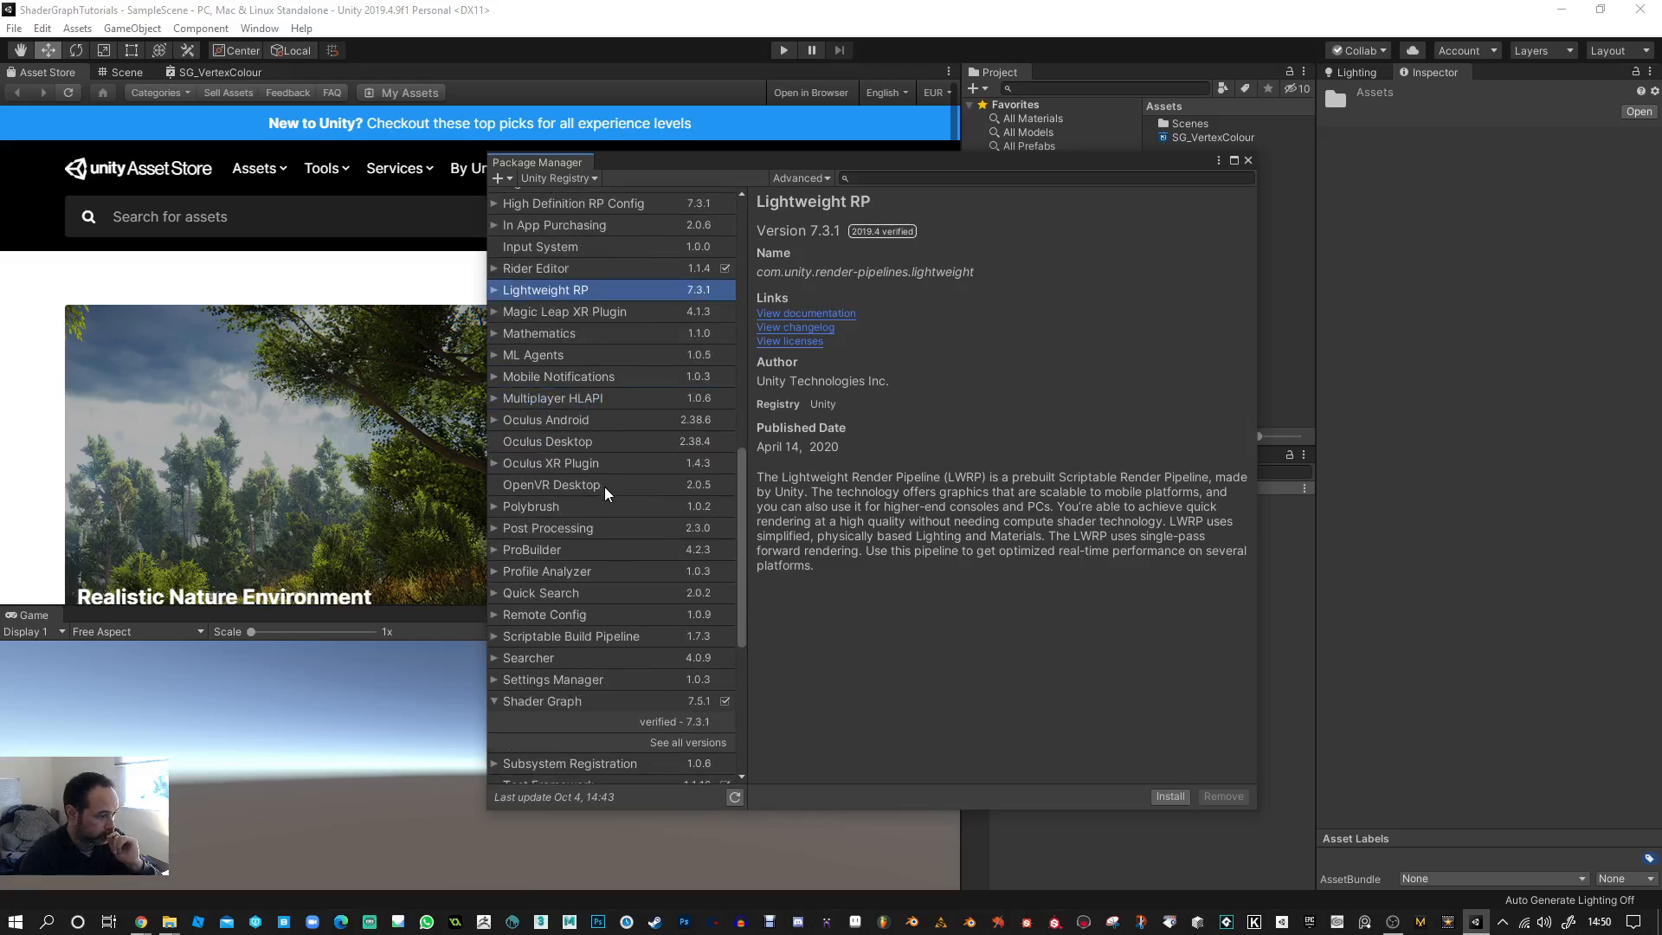
scroll("down", 3)
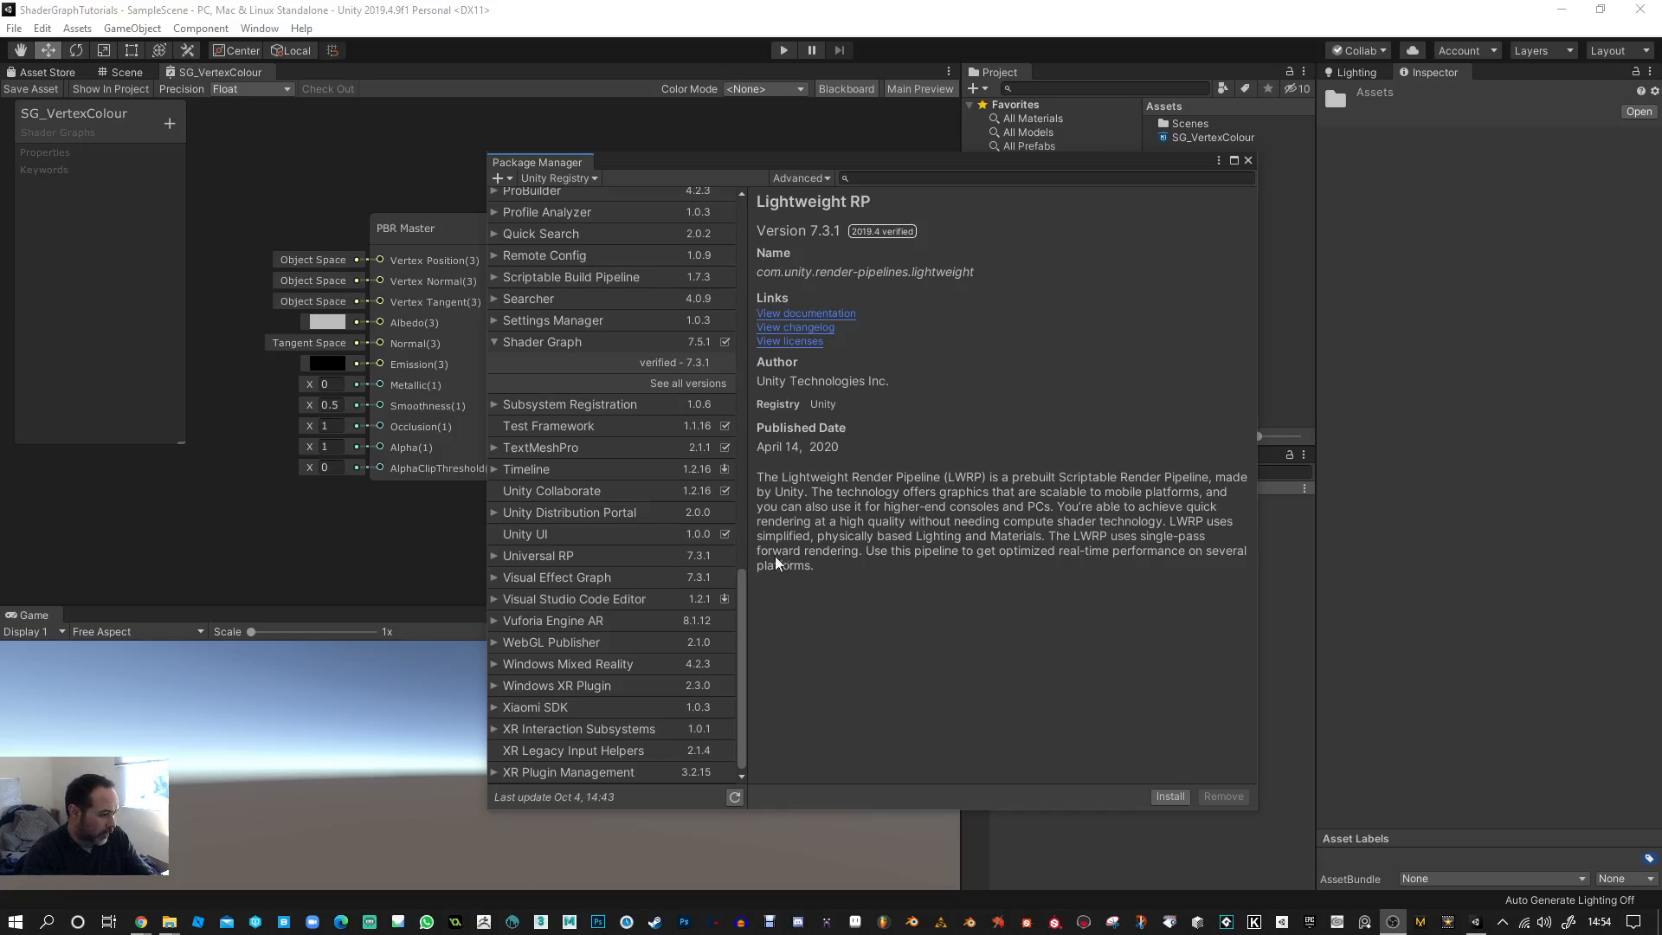
- Install Universal RP version 7.5.1, then close Package Manager
left_click(538, 556)
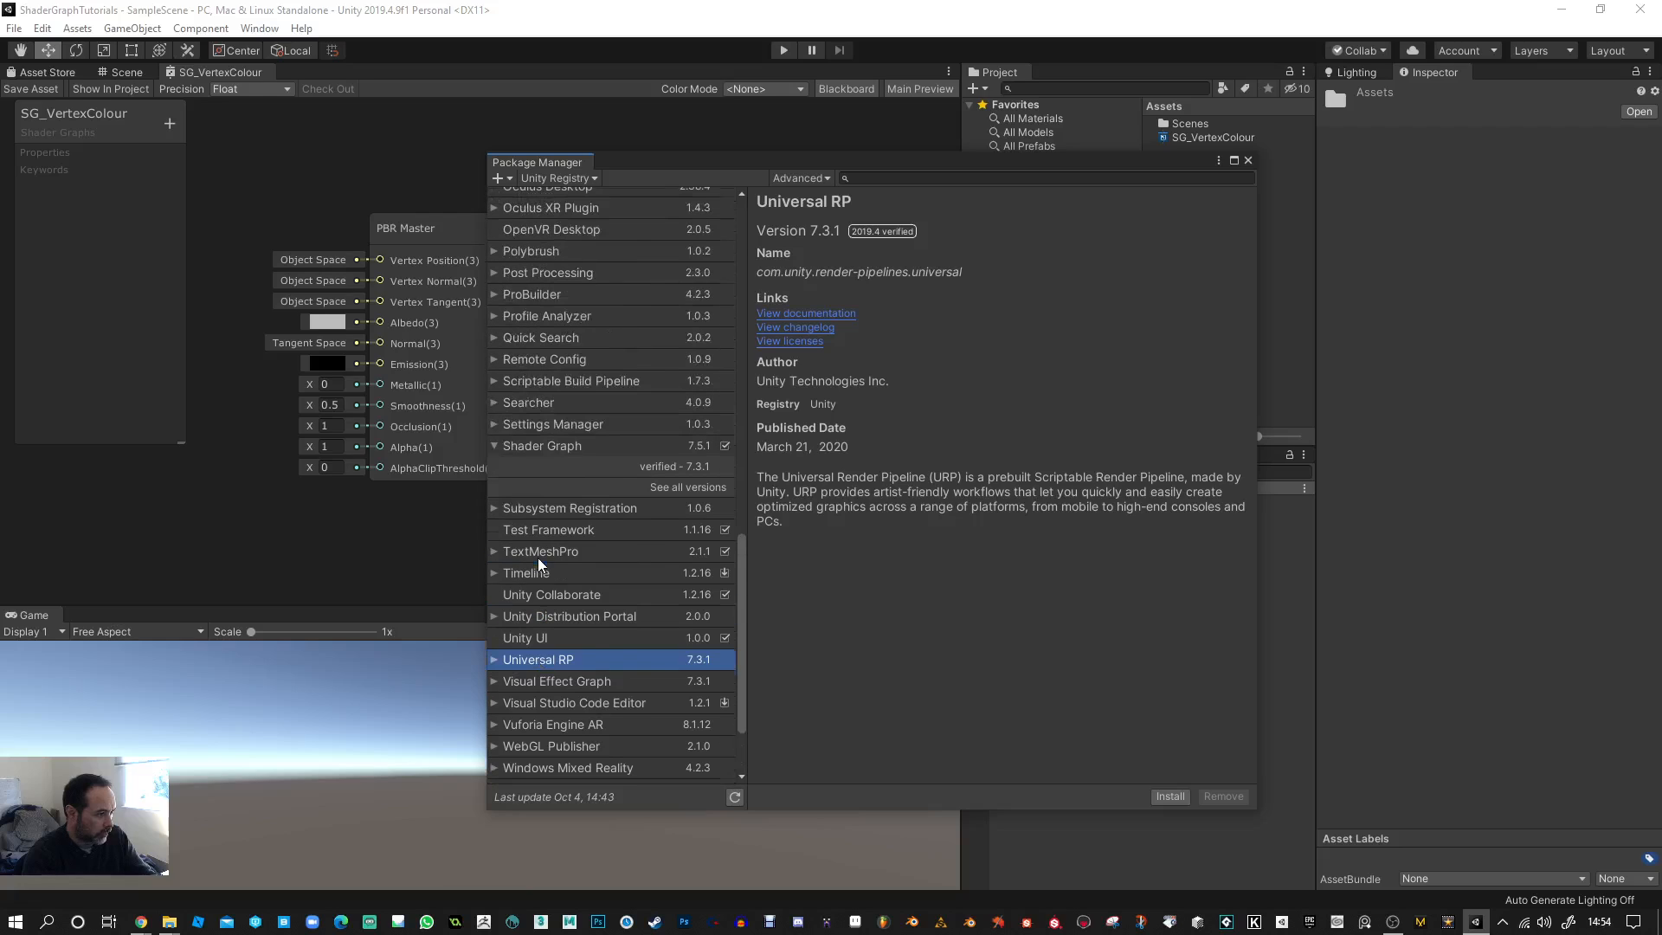
scroll("up", 3)
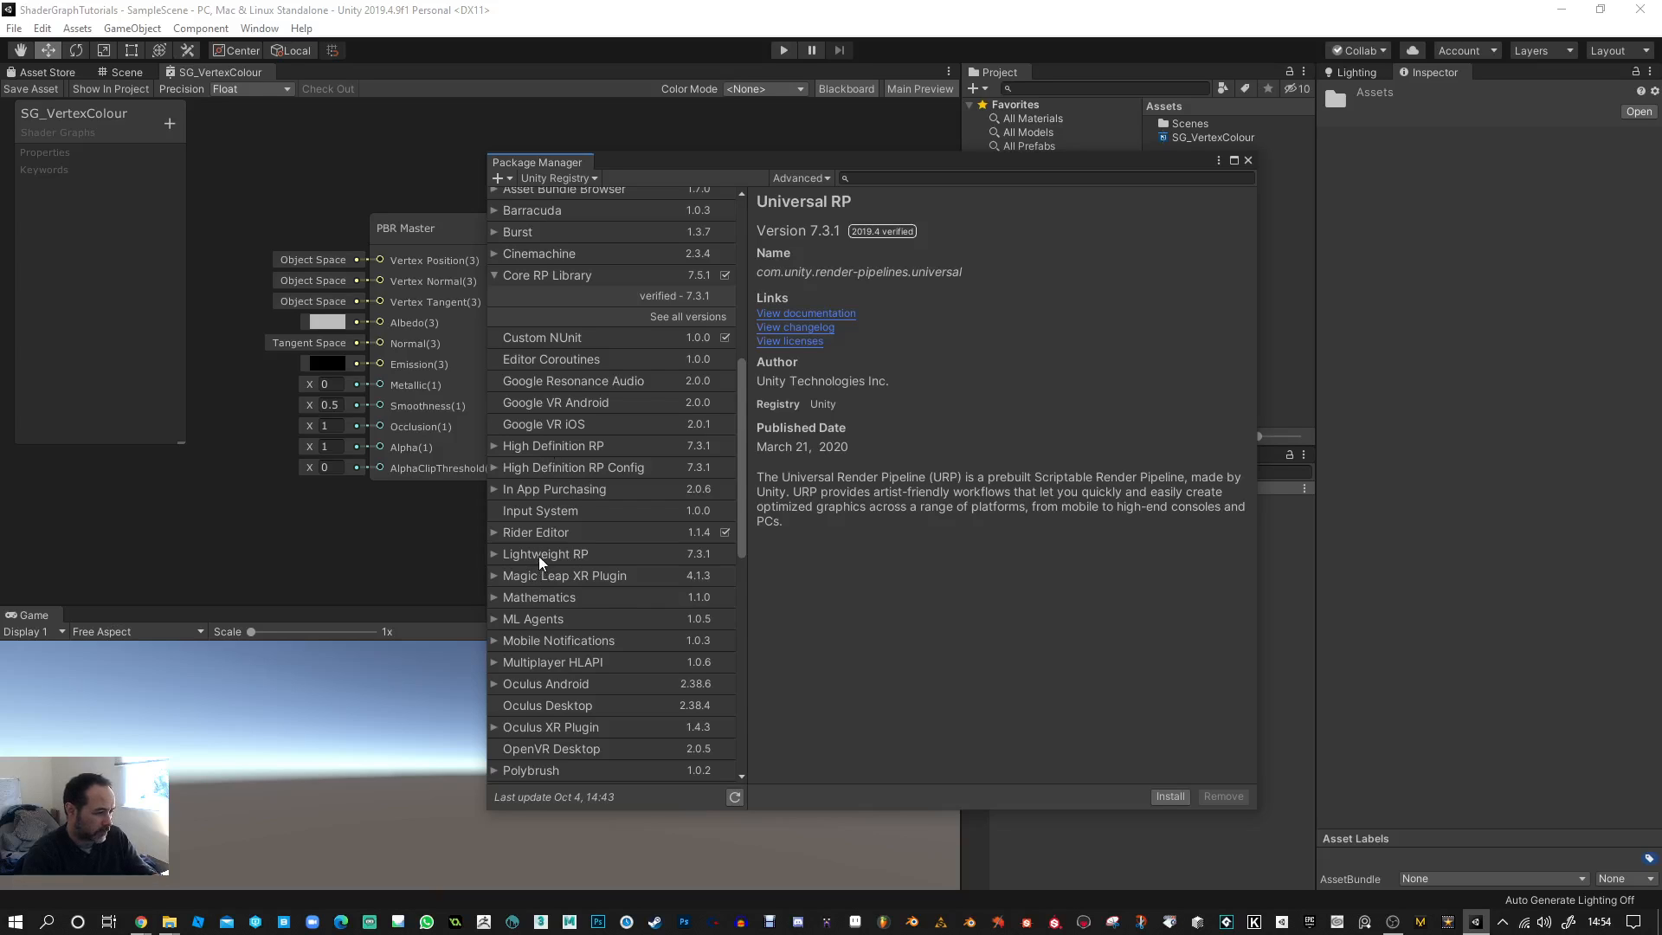
scroll("down", 3)
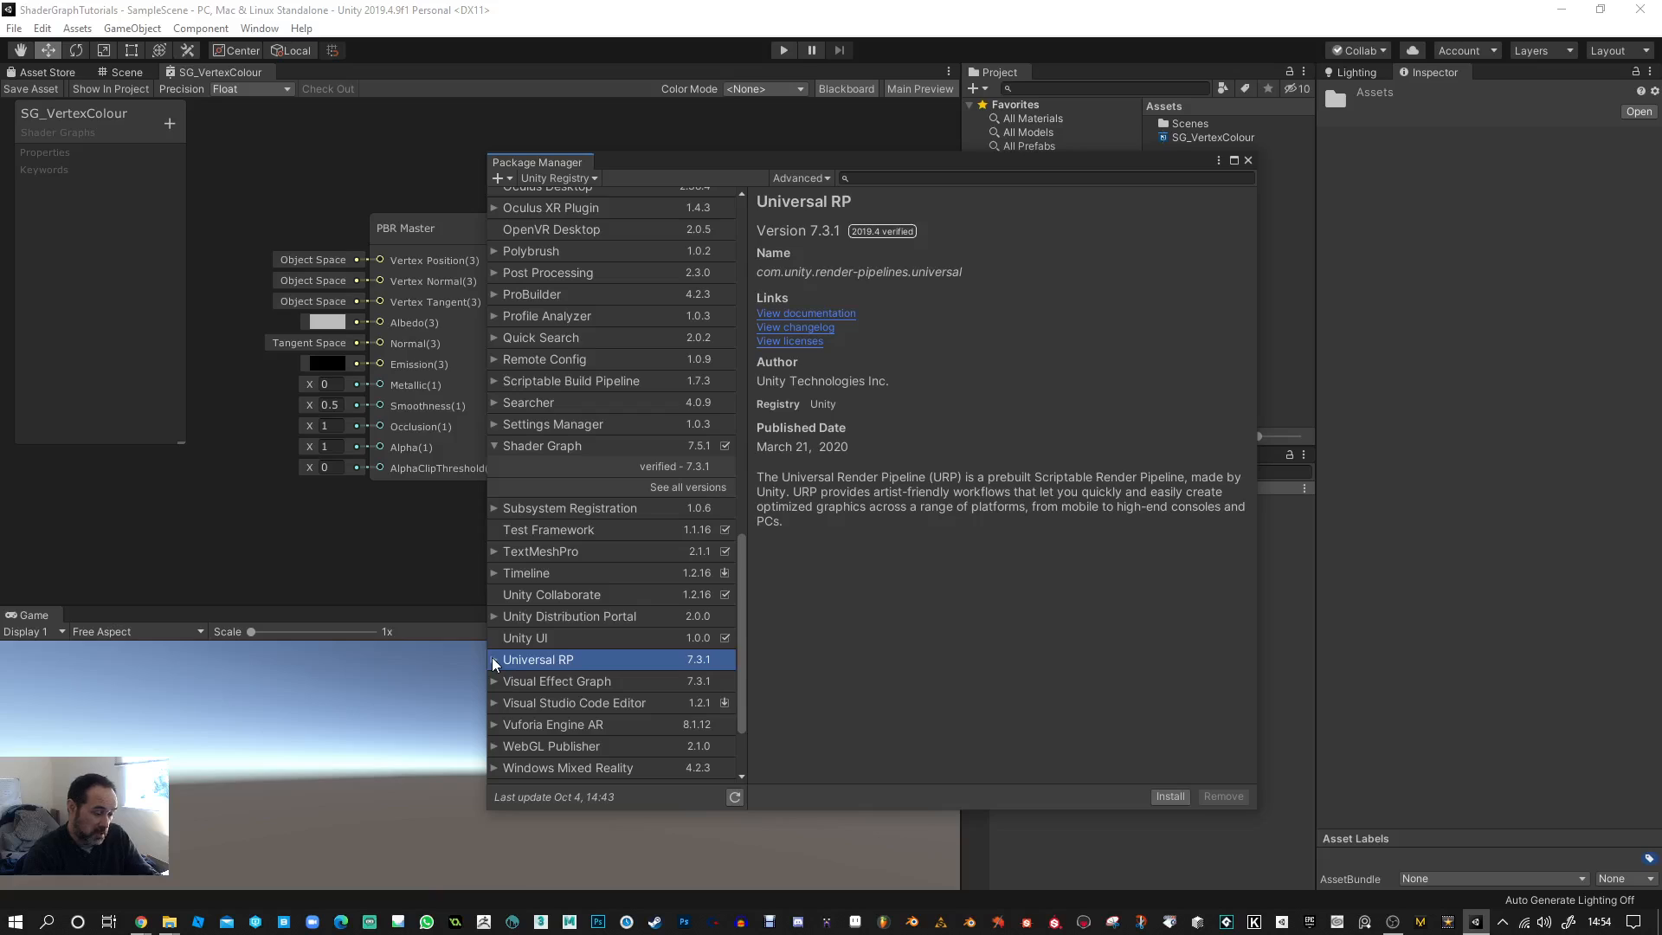
left_click(492, 660)
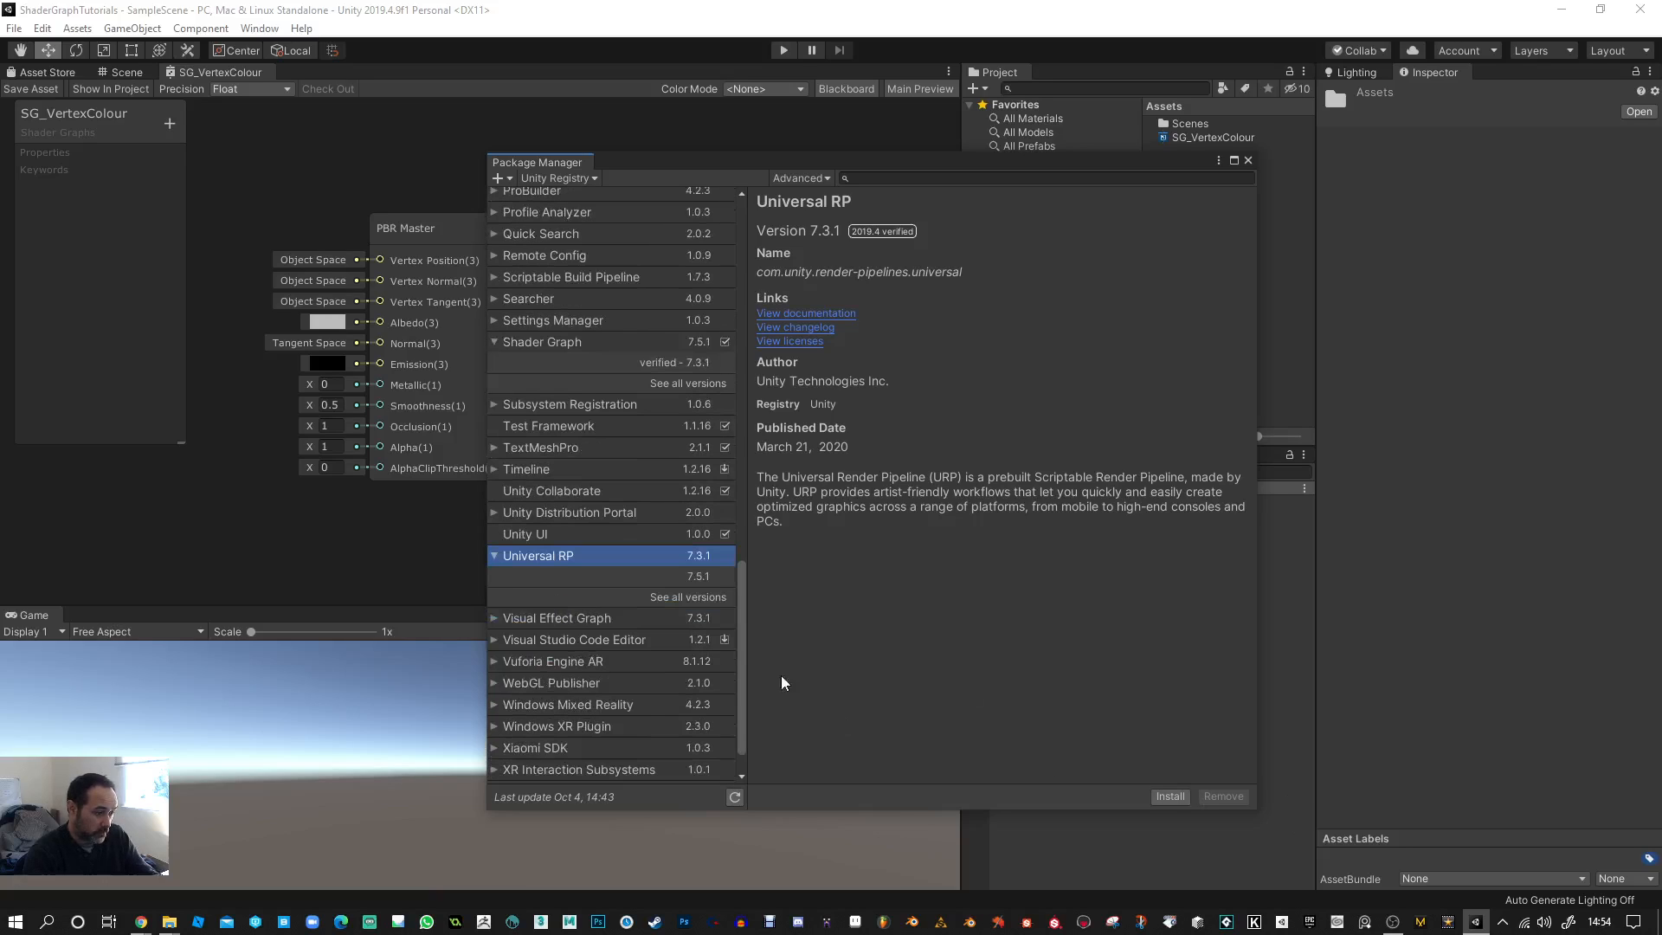
left_click(698, 576)
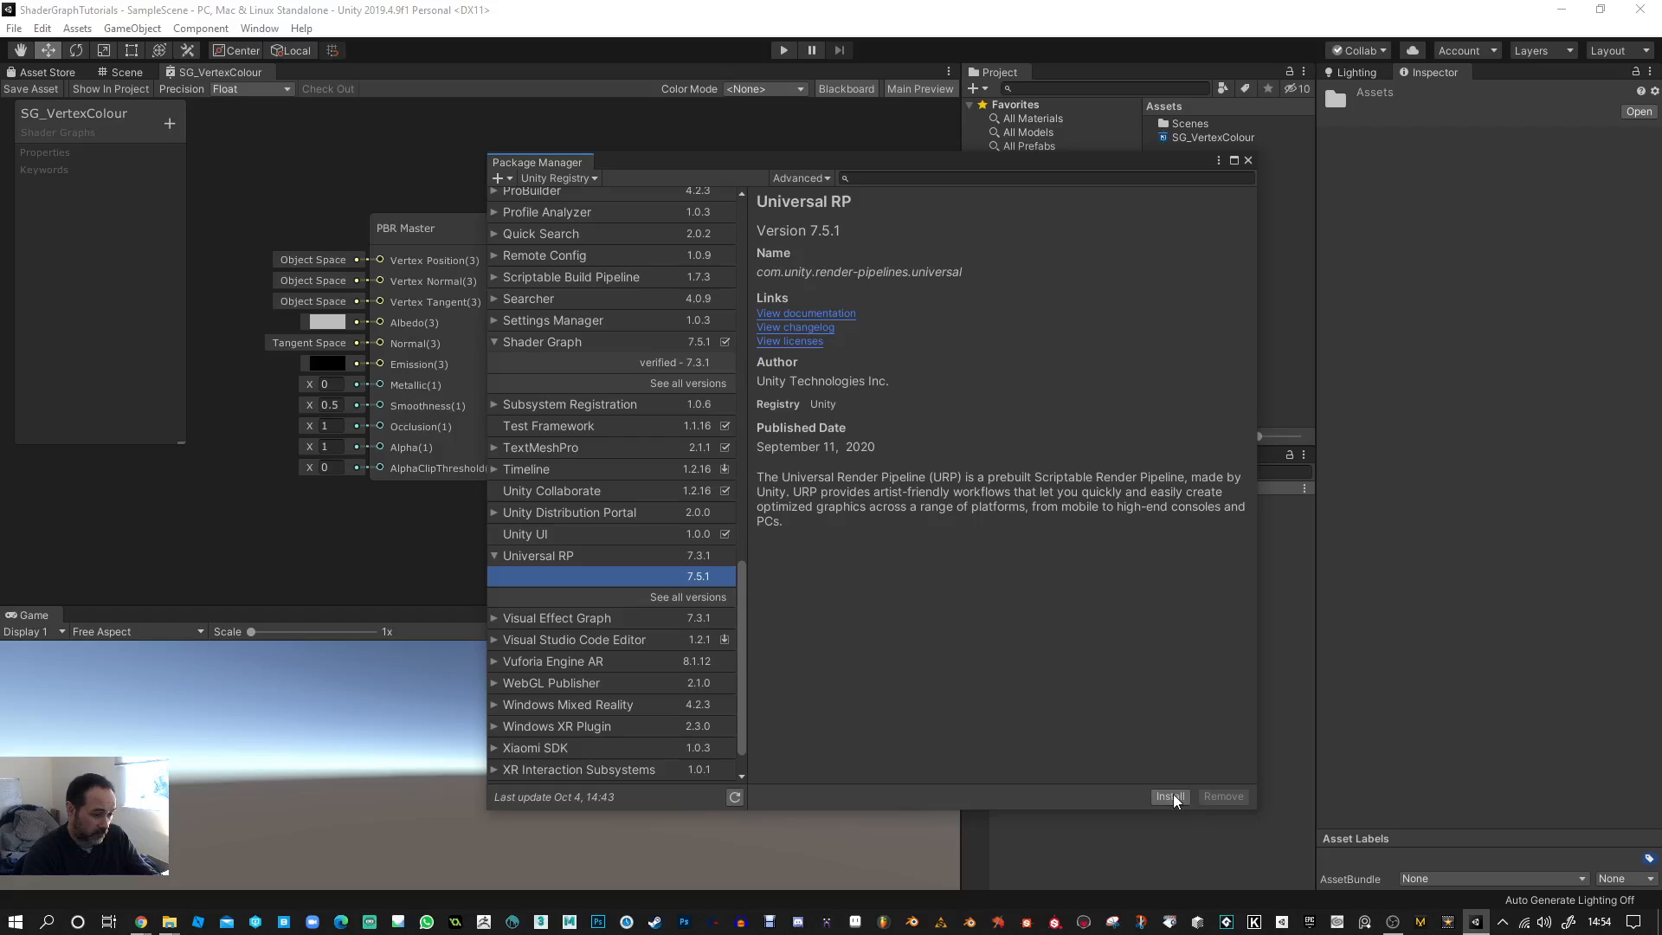
left_click(1170, 797)
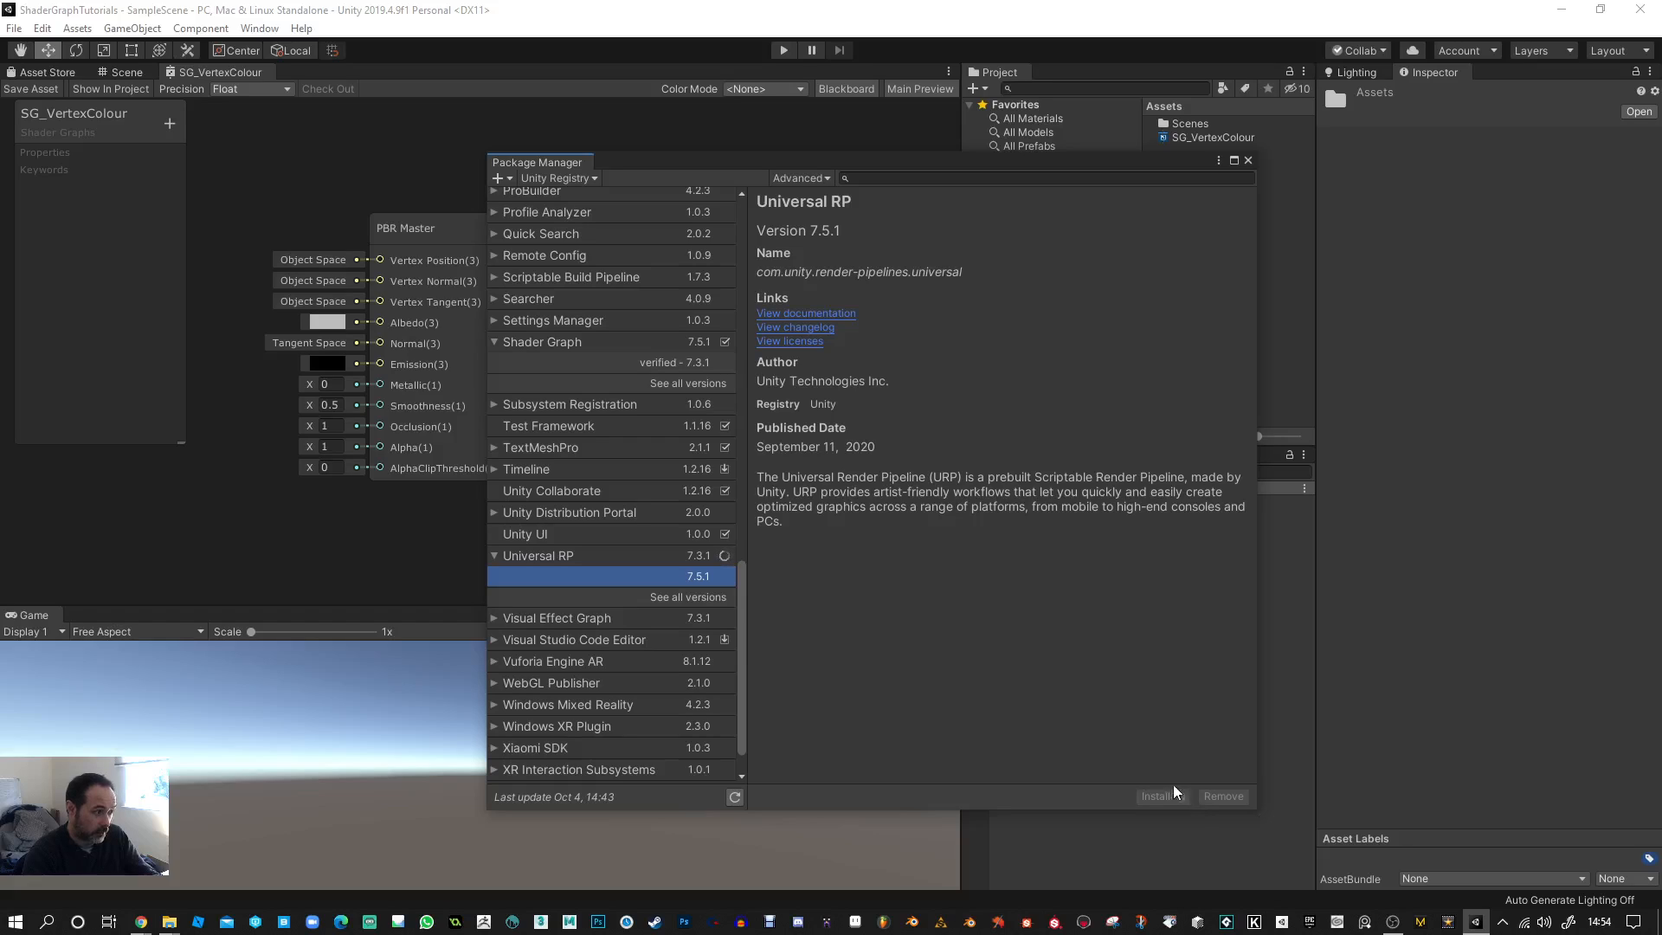
left_click(1160, 797)
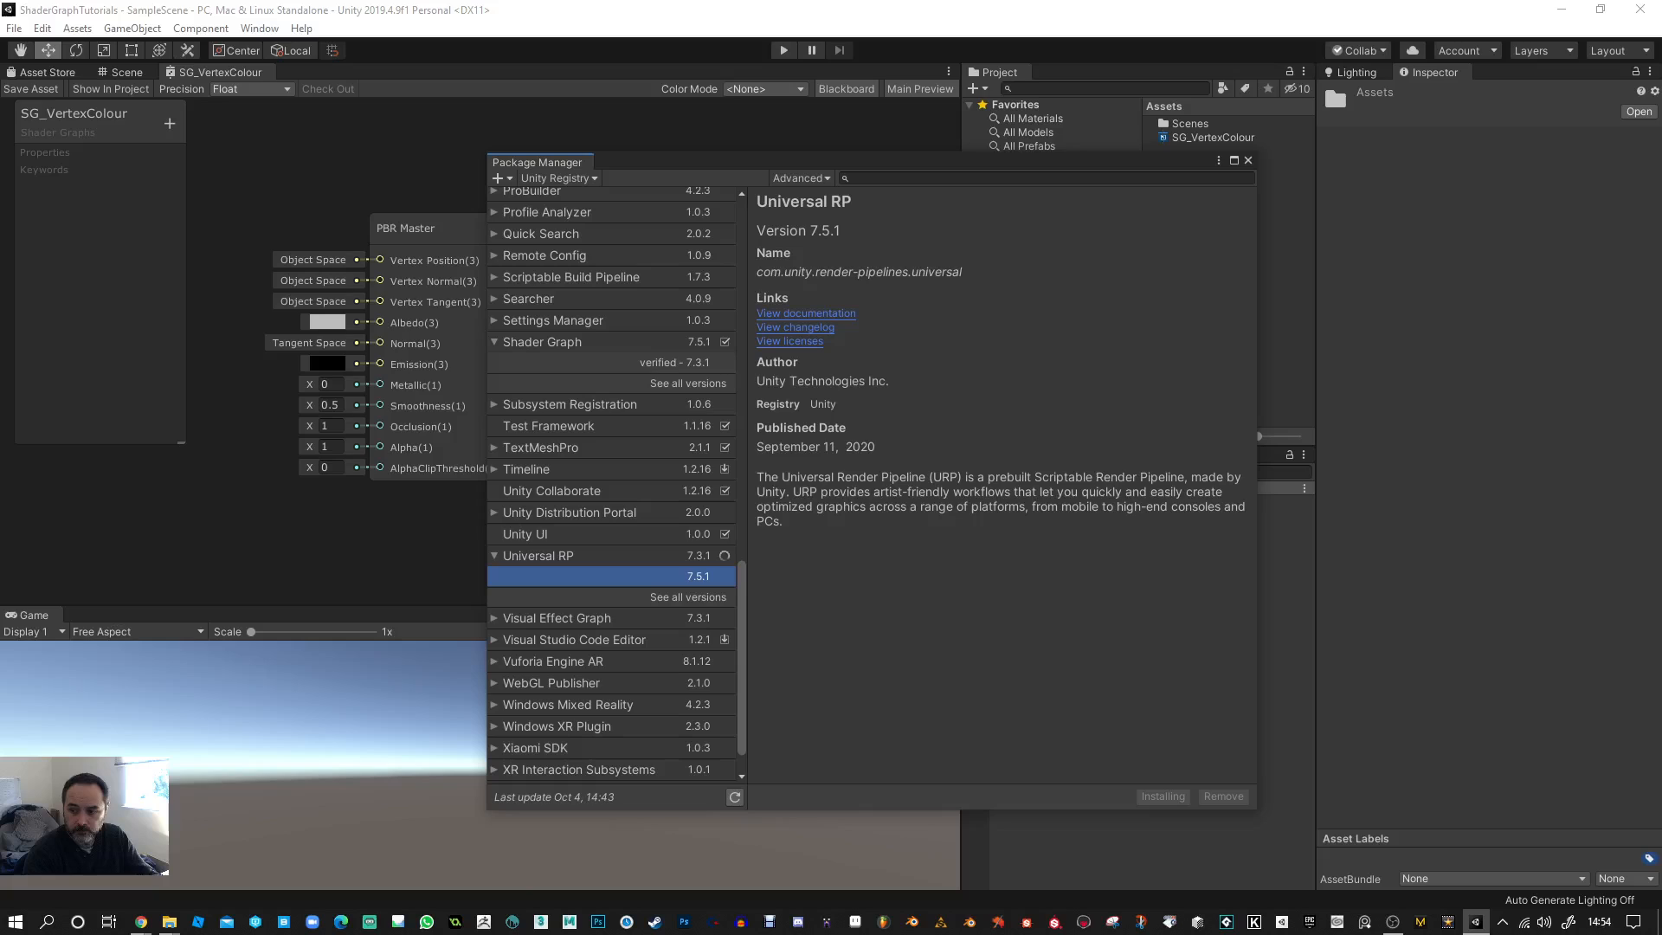
left_click(1247, 160)
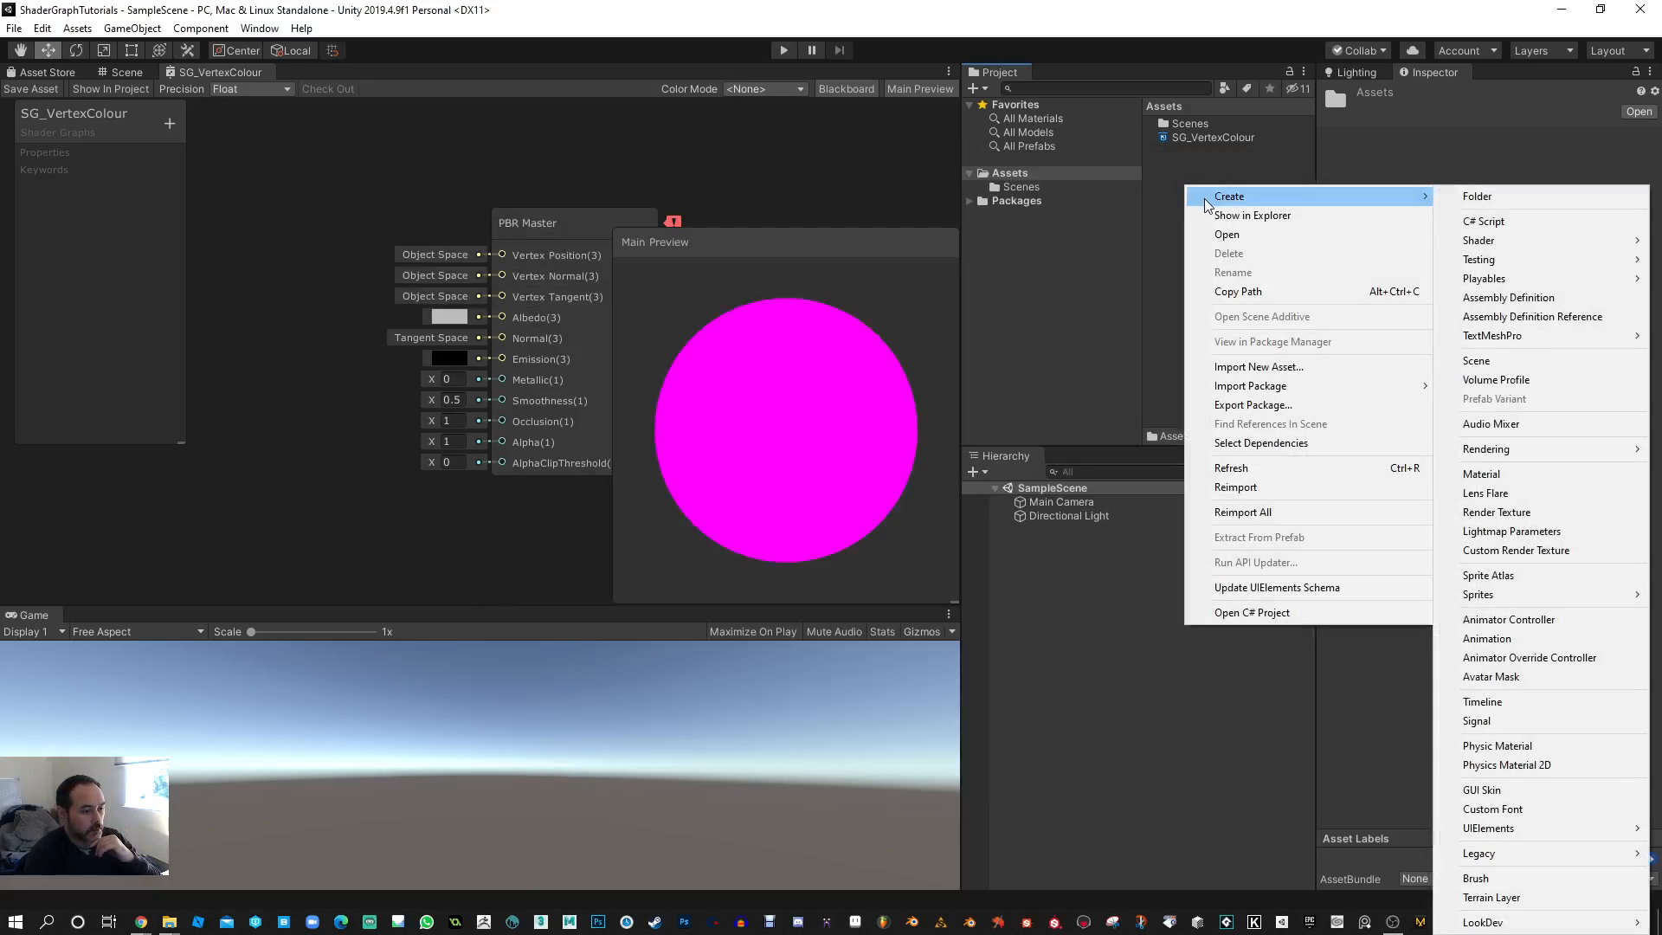
mouse_move(1326, 448)
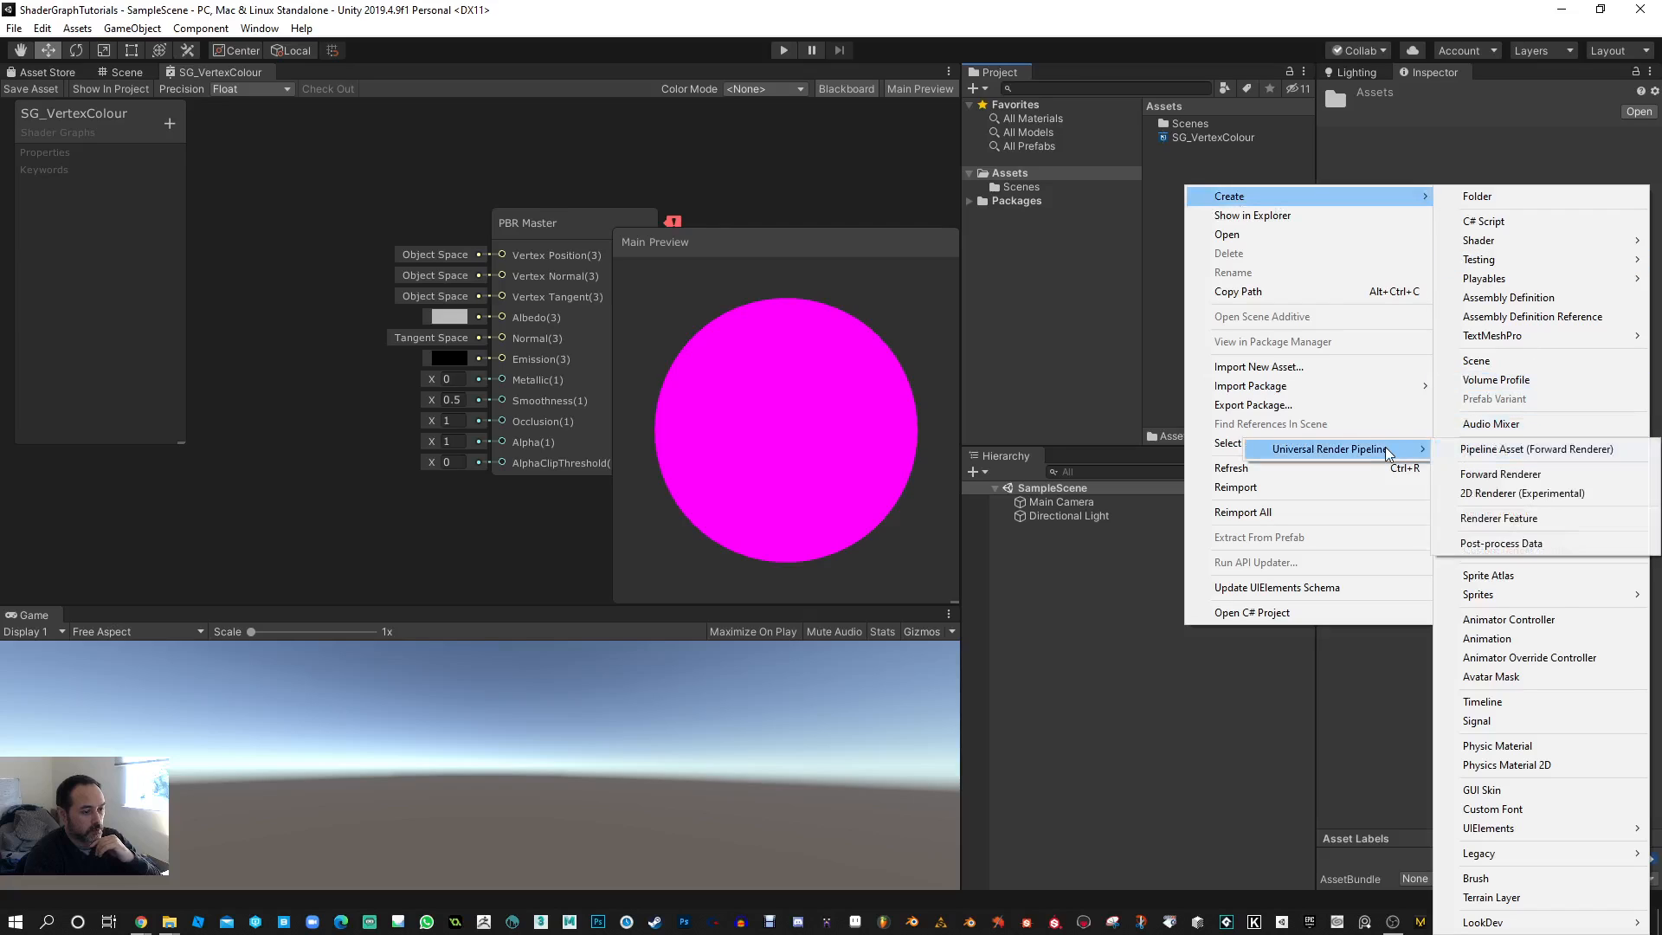
mouse_move(1537, 449)
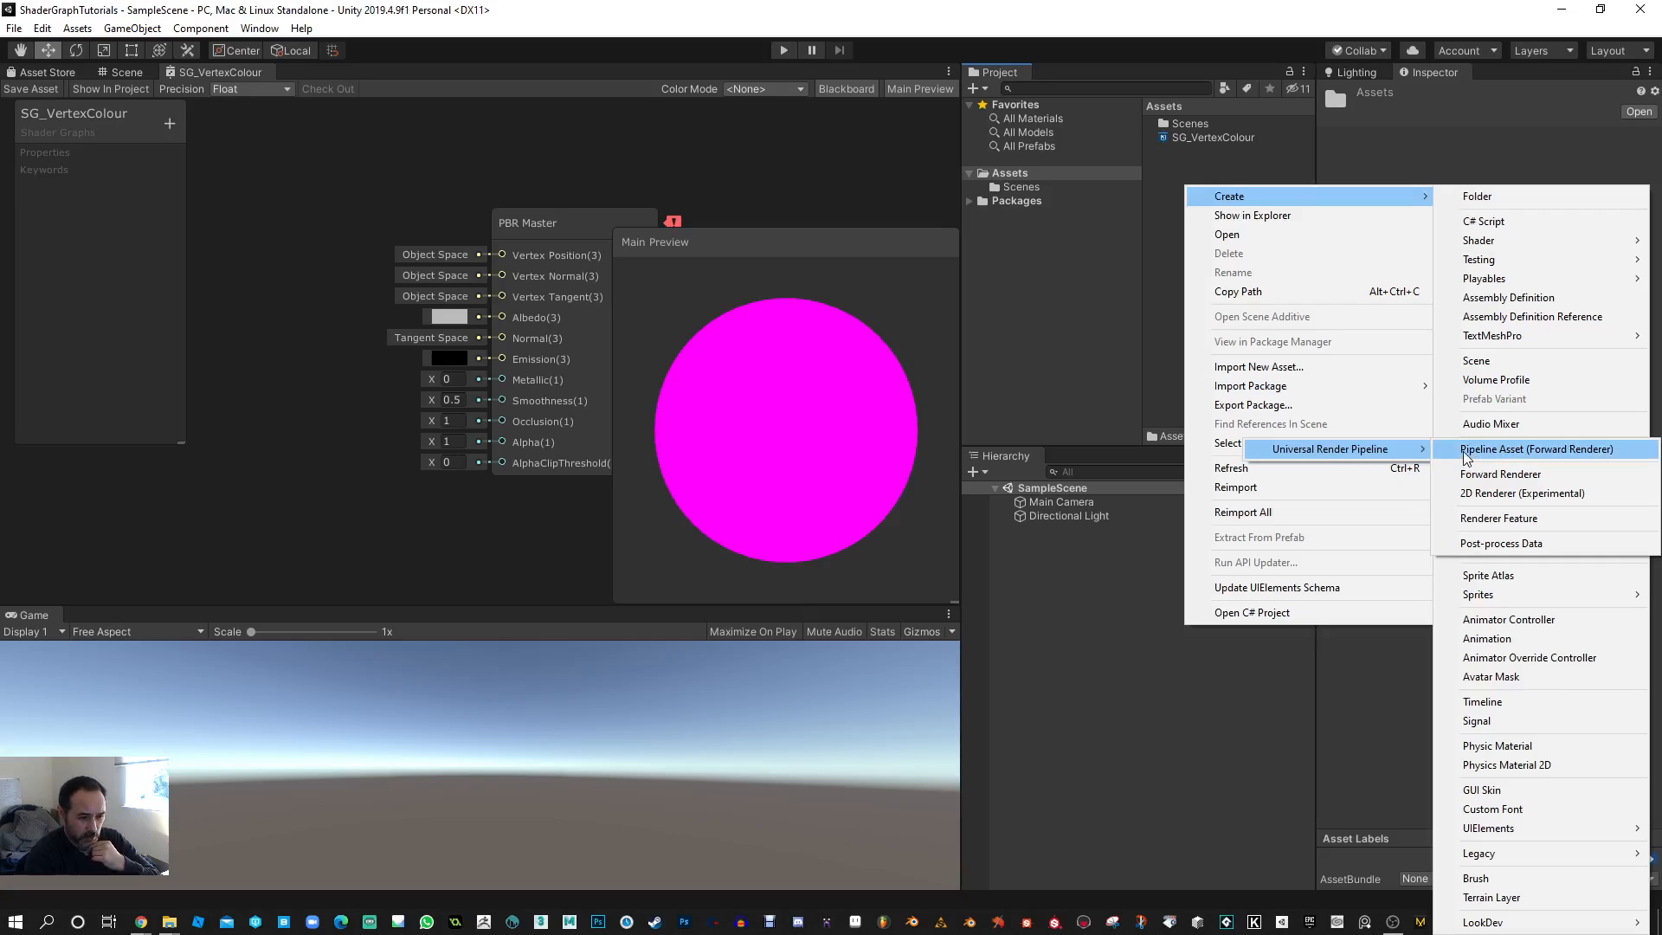
- Create a Universal Render Pipeline asset with a Forward Renderer in Assets
left_click(1536, 449)
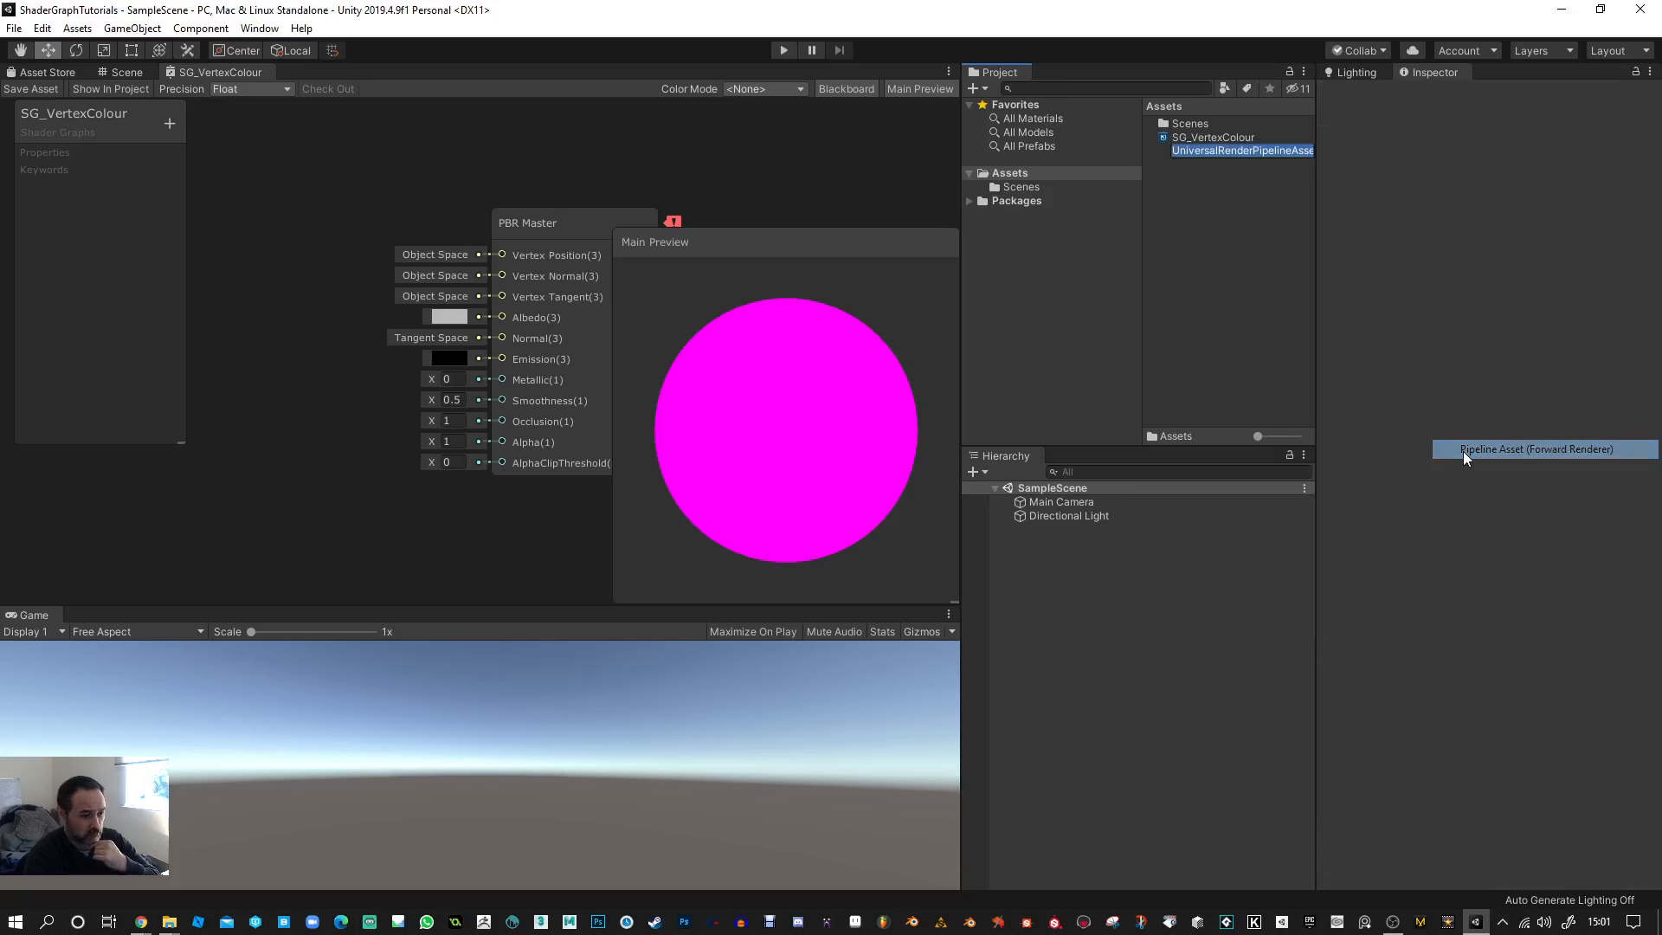
mouse_move(1266, 305)
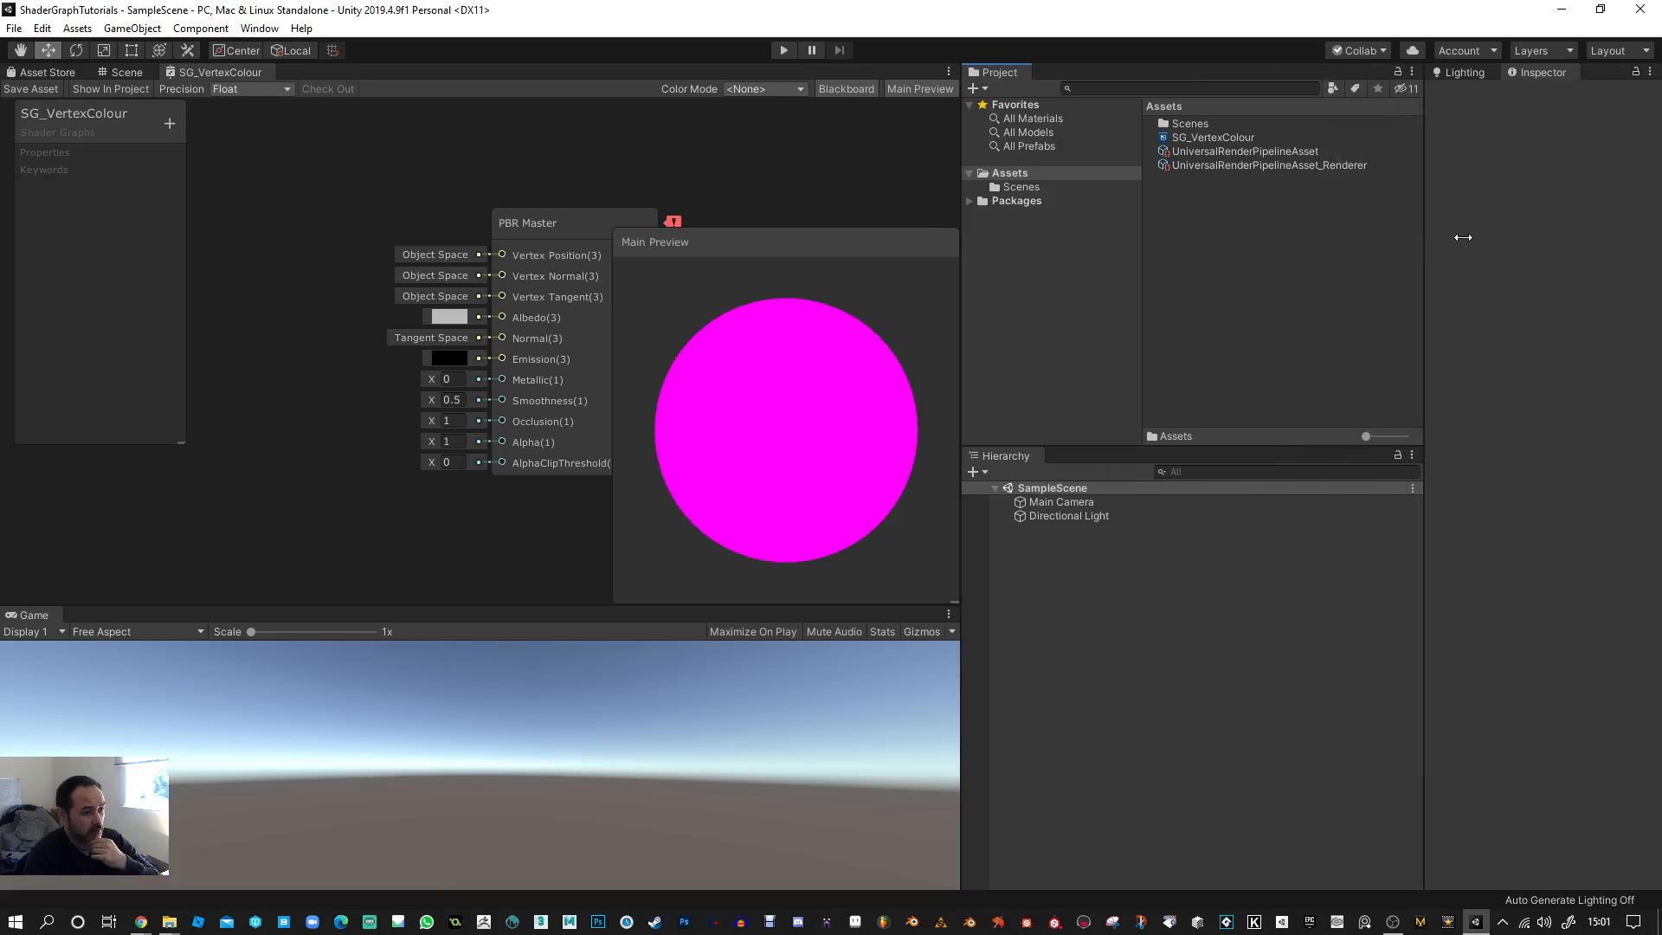
- Set Graphics' Scriptable Render Pipeline Settings to UniversalRenderPipelineAsset in Project Settings
left_click(42, 28)
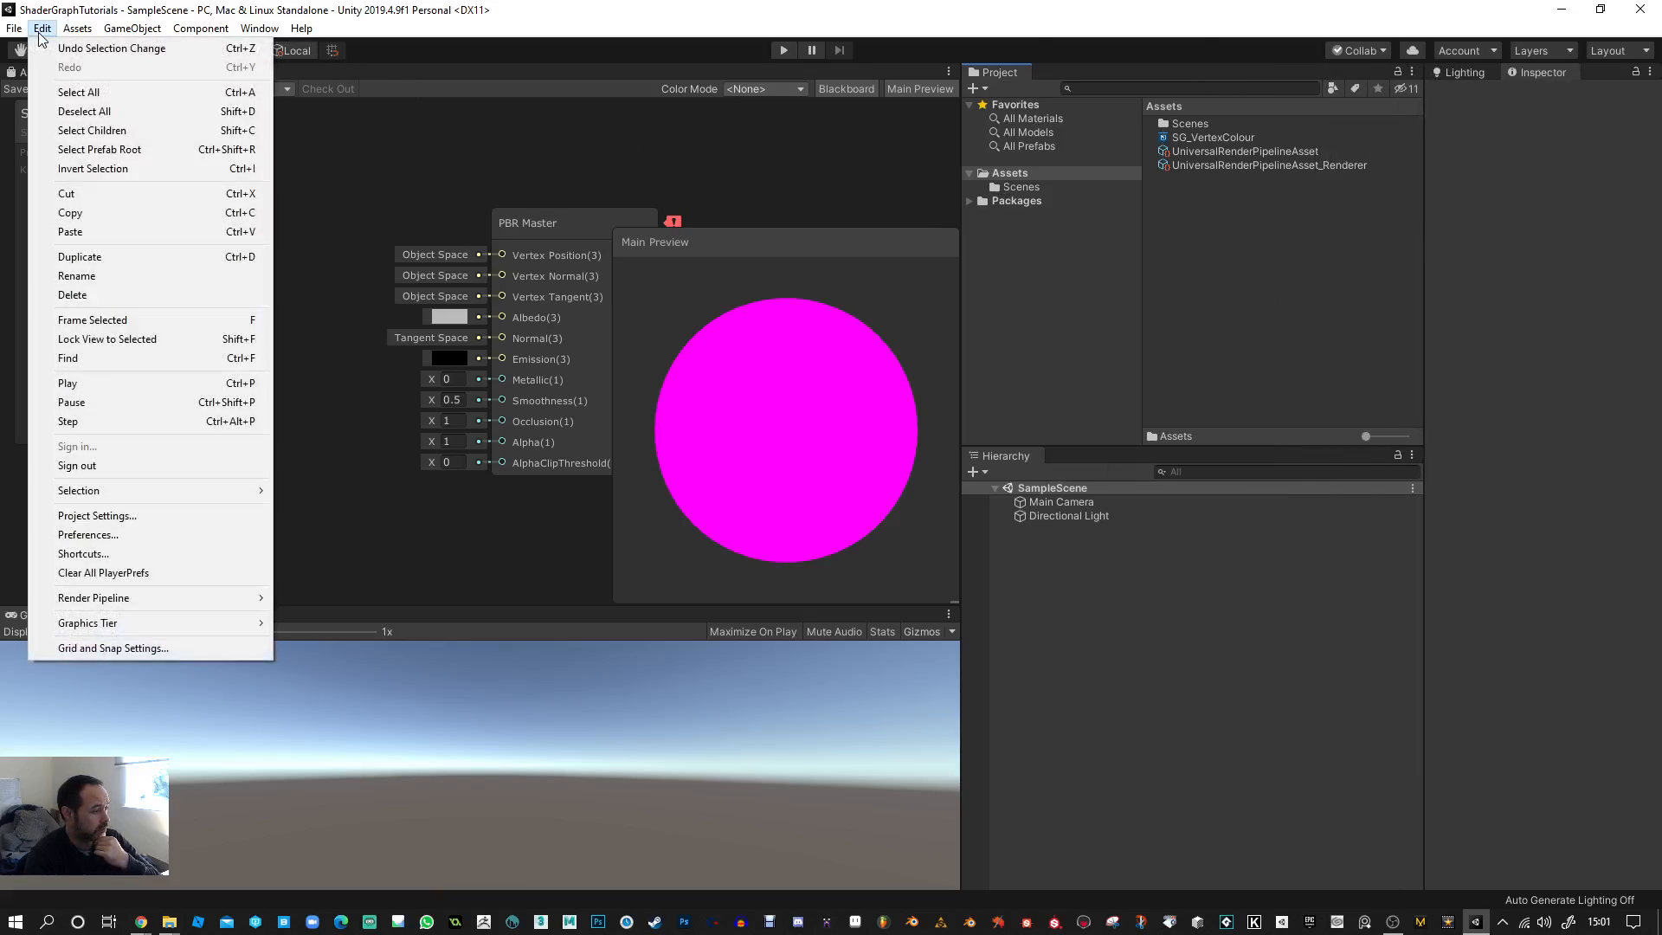
left_click(96, 515)
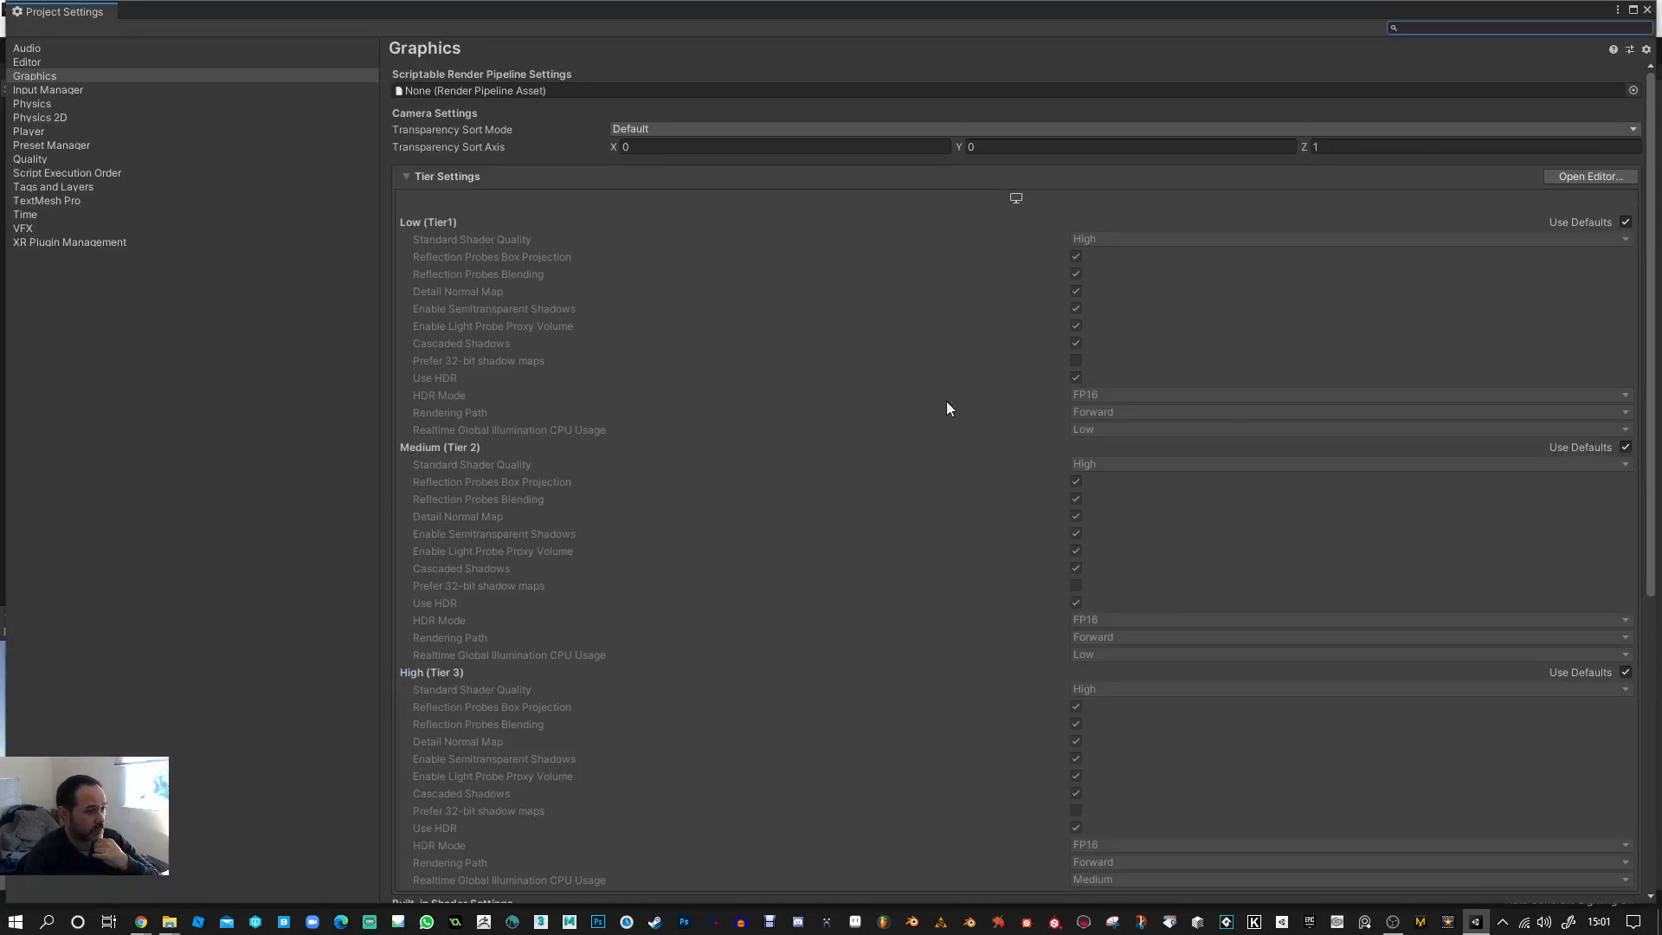
mouse_move(1615, 109)
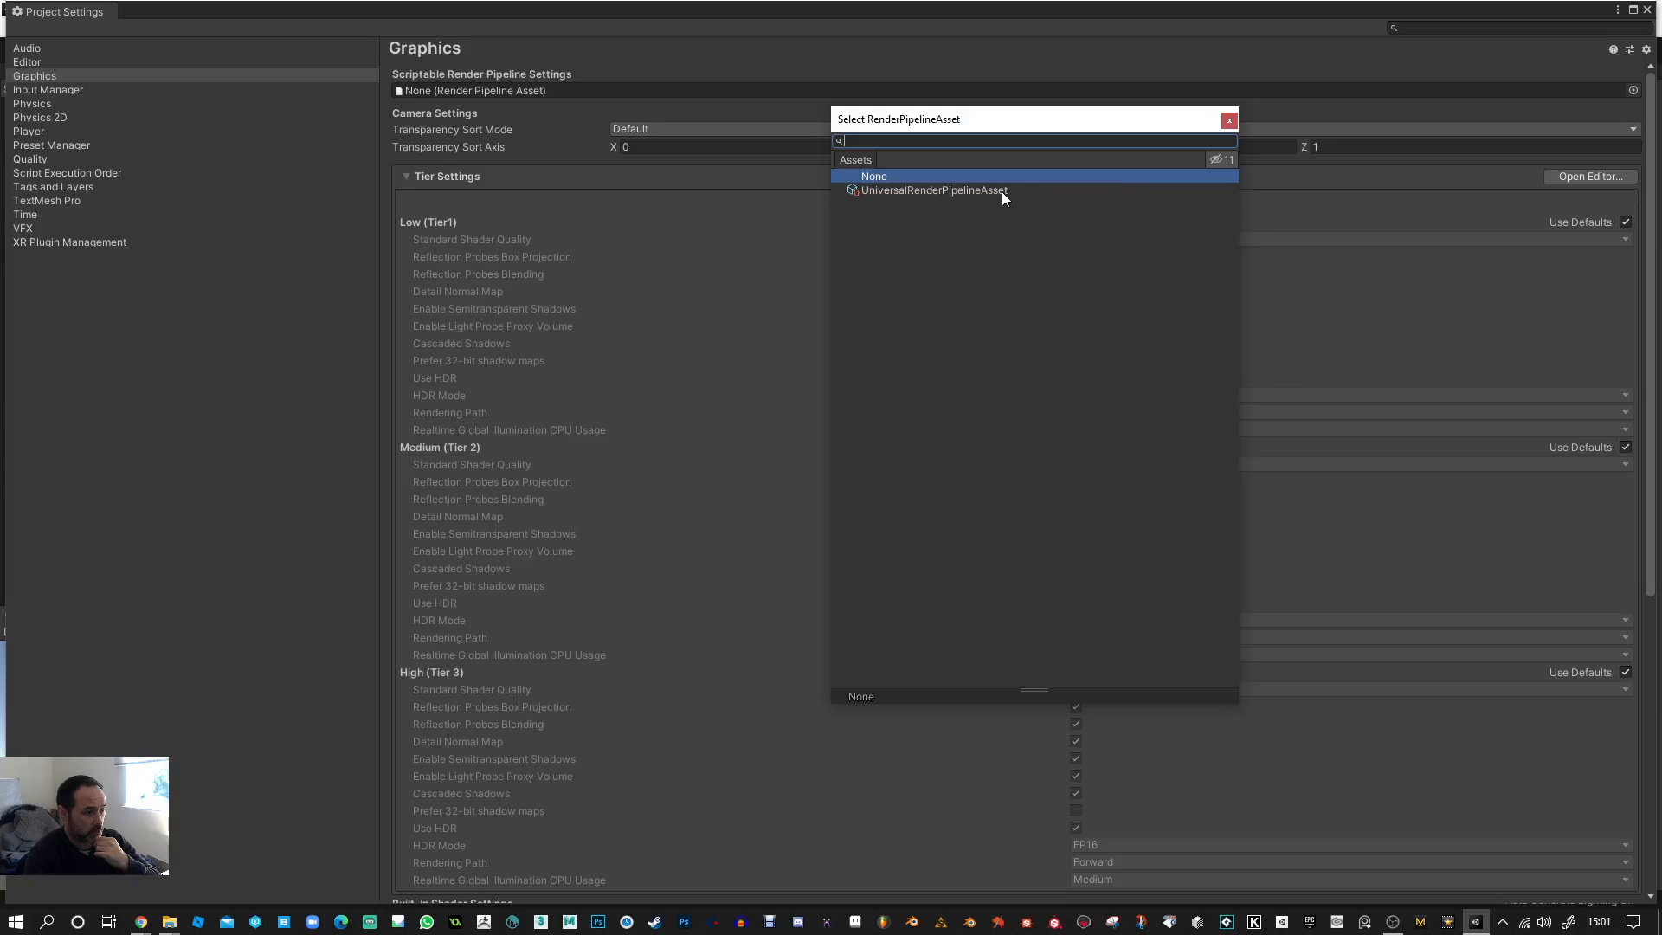
left_click(934, 189)
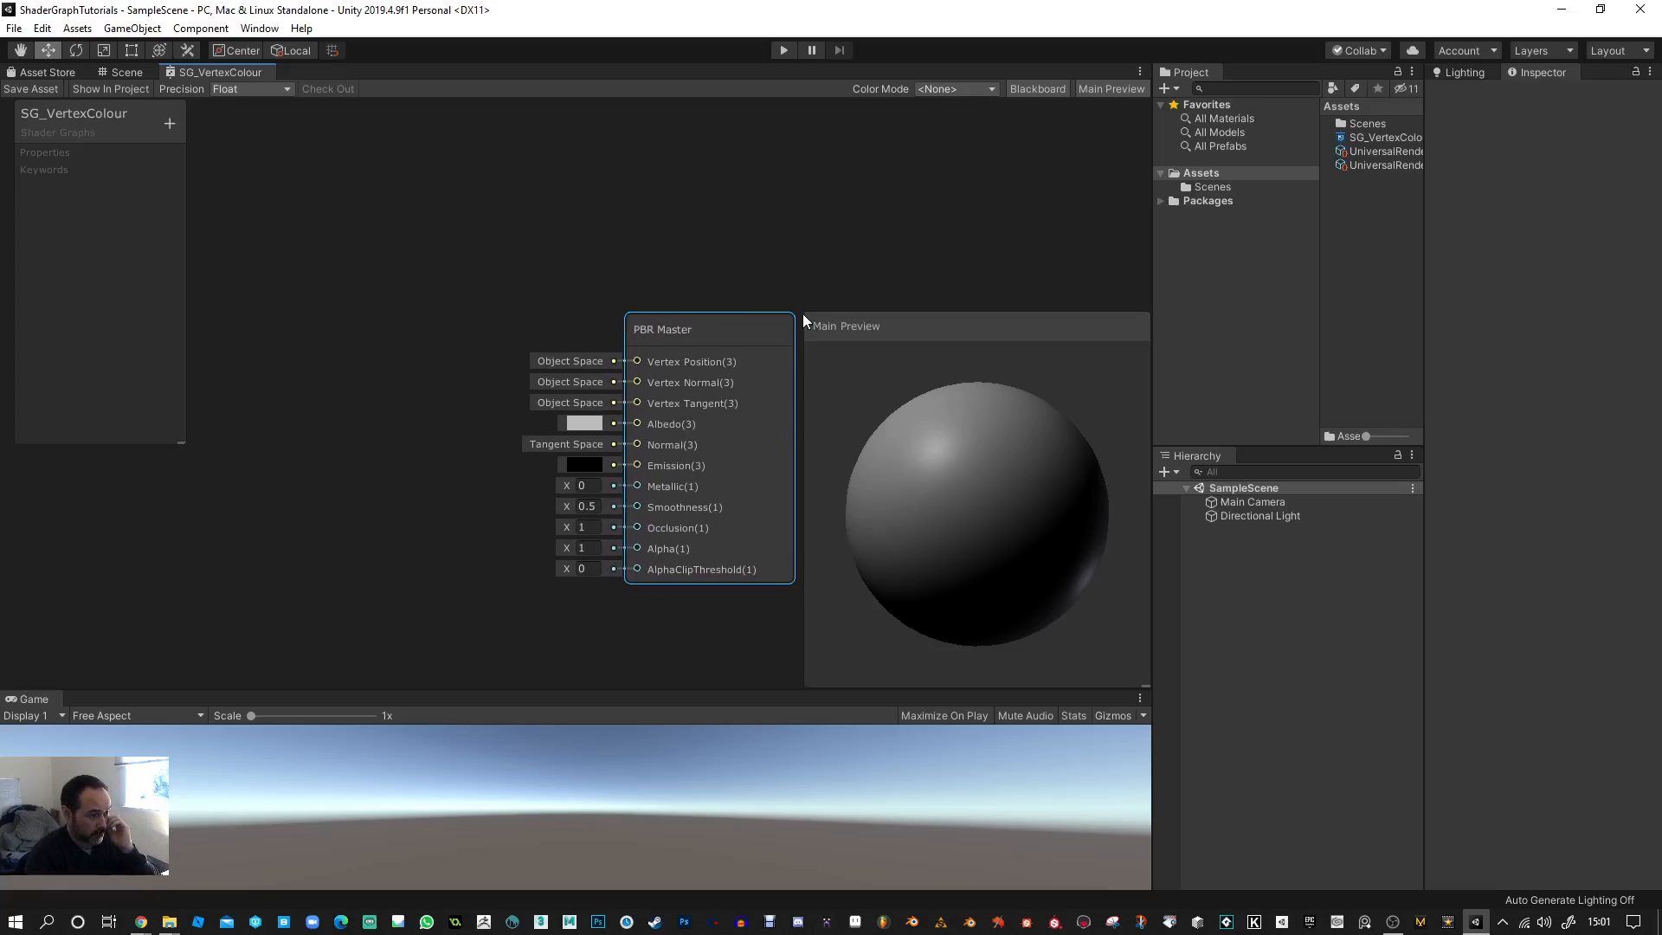
- Create a material from the SG_VertexColour shader graph and name it SG_Mat_Test
right_click(360, 273)
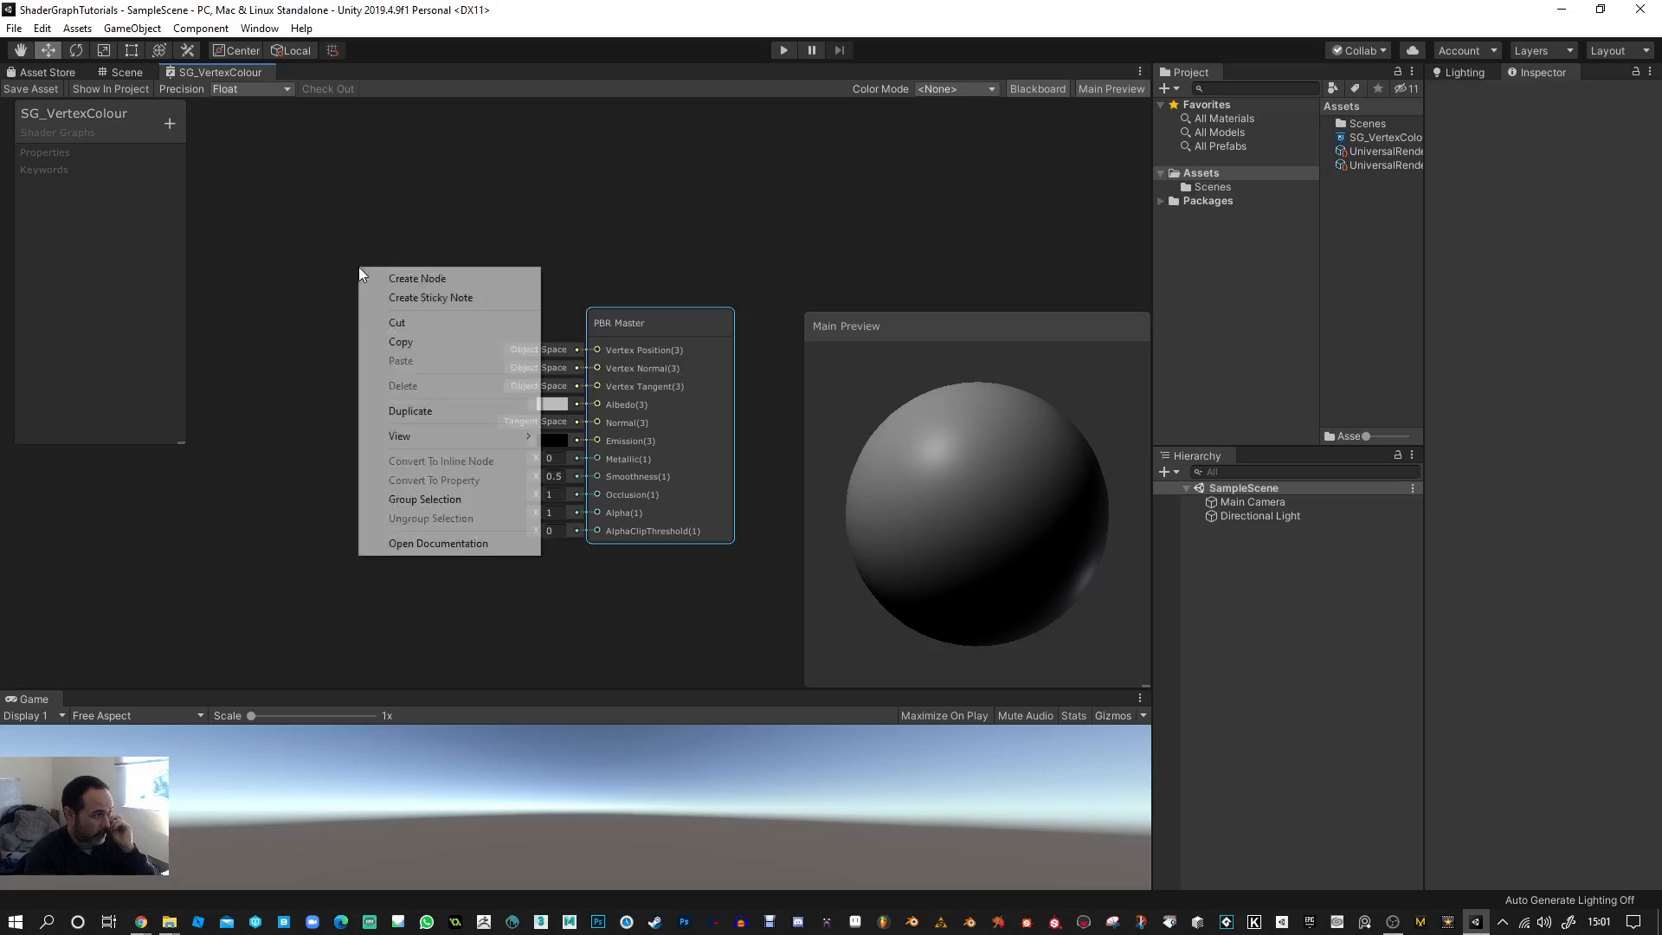
left_click(649, 312)
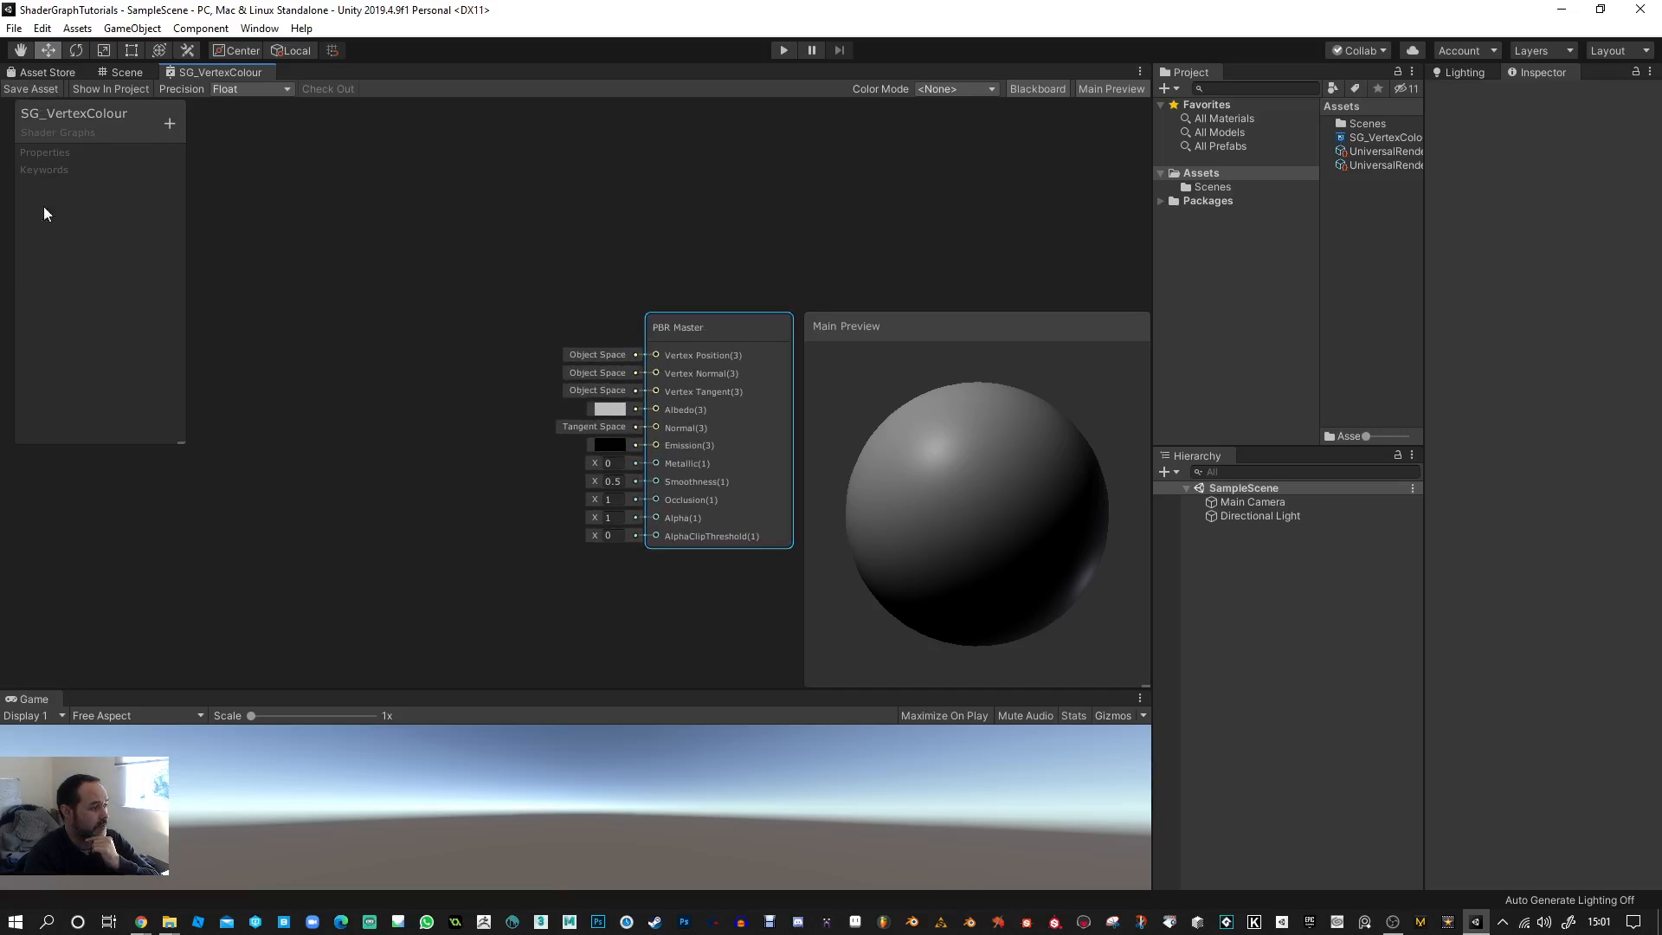
mouse_move(150, 146)
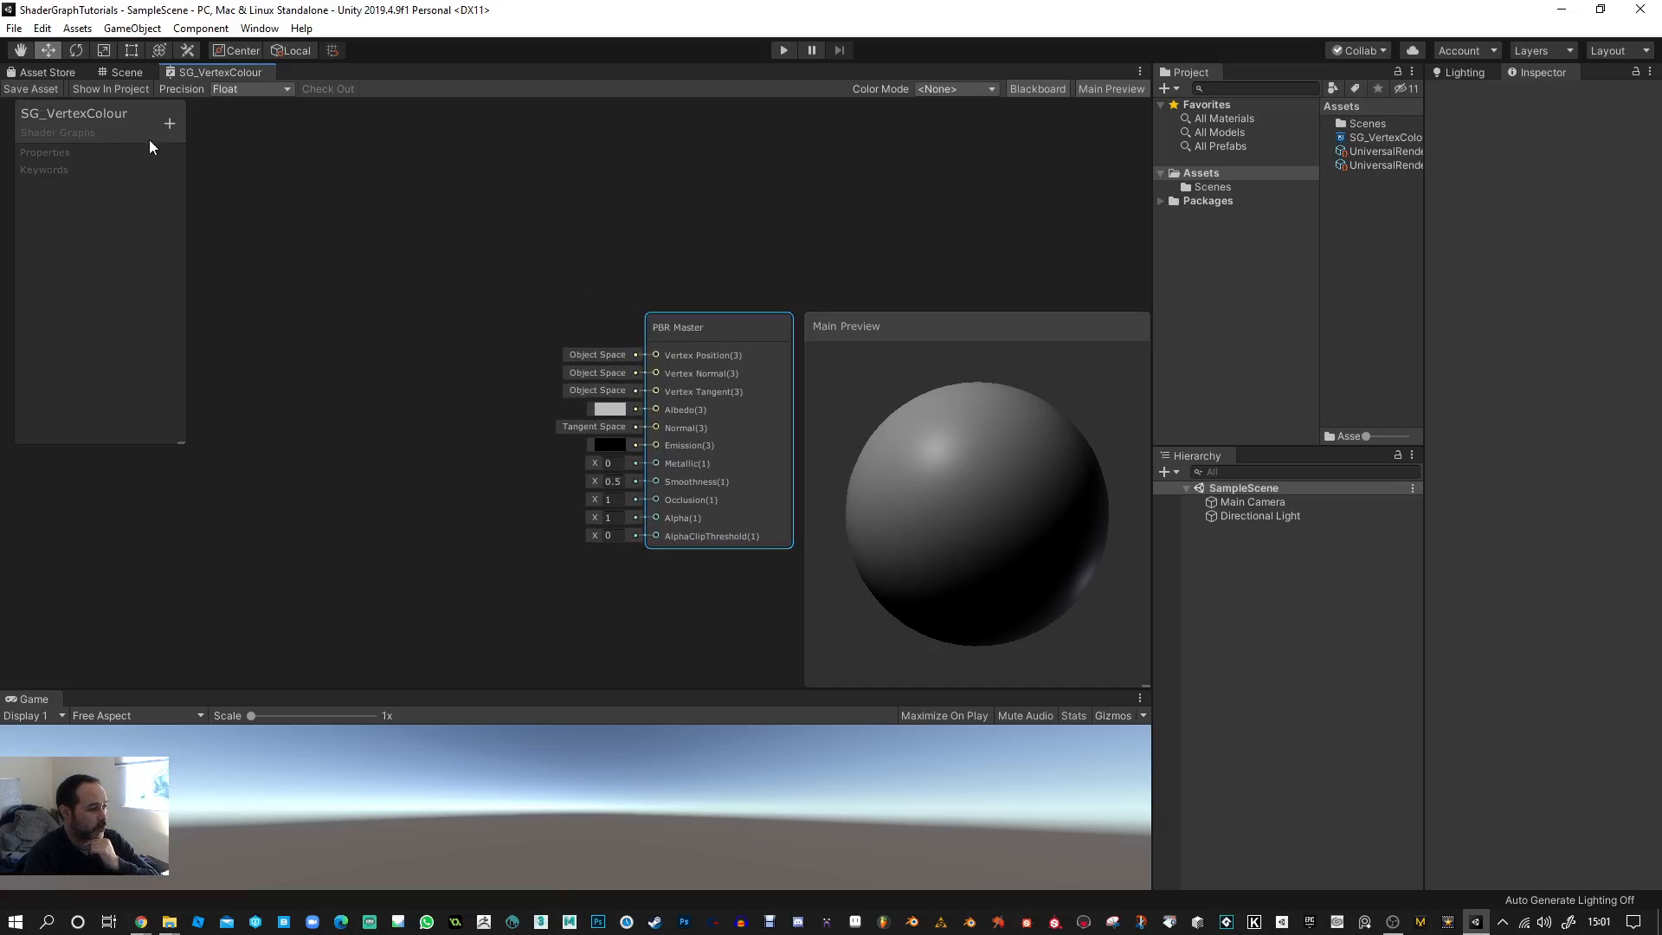
mouse_move(120, 173)
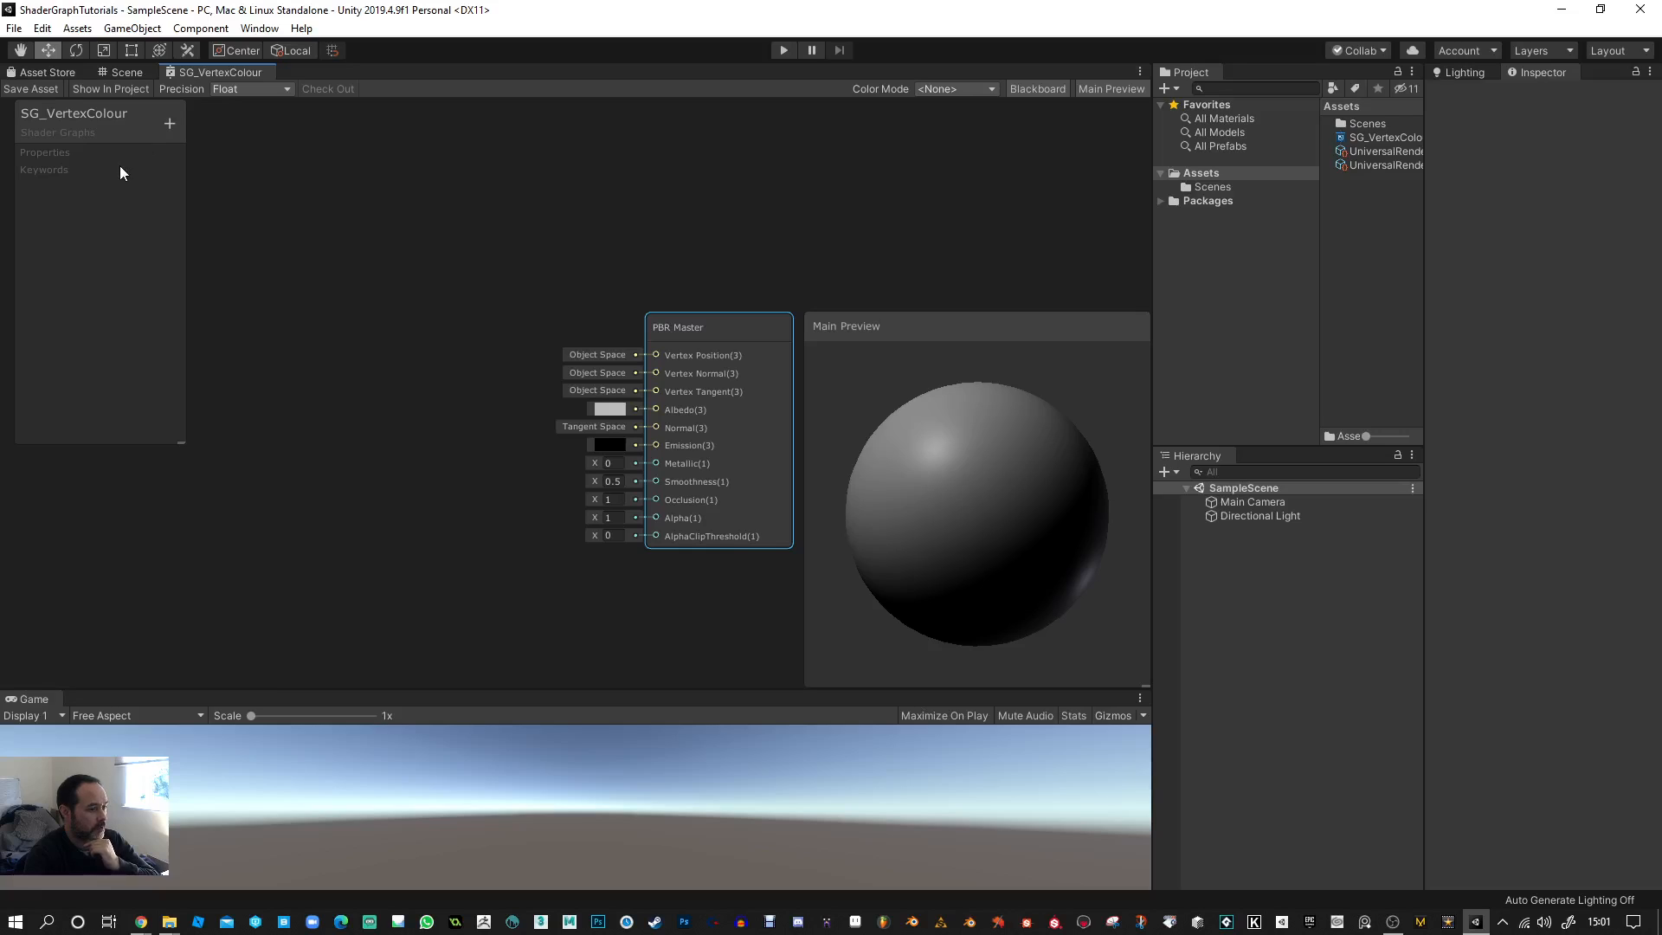
mouse_move(1423, 322)
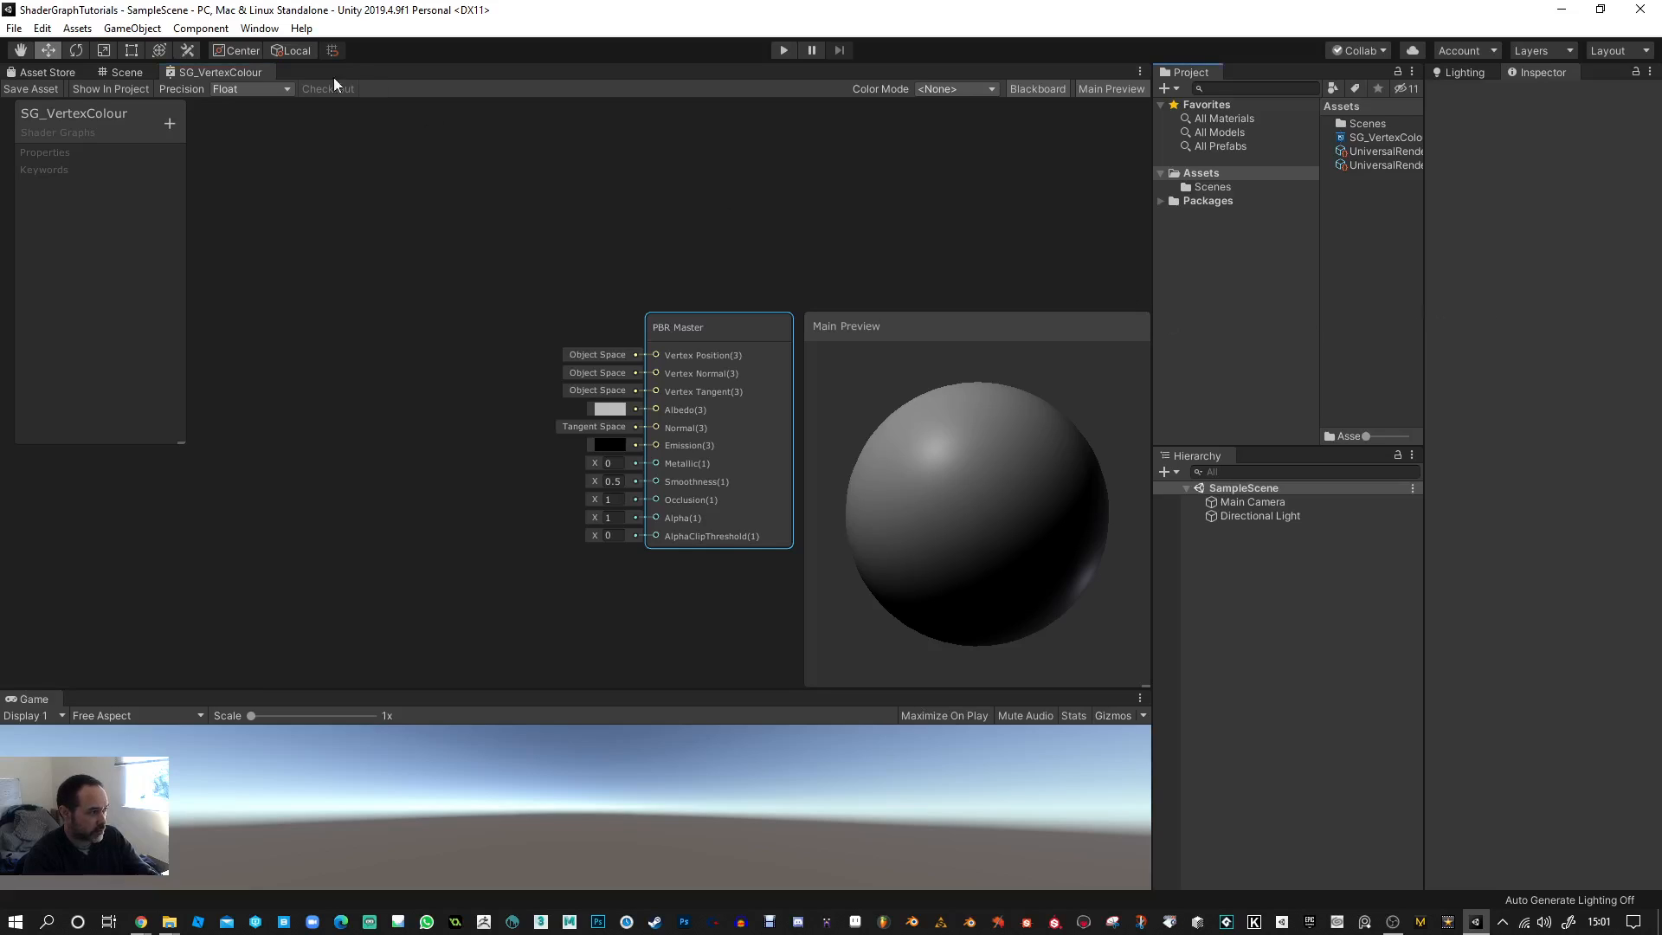
left_click(29, 89)
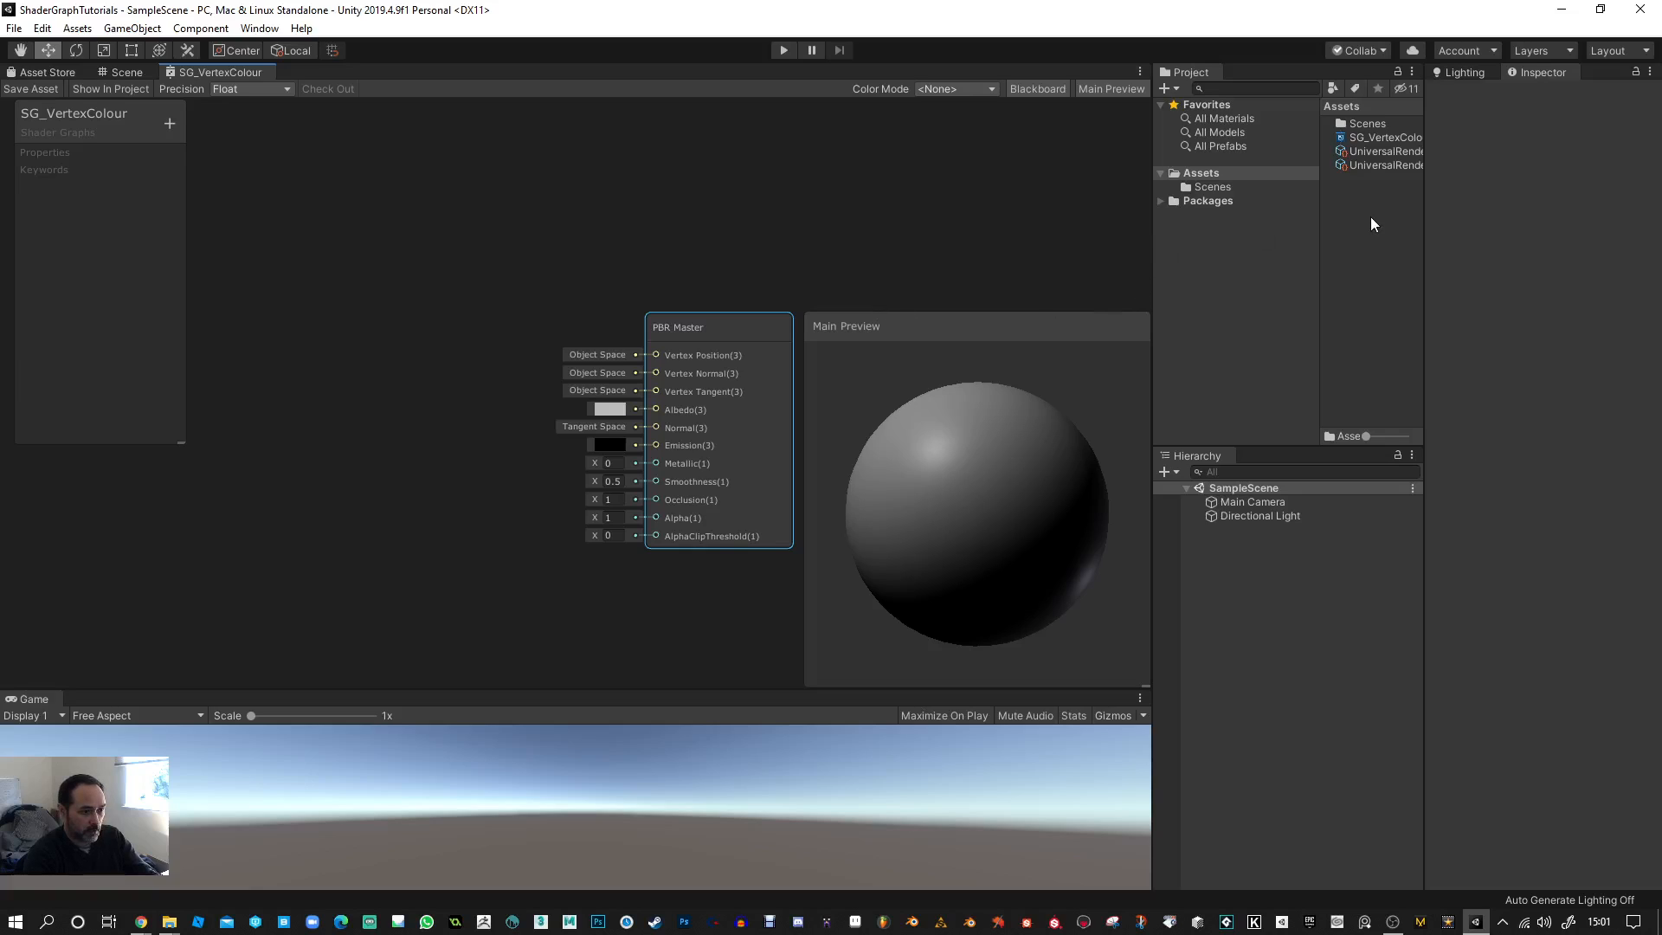
left_click(1379, 137)
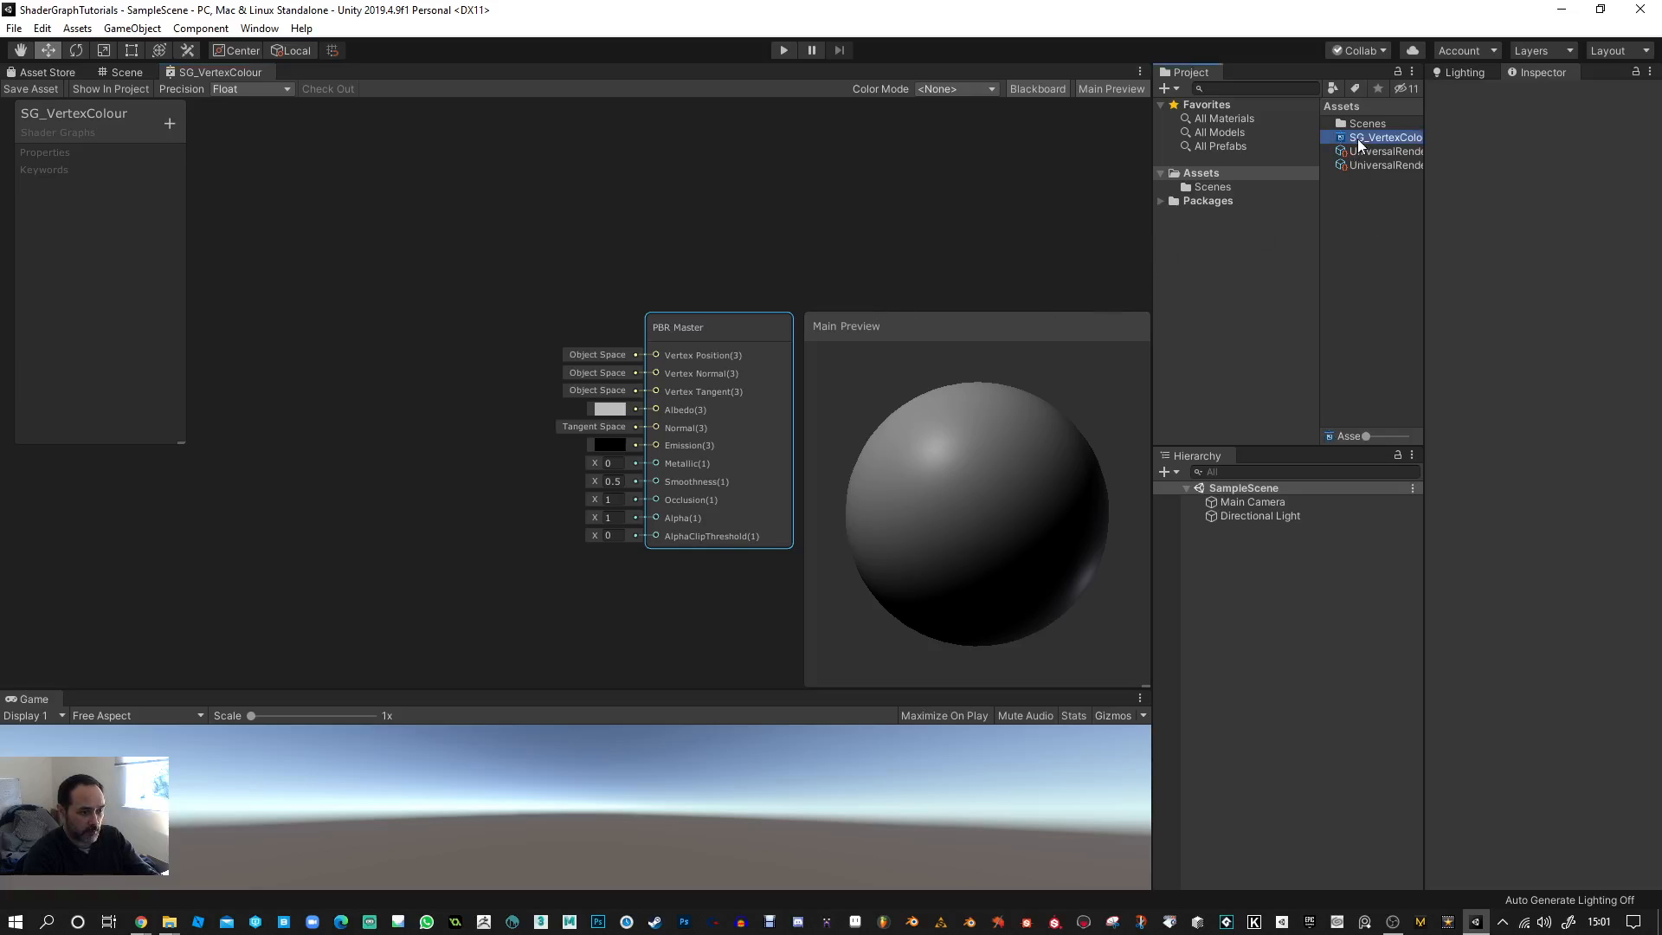
right_click(1378, 137)
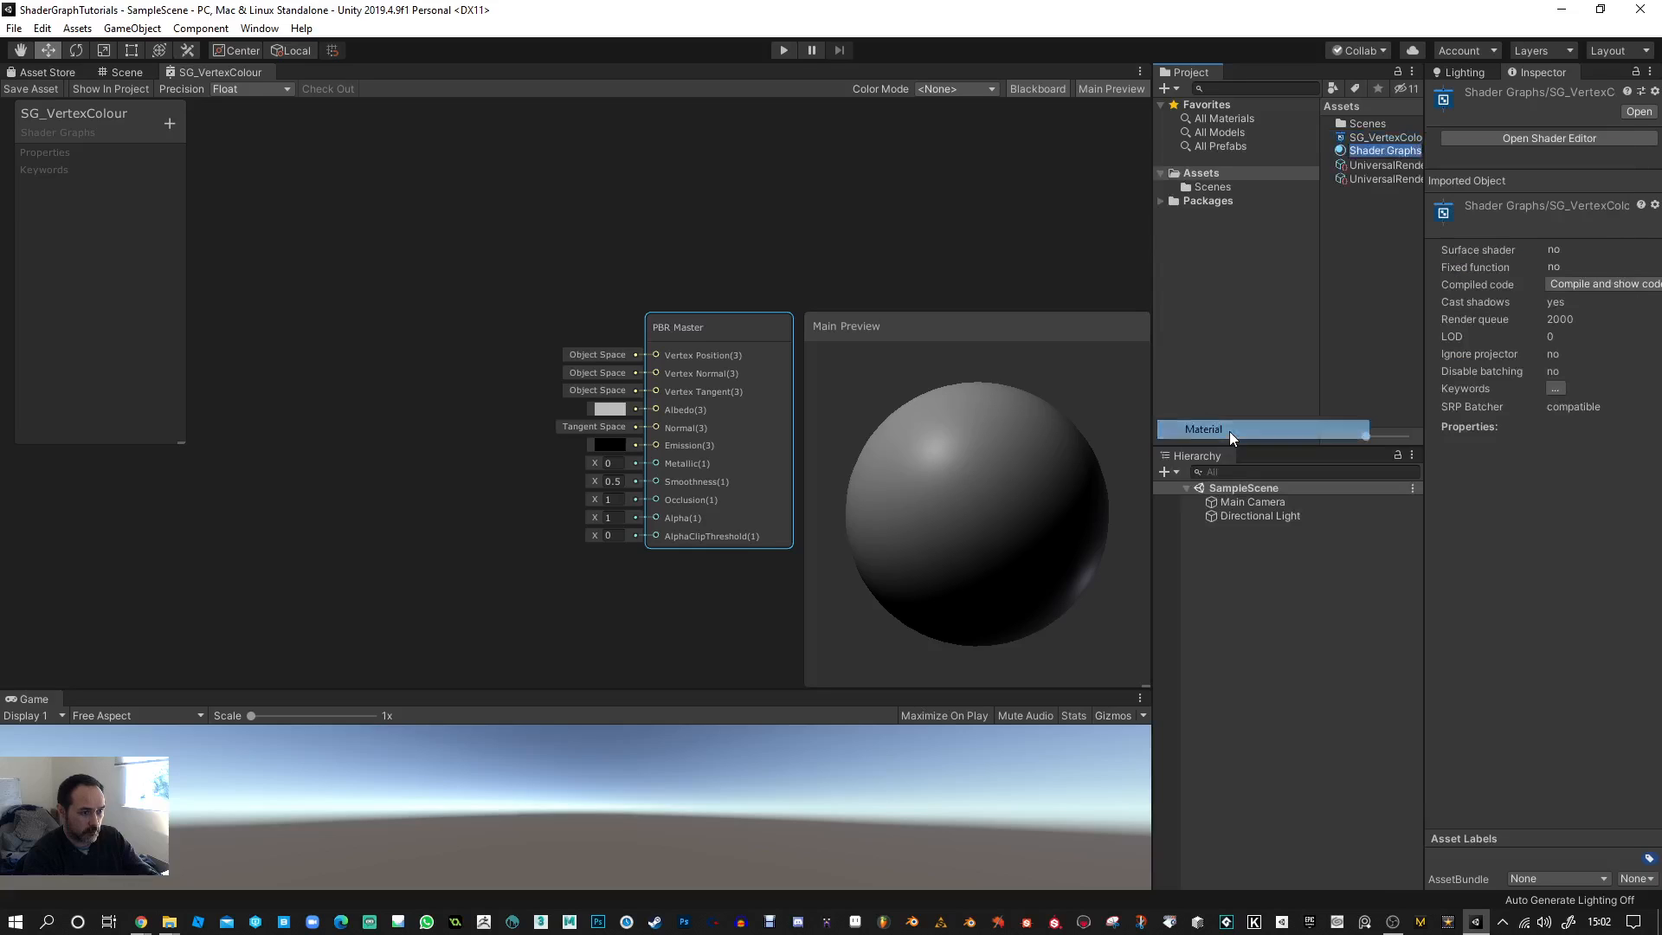
left_click(1203, 429)
type("SG_Mat_Test")
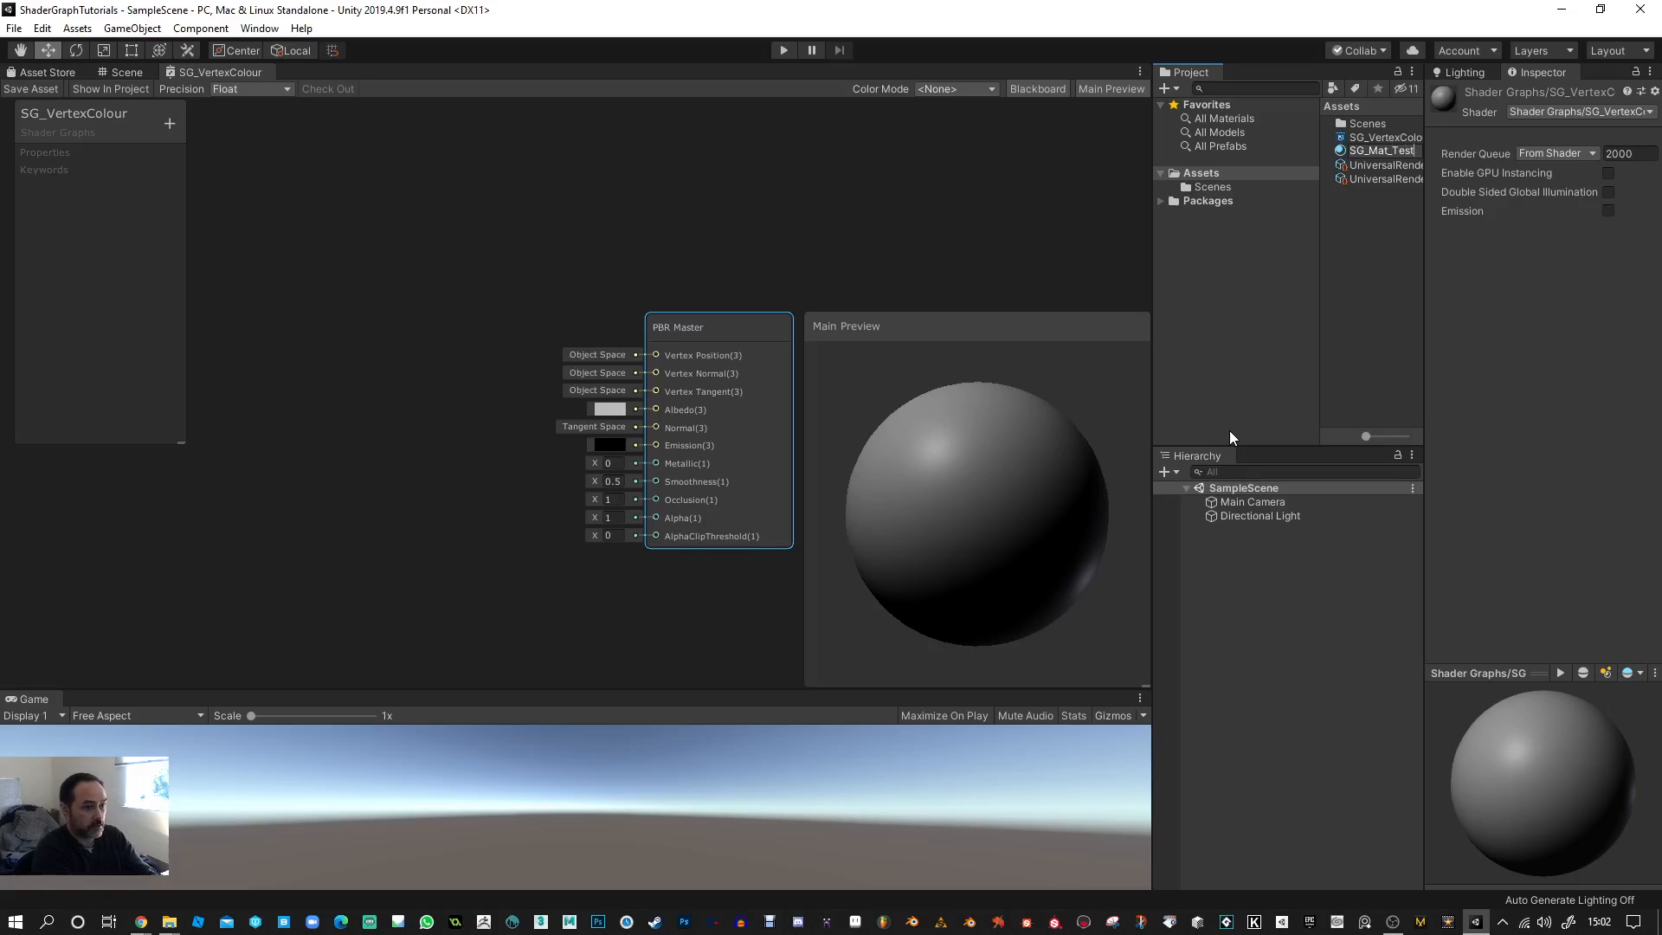
left_click(1381, 136)
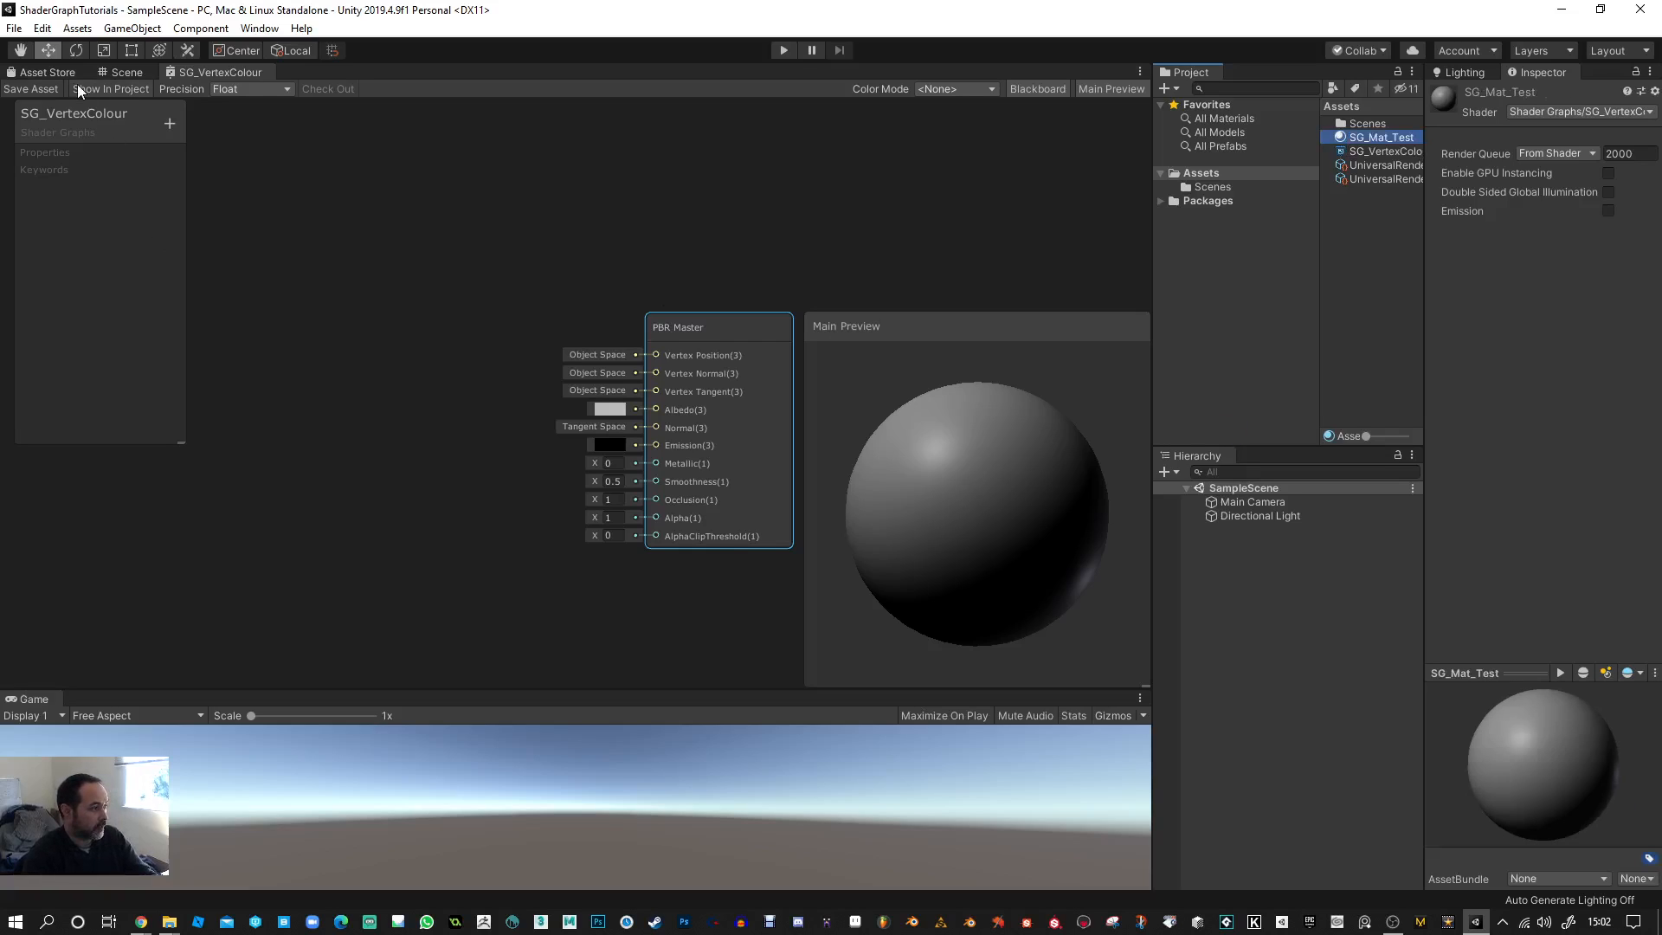
- Add a 3D sphere to the scene and reselect the SG_VertexColour graph
left_click(124, 71)
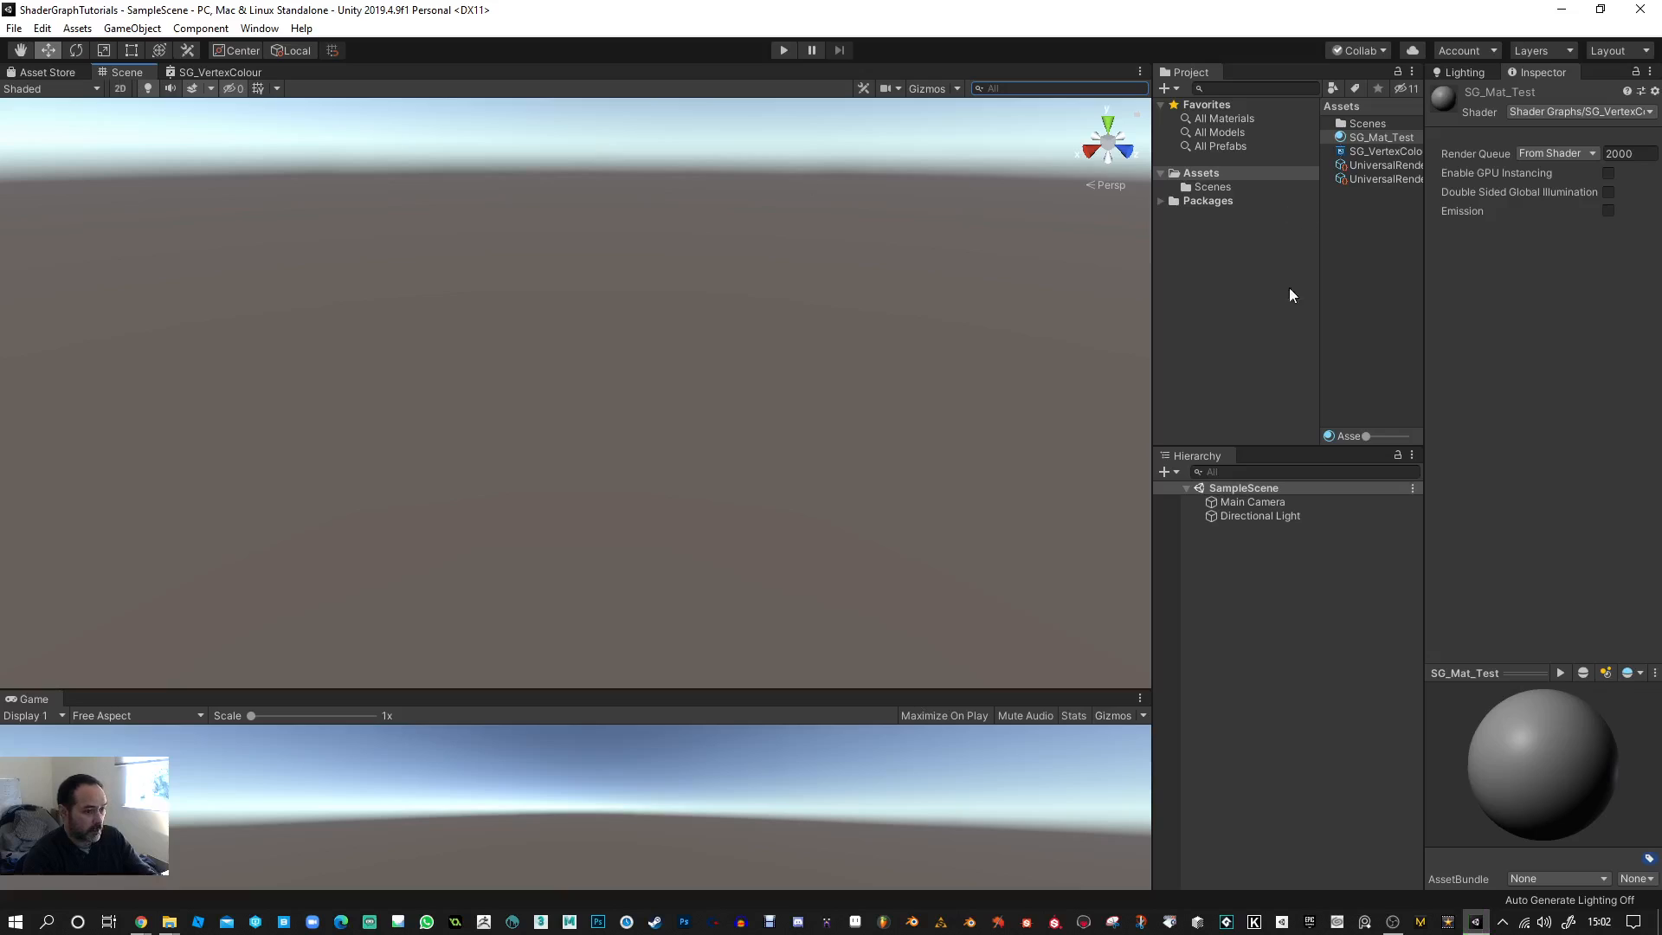
left_click(1164, 471)
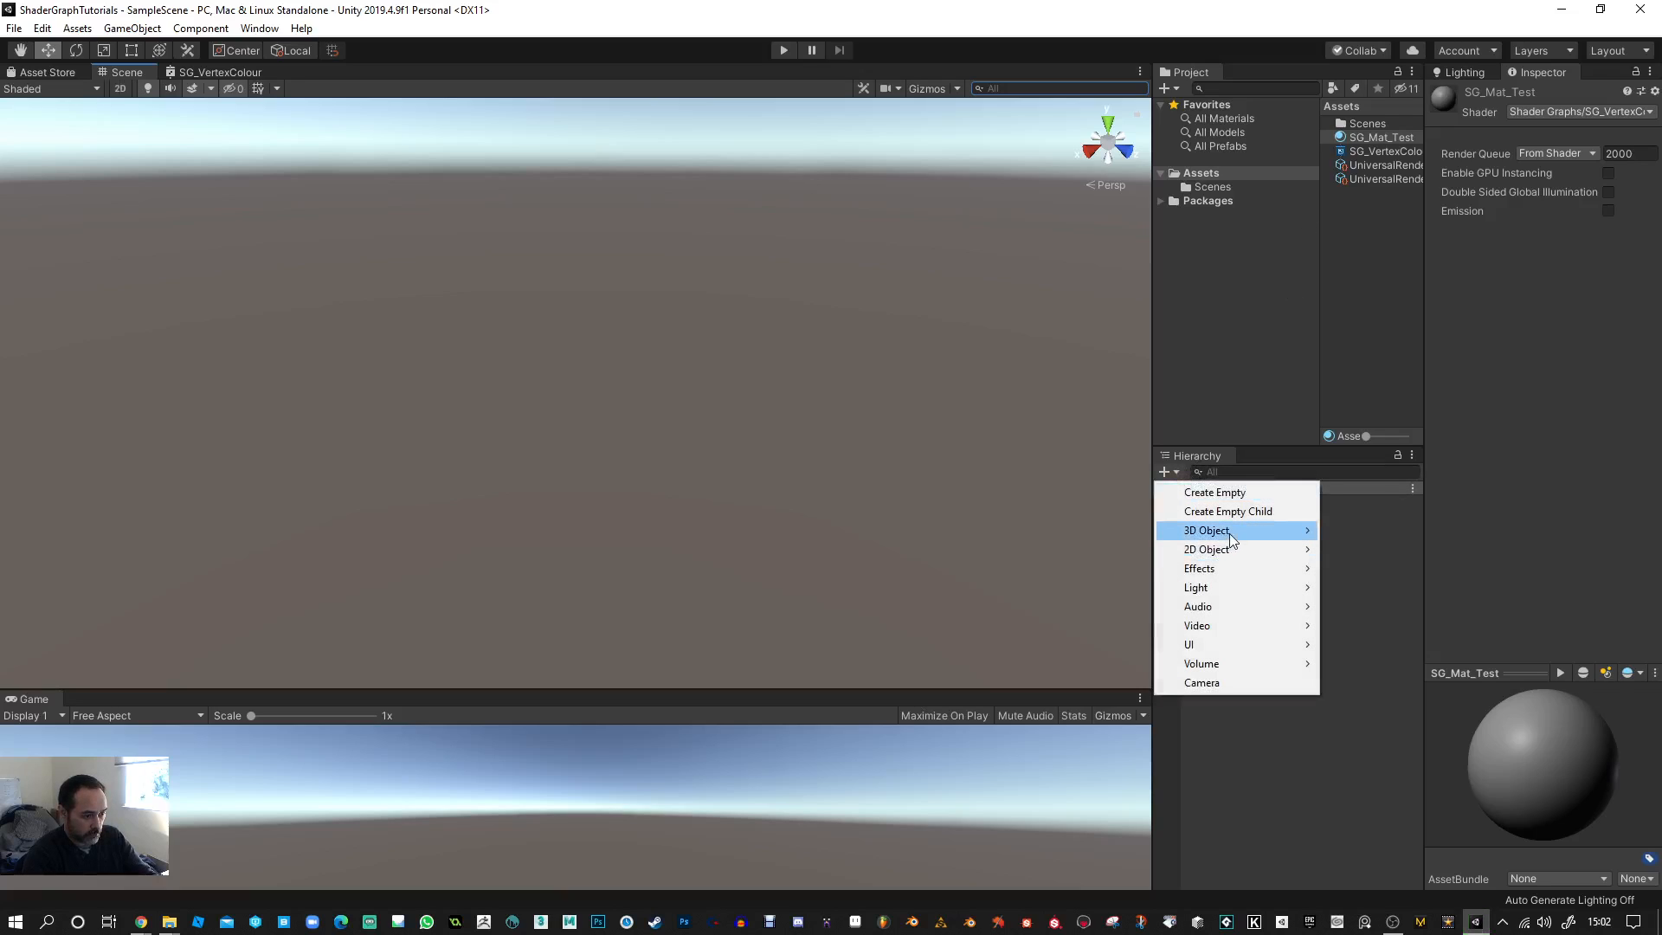
left_click(1241, 530)
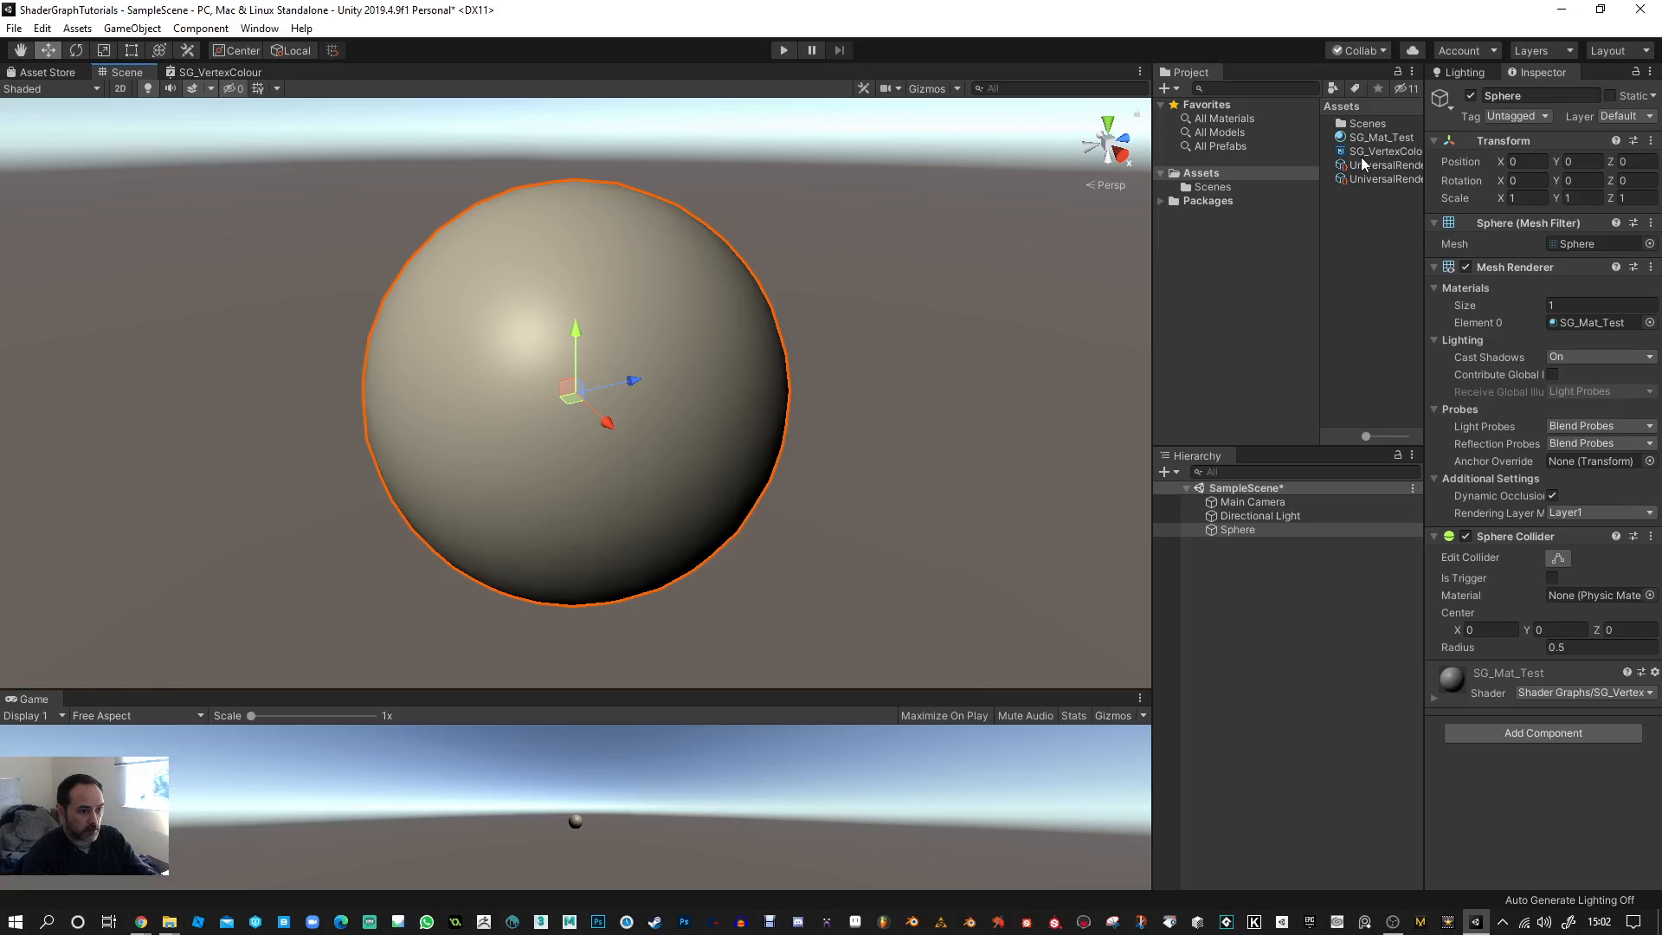
left_click(1380, 150)
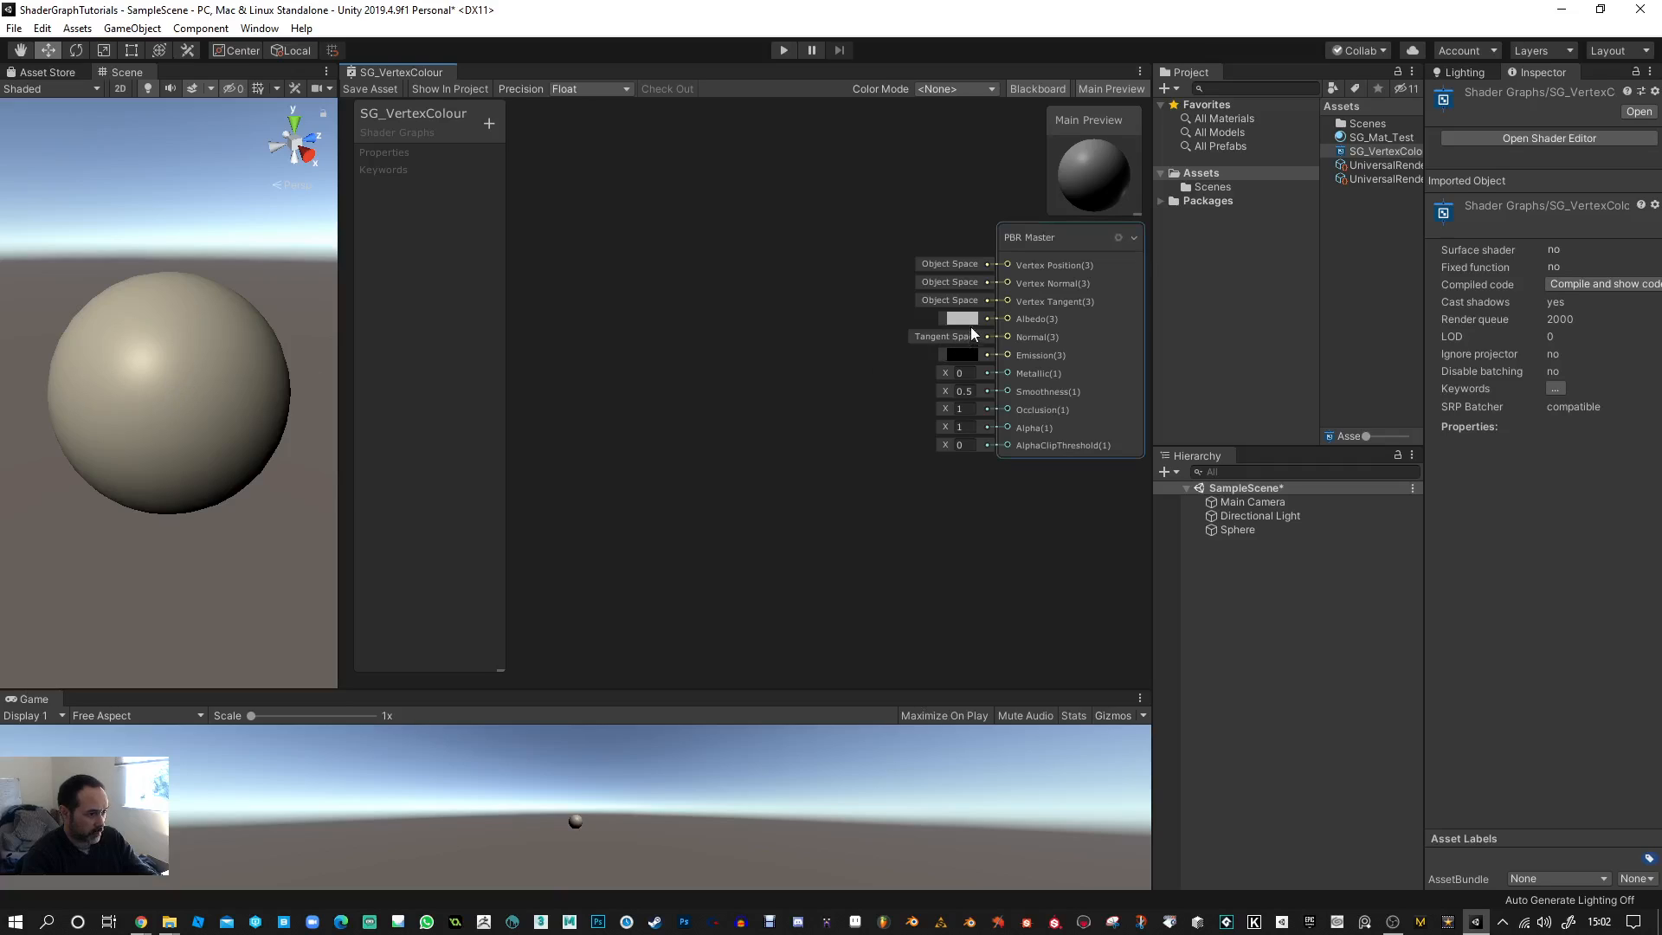
mouse_move(964, 322)
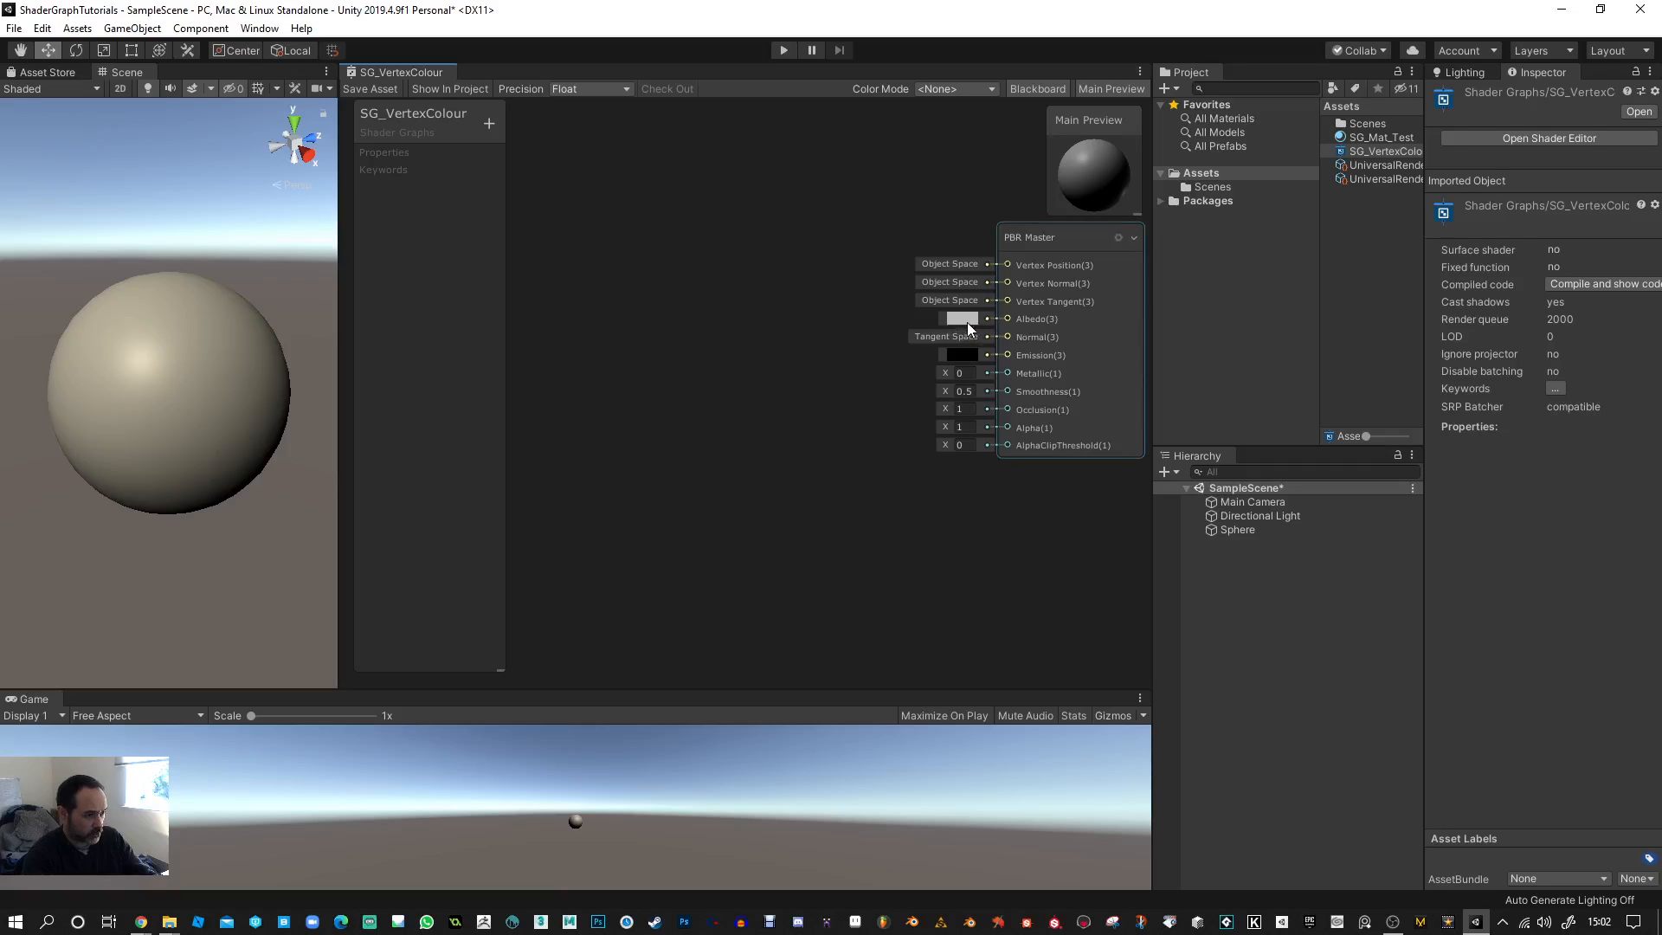
- Set the PBR Master Albedo colour to red
left_click(963, 320)
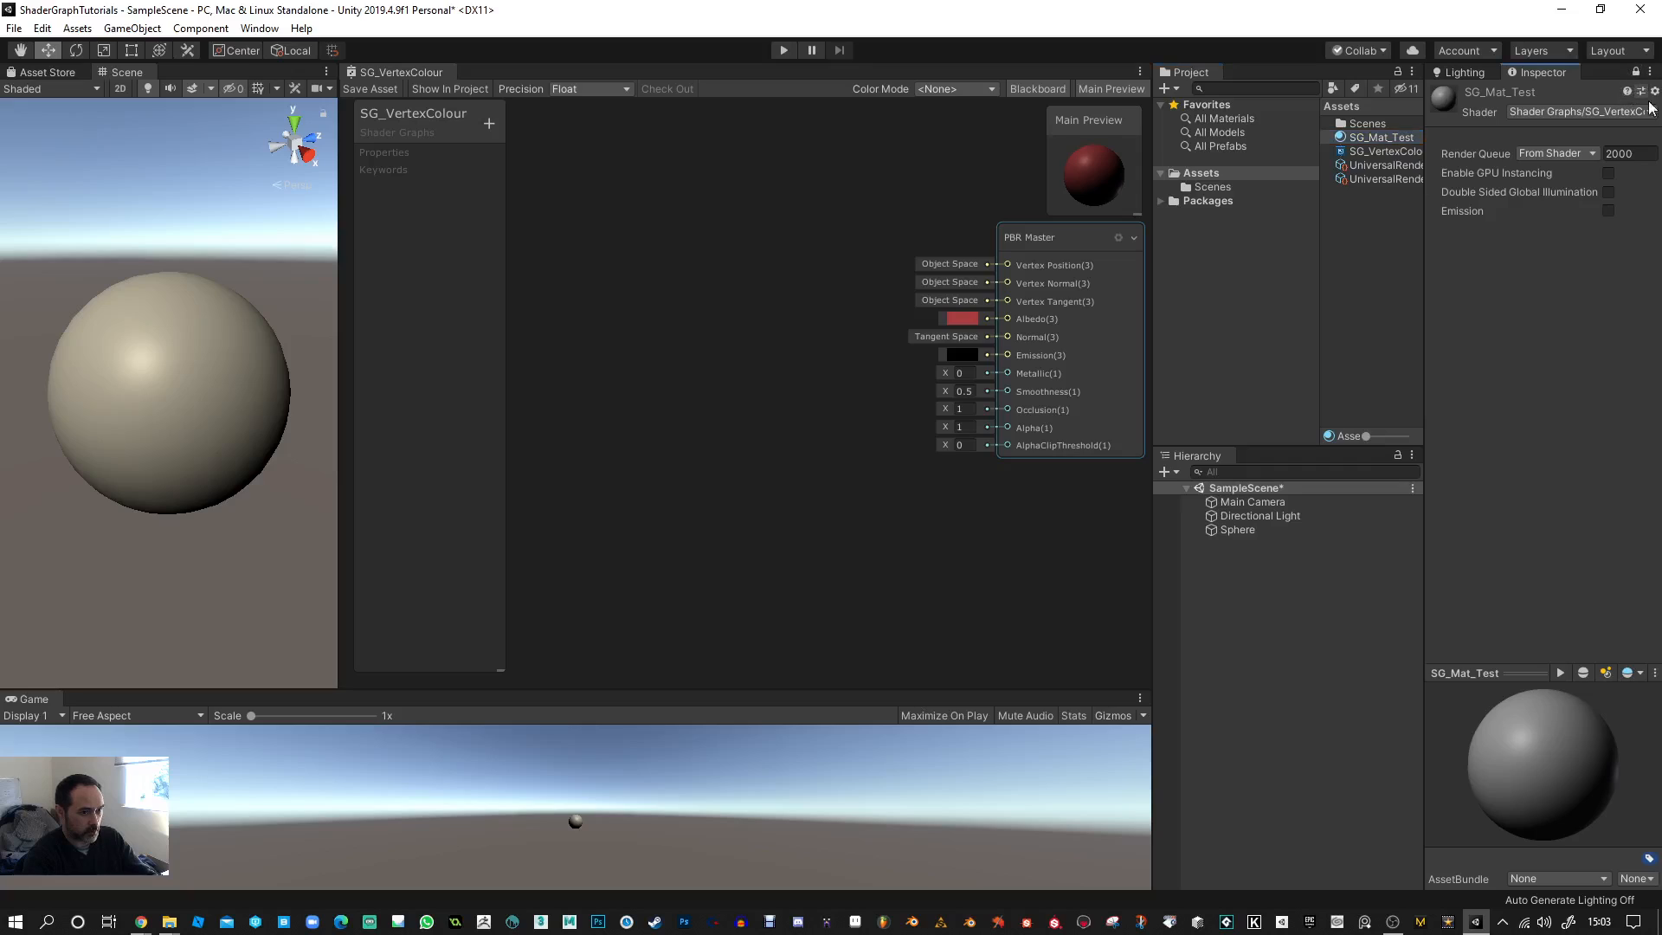
mouse_move(1044, 355)
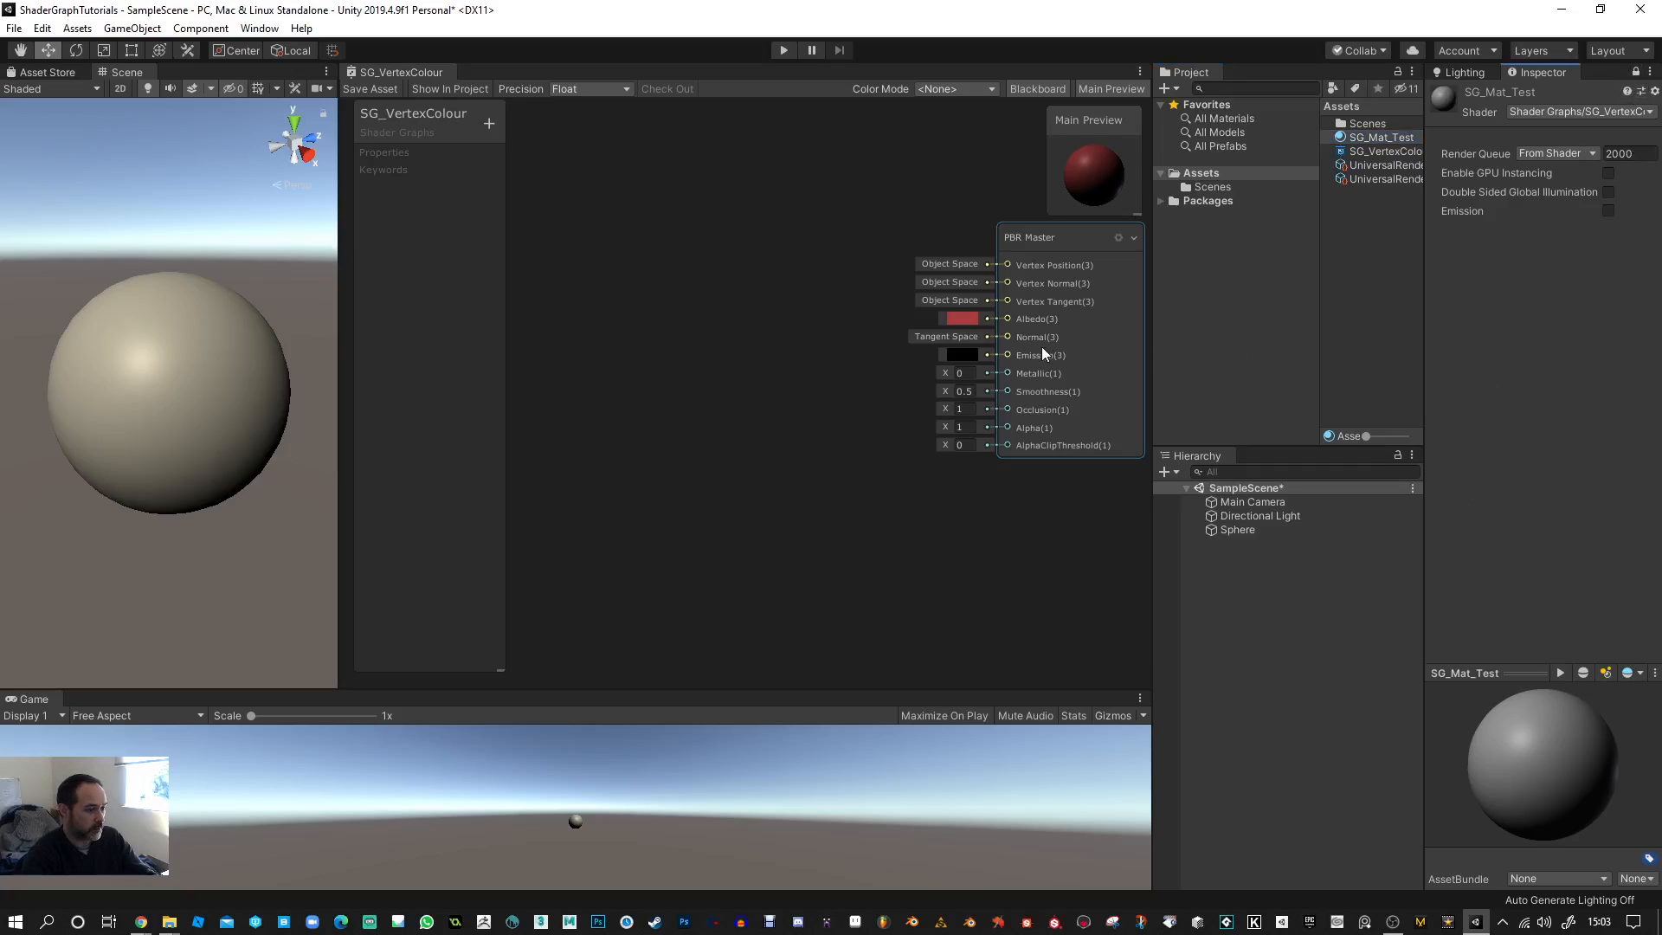
- Add a white BaseColour colour property to the Blackboard and connect it to Albedo
left_click(488, 124)
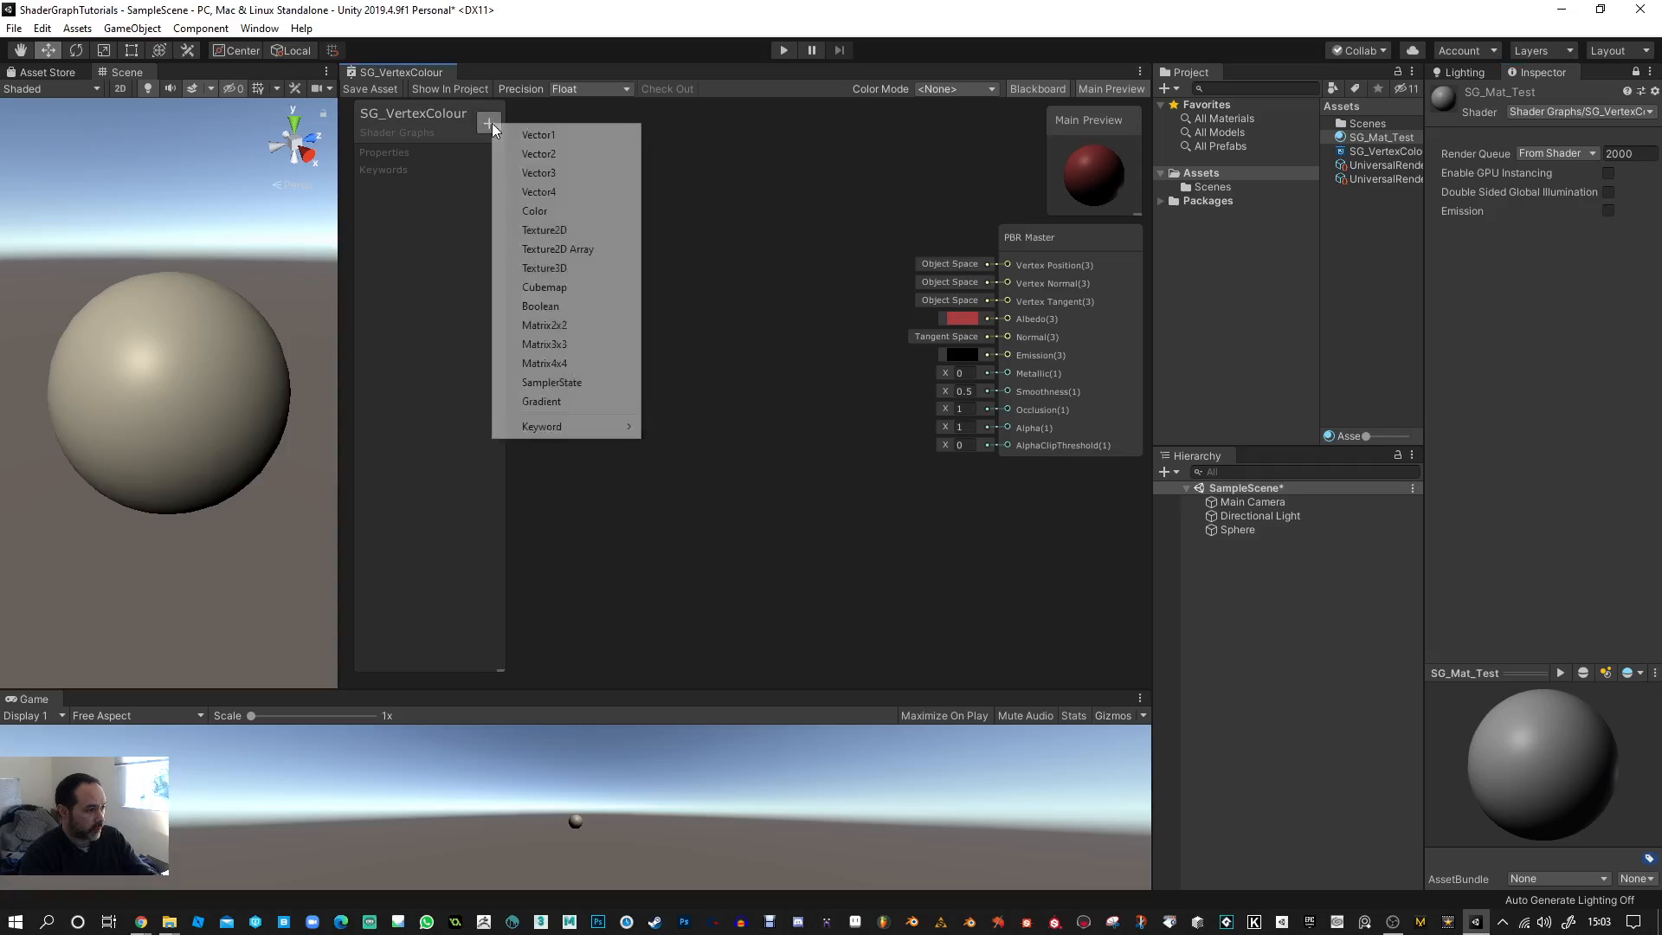
left_click(534, 211)
type("BaseColour")
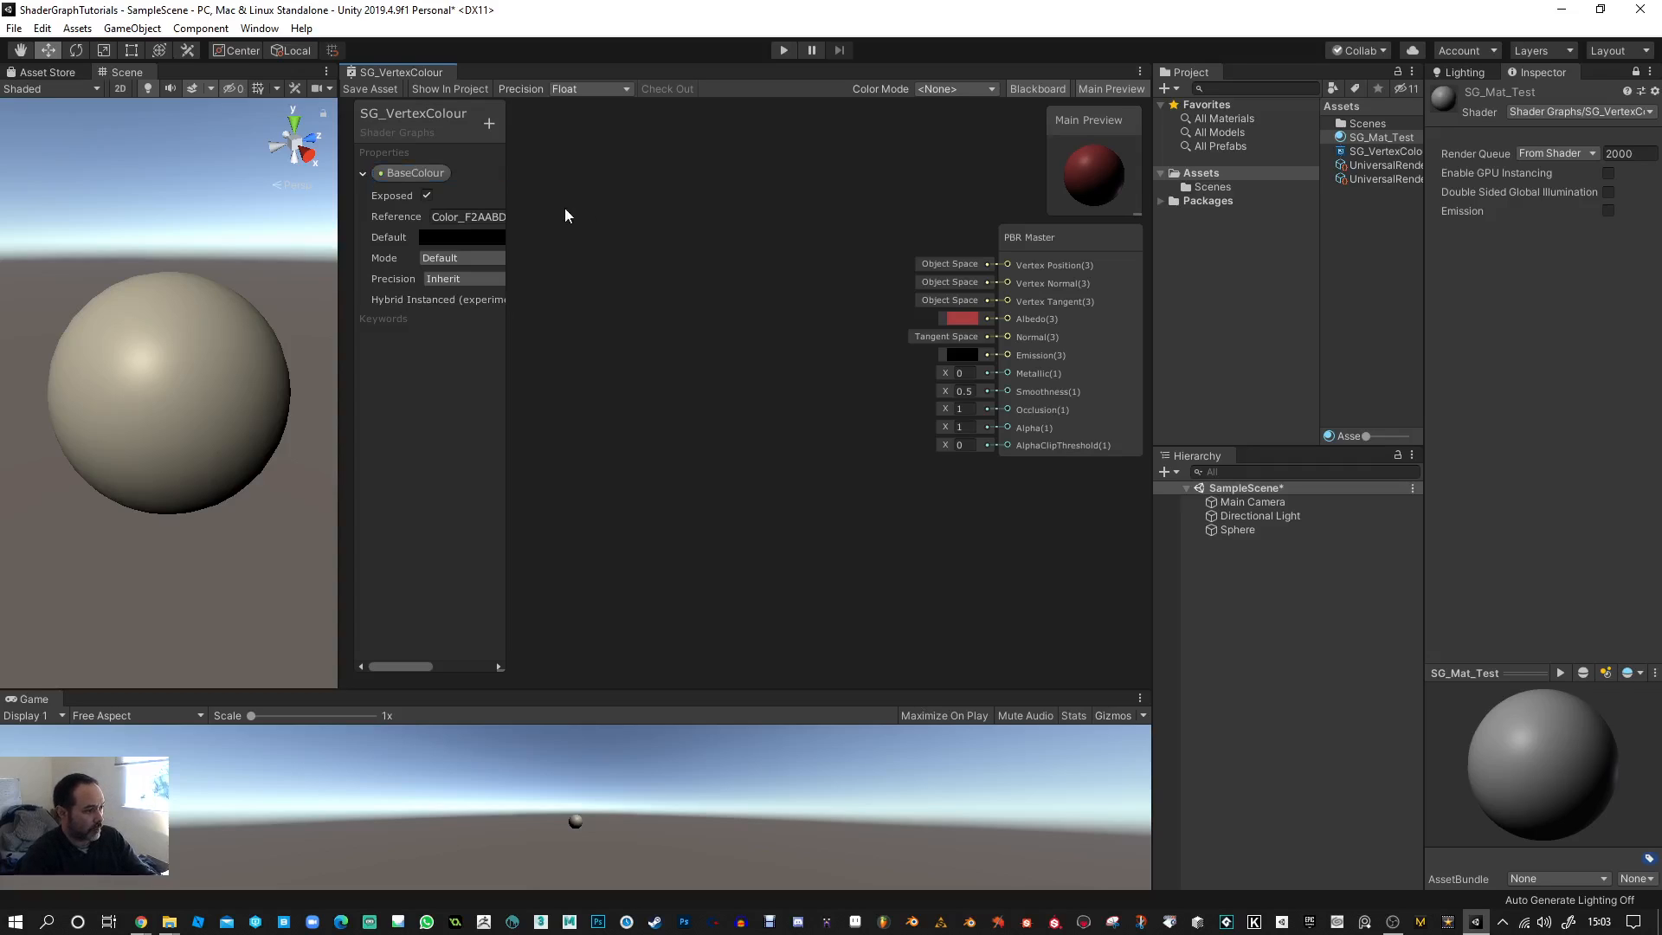
left_click(463, 237)
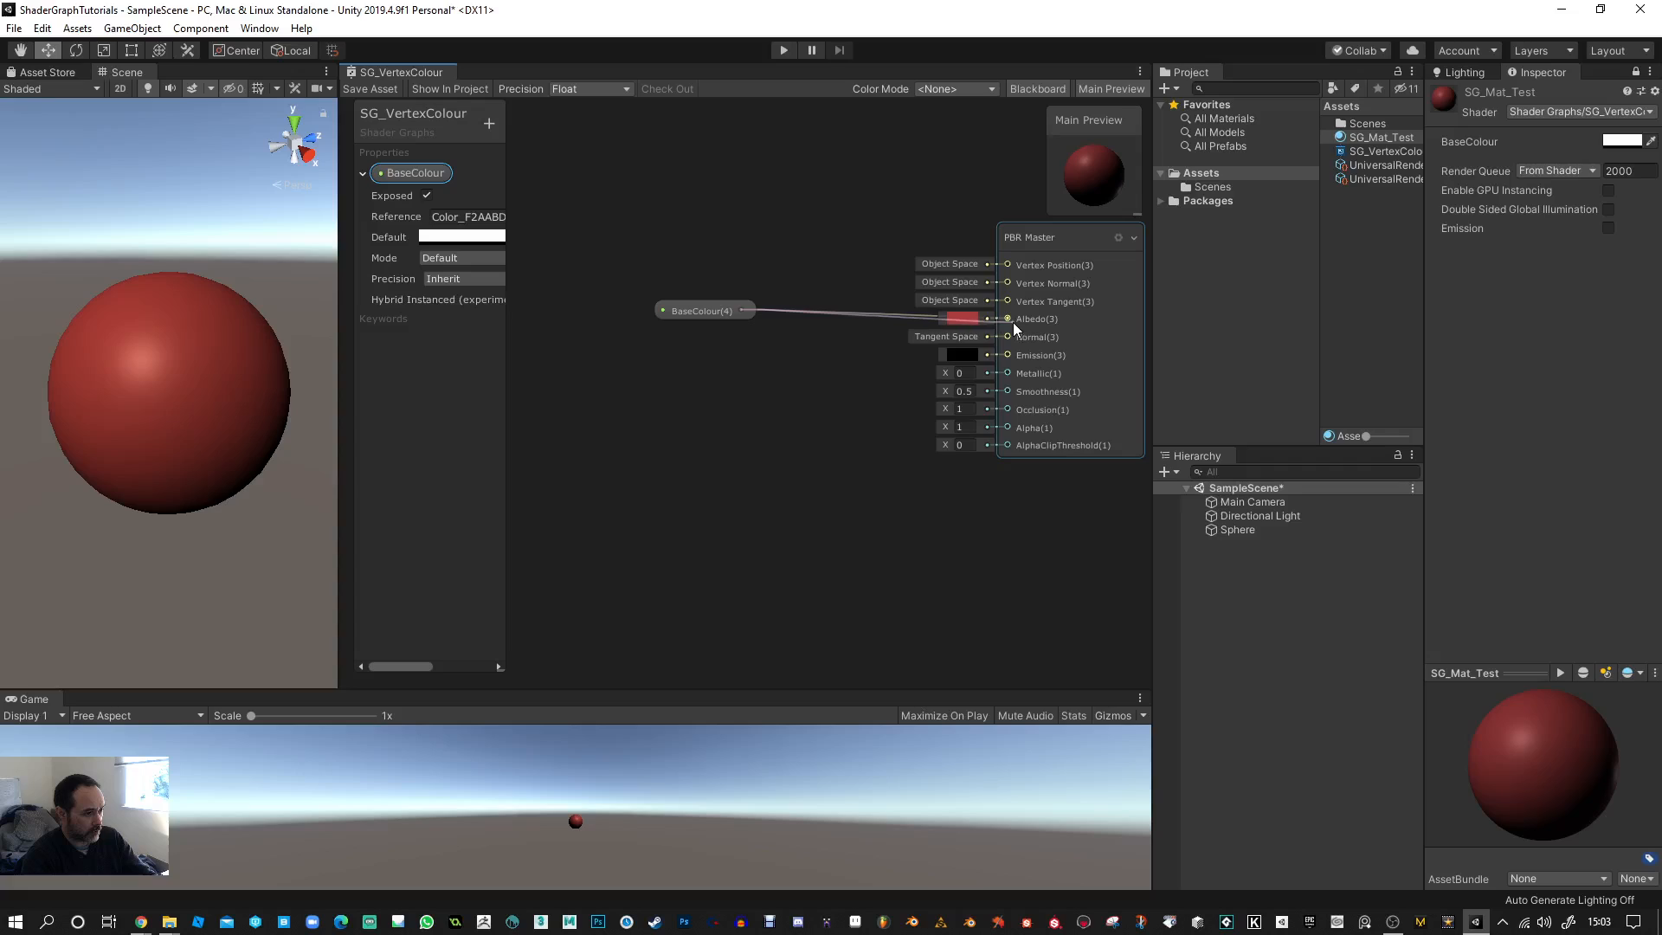
left_click(687, 311)
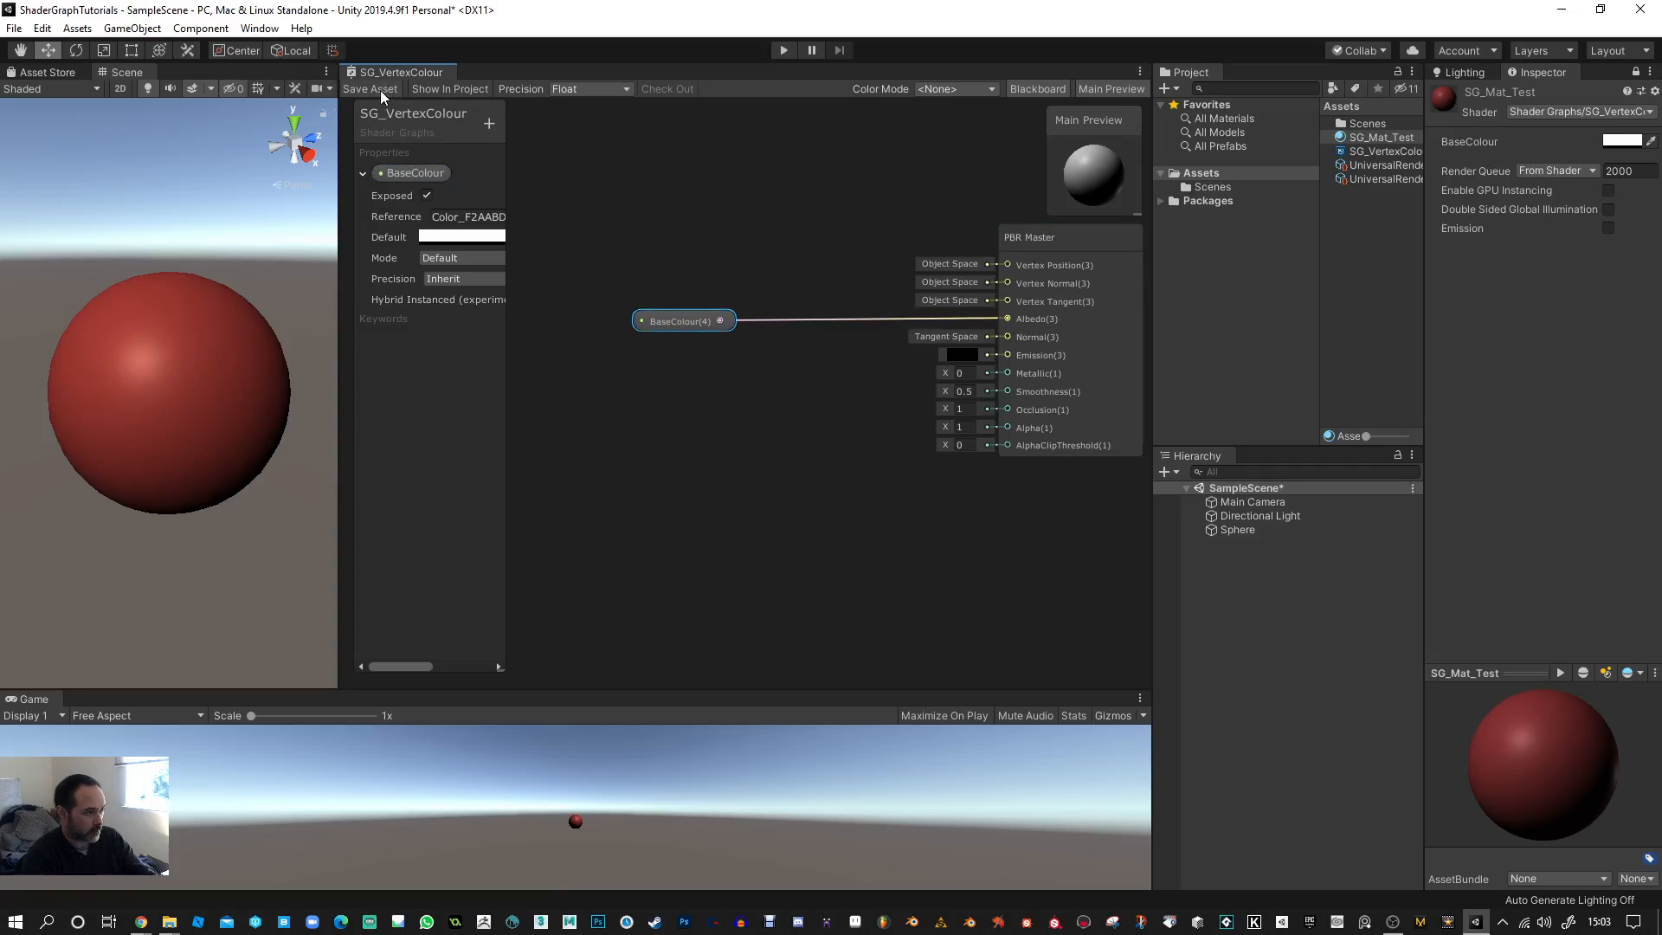
- Save the graph and set SG_Mat_Test's BaseColour to pink (E57A7F)
left_click(1620, 141)
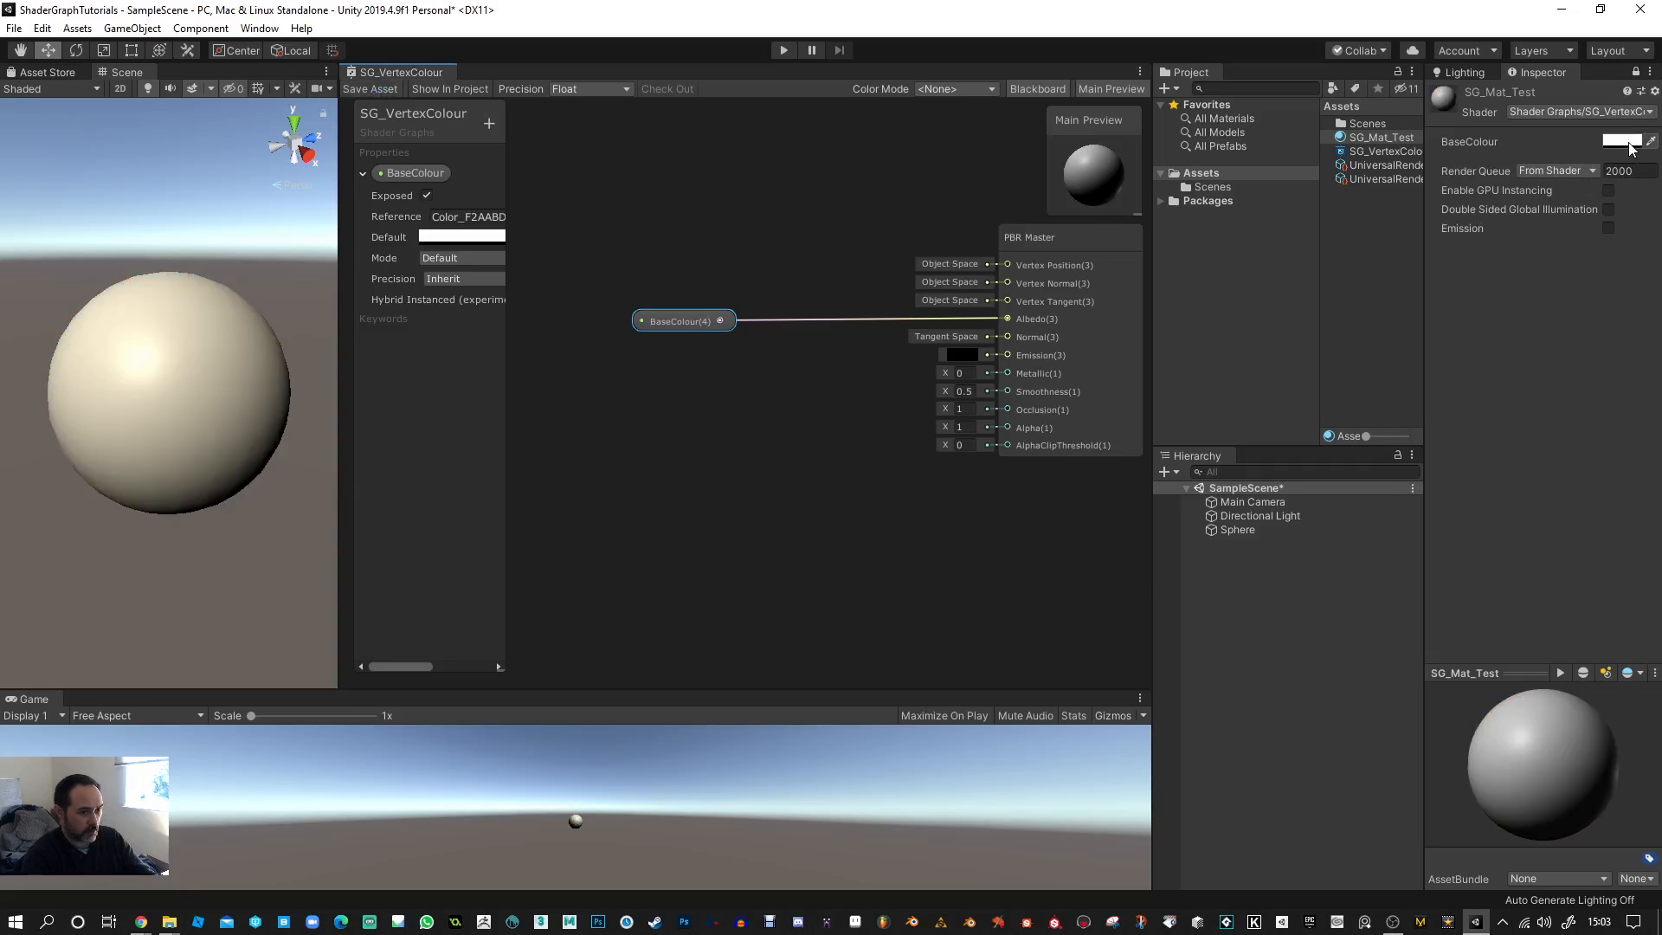
left_click(1616, 141)
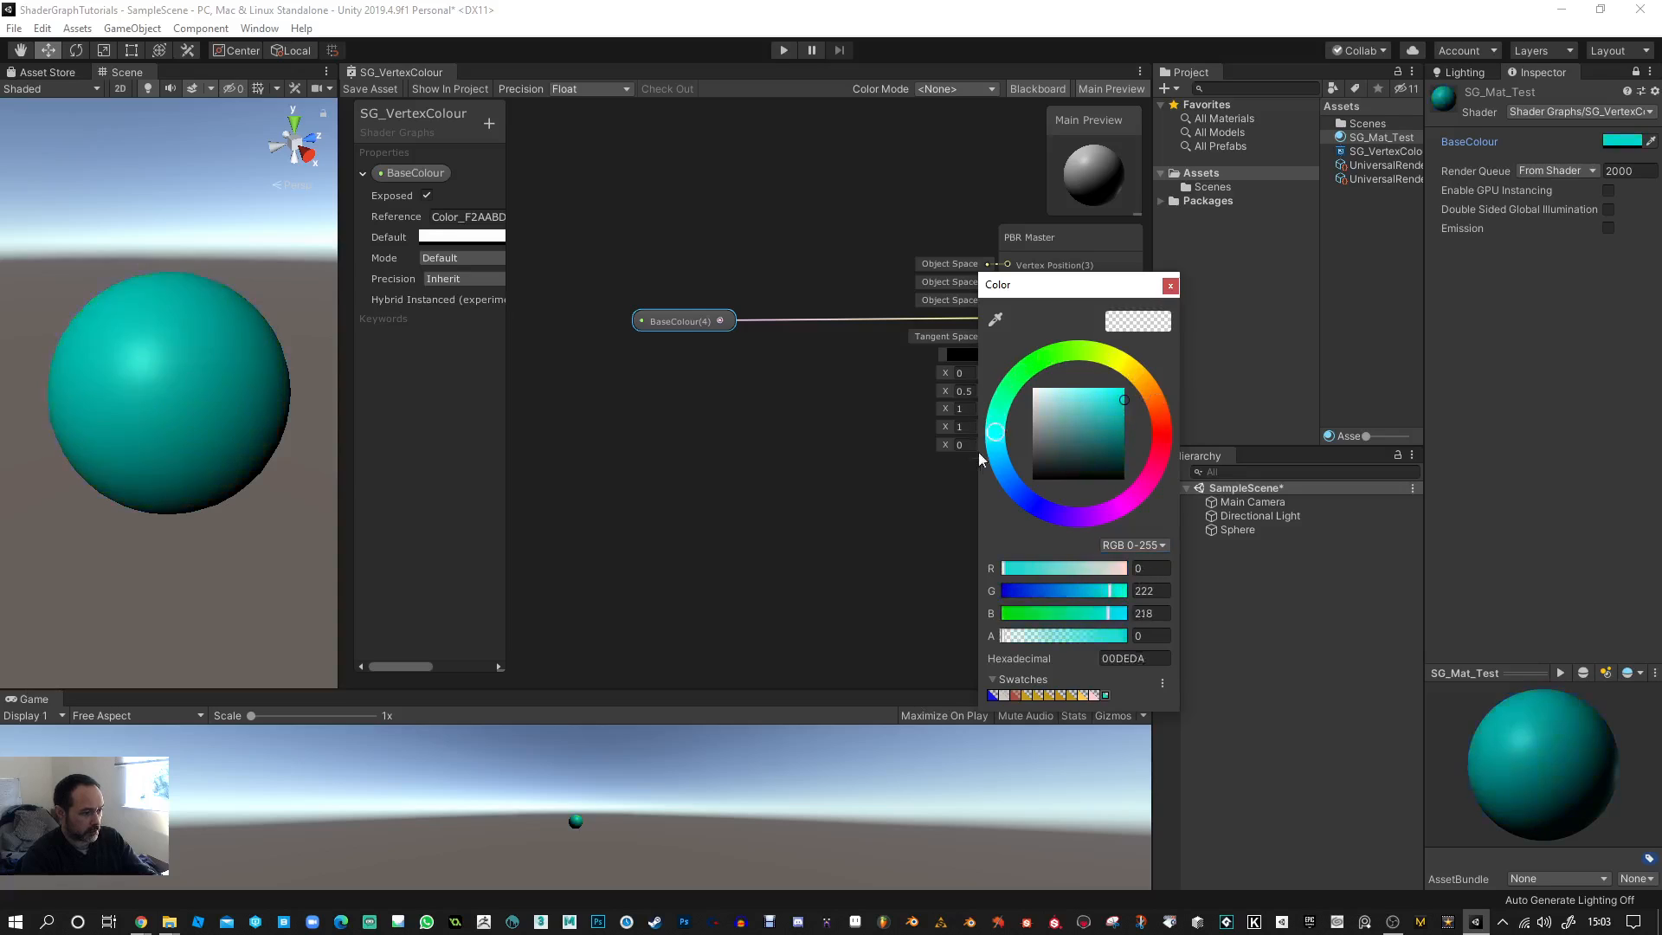
left_click(1160, 436)
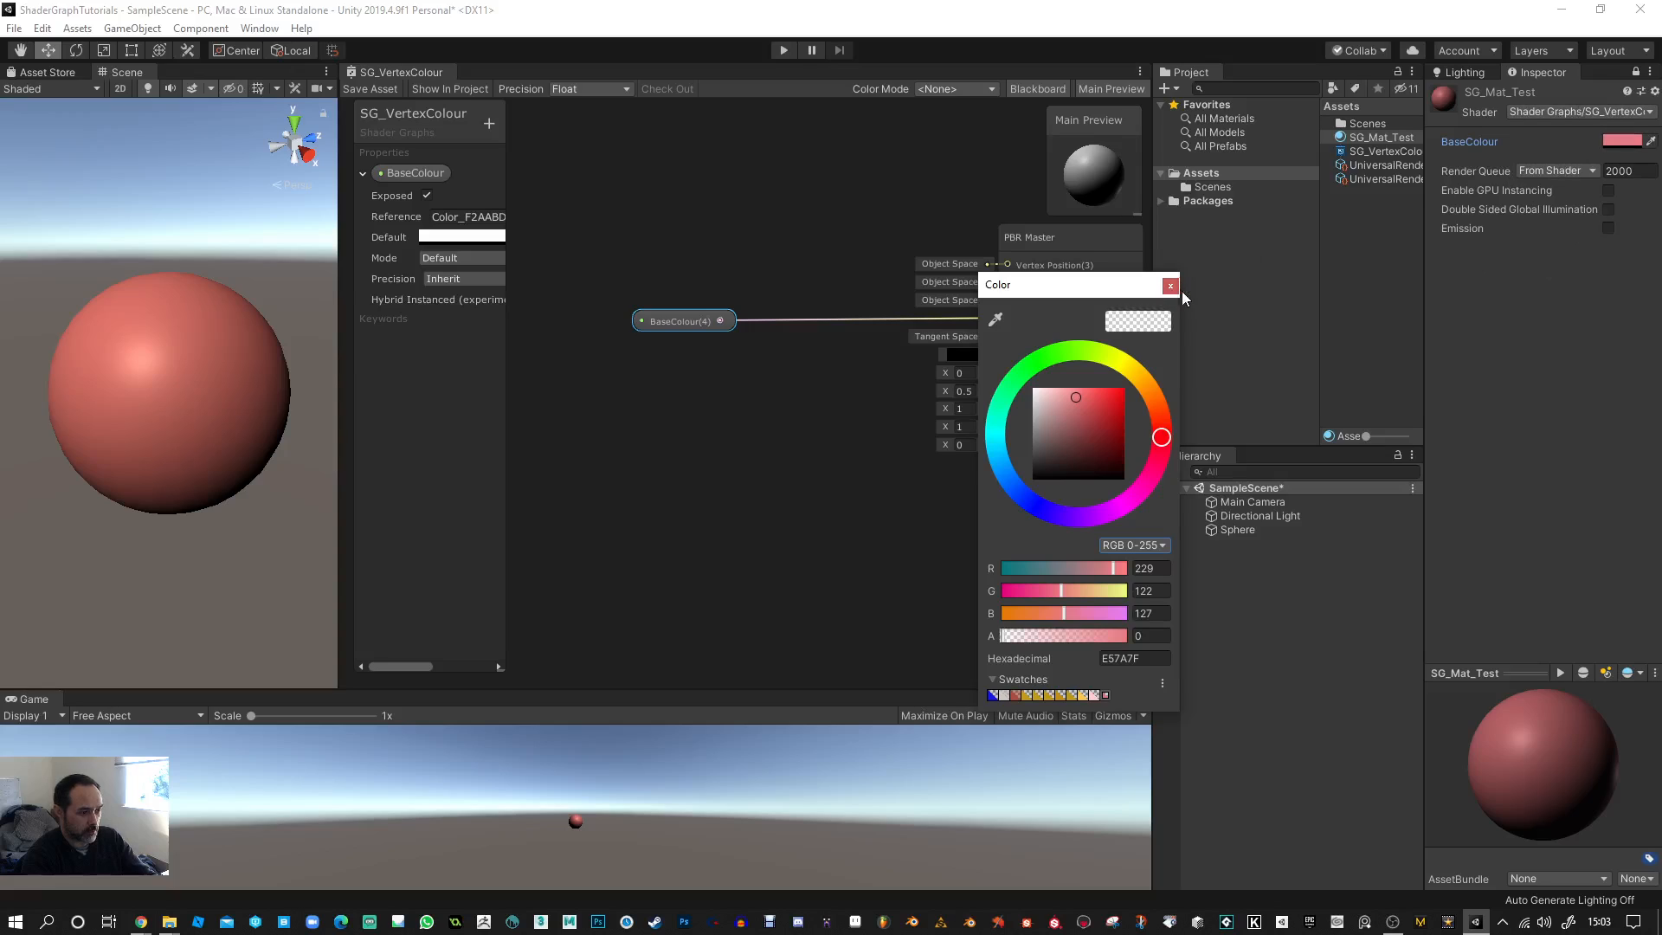
left_click(1170, 287)
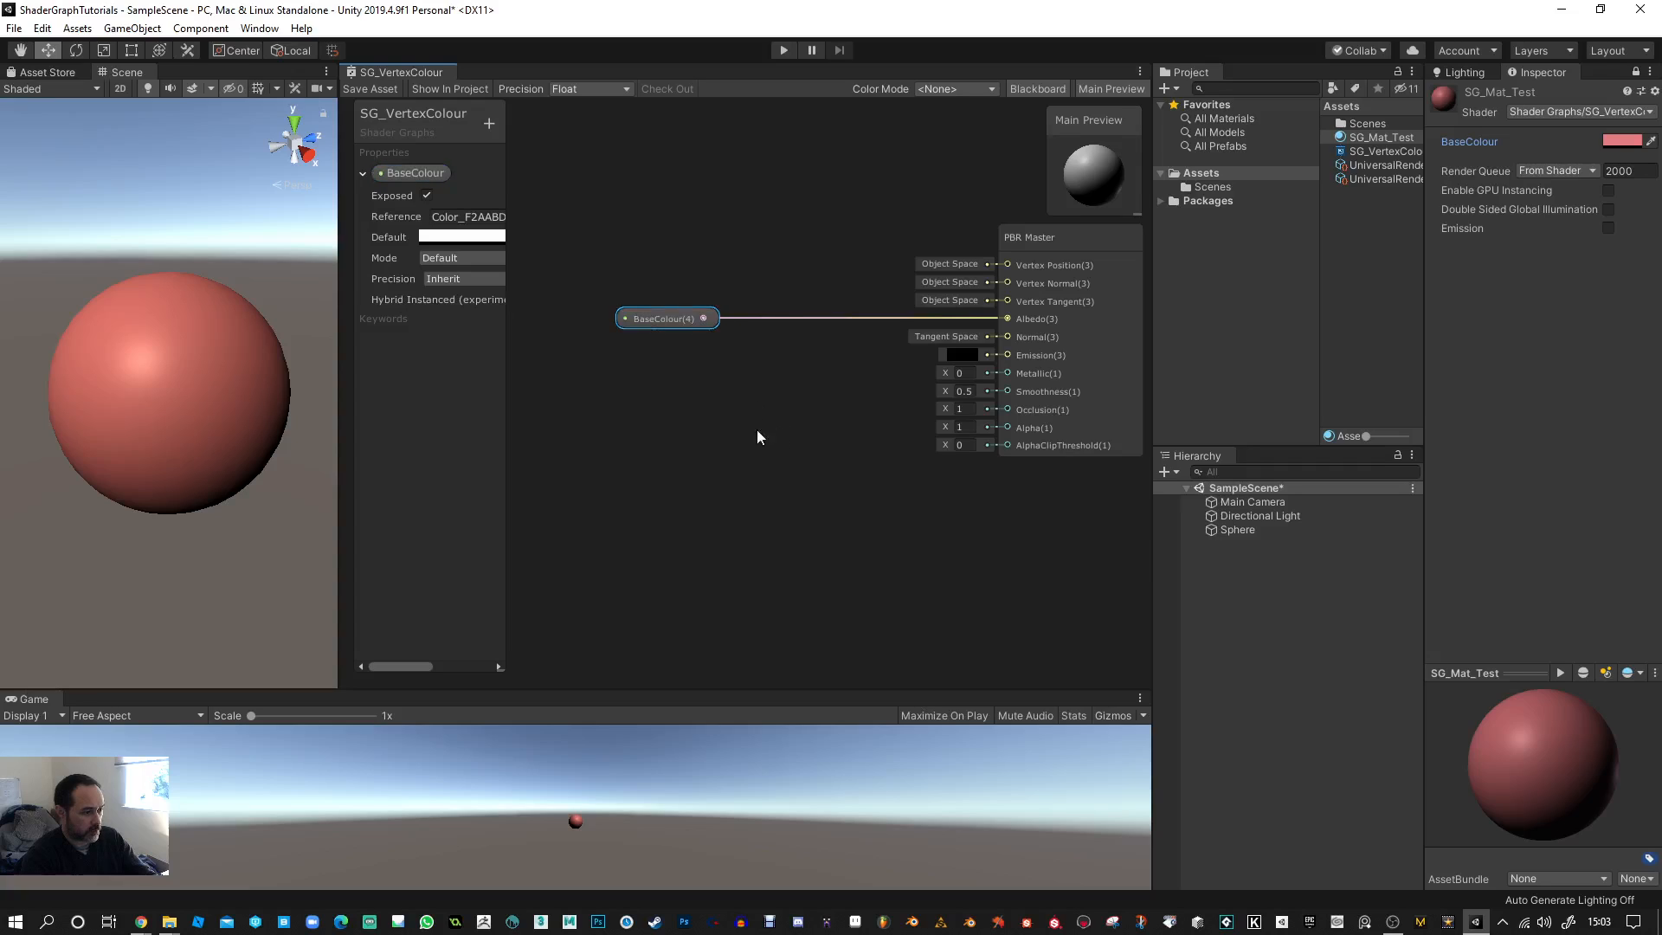
- Add a Vertex Color node by searching 'verte' in Create Node
right_click(687, 387)
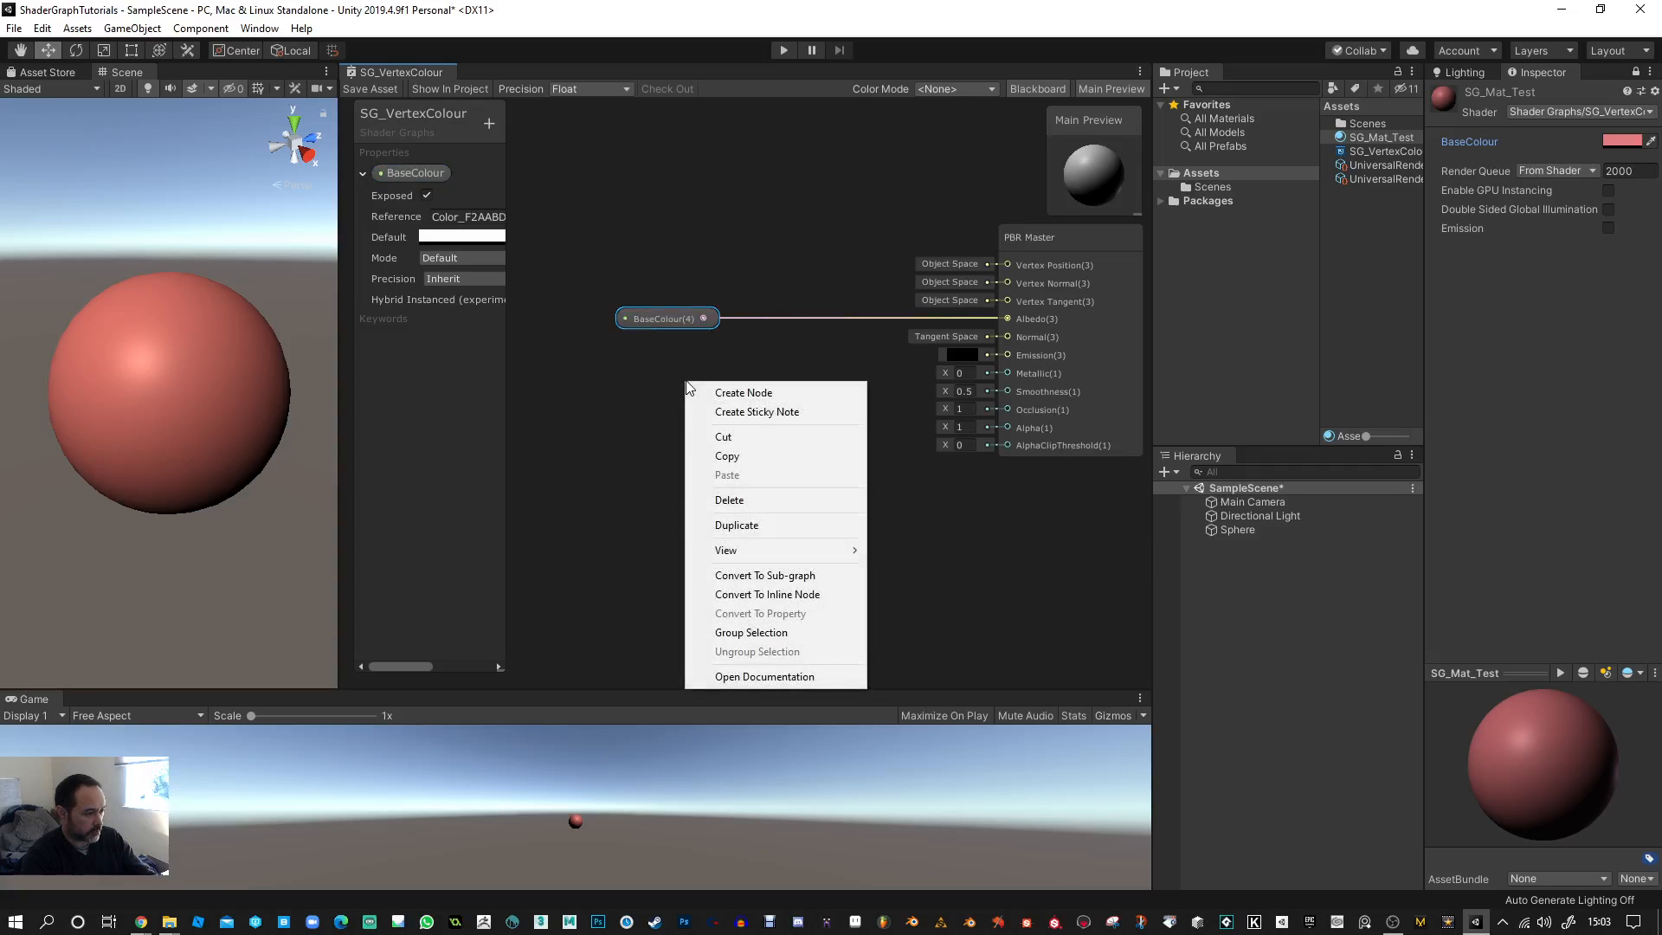
left_click(743, 392)
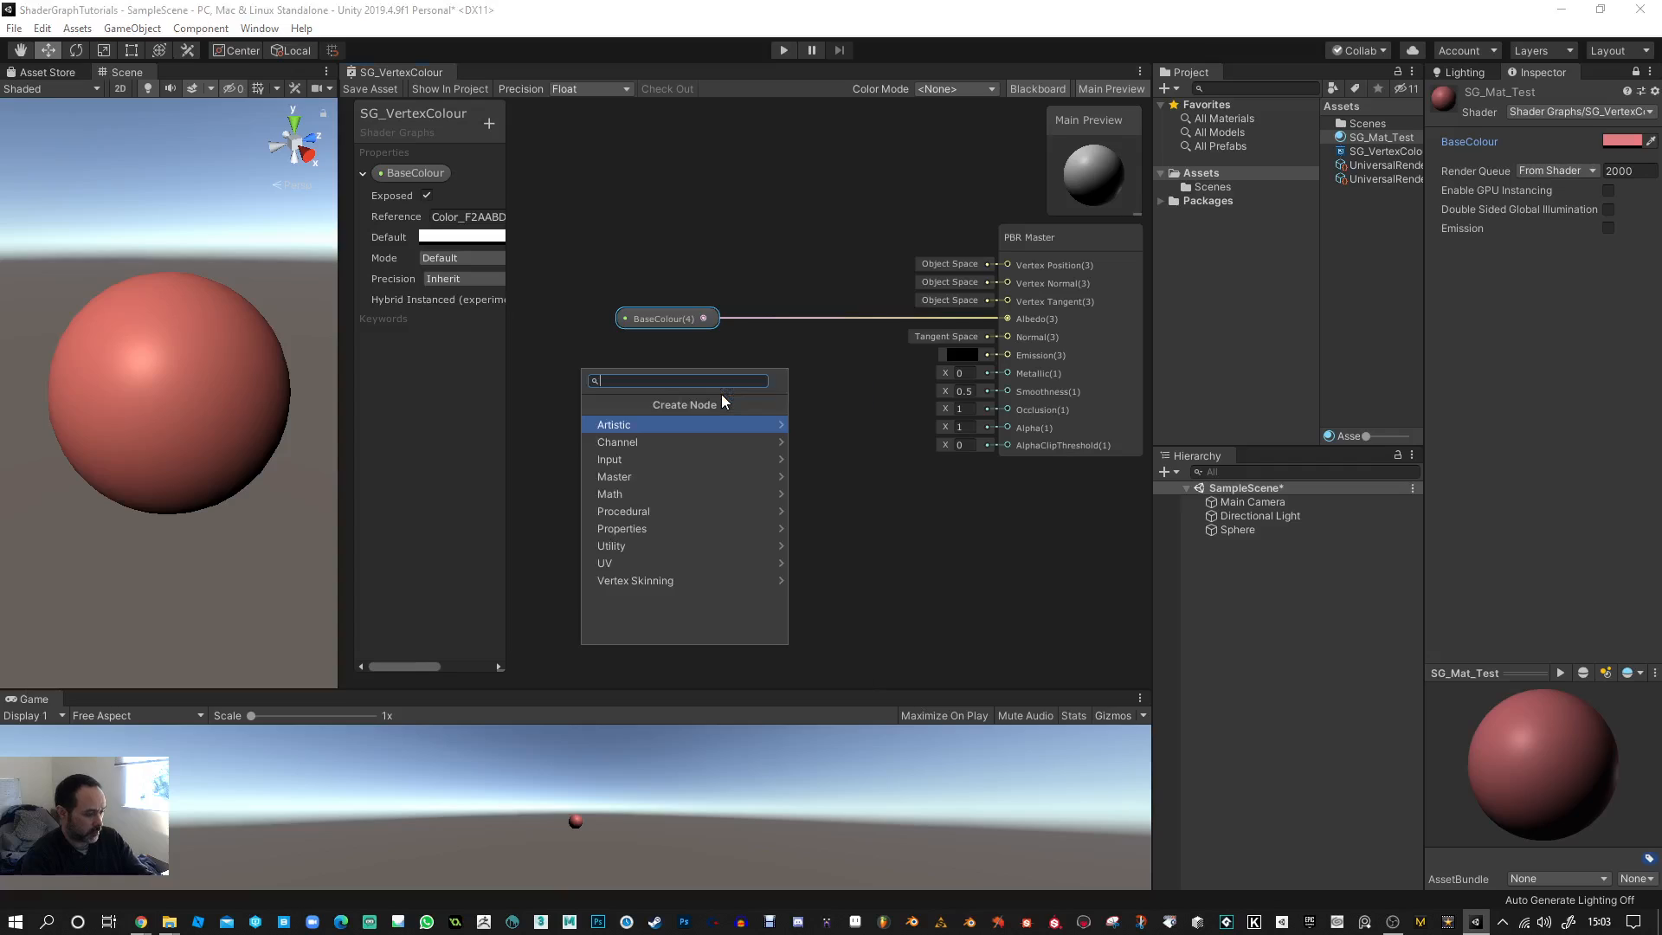
type("verte")
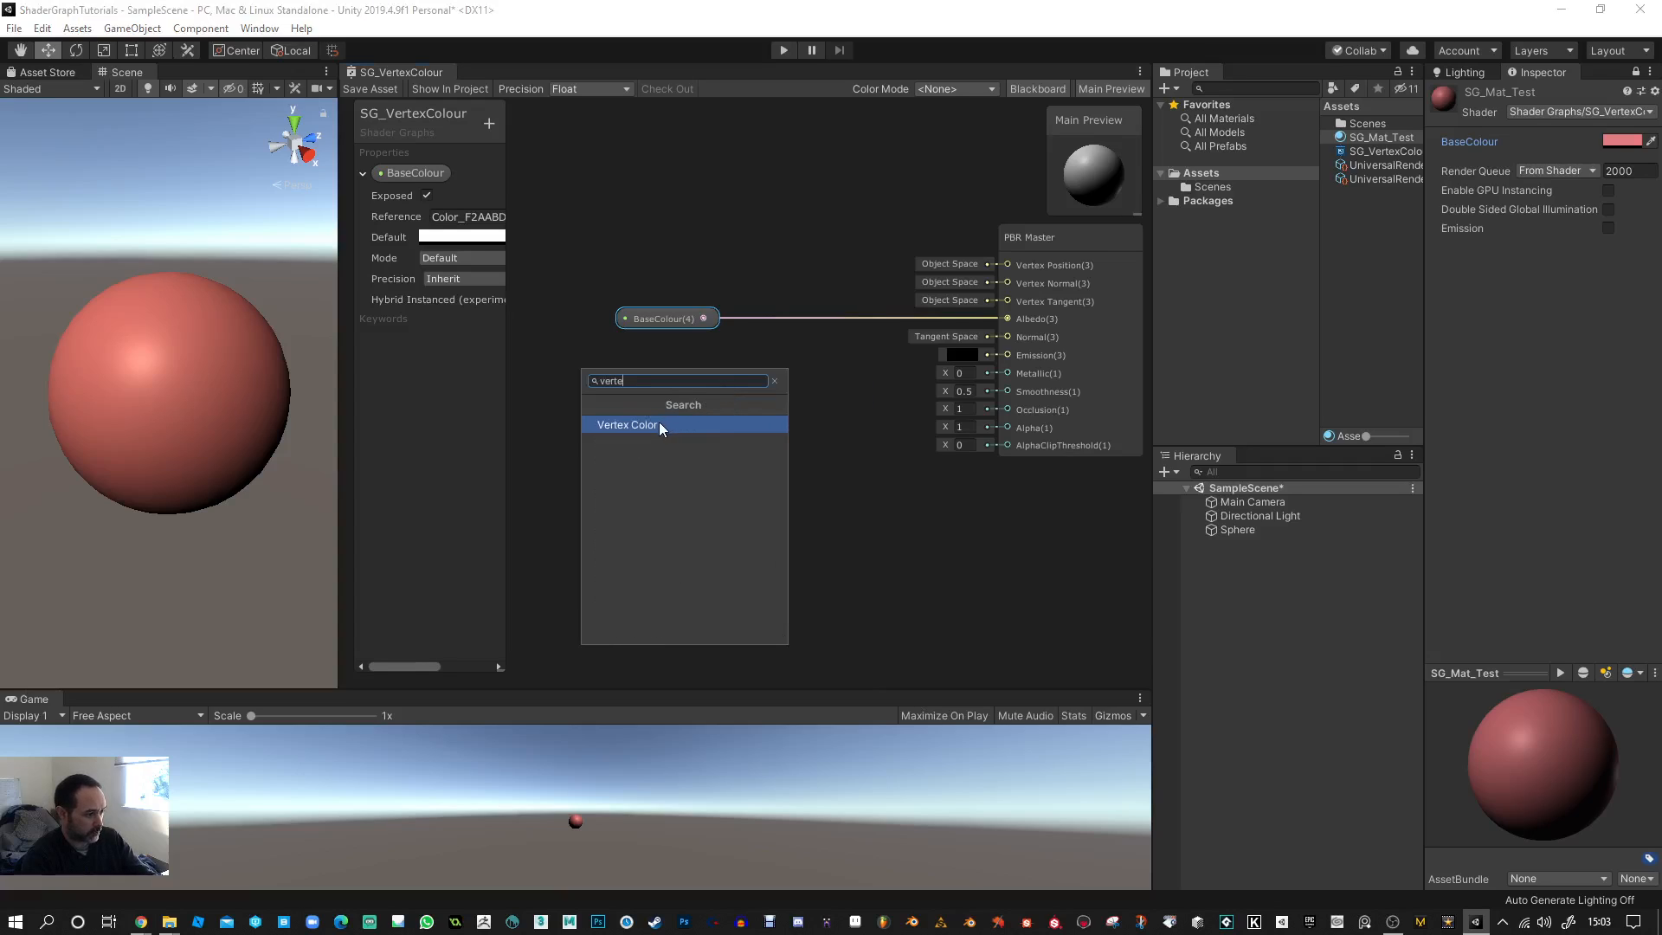
left_click(627, 425)
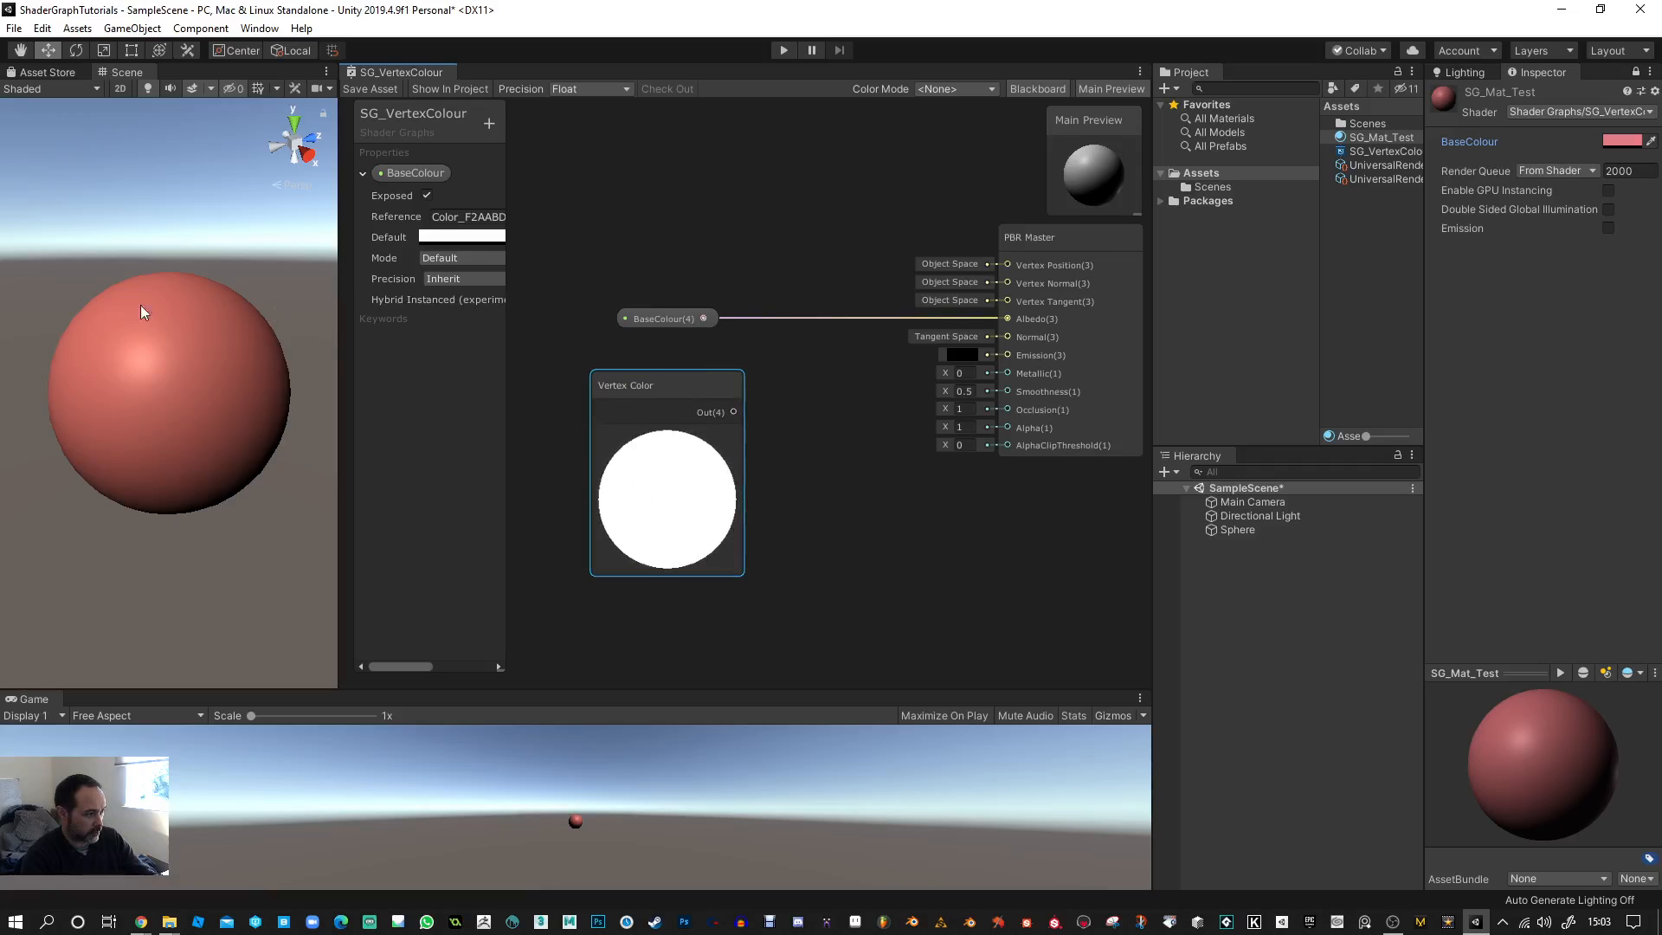
mouse_move(213, 447)
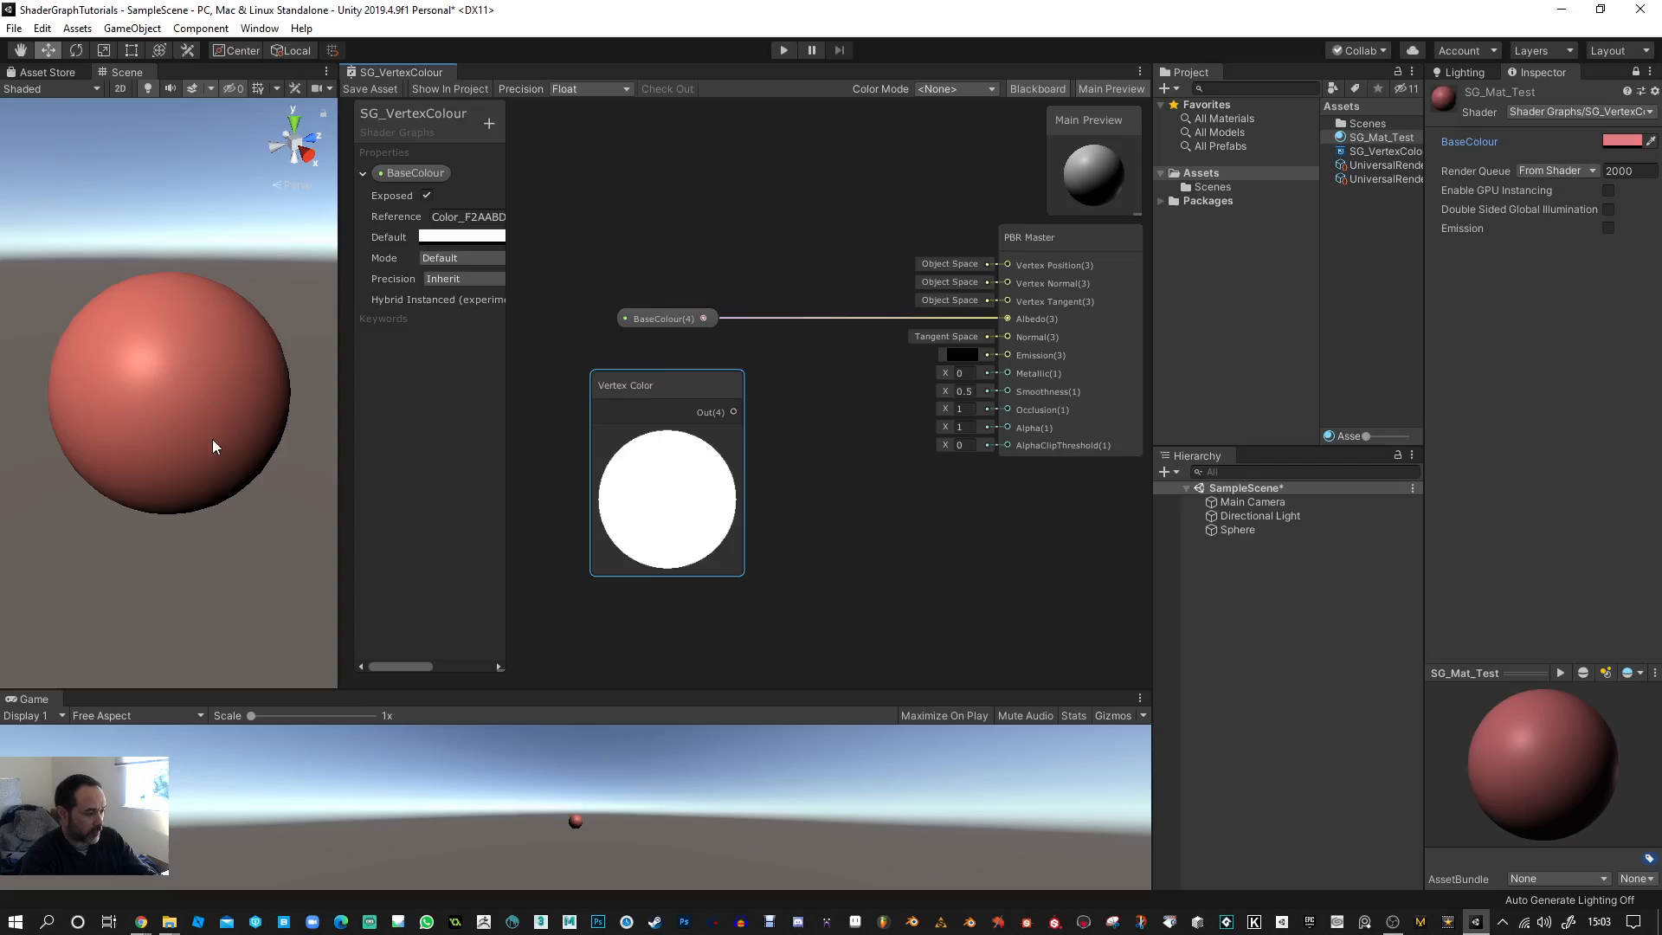
mouse_move(202, 368)
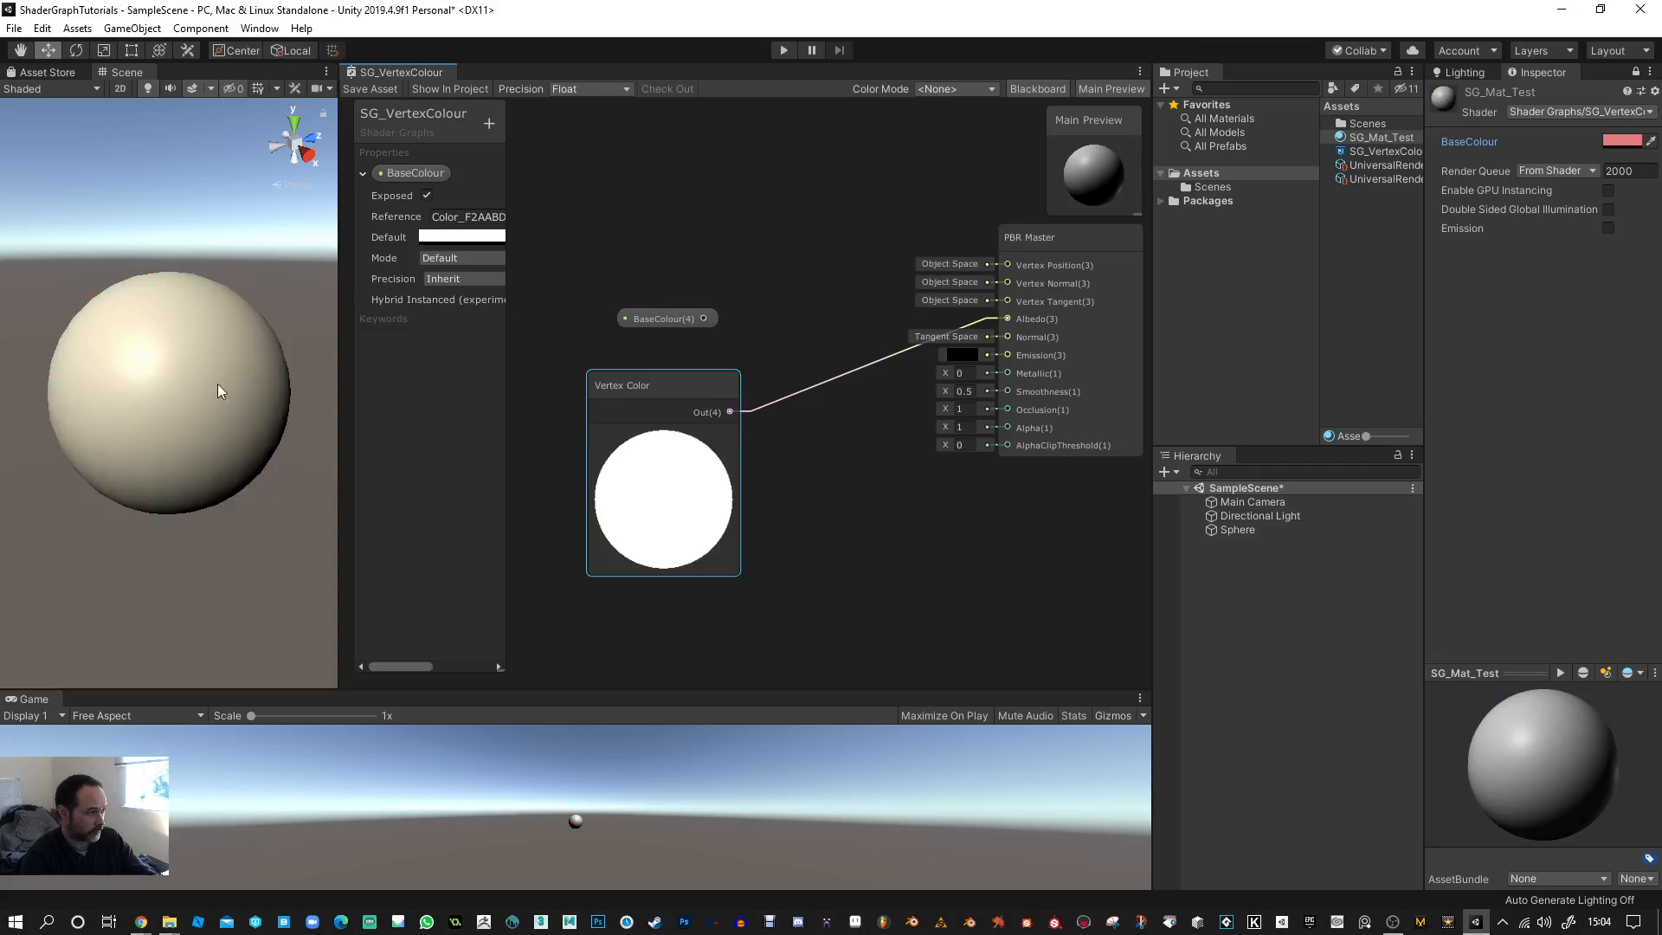
mouse_move(179, 402)
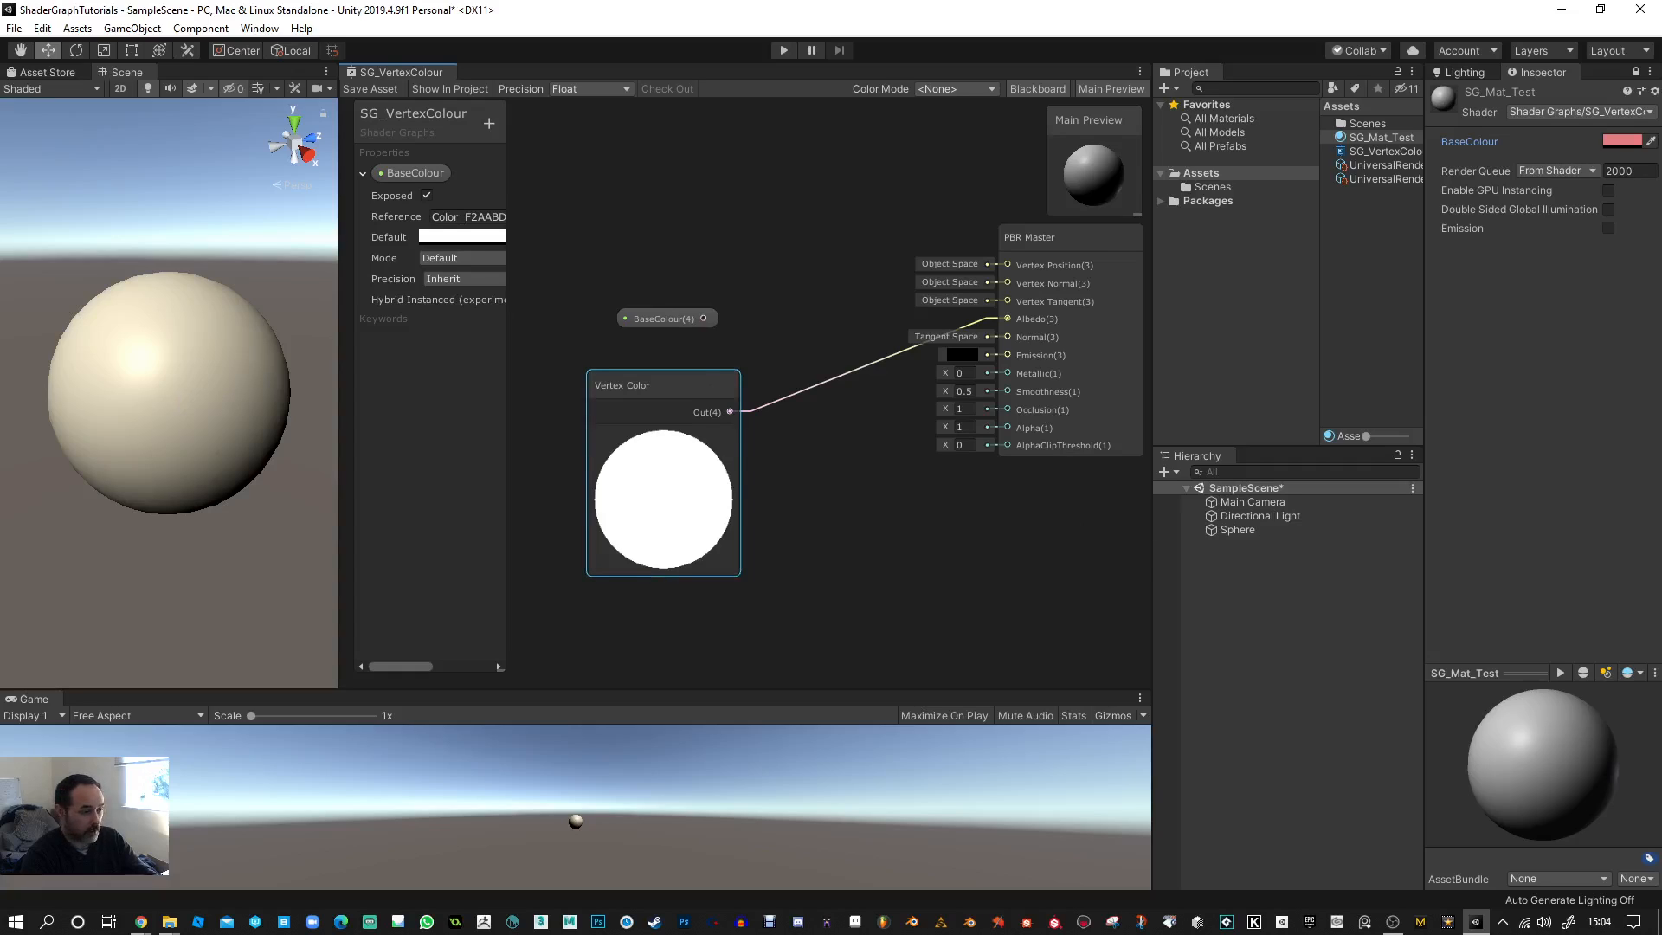
mouse_move(175, 321)
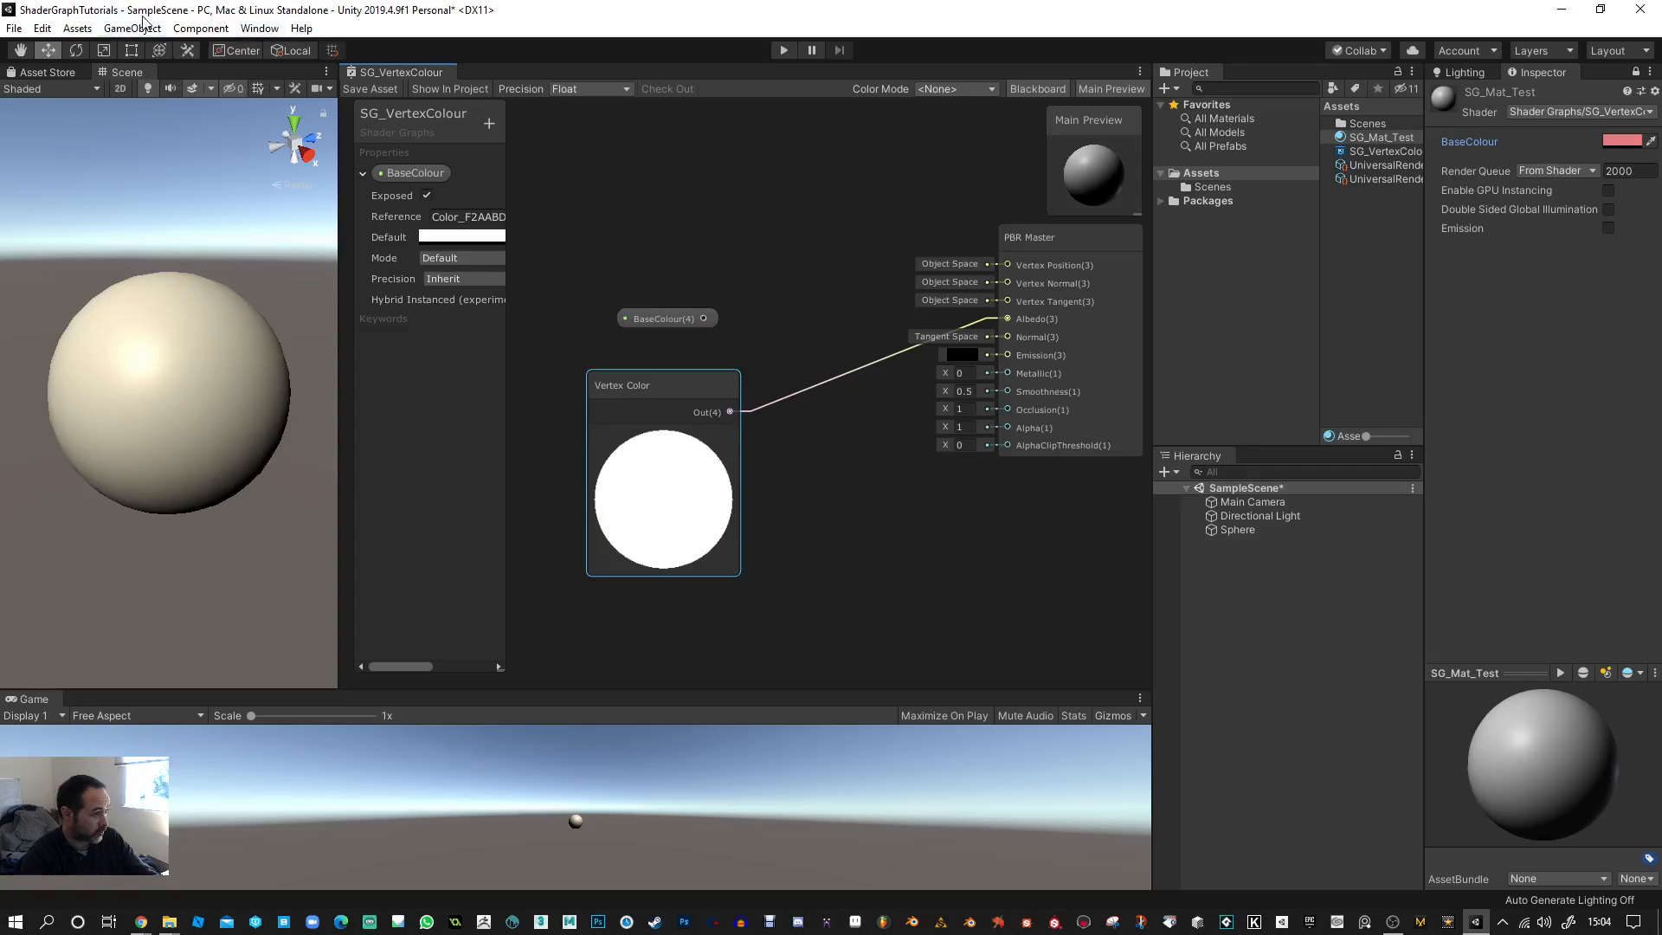
- Install the Polybrush 1.0.2 package from the Package Manager
left_click(258, 28)
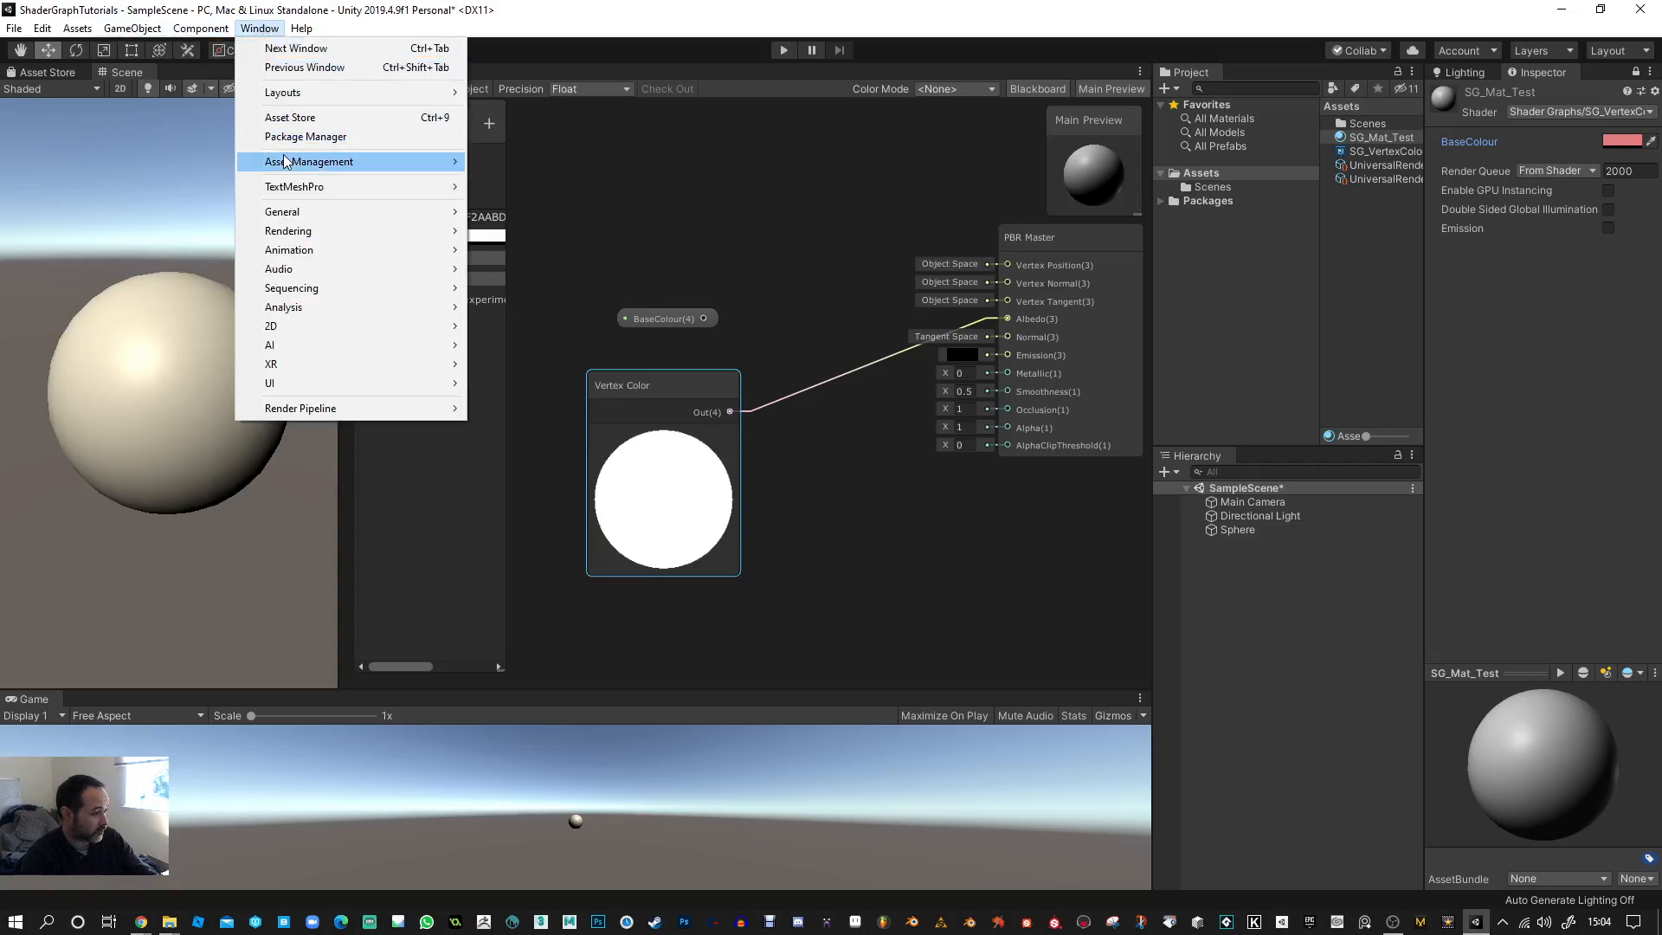
mouse_move(259, 21)
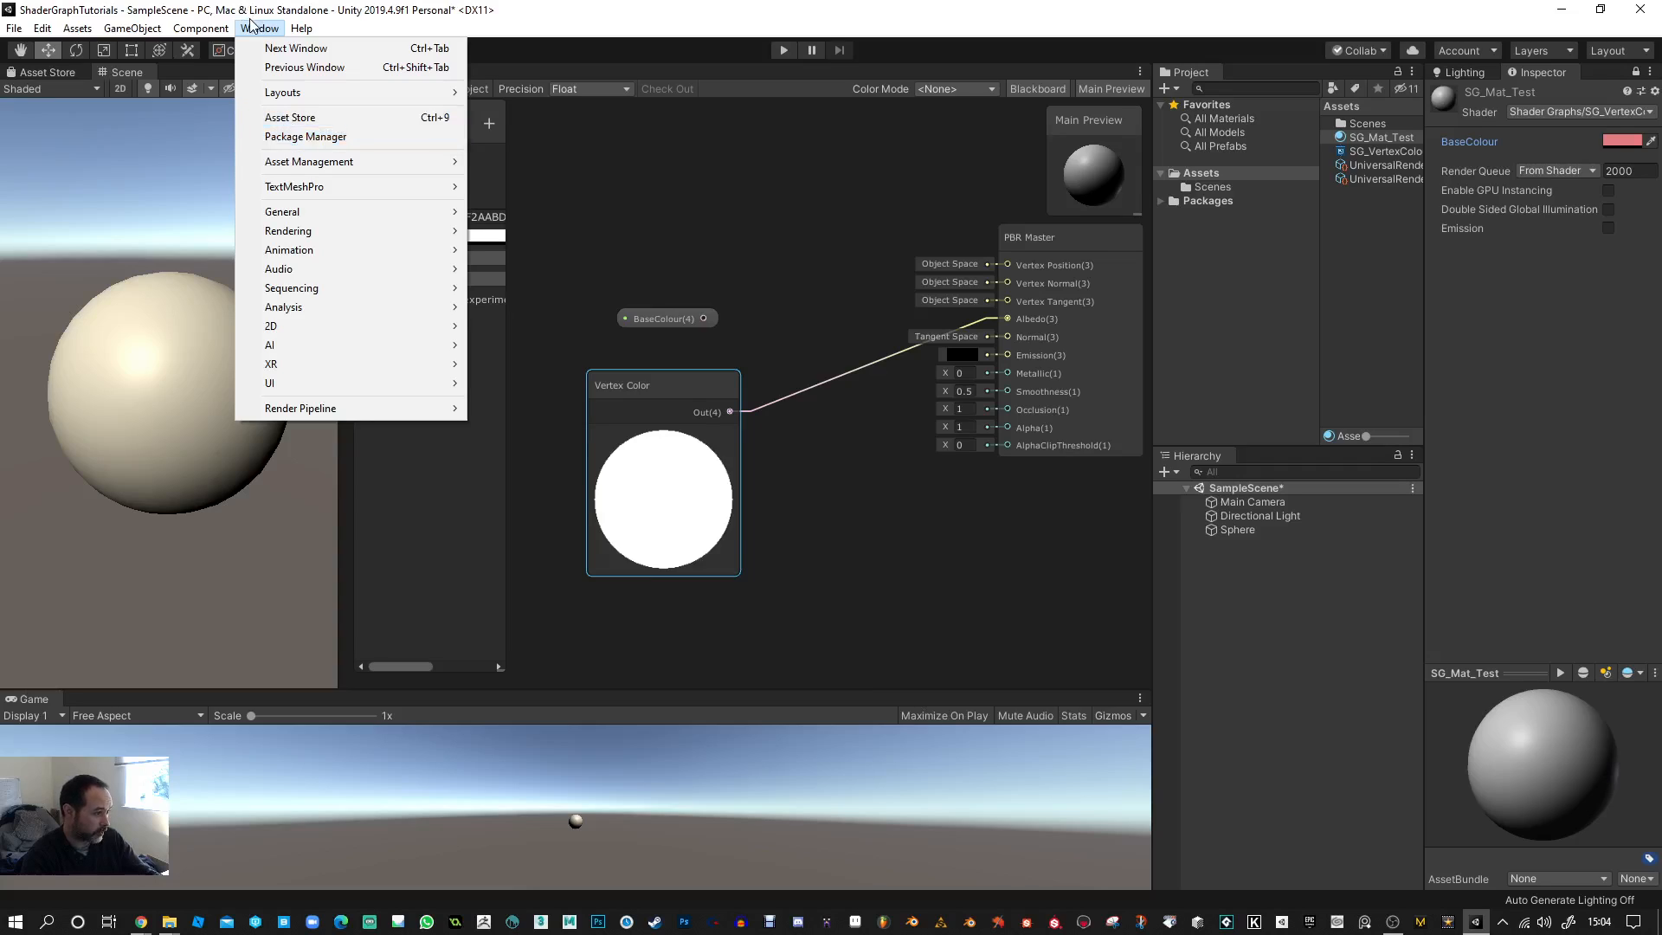
left_click(306, 136)
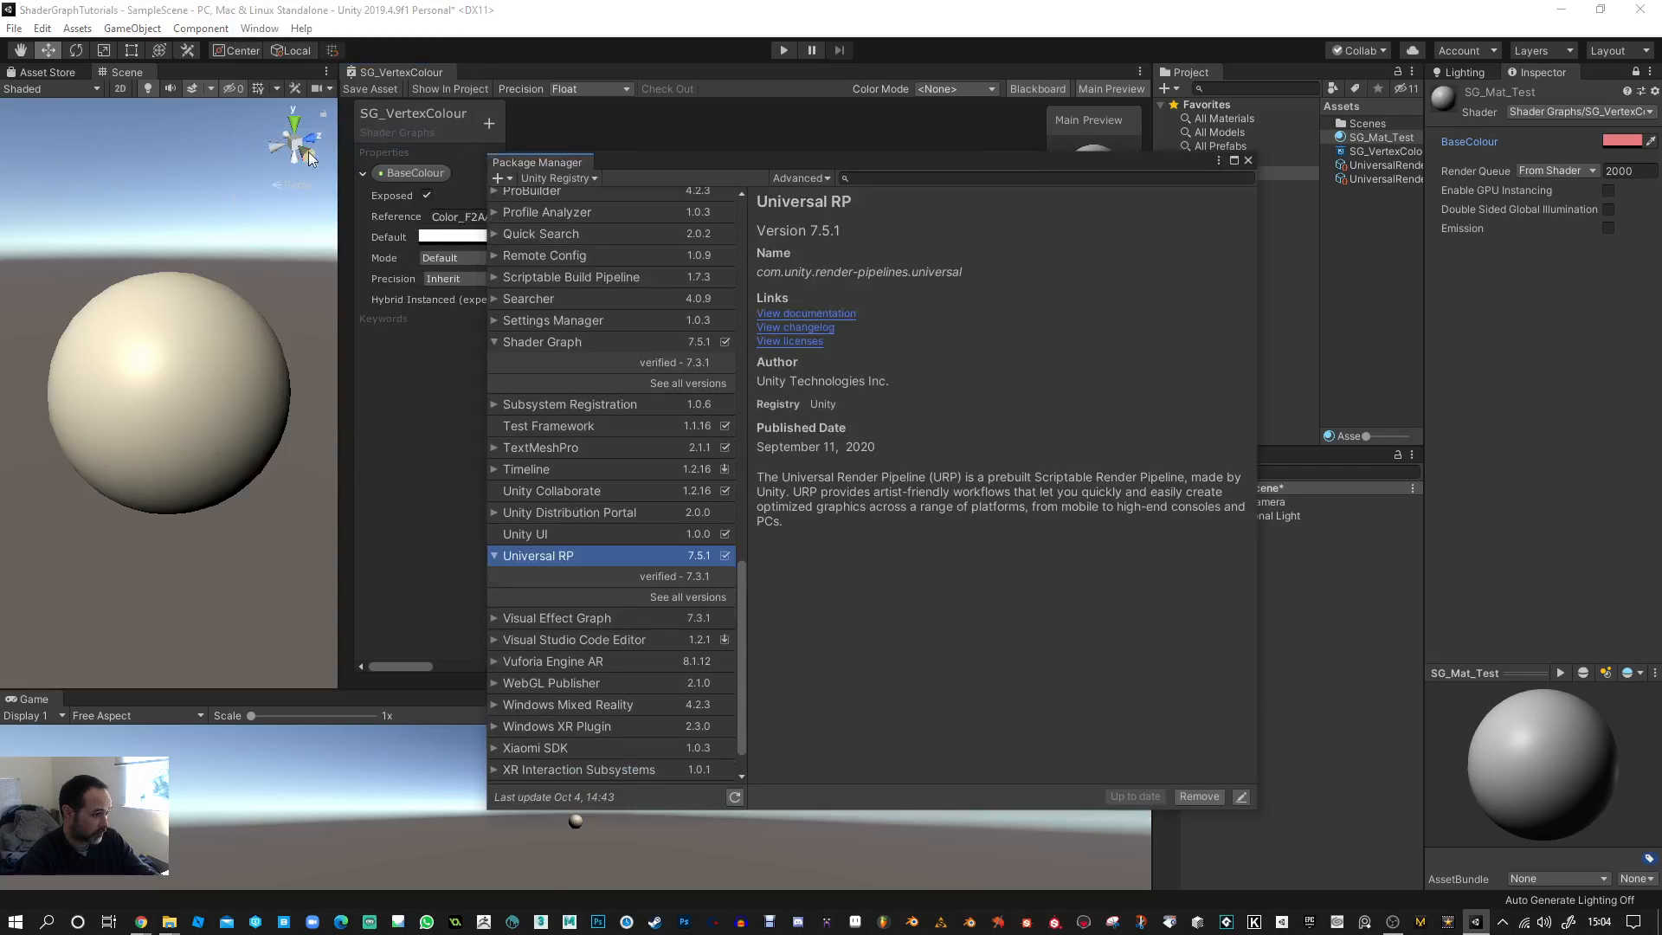
scroll("up", 3)
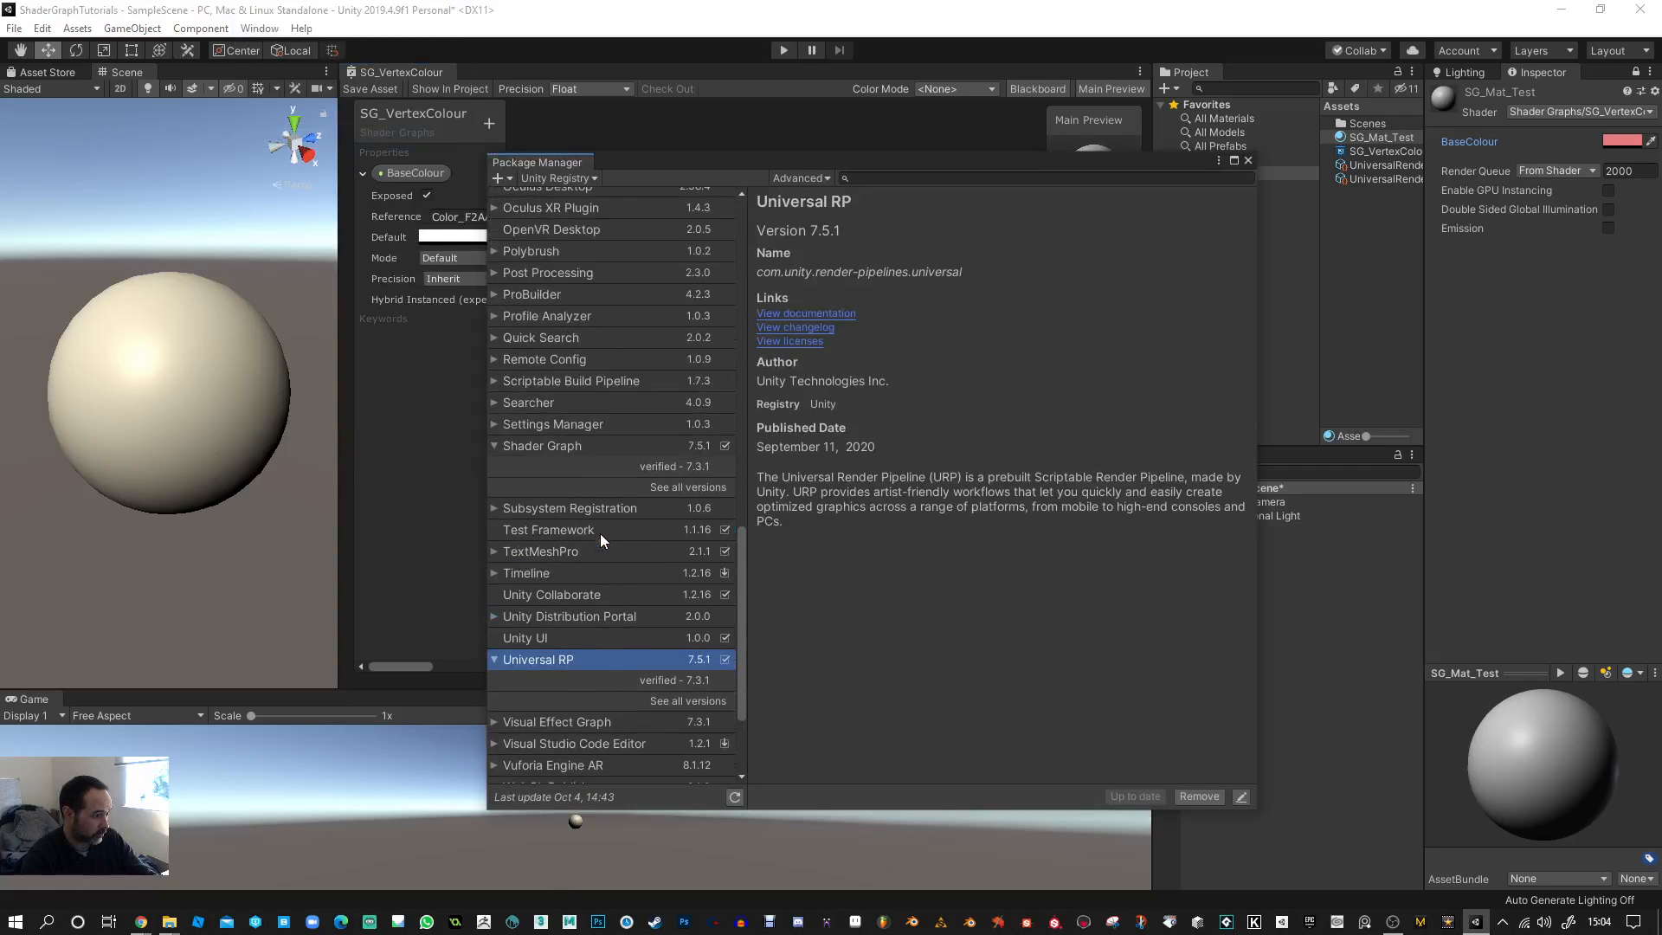
scroll("up", 3)
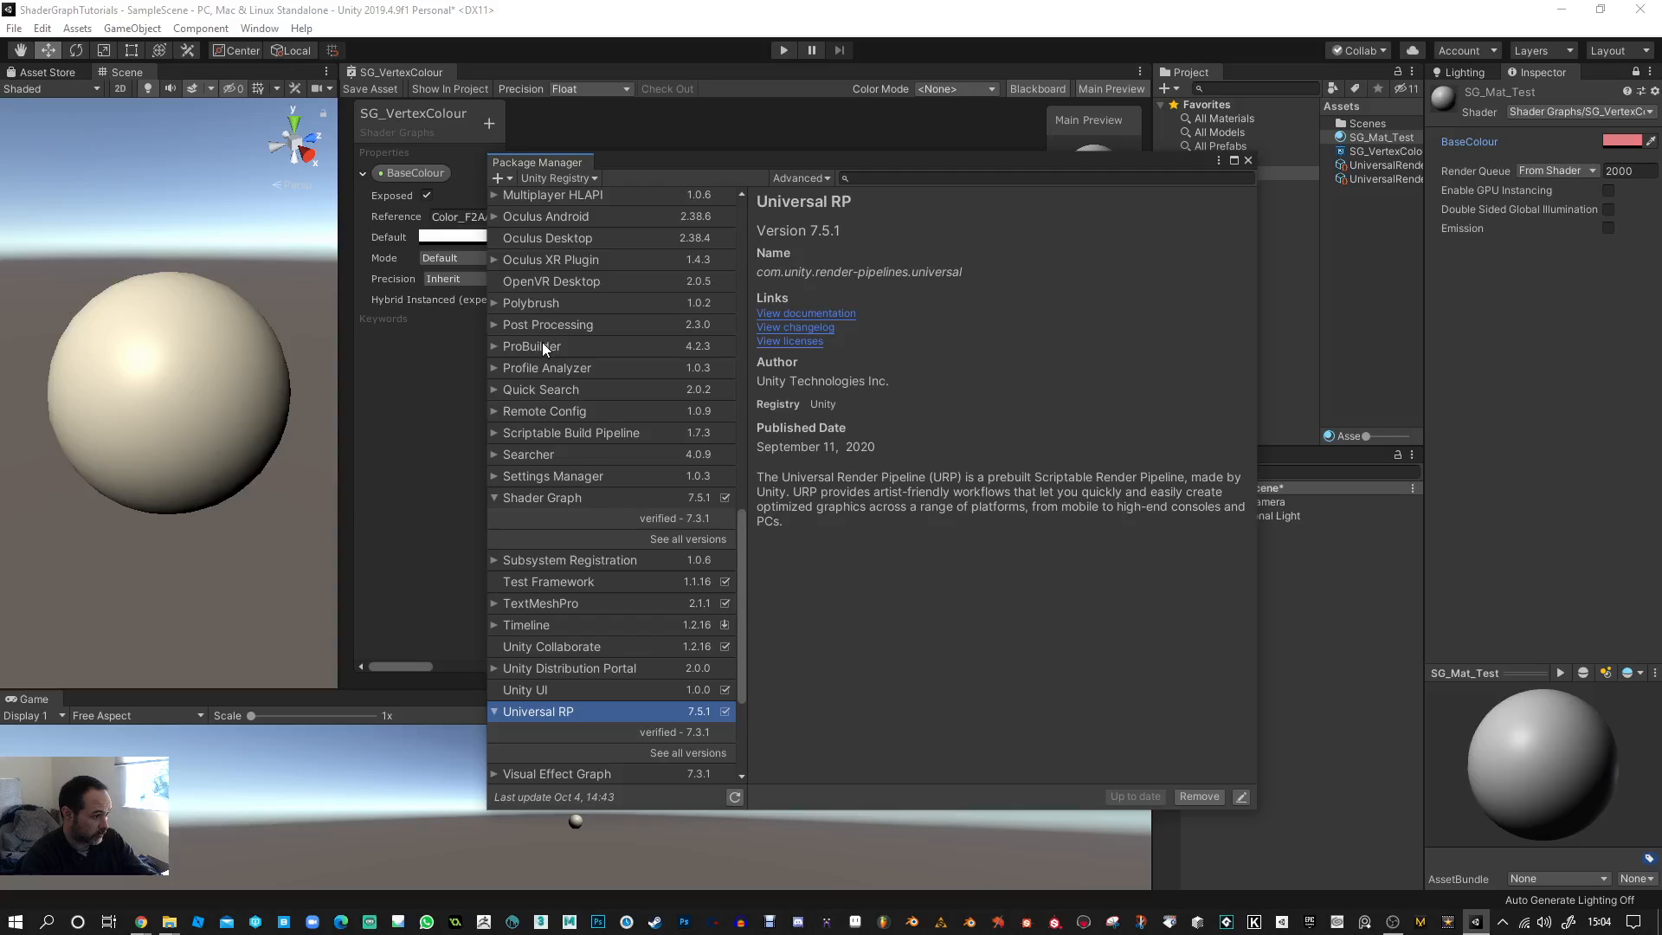
left_click(533, 345)
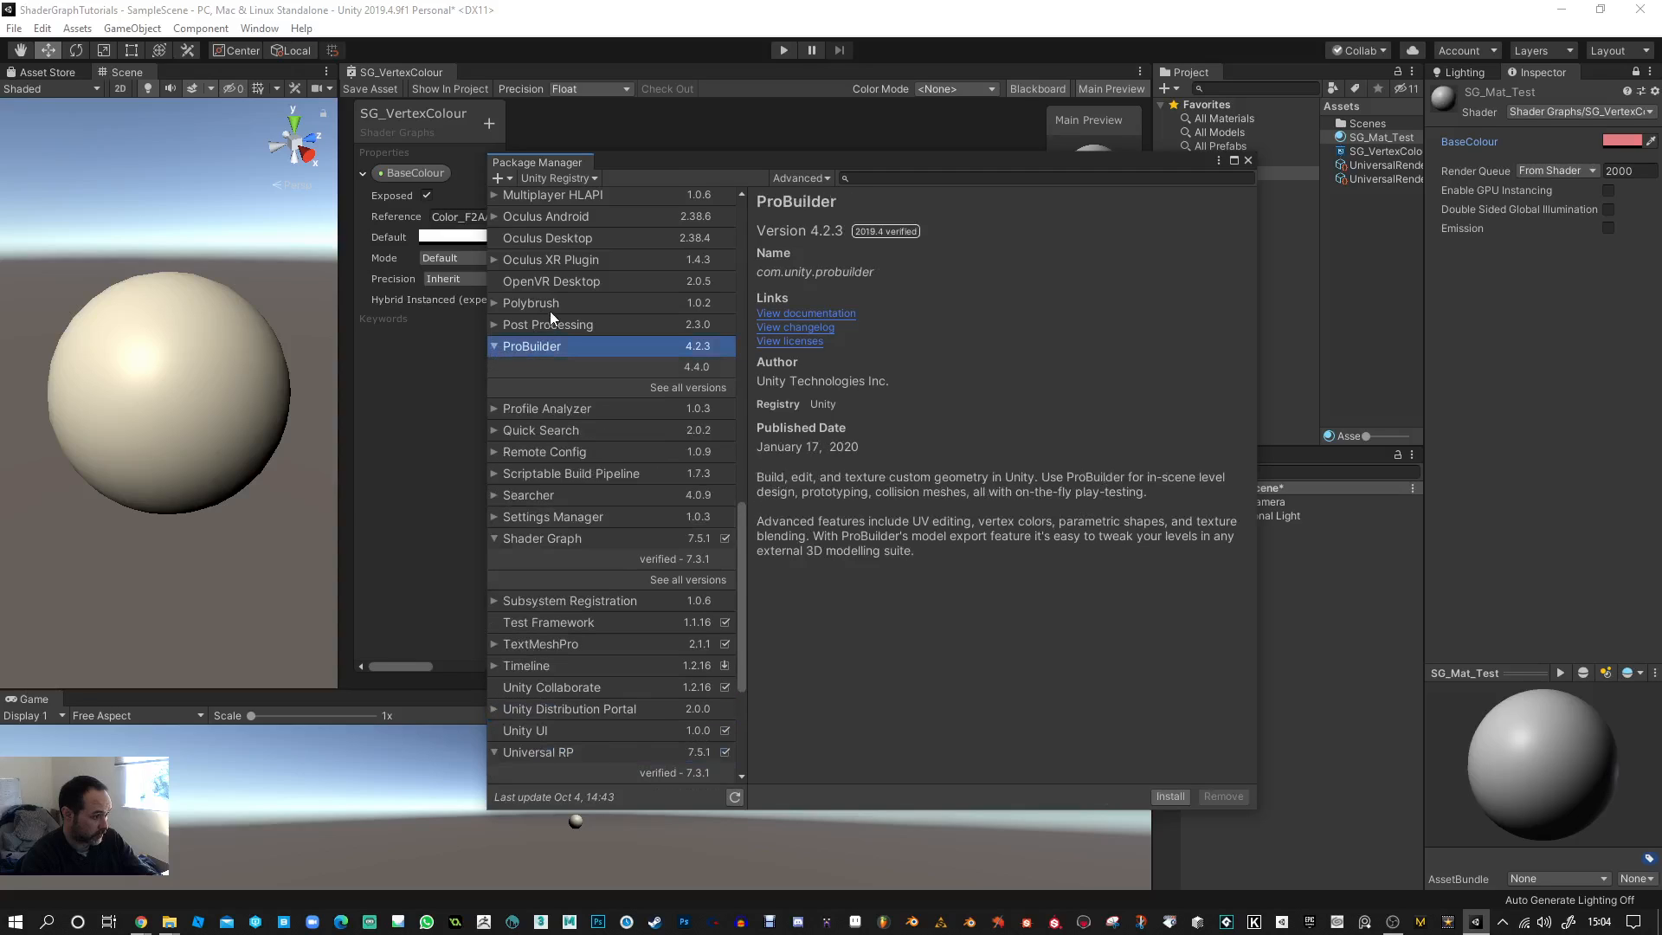
left_click(532, 303)
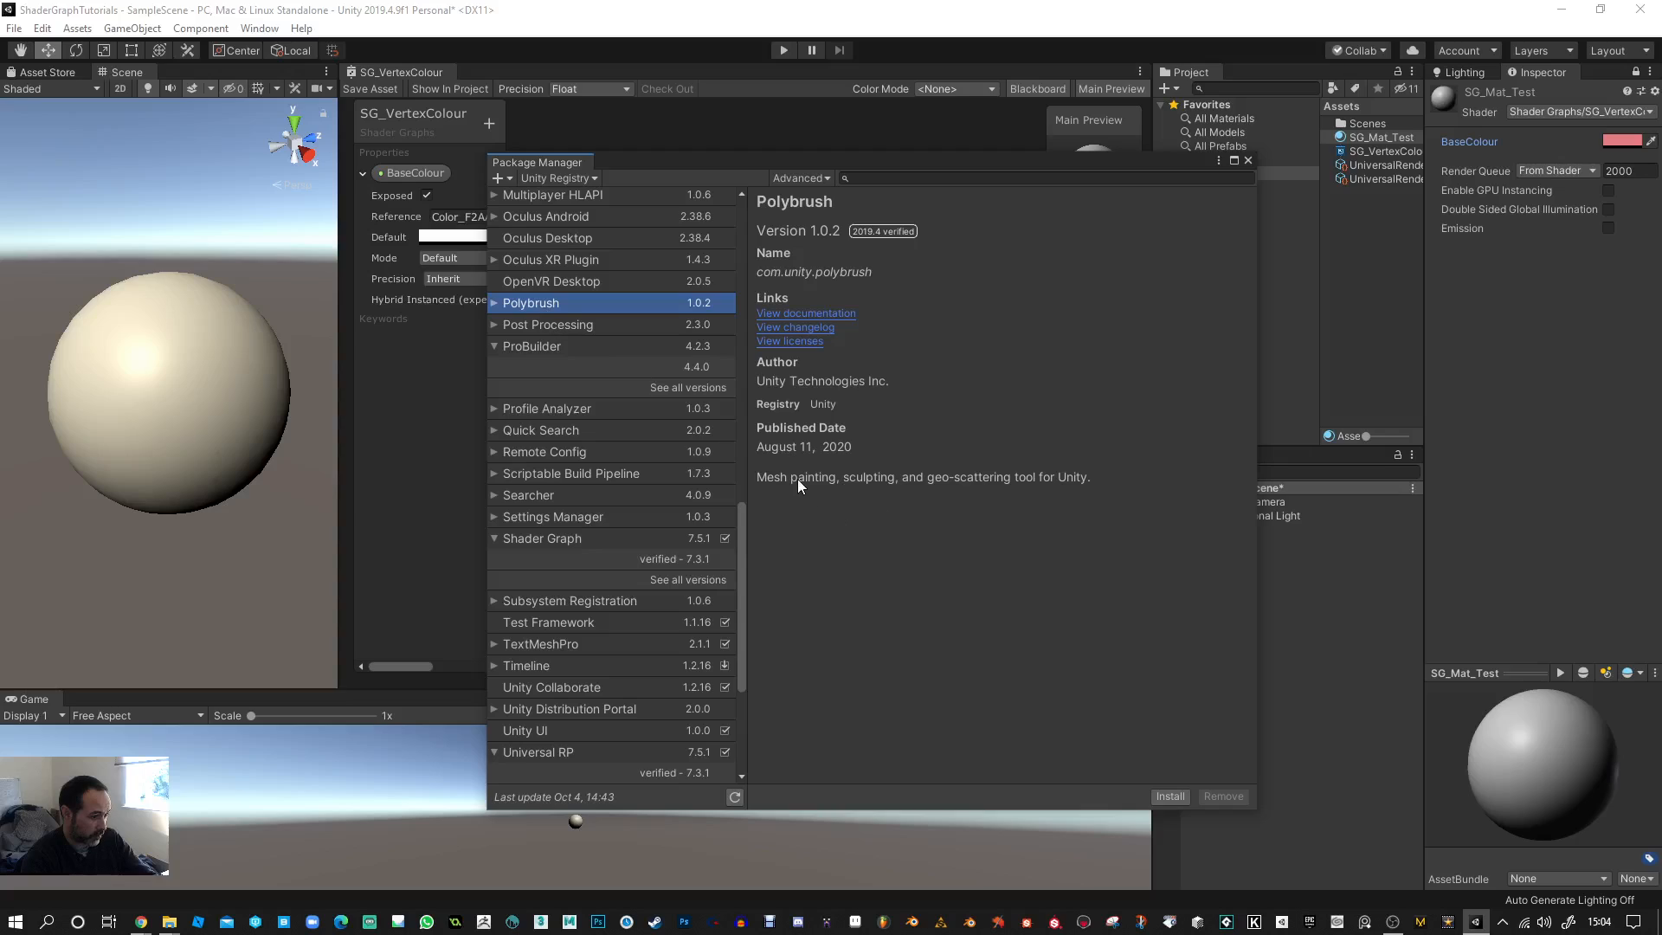
mouse_move(668, 391)
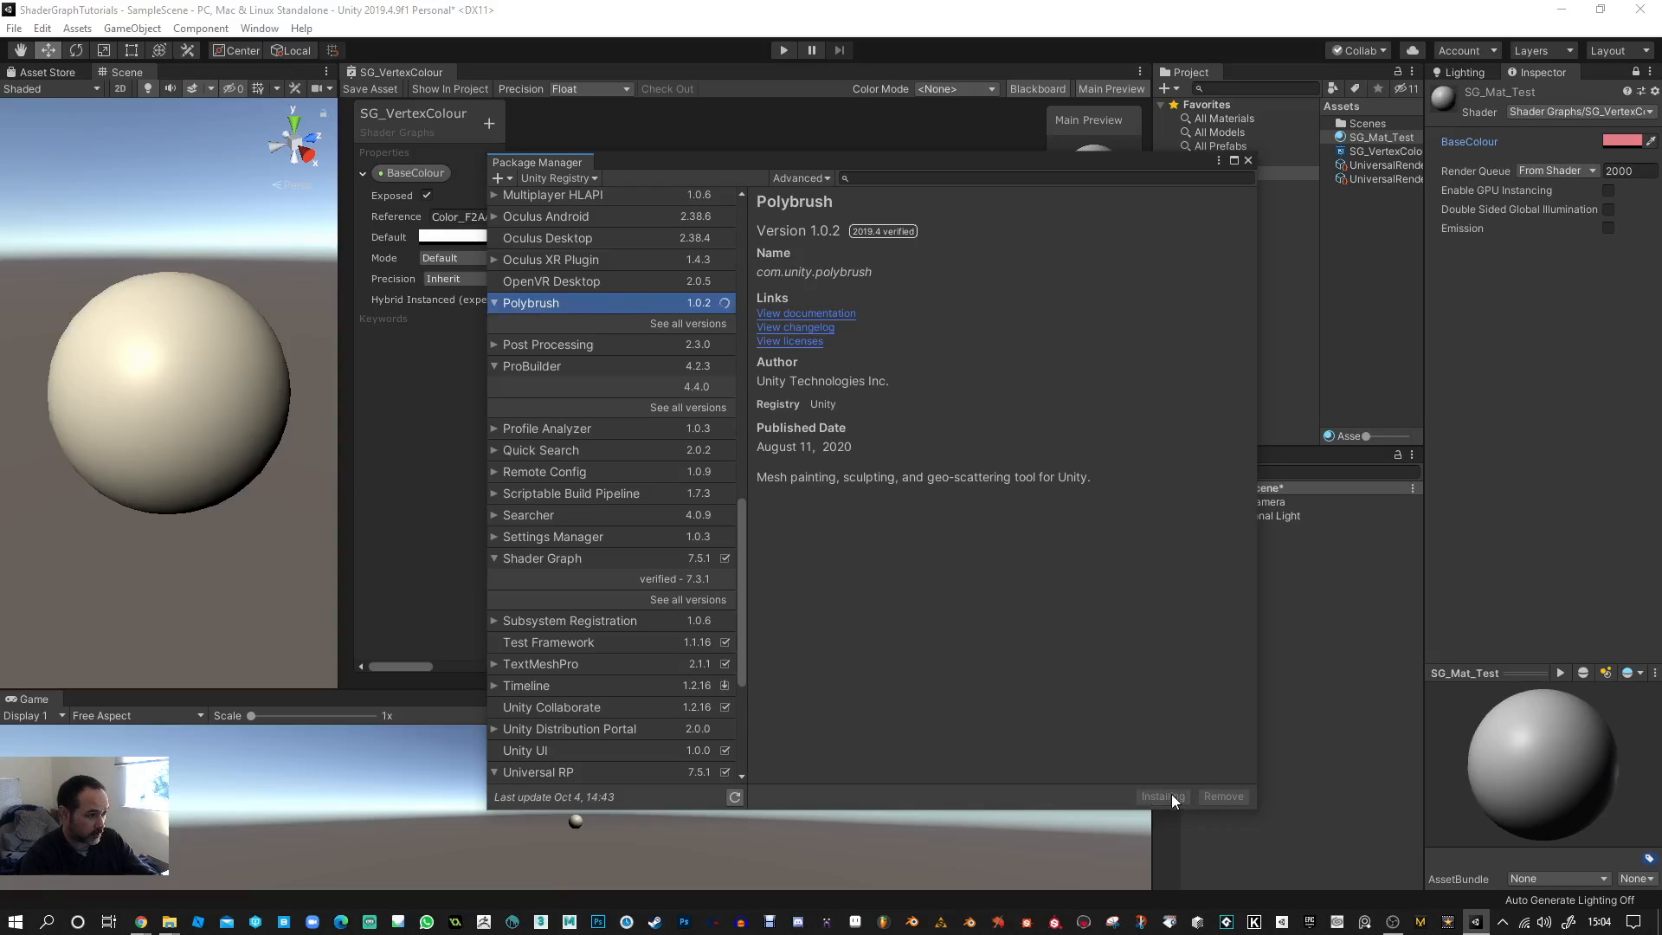
left_click(1160, 796)
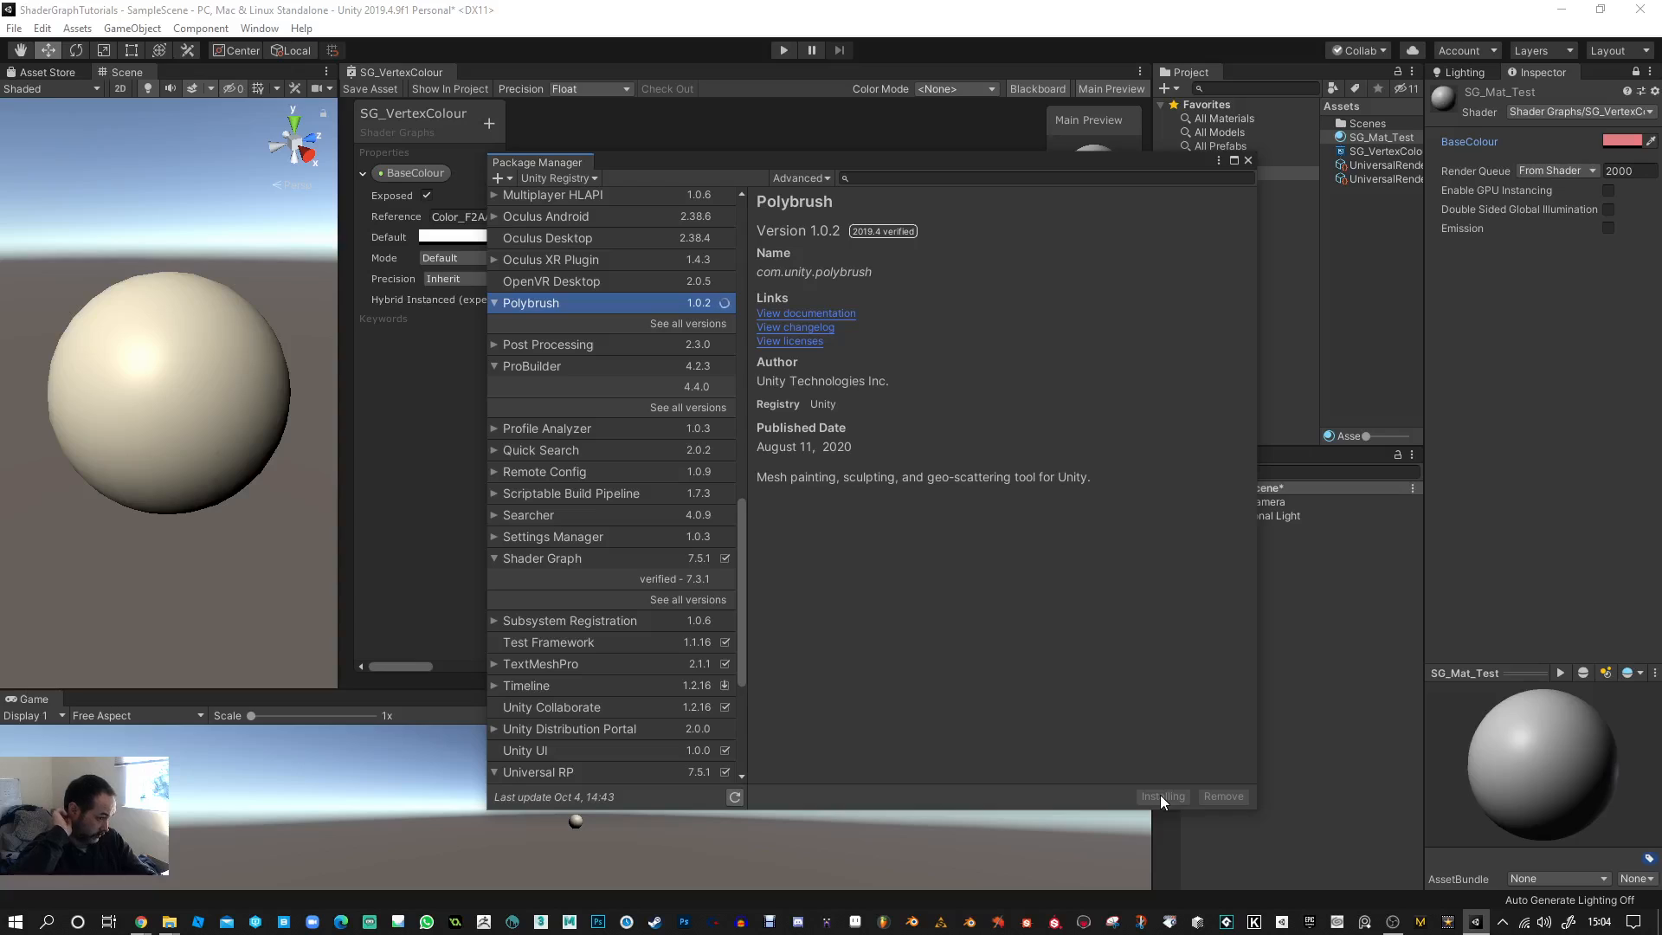
mouse_move(673, 601)
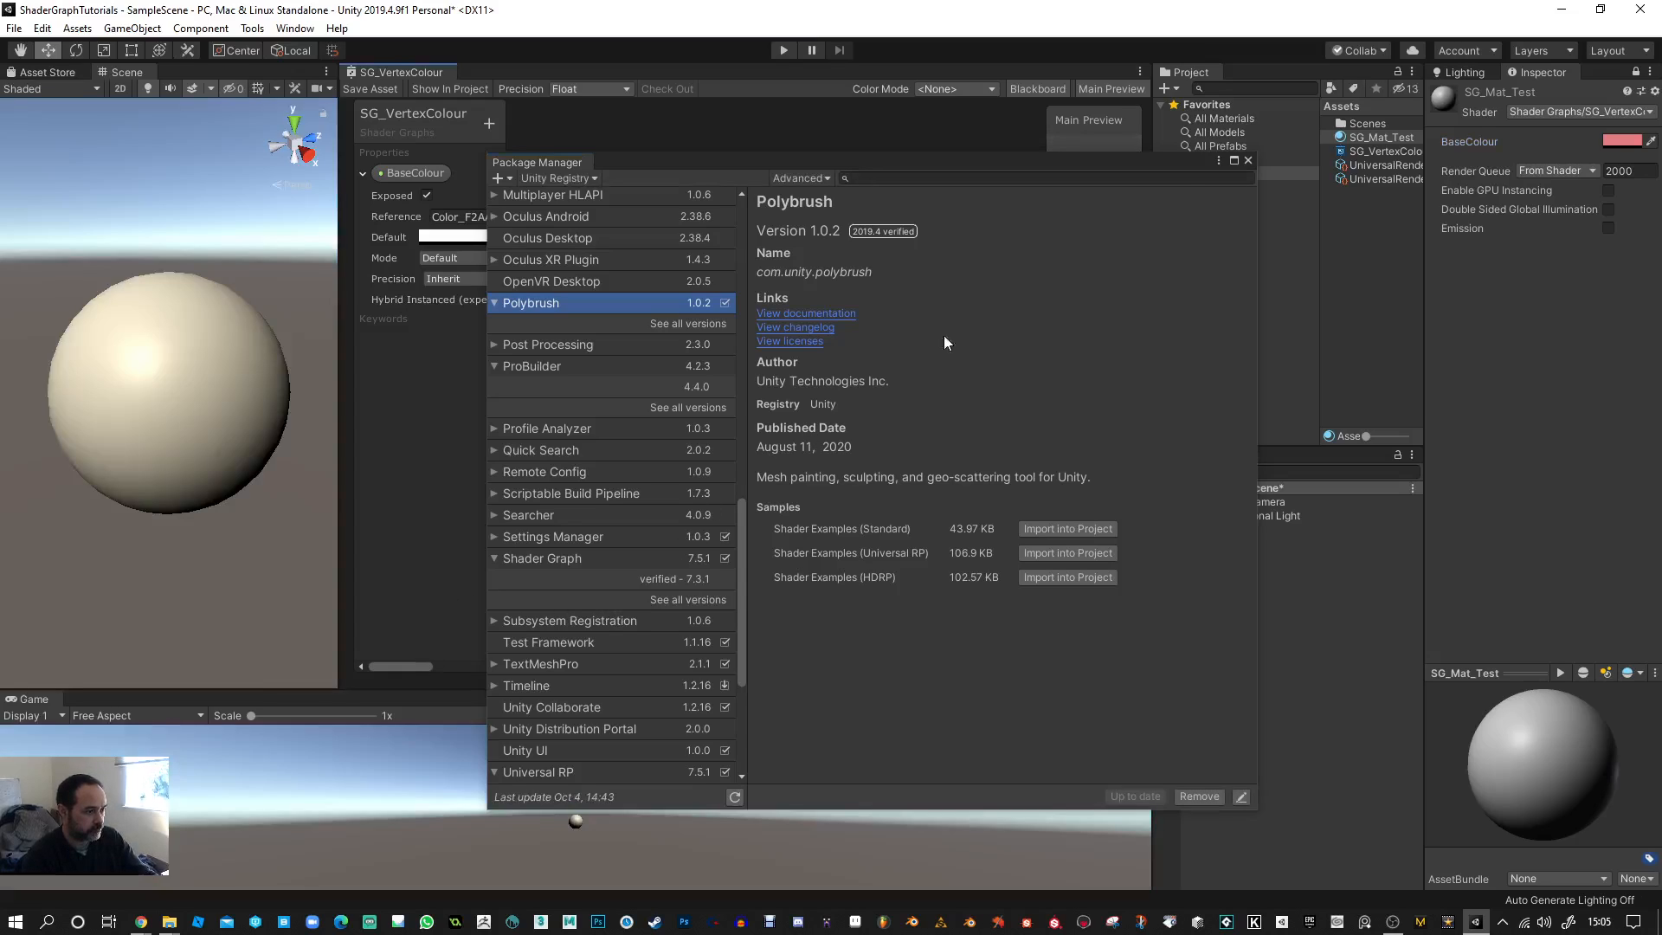
- Close Package Manager and open the Polybrush Window to review its brush settings
left_click(1246, 160)
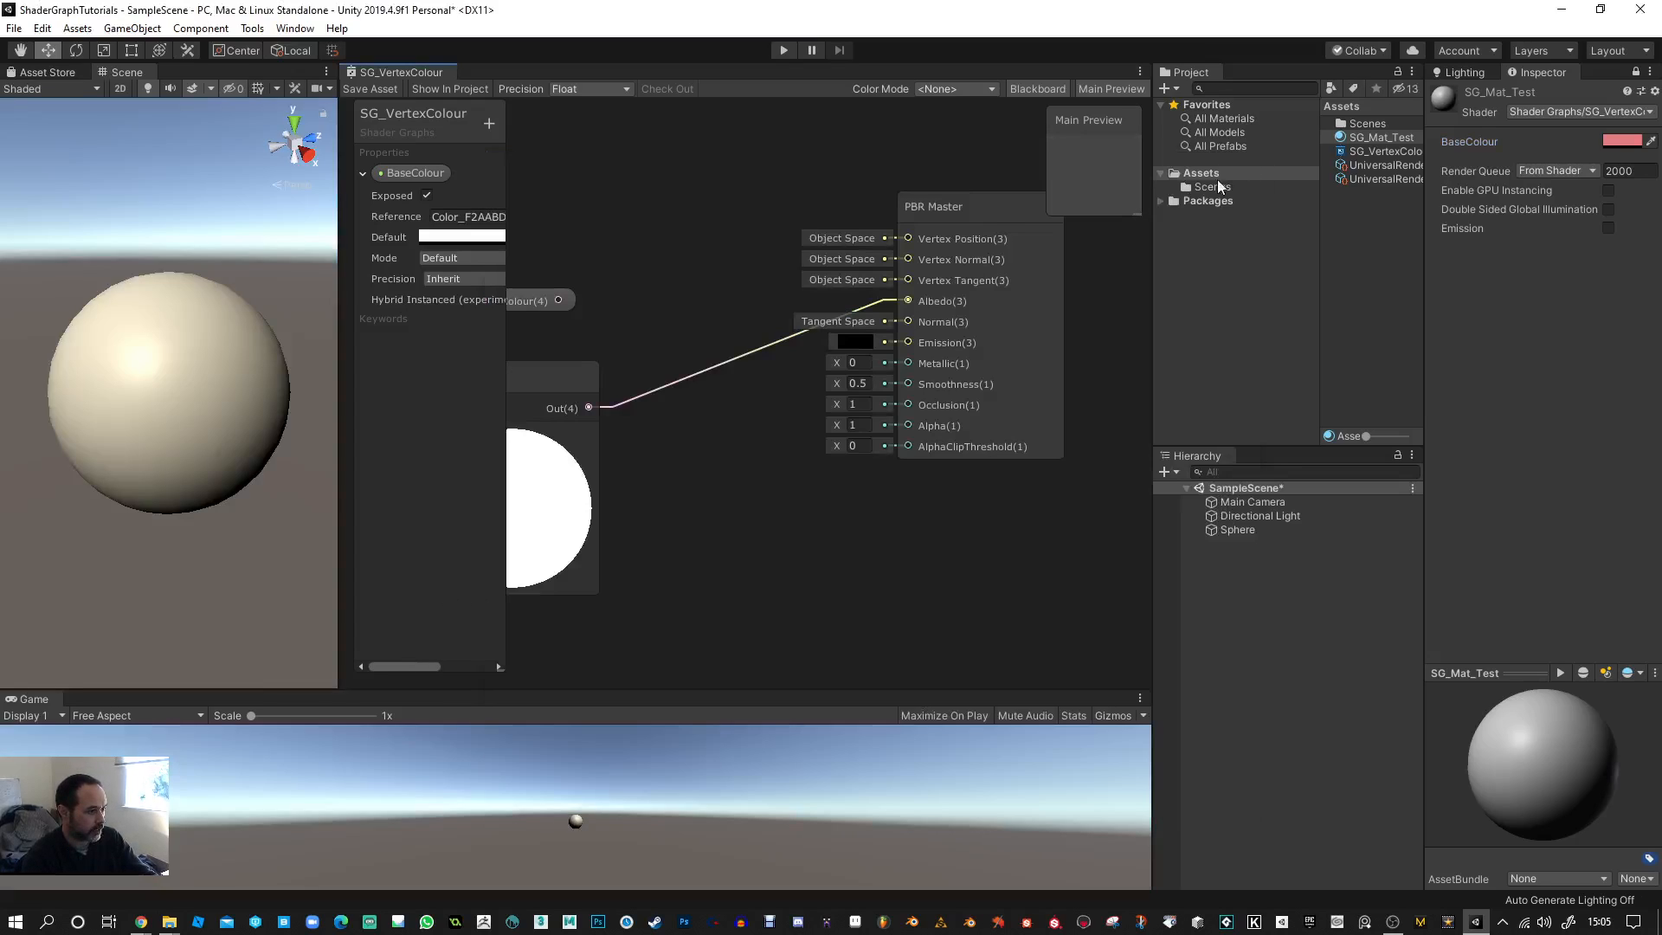
mouse_move(294, 27)
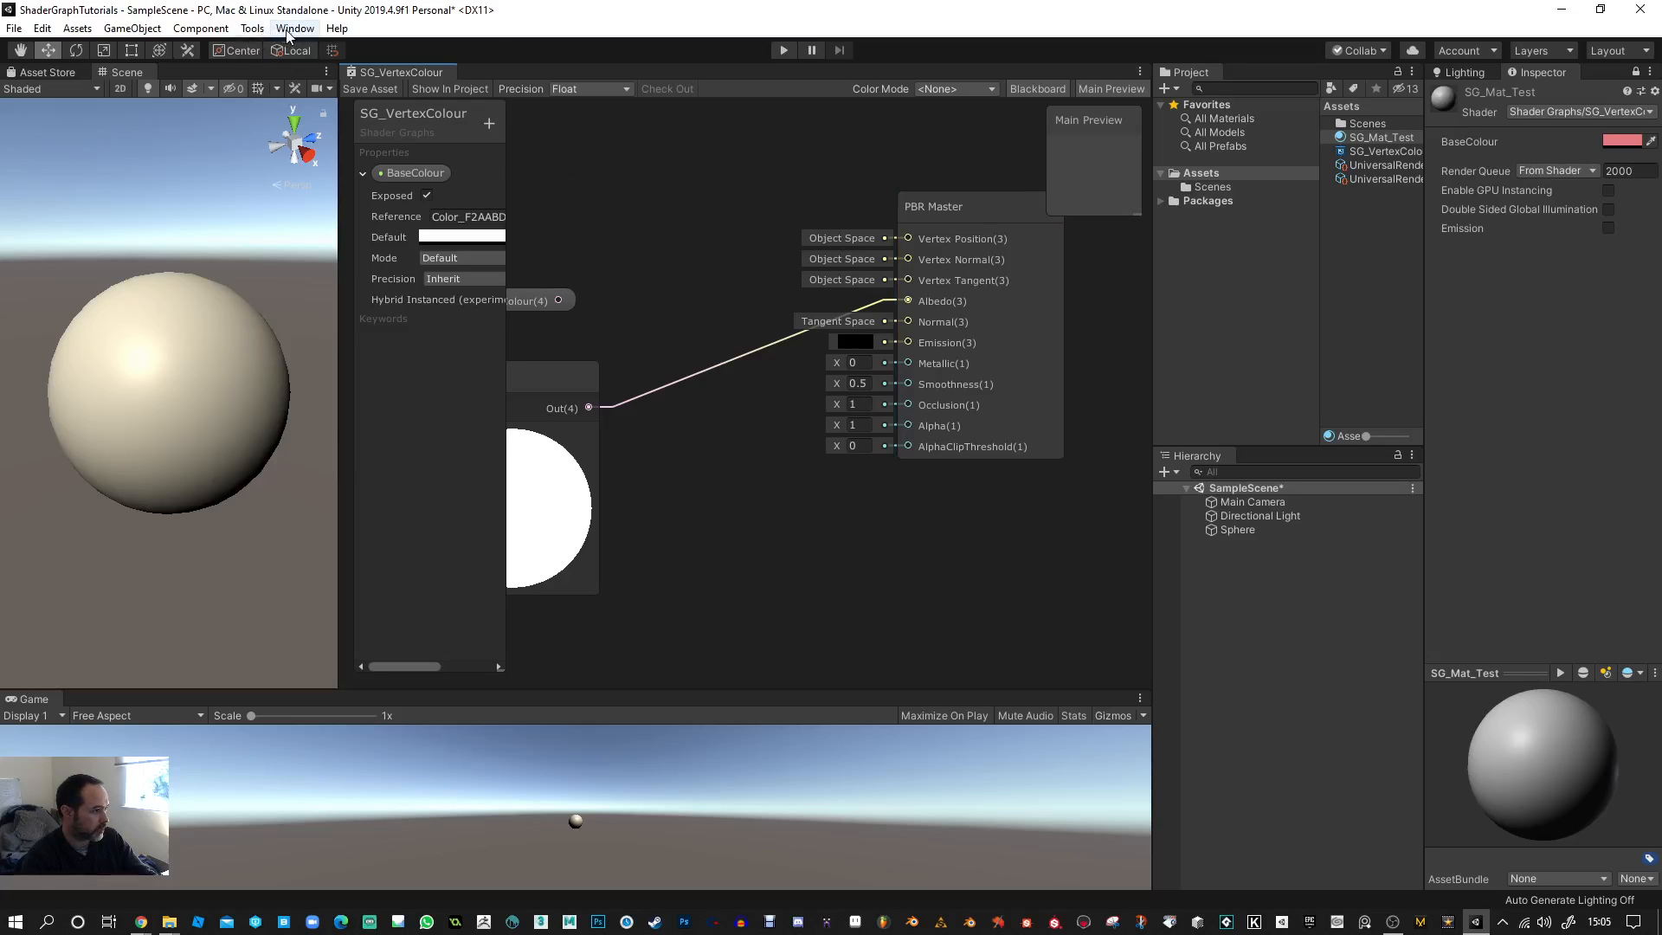
left_click(294, 28)
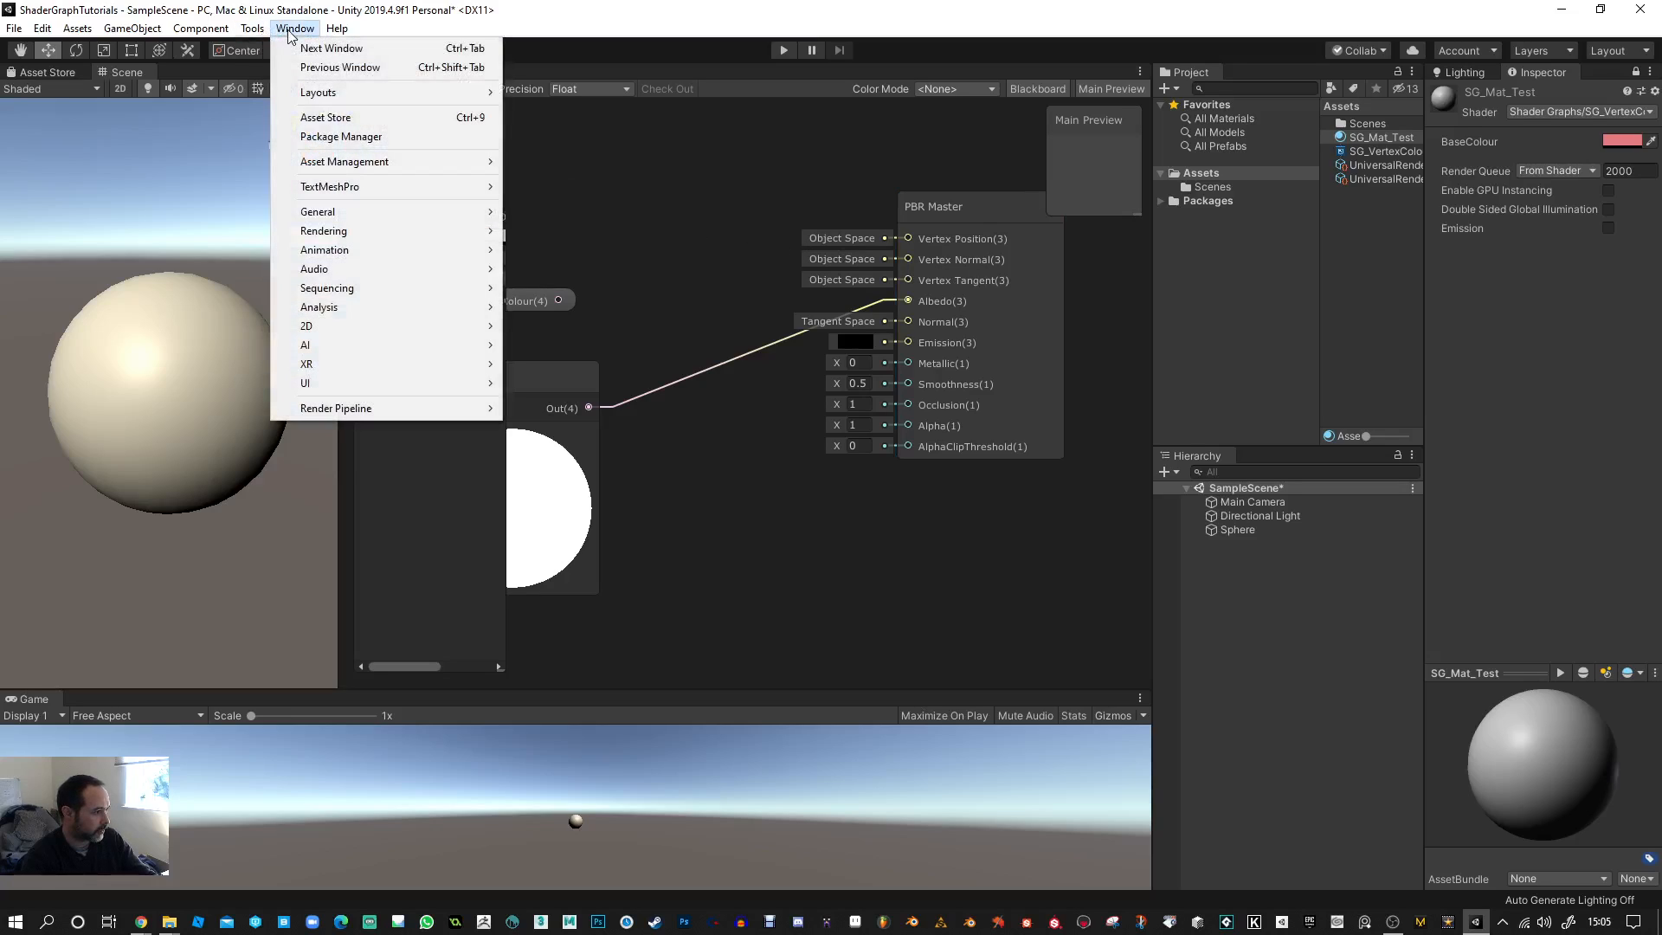
left_click(252, 28)
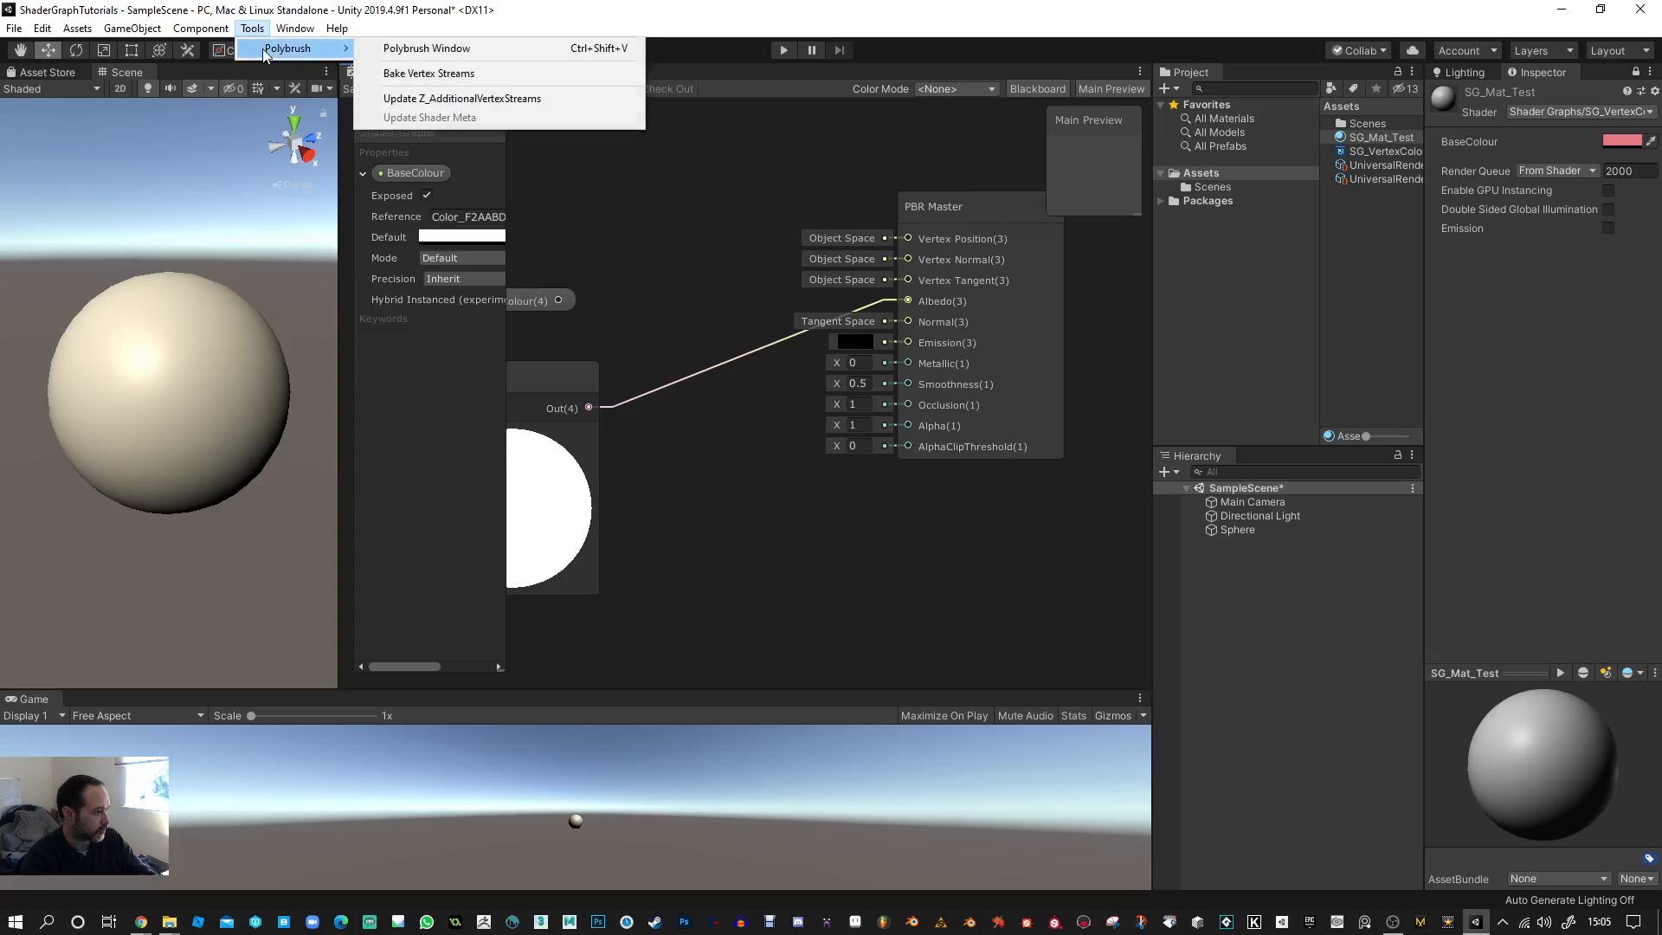
mouse_move(426, 48)
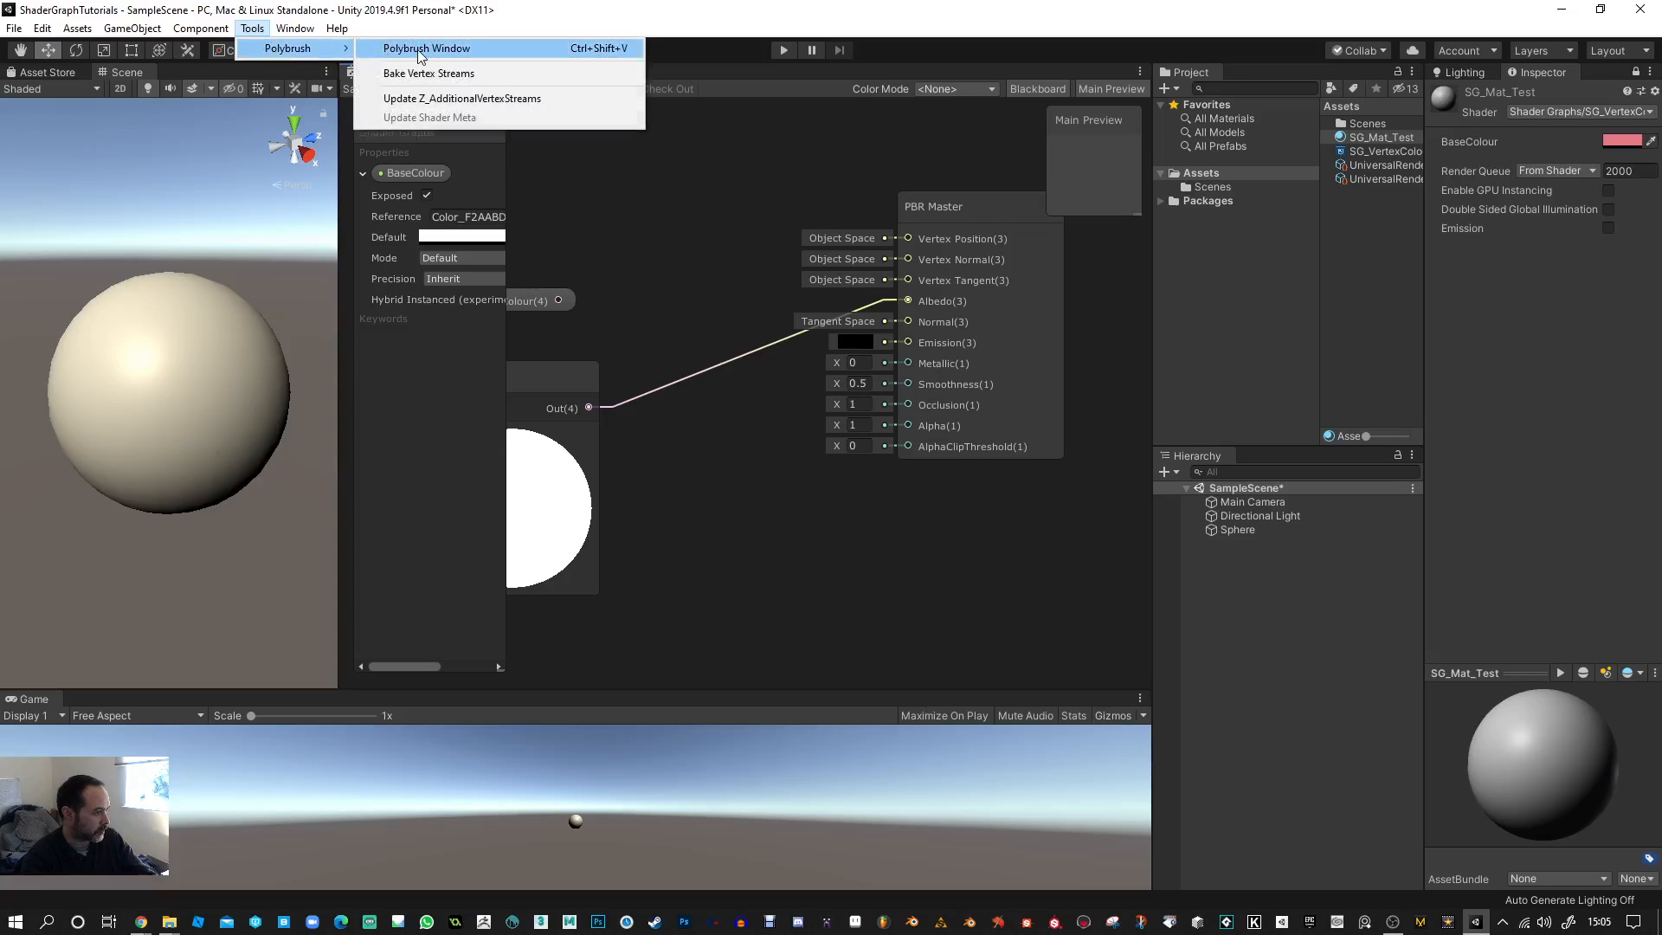
left_click(426, 48)
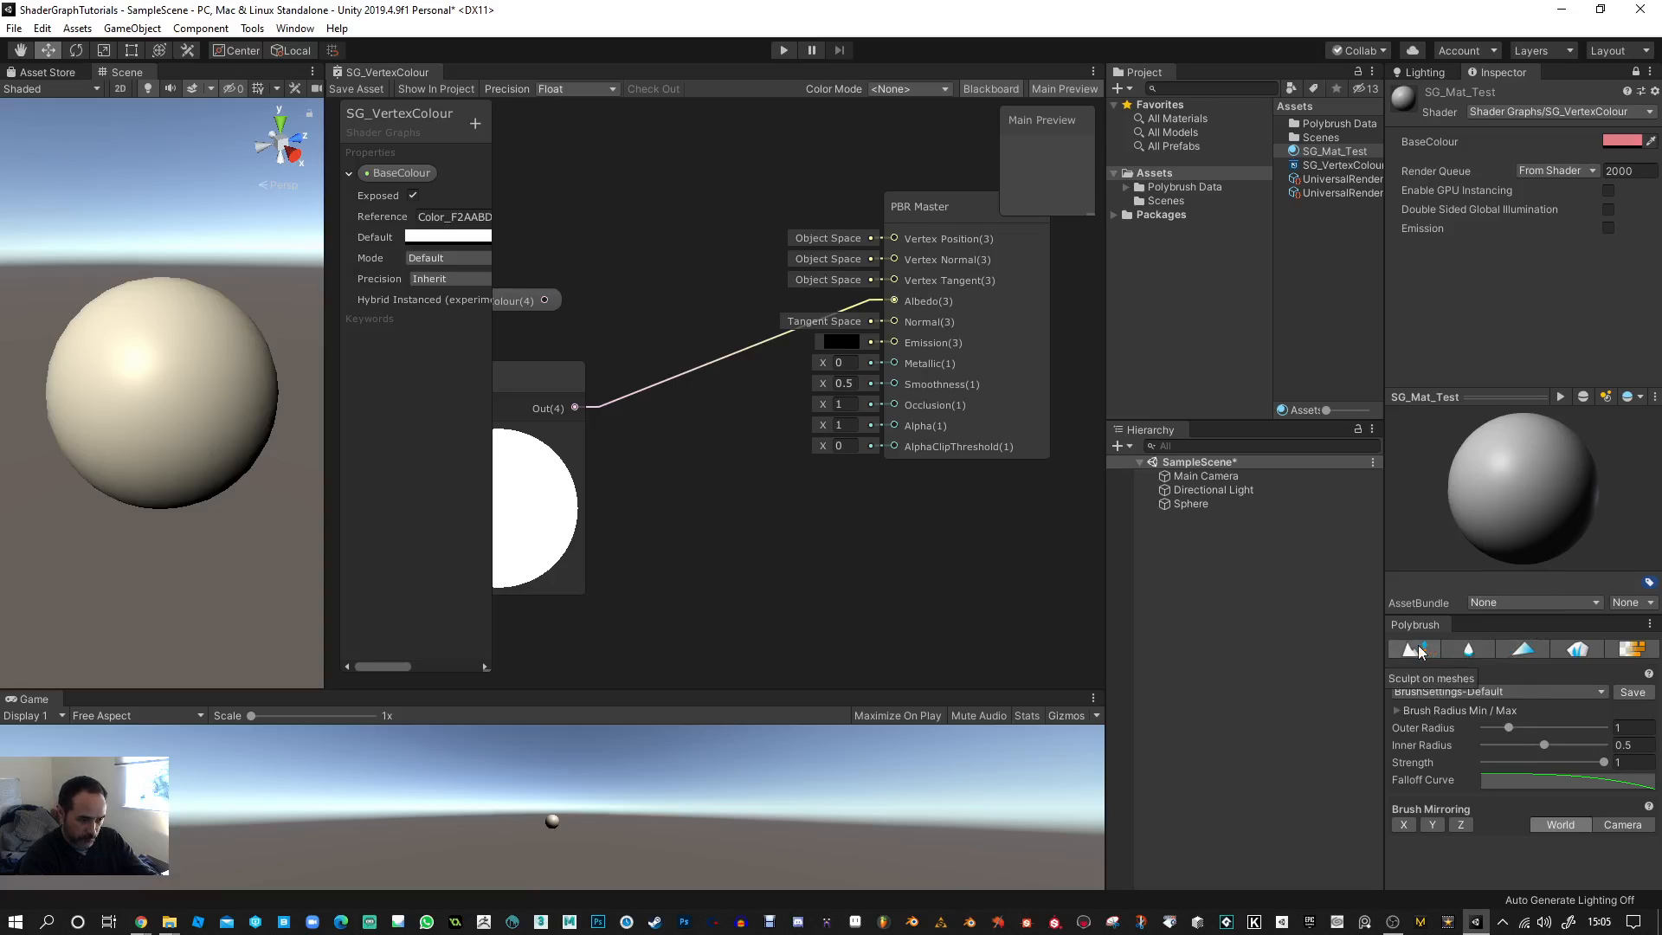
mouse_move(1469, 651)
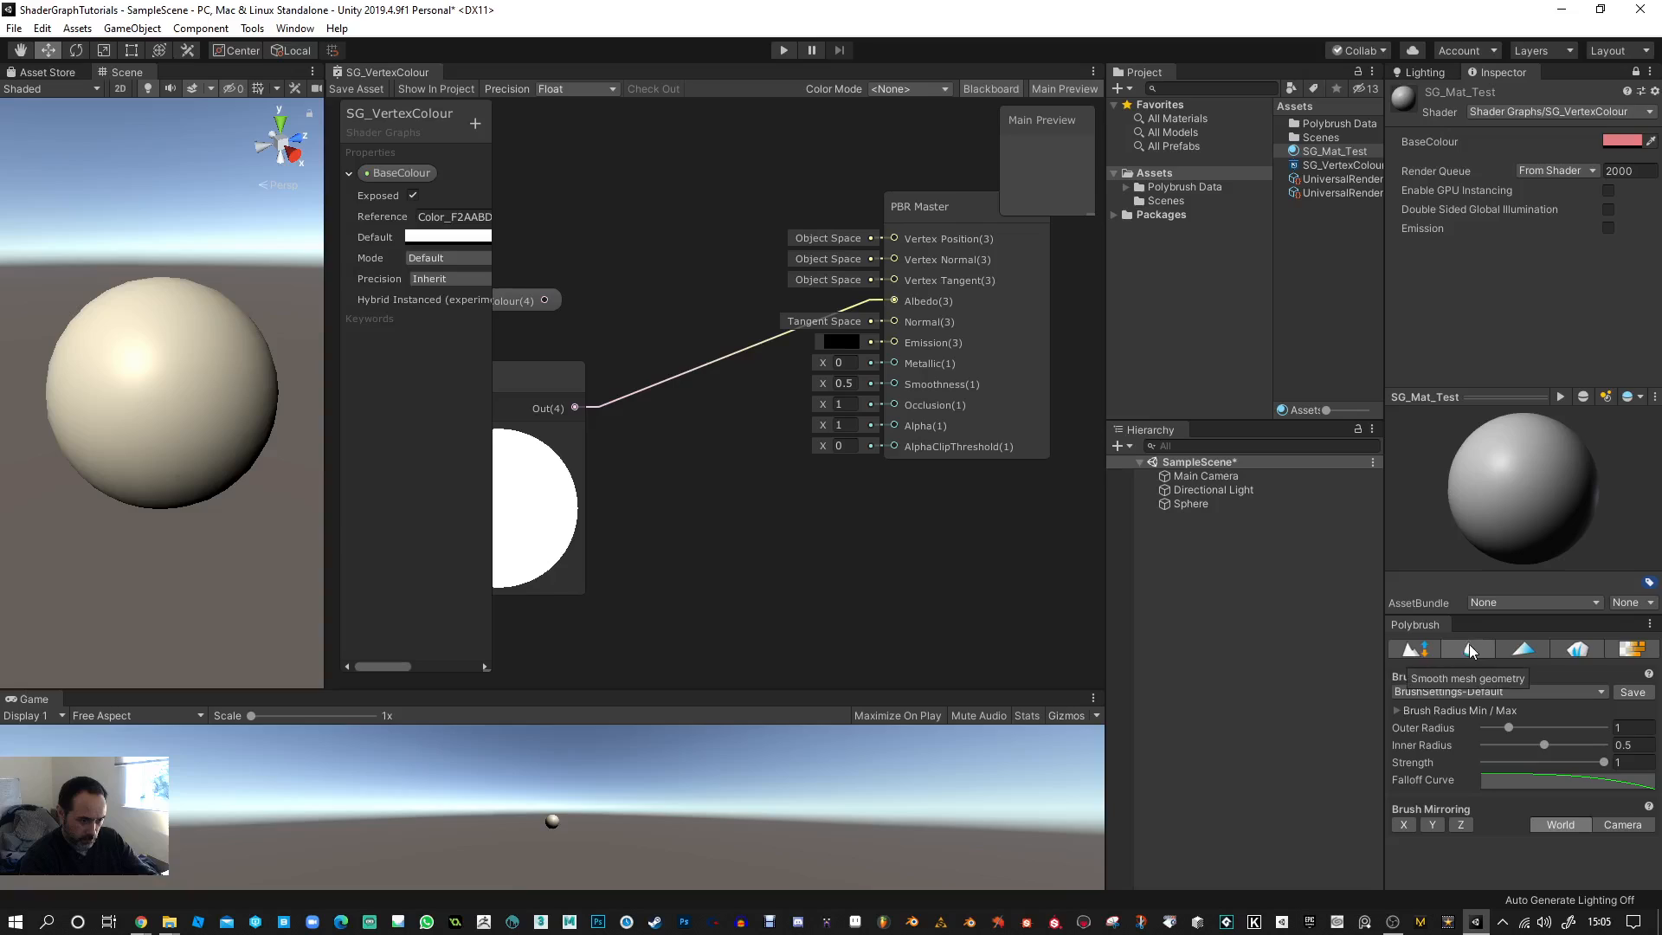
mouse_move(1524, 648)
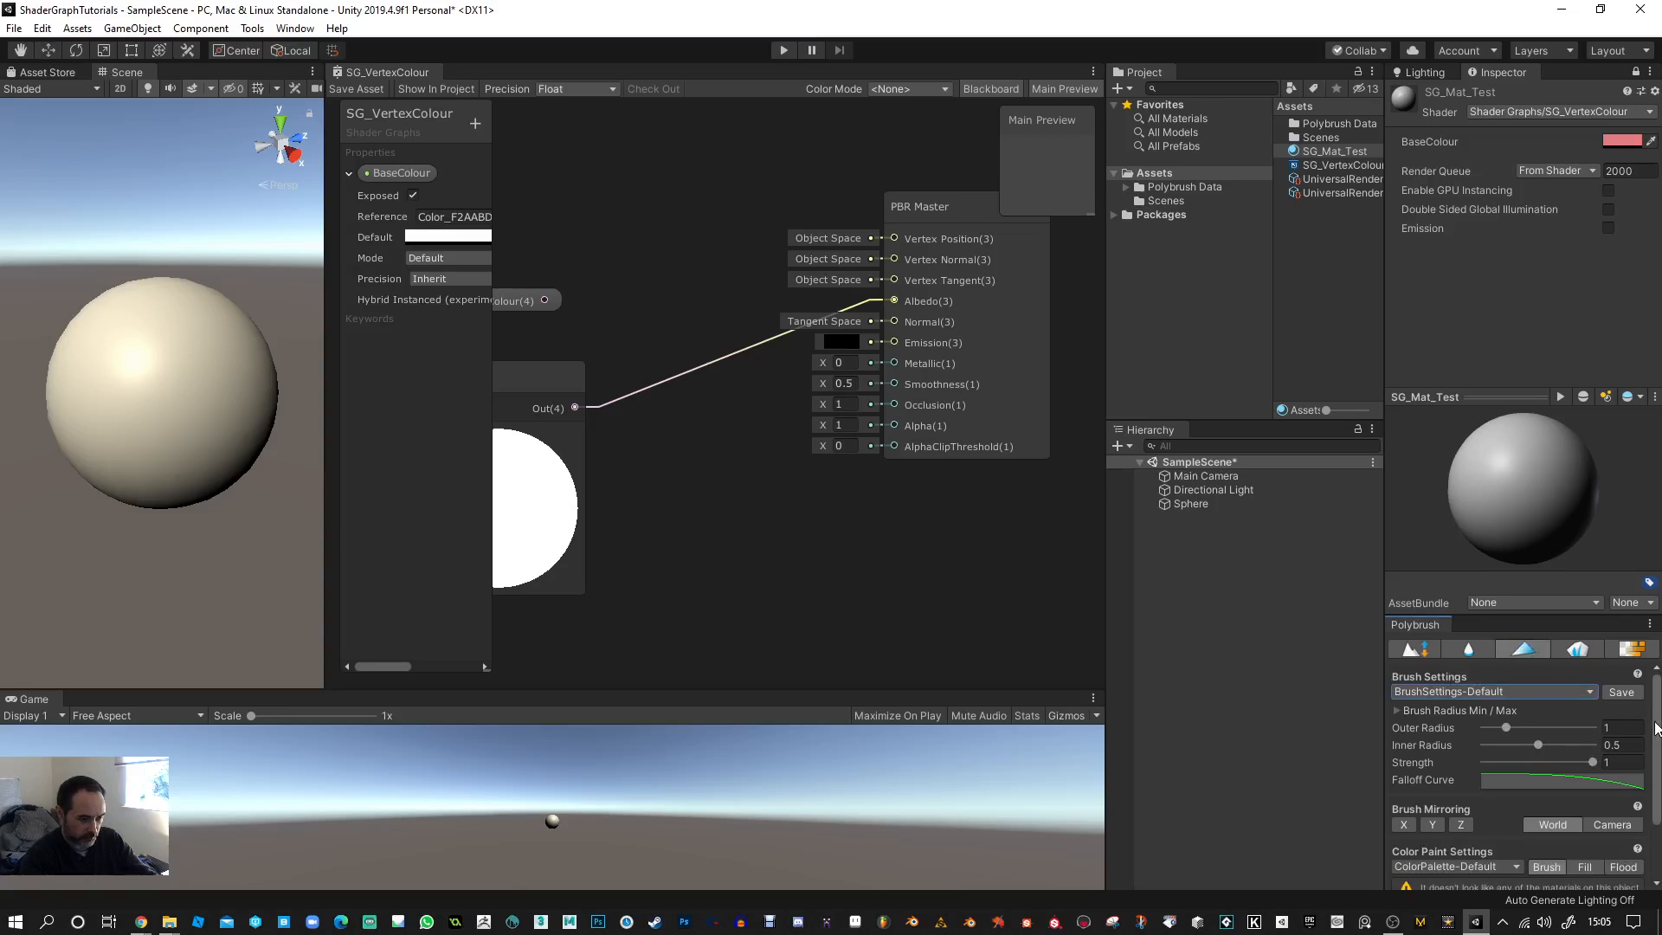
scroll("down", 3)
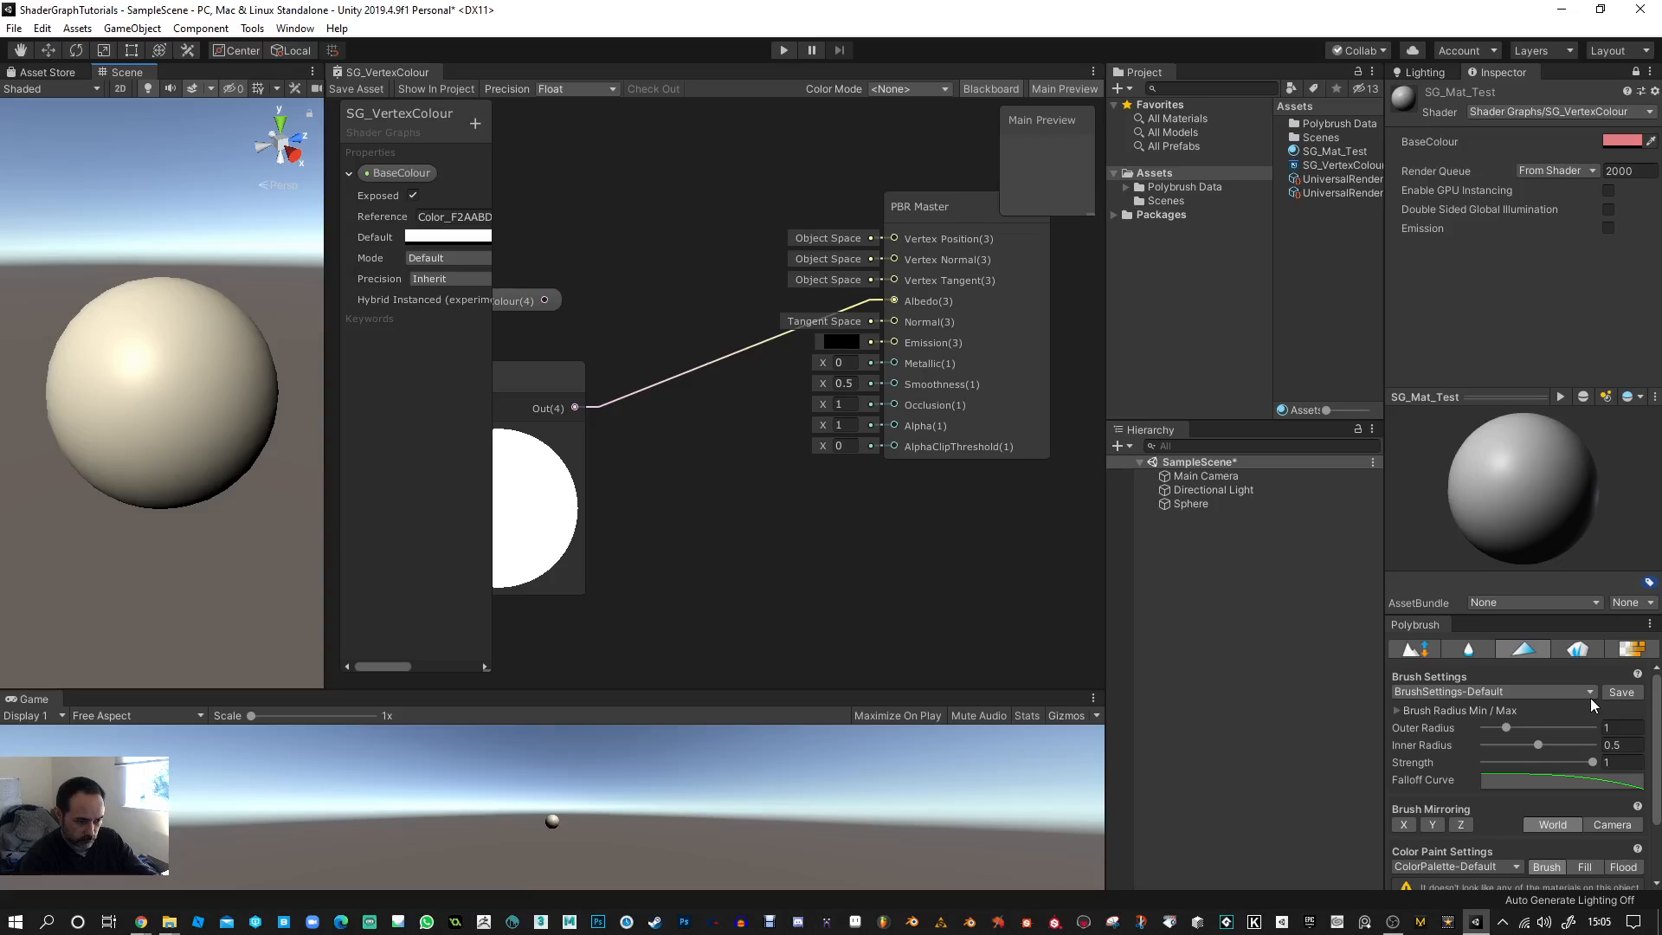
scroll("down", 3)
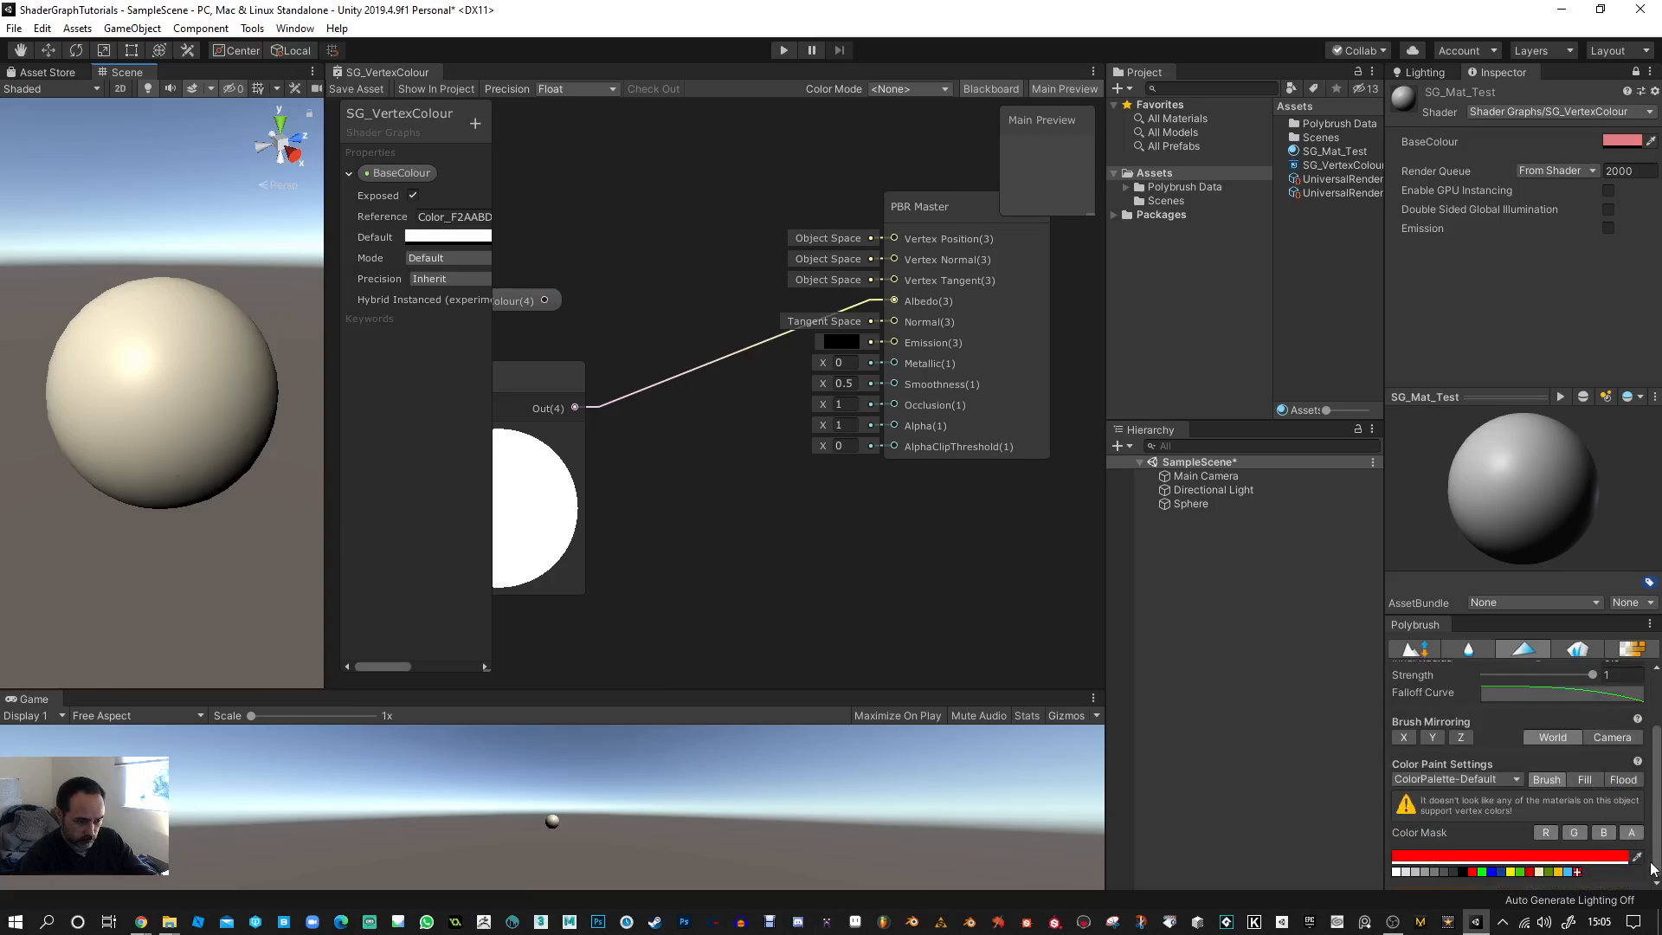
mouse_move(1579, 811)
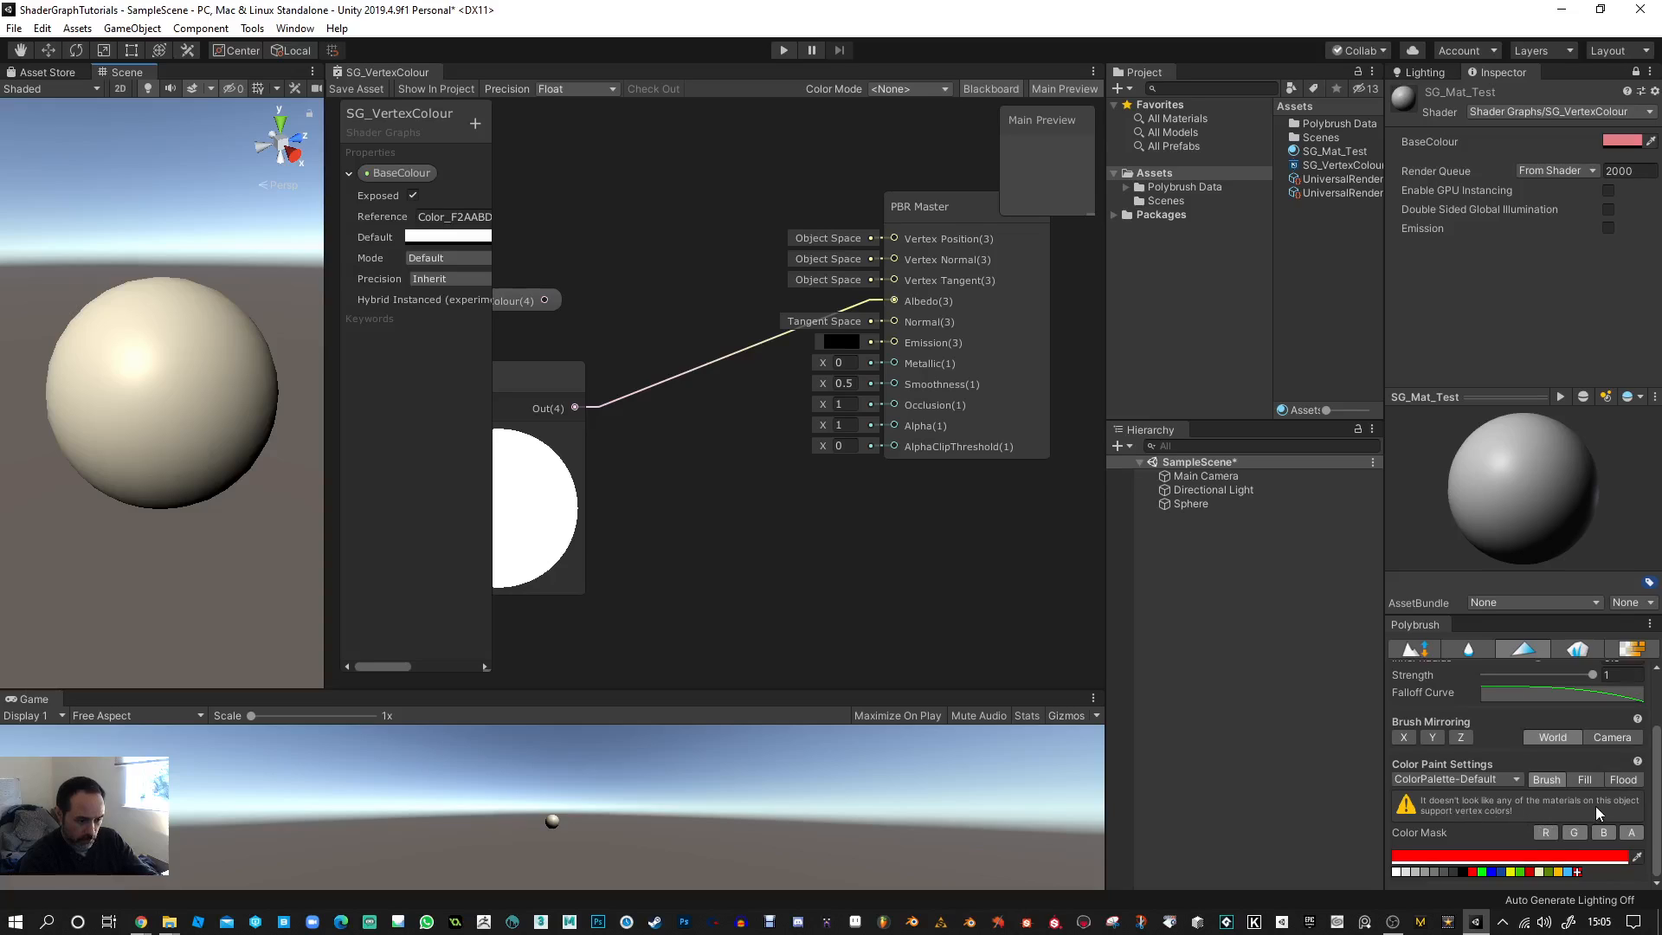
mouse_move(1387, 732)
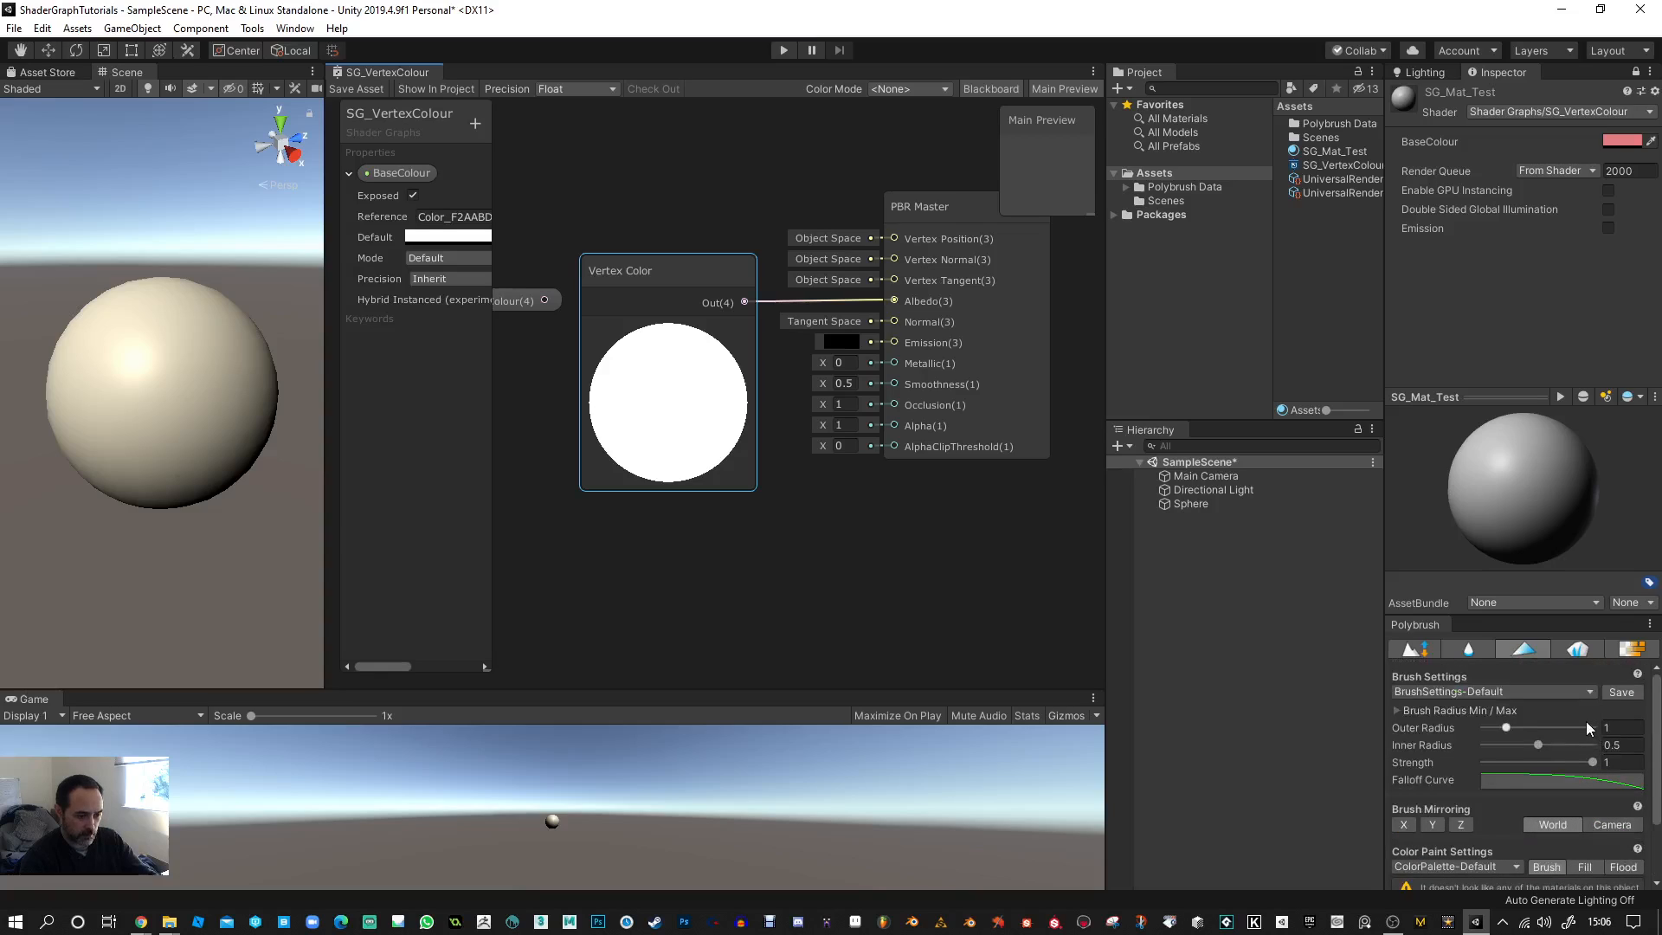
- Overwrite the default Polybrush brush preset, paint the sphere solid red, and shrink the brush
left_click(1621, 691)
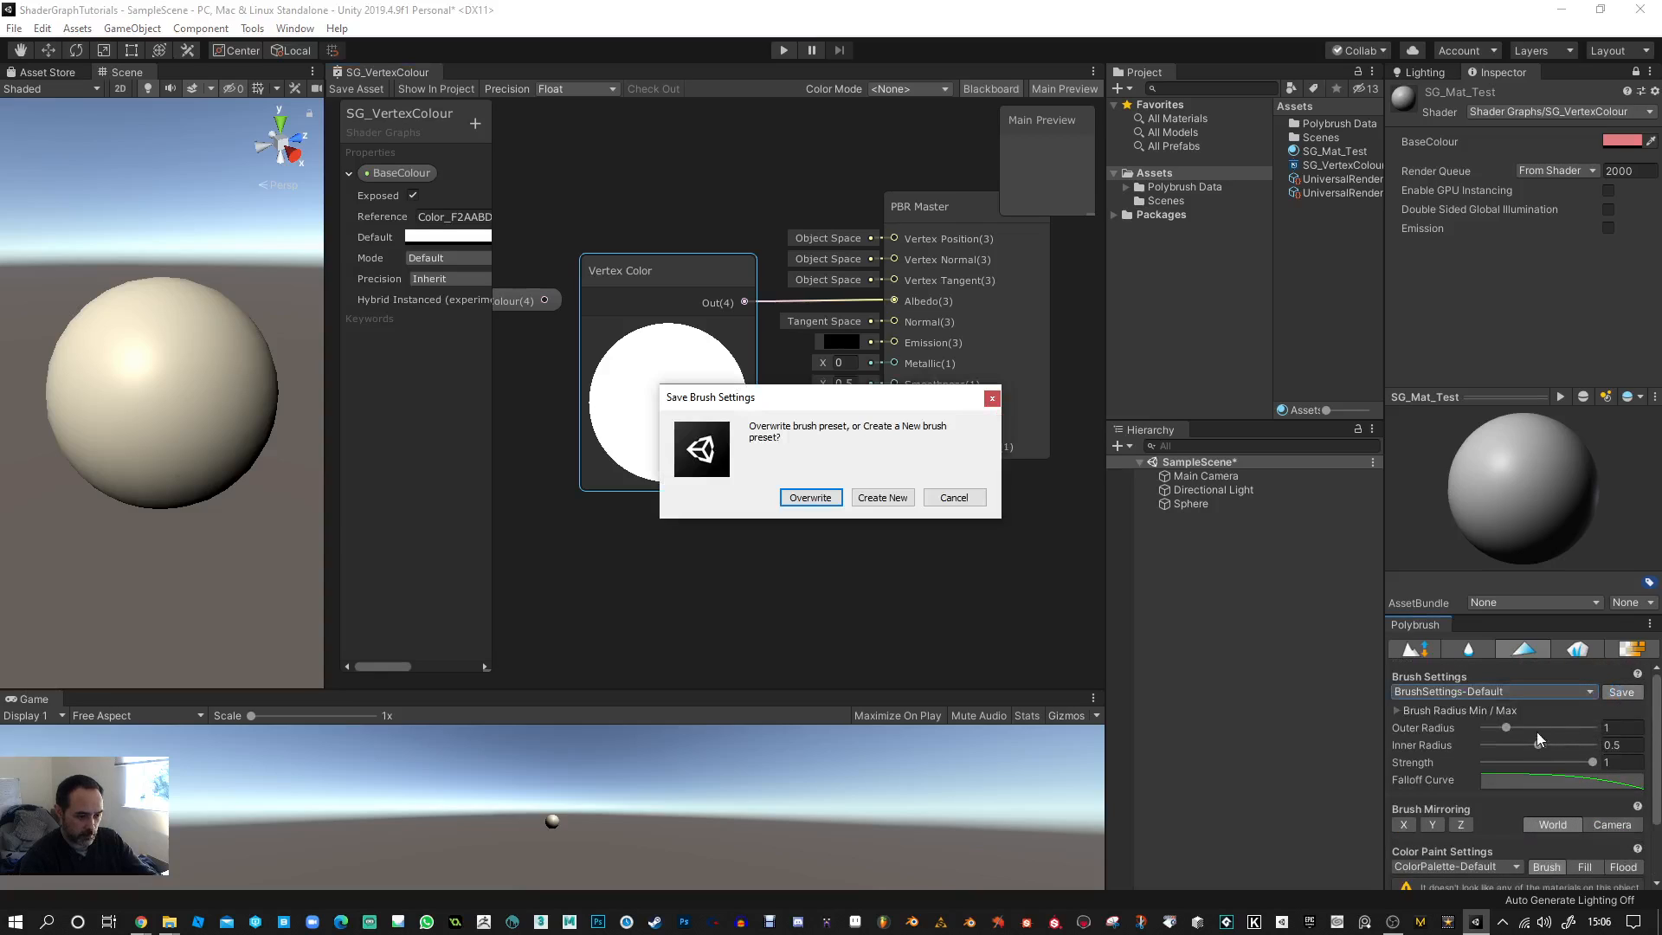
mouse_move(810, 497)
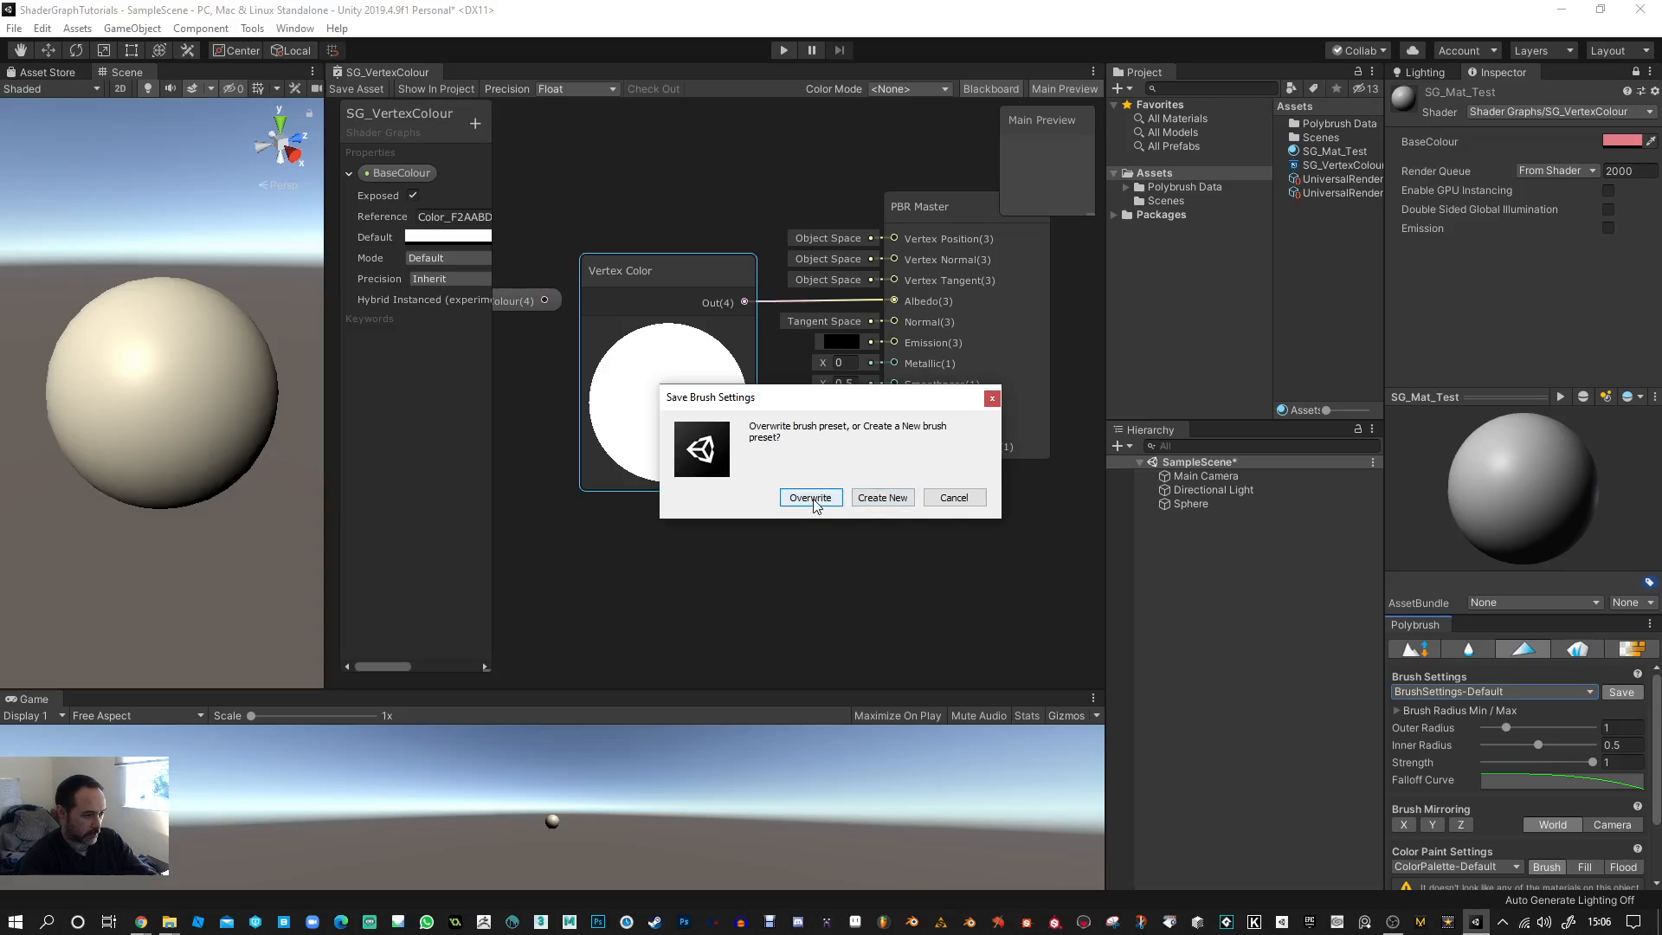
left_click(811, 497)
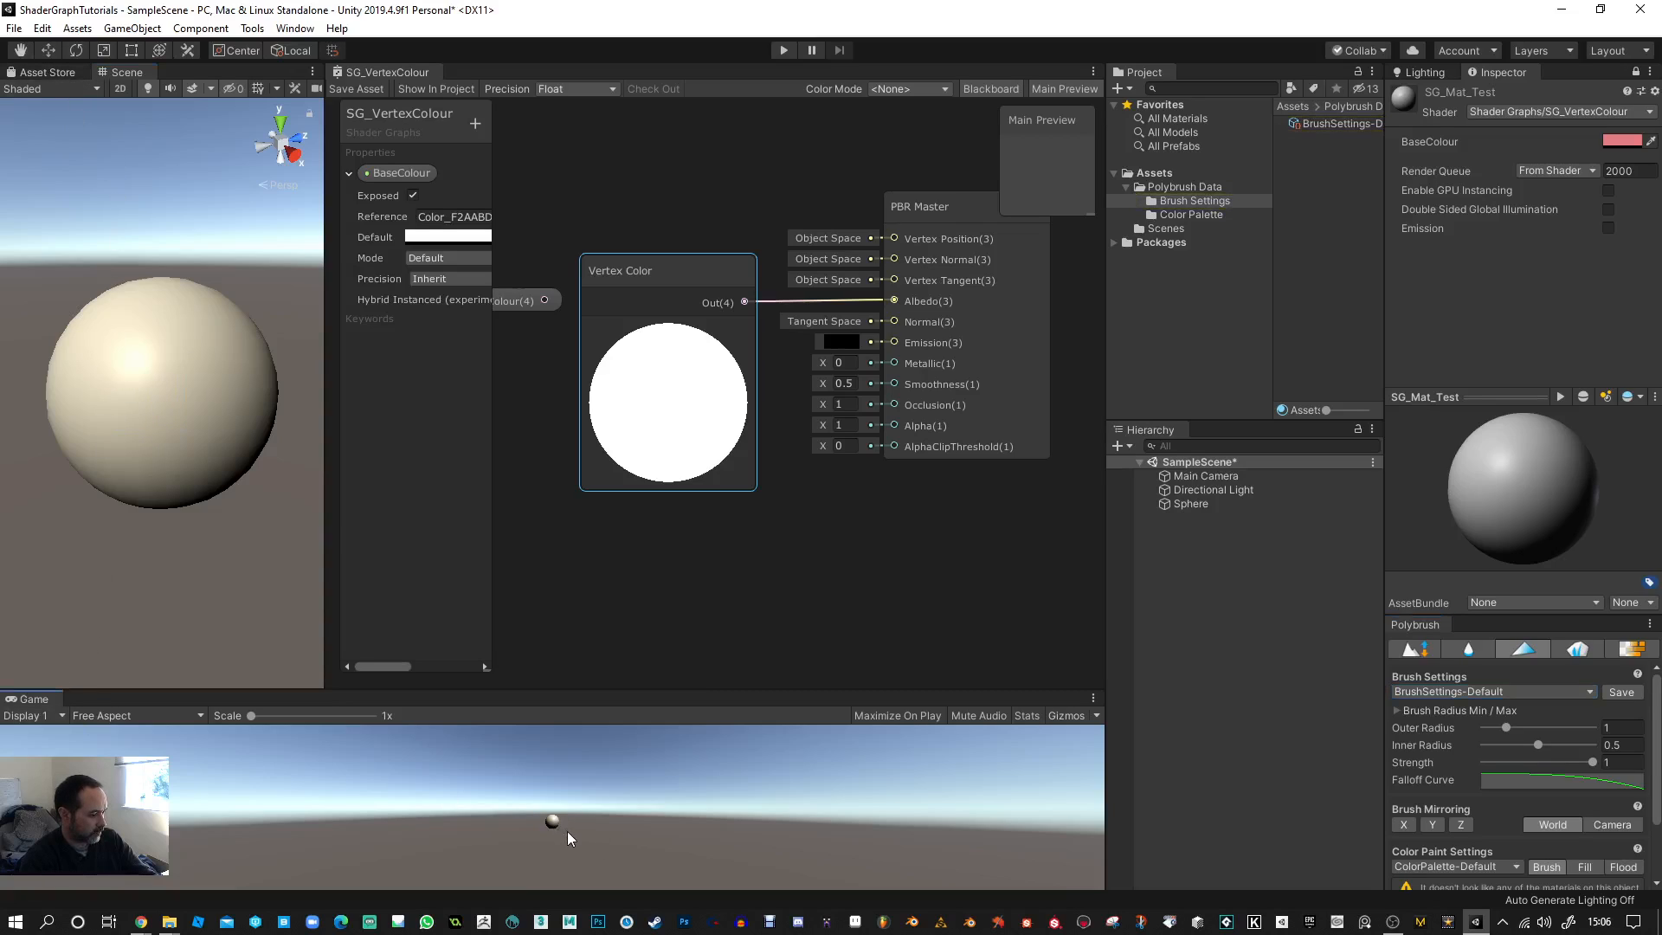
left_click(159, 398)
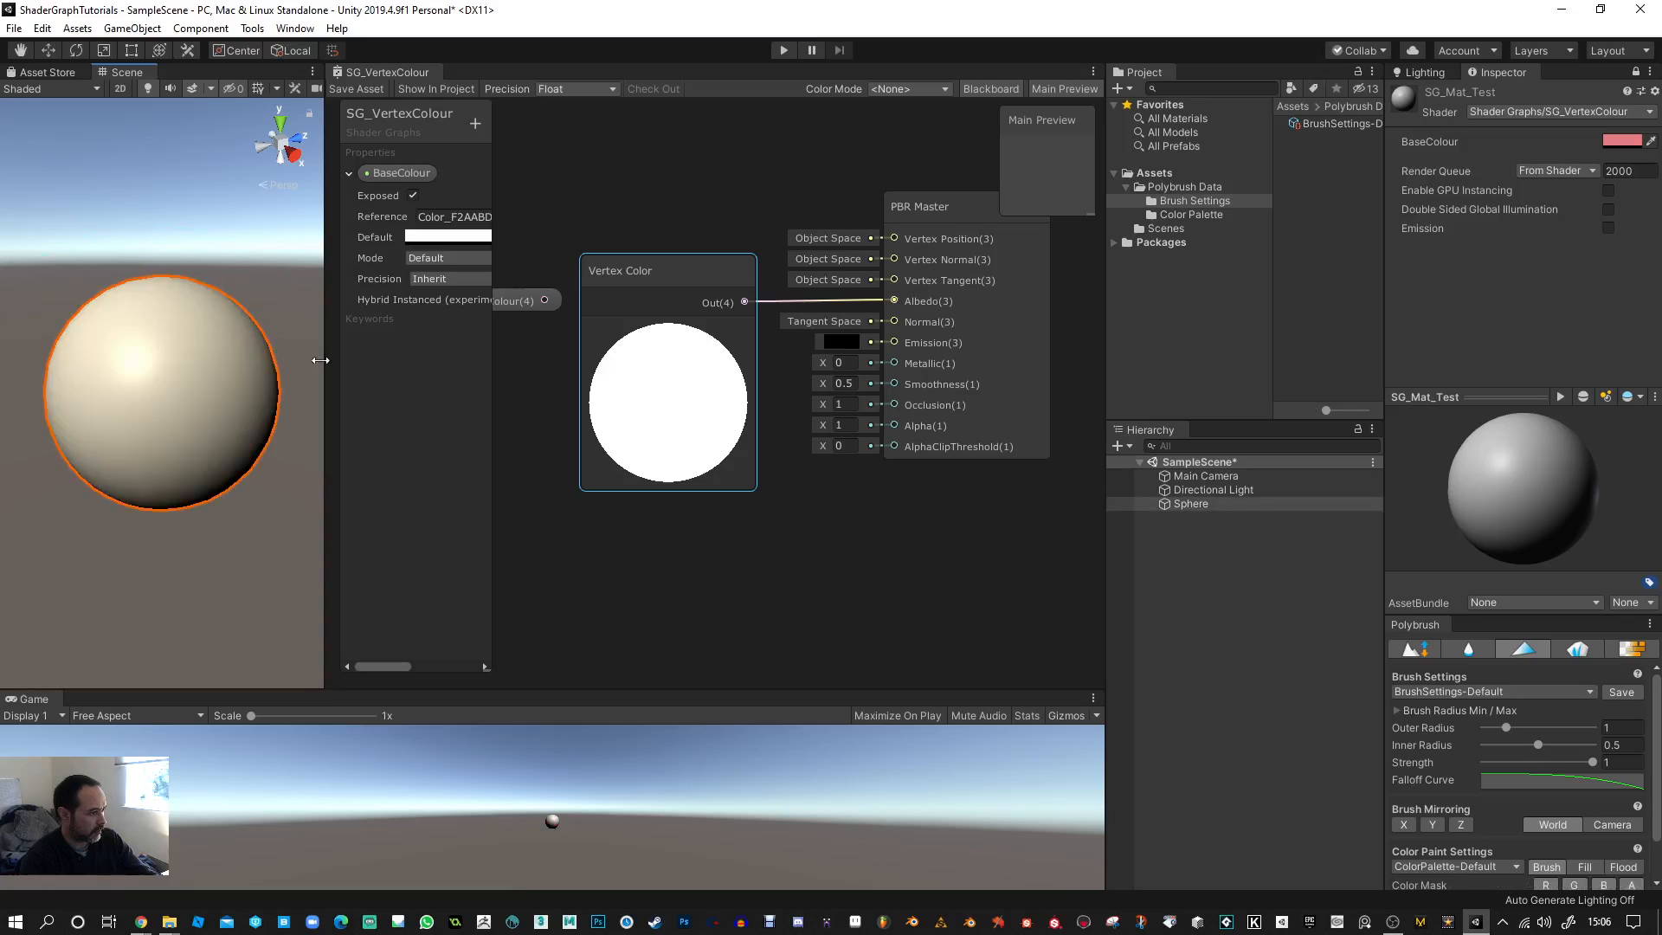
left_click(178, 419)
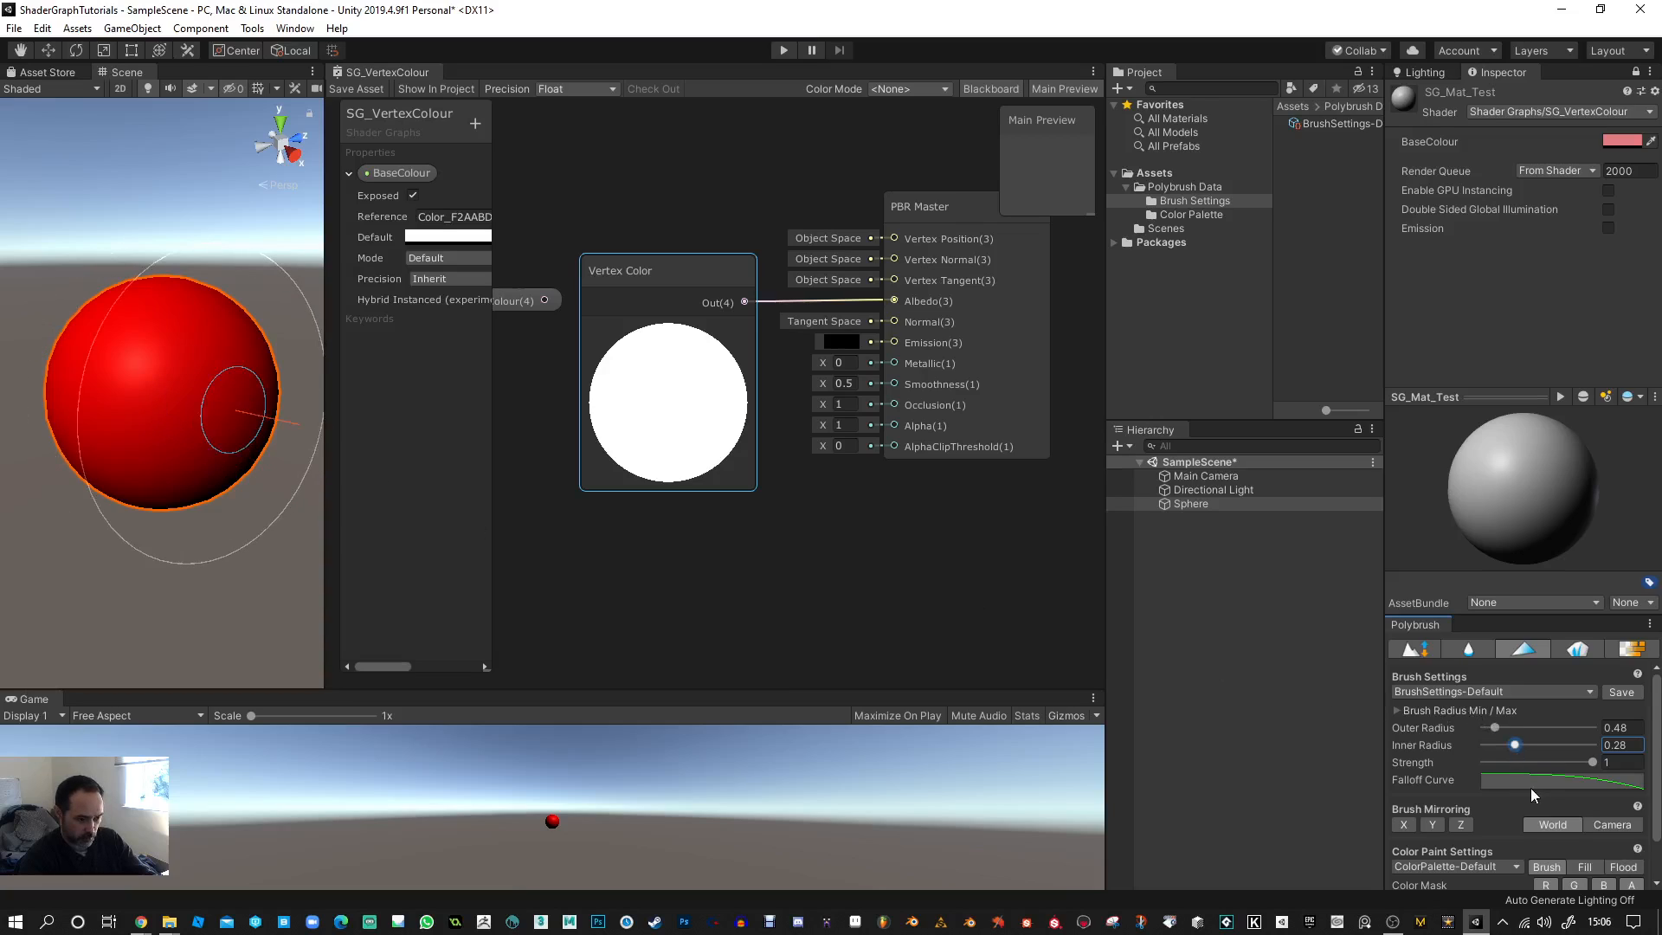
scroll("down", 3)
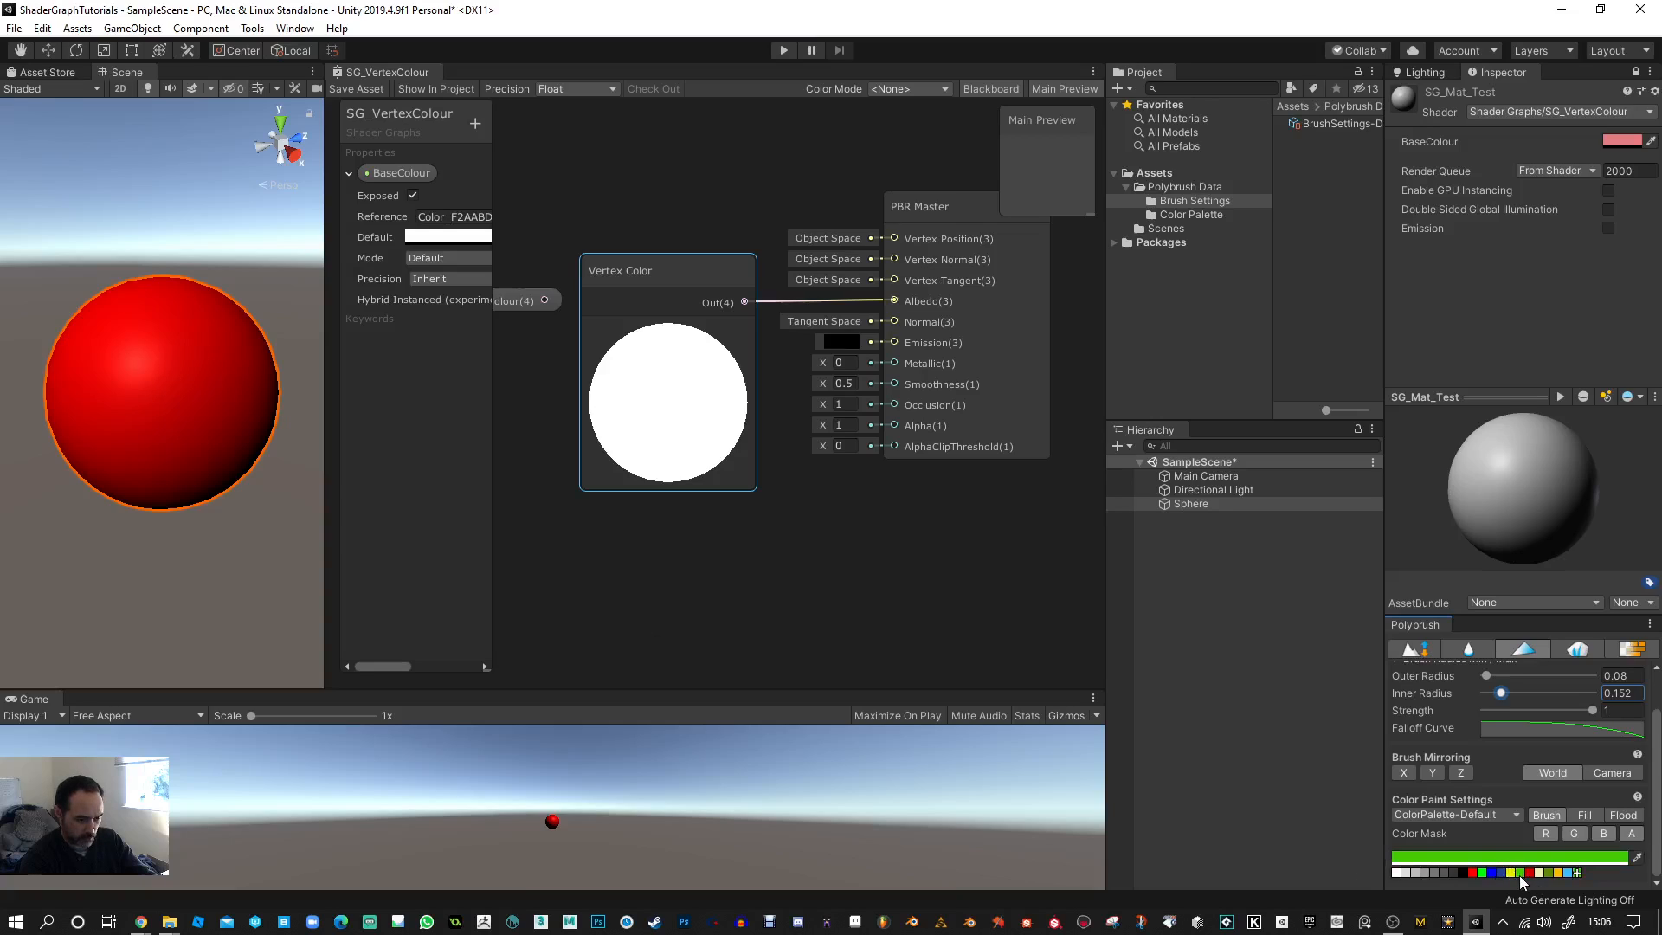
- Pick a new palette colour to paint patches over the red sphere
left_click(159, 340)
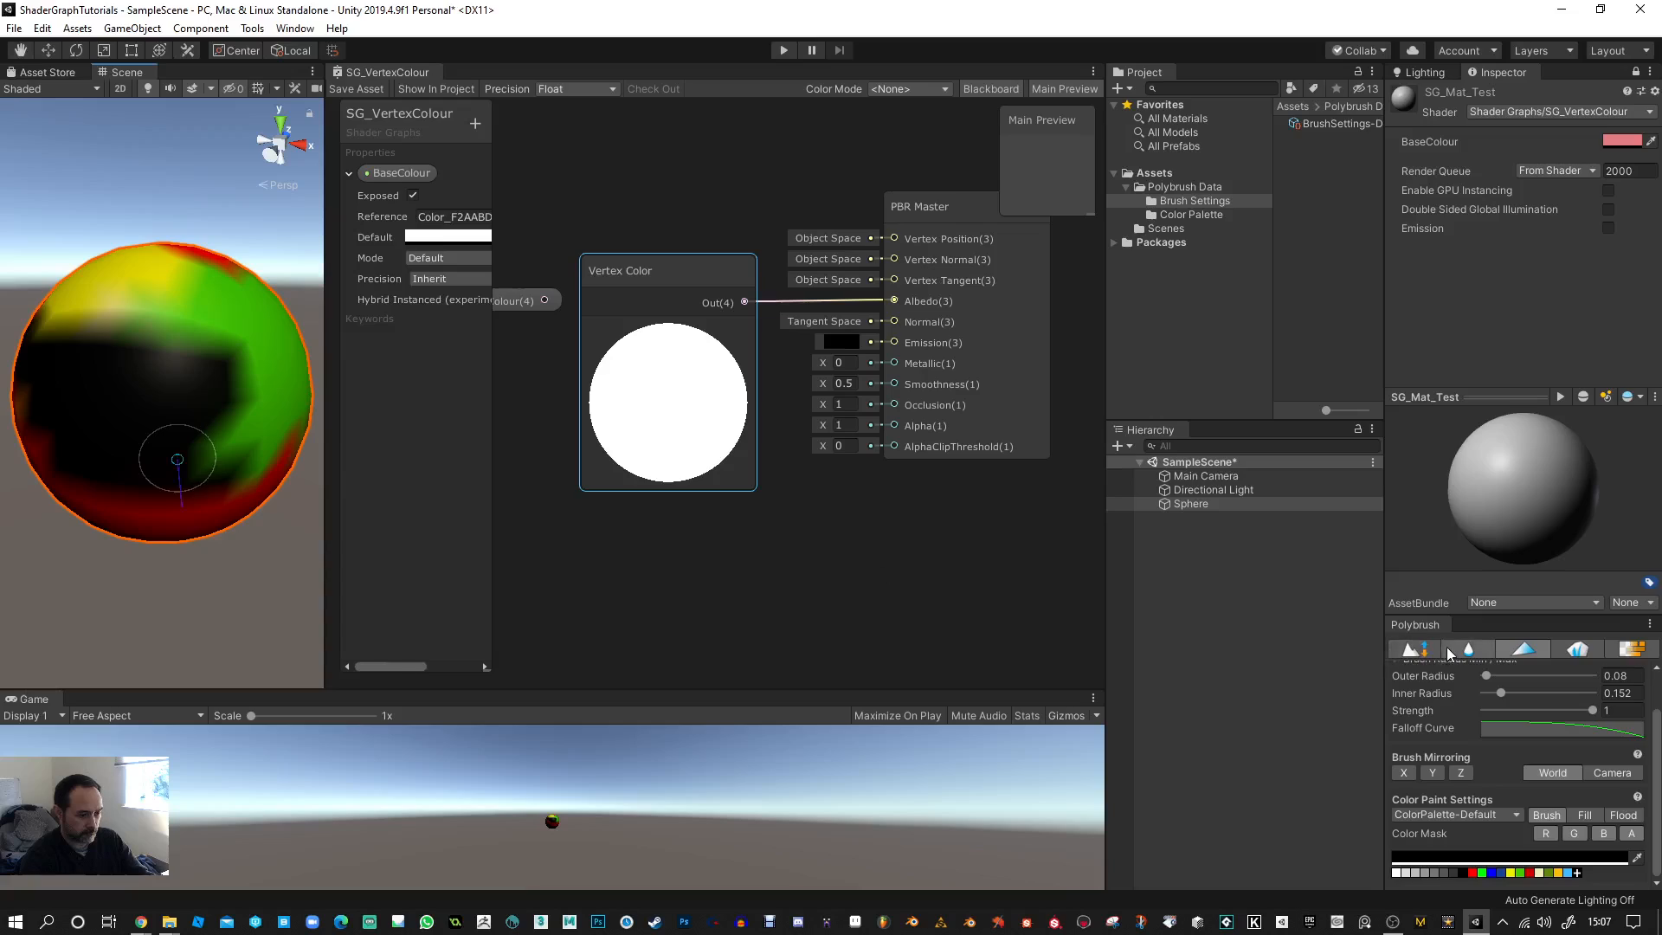
mouse_move(1470, 649)
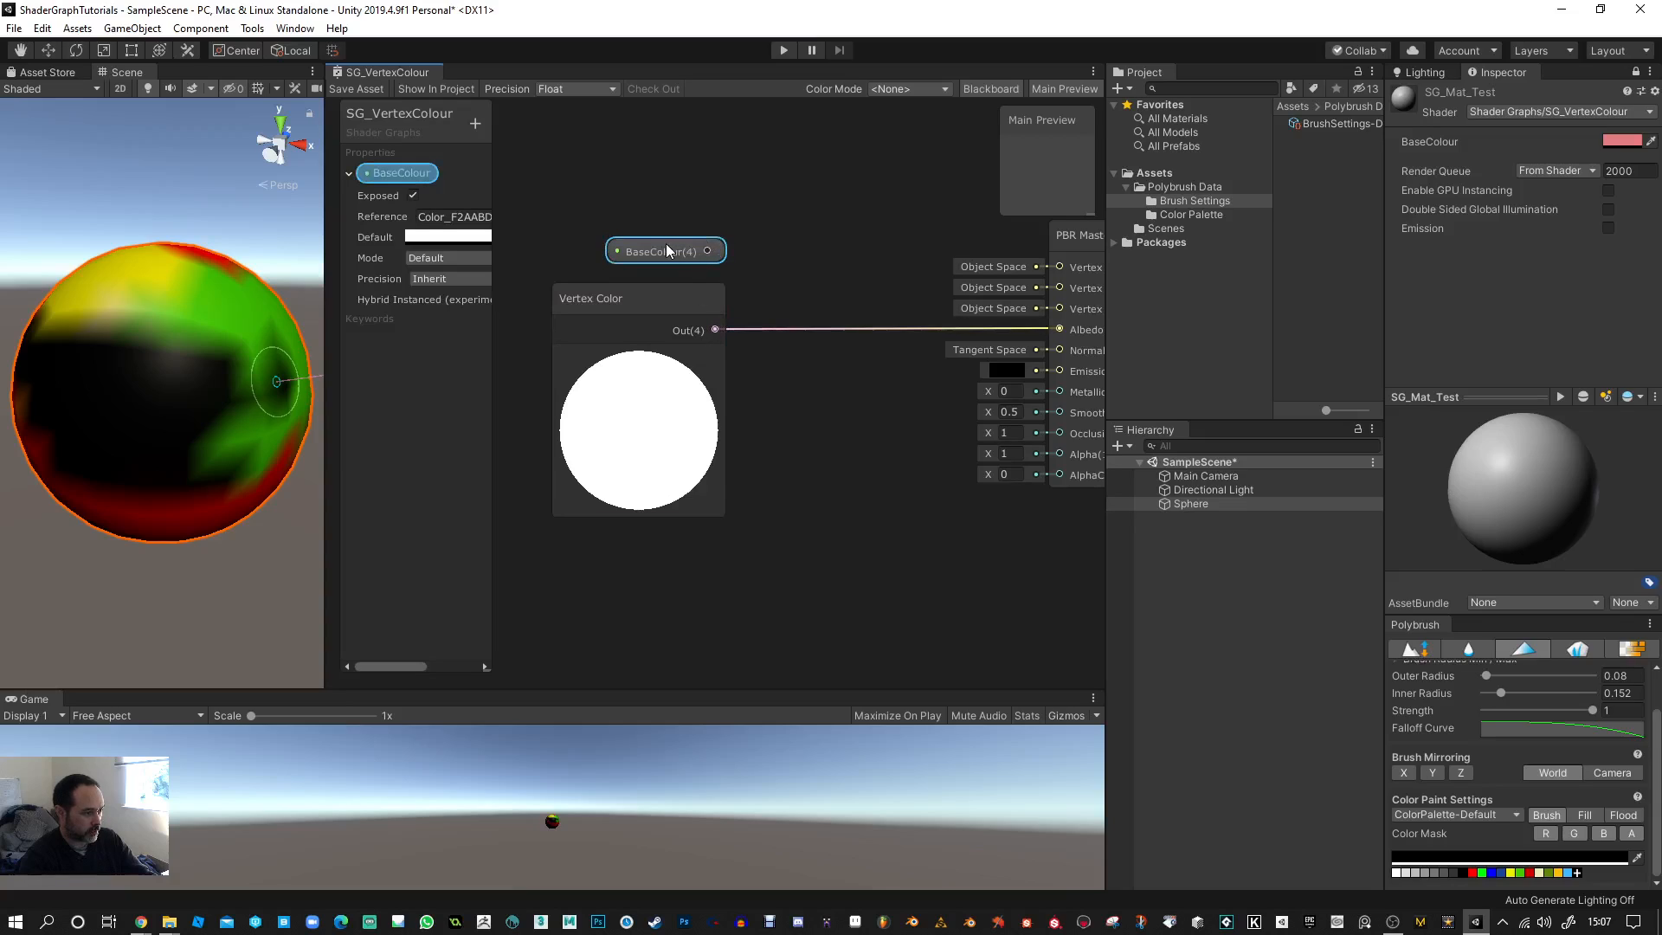
- Create a Lerp node in the SG_VertexColour graph, with BaseColour and Vertex Color as inputs
right_click(811, 212)
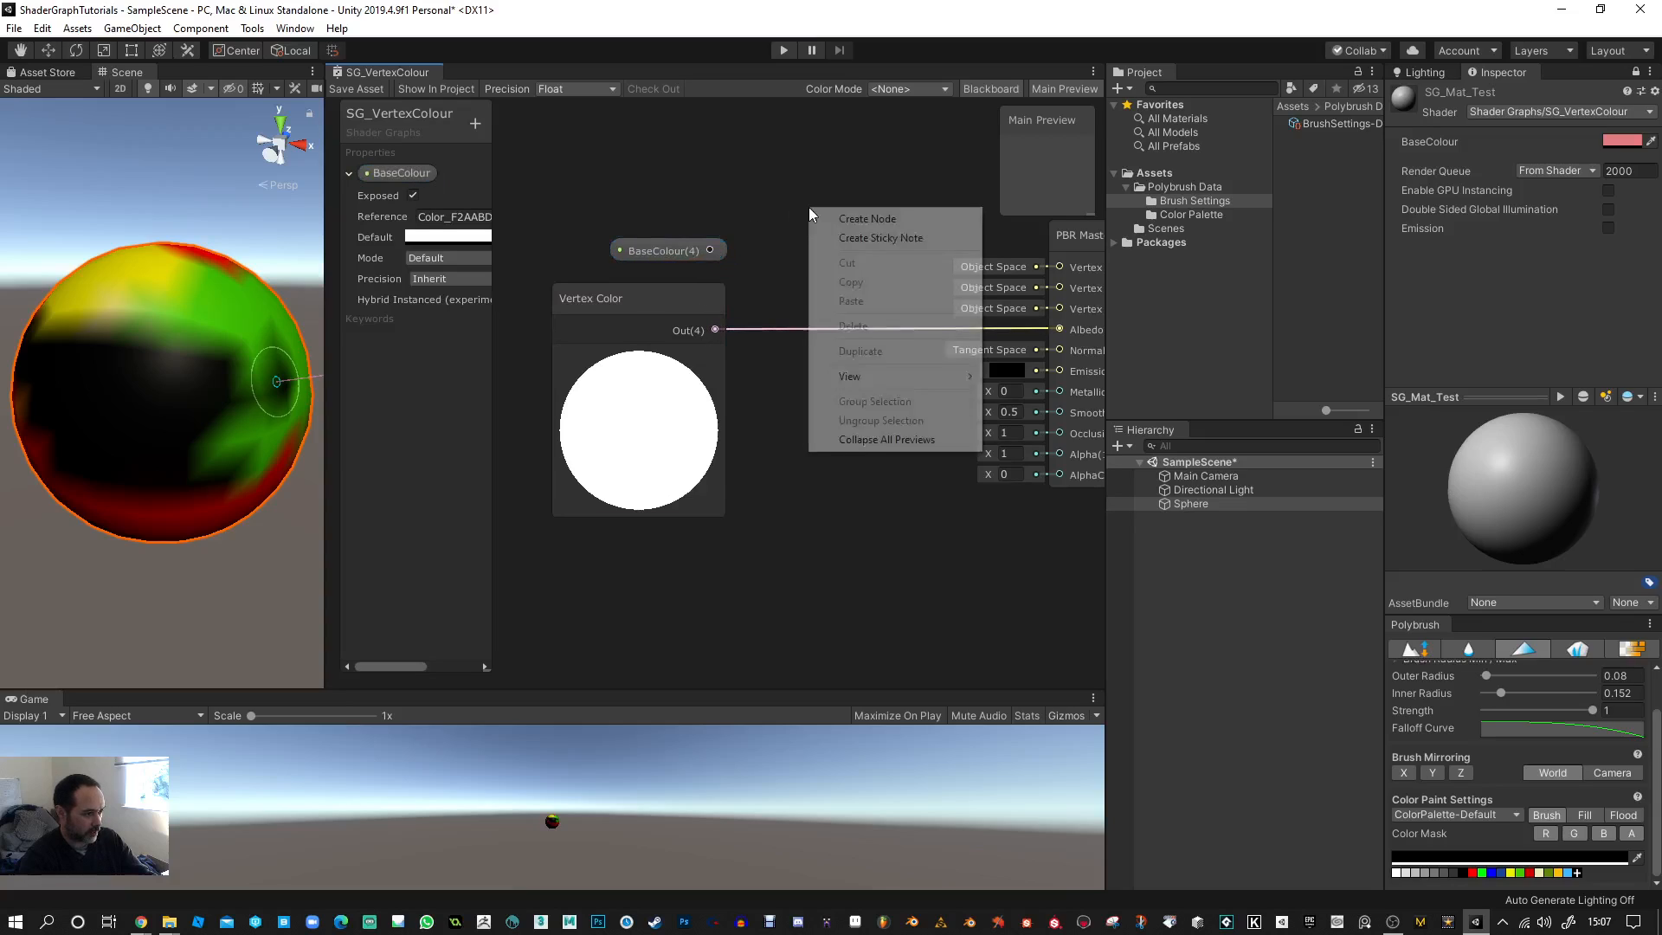
left_click(867, 219)
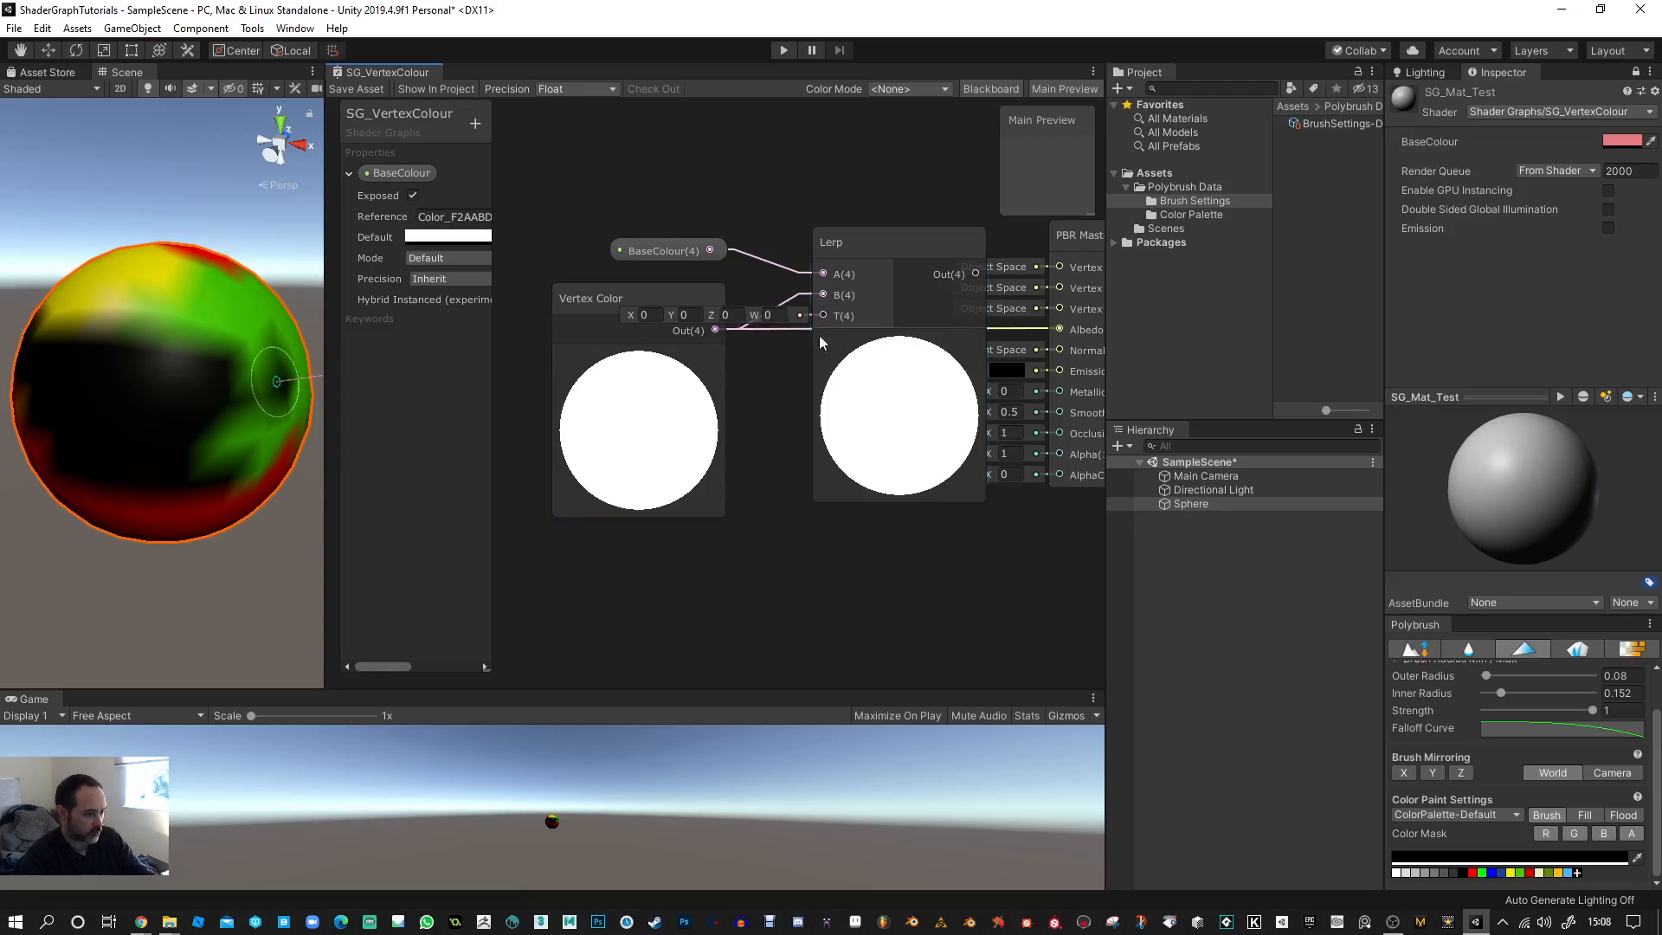
left_click(662, 250)
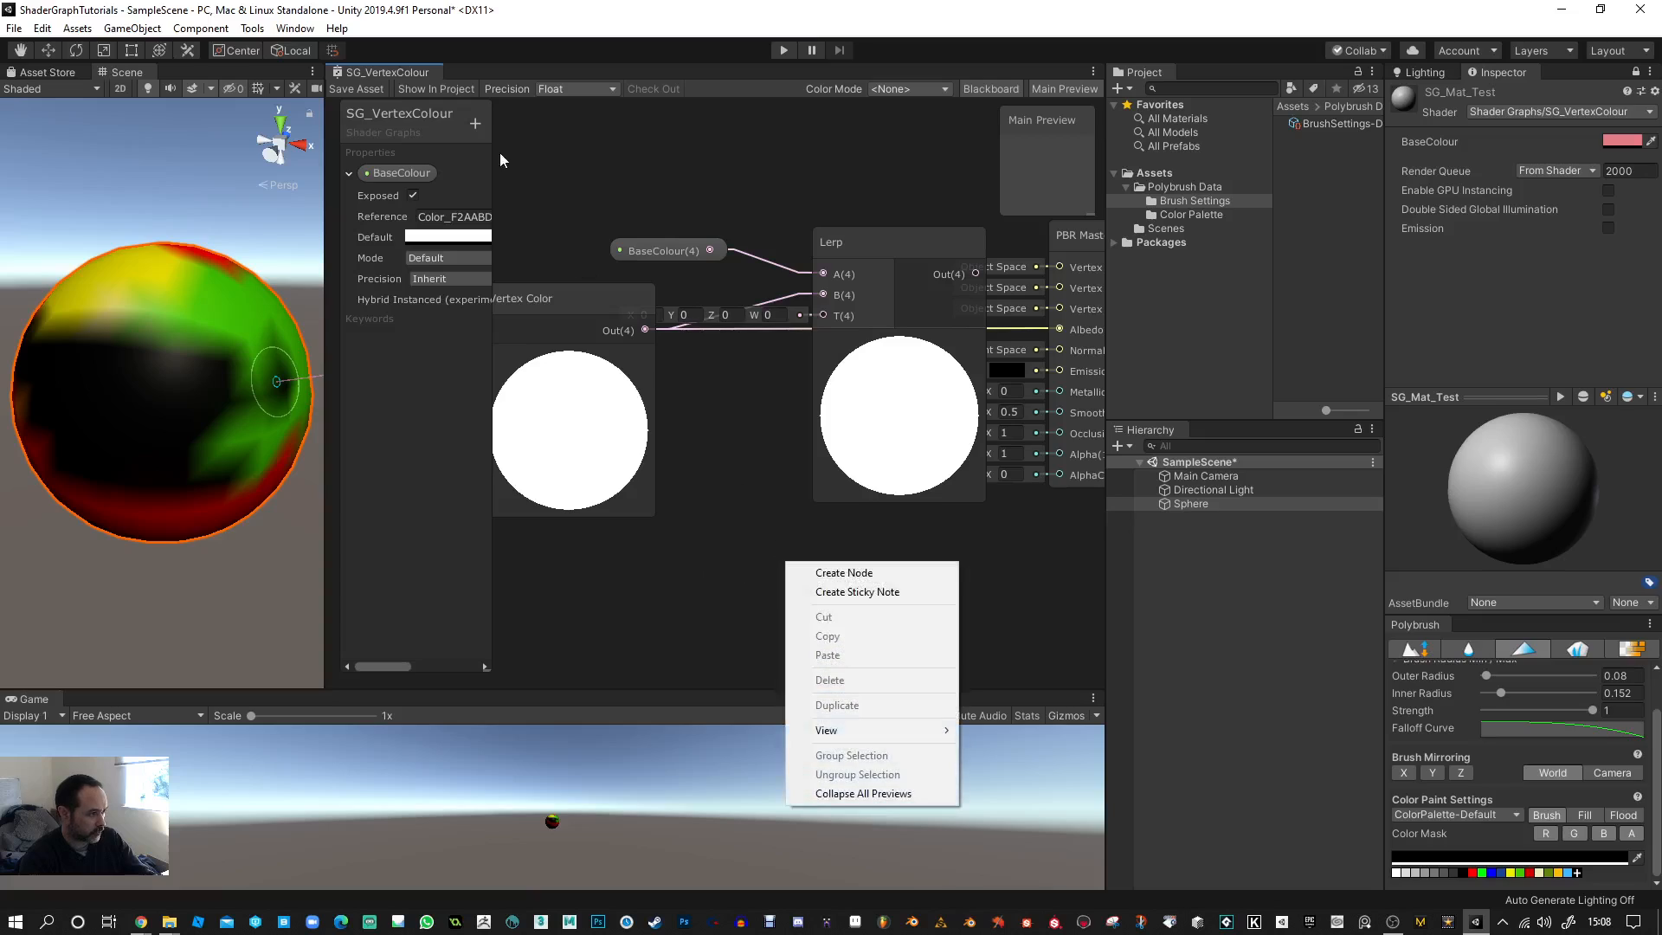
- Add a Vector1 property named Blender in slider mode and save the shader graph
left_click(475, 123)
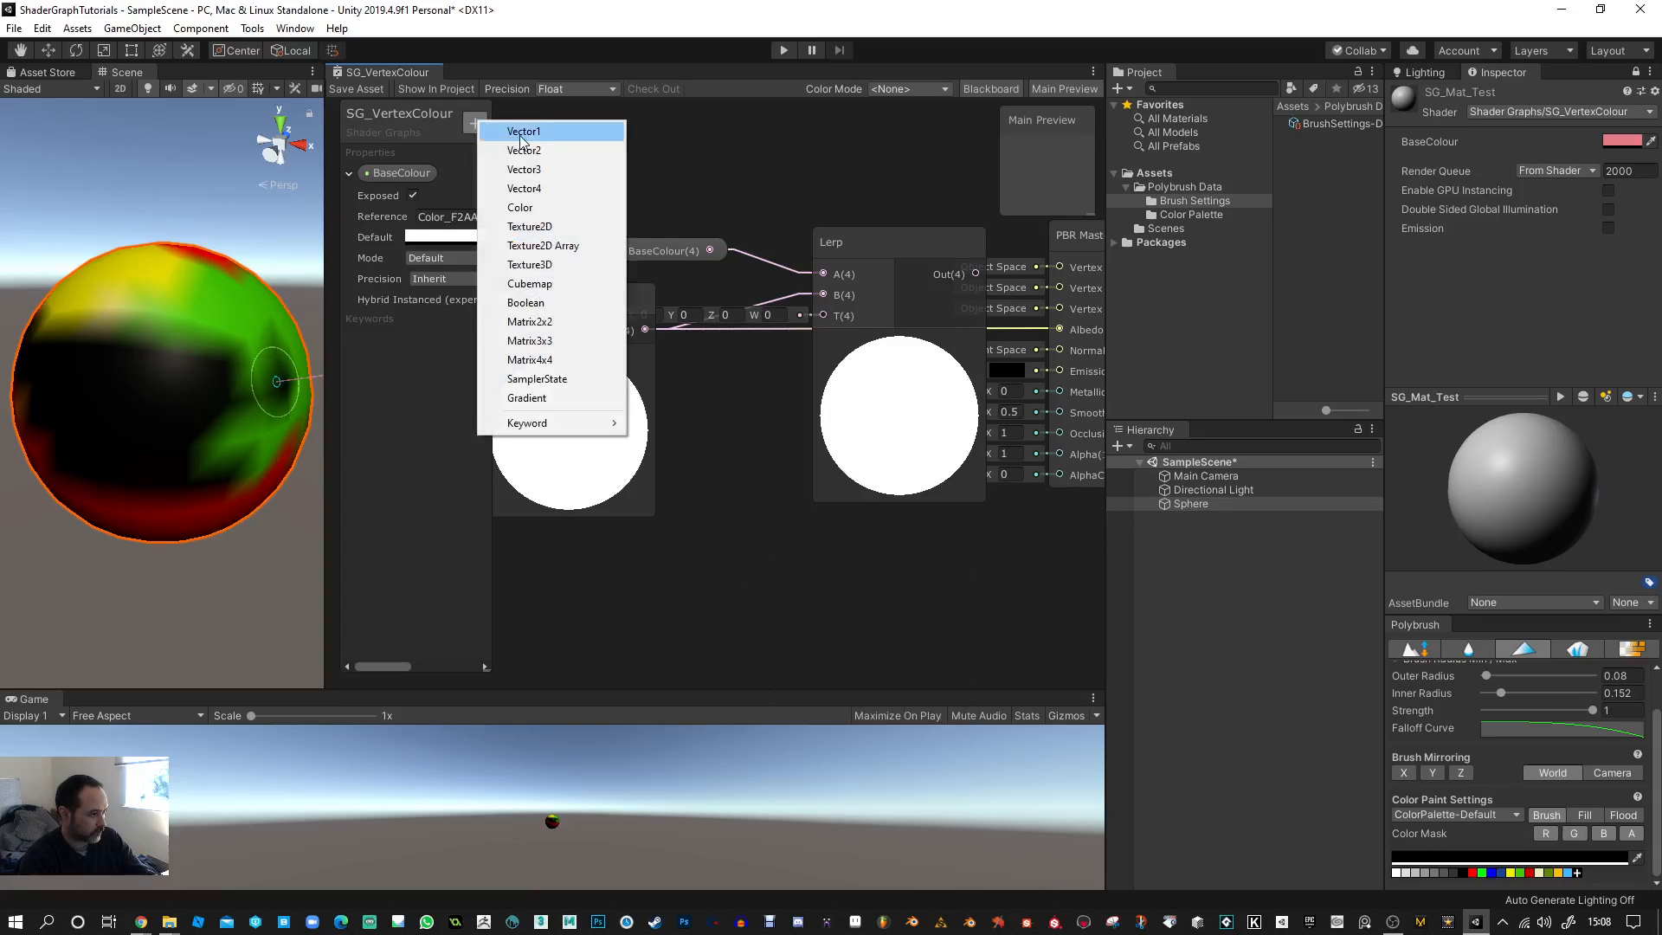
left_click(524, 131)
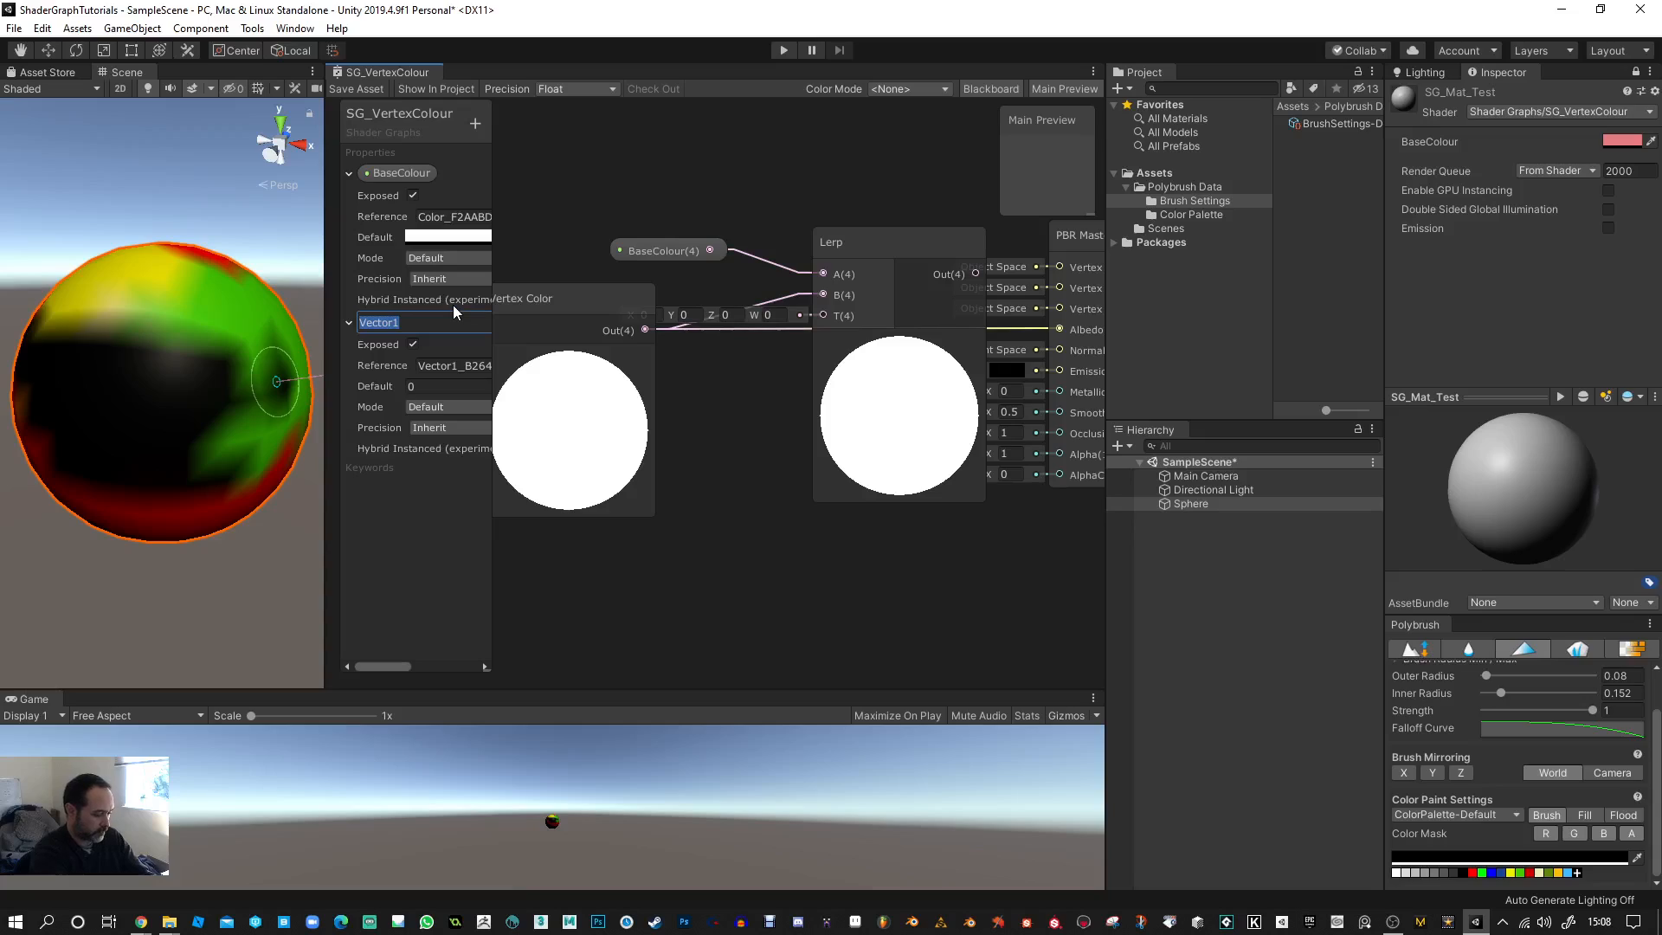
type("Blender")
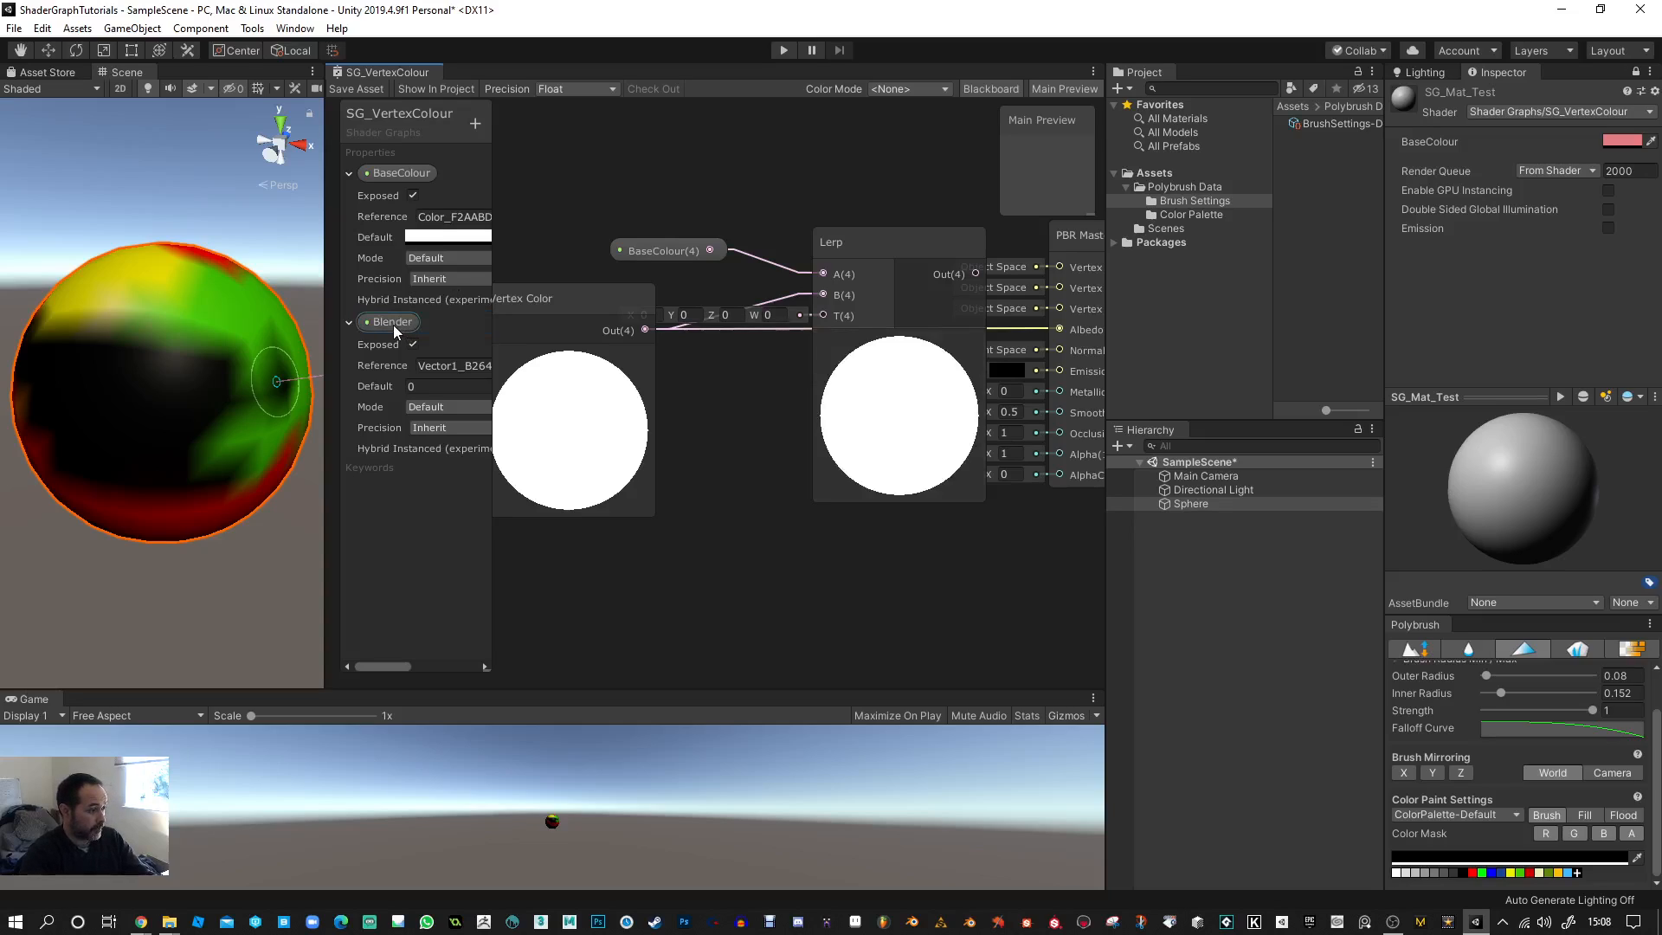
left_click(445, 406)
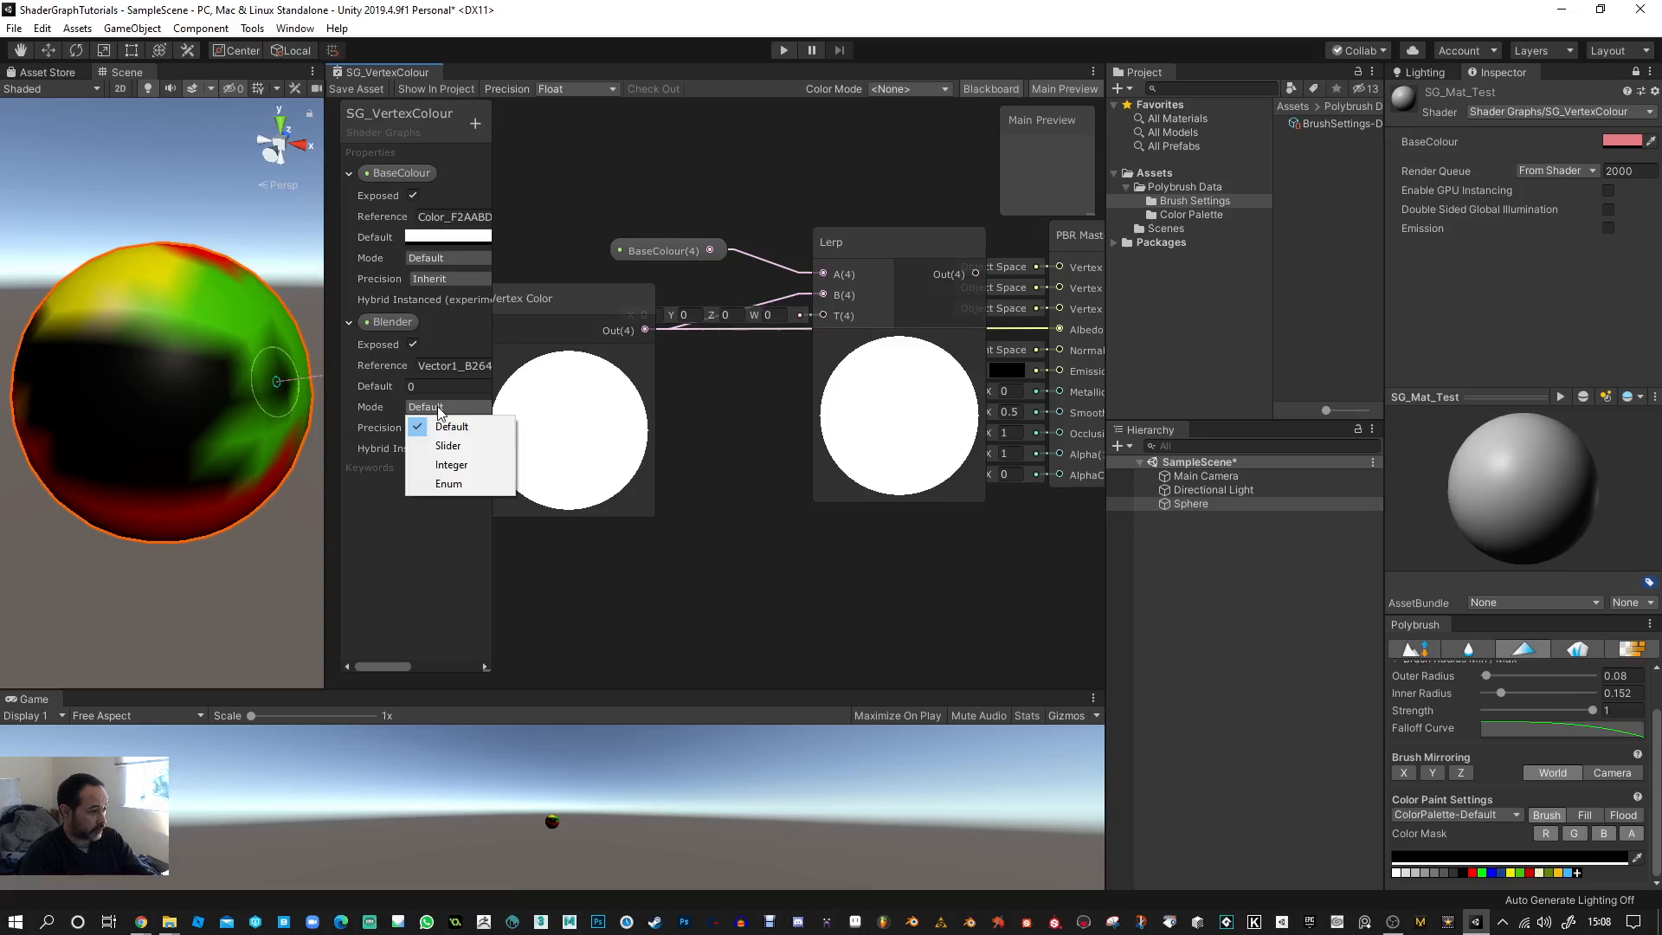
left_click(448, 445)
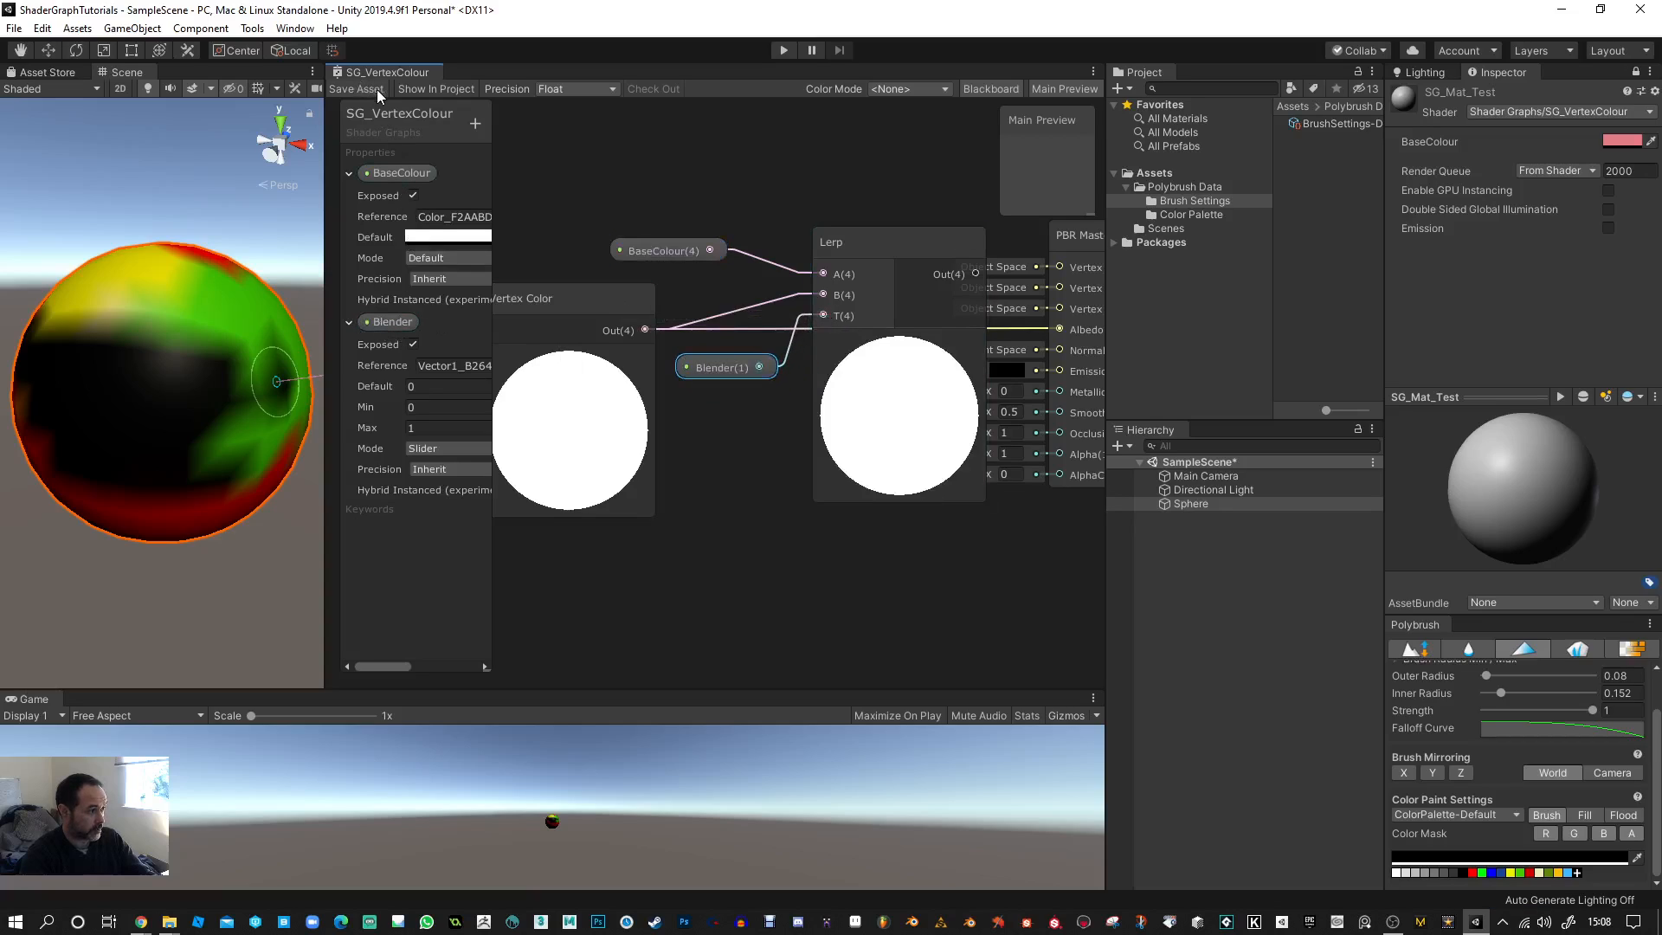
left_click(356, 90)
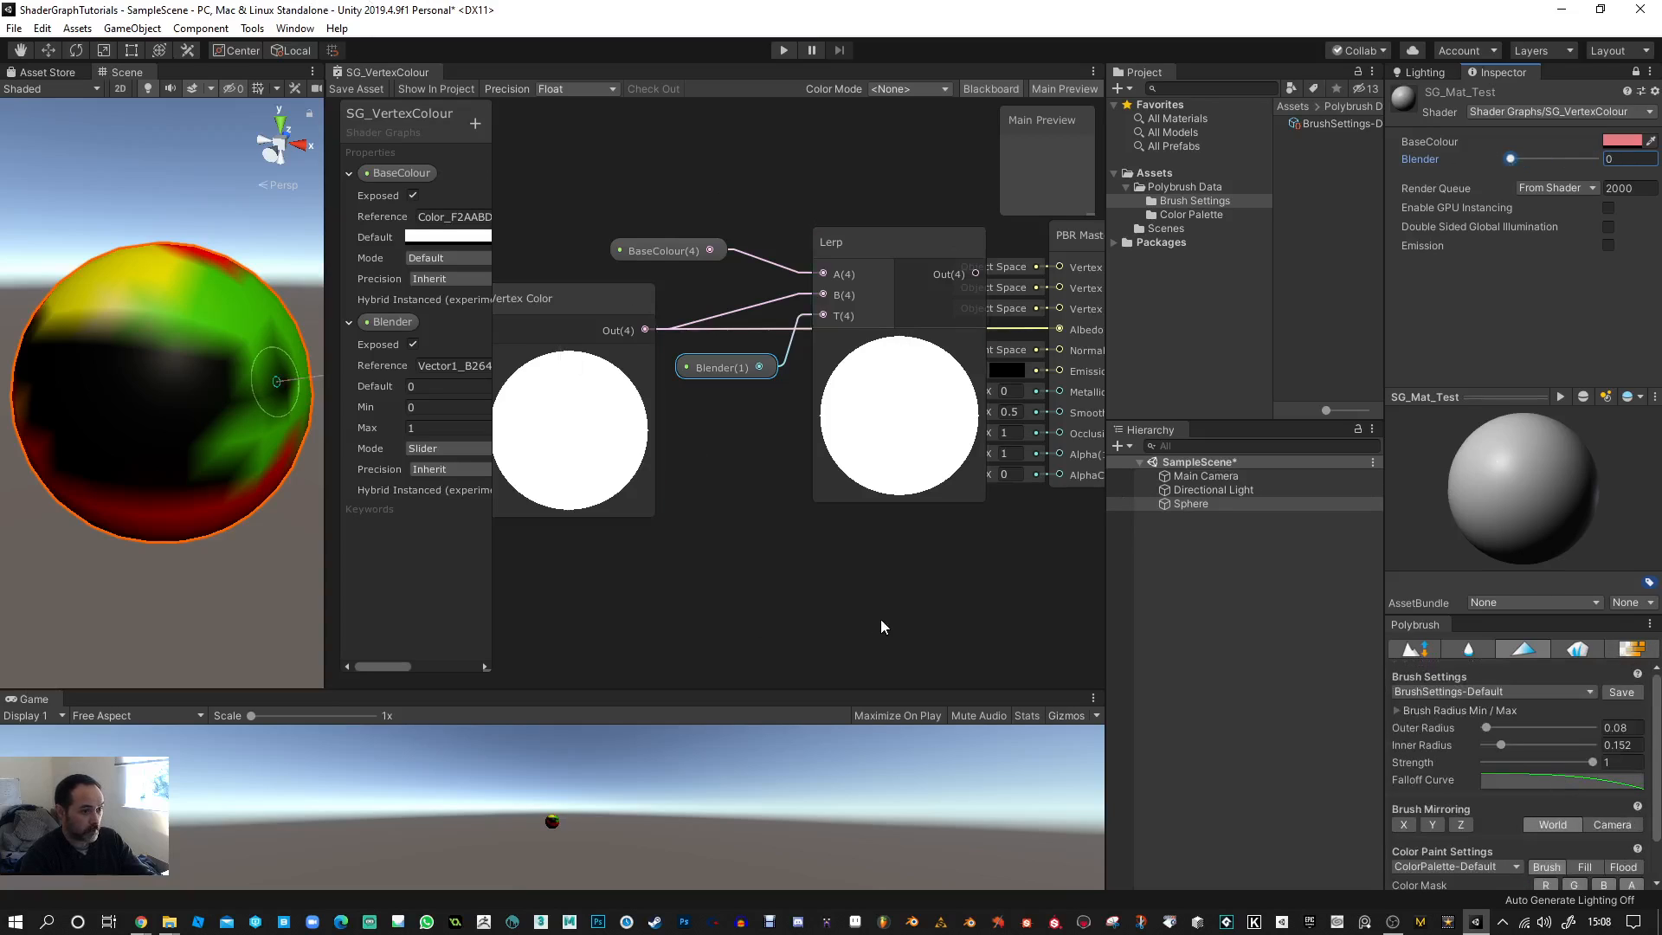
- Expand and collapse the Brush Settings folder in the Project window
left_click(1198, 200)
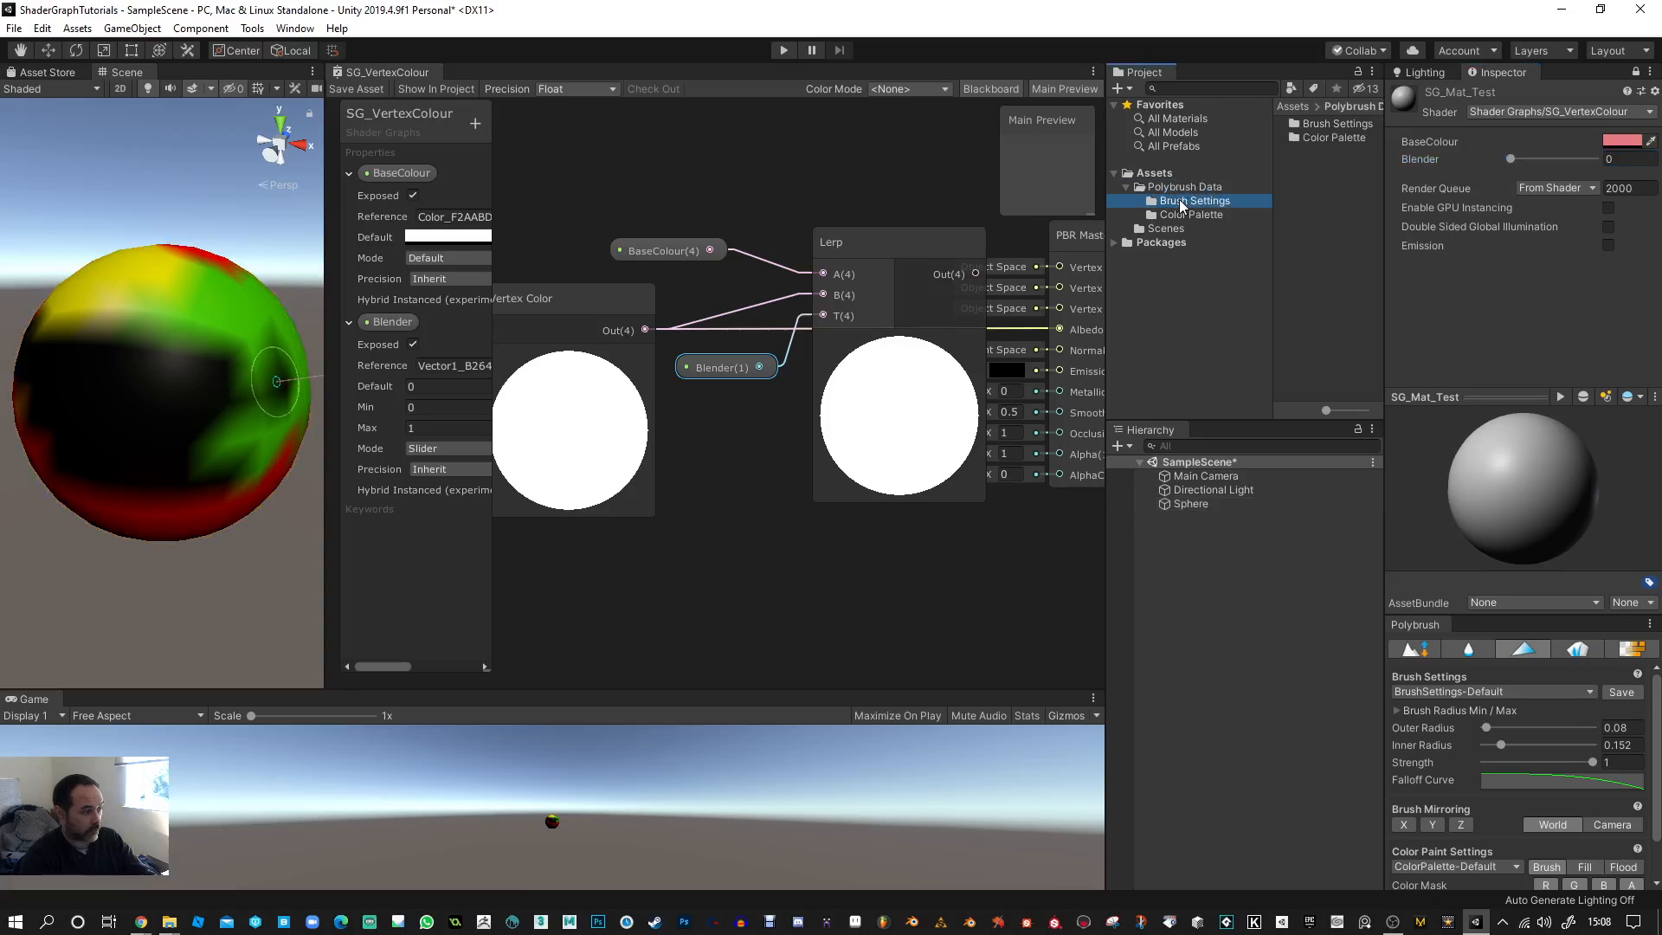
left_click(1186, 187)
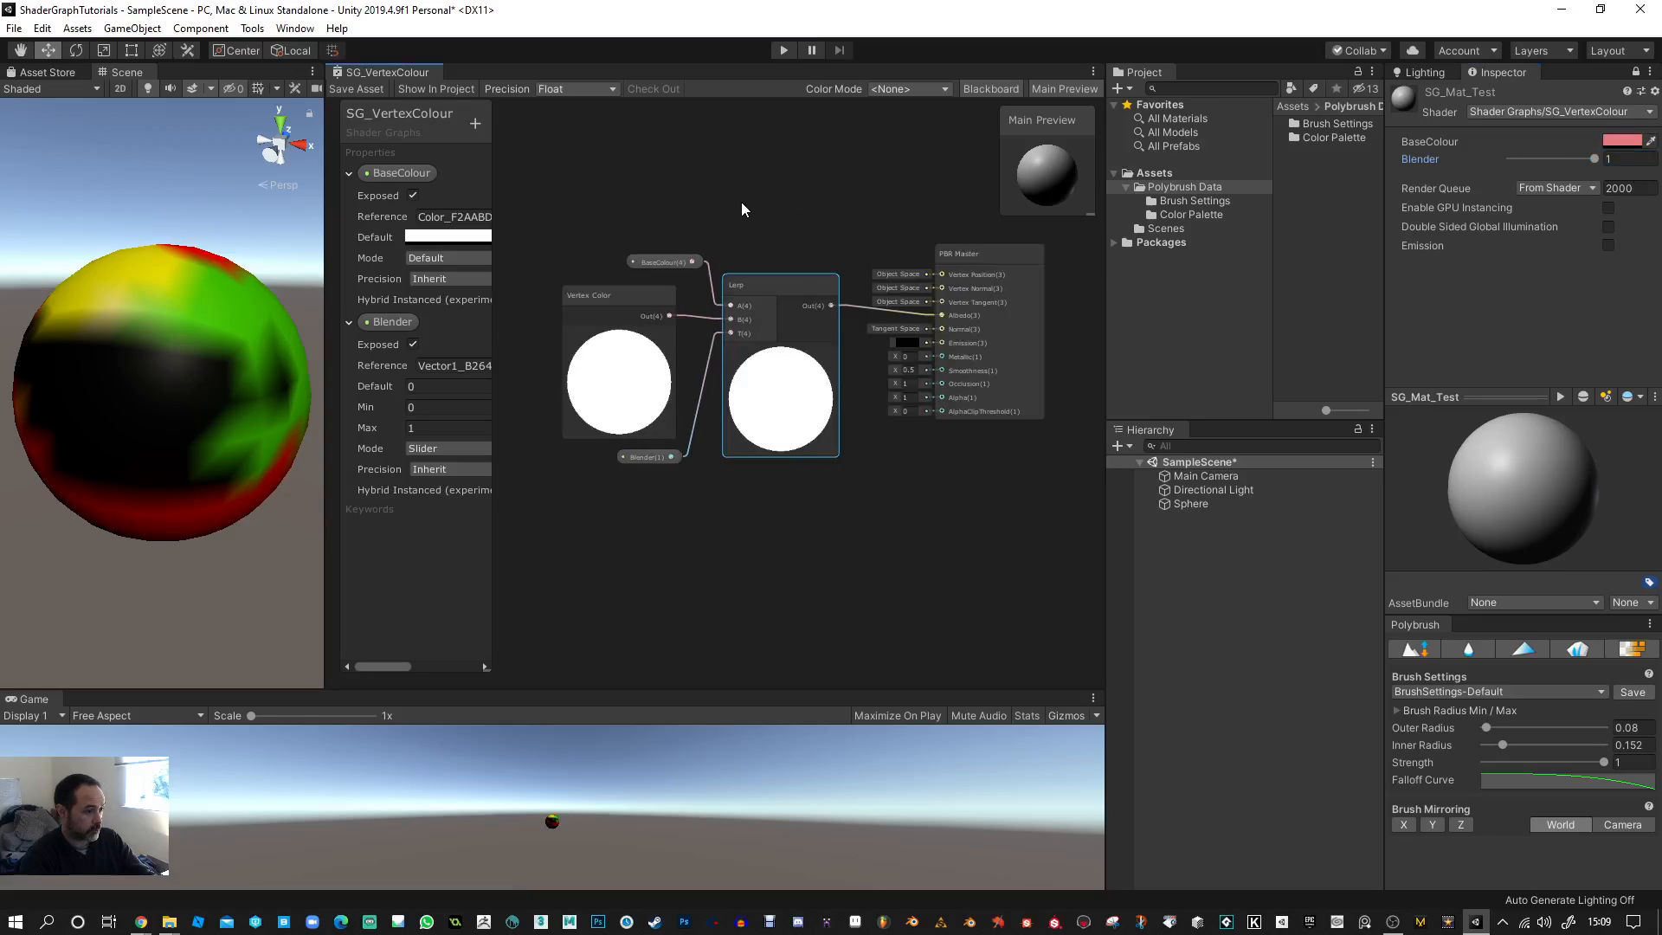
mouse_move(618, 166)
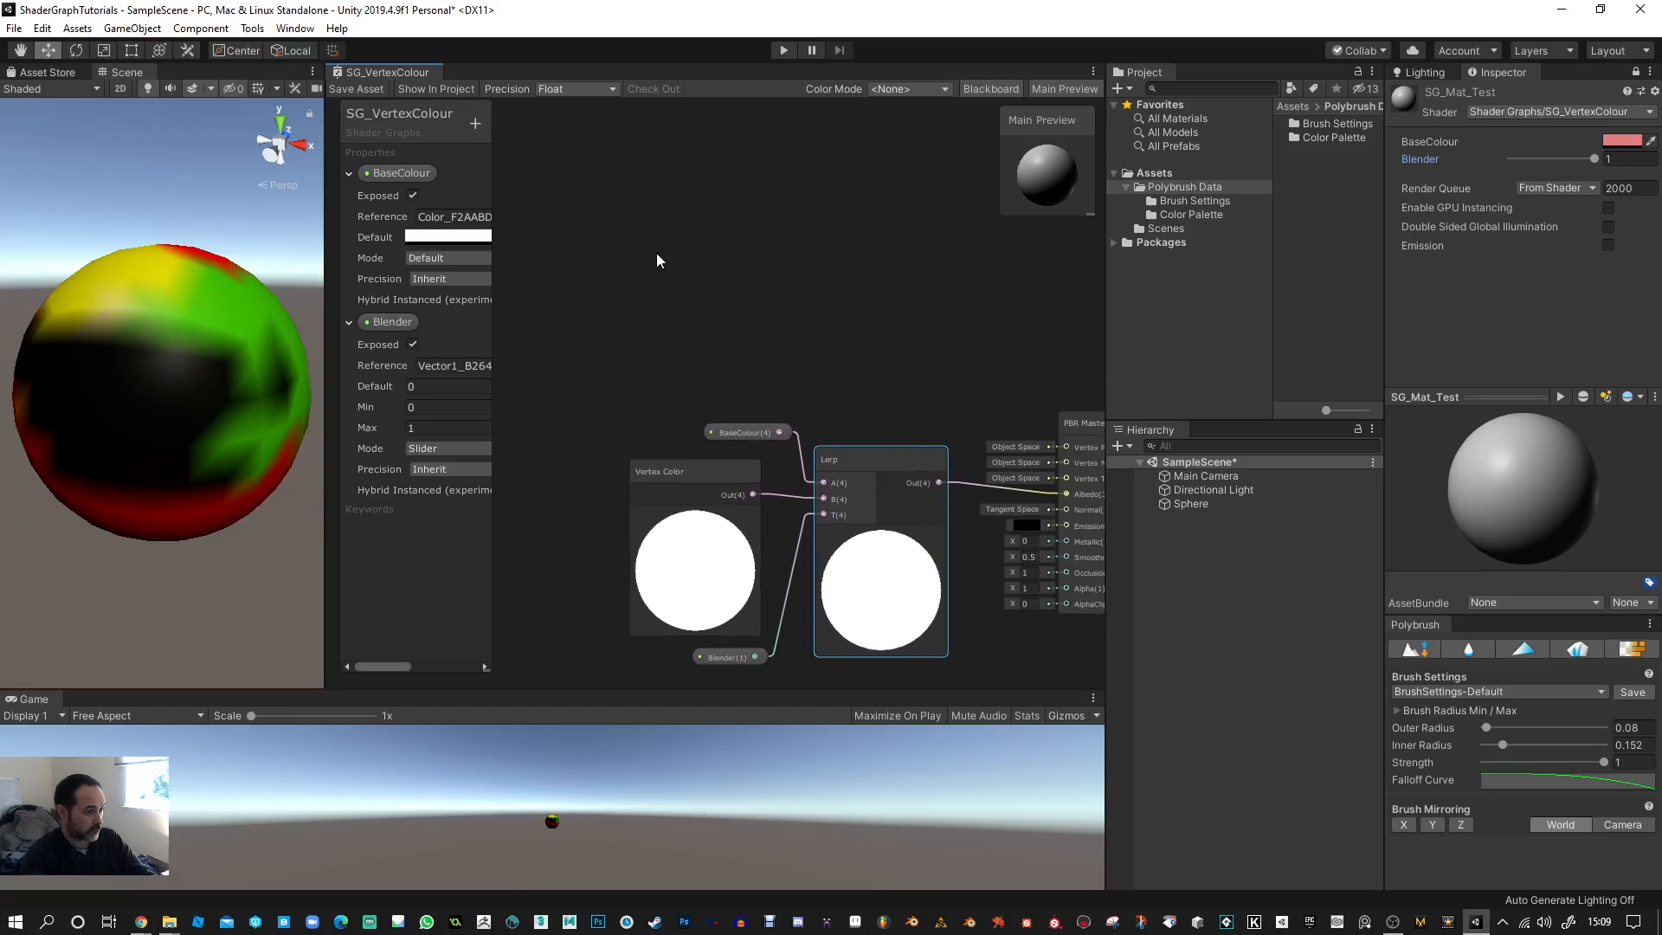
- Add a Texture2D property and a Sample Texture 2D node that it feeds
right_click(657, 261)
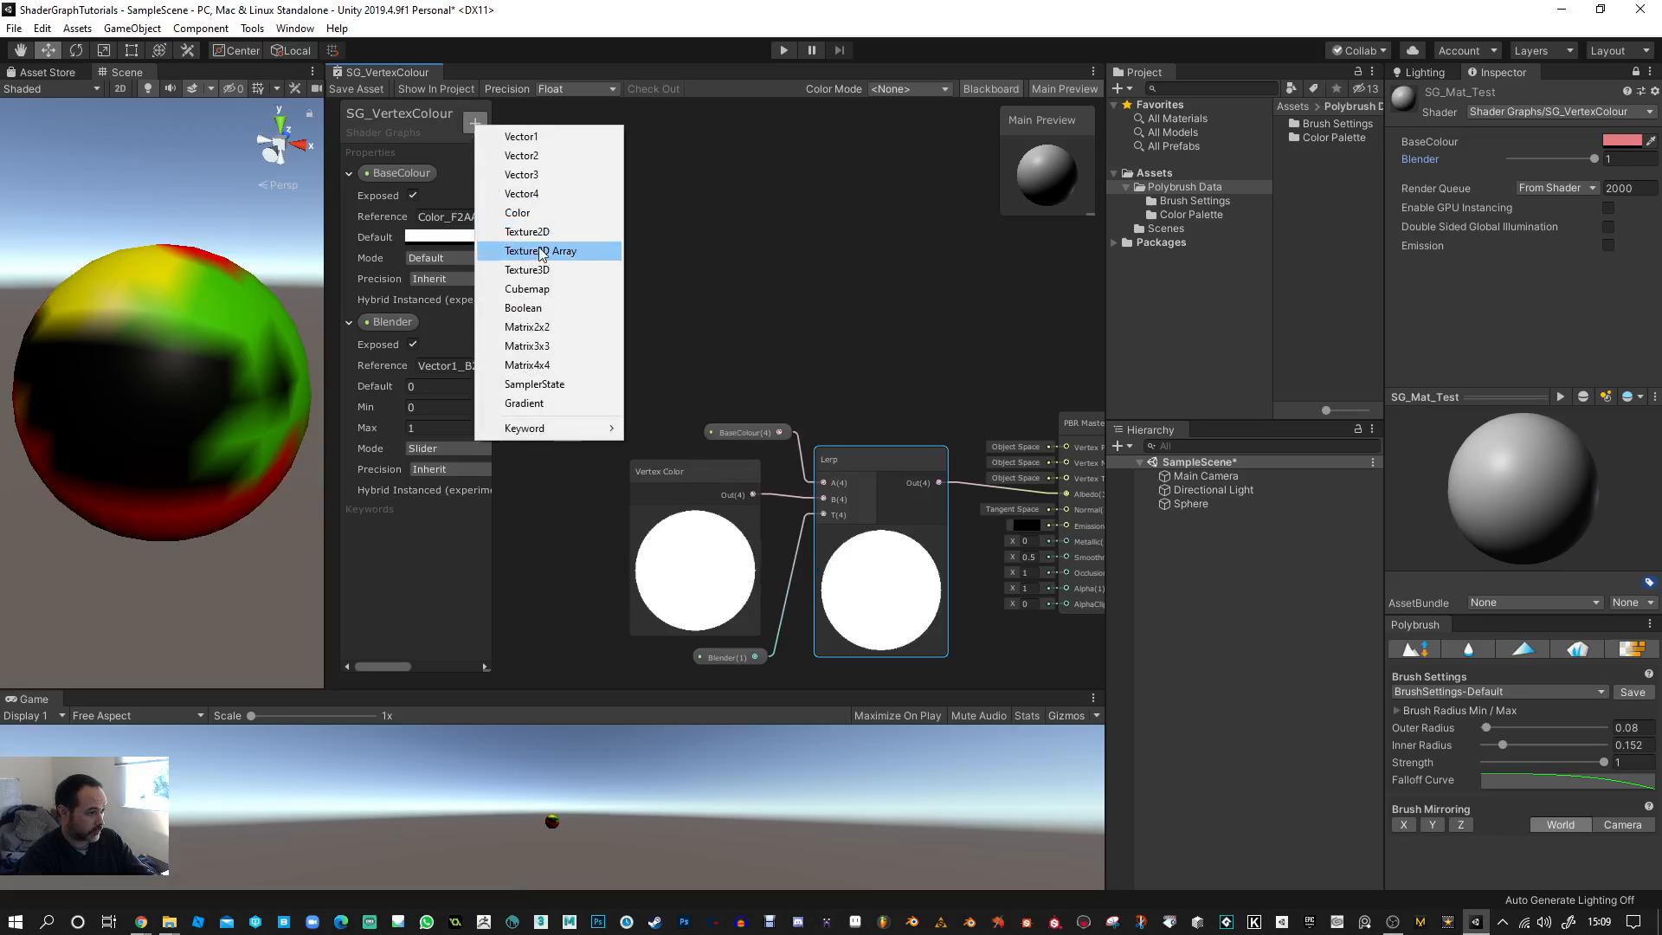
left_click(527, 231)
type("tex")
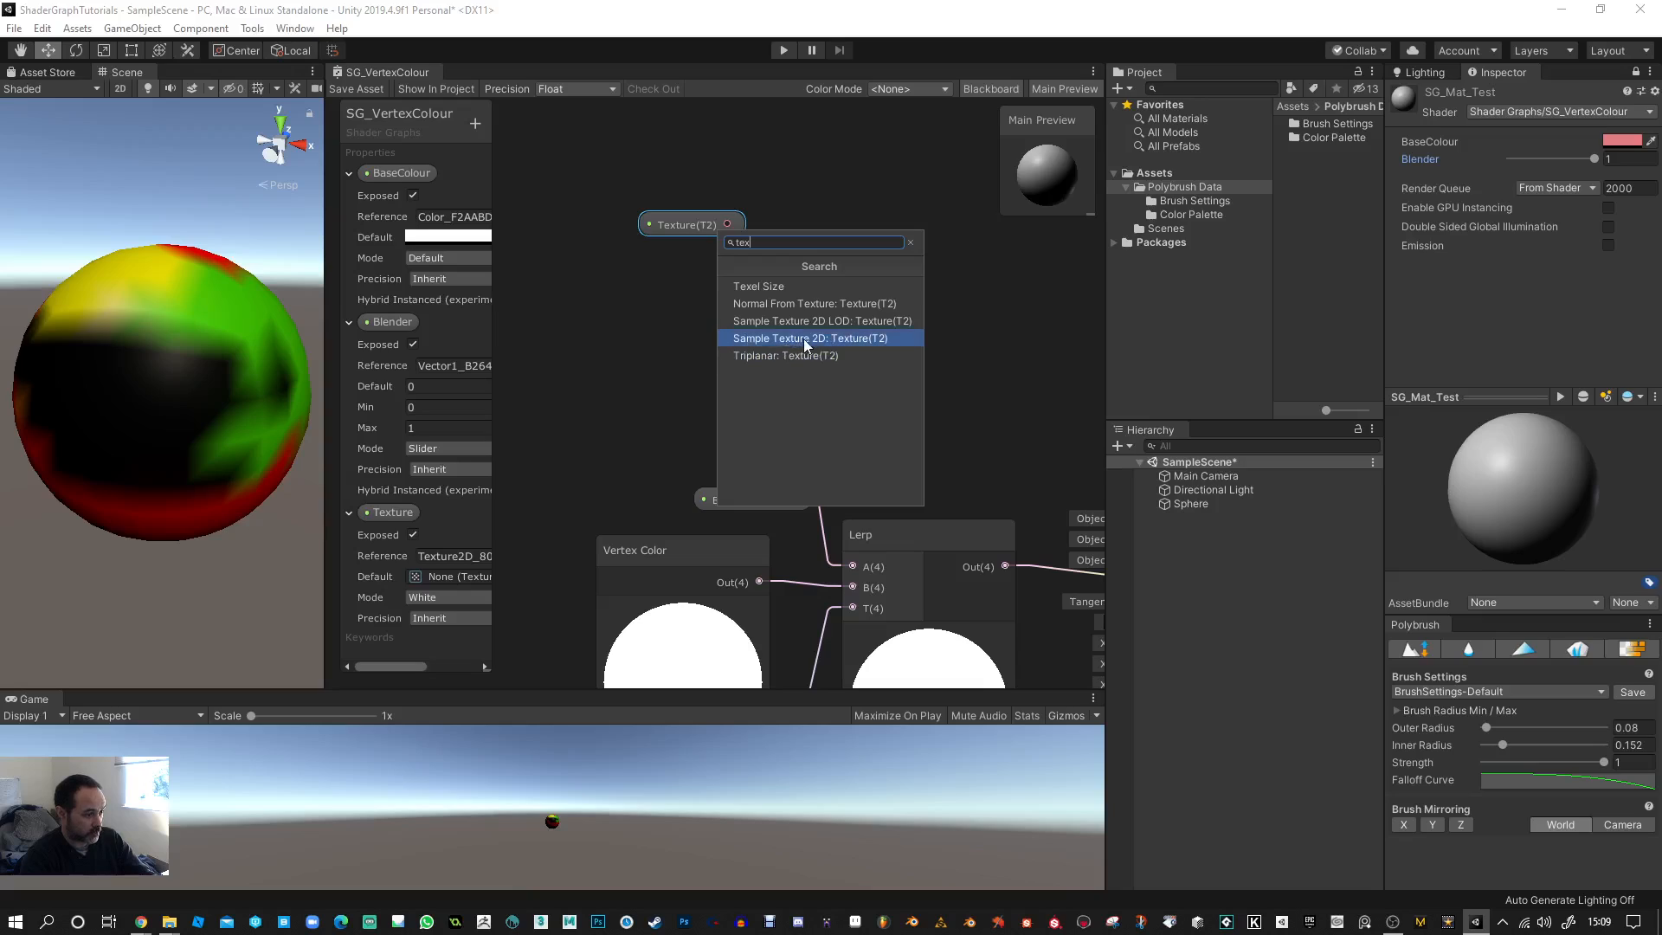
mouse_move(842, 339)
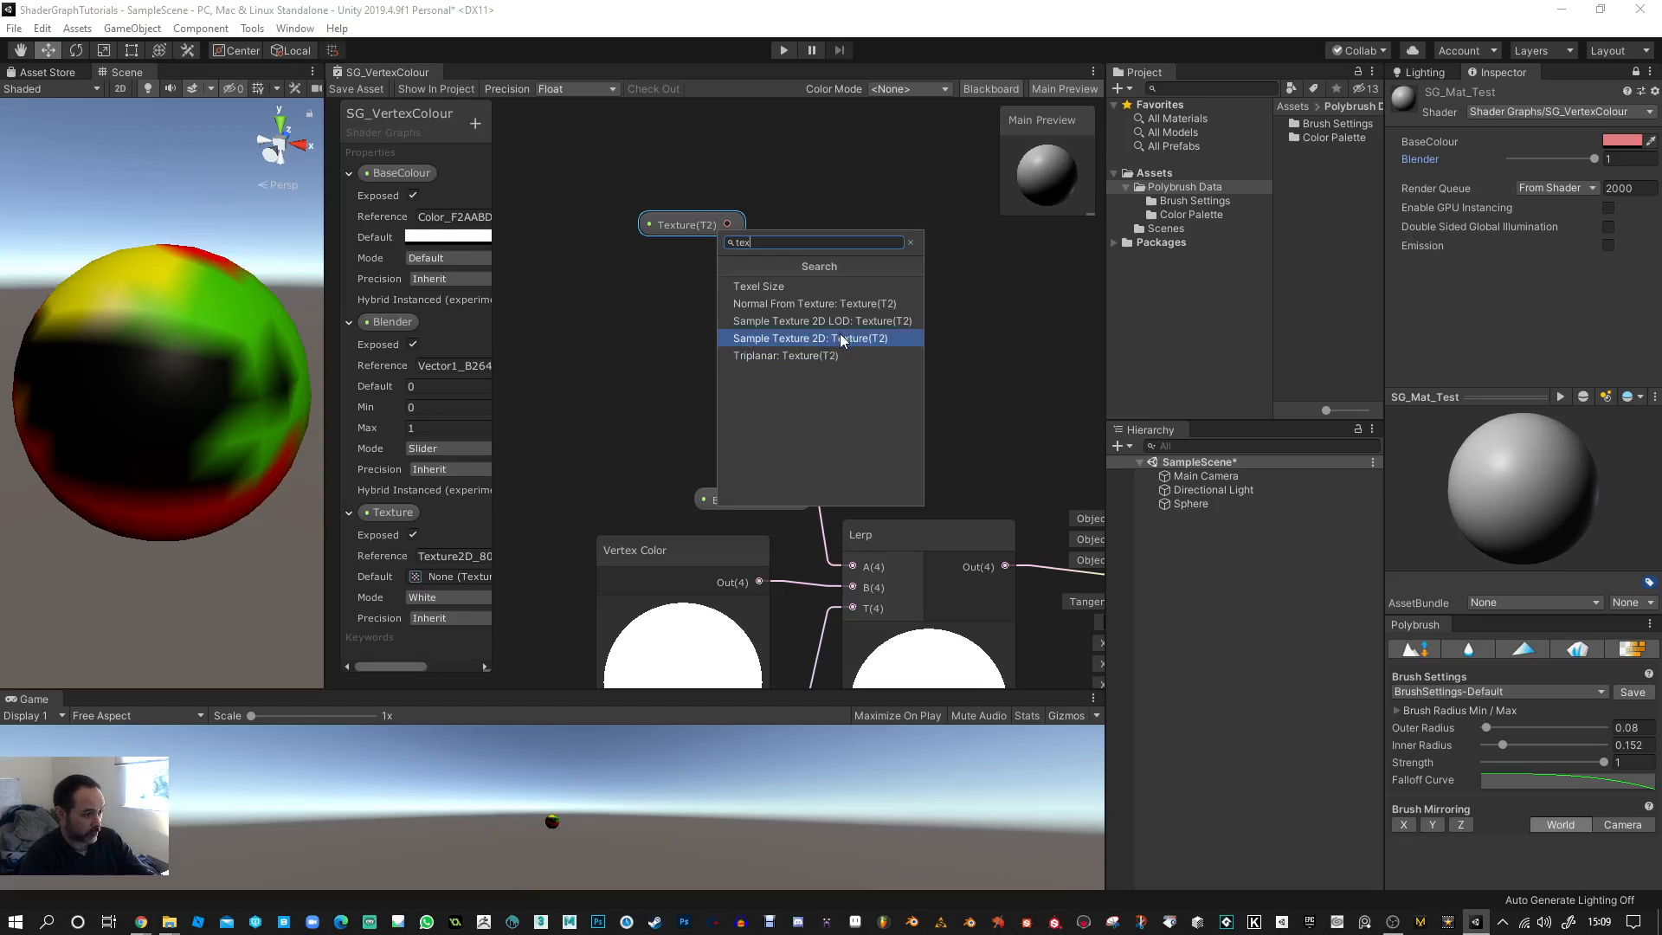
left_click(809, 337)
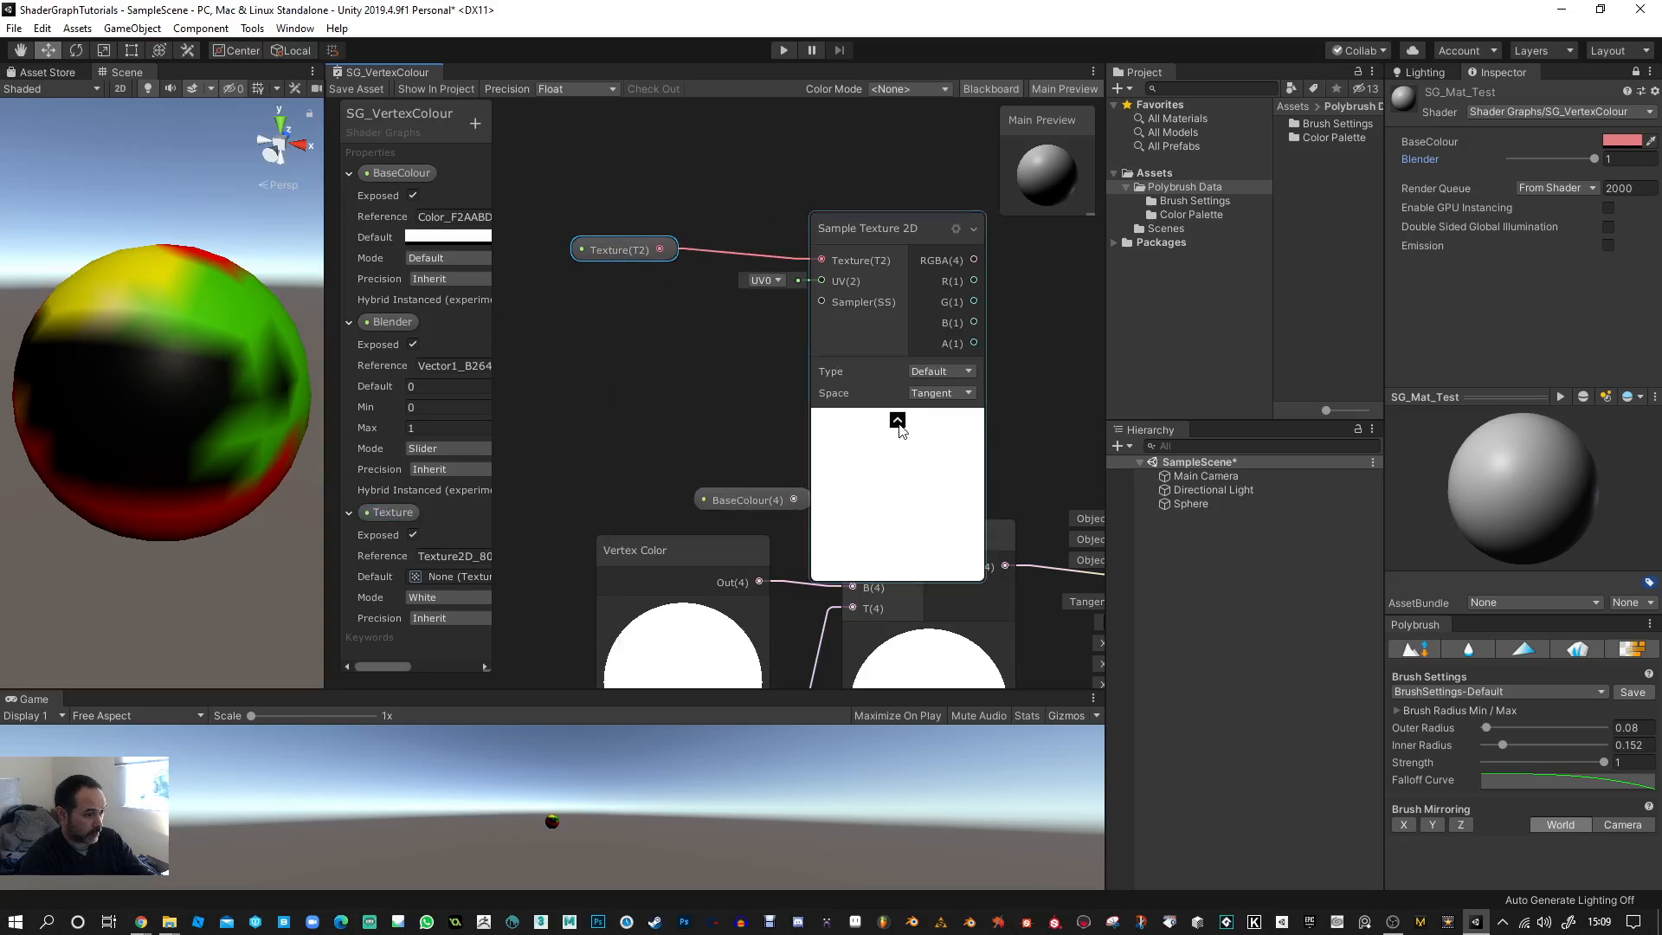
- Add a Multiply node via 'mult' search, combining texture and Lerp into Albedo
left_click(897, 420)
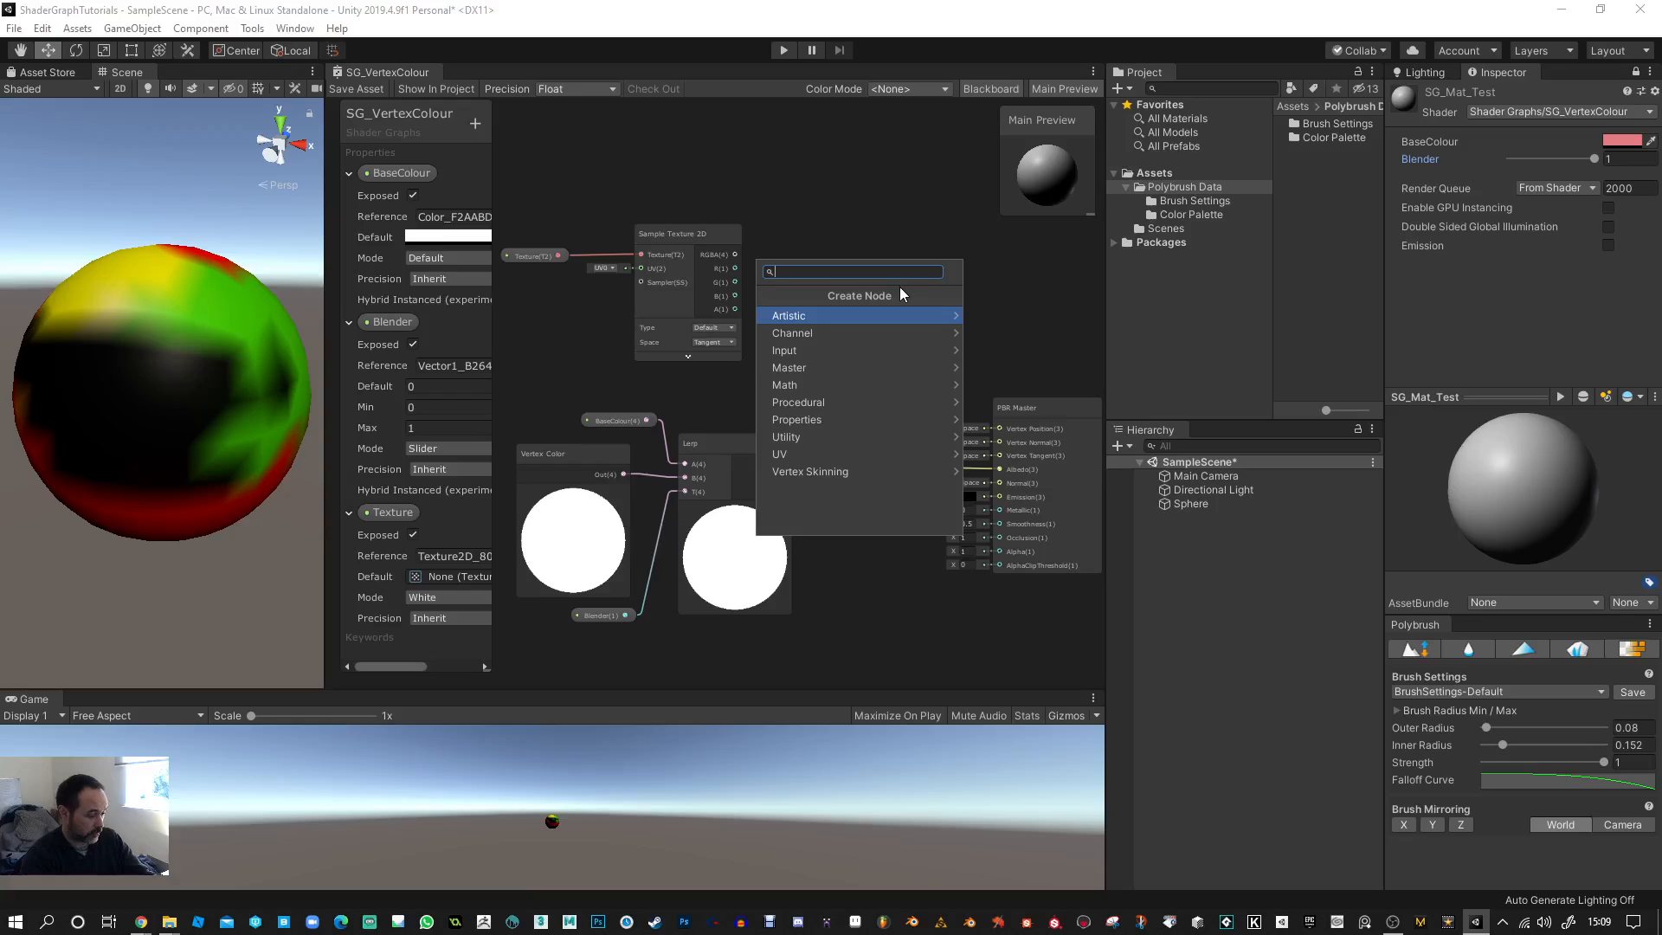
type("mult")
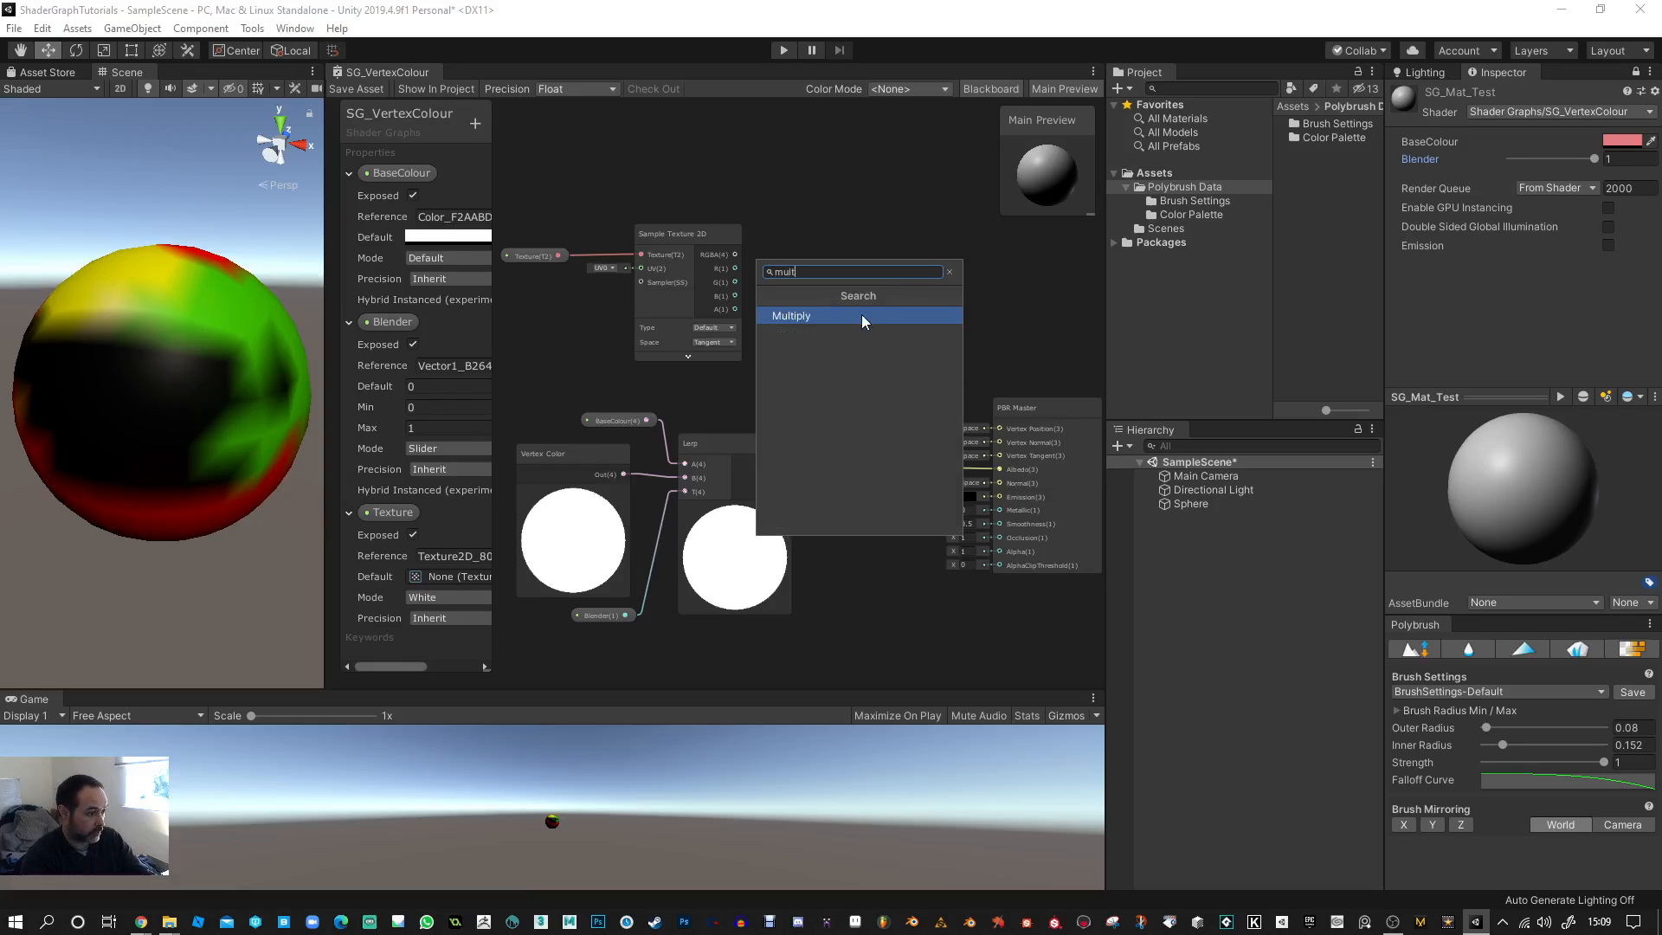
left_click(791, 315)
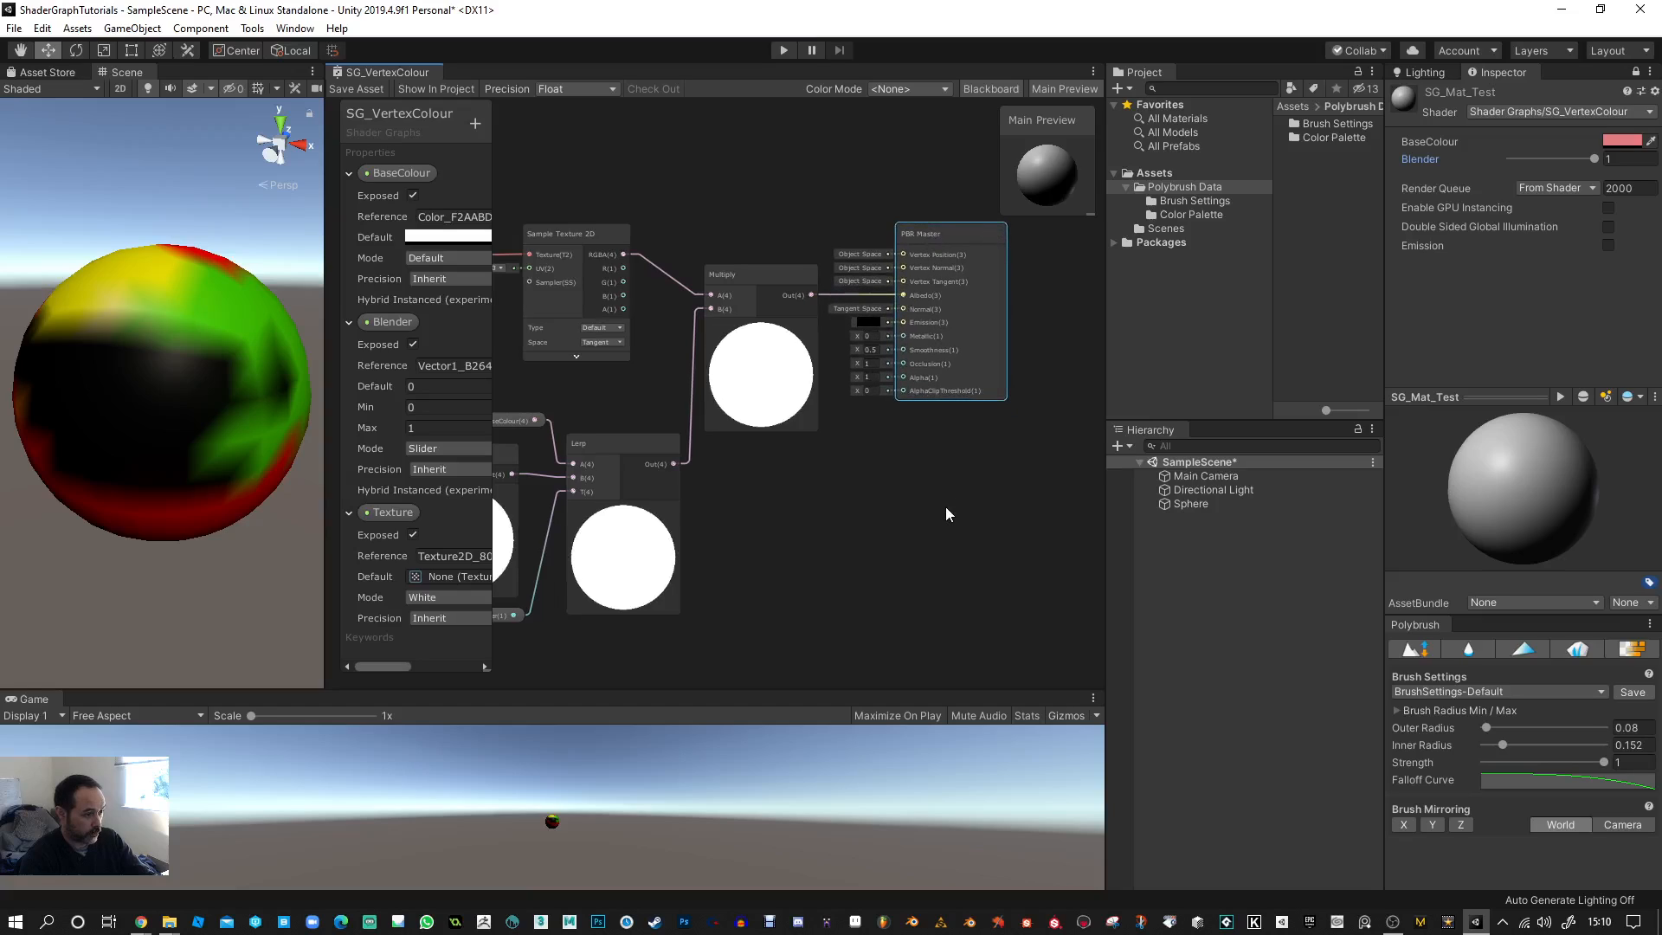
- Save the graph and assign Default-Particle to SG_Mat_Test's Texture slot
left_click(356, 89)
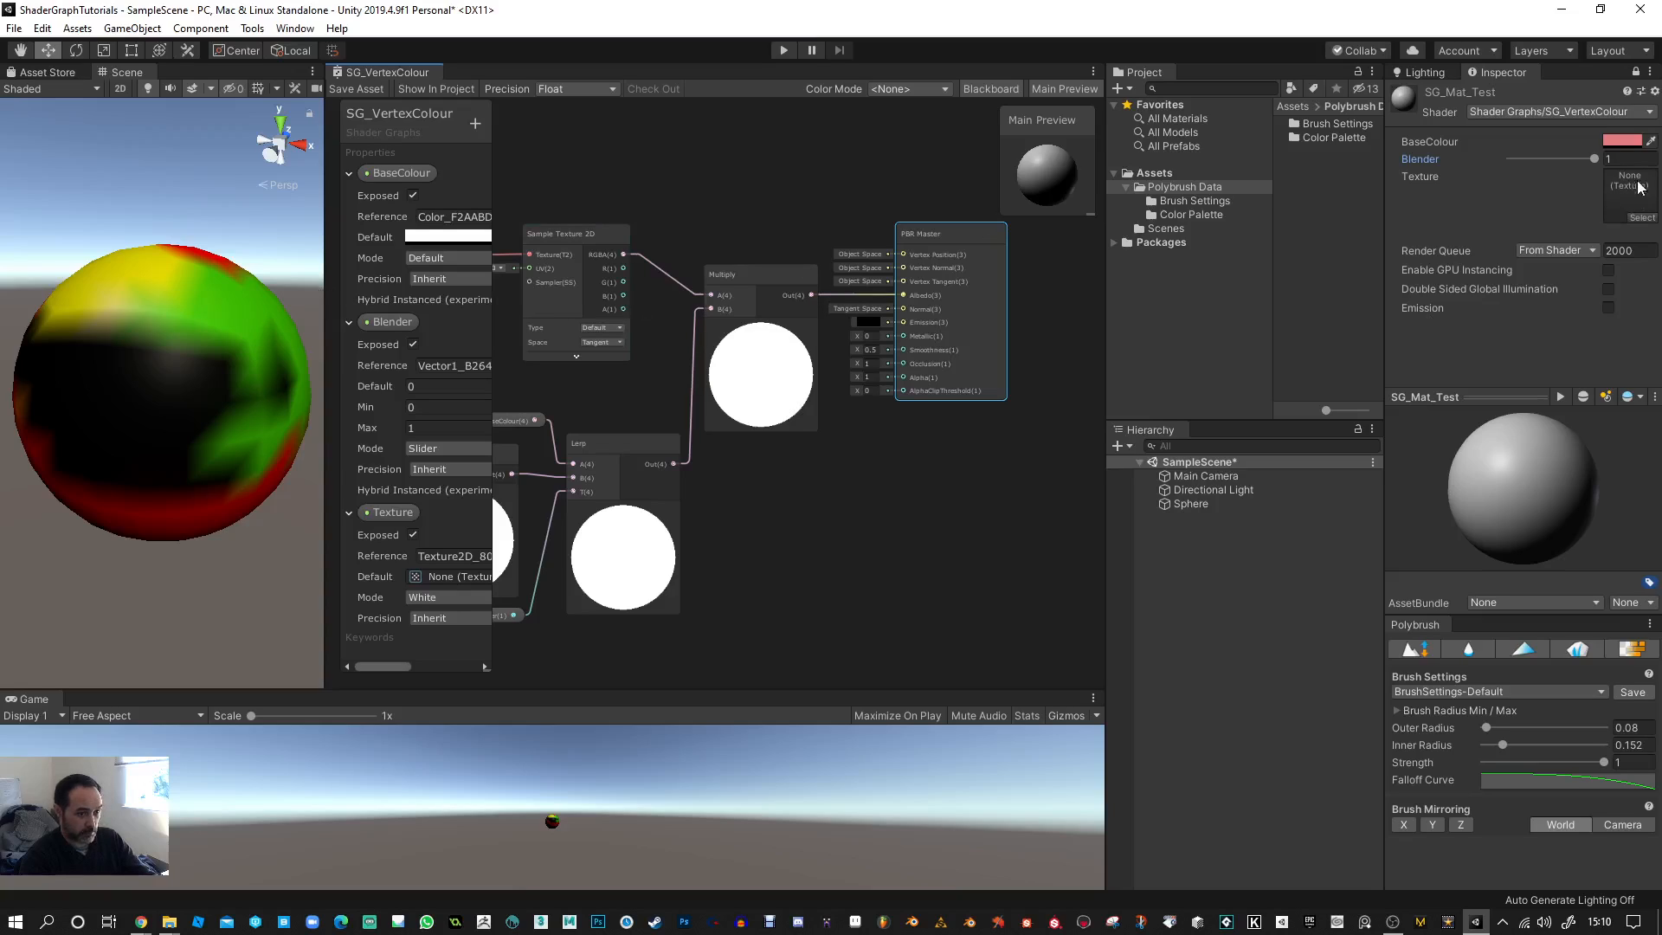
left_click(1640, 216)
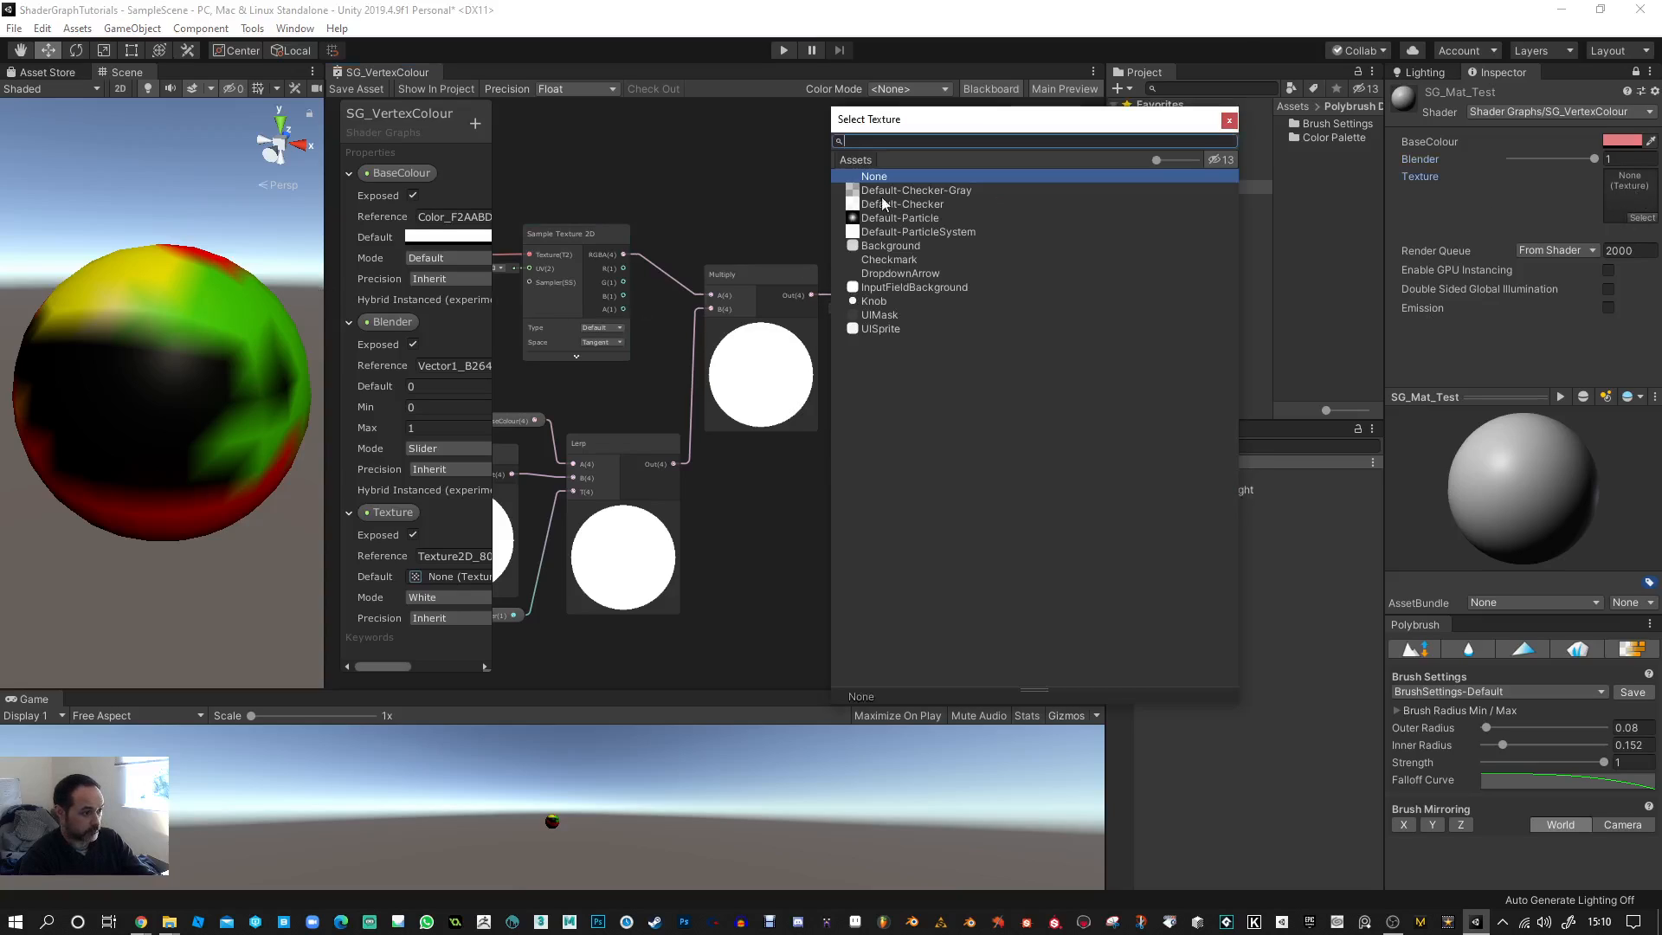
left_click(900, 218)
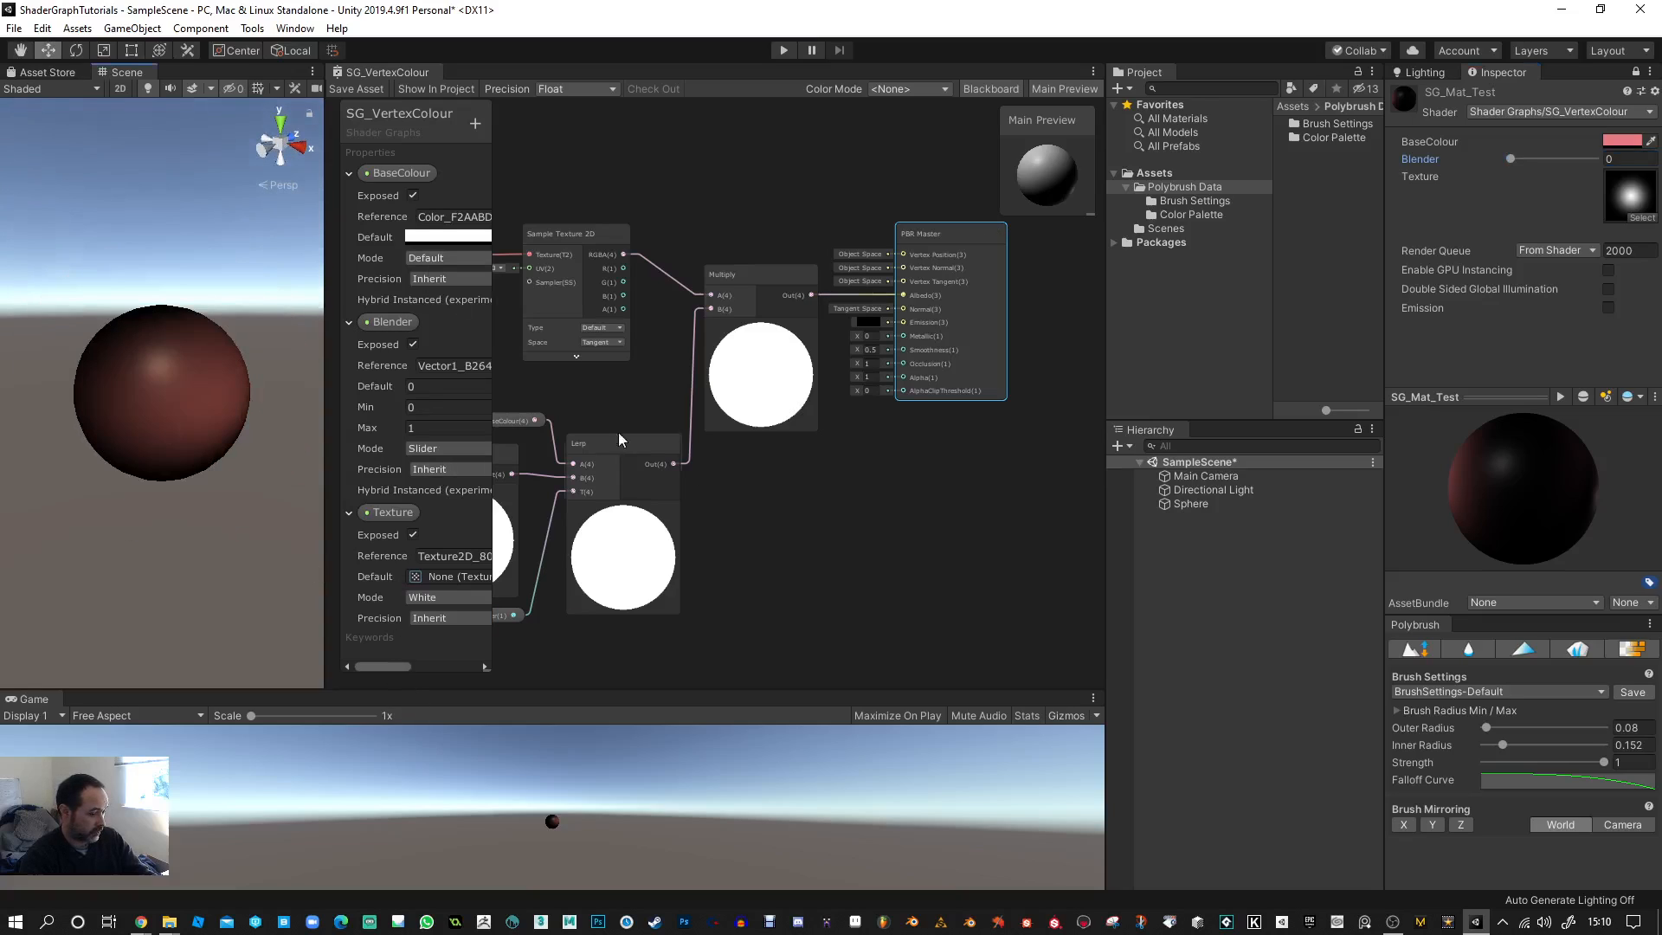
left_click(1119, 445)
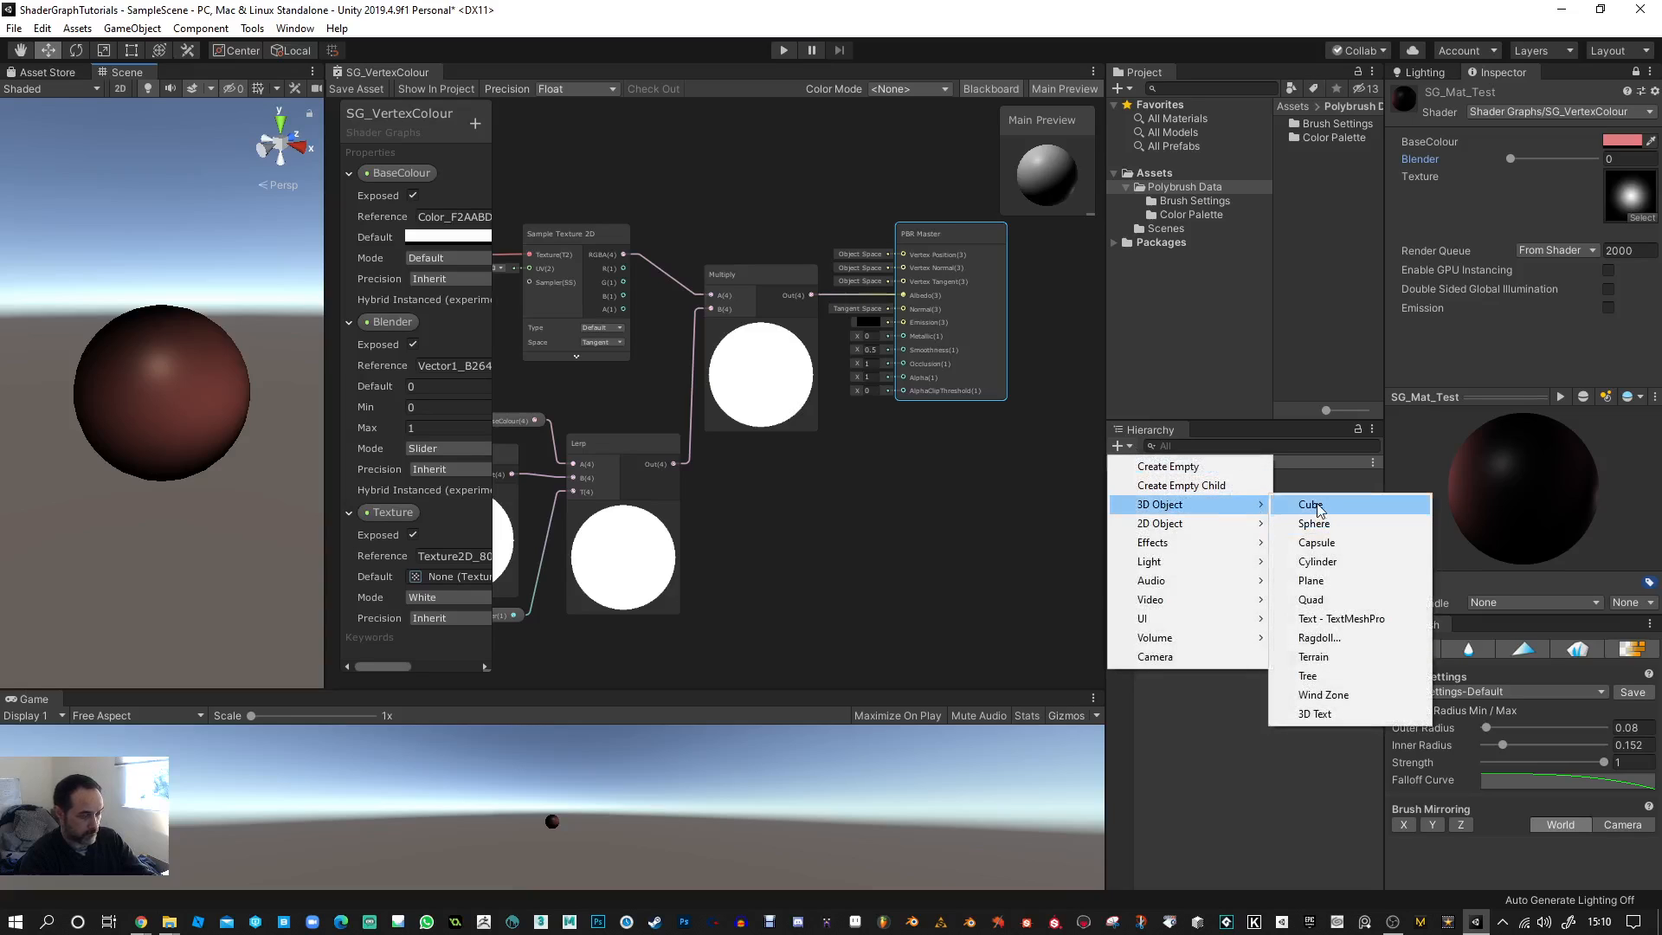
- Add a cube to the scene and browse to SG_Mat_Test in the Assets folder
left_click(1310, 505)
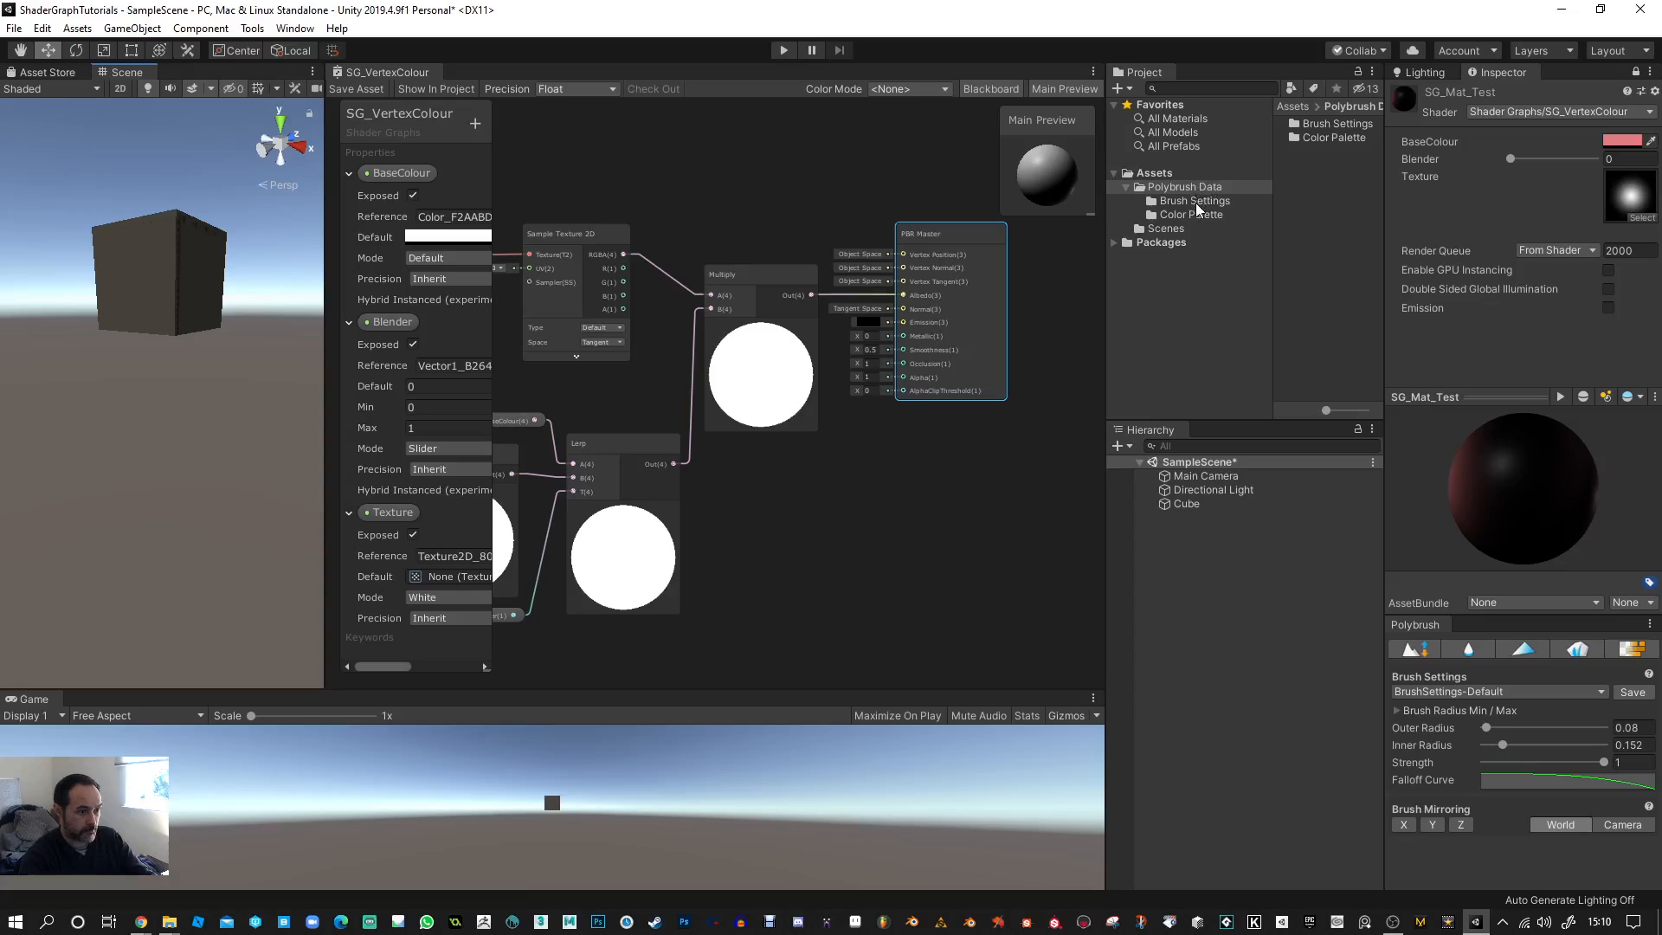
left_click(1161, 241)
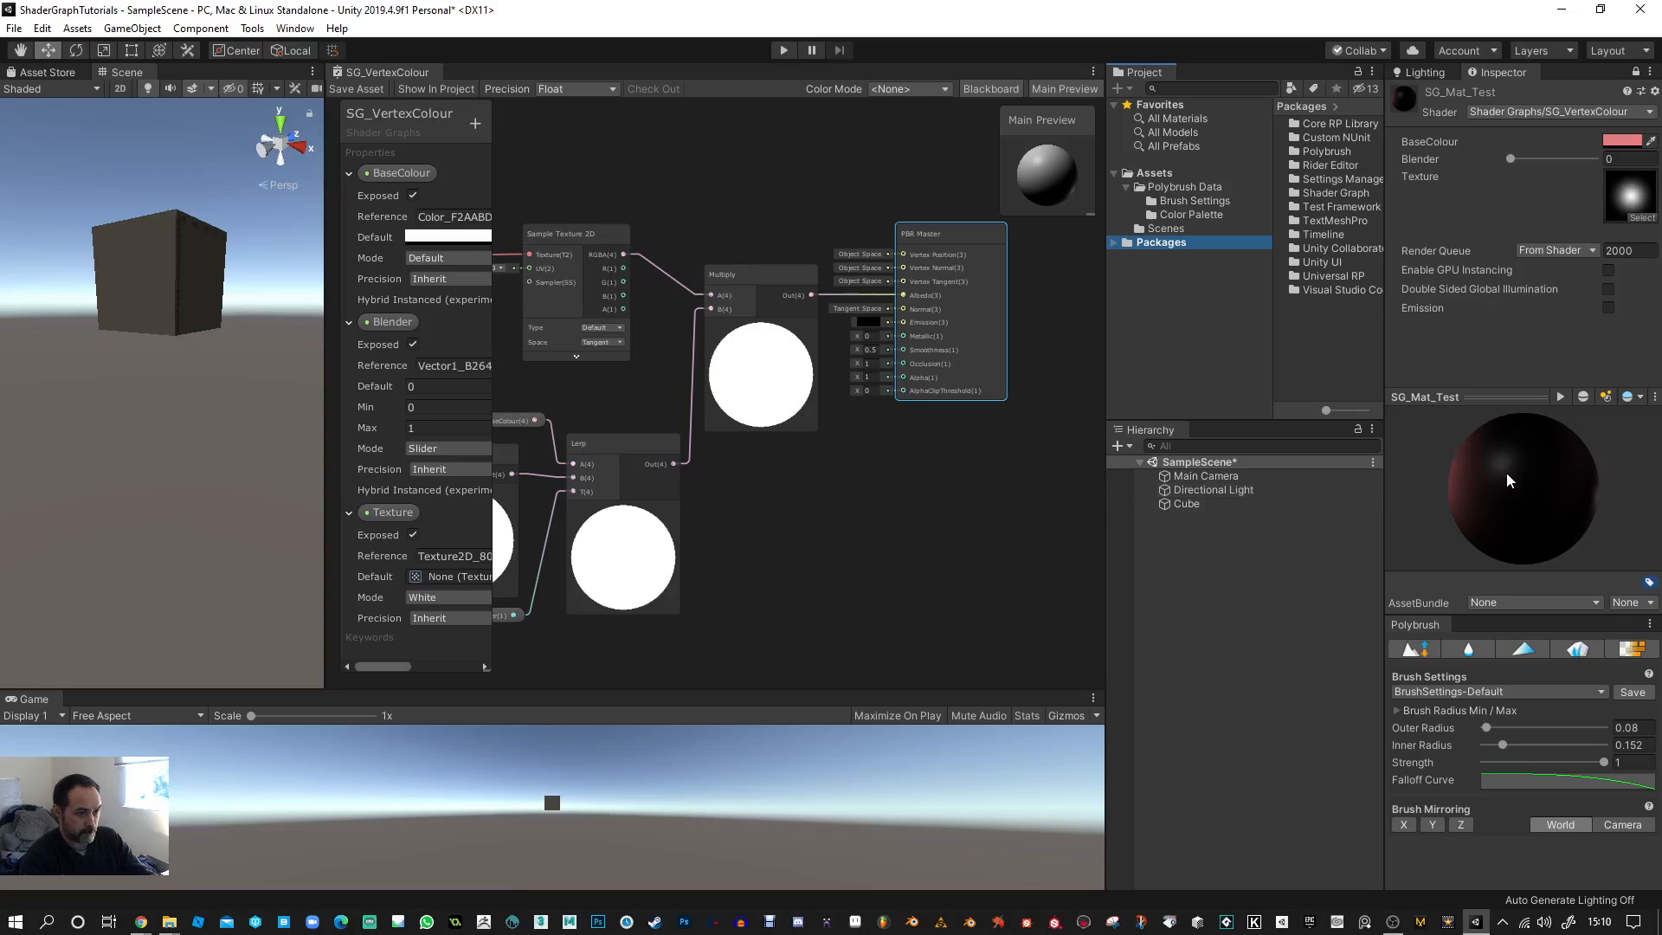
left_click(1155, 173)
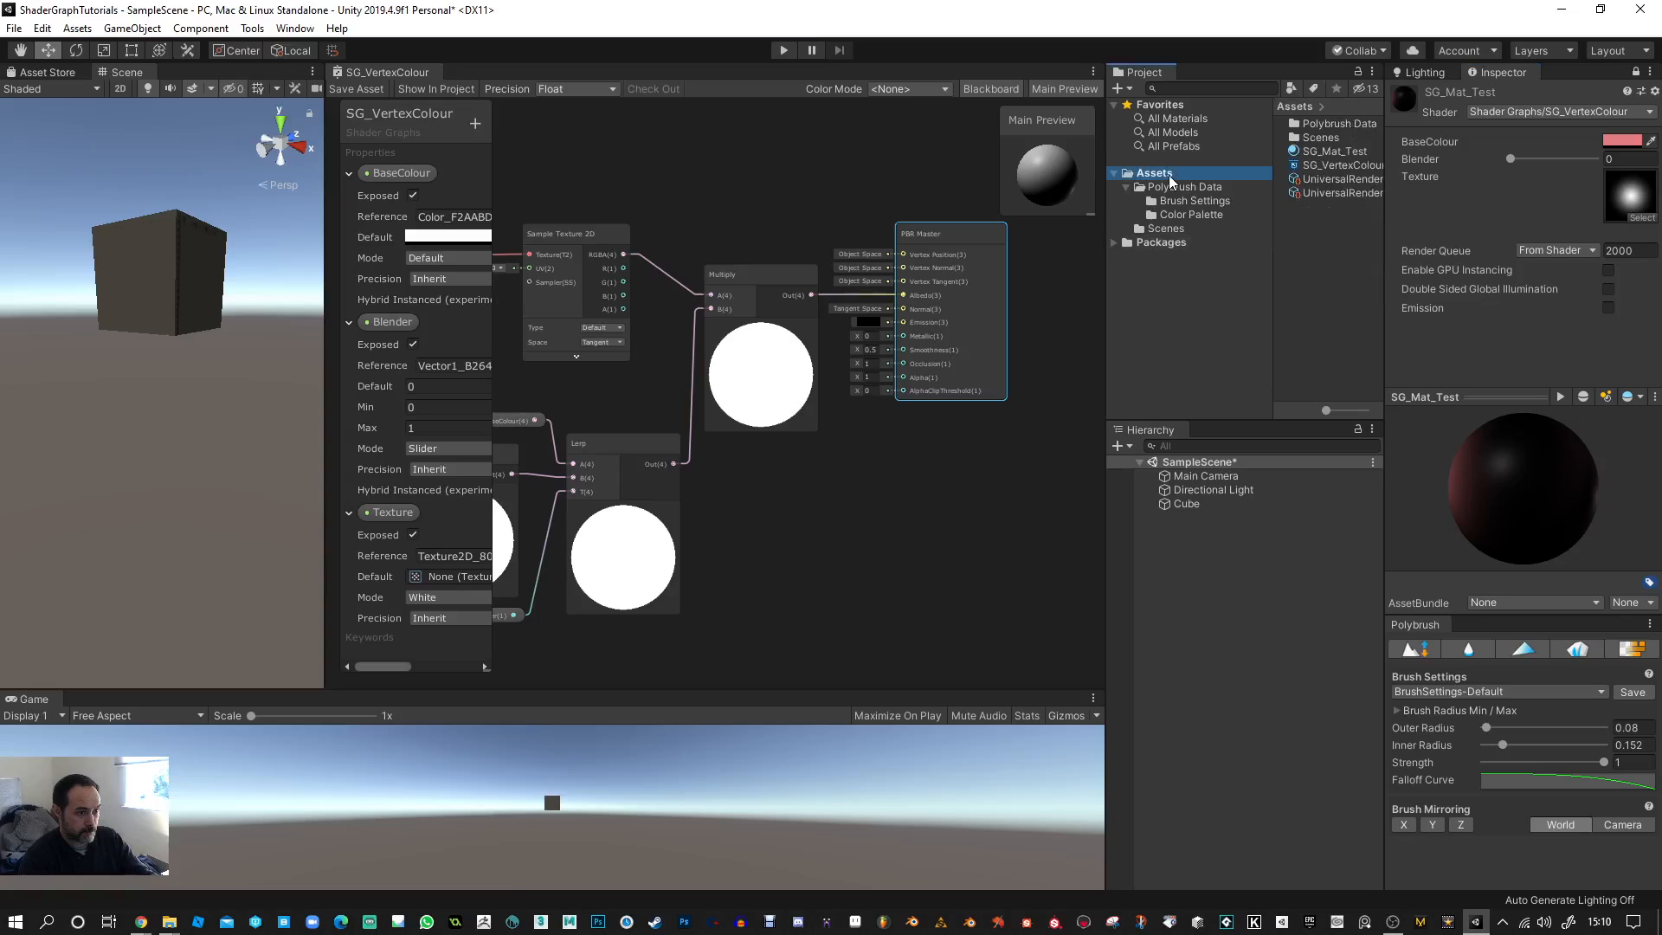
left_click(1153, 173)
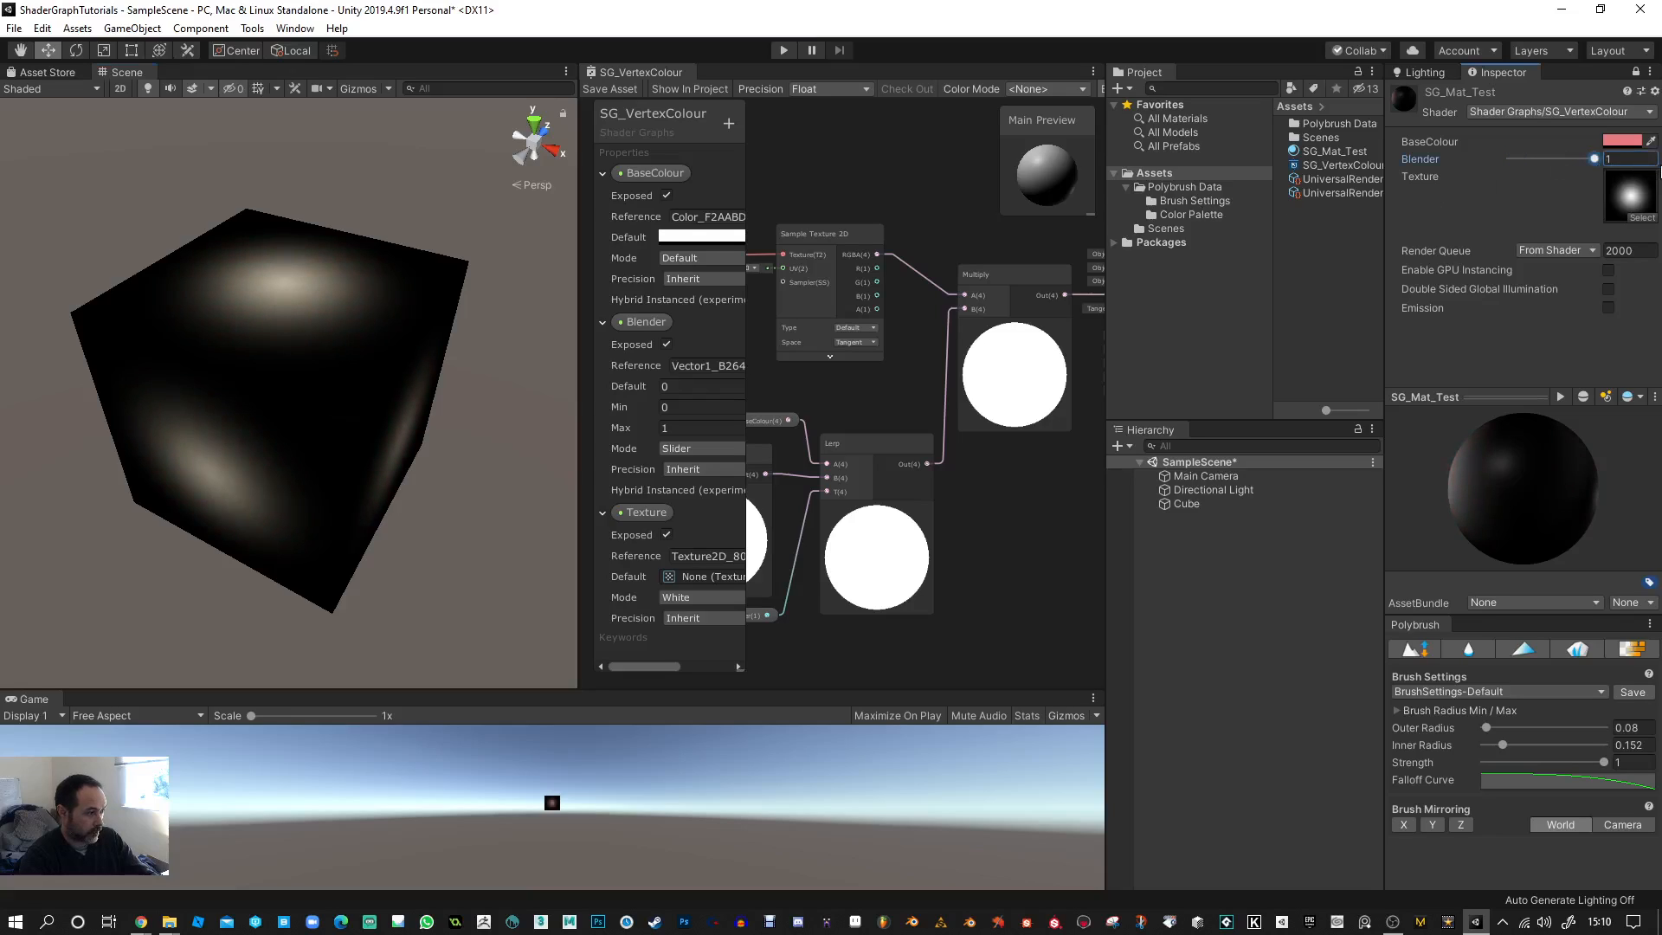
mouse_move(1630, 183)
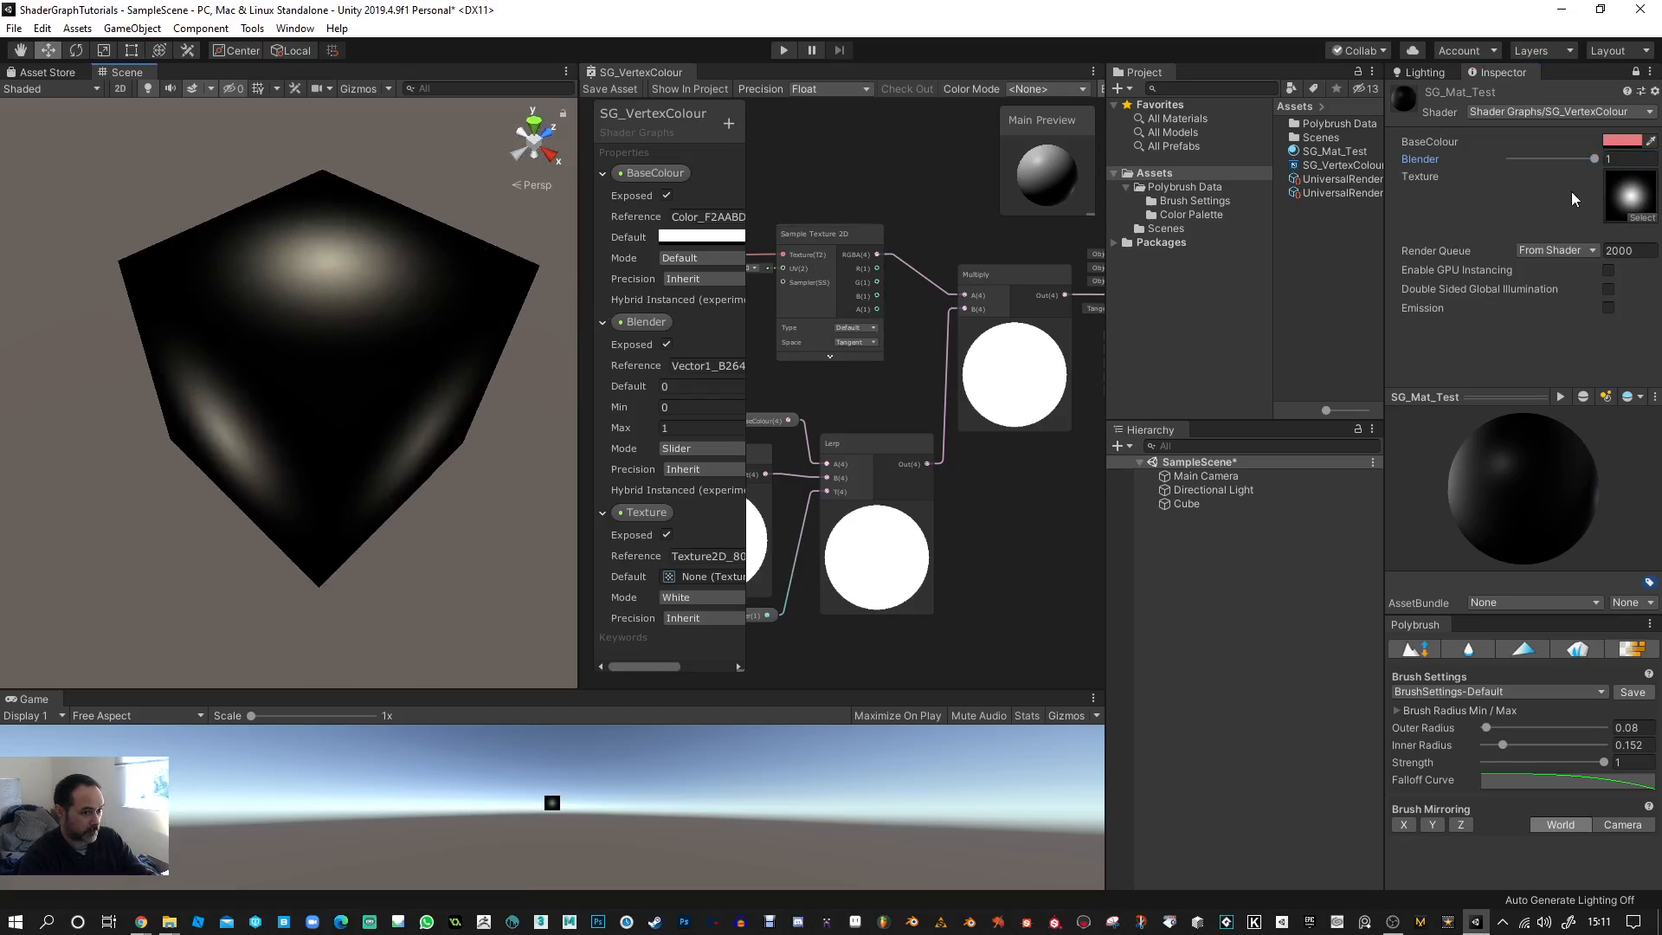
mouse_move(1610, 213)
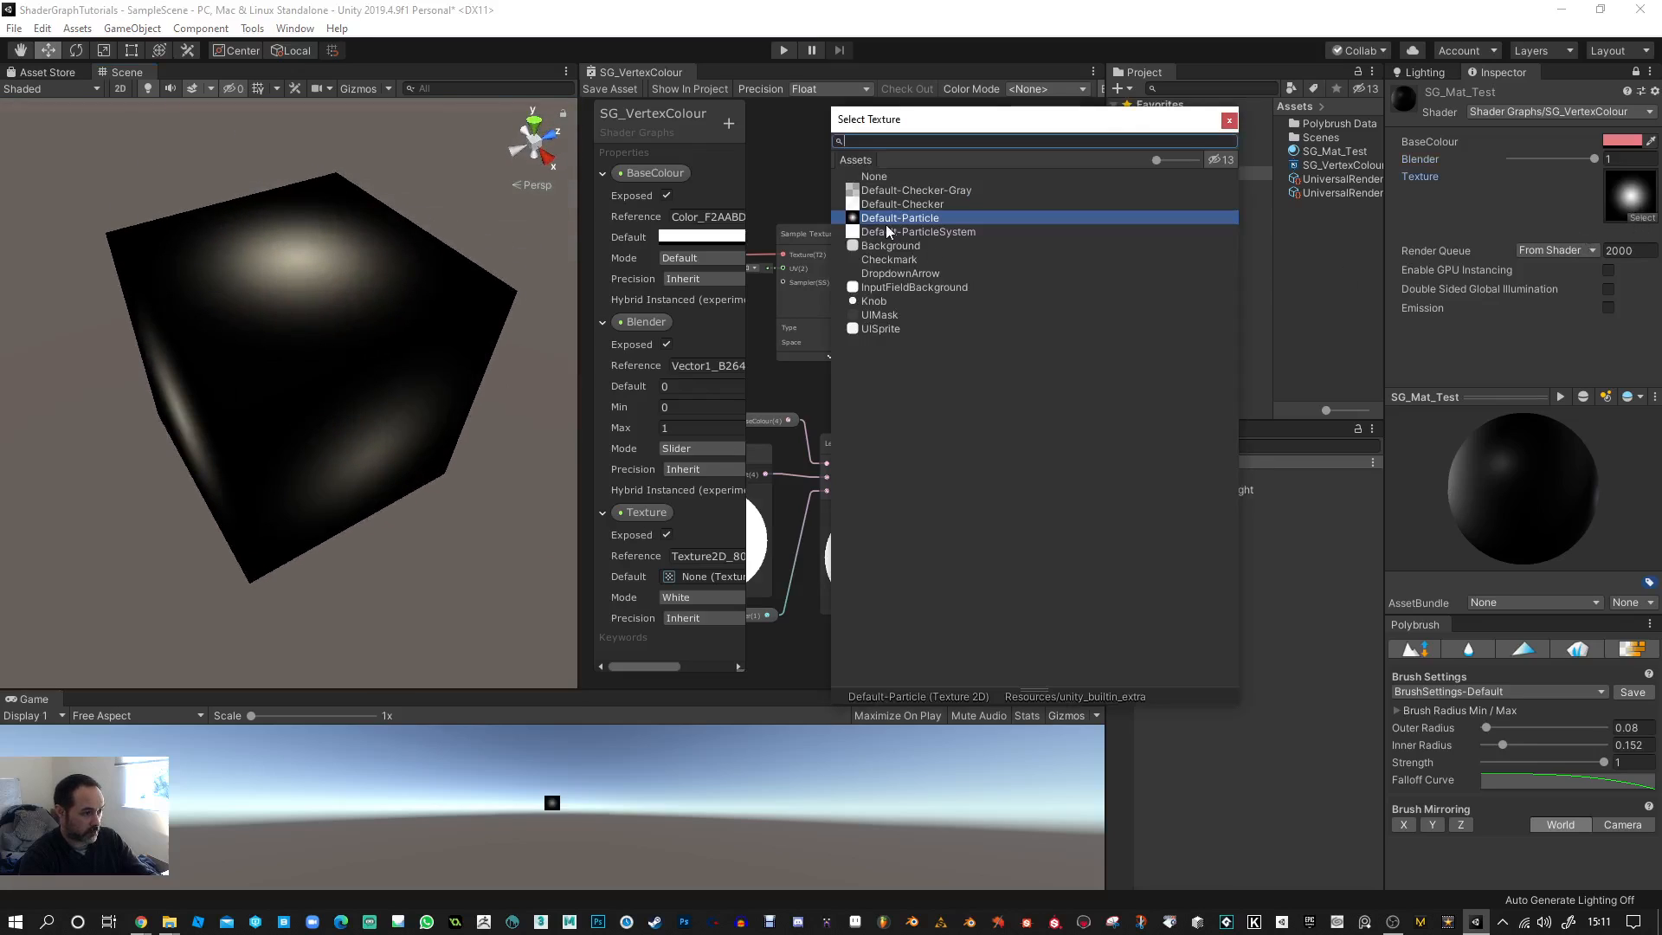
- Set SG_Mat_Test's texture to Default-Checker-Gray
left_click(915, 189)
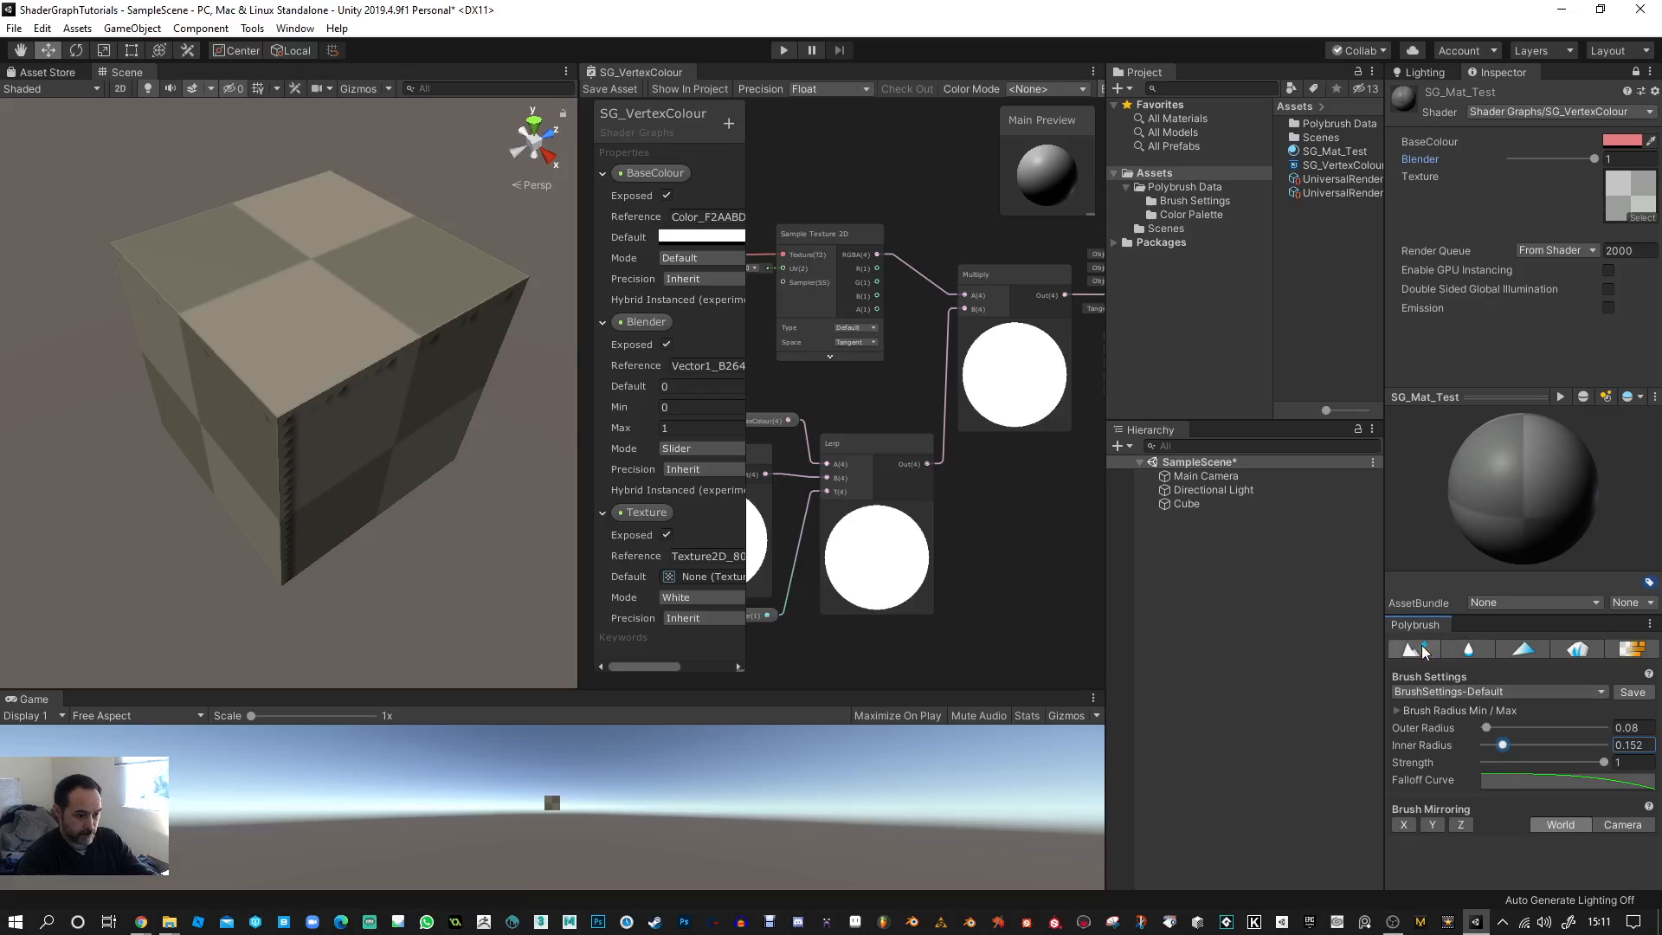
- Switch Polybrush to its vertex colour painting mode
left_click(1523, 649)
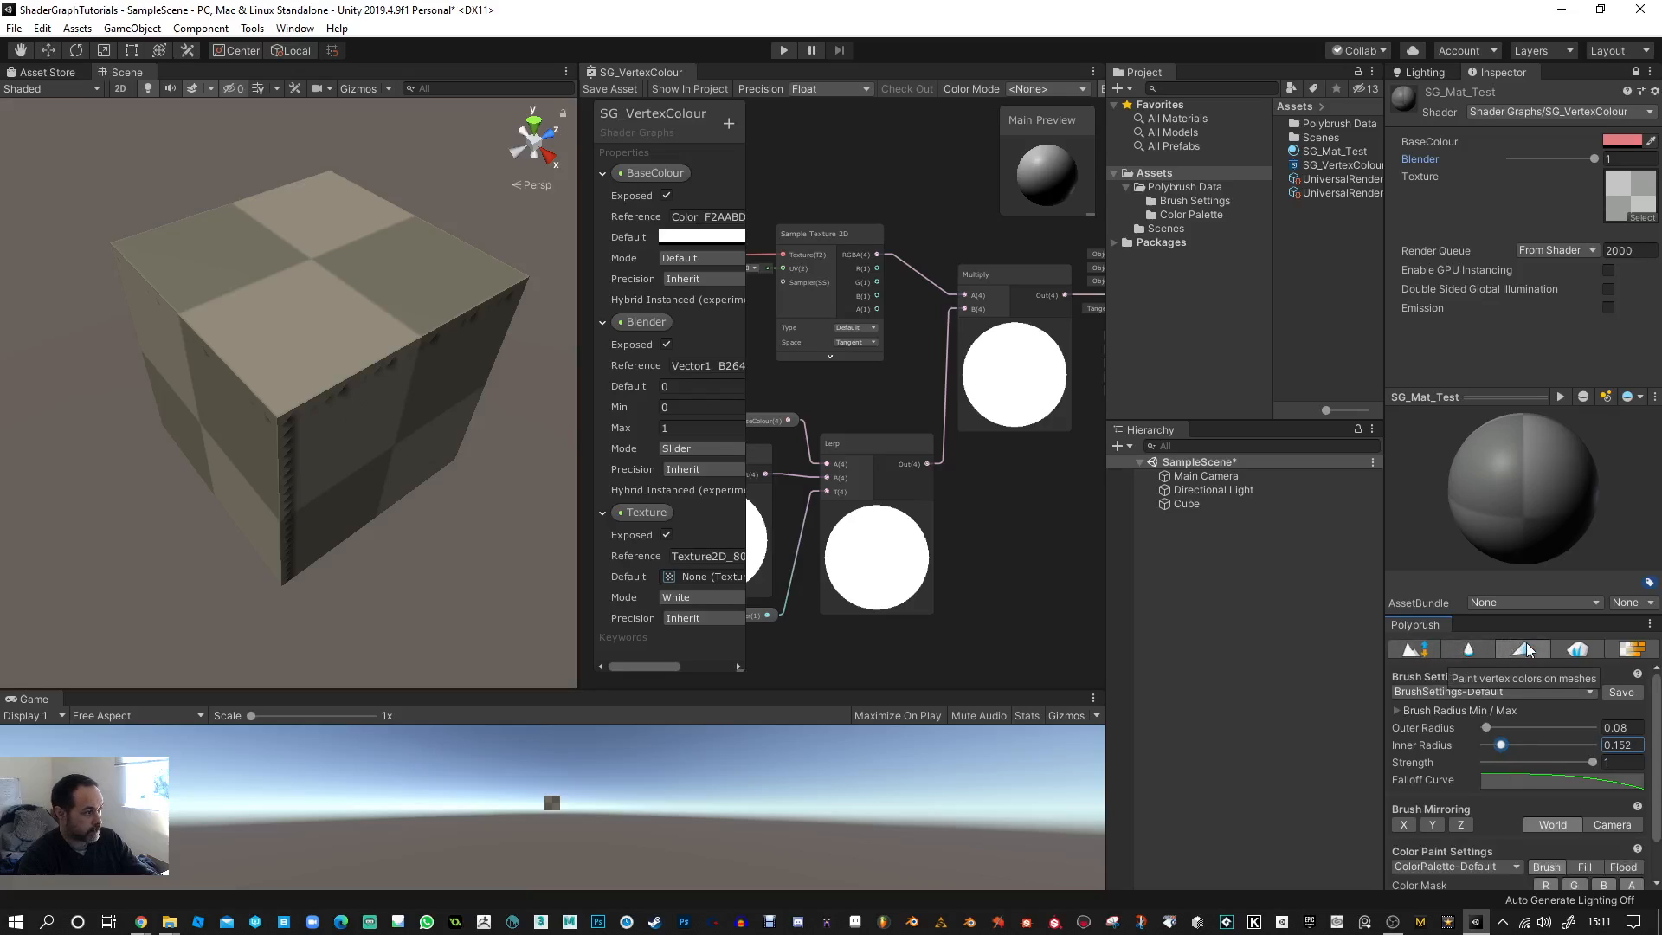
mouse_move(1549, 790)
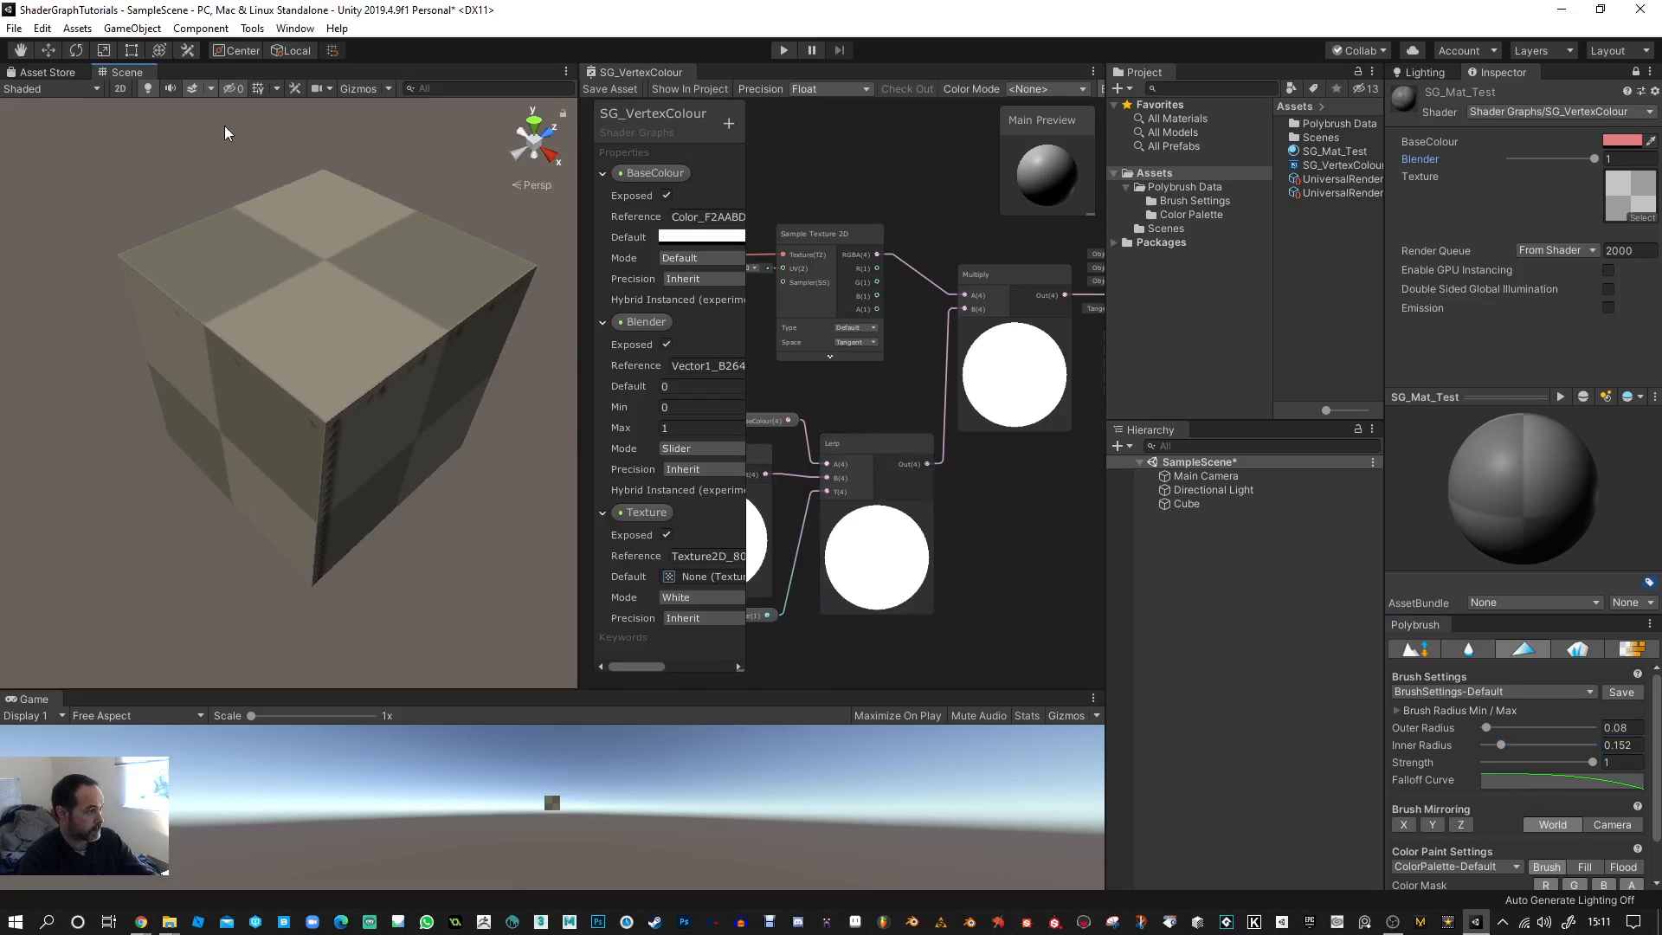
mouse_move(159, 51)
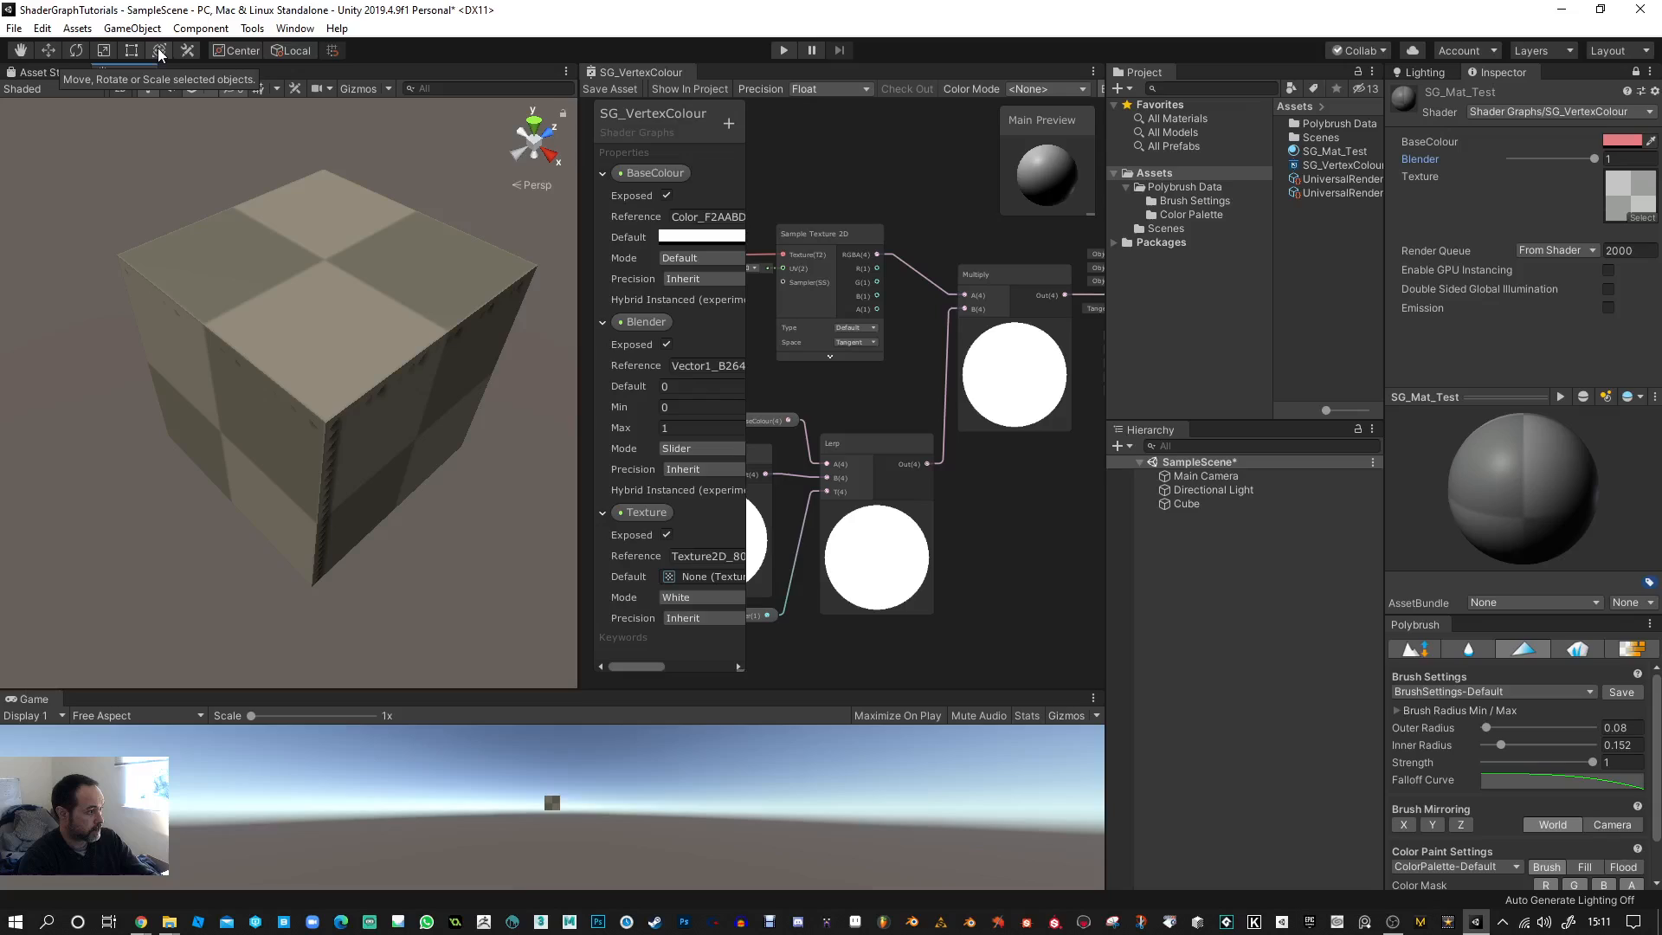
mouse_move(189, 50)
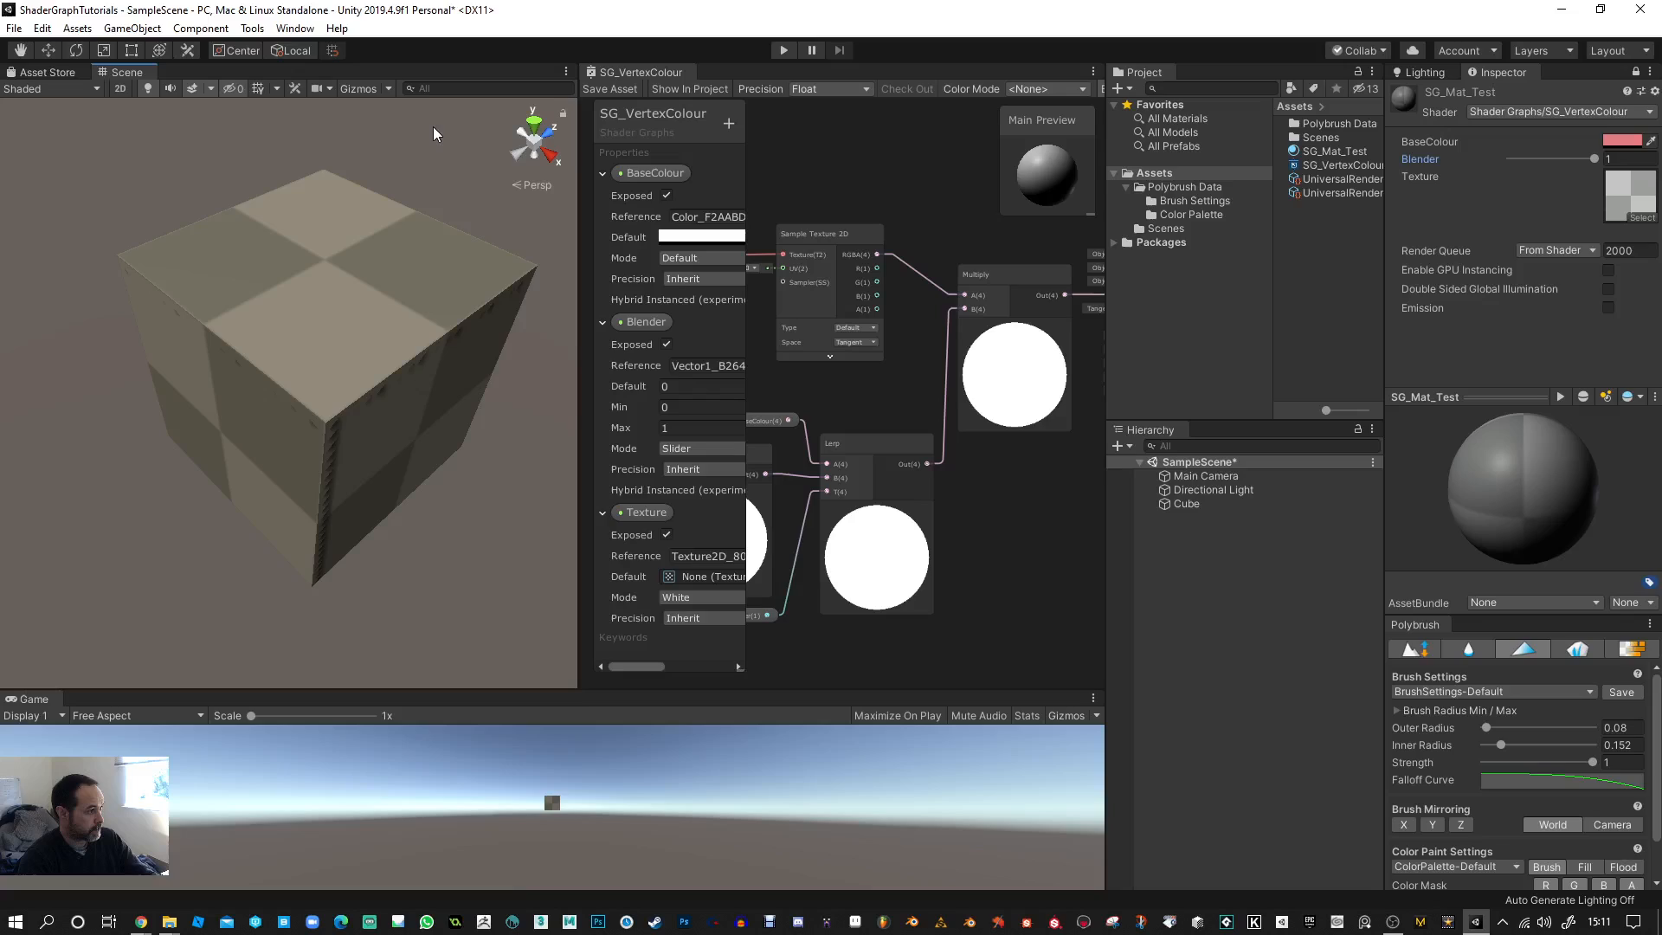
mouse_move(53, 53)
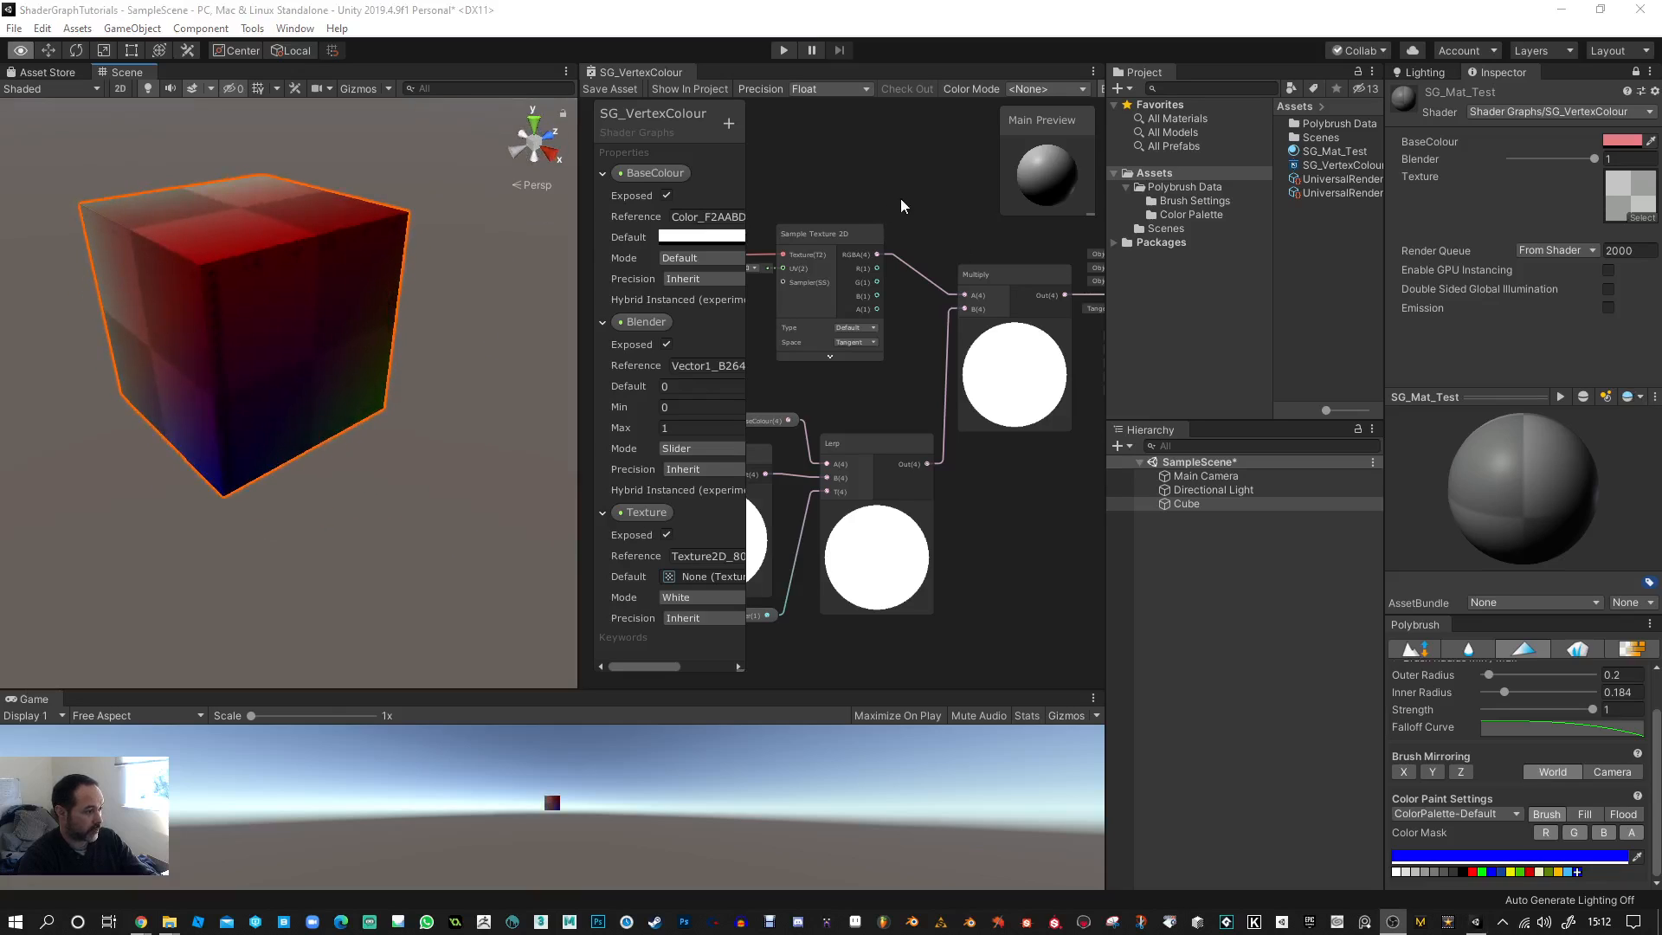
mouse_move(1534, 191)
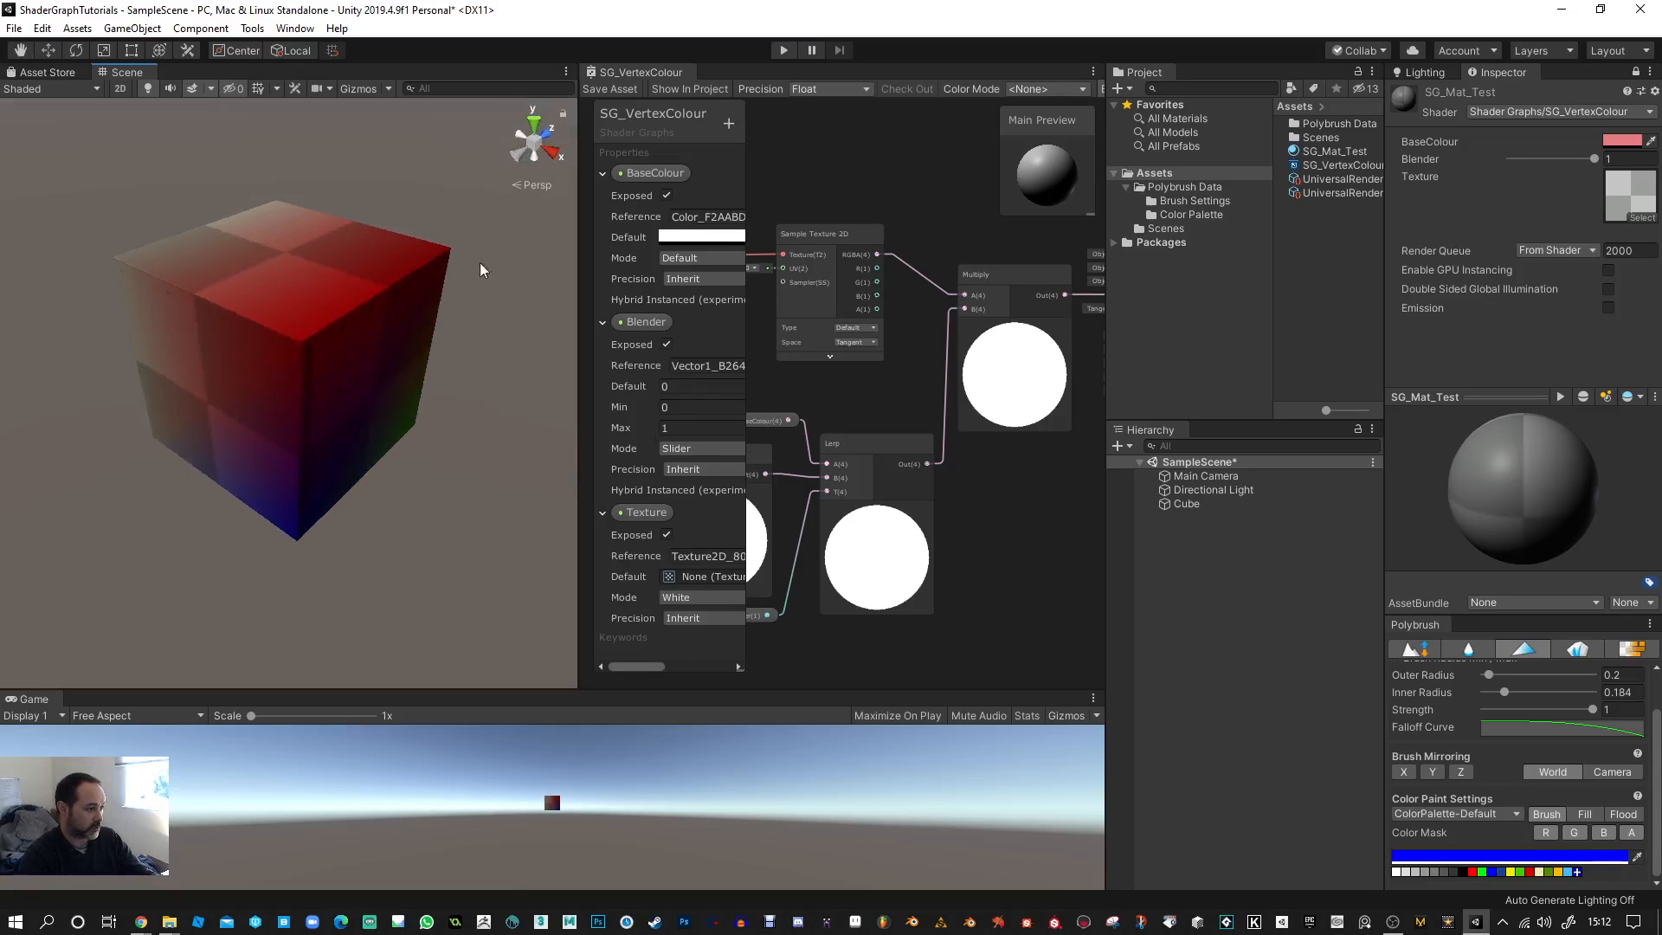
mouse_move(223, 237)
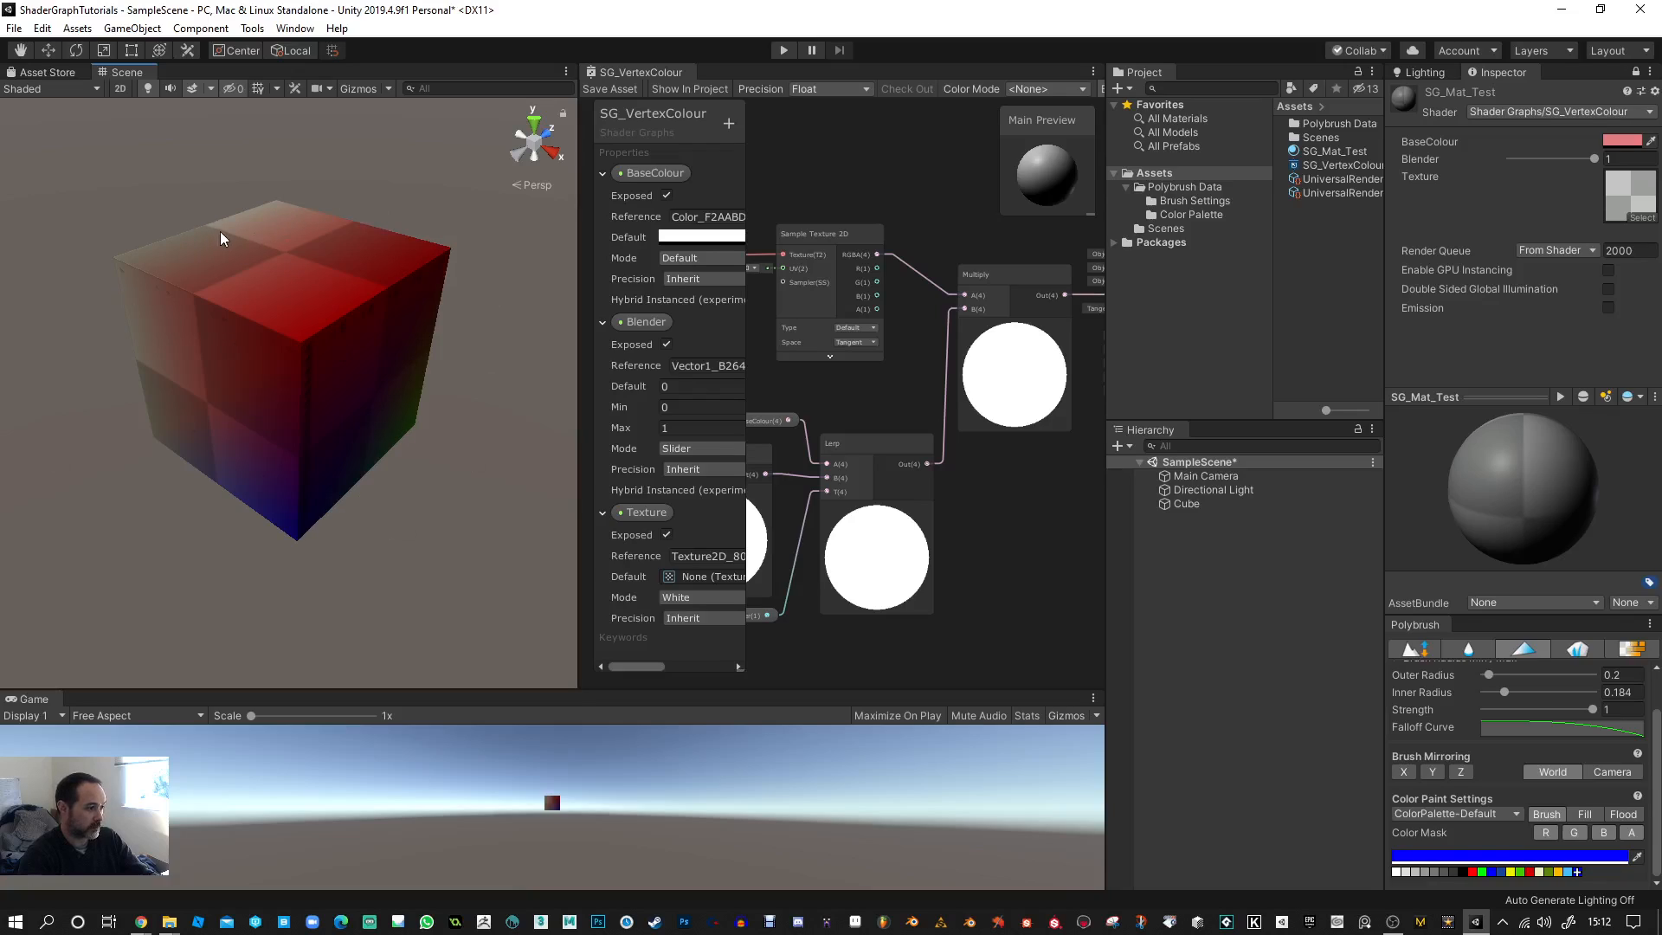
mouse_move(431, 278)
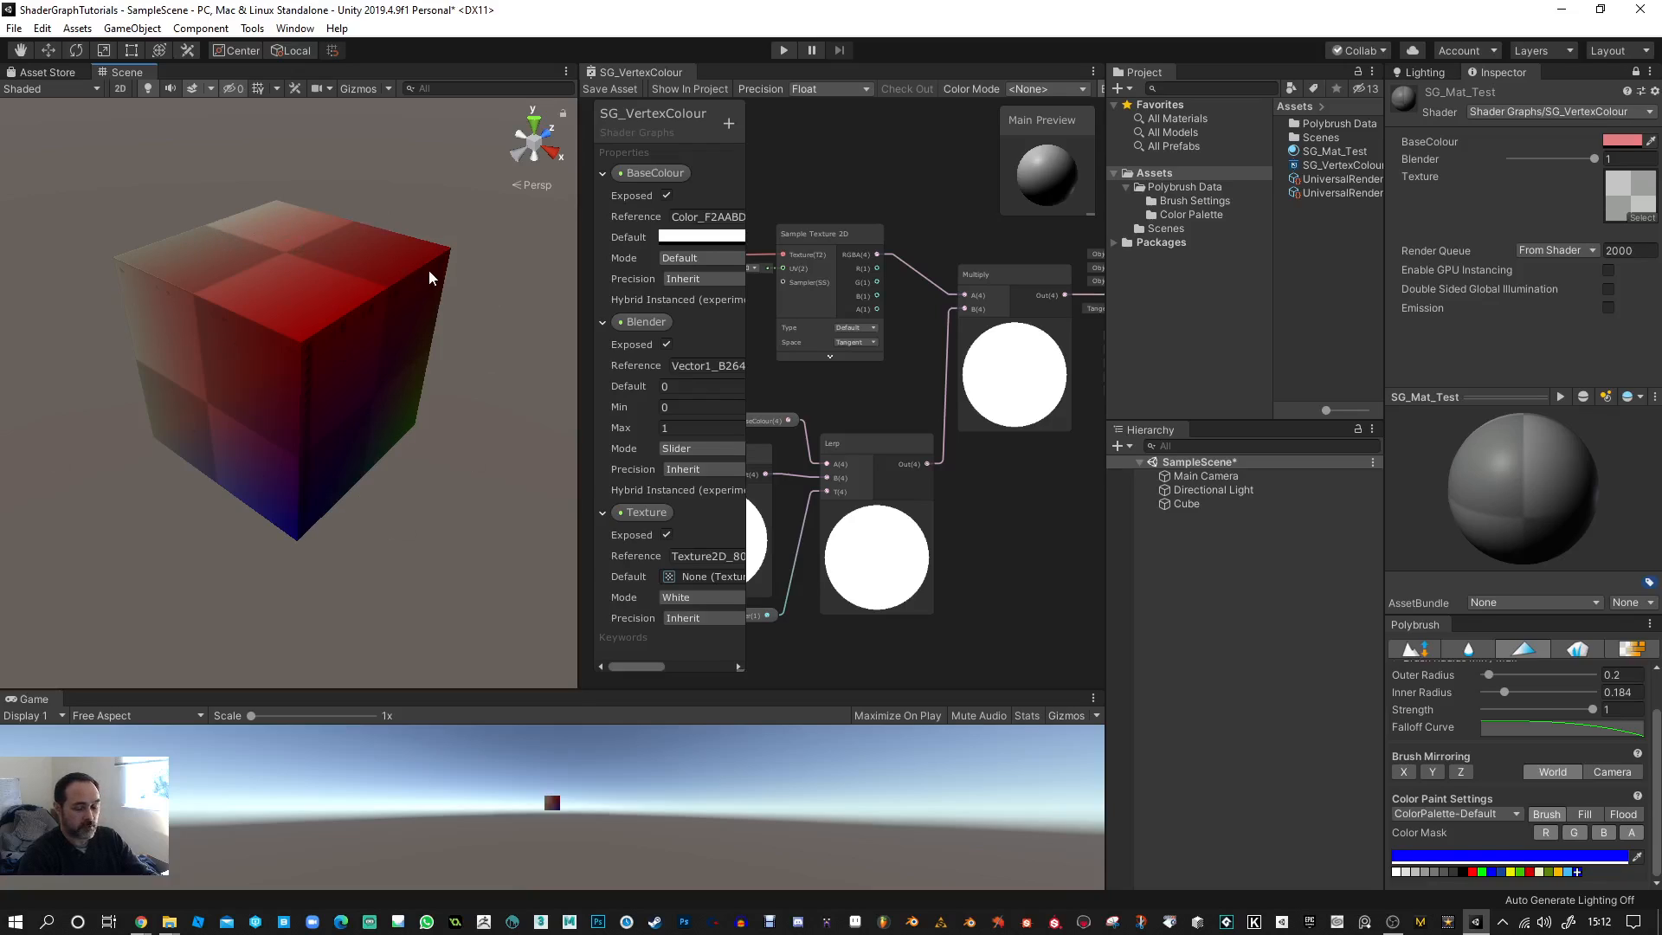
mouse_move(430, 245)
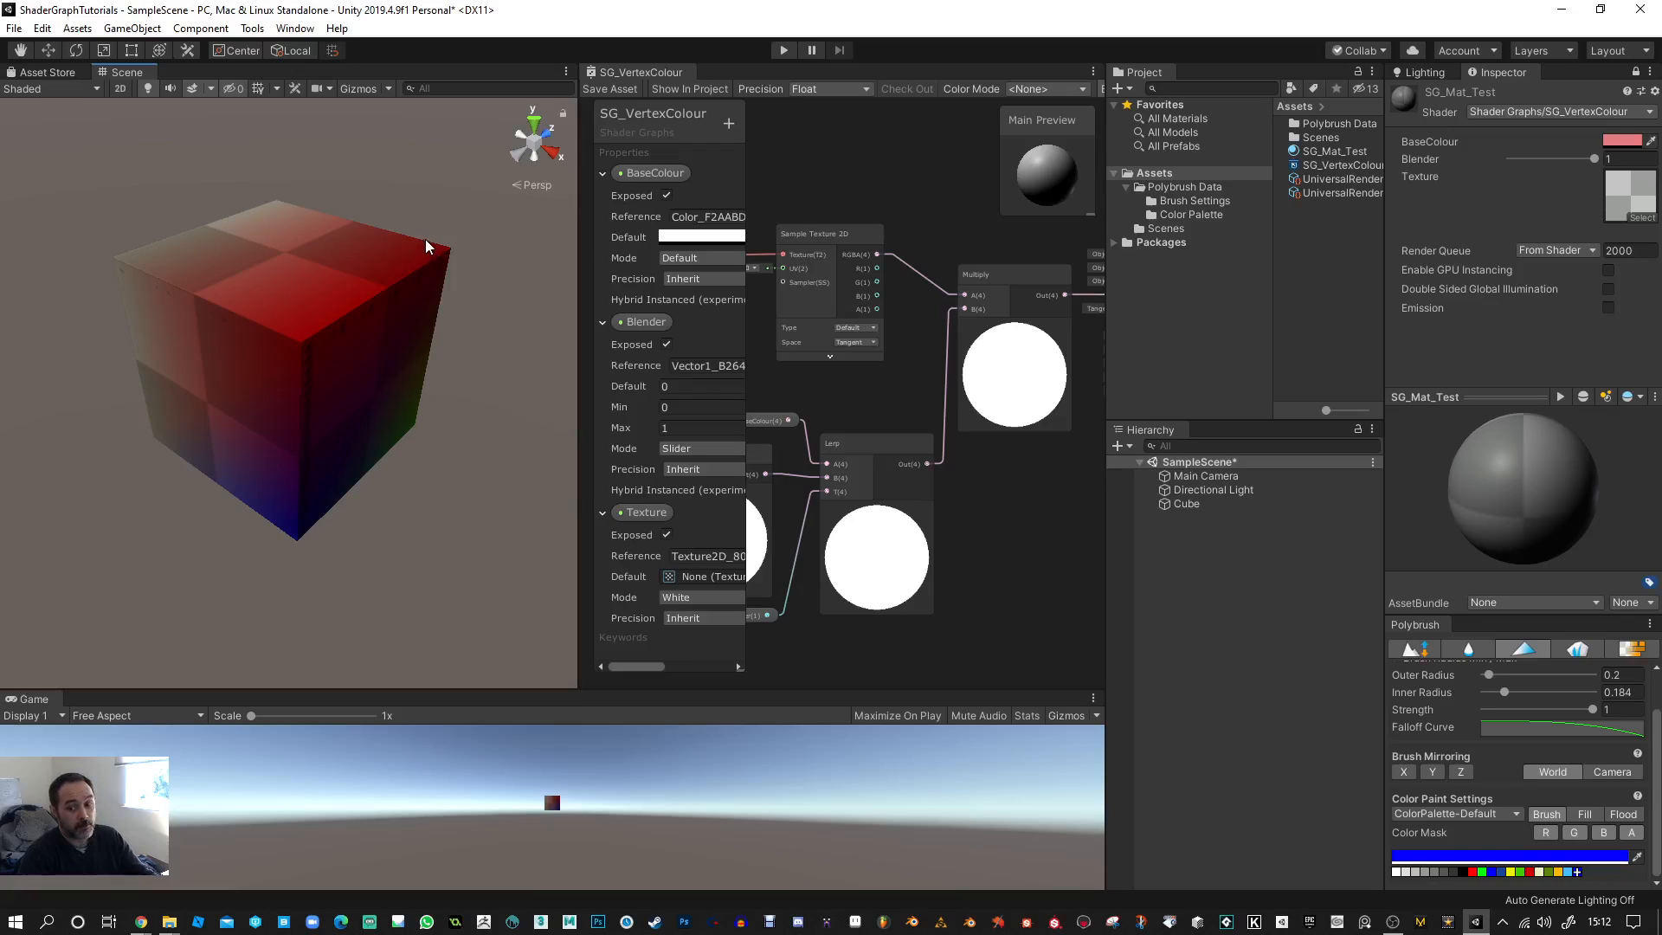